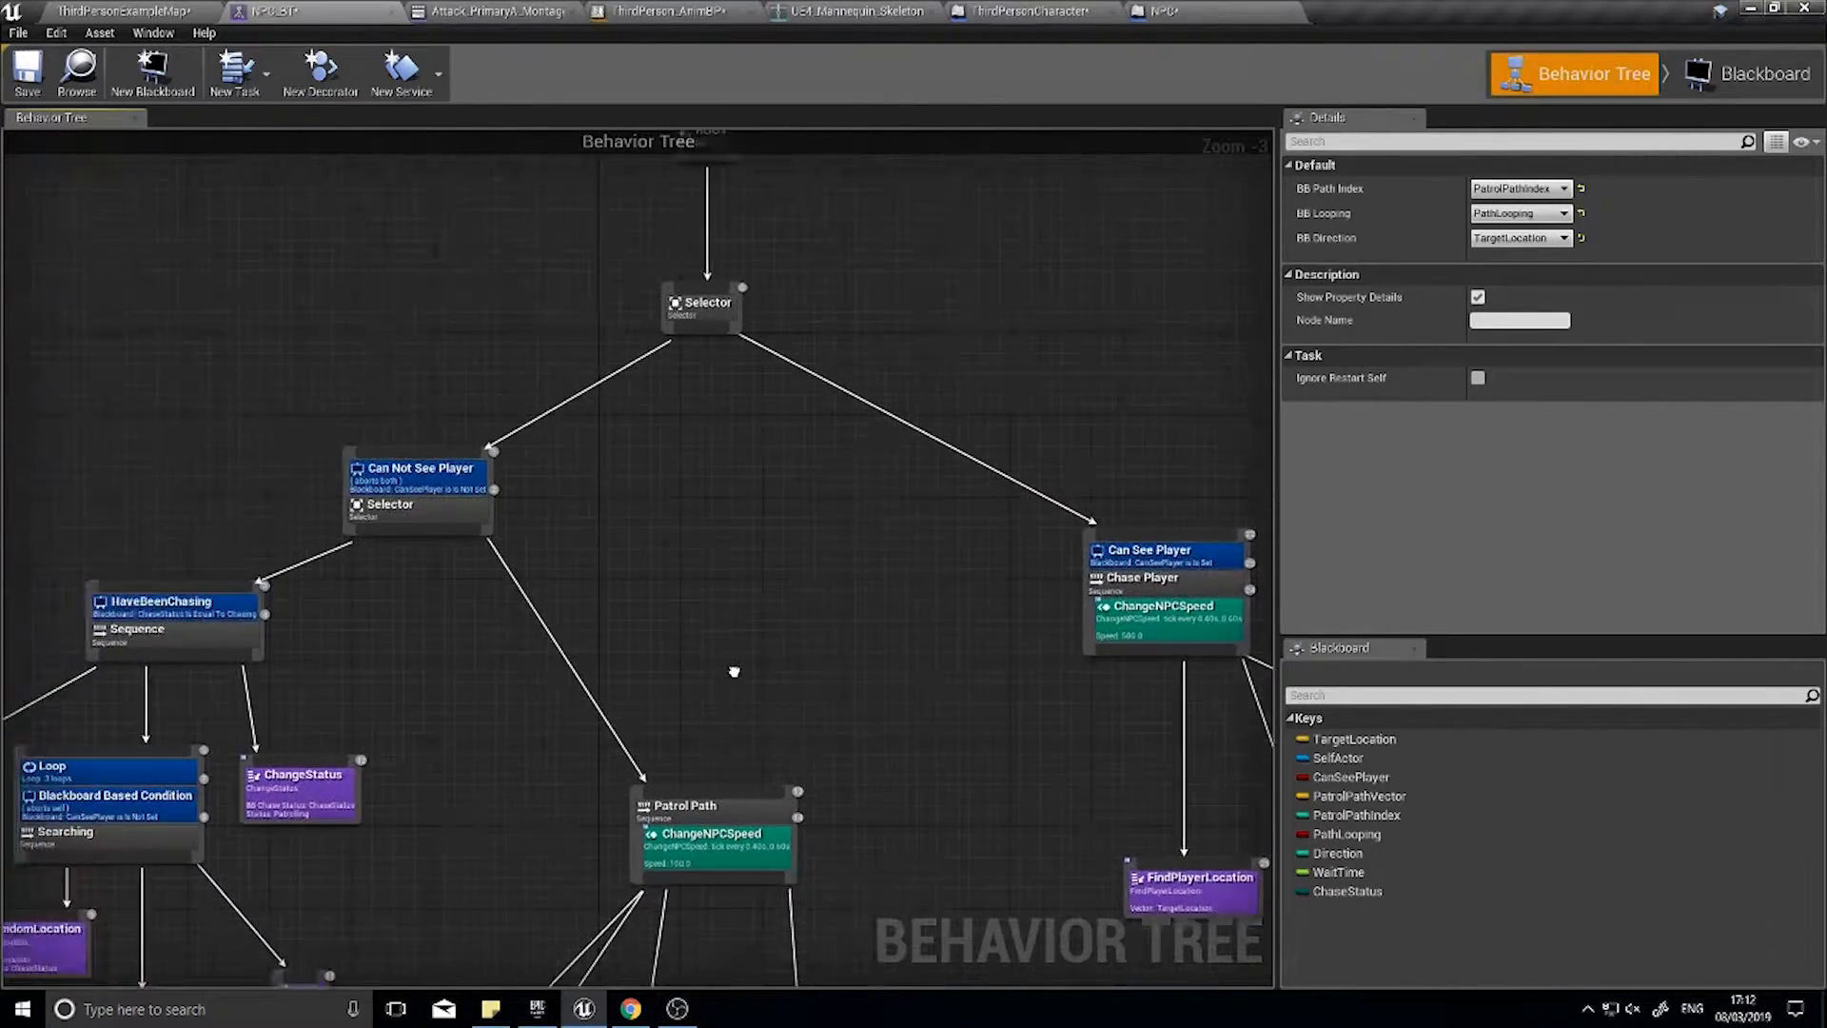
# - Review the behavior tree graph and clear the current node selection
pyautogui.scroll(-3)
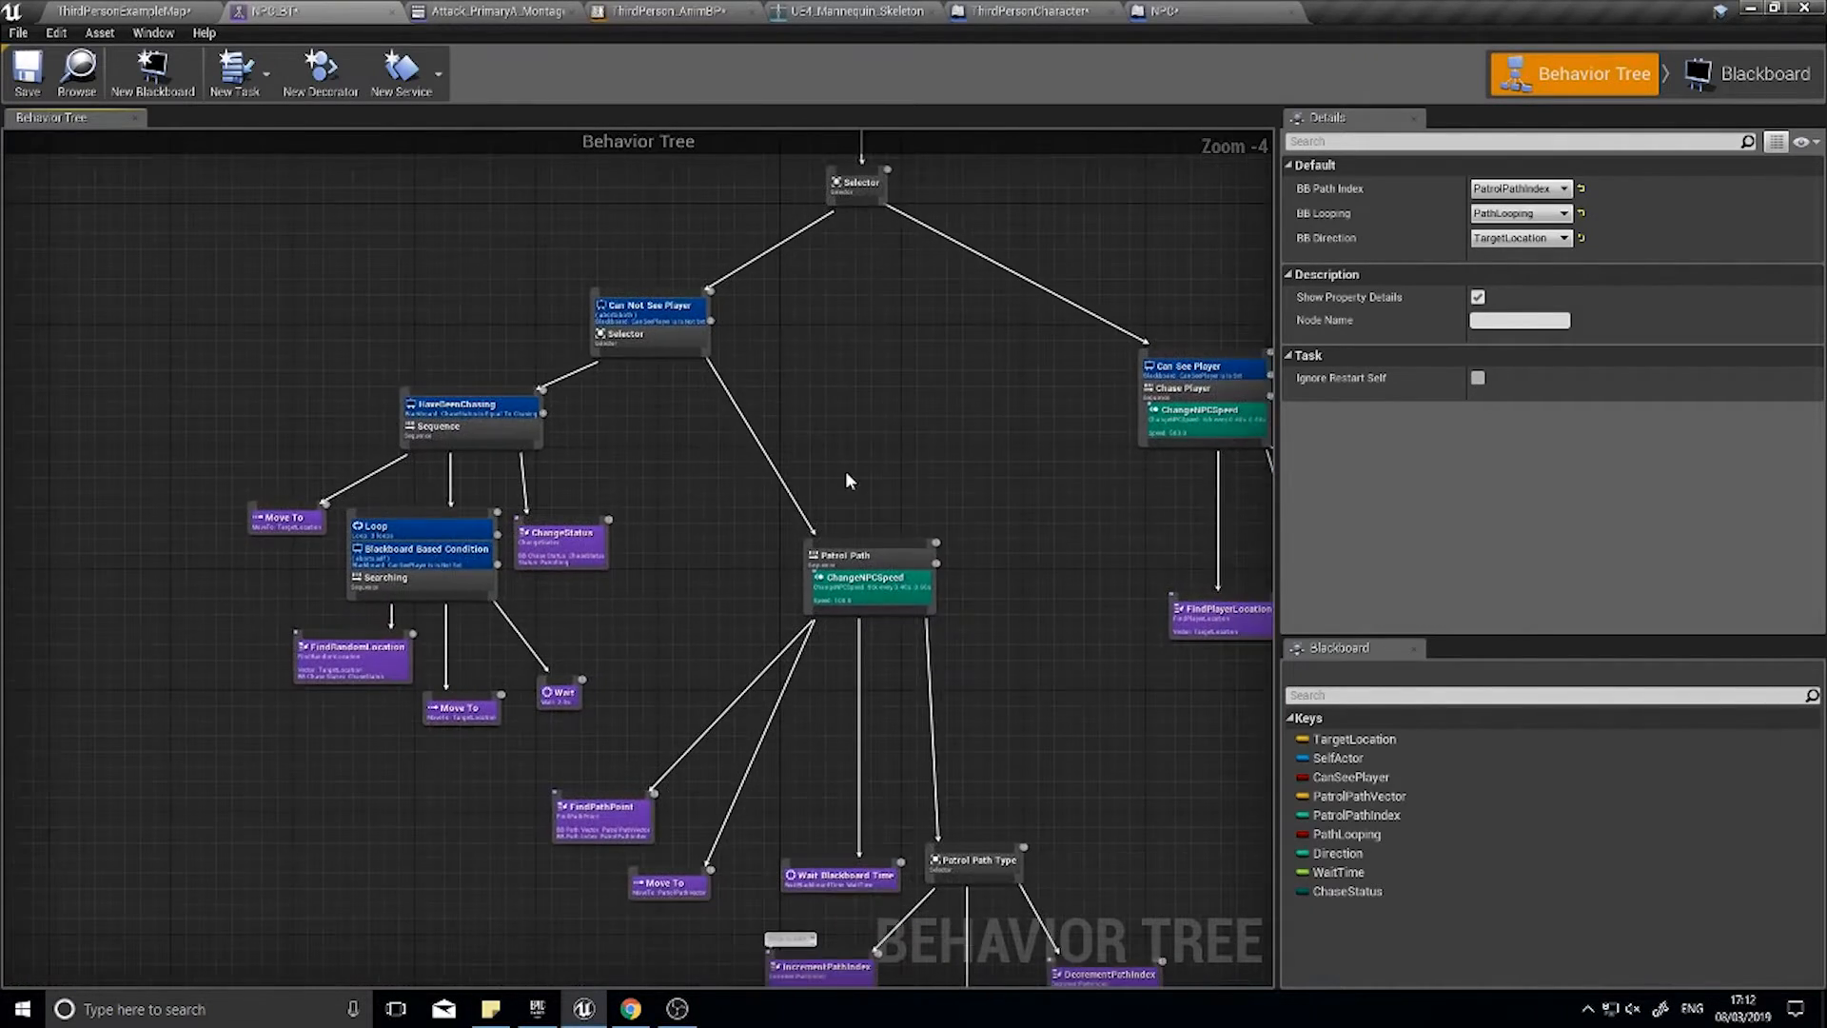
pyautogui.scroll(-3)
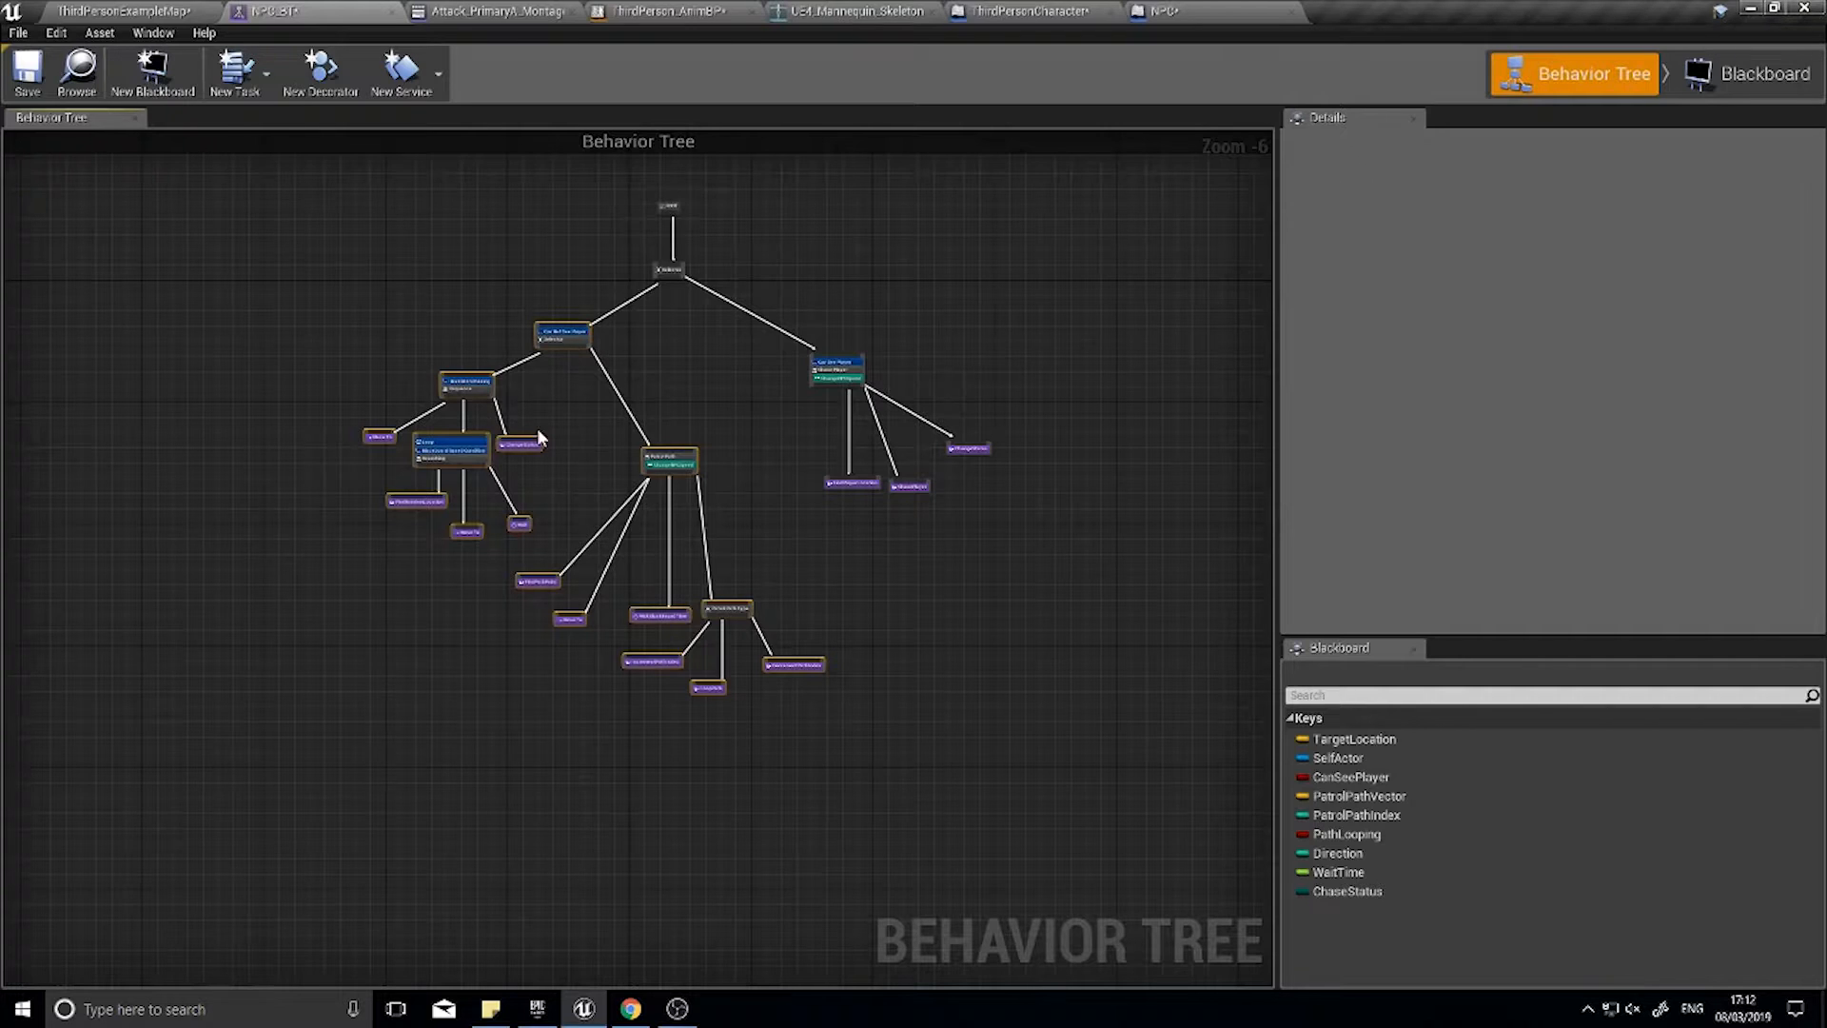
pyautogui.moveTo(872, 532)
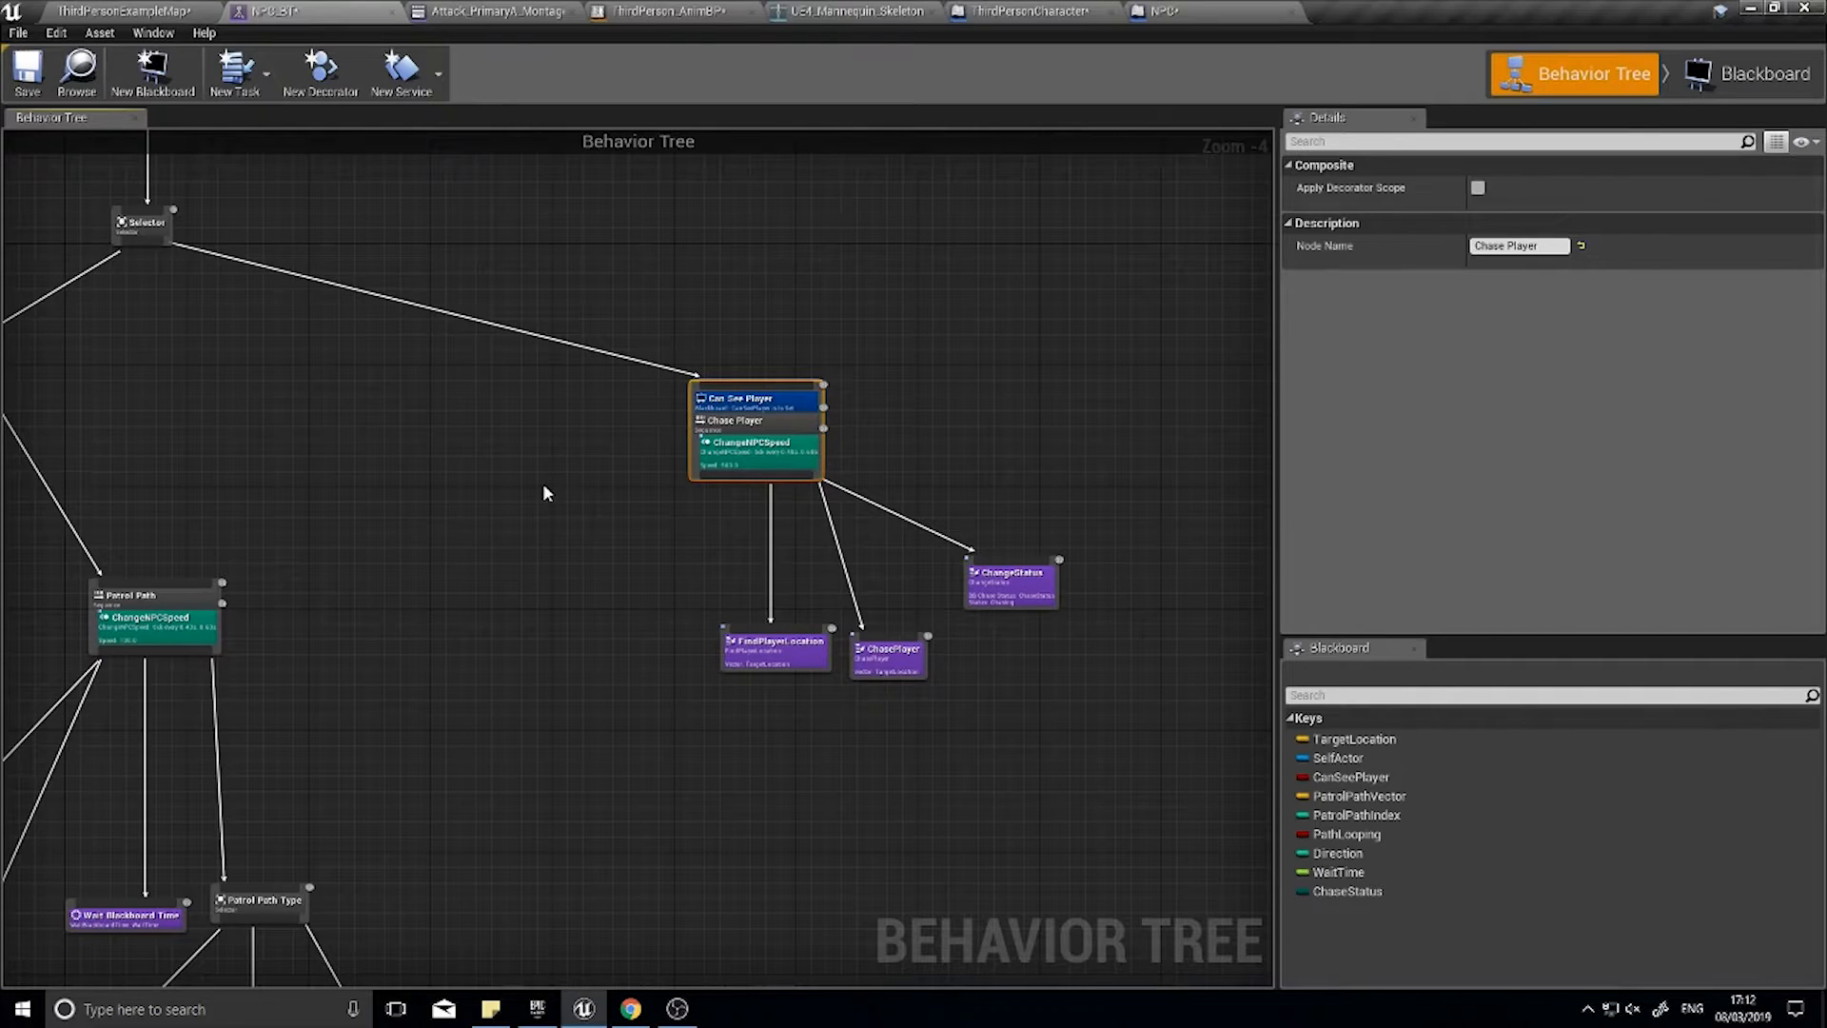
pyautogui.click(529, 482)
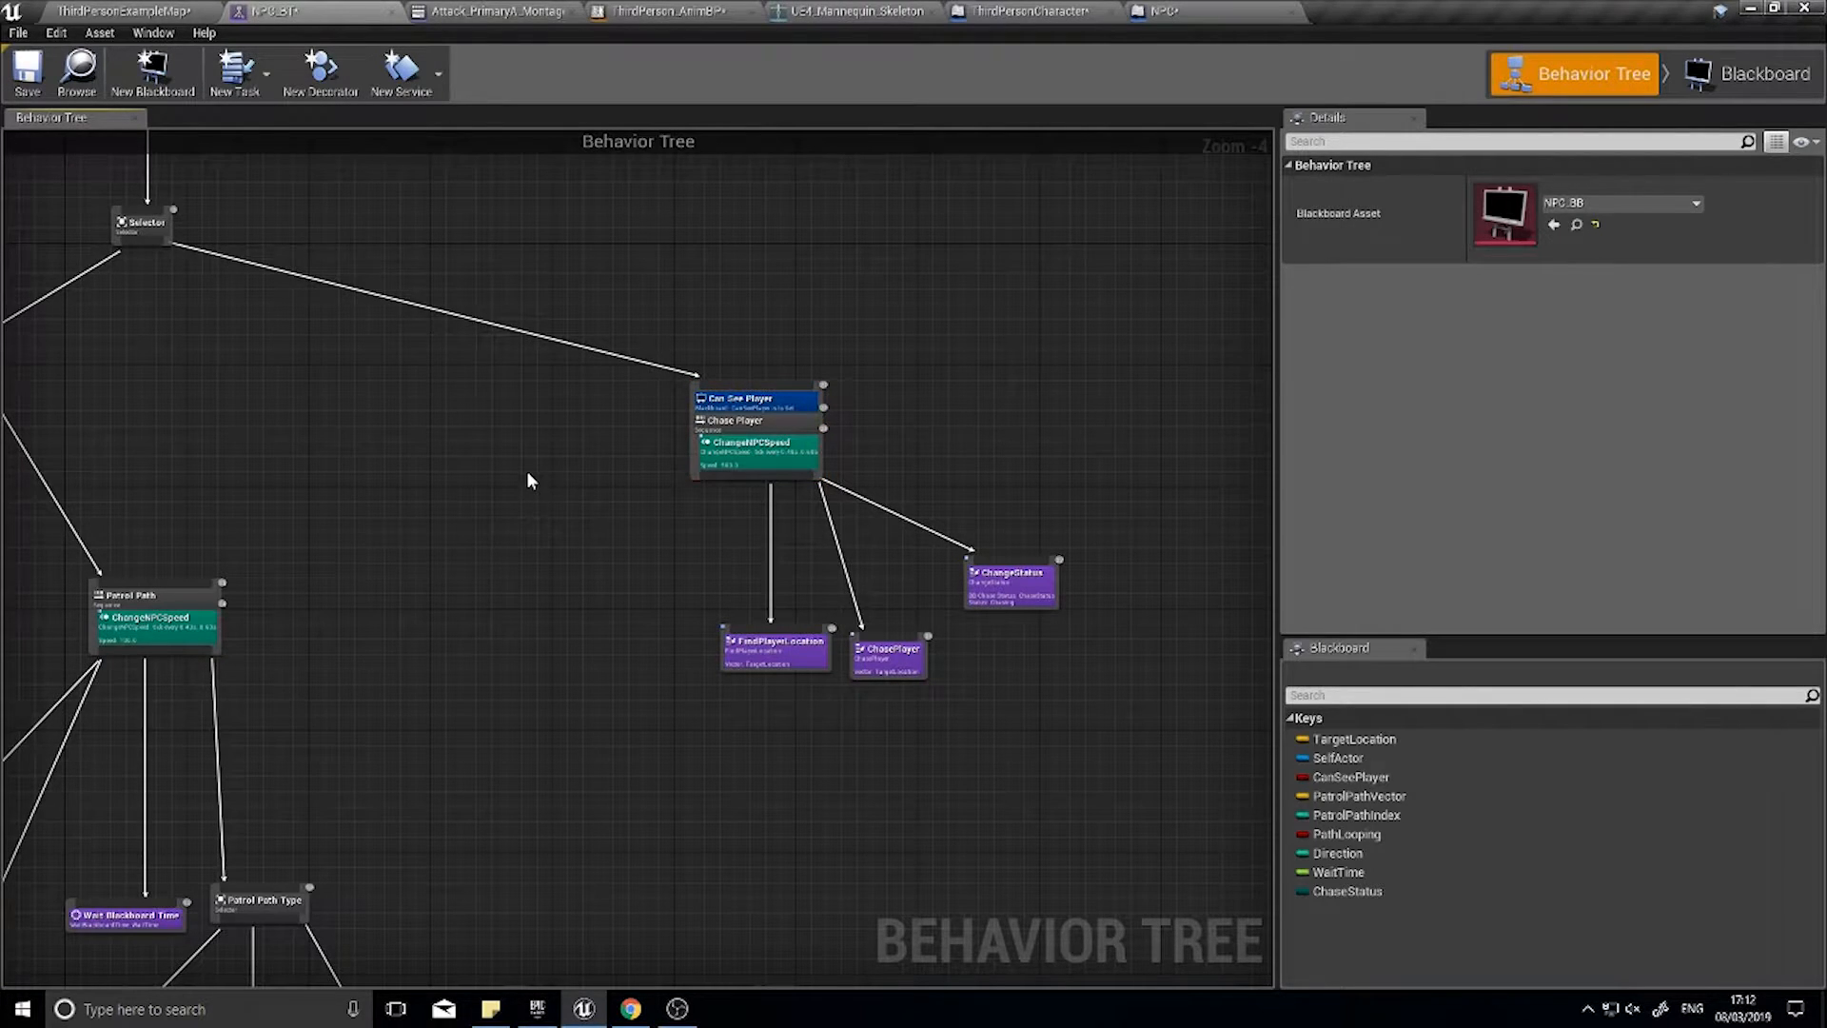
pyautogui.moveTo(751, 445)
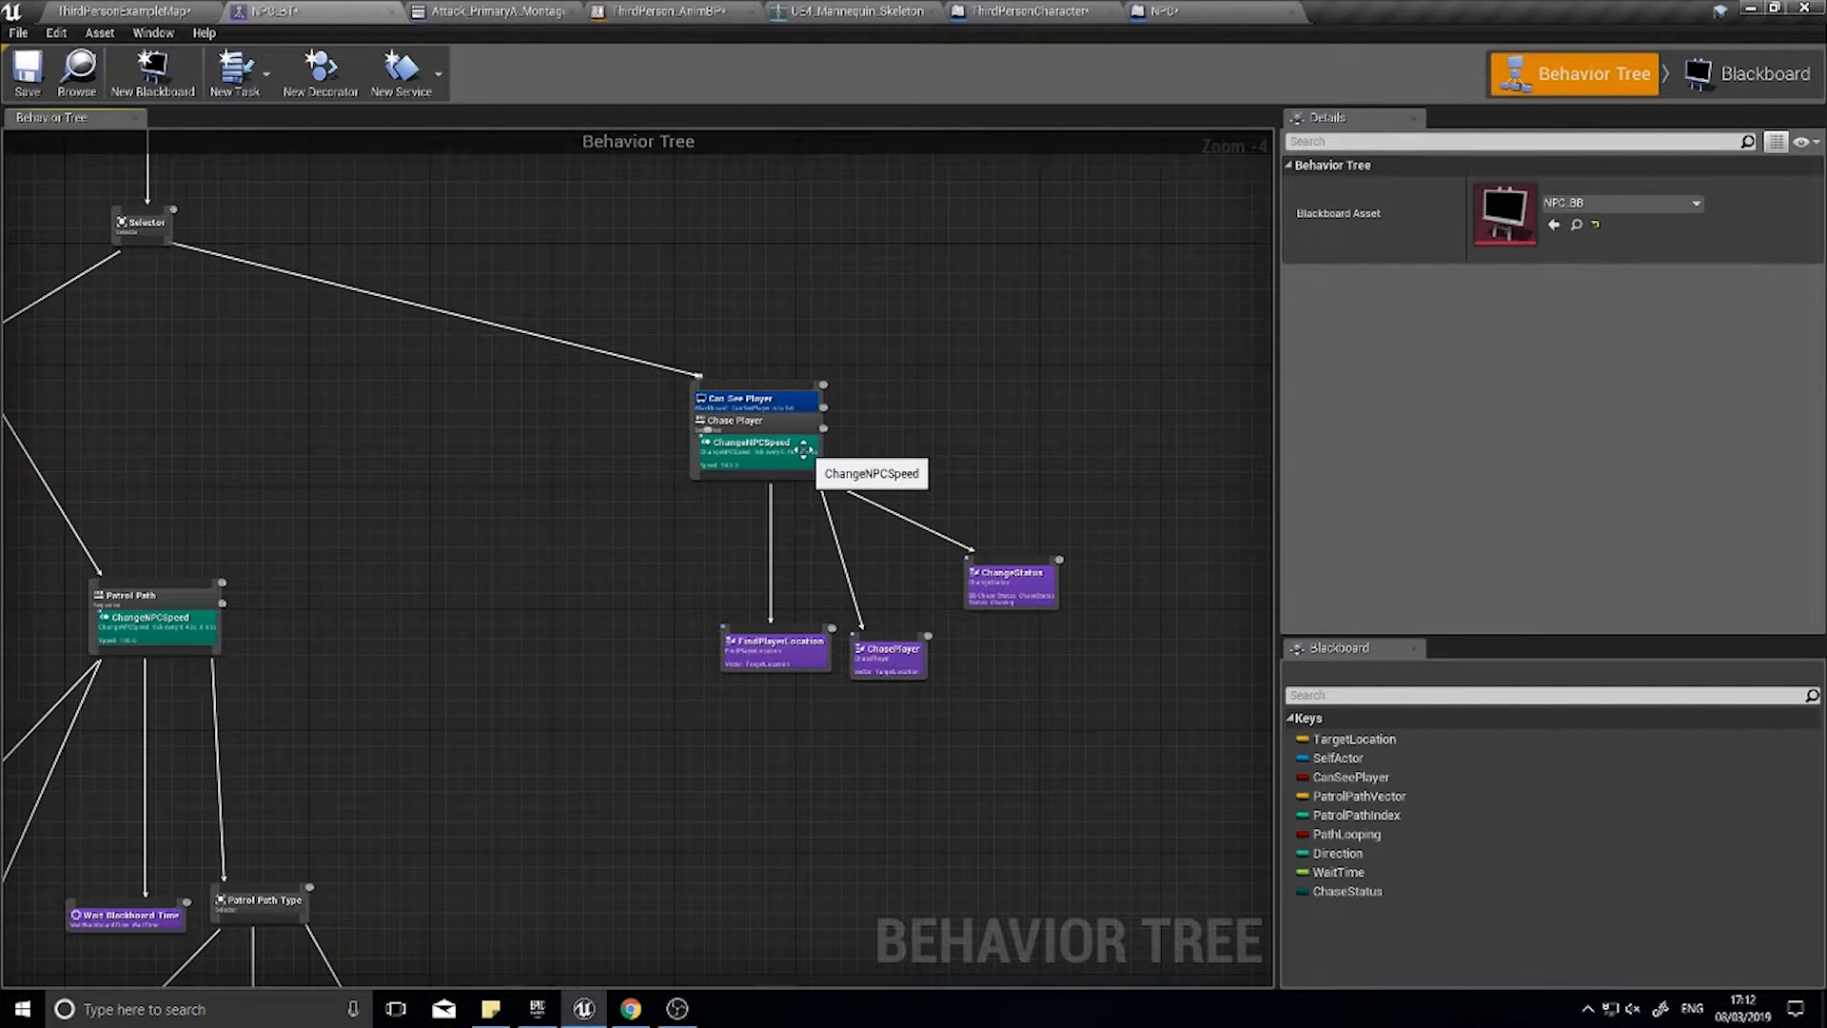
pyautogui.moveTo(831, 403)
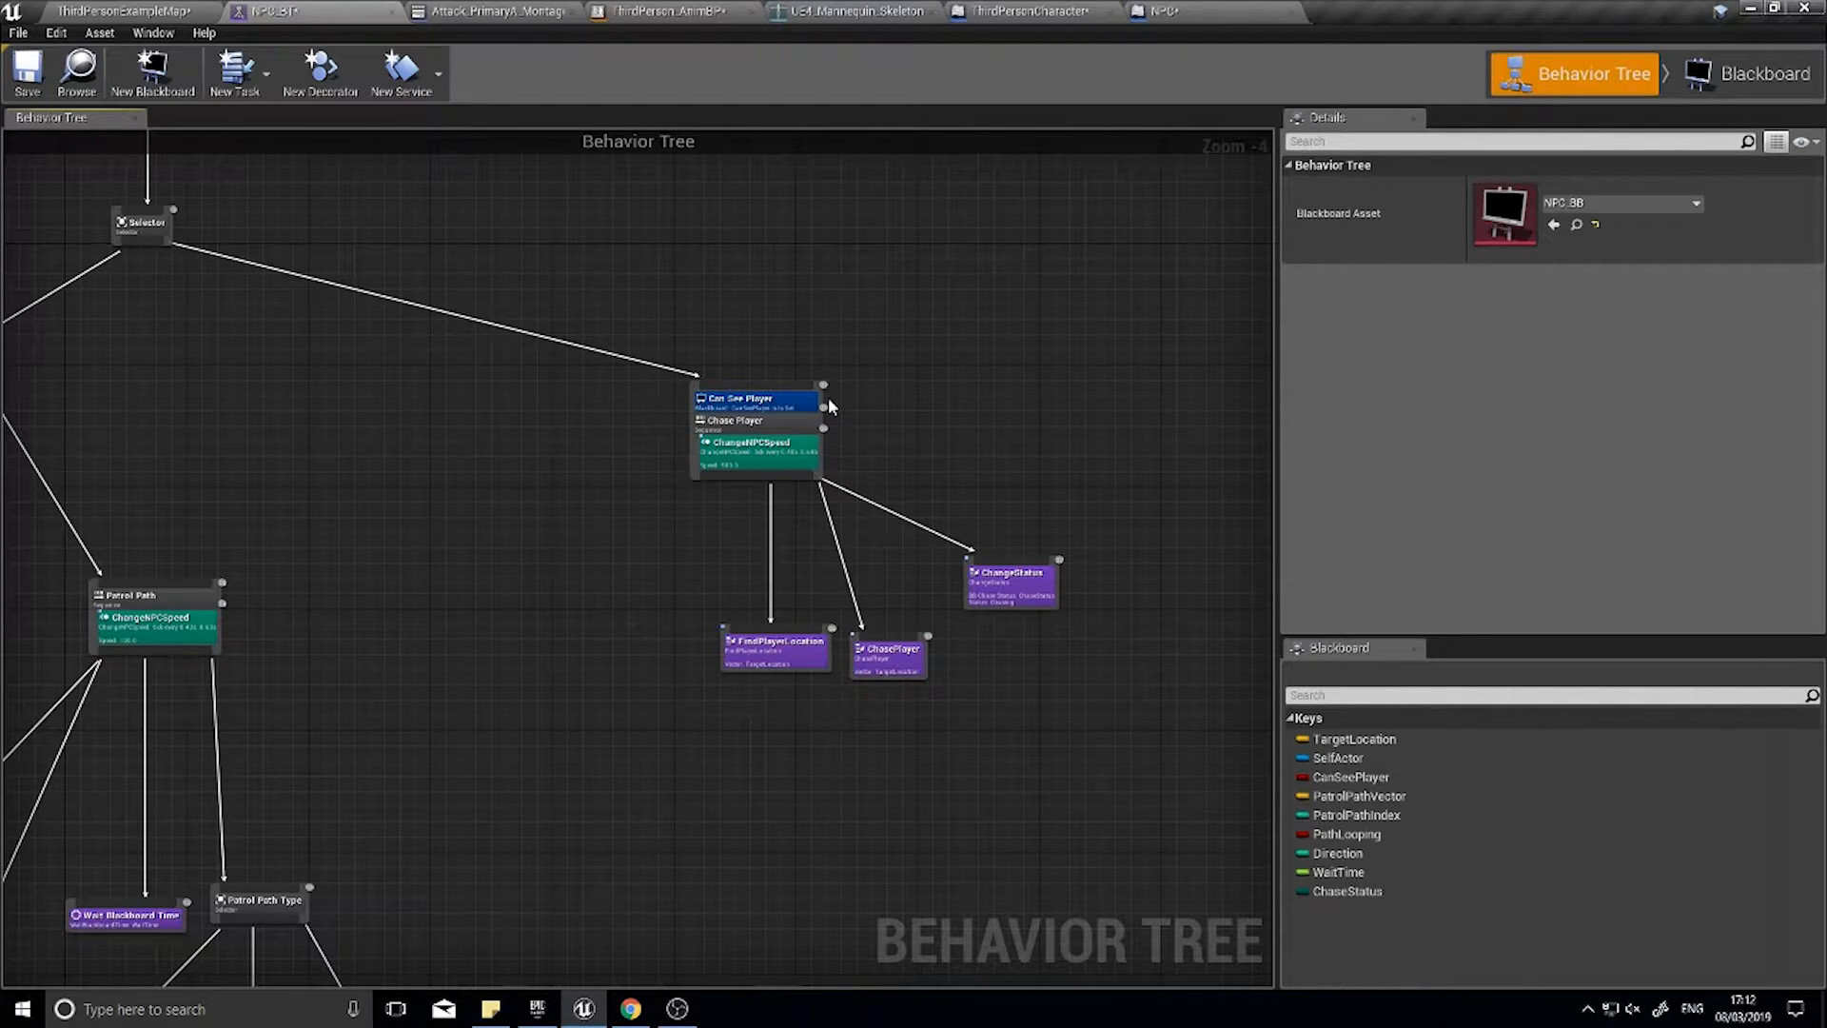
pyautogui.moveTo(868, 432)
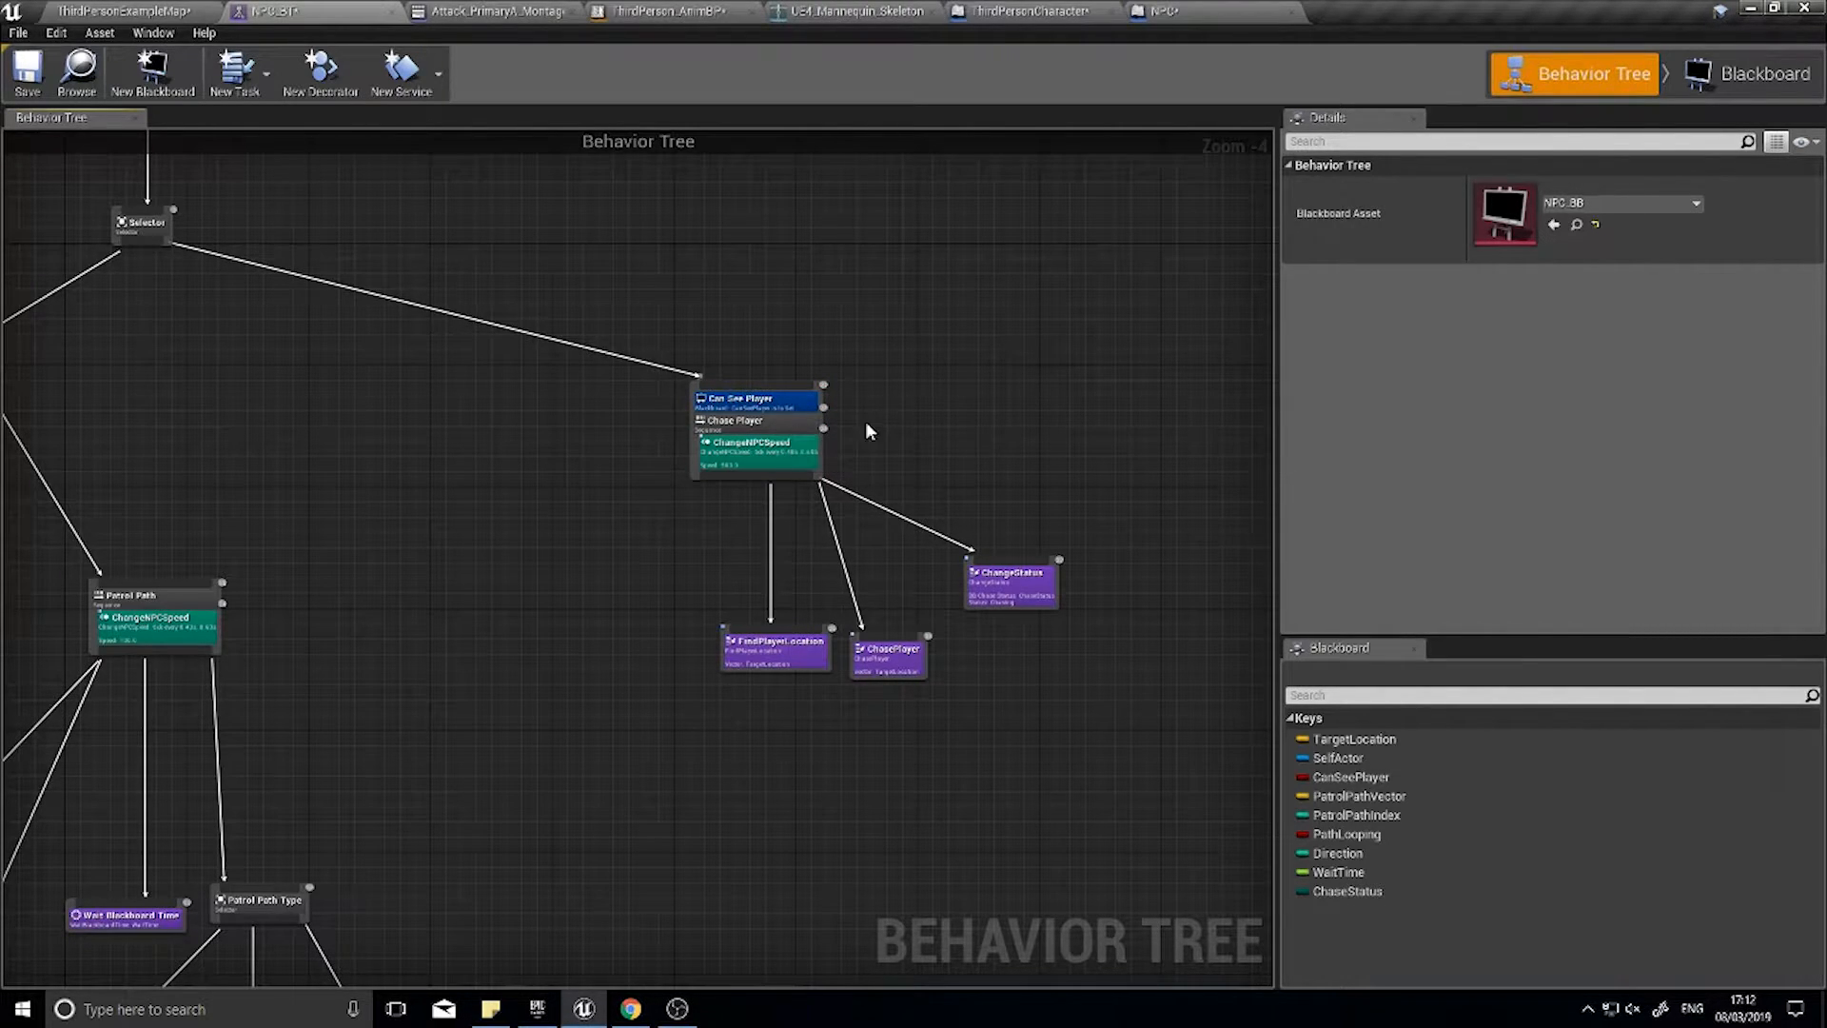
pyautogui.moveTo(780, 460)
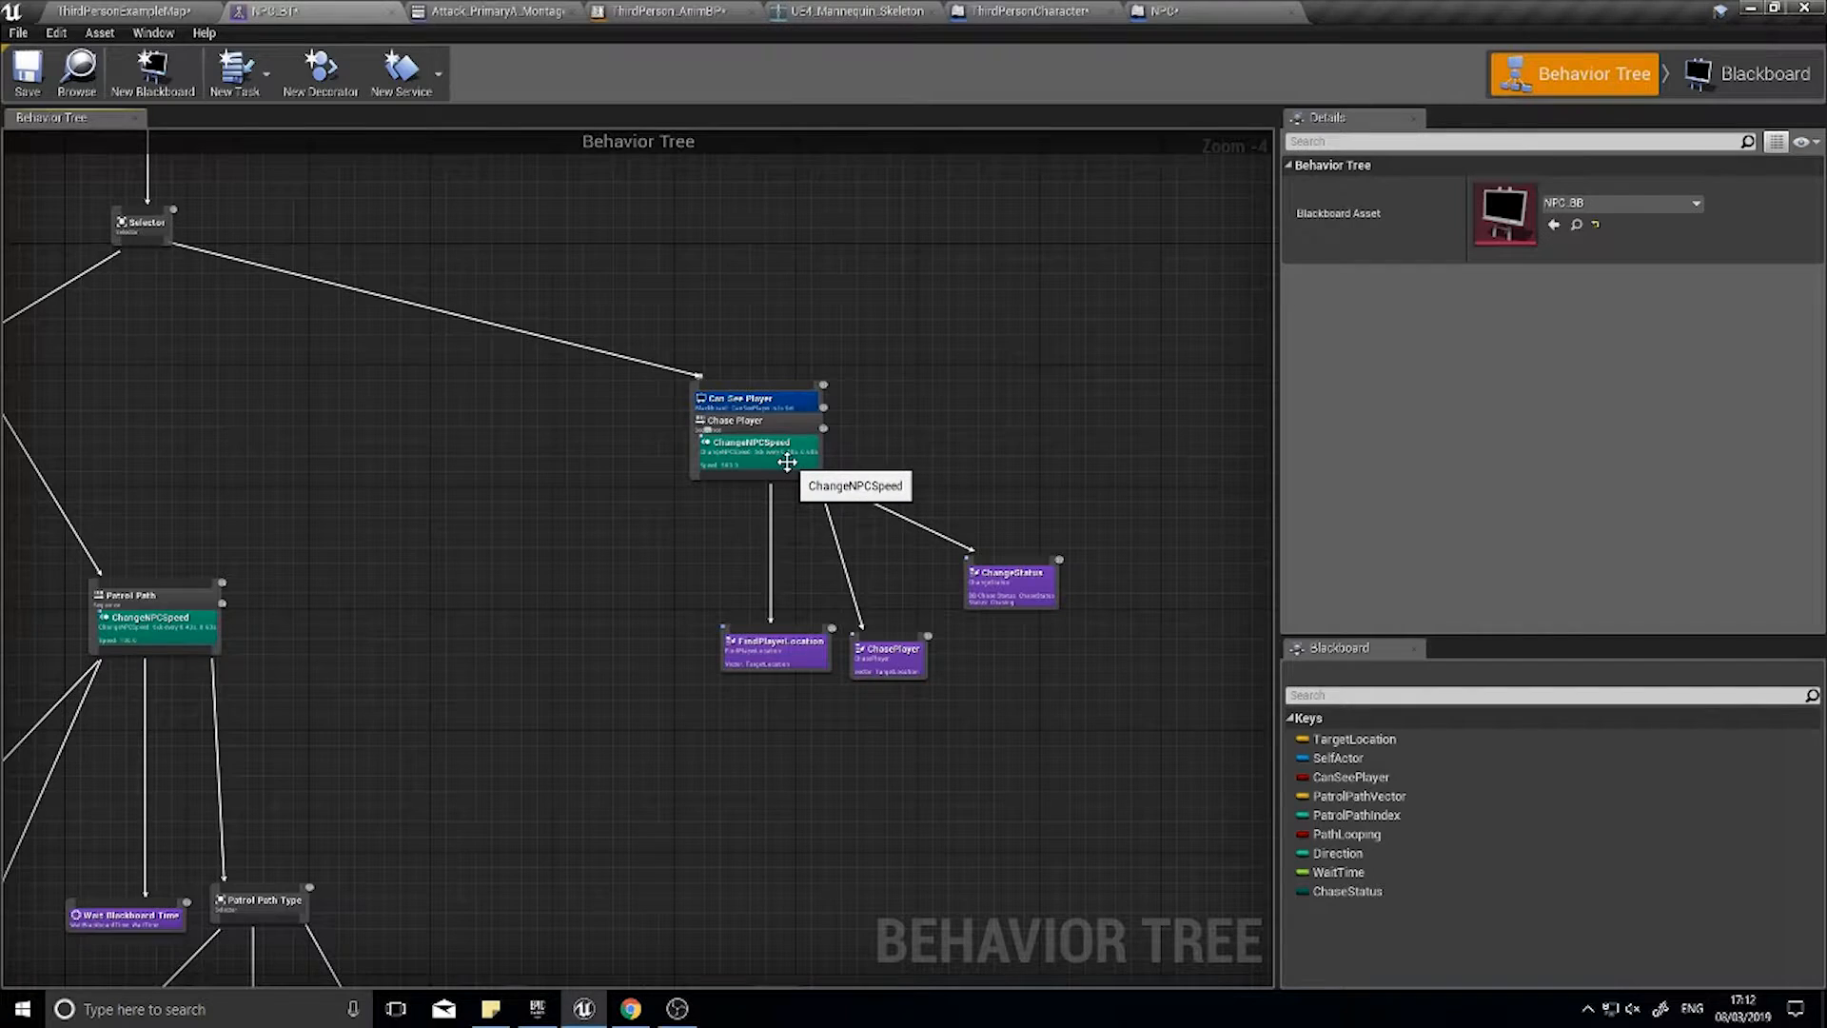
pyautogui.moveTo(744, 360)
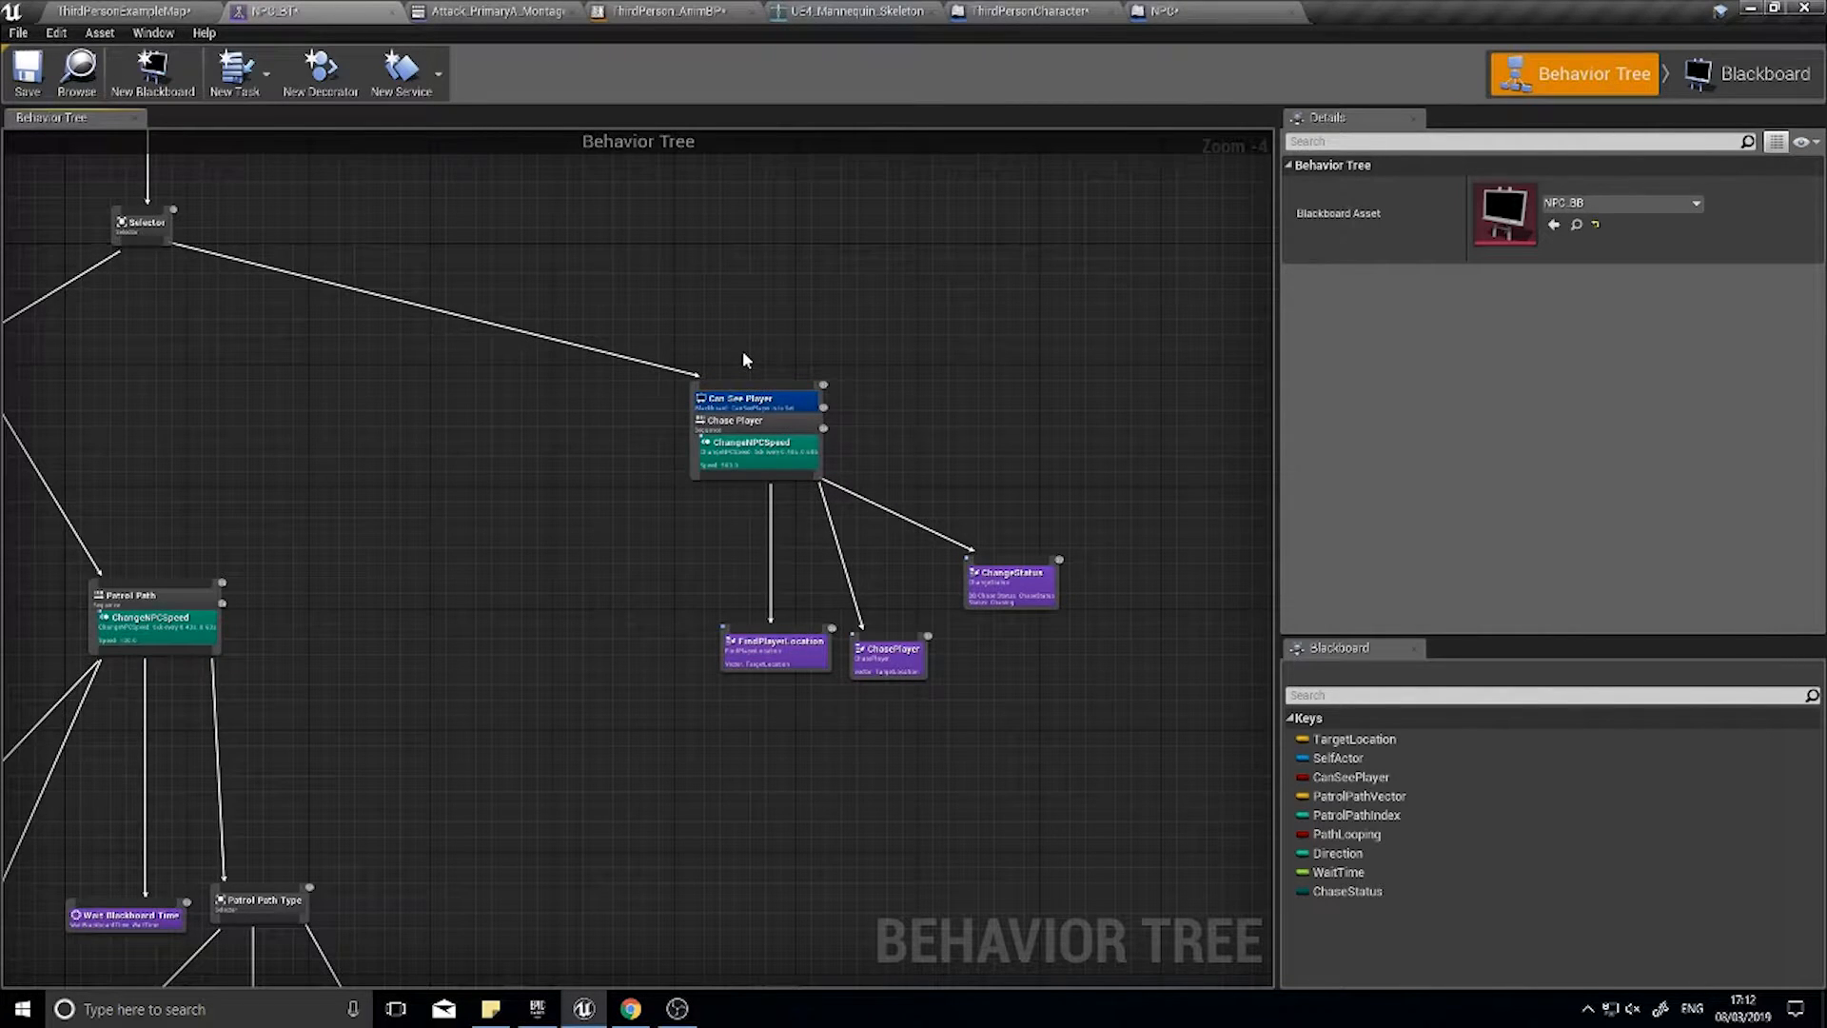
pyautogui.moveTo(429, 126)
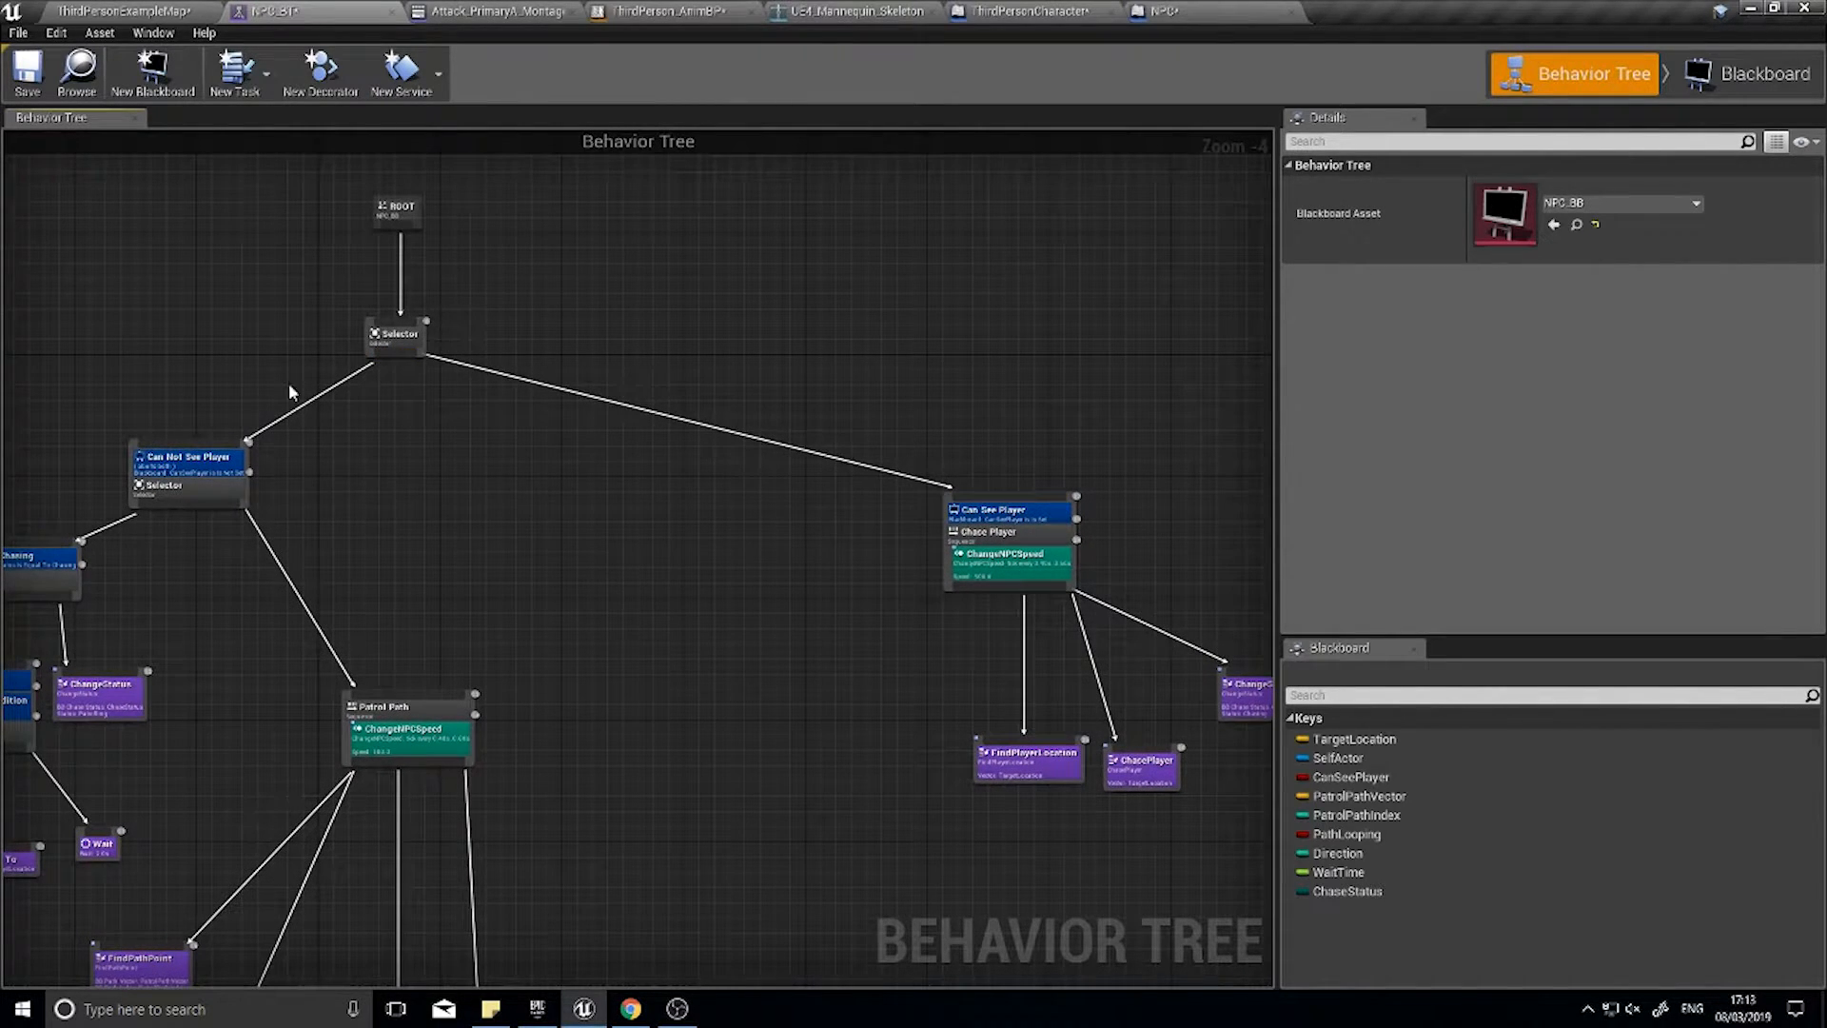
pyautogui.moveTo(455, 710)
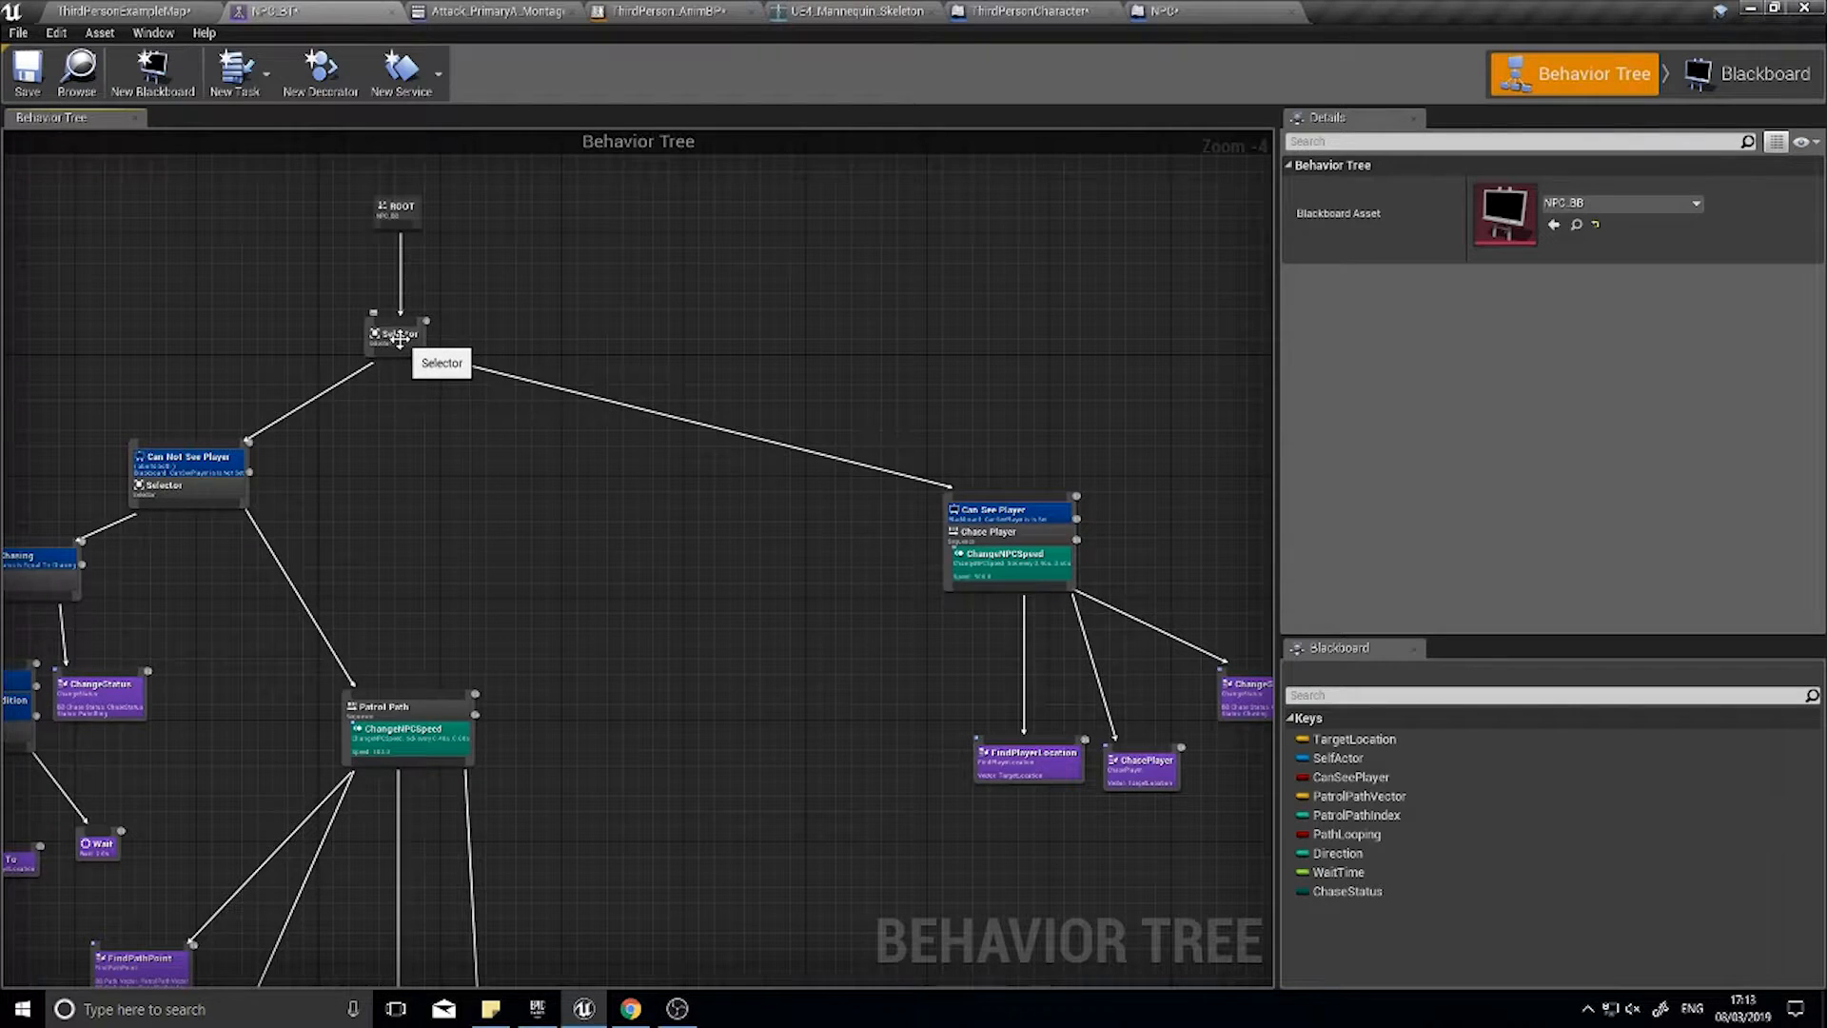
pyautogui.moveTo(417, 352)
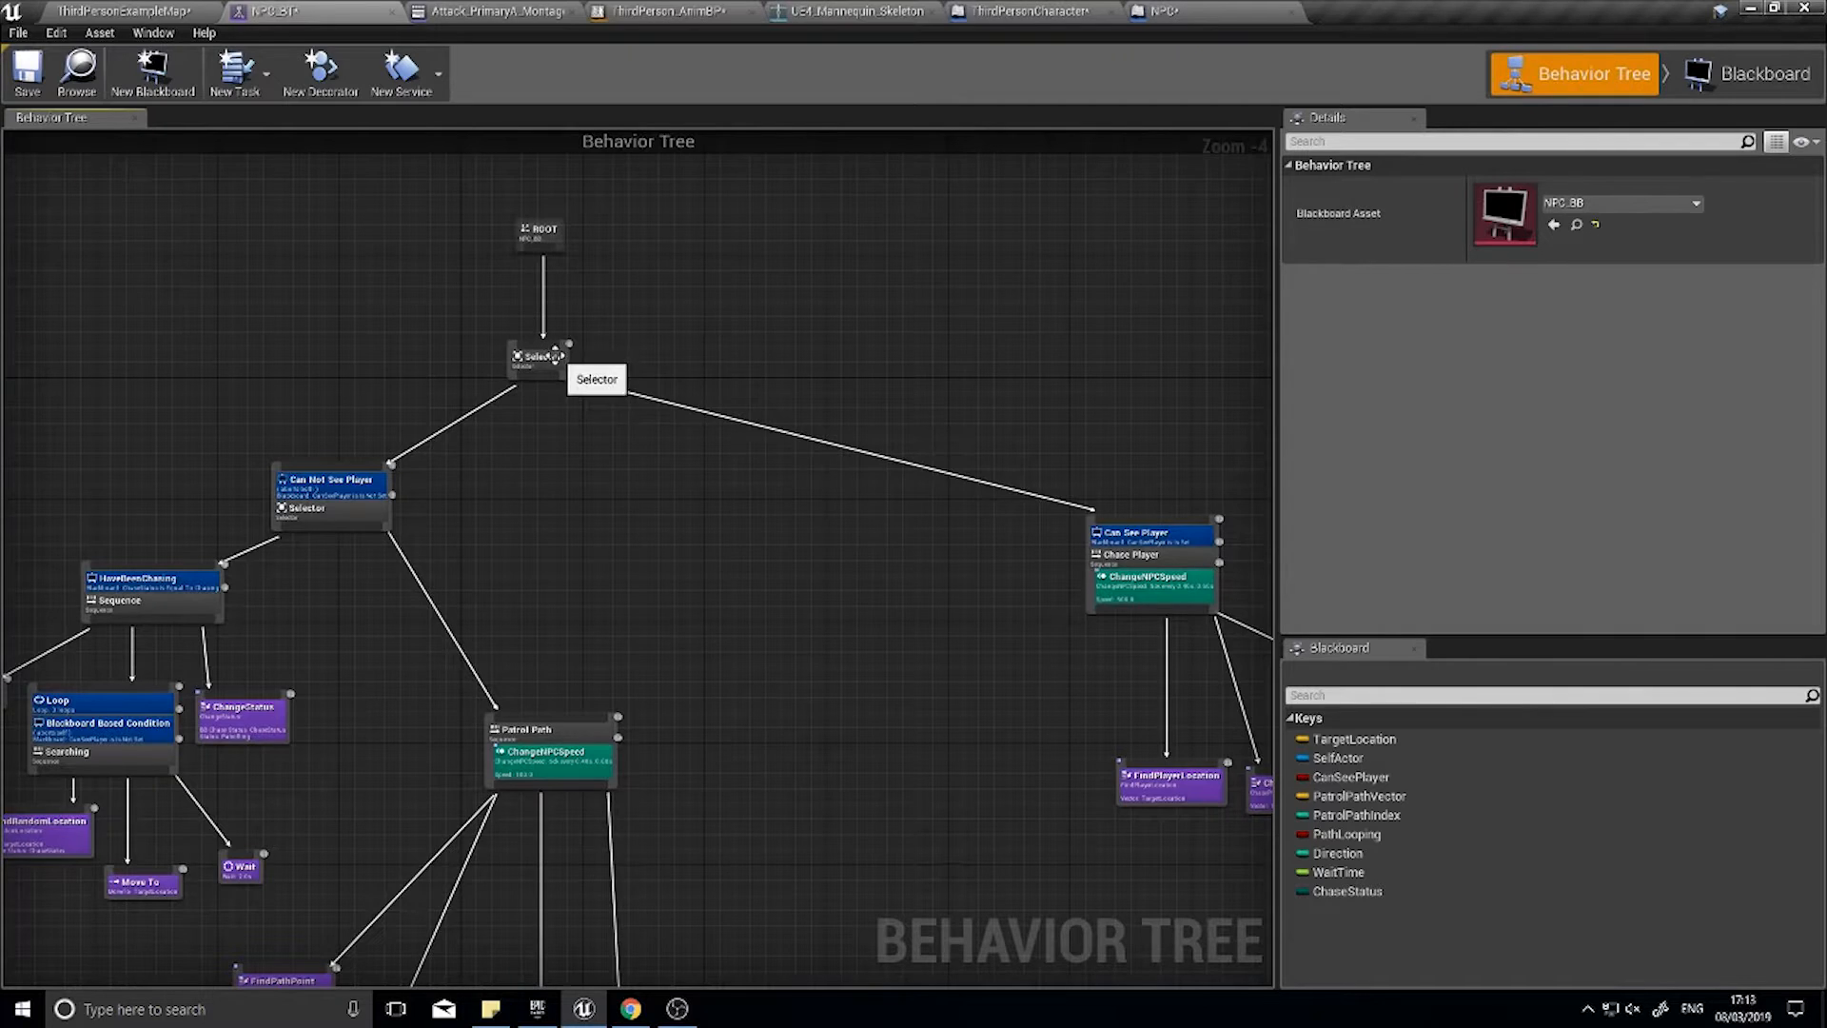
# - Add a Bool blackboard key named PlayerIsInMeleeRange and return to the behavior tree graph
pyautogui.click(1759, 72)
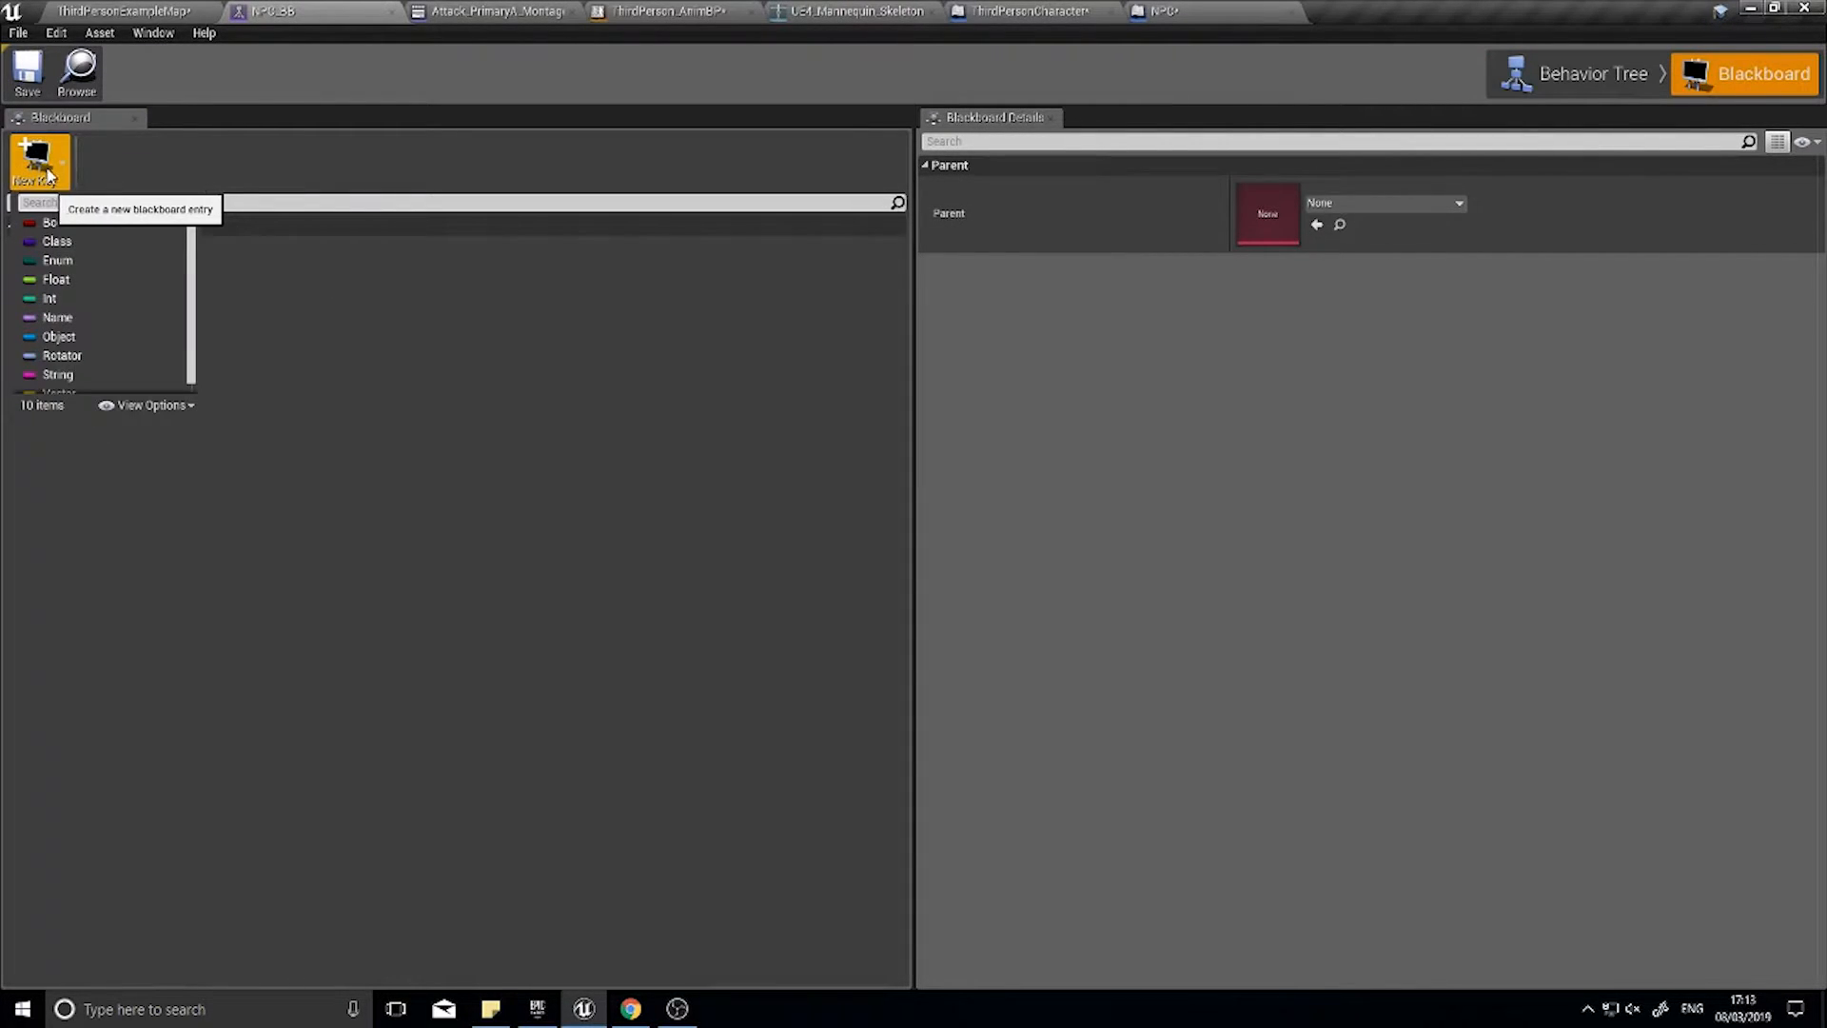
pyautogui.click(52, 222)
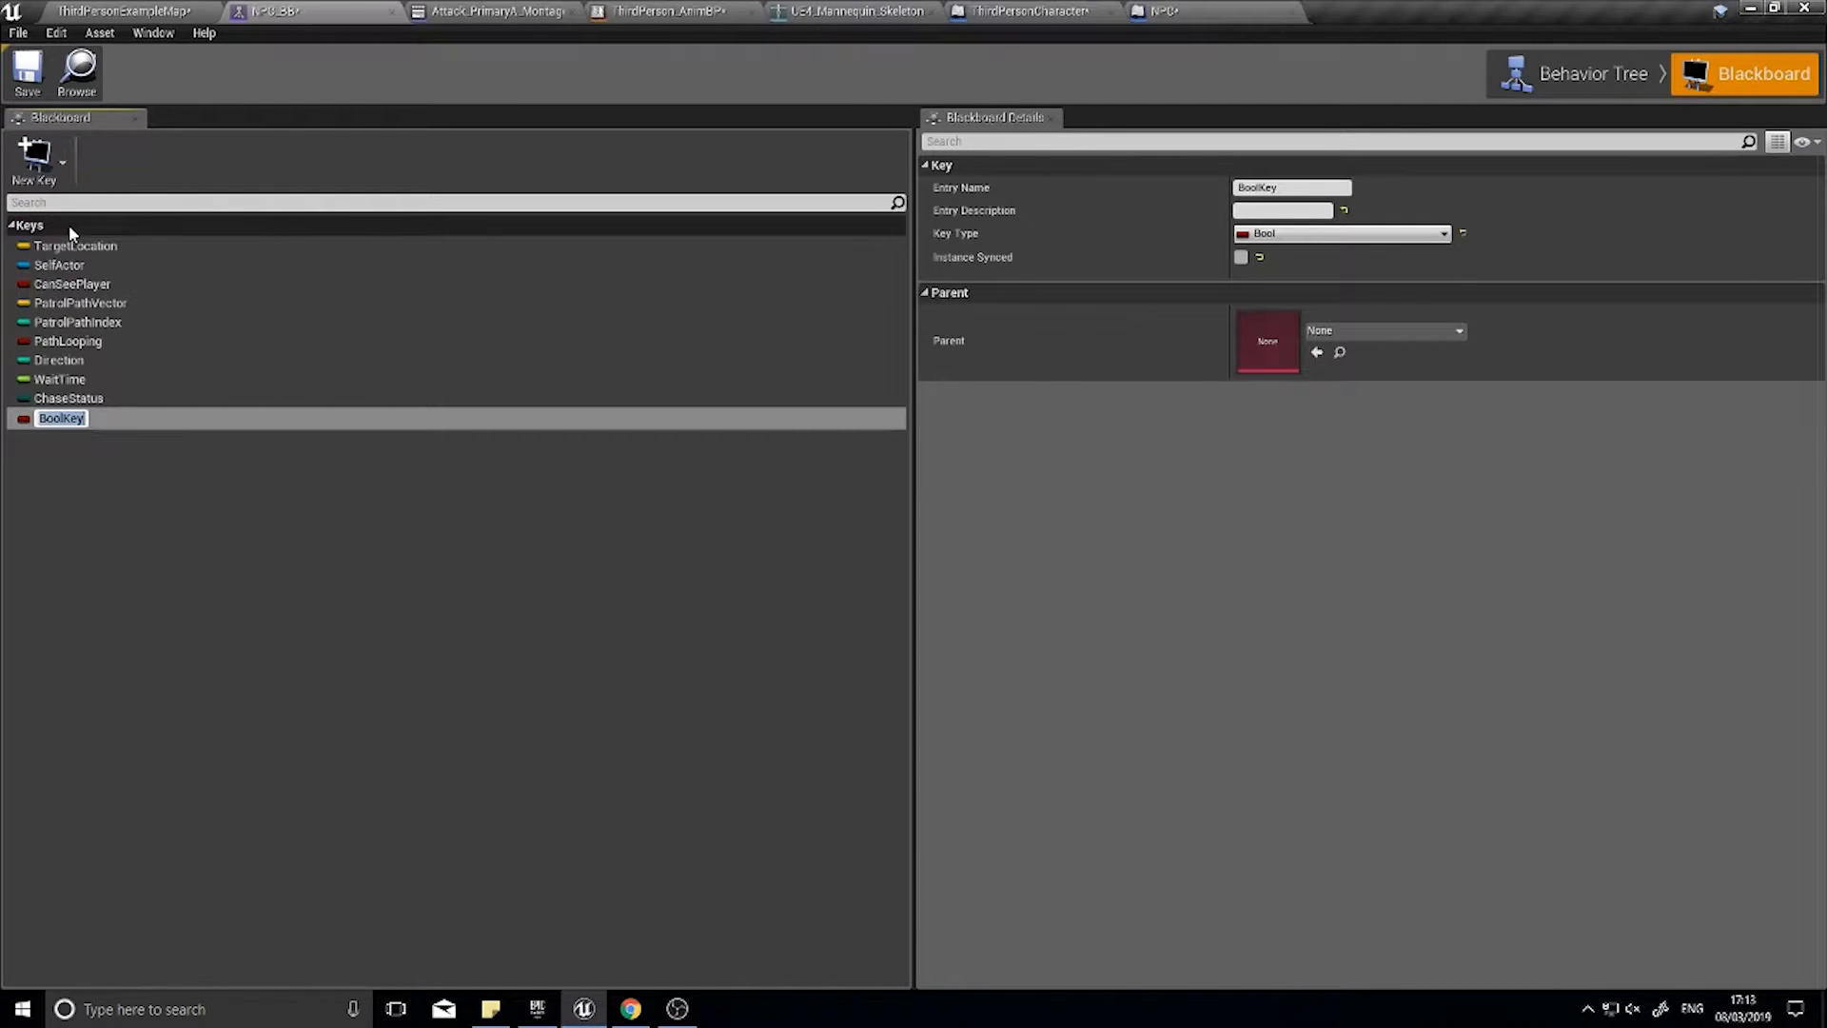
pyautogui.moveTo(74, 245)
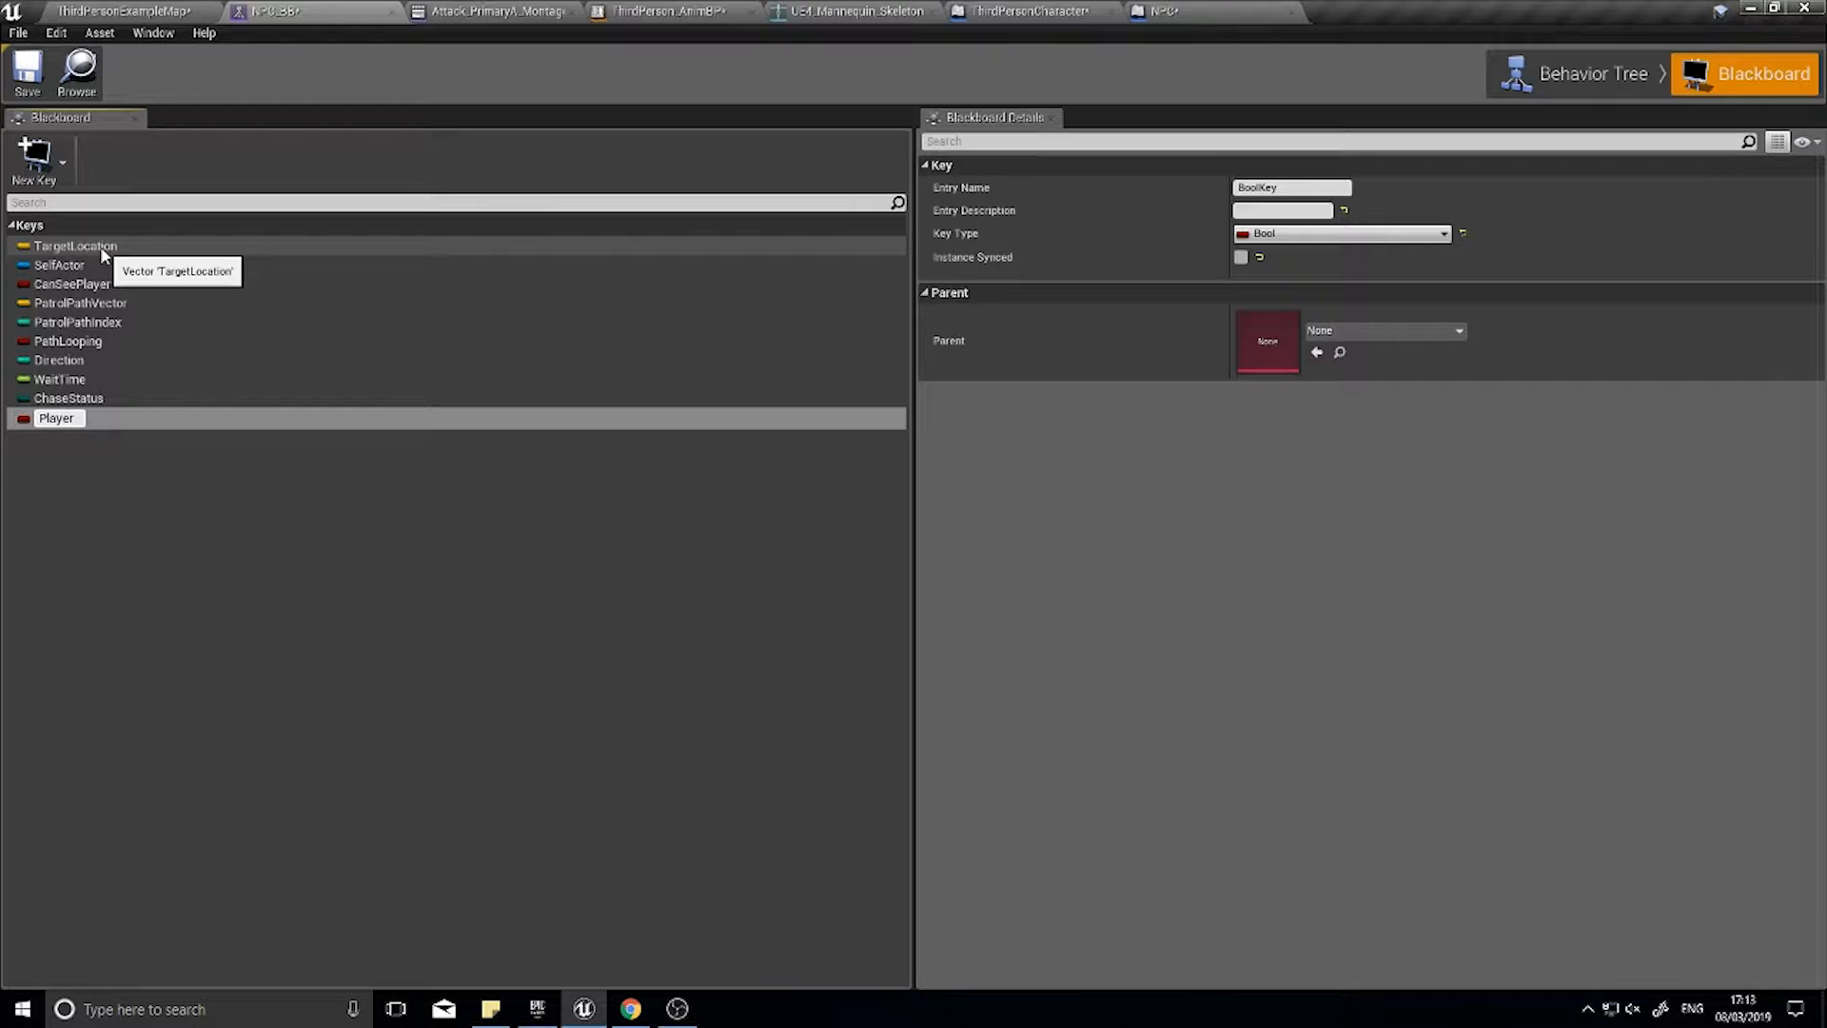
pyautogui.write('PlayerIsInMeleeRange')
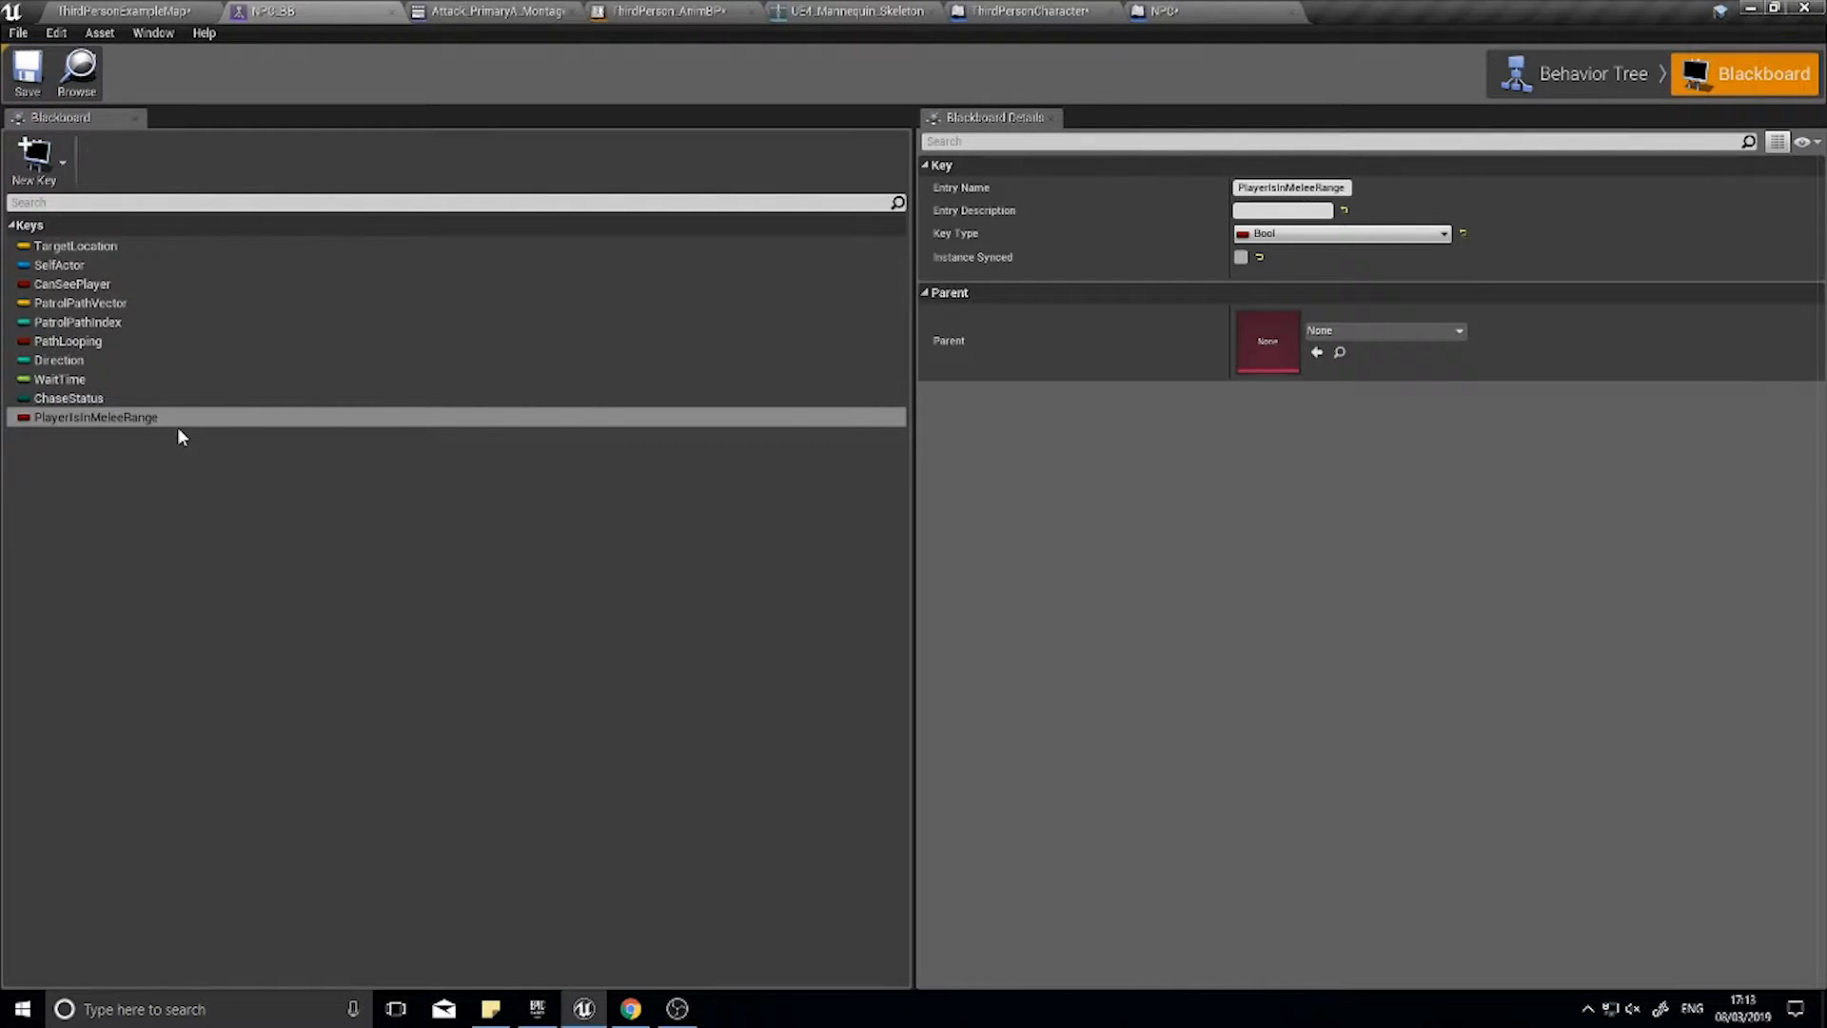
pyautogui.click(1281, 210)
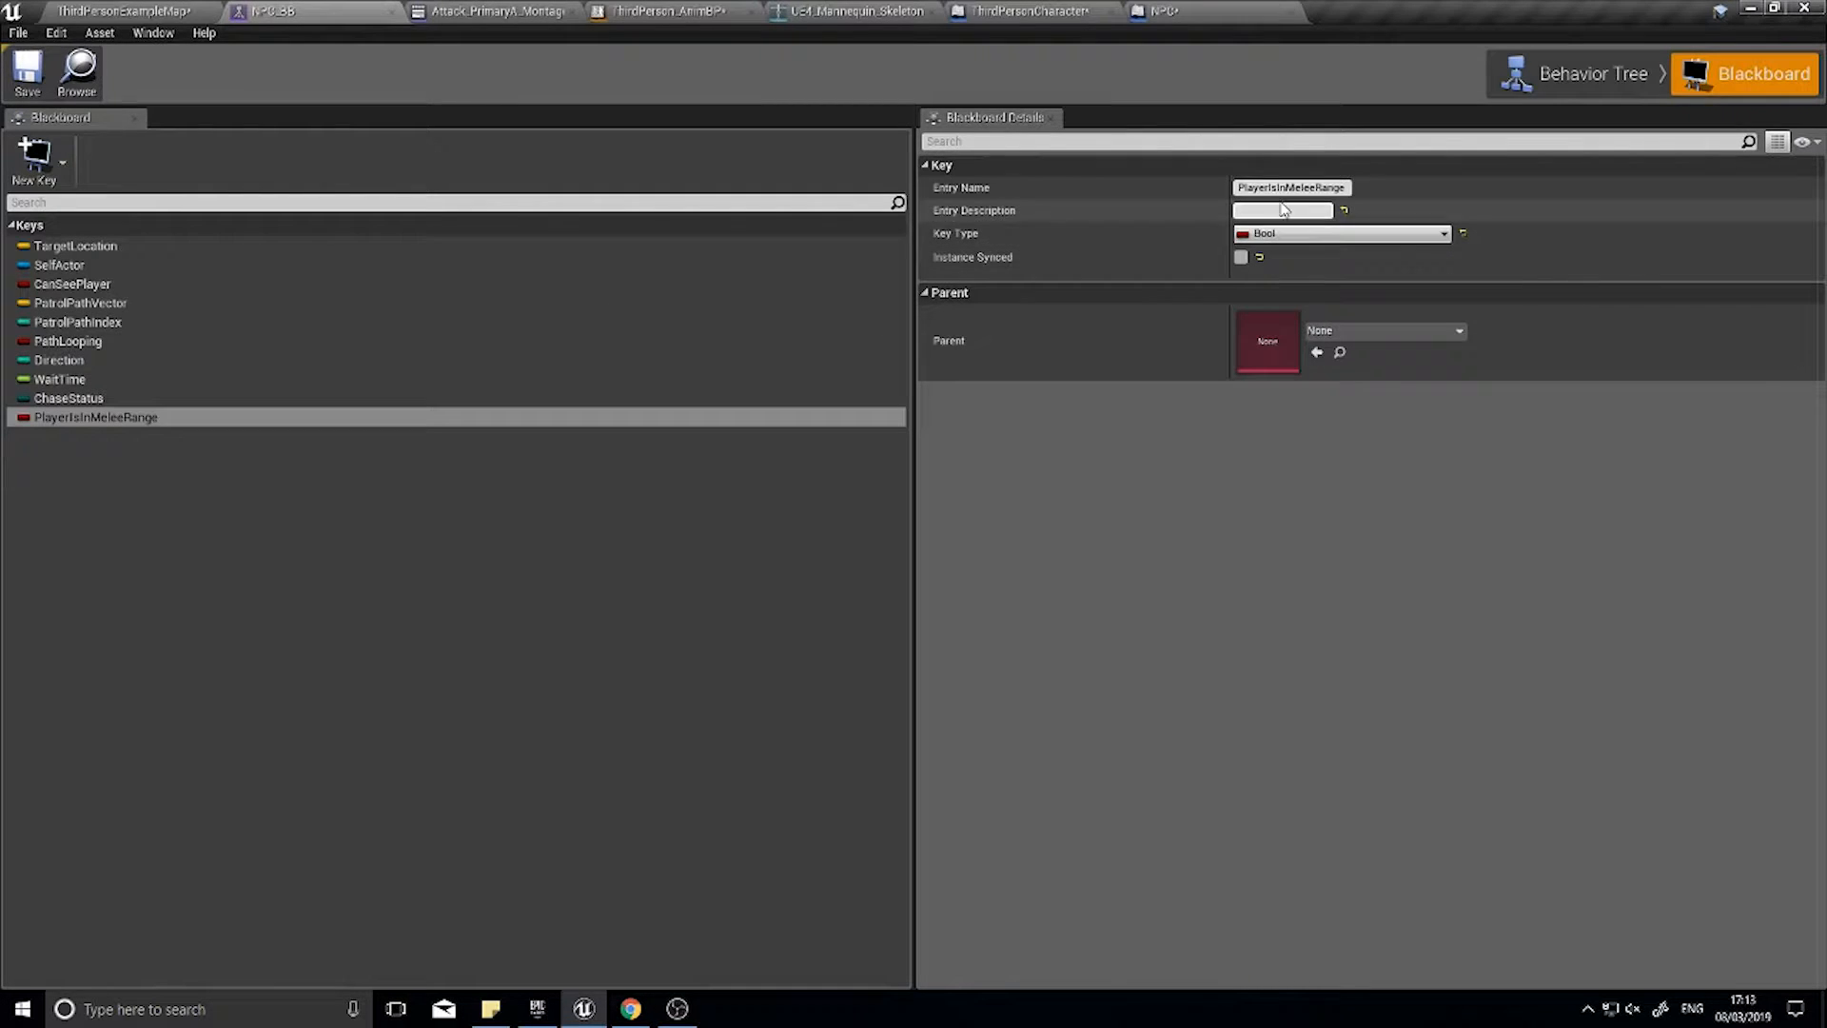
pyautogui.click(1593, 74)
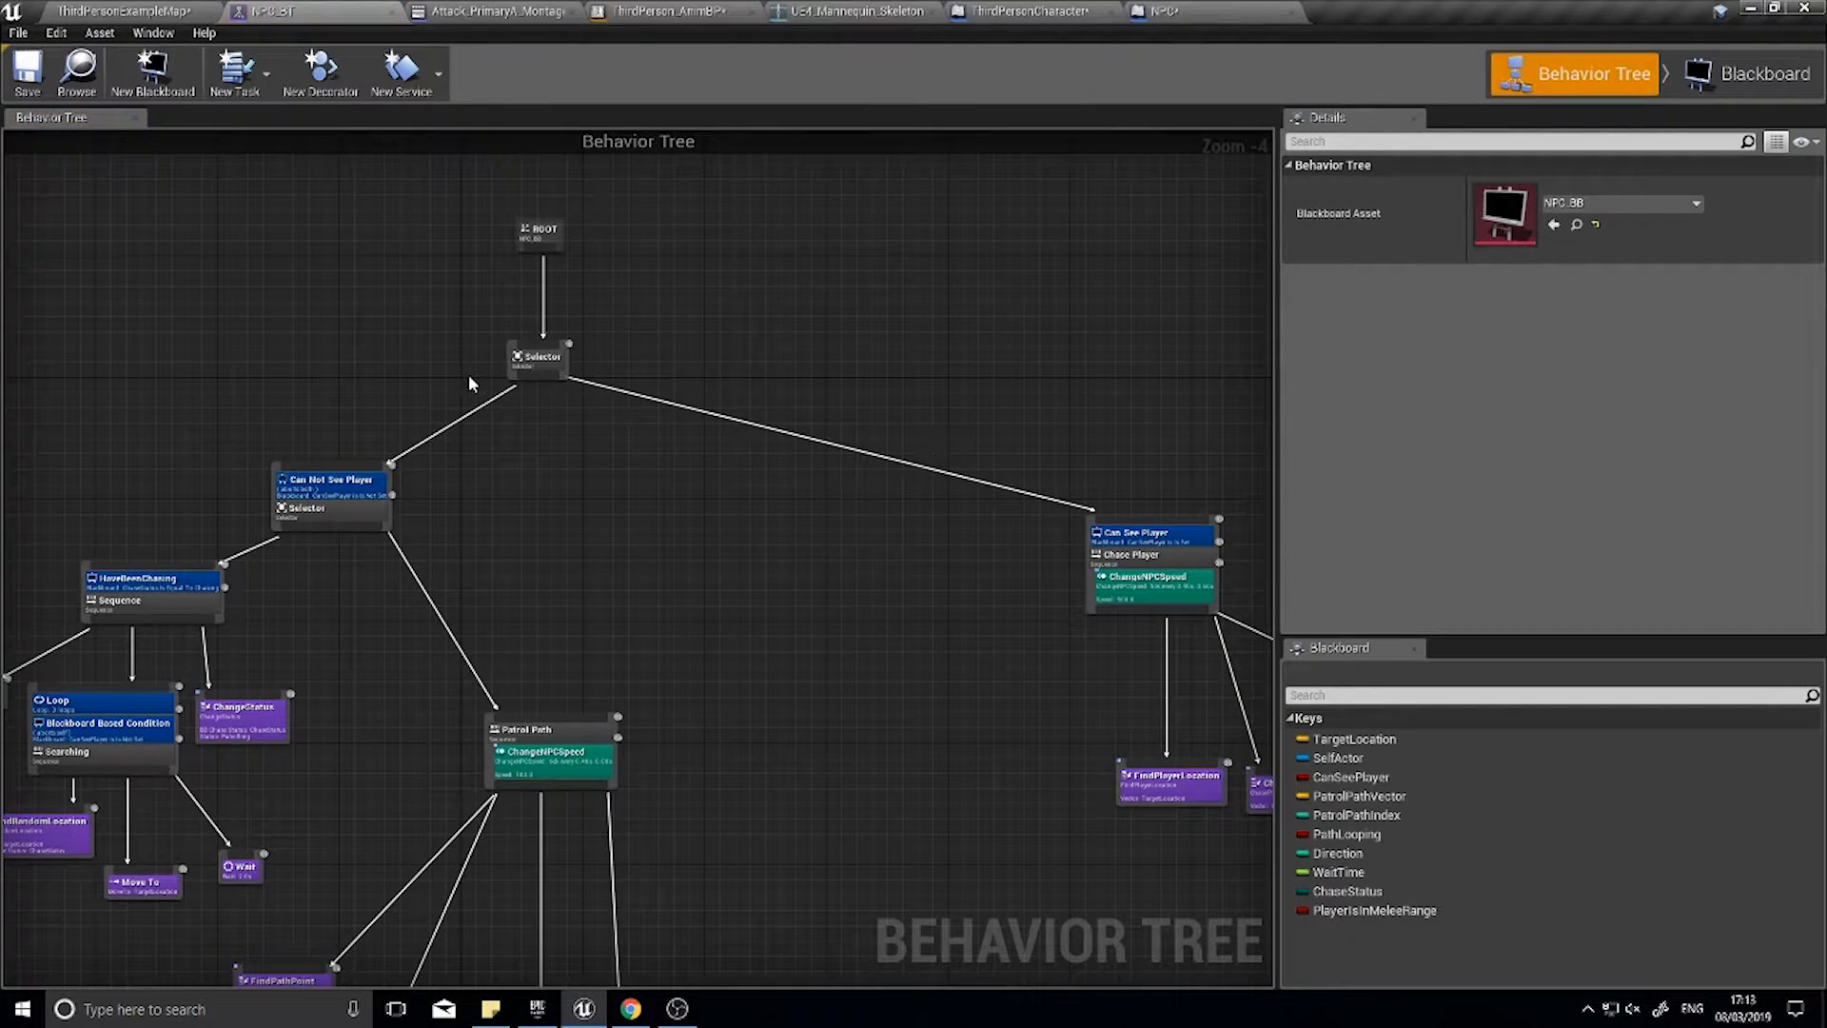
pyautogui.moveTo(320, 71)
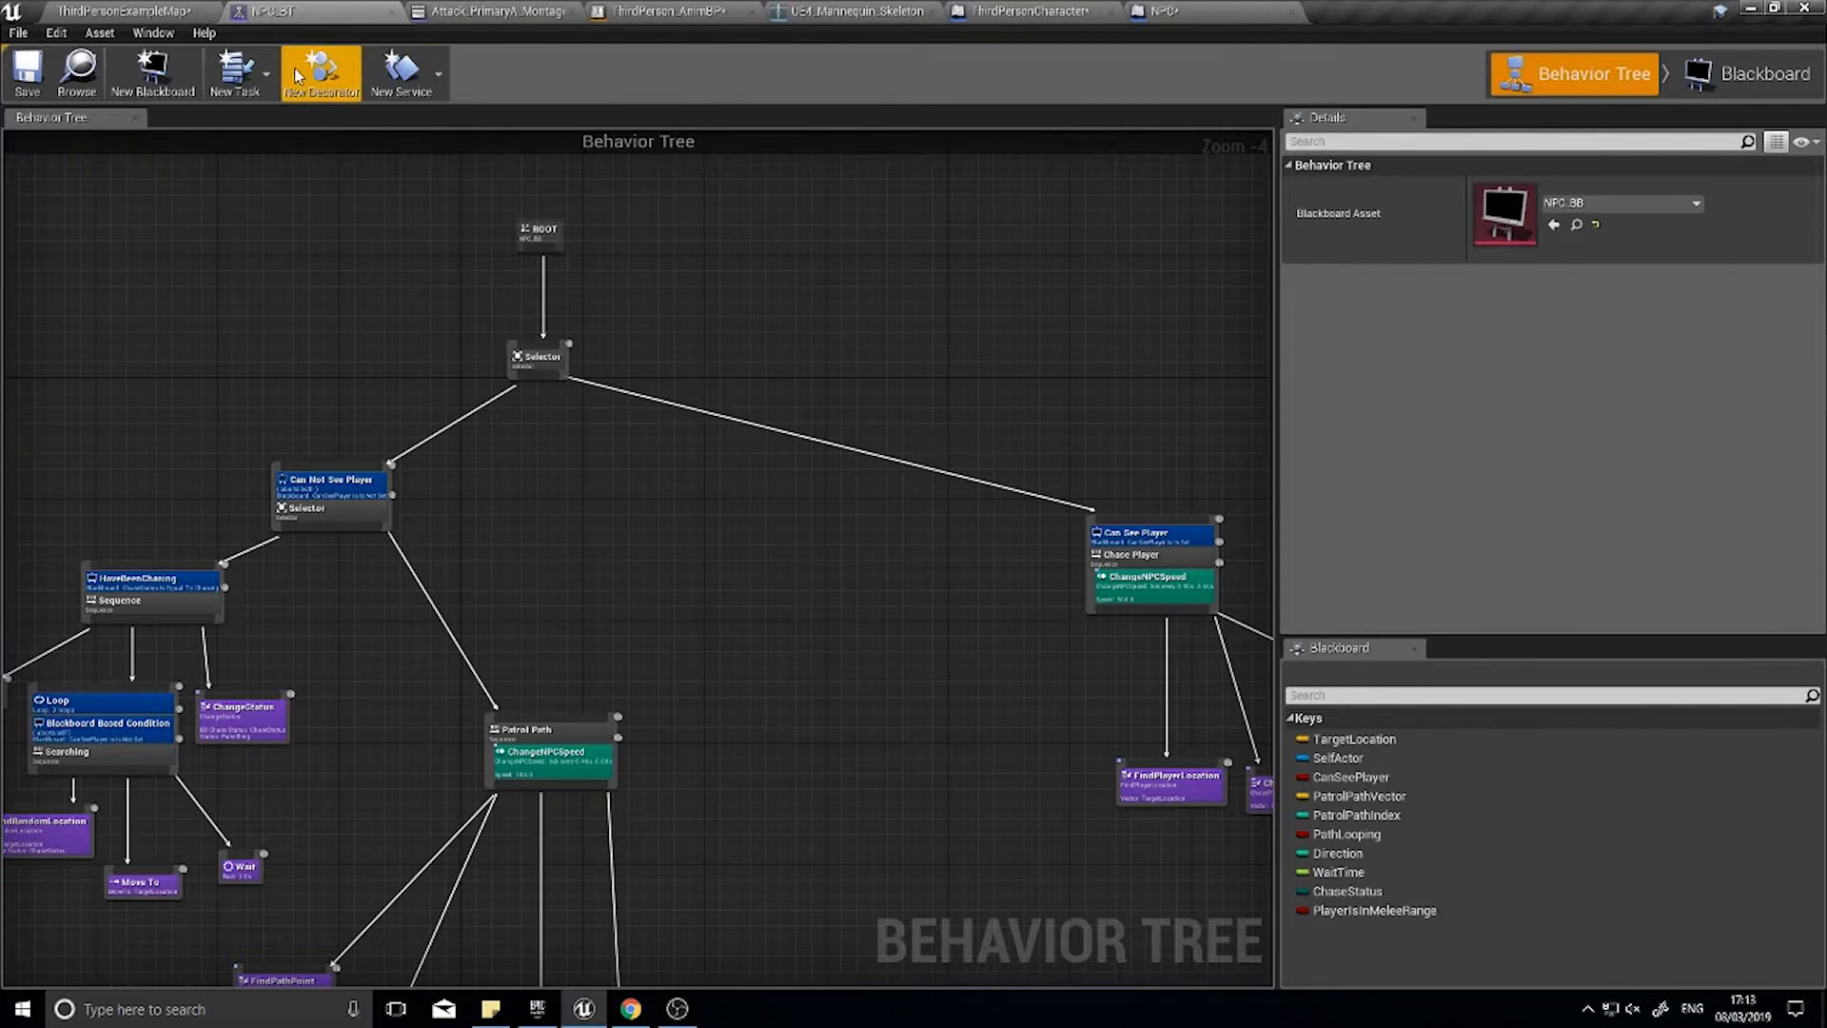
pyautogui.moveTo(406, 73)
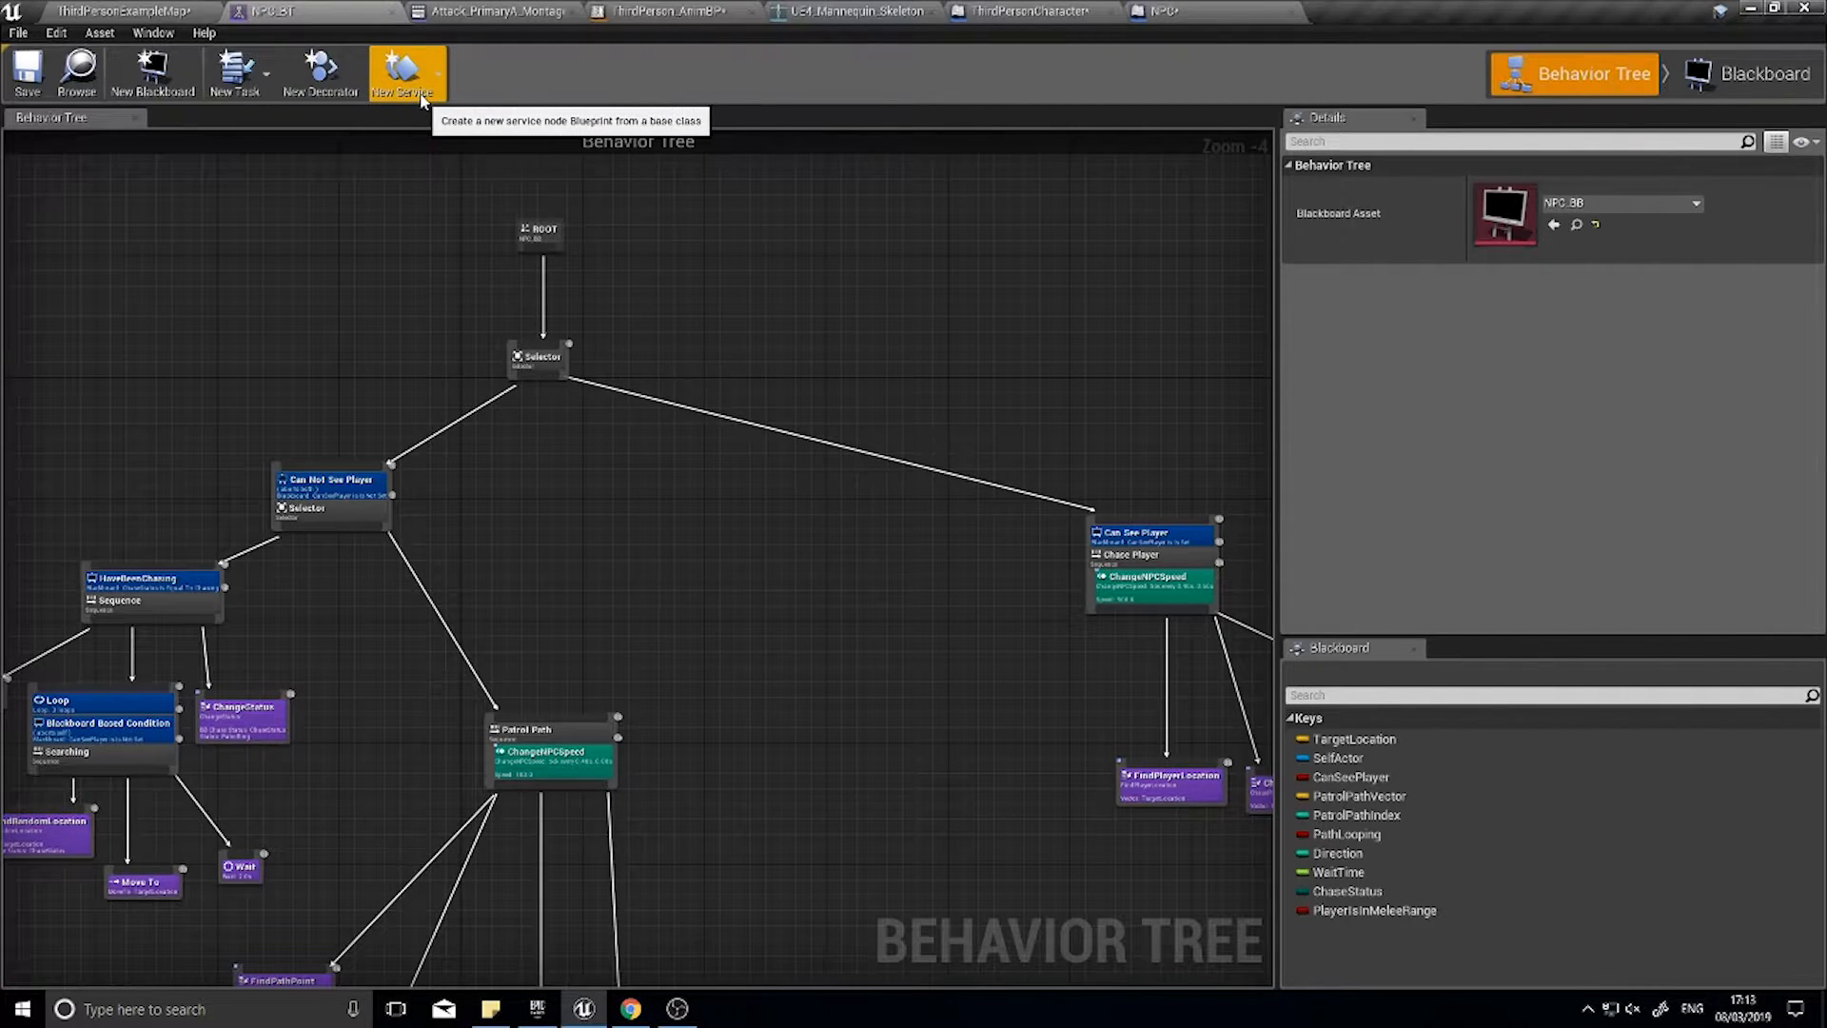
# - Create a new service based on BTService_BlueprintBase, named IsPlayerInRange in Content/AI/NPC
pyautogui.click(399, 72)
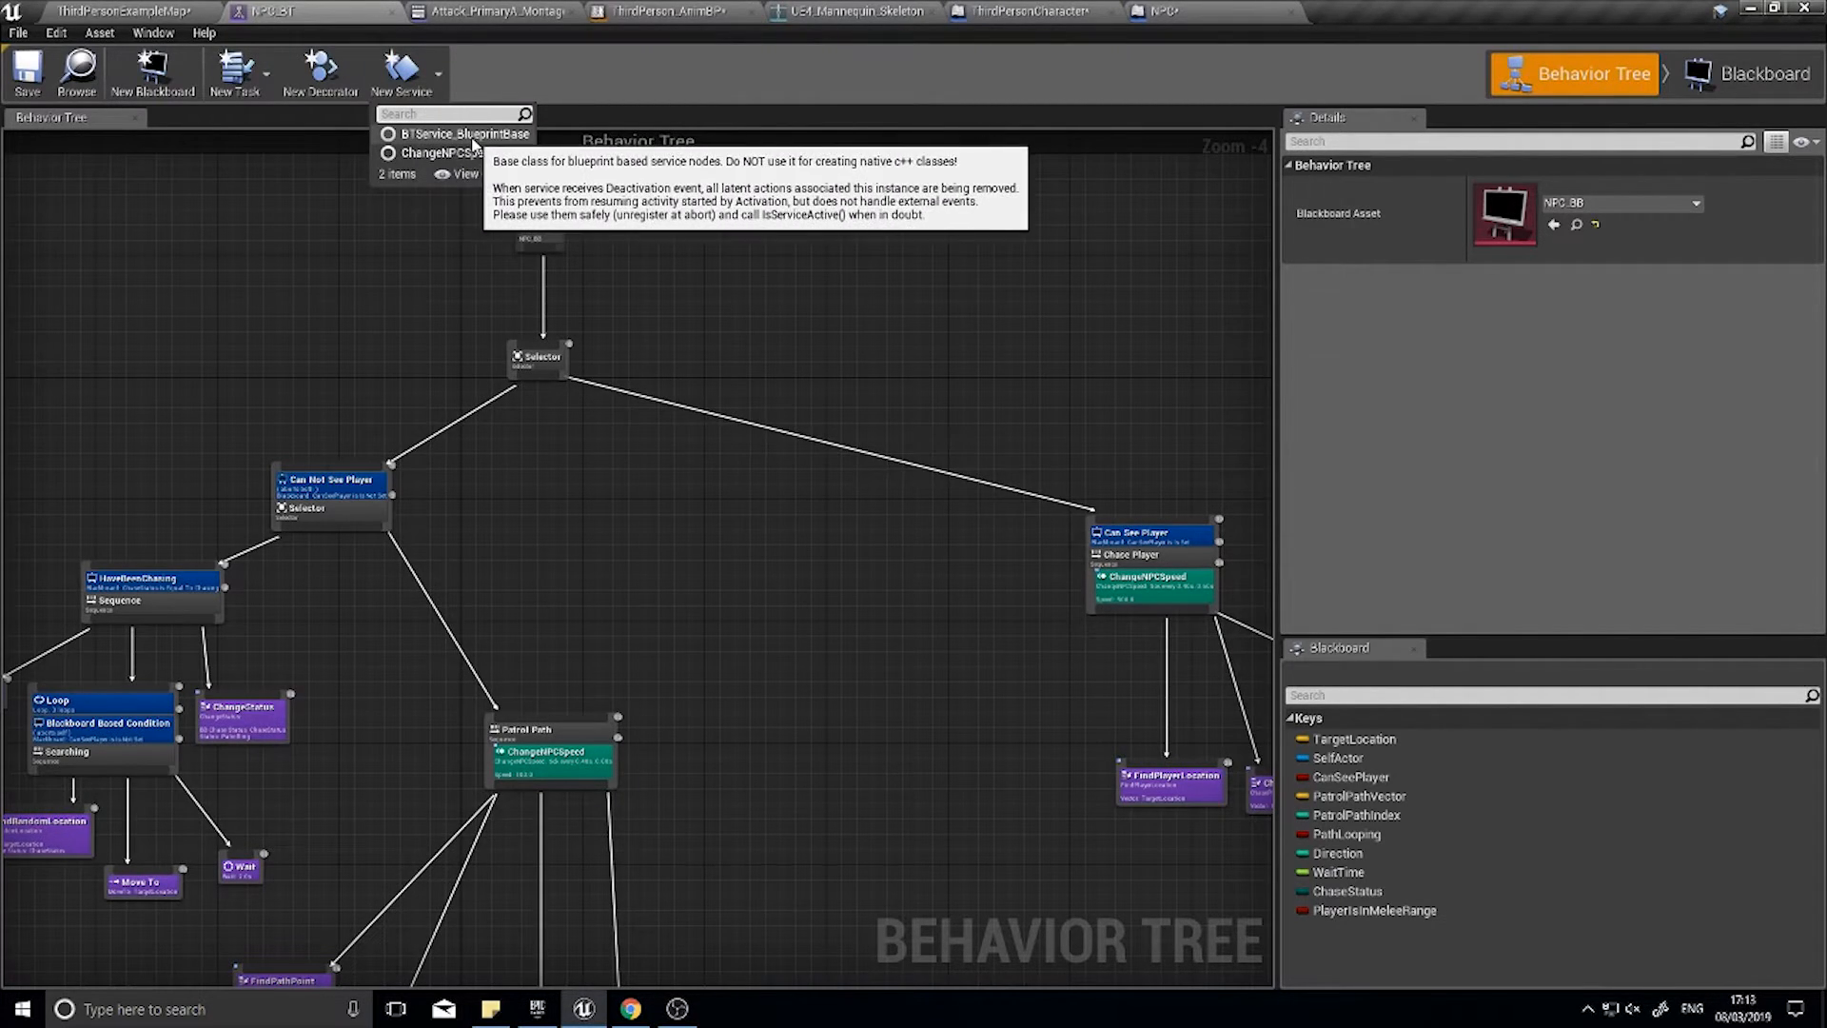
pyautogui.click(468, 133)
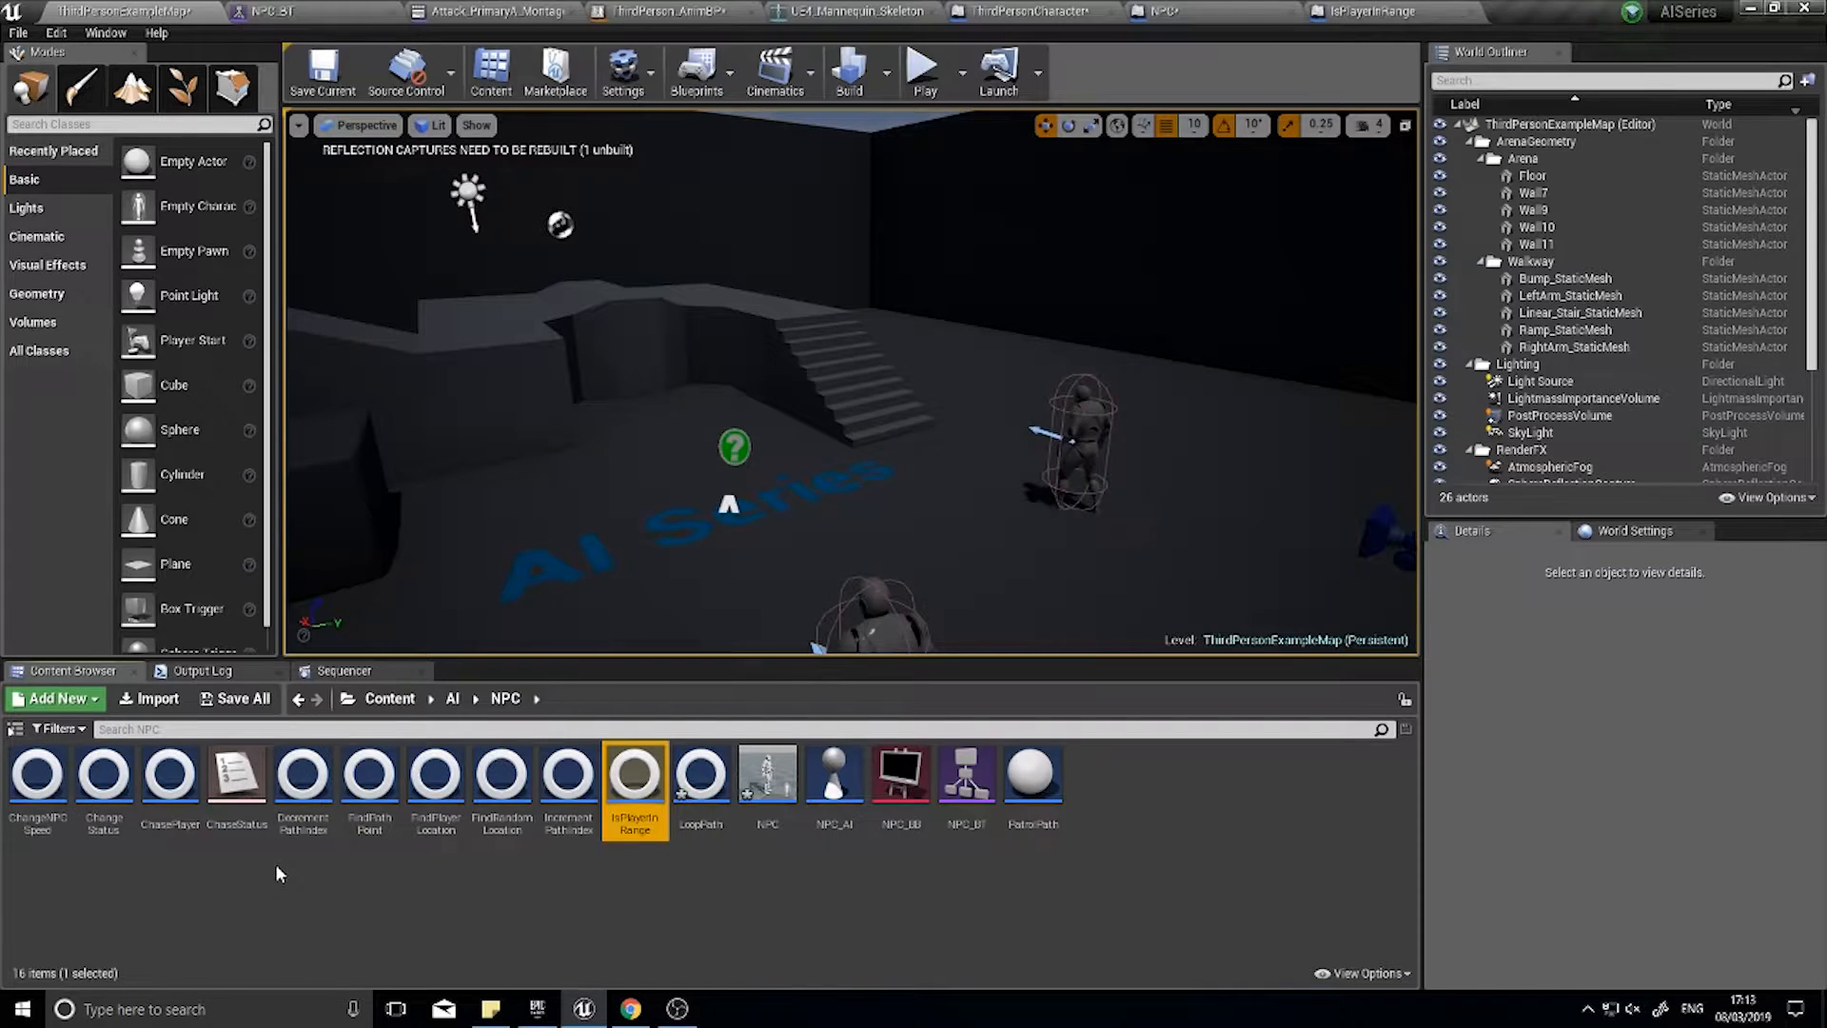
pyautogui.moveTo(634, 772)
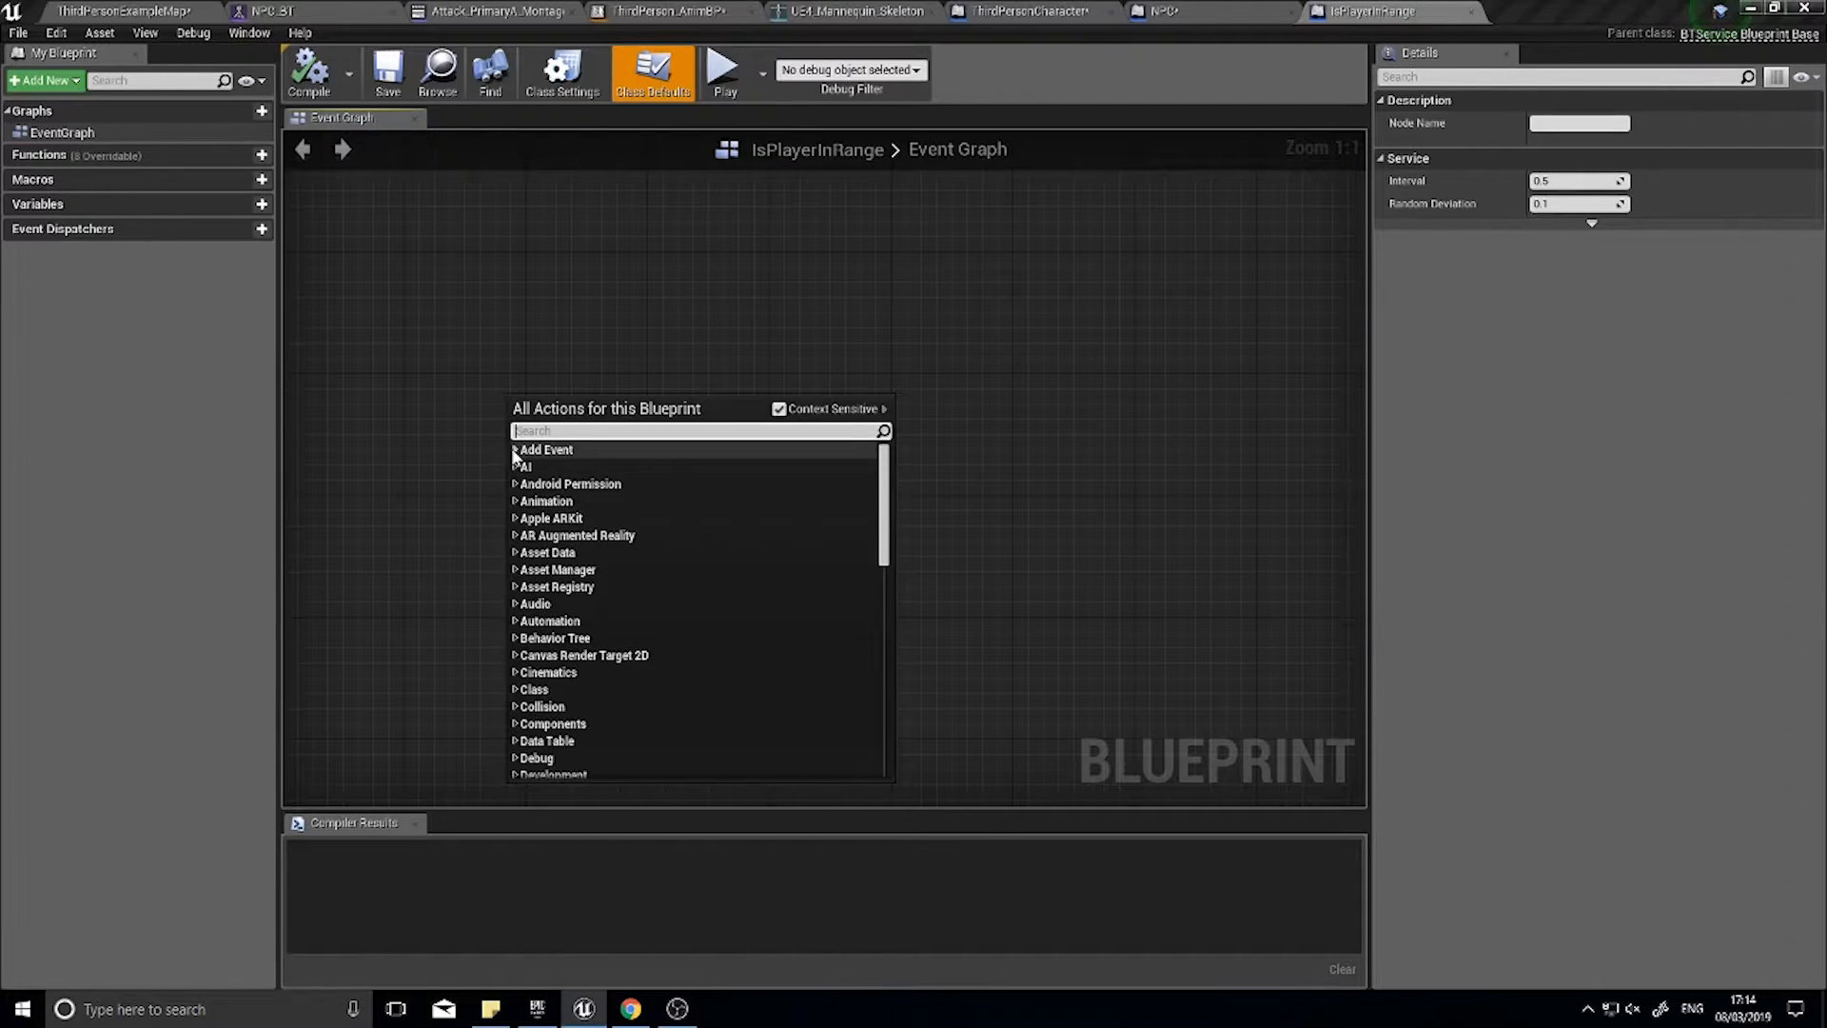
# - Add an Event Receive Activation node from the AI events to the IsPlayerInRange graph
pyautogui.click(546, 449)
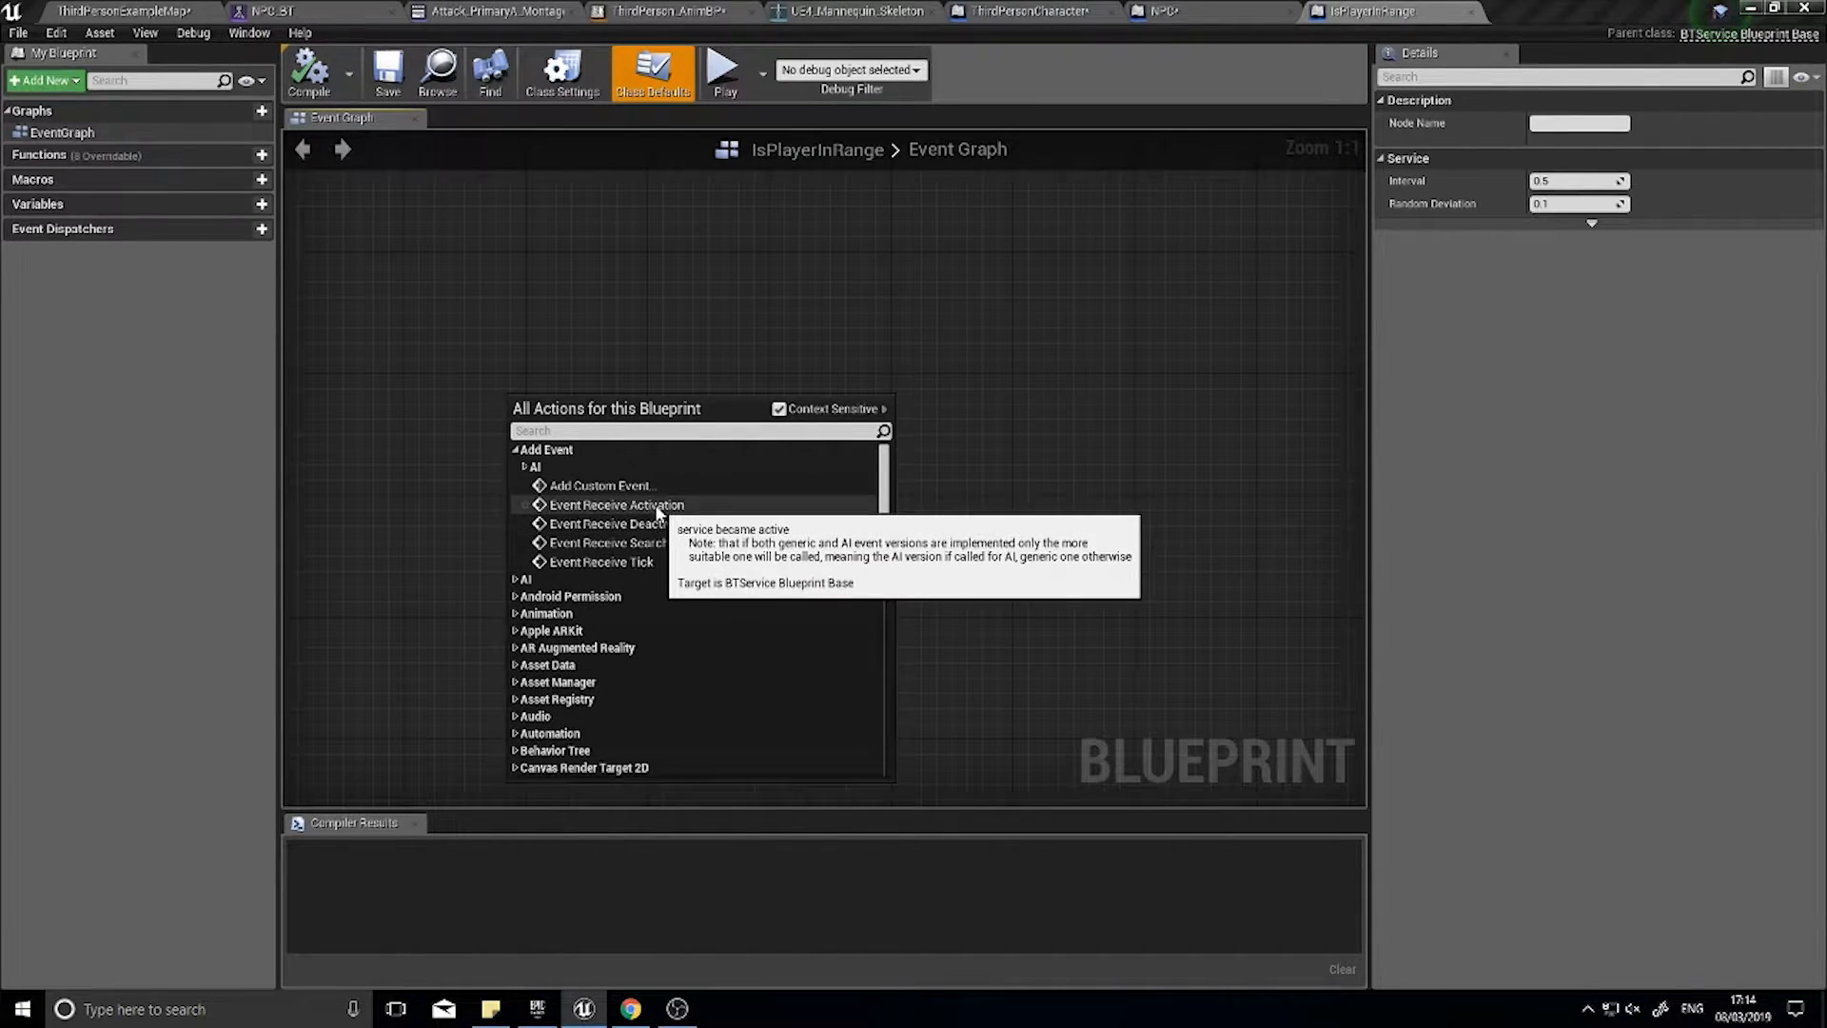
pyautogui.click(615, 505)
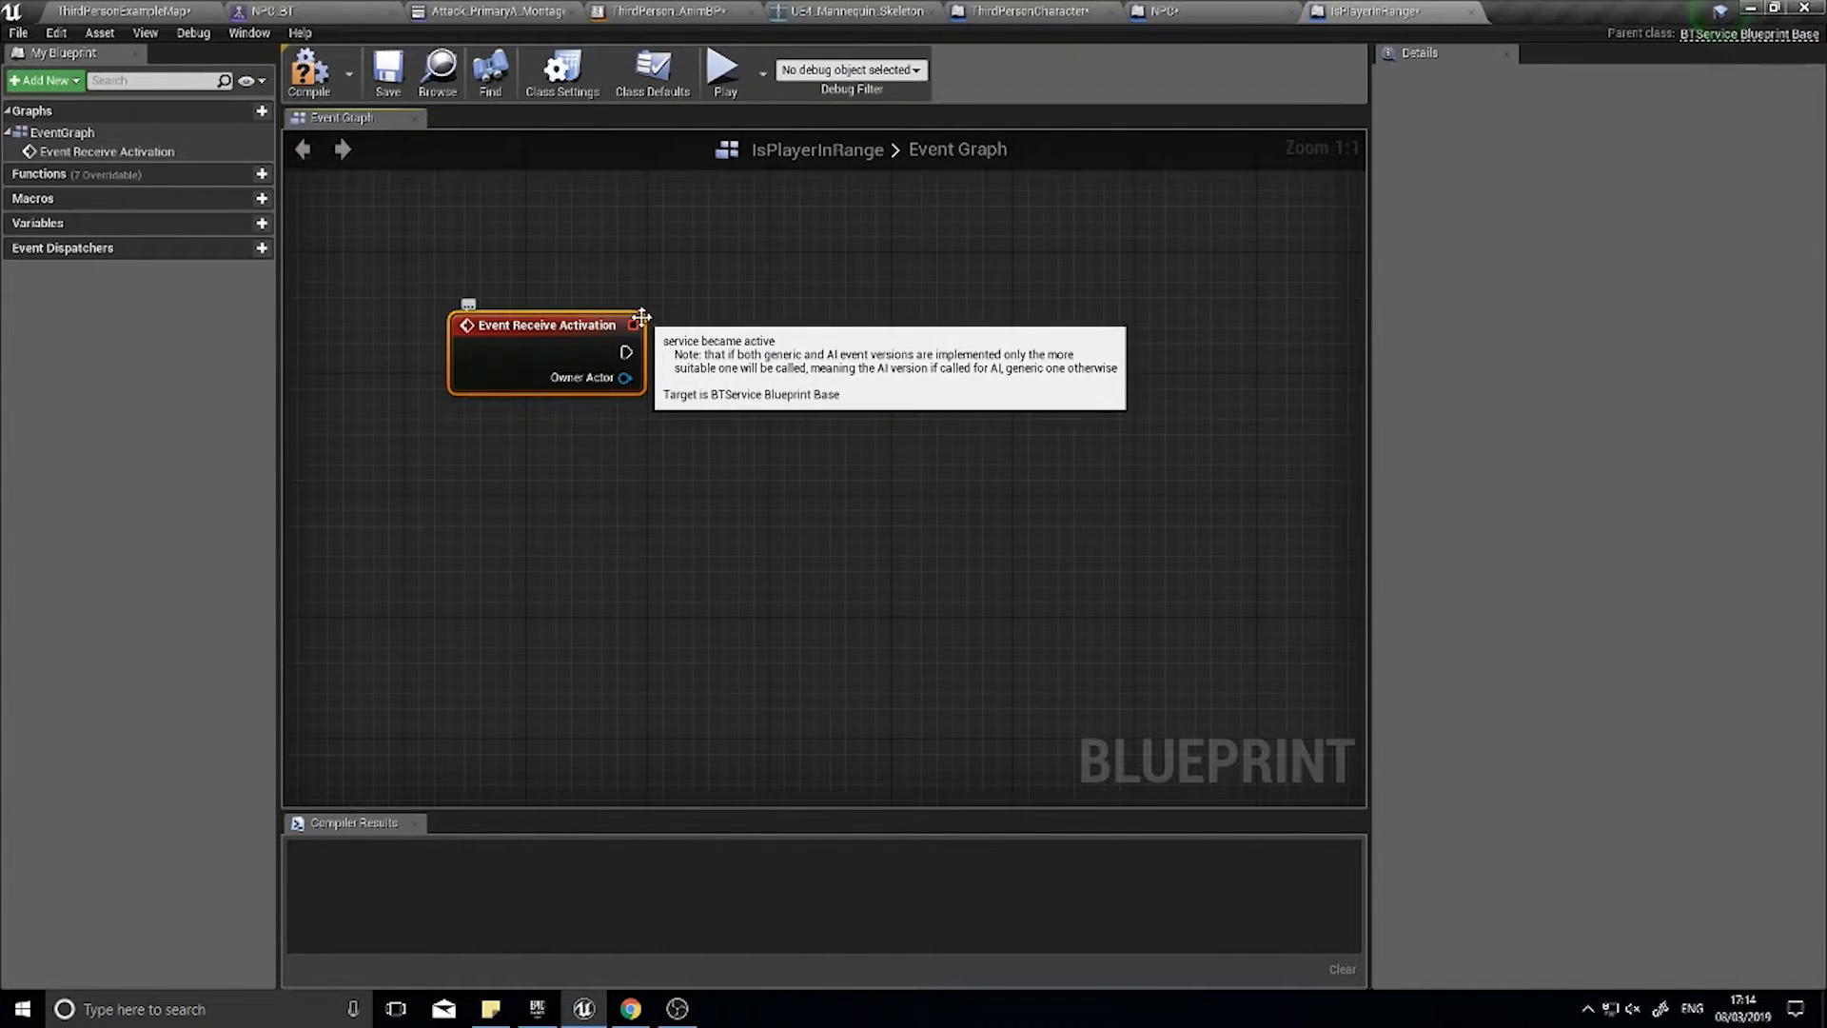
pyautogui.moveTo(689, 416)
pyautogui.write('get')
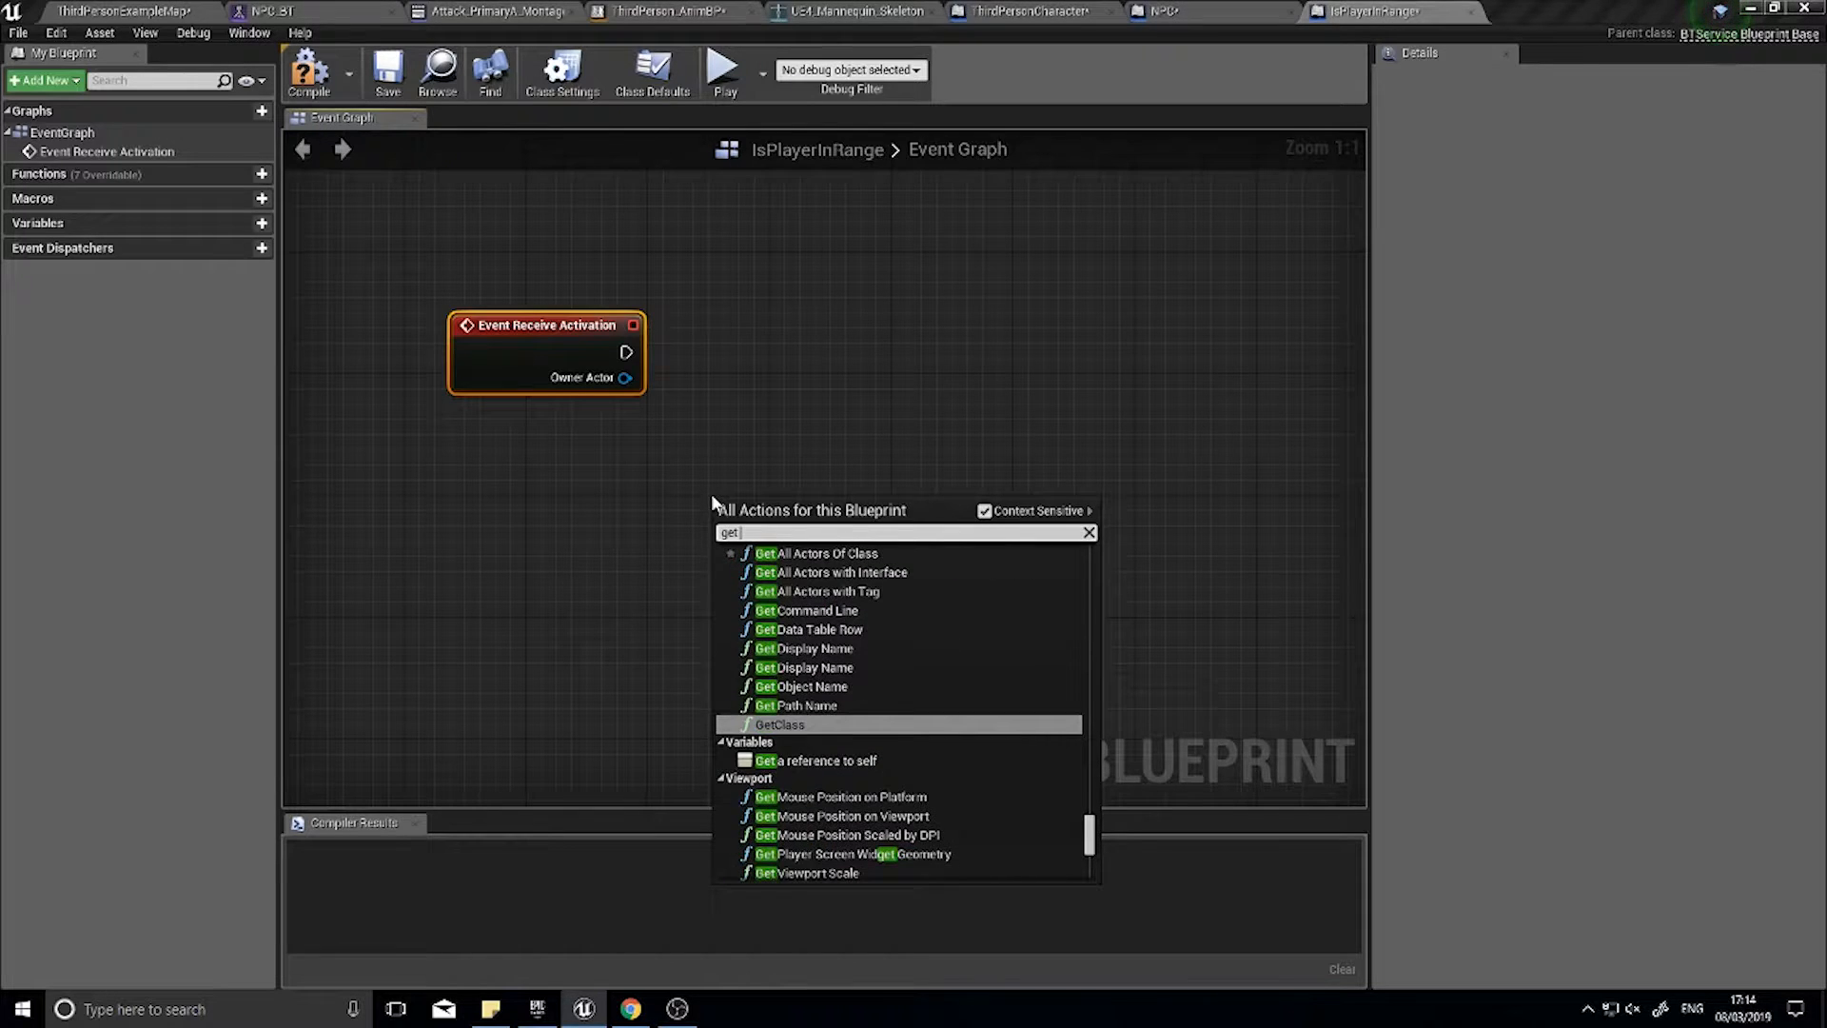
# - Search the action list for a distance node with Context Sensitive unchecked
pyautogui.write('distanc')
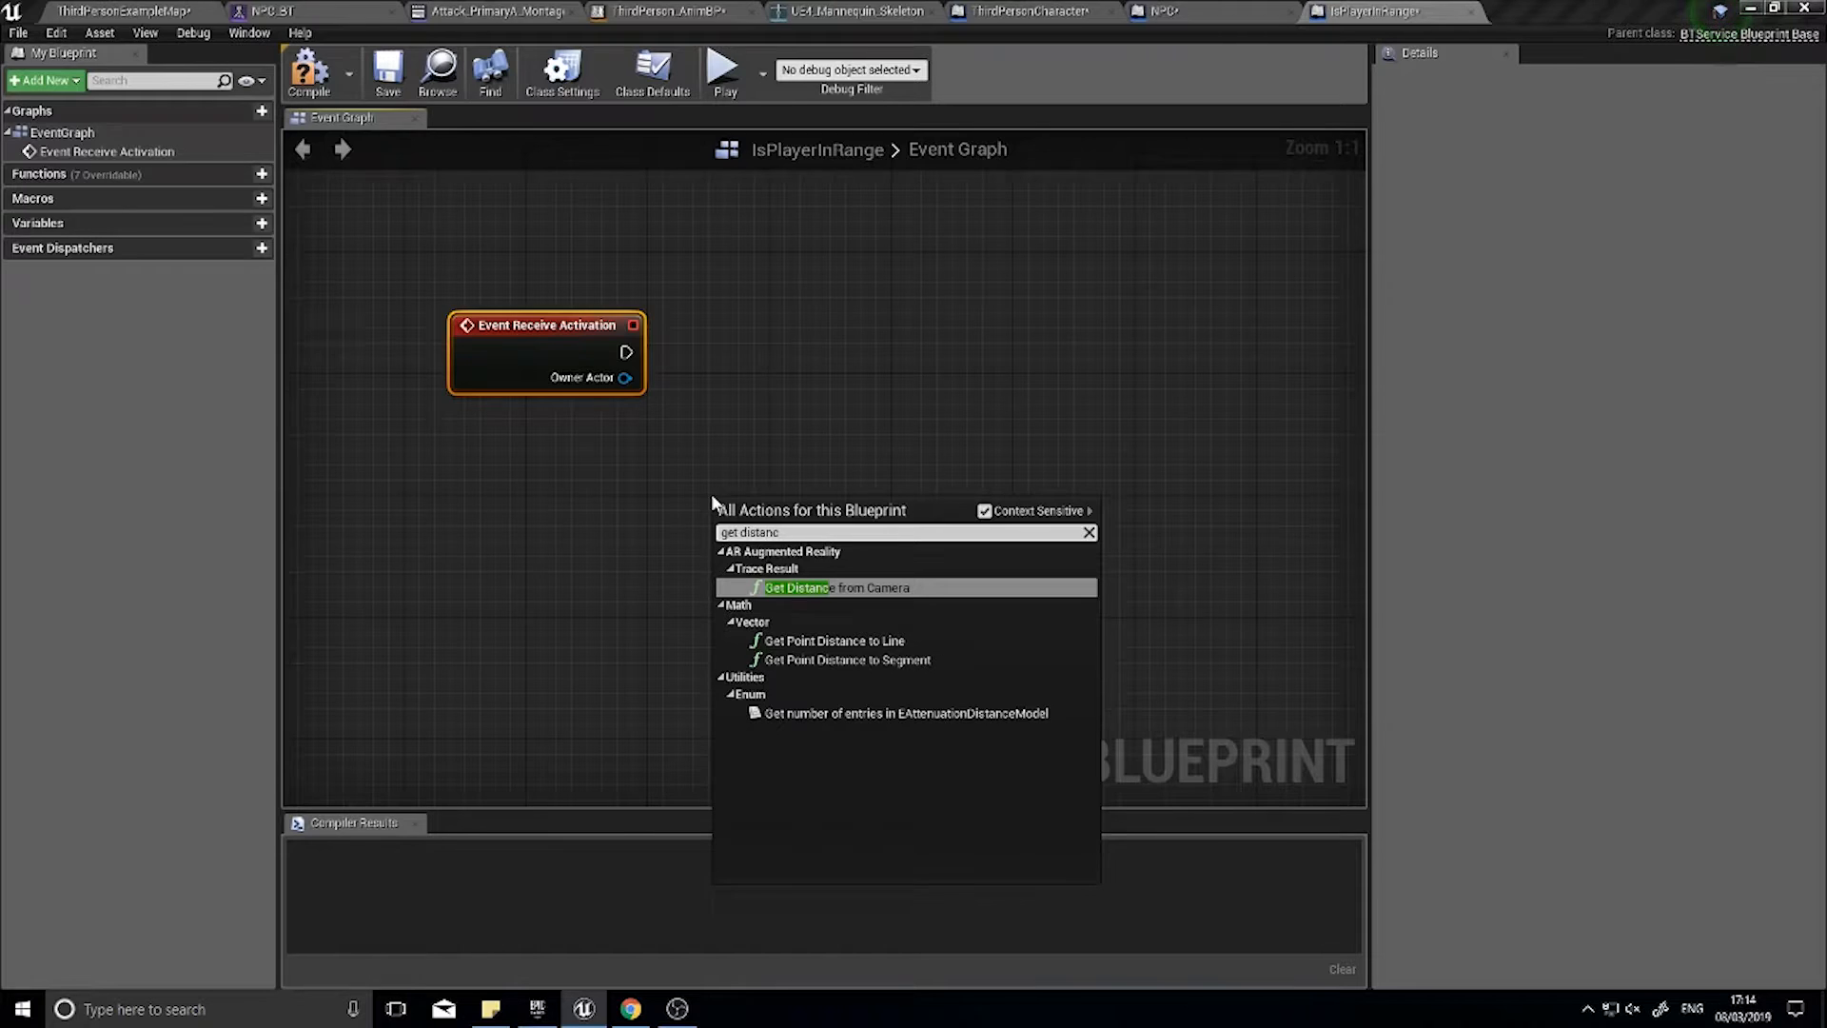
pyautogui.moveTo(986, 510)
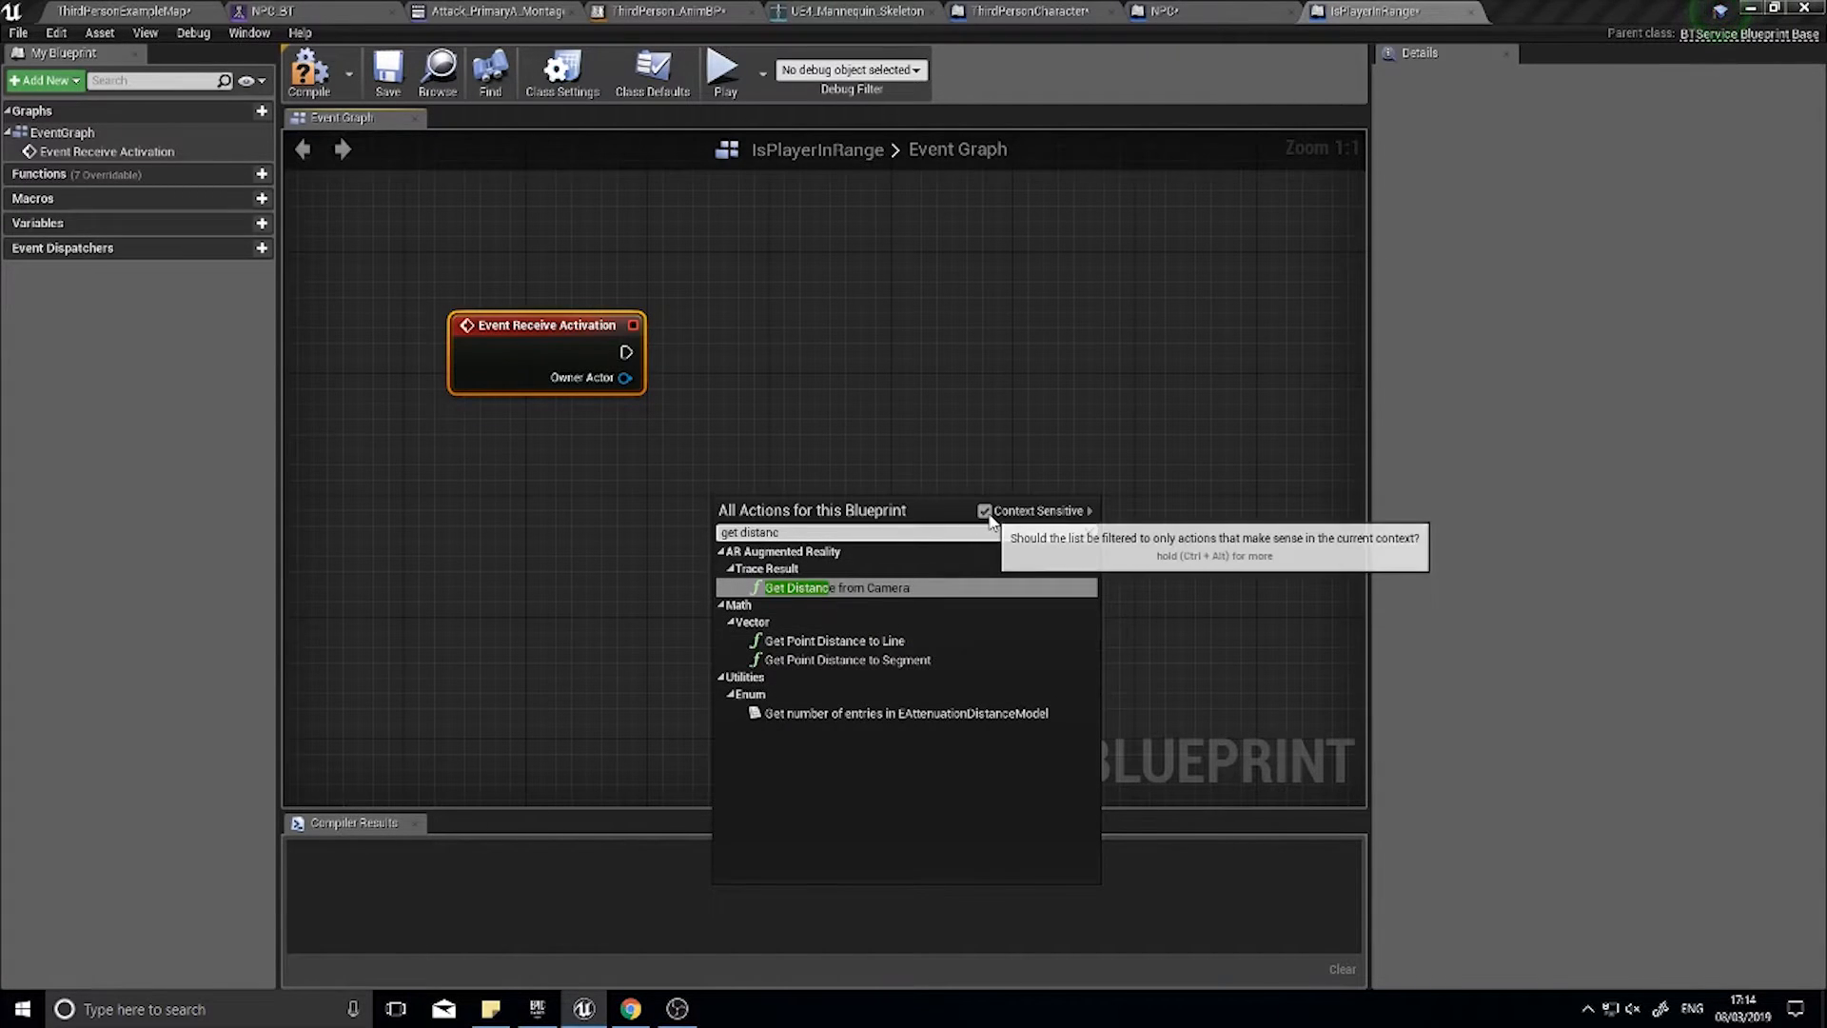
pyautogui.click(984, 510)
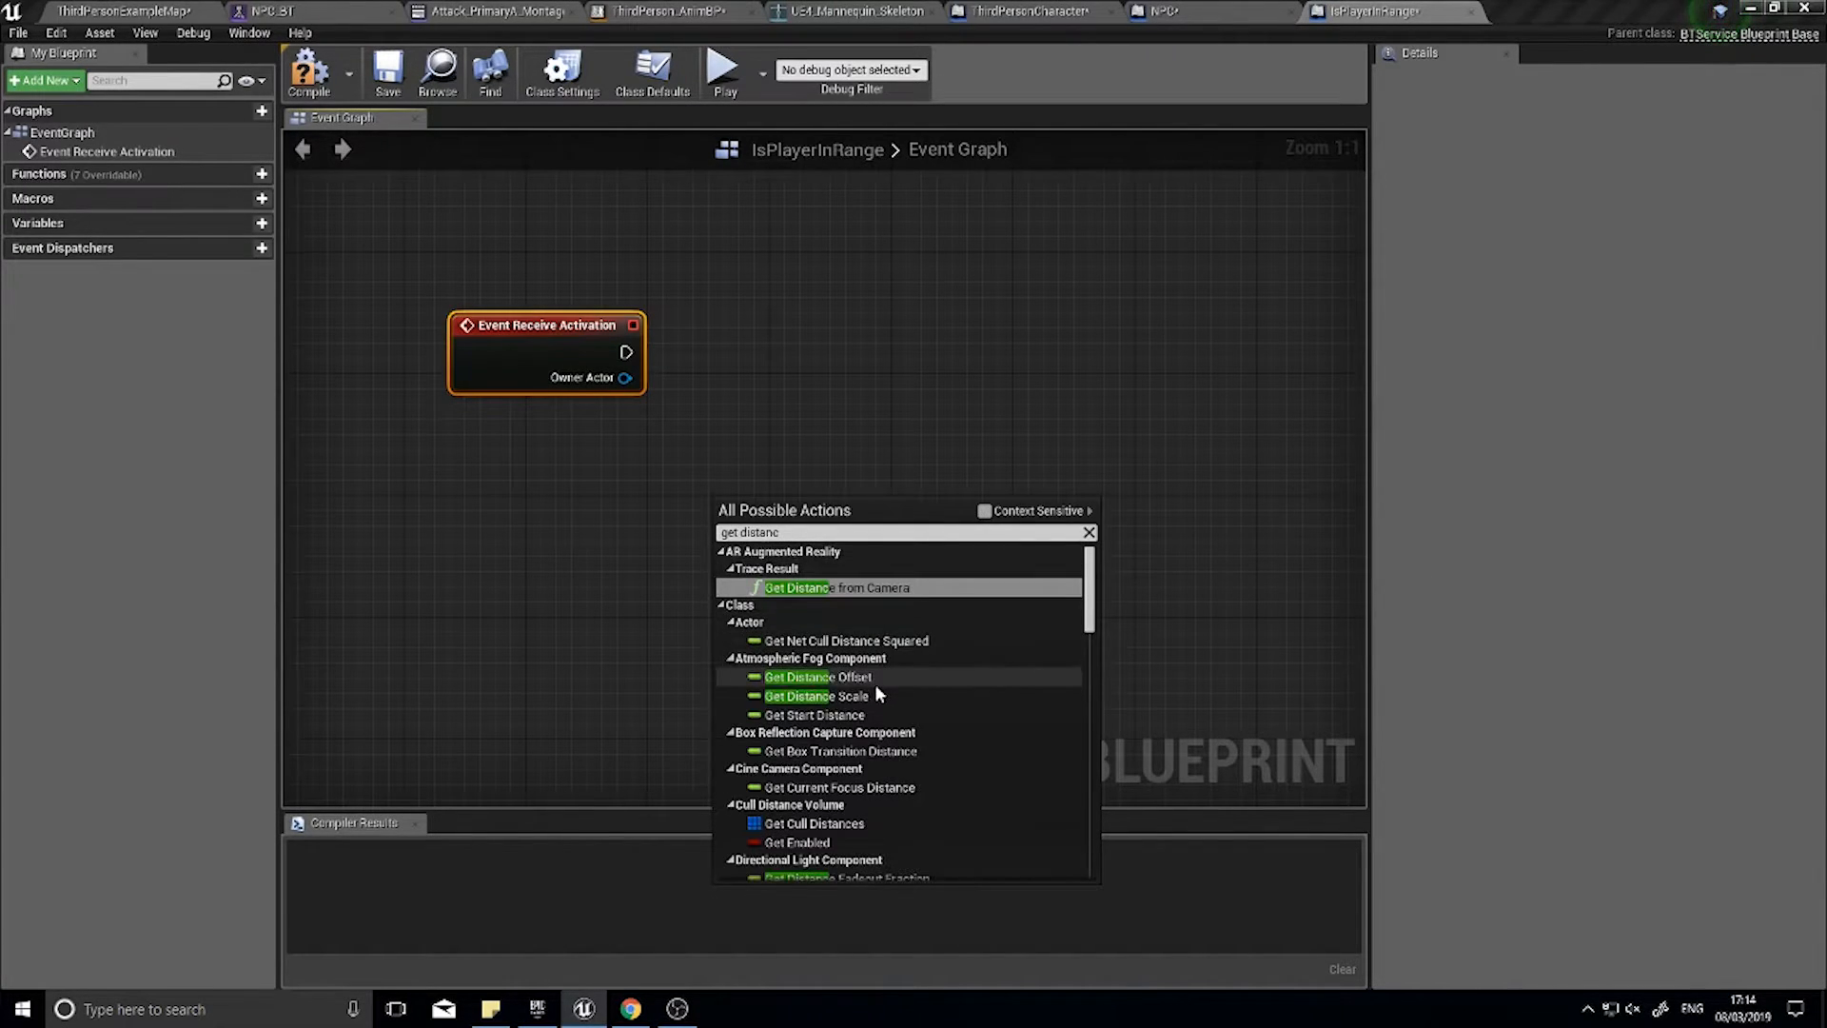
pyautogui.scroll(-3)
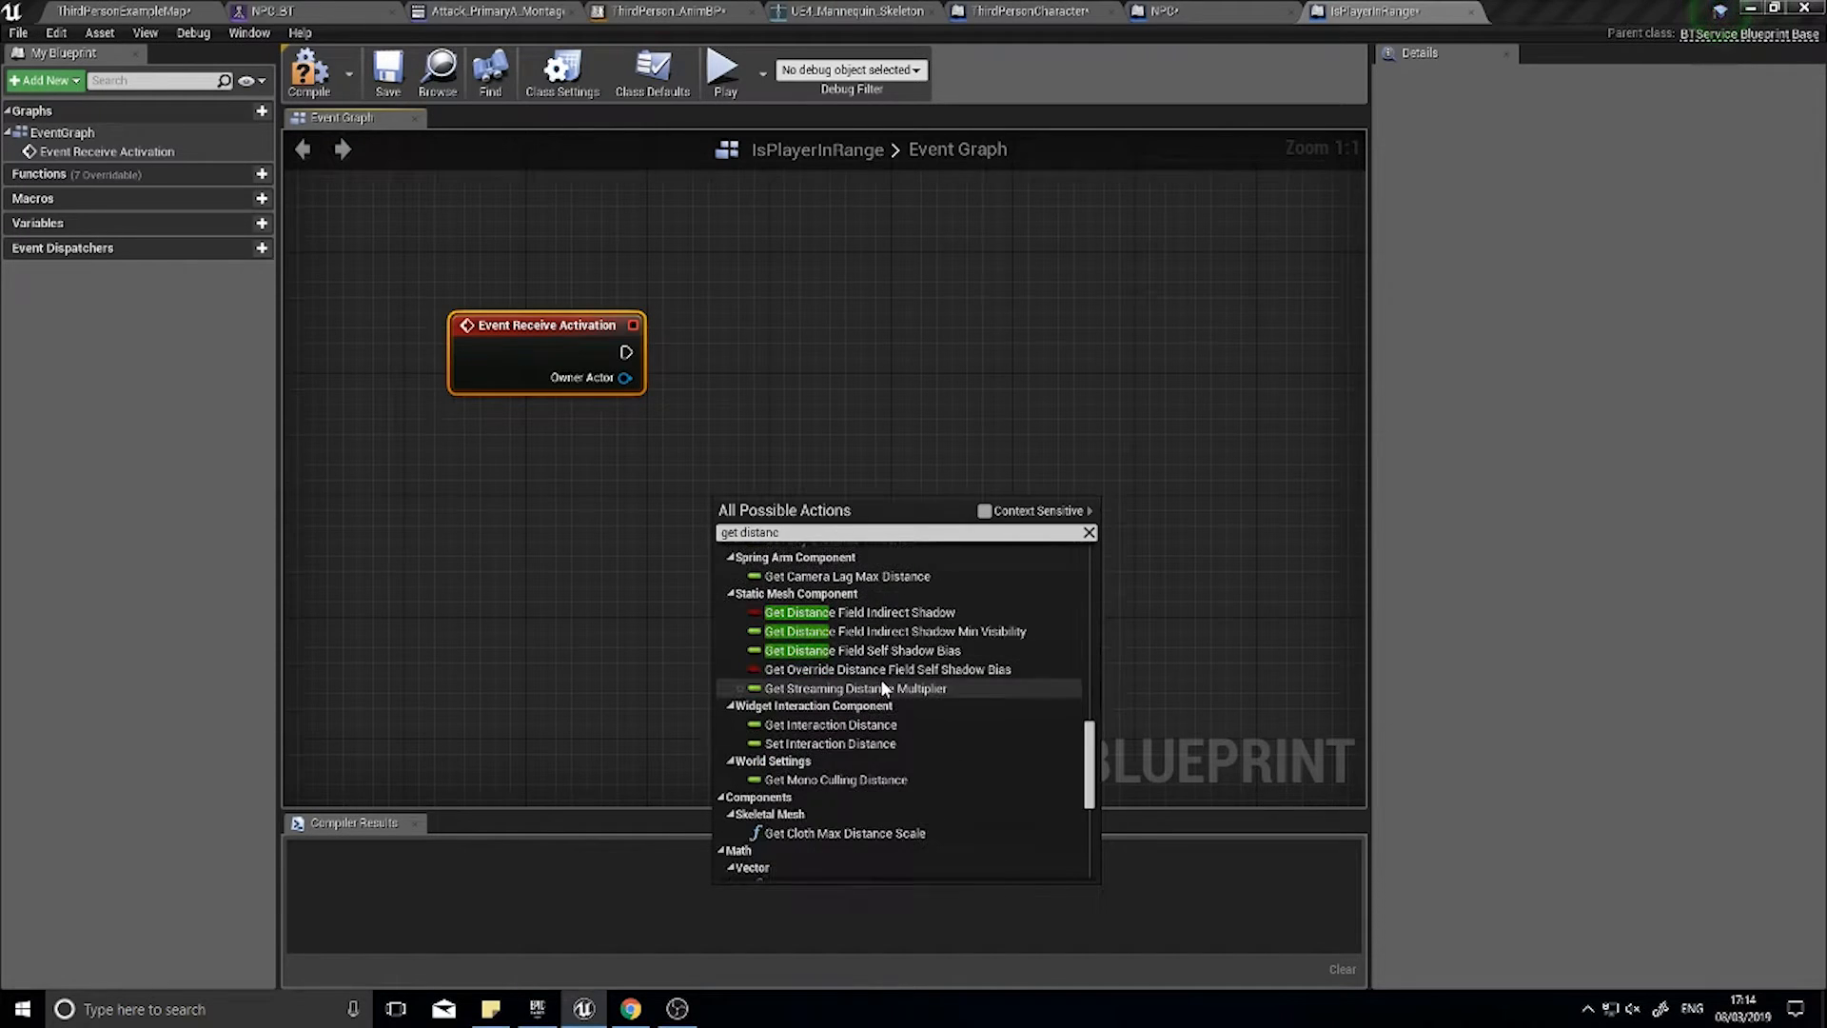
pyautogui.scroll(-3)
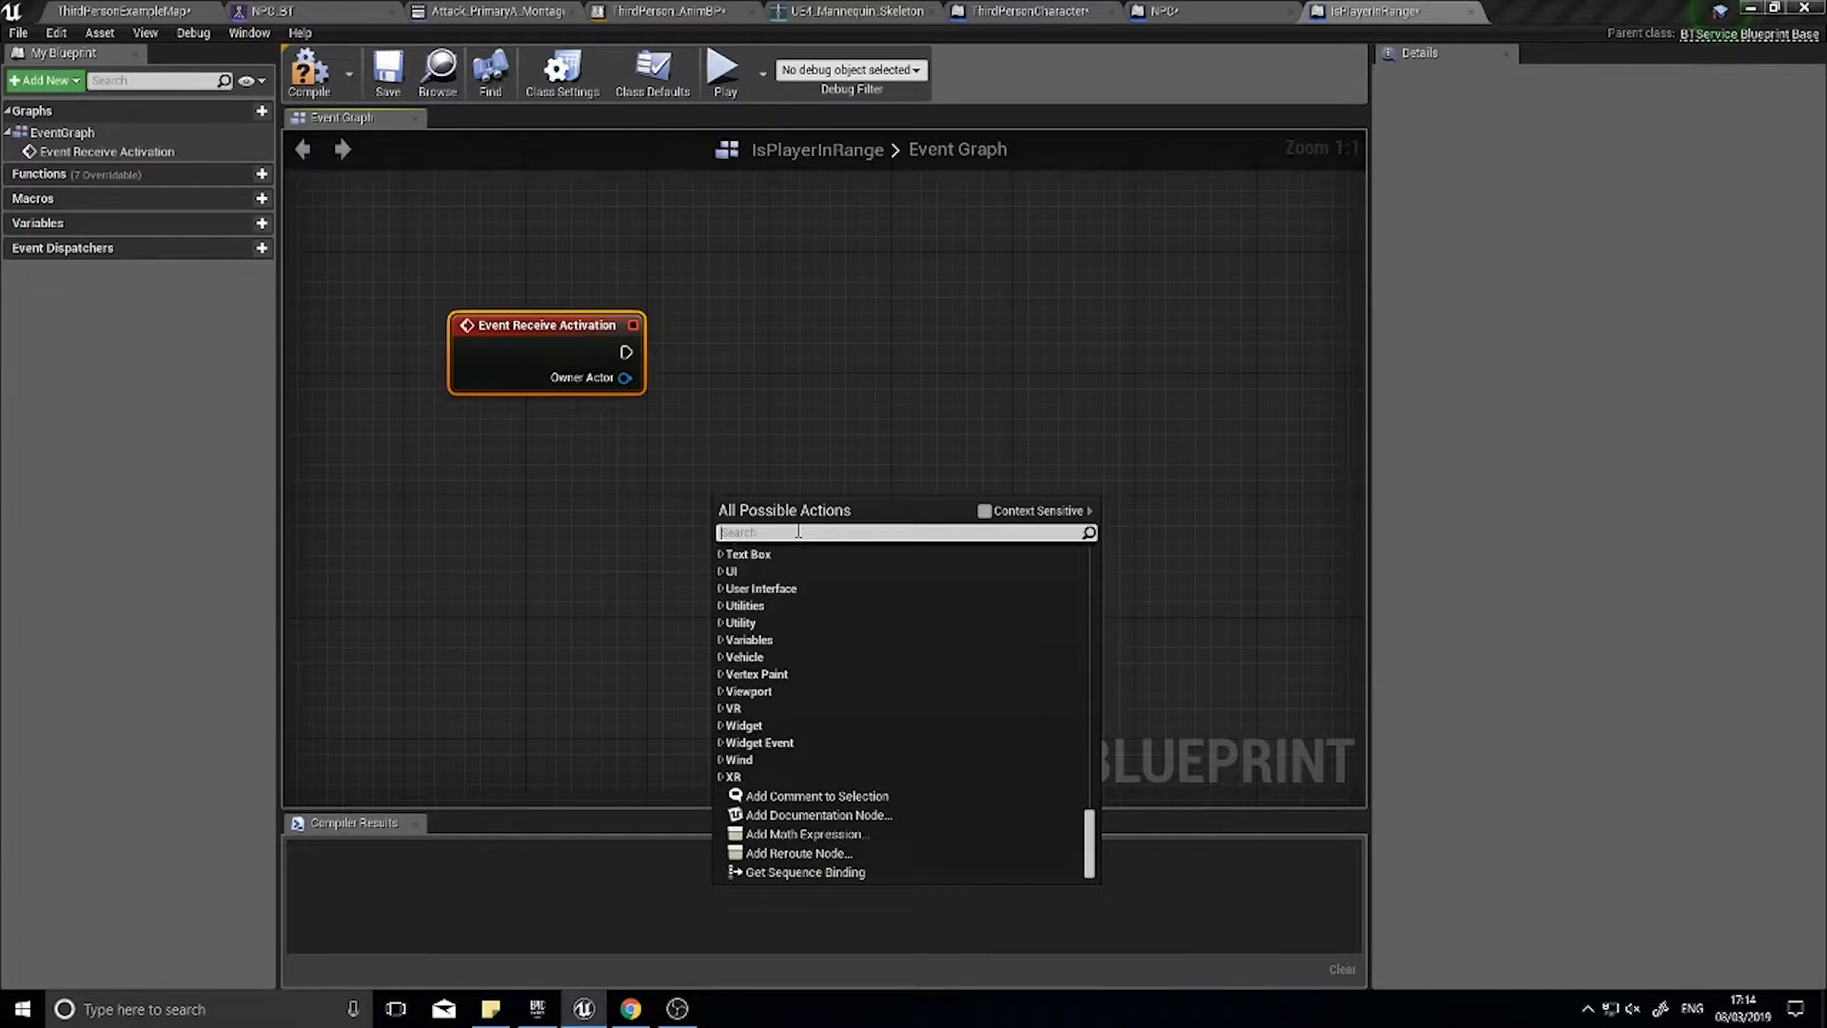
# - Add Get Distance To between owner actor and player character, feeding a float <= comparison
pyautogui.write('get distance to')
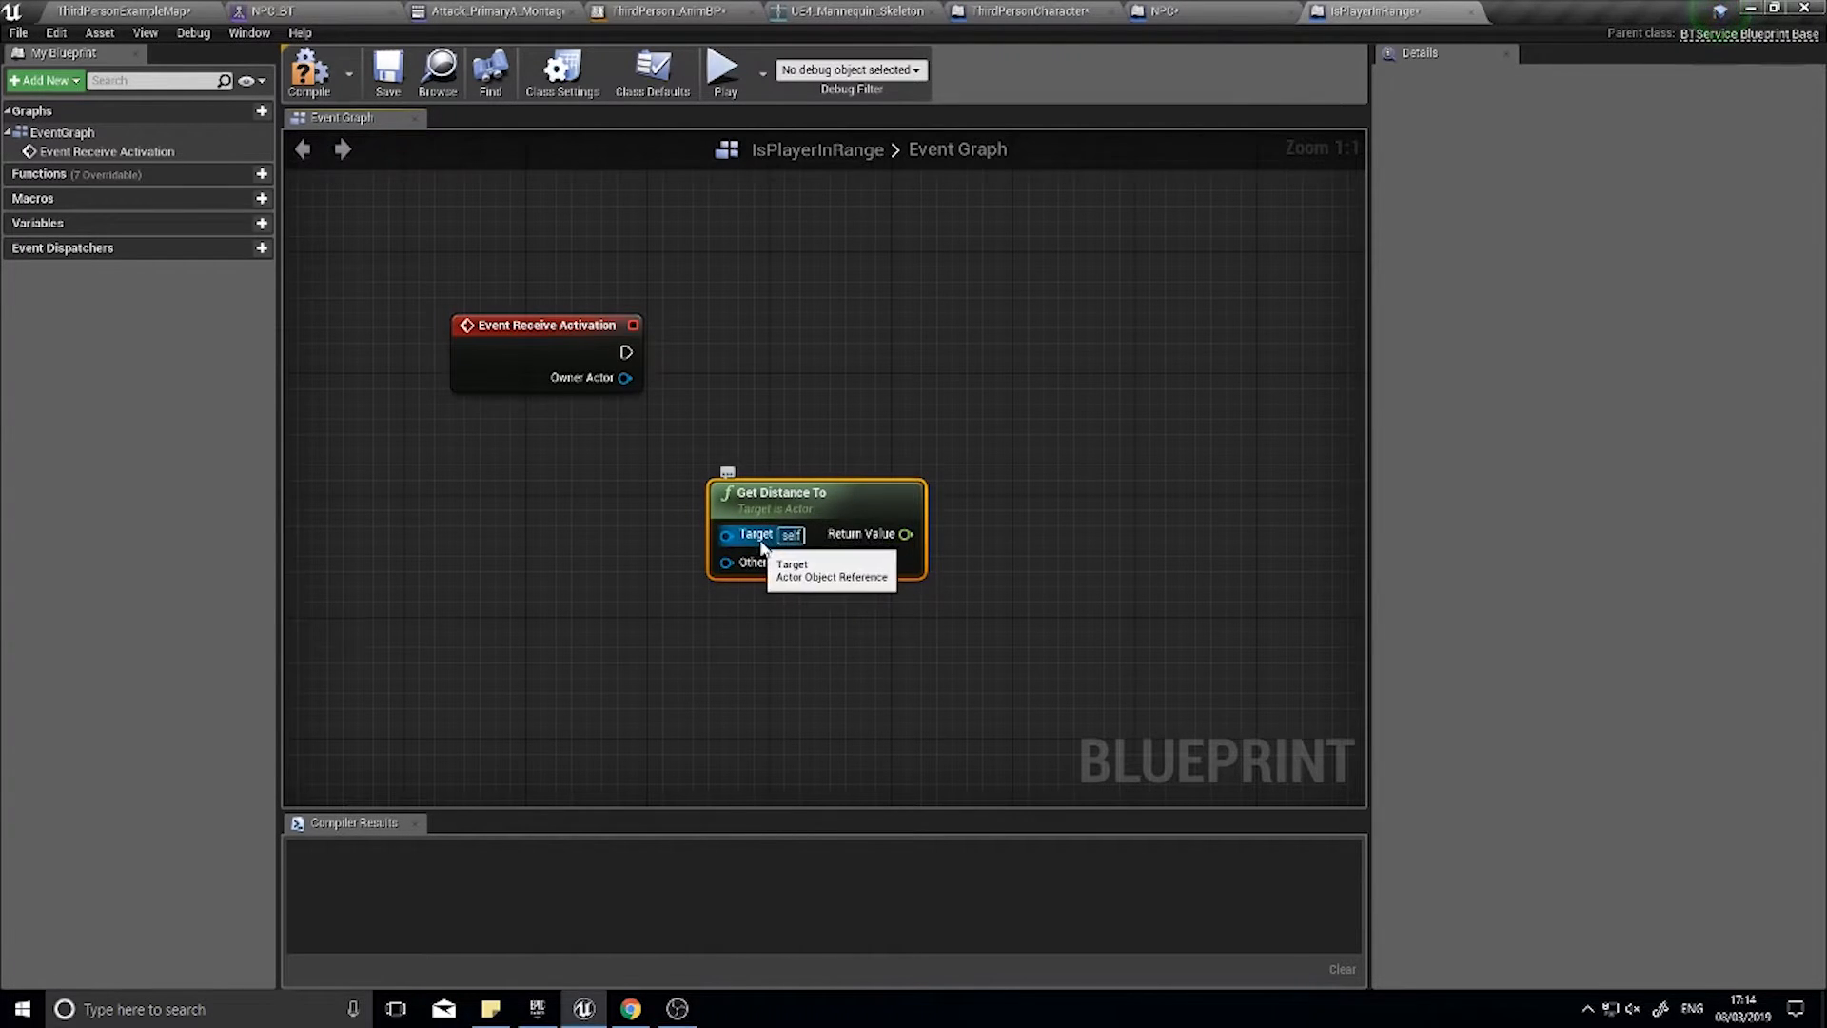
pyautogui.moveTo(767, 569)
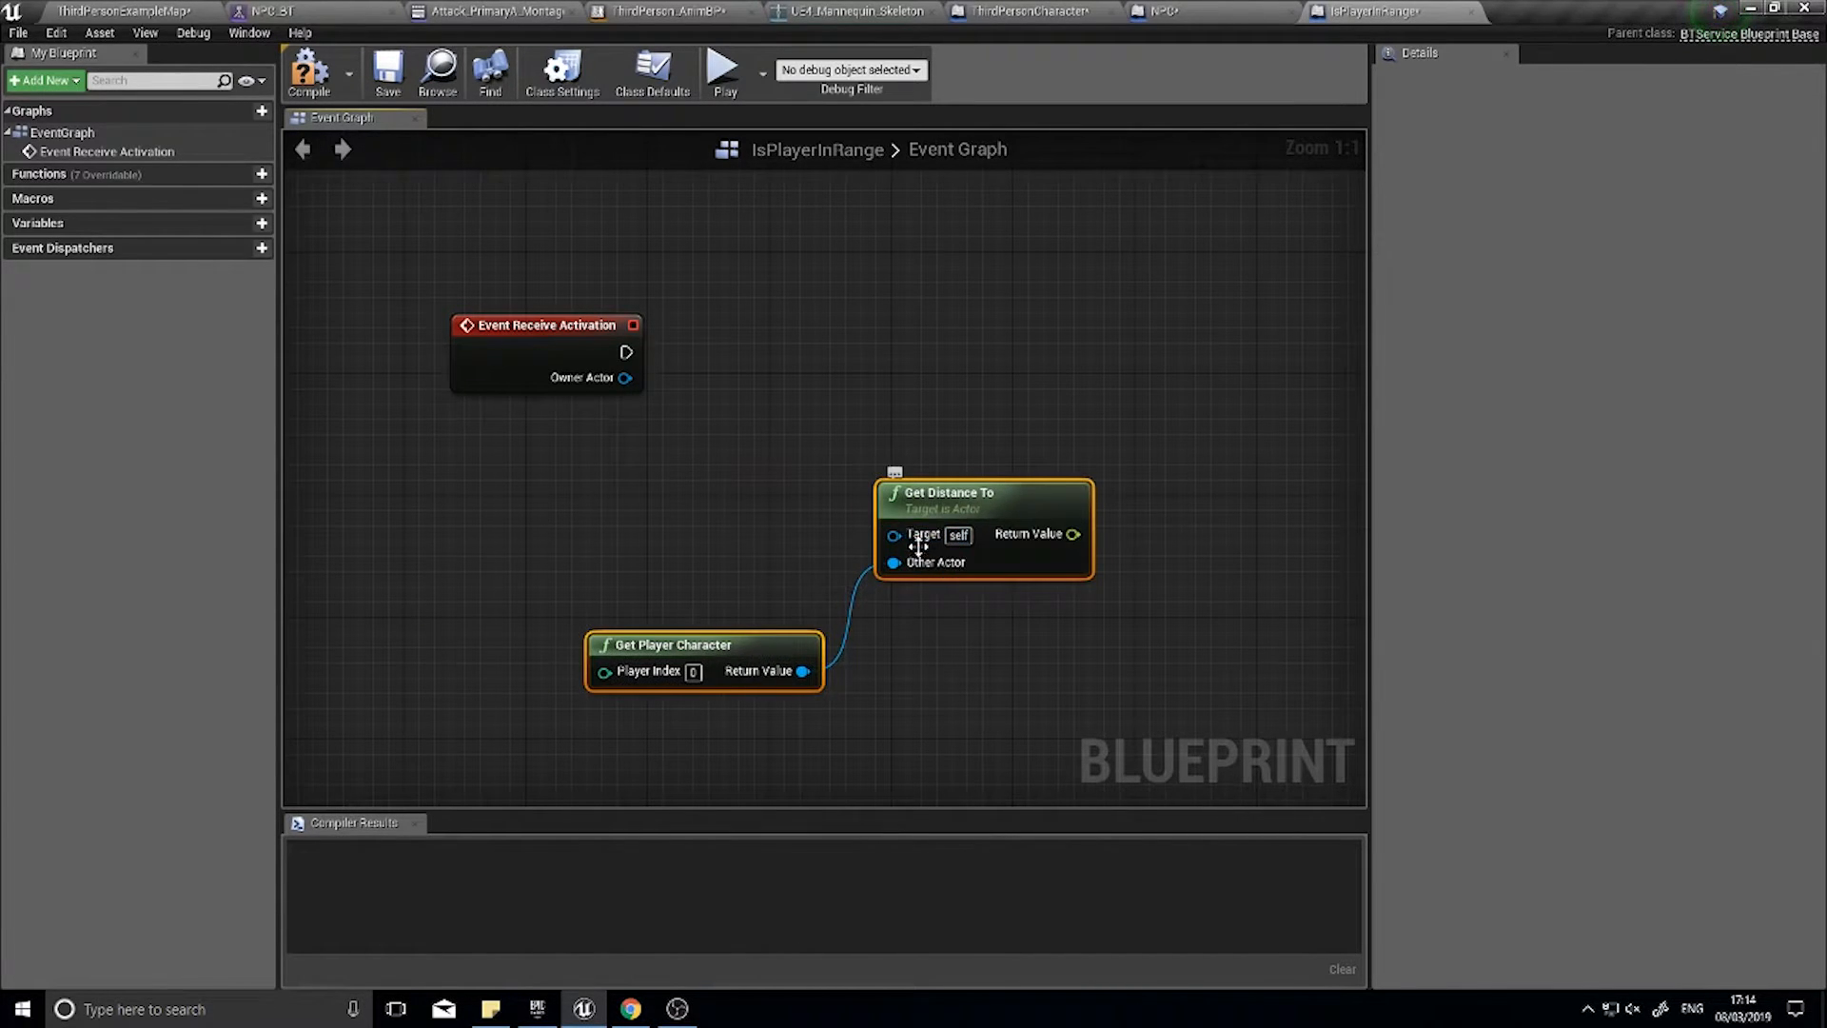
pyautogui.moveTo(971, 516)
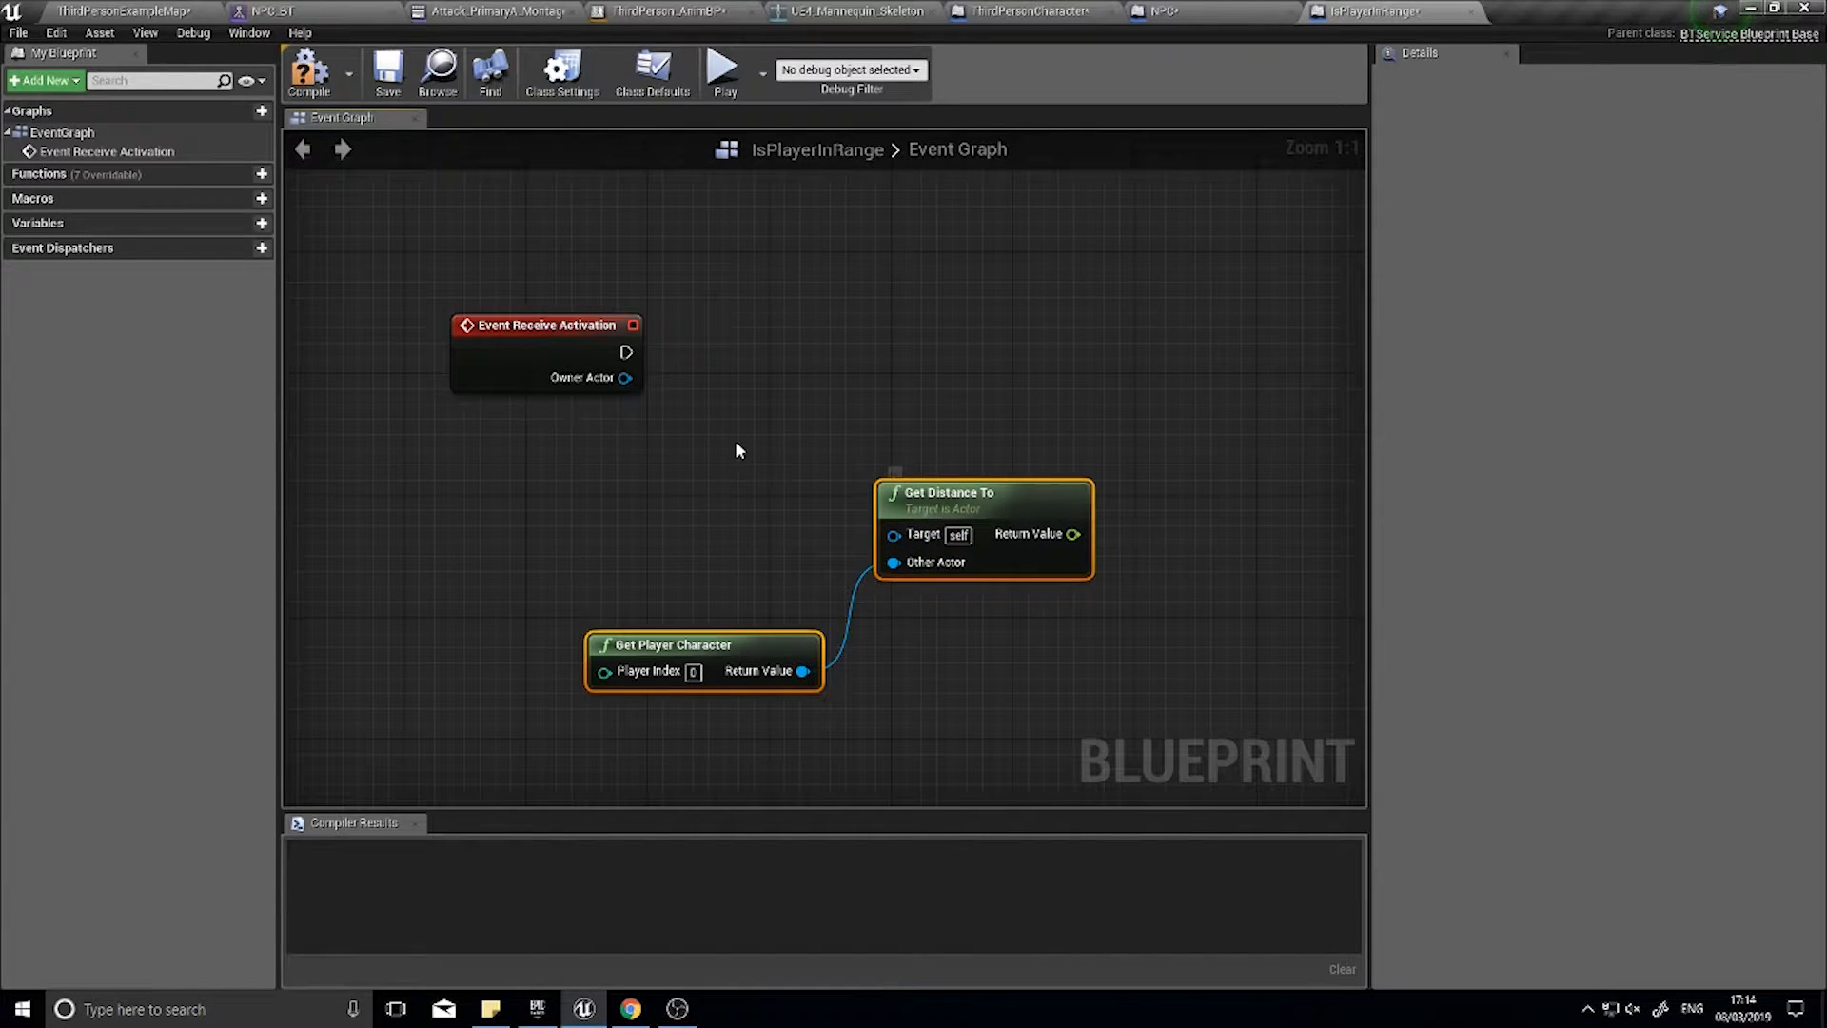
pyautogui.moveTo(624, 377)
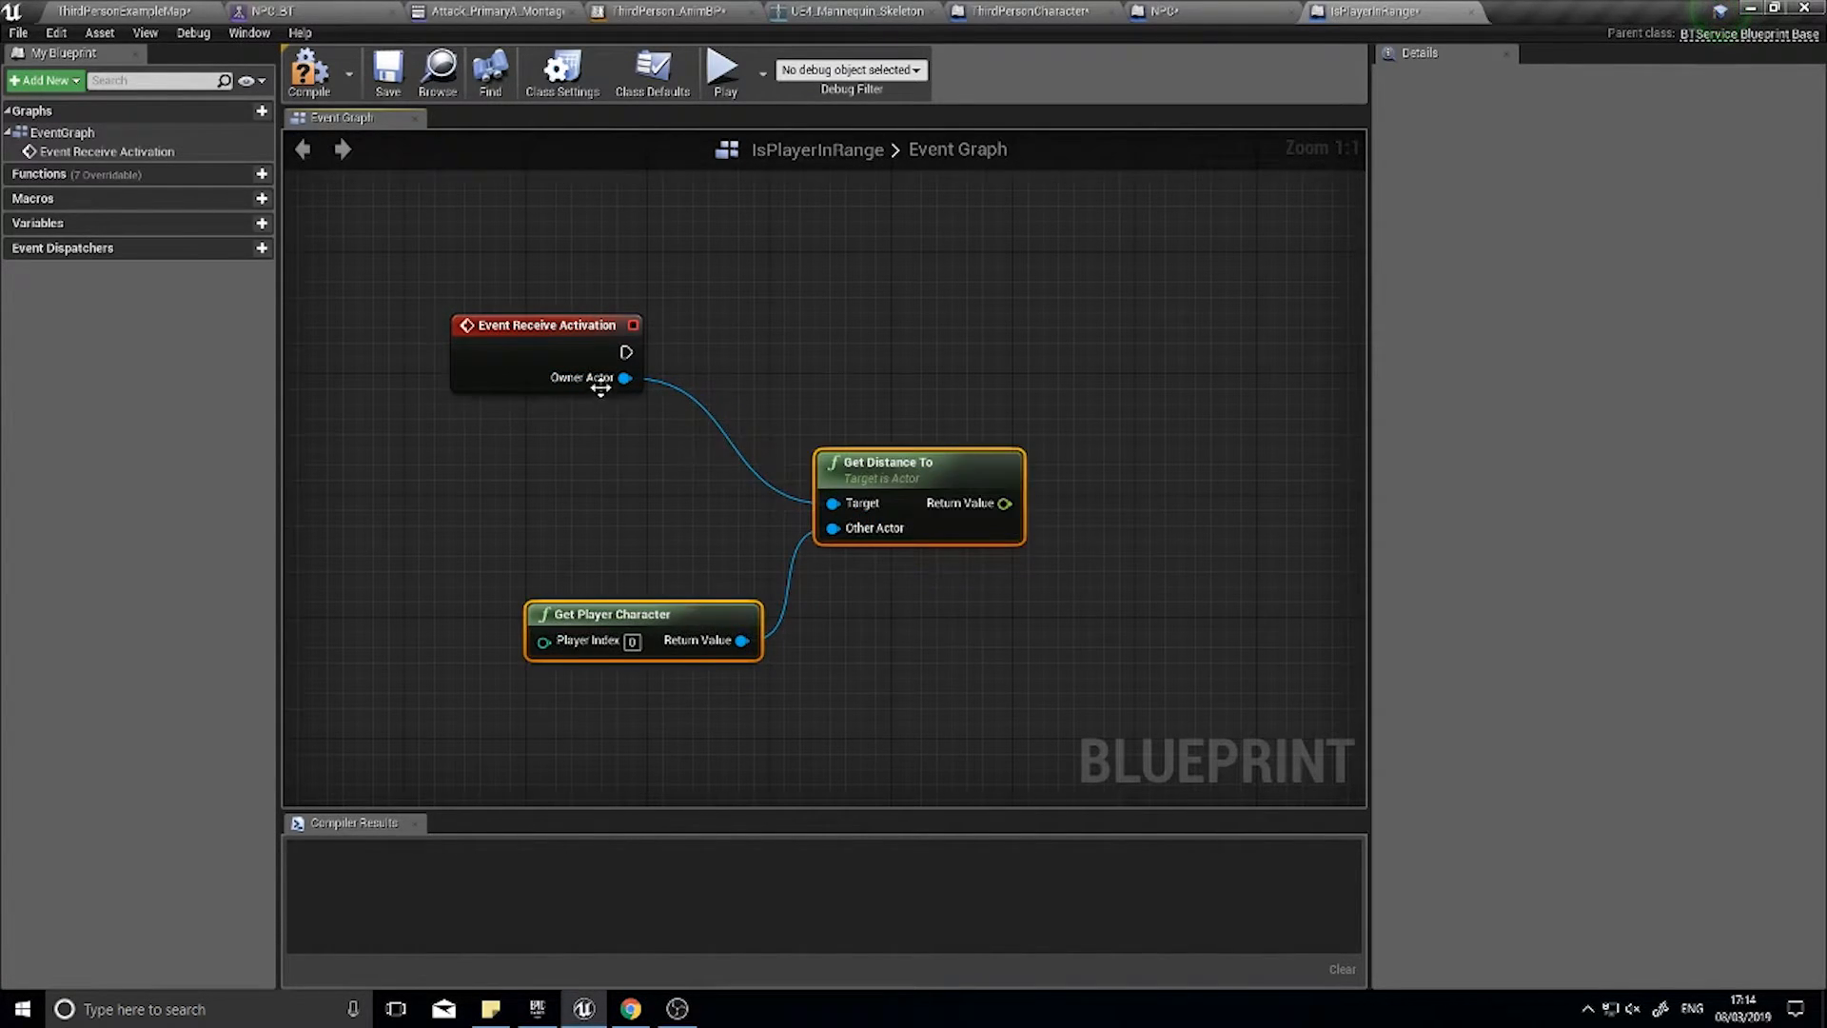
pyautogui.moveTo(624, 377)
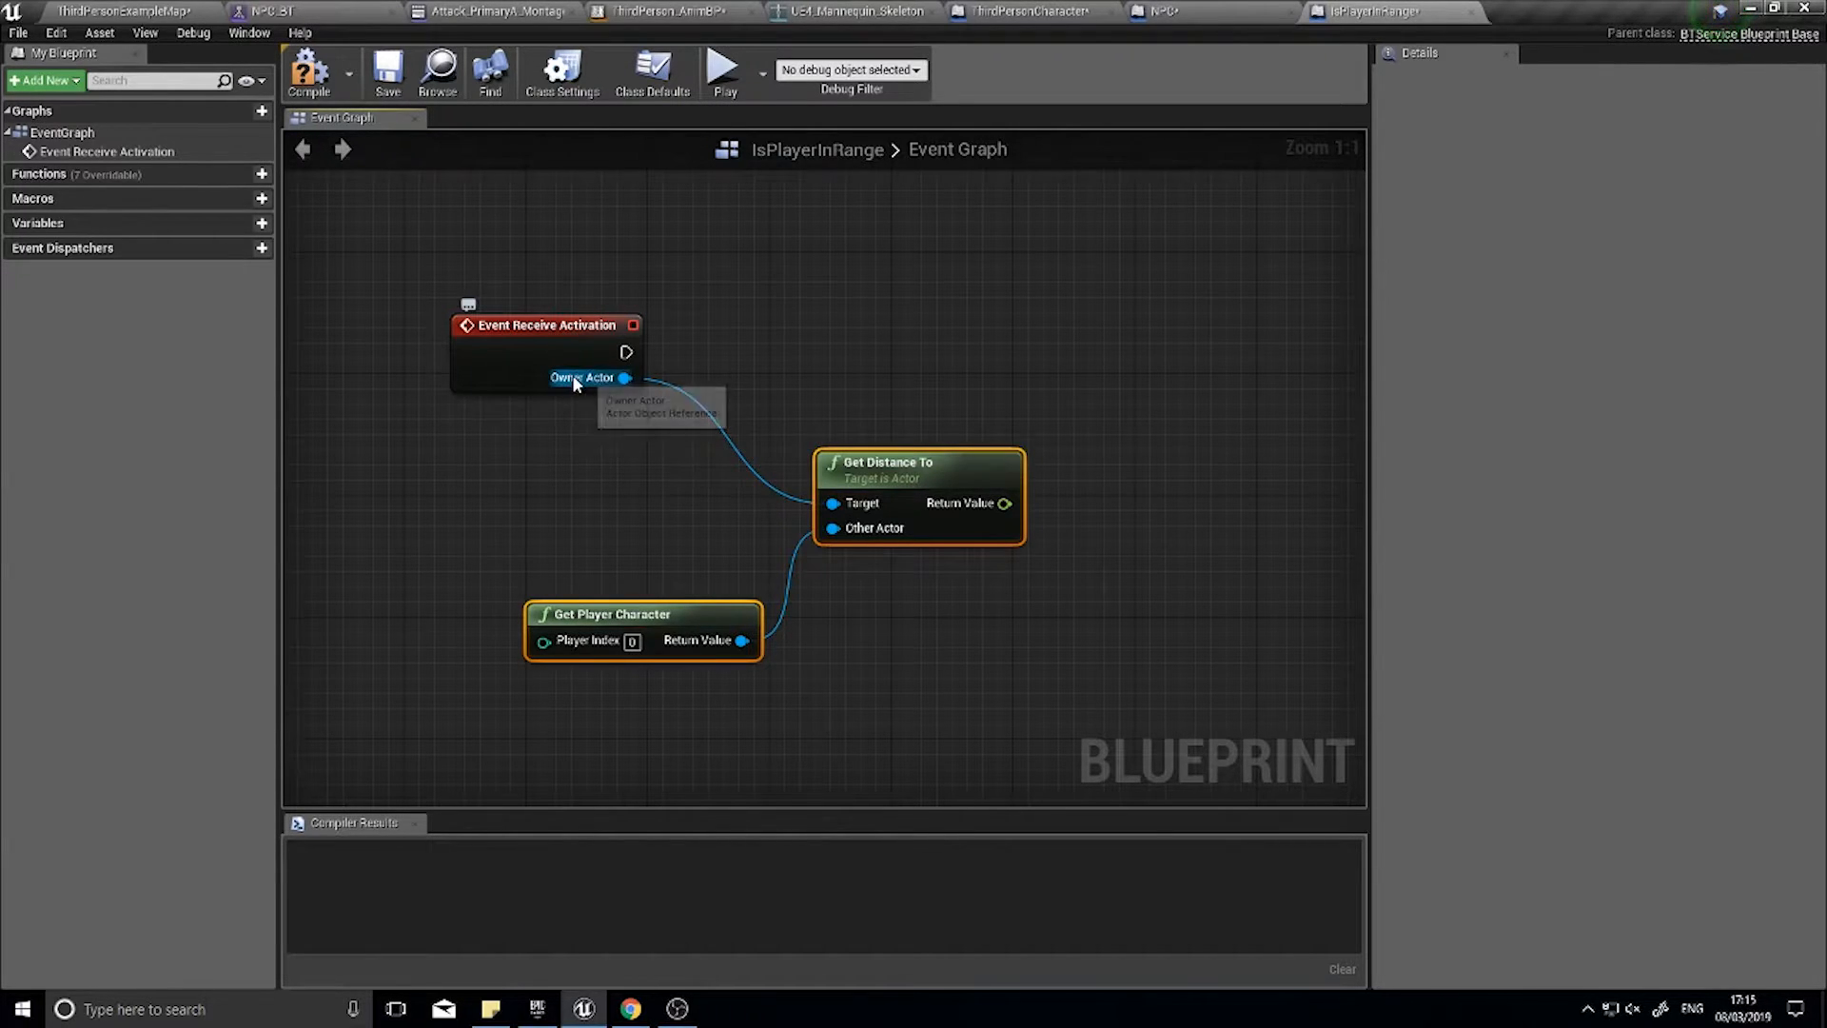
pyautogui.moveTo(961, 725)
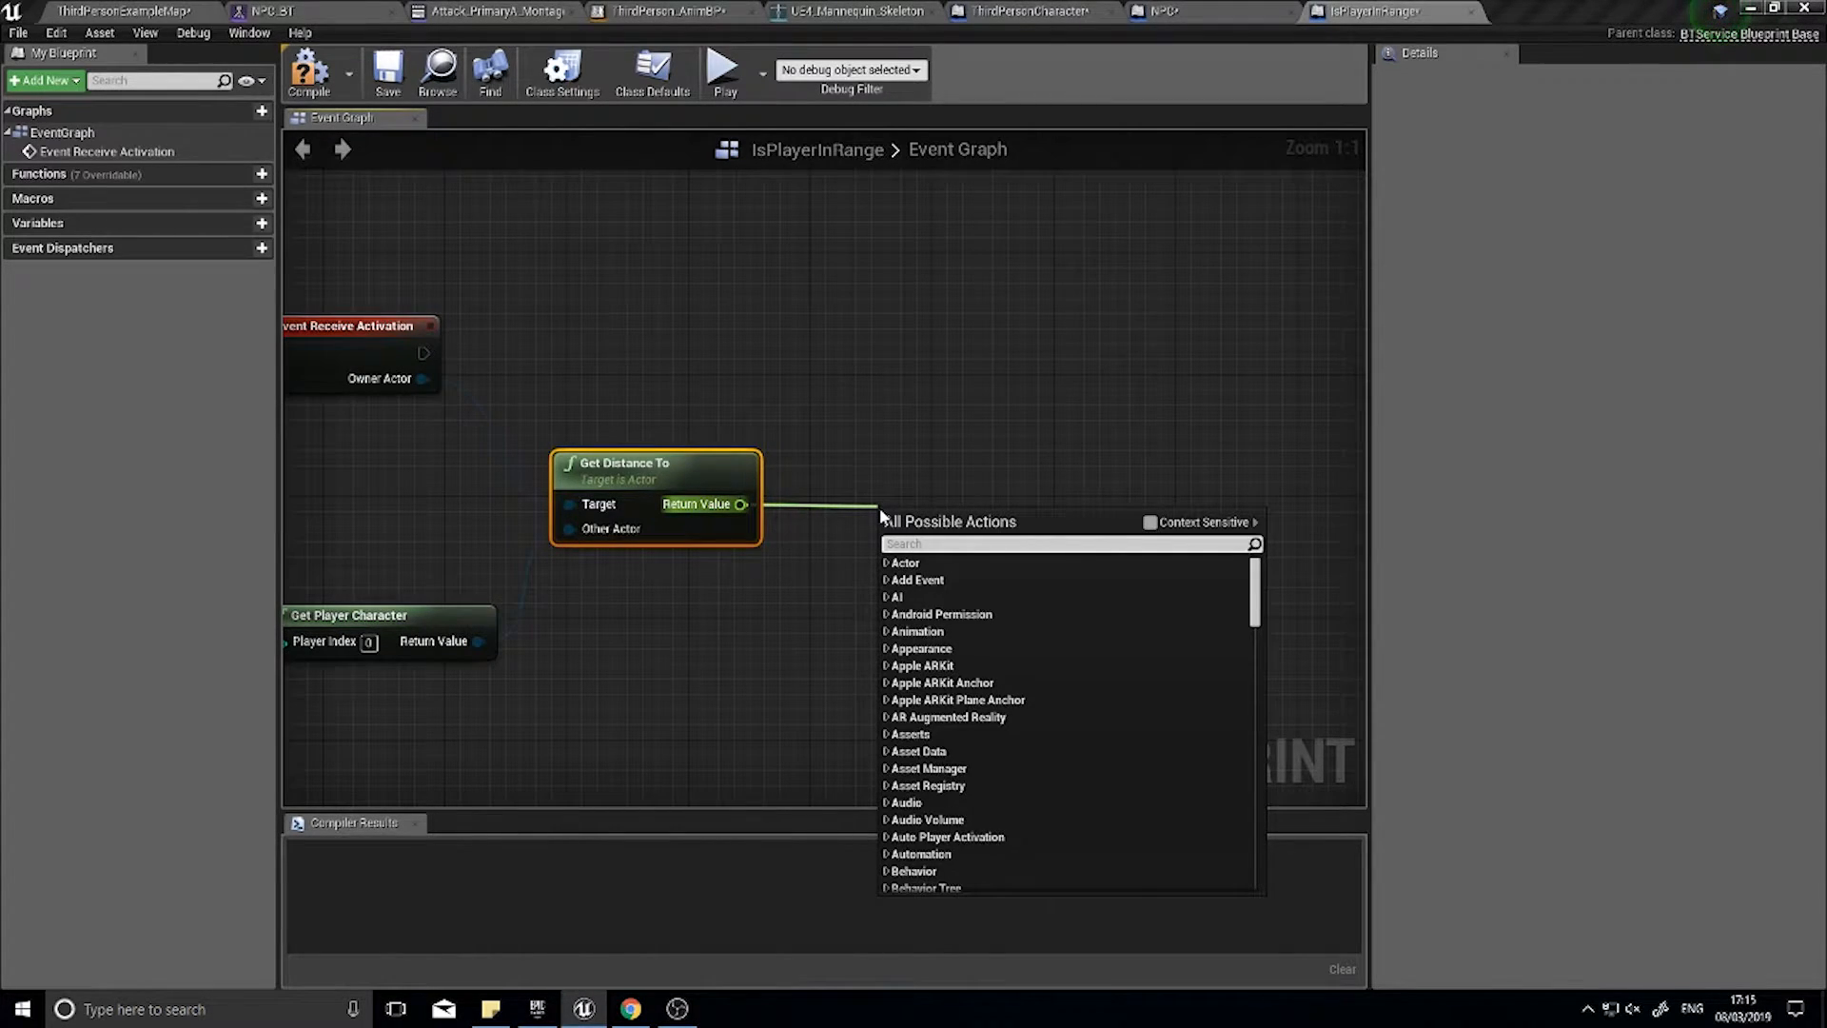
pyautogui.write('<=')
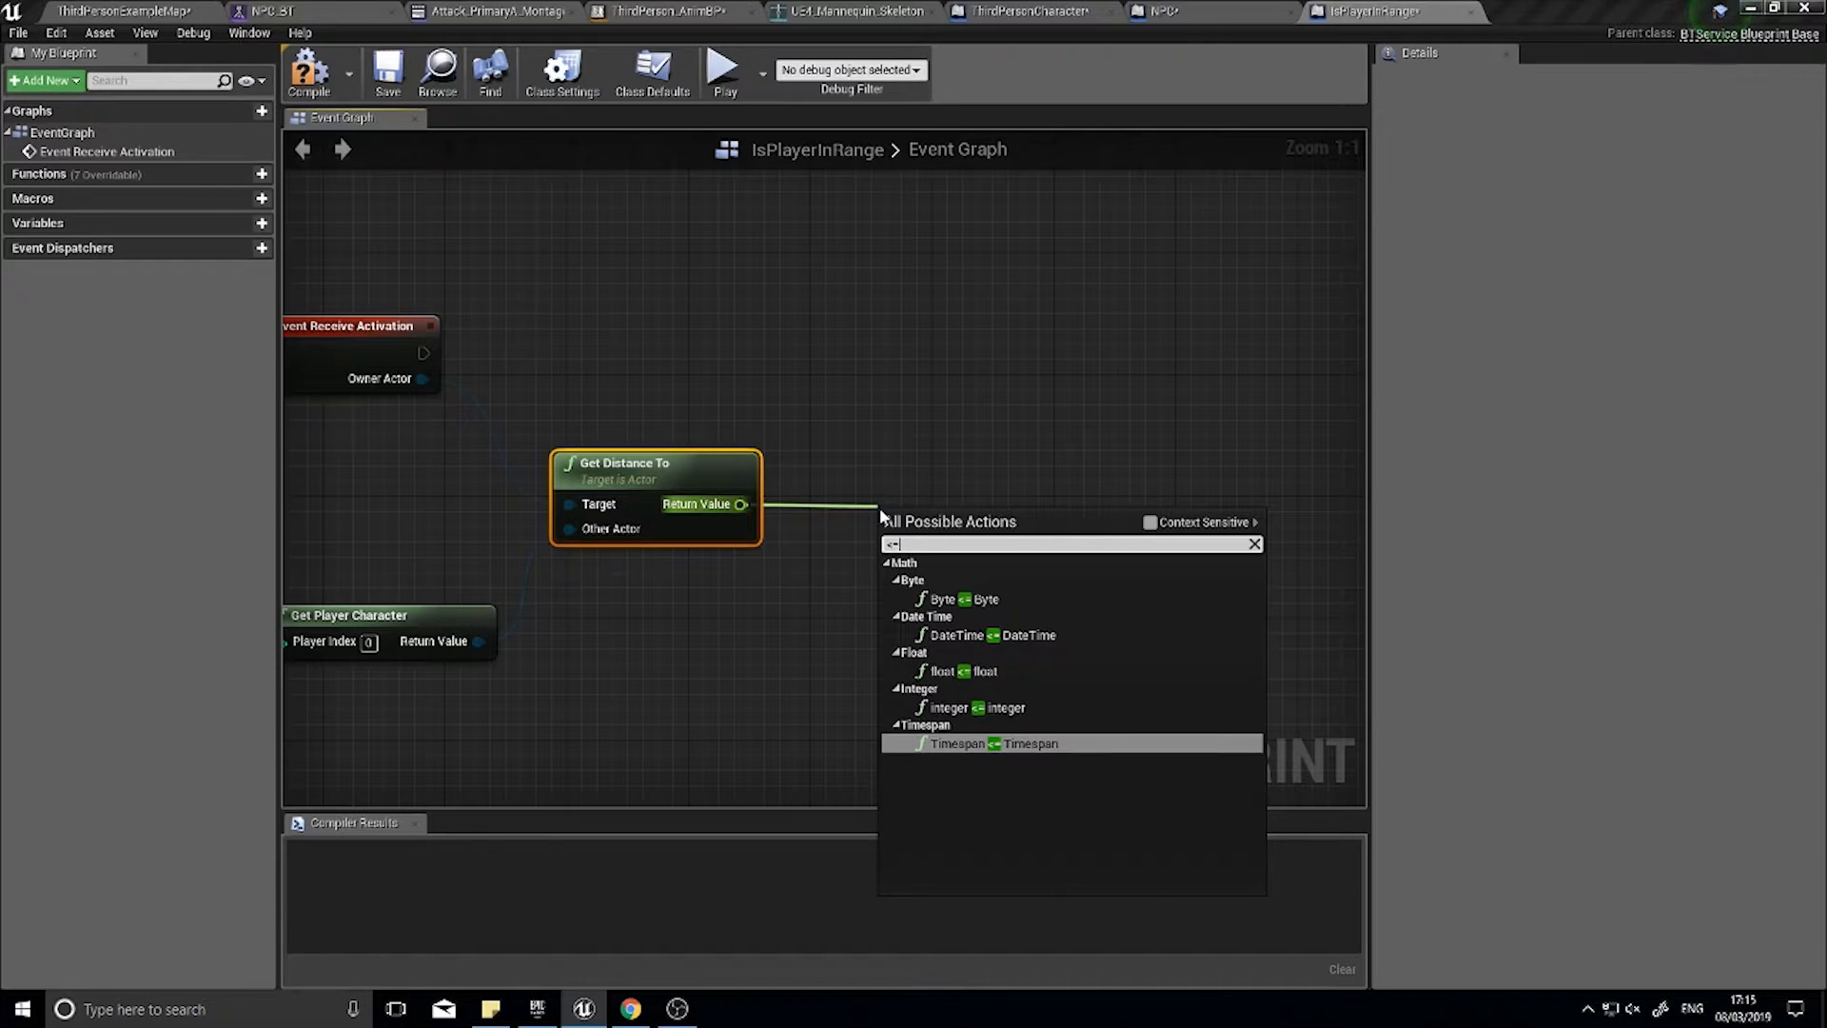
pyautogui.click(955, 670)
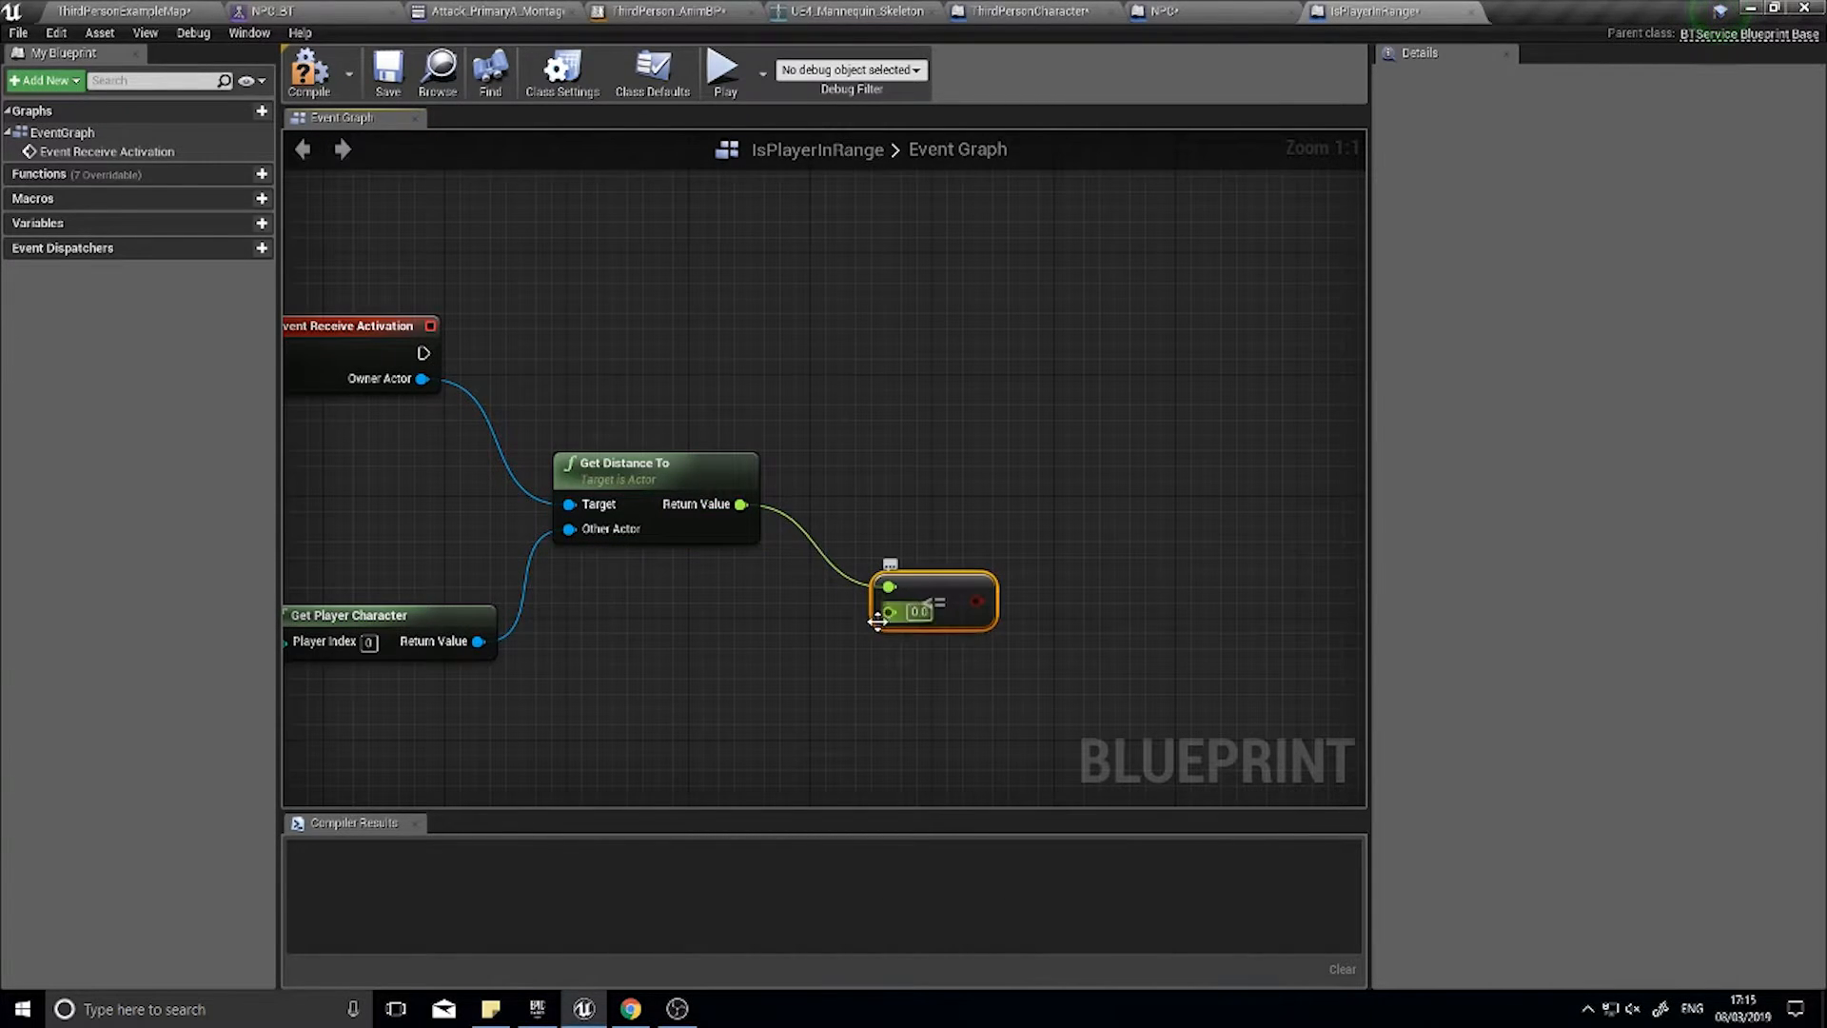
pyautogui.moveTo(889, 611)
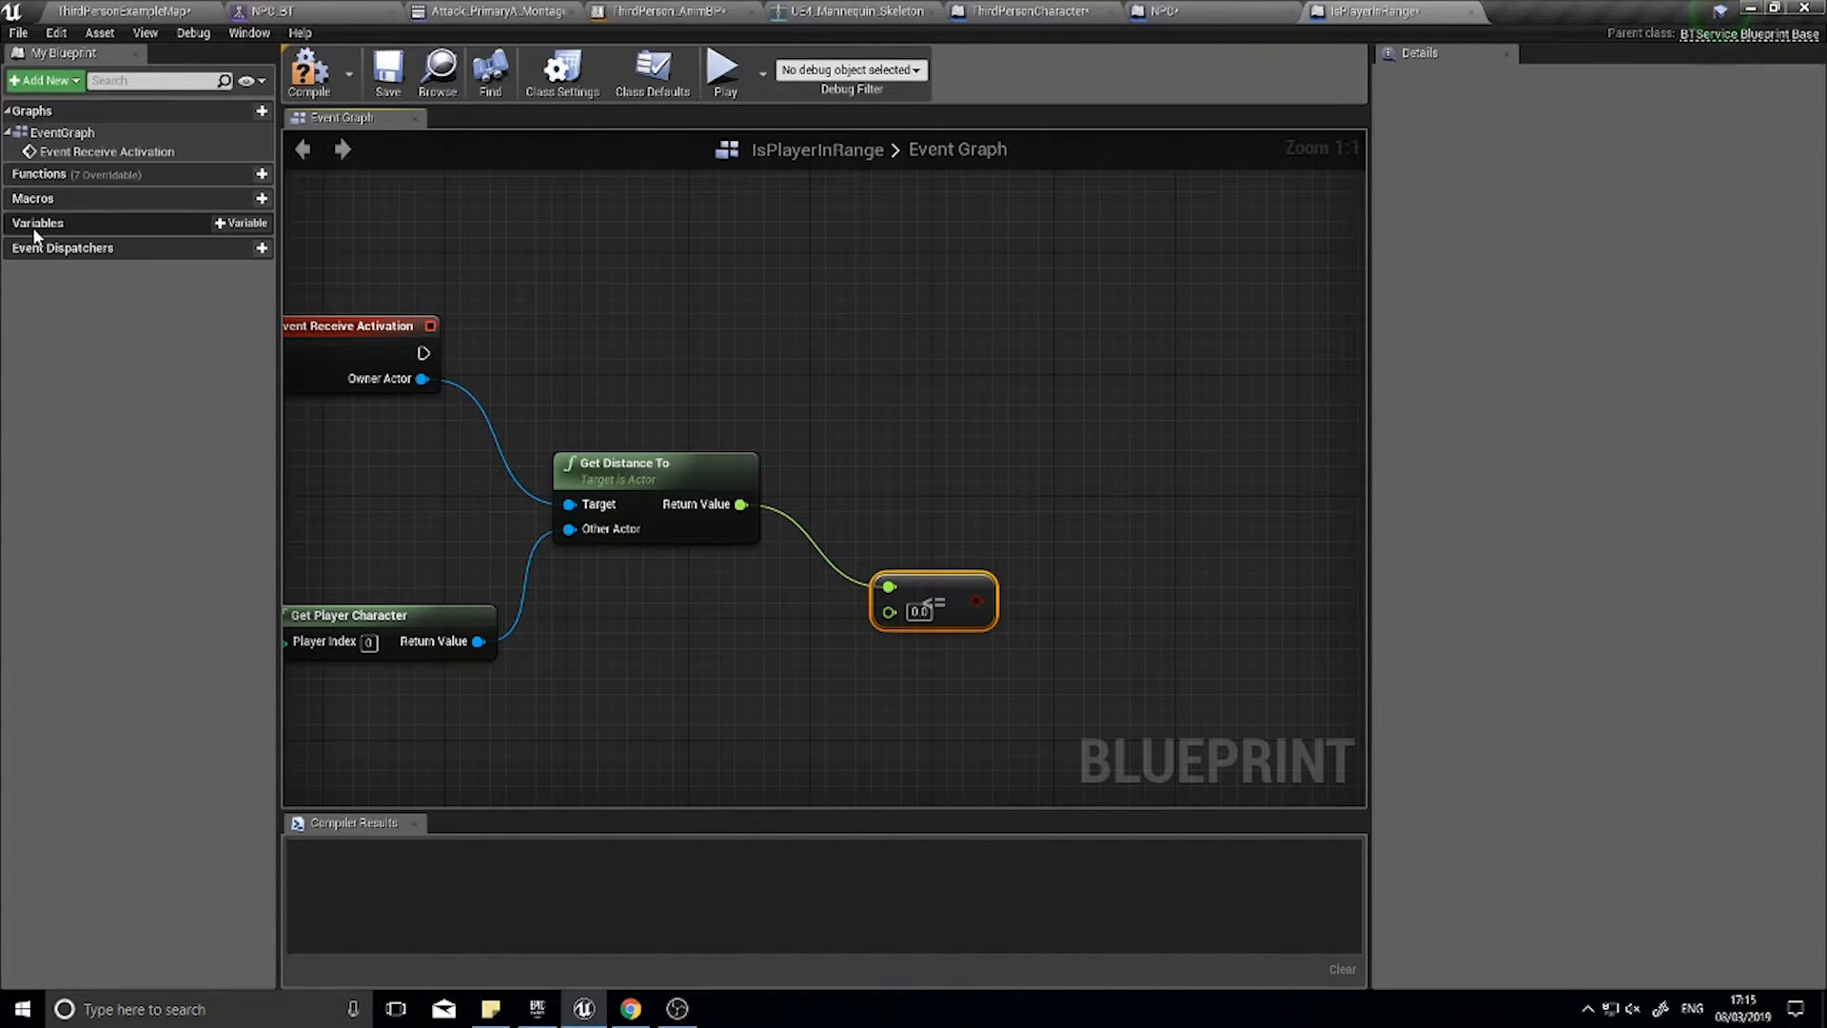
# - Create an instance-editable float variable MeleeRange (default 500) and plug it into the <= node
pyautogui.click(242, 222)
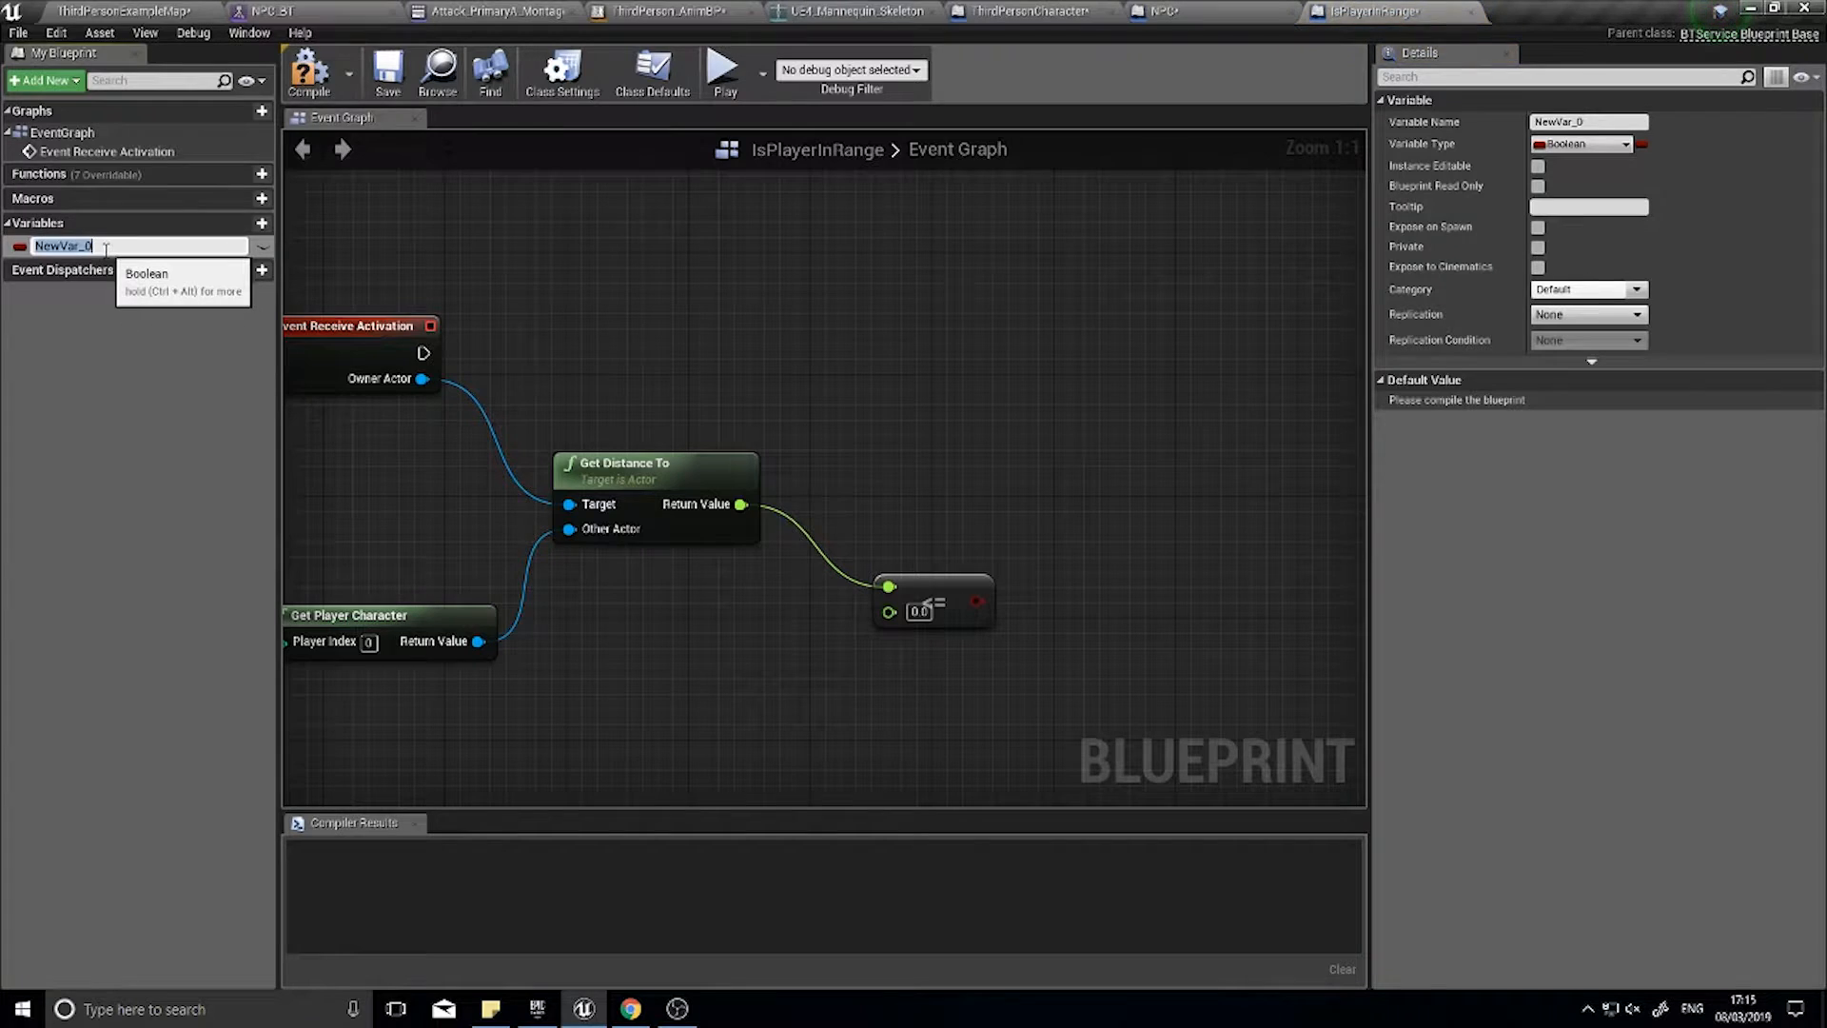
pyautogui.write('MeleeRange')
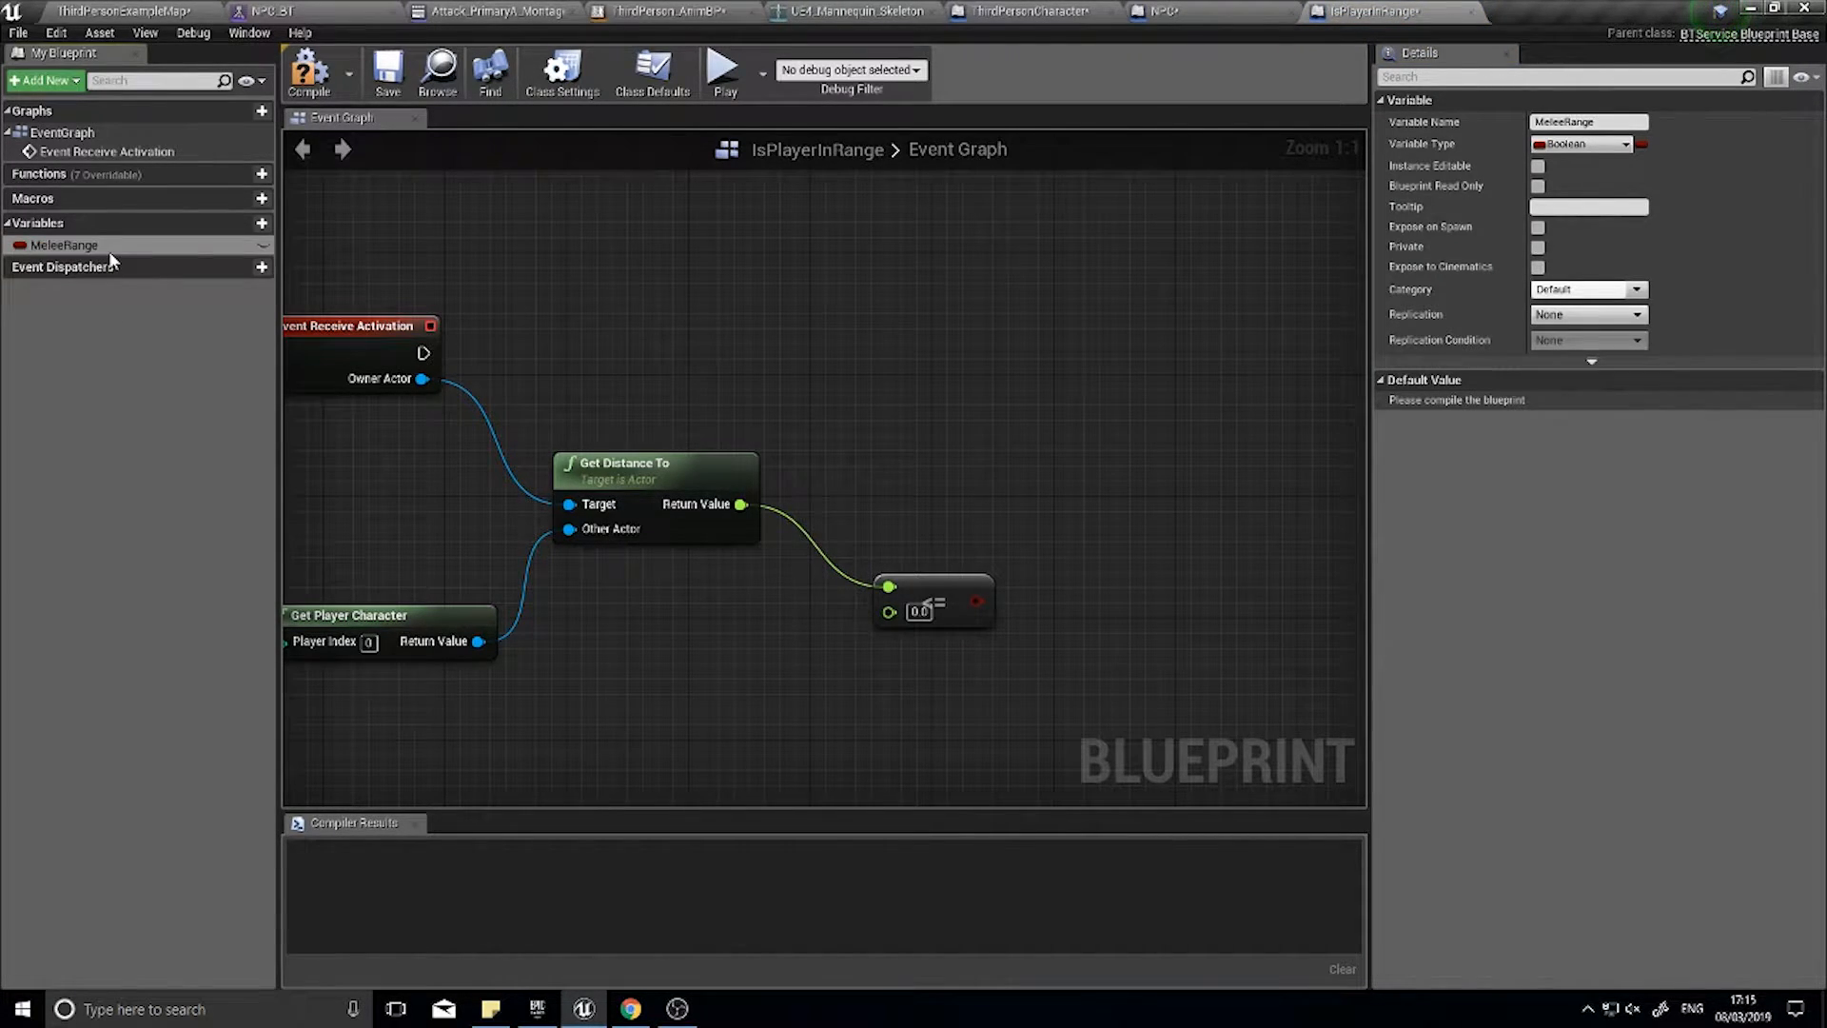
pyautogui.click(1585, 142)
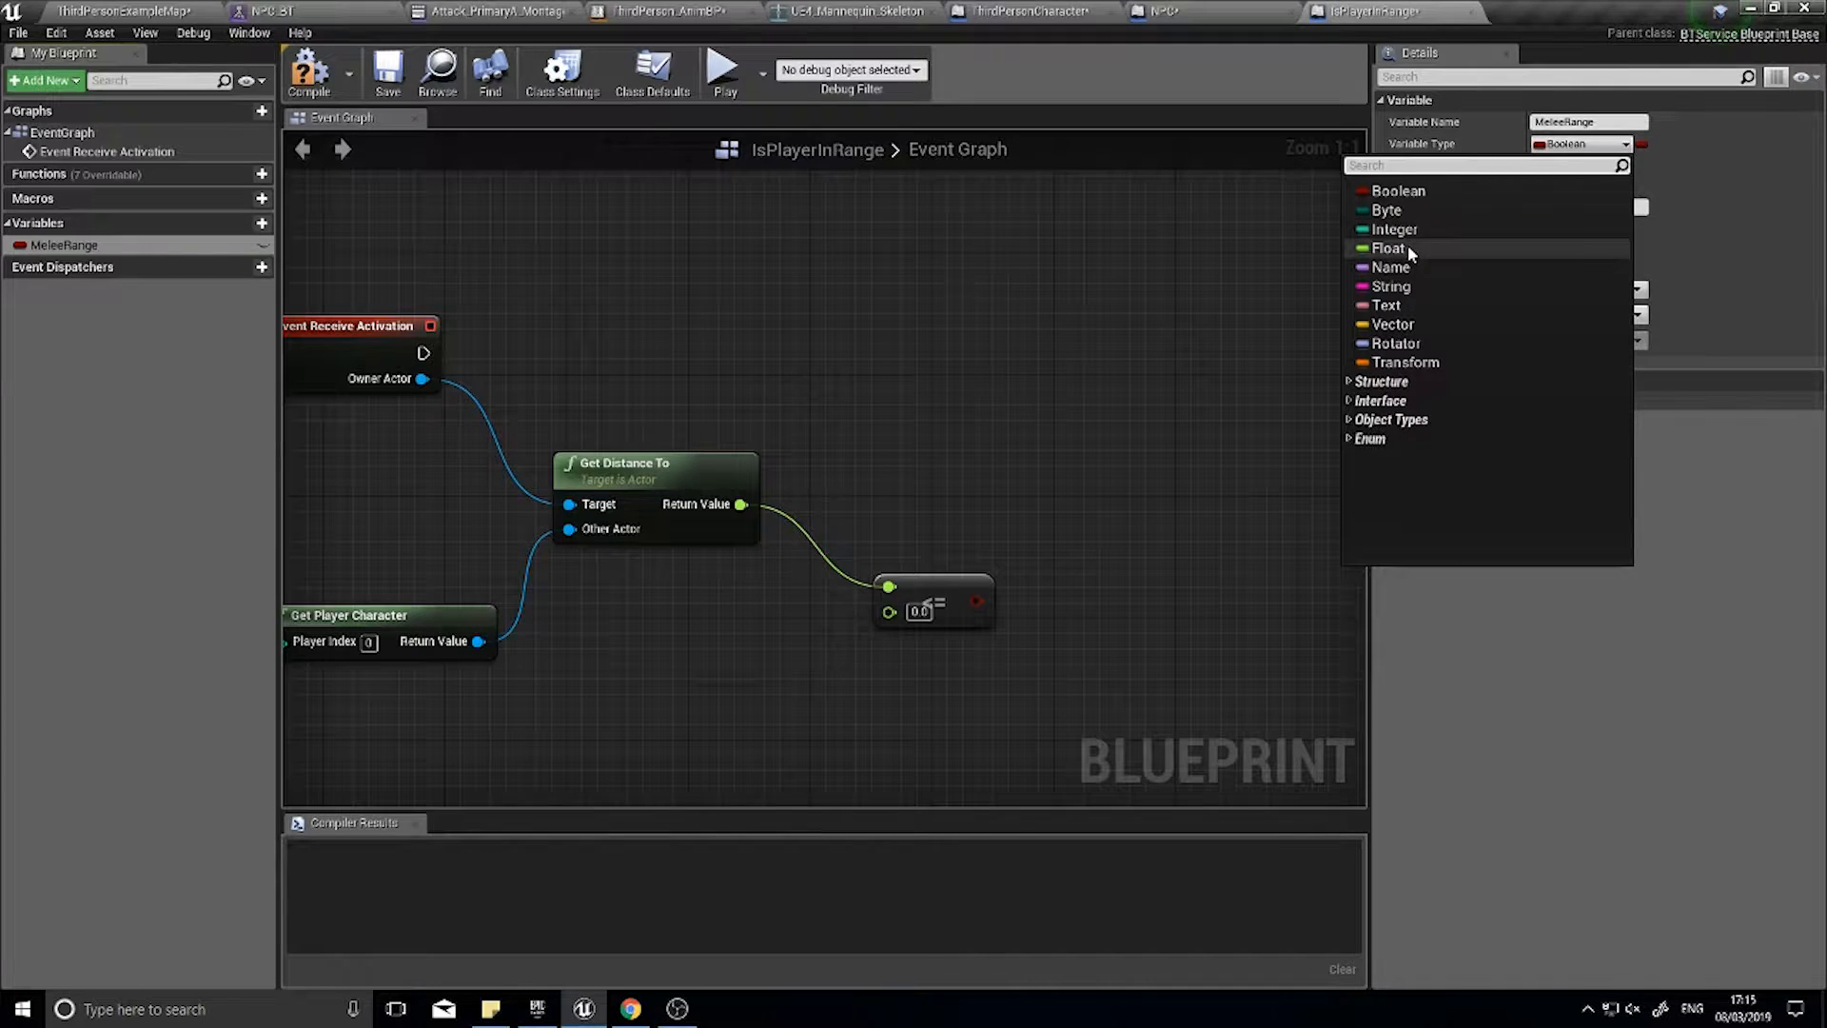
pyautogui.click(1389, 247)
pyautogui.write('500')
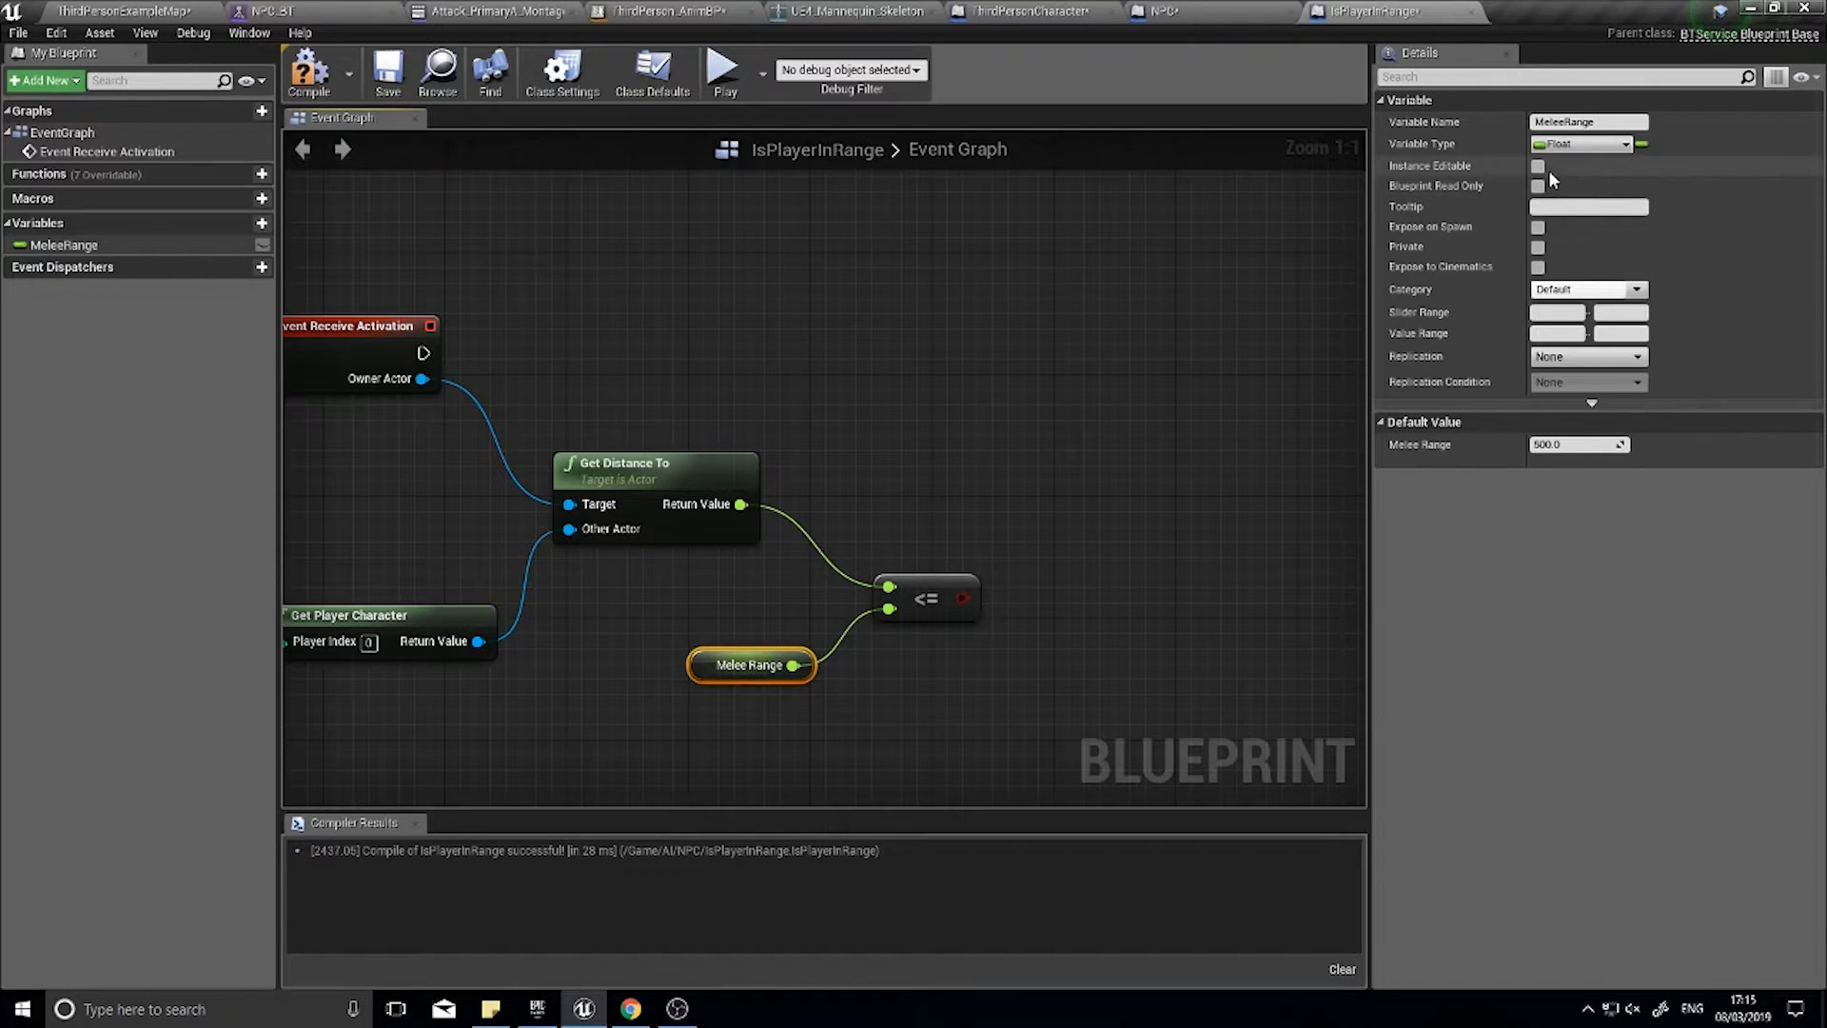
pyautogui.click(1538, 166)
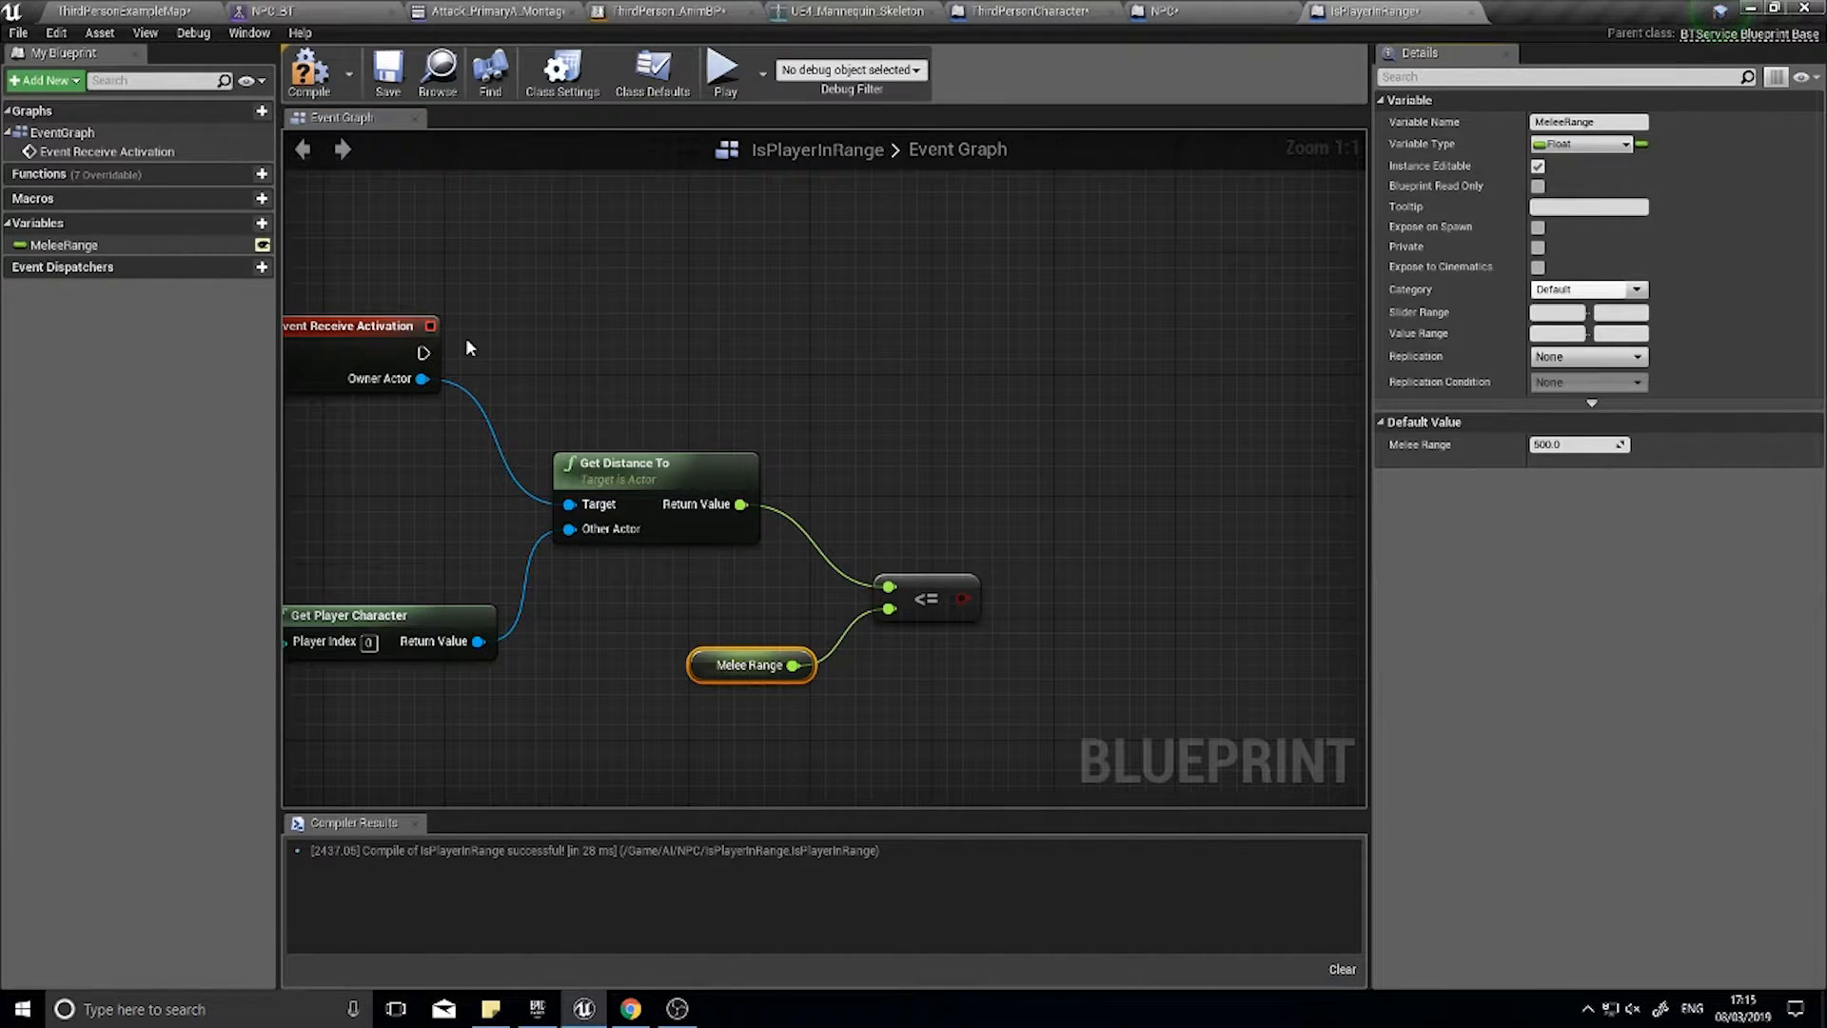
pyautogui.moveTo(754, 516)
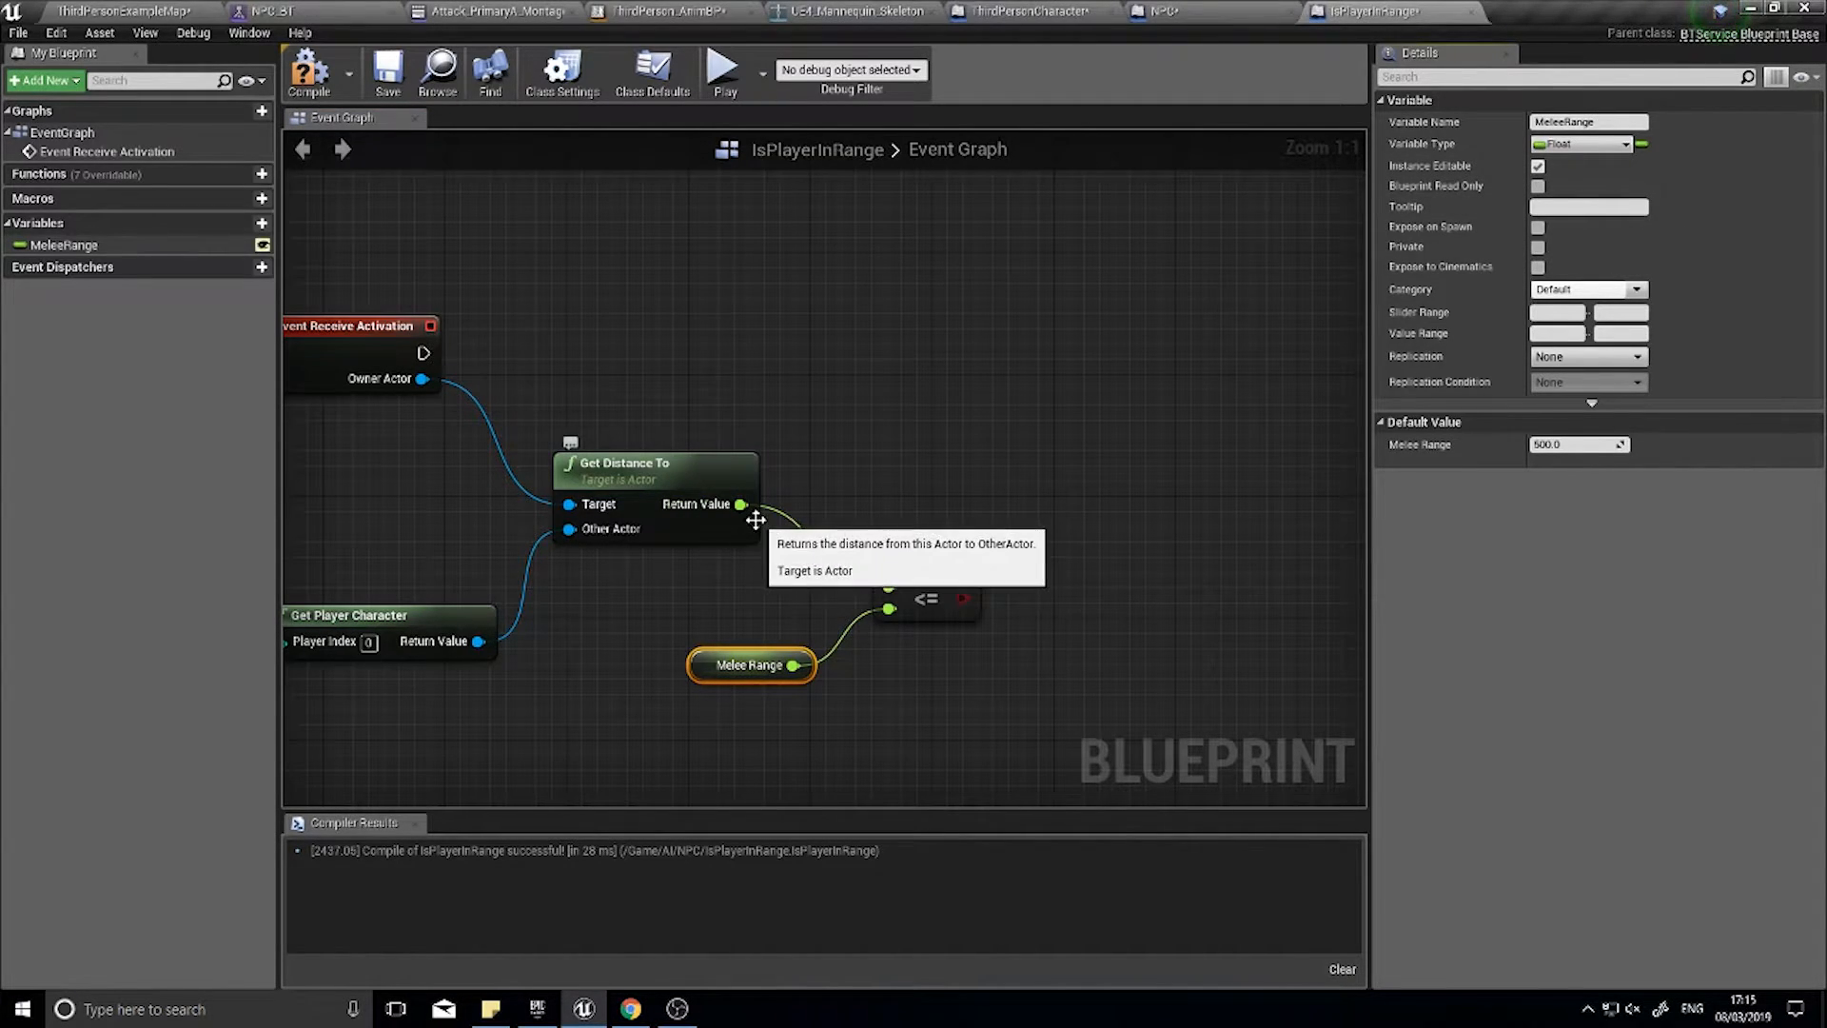
pyautogui.moveTo(862, 460)
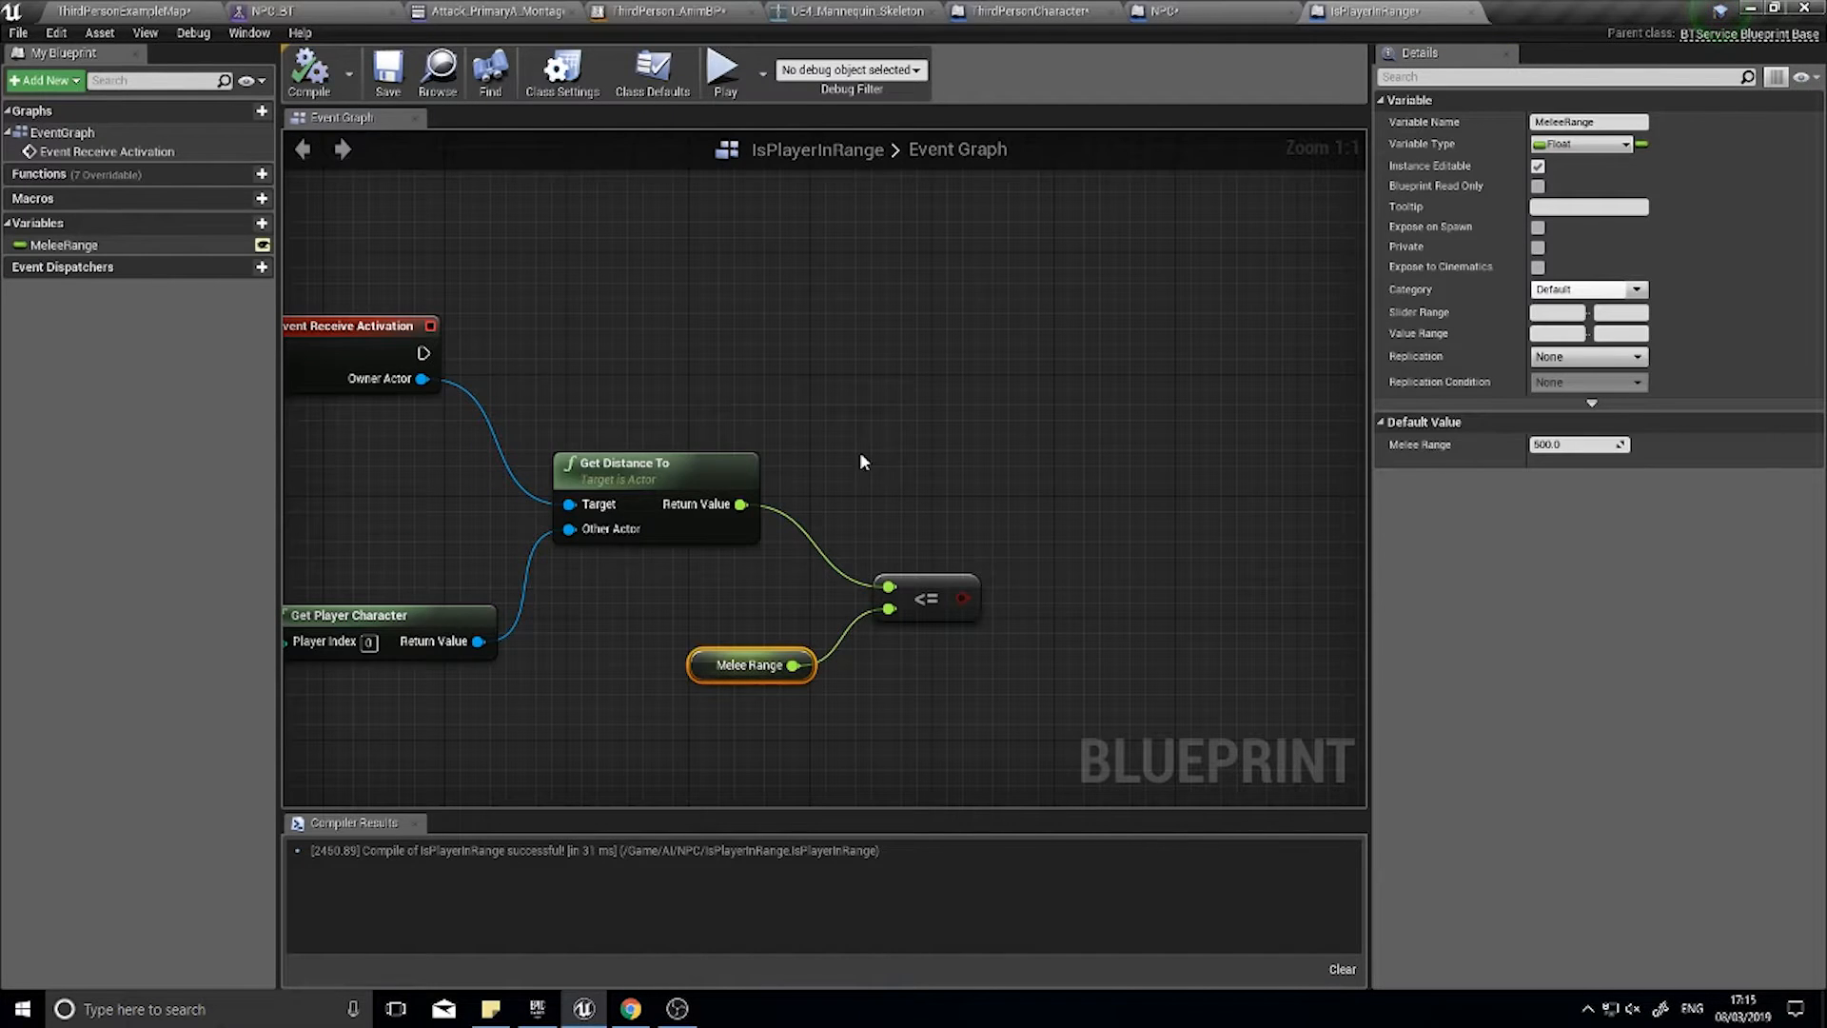
pyautogui.moveTo(965, 598)
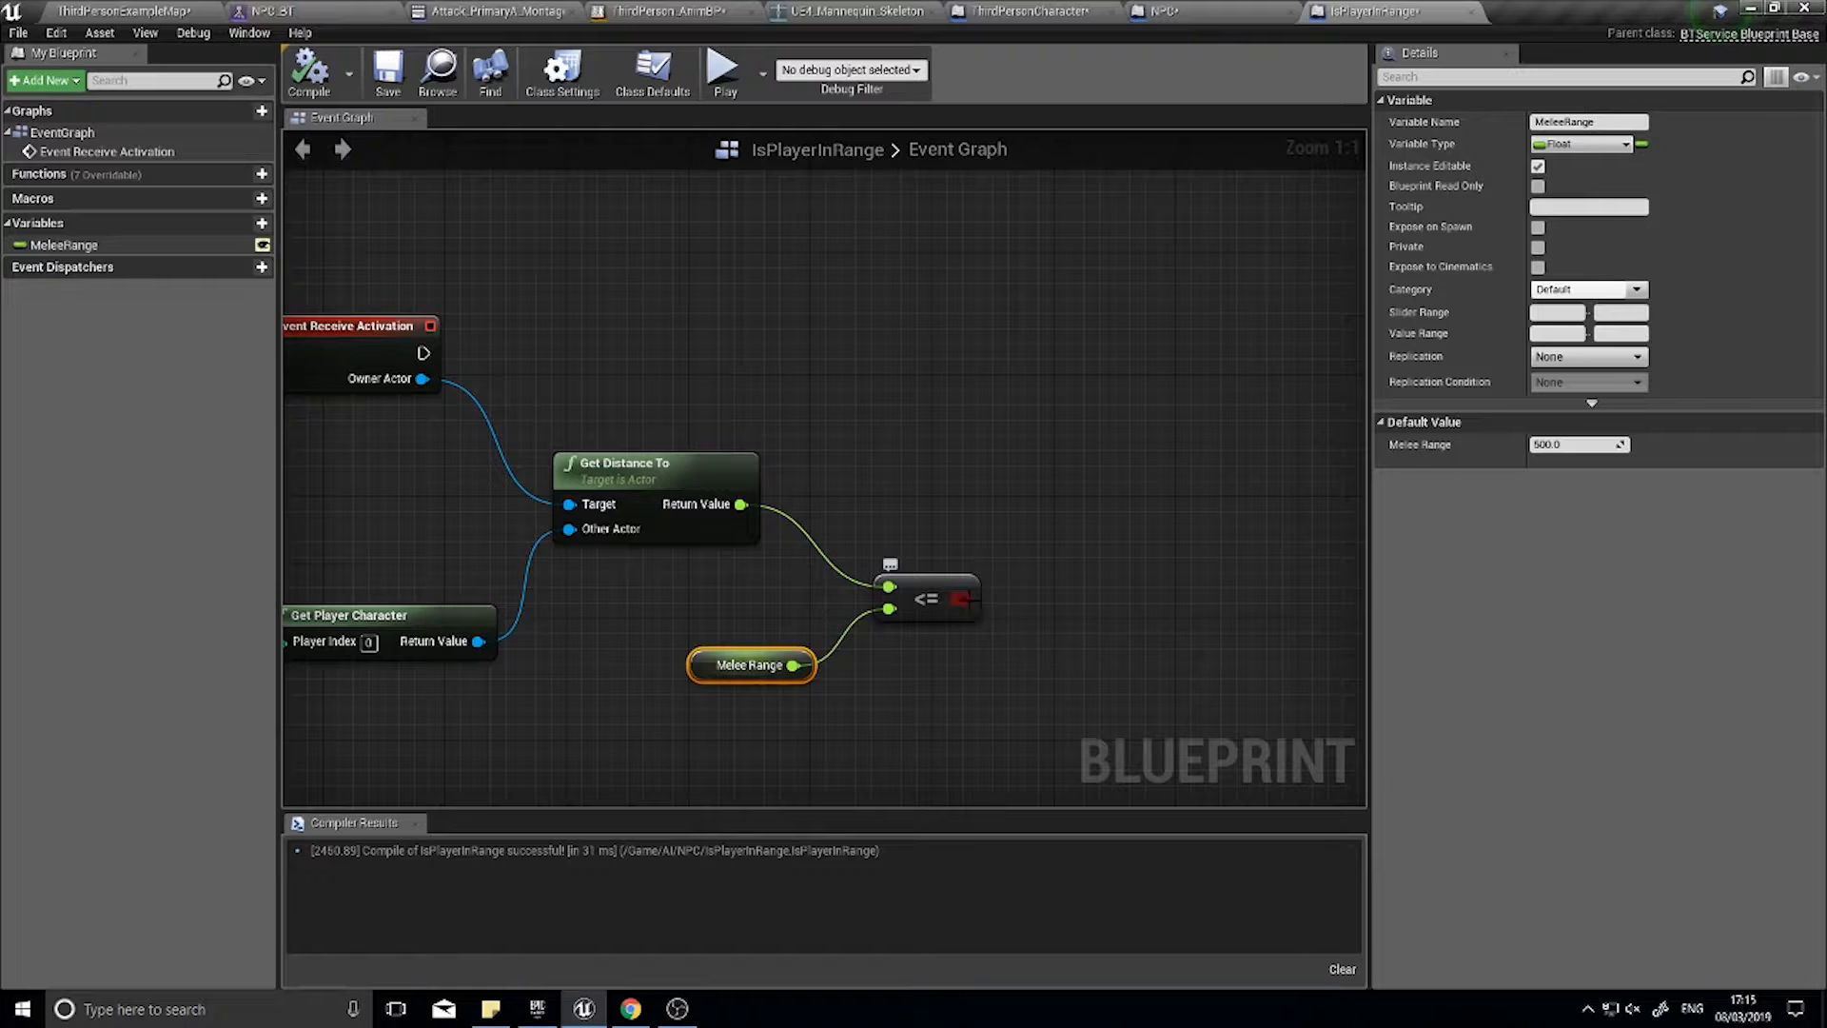
pyautogui.click(1043, 506)
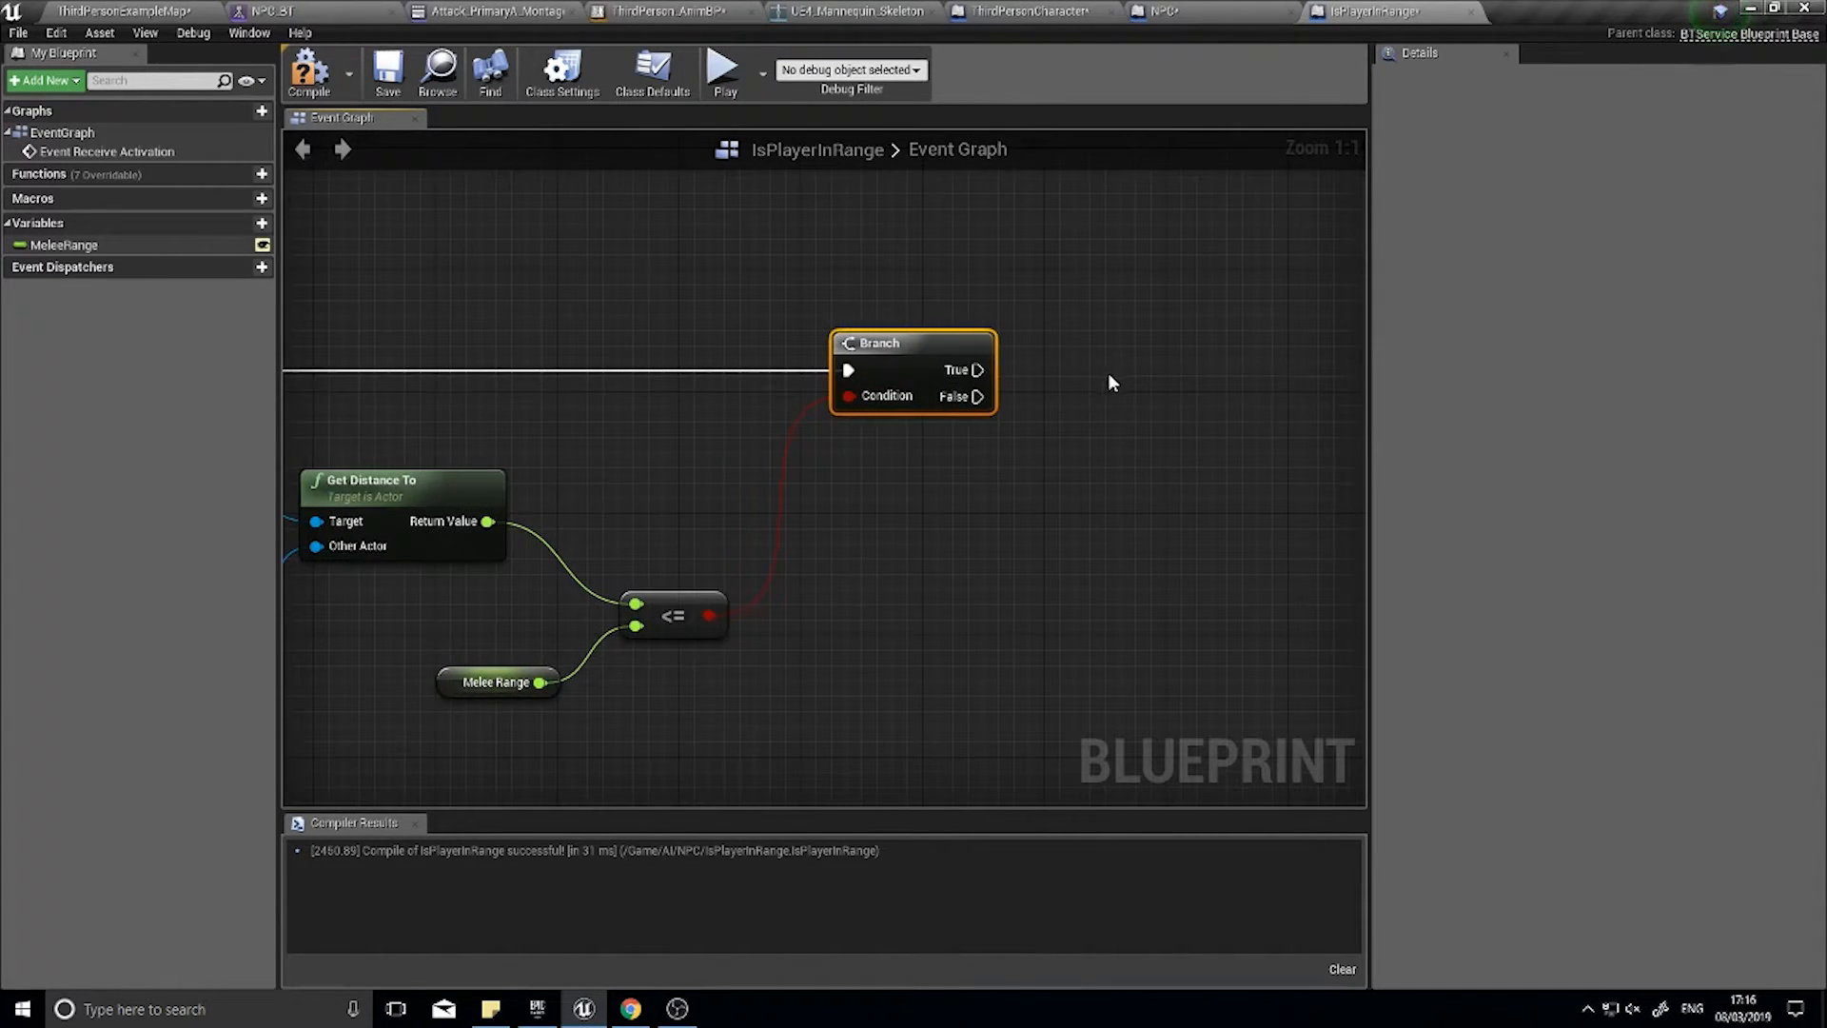
pyautogui.moveTo(944, 390)
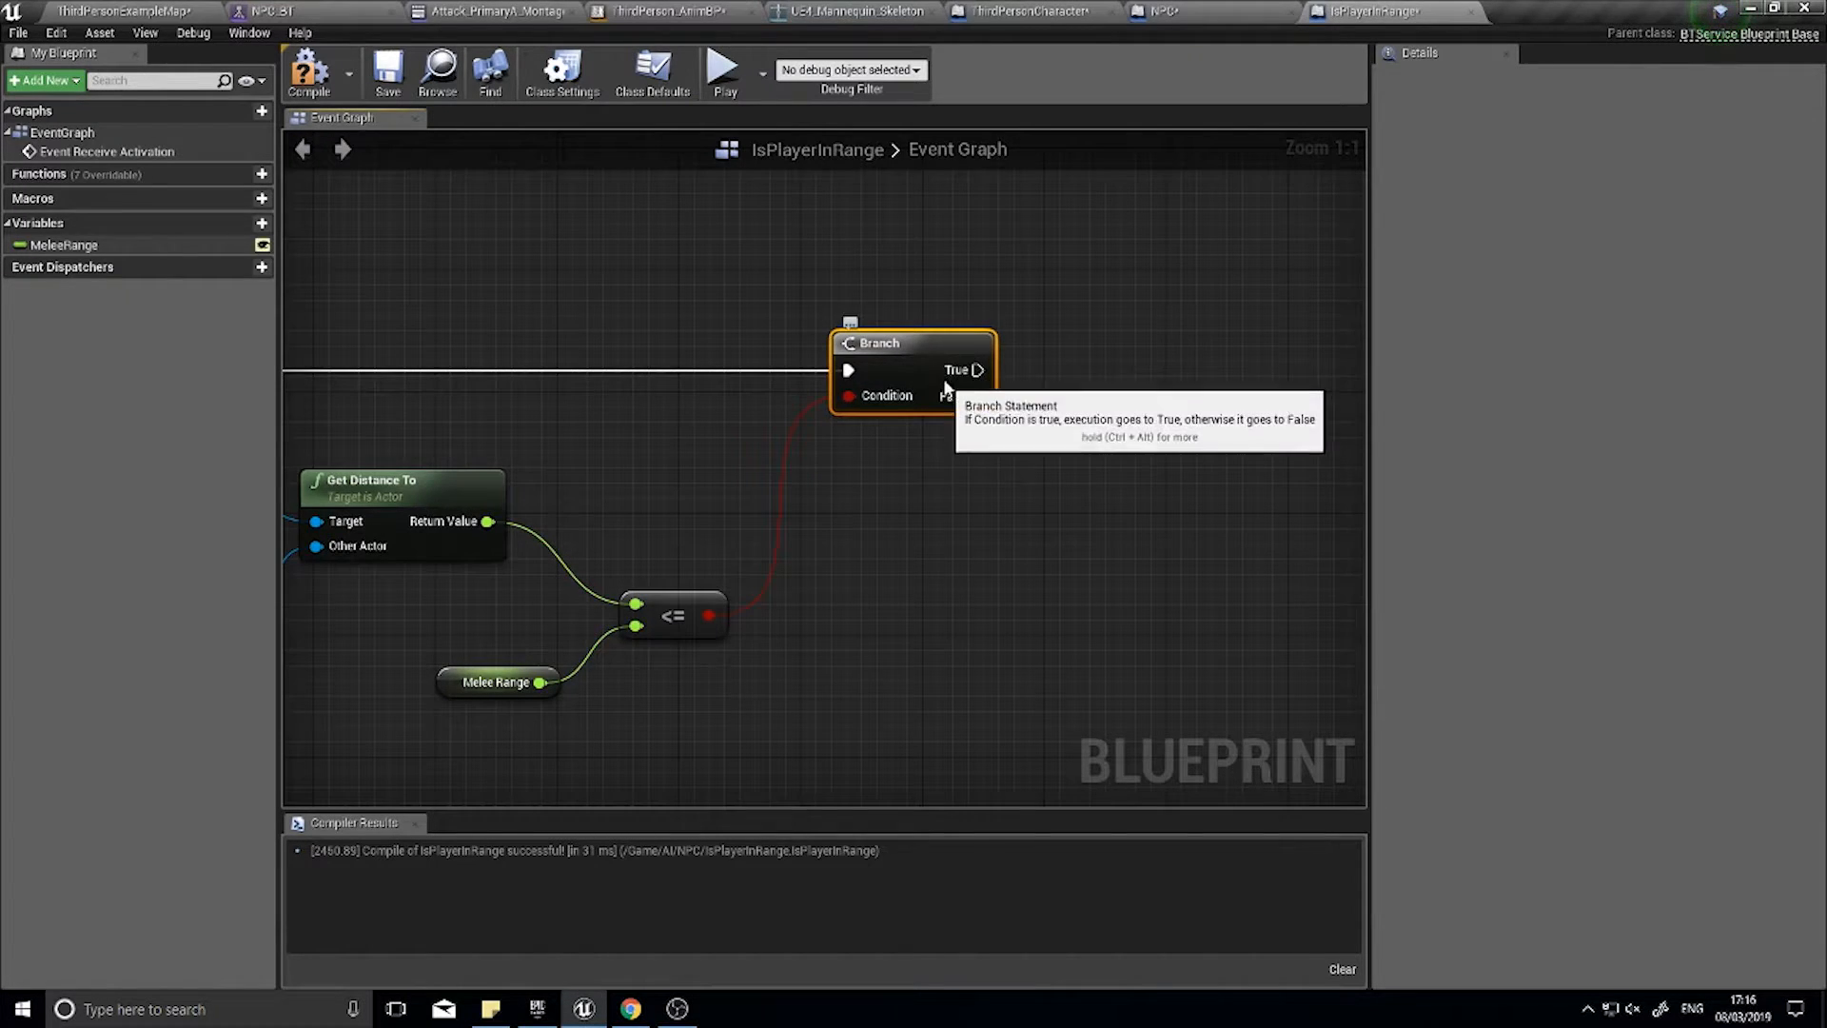
pyautogui.moveTo(34, 230)
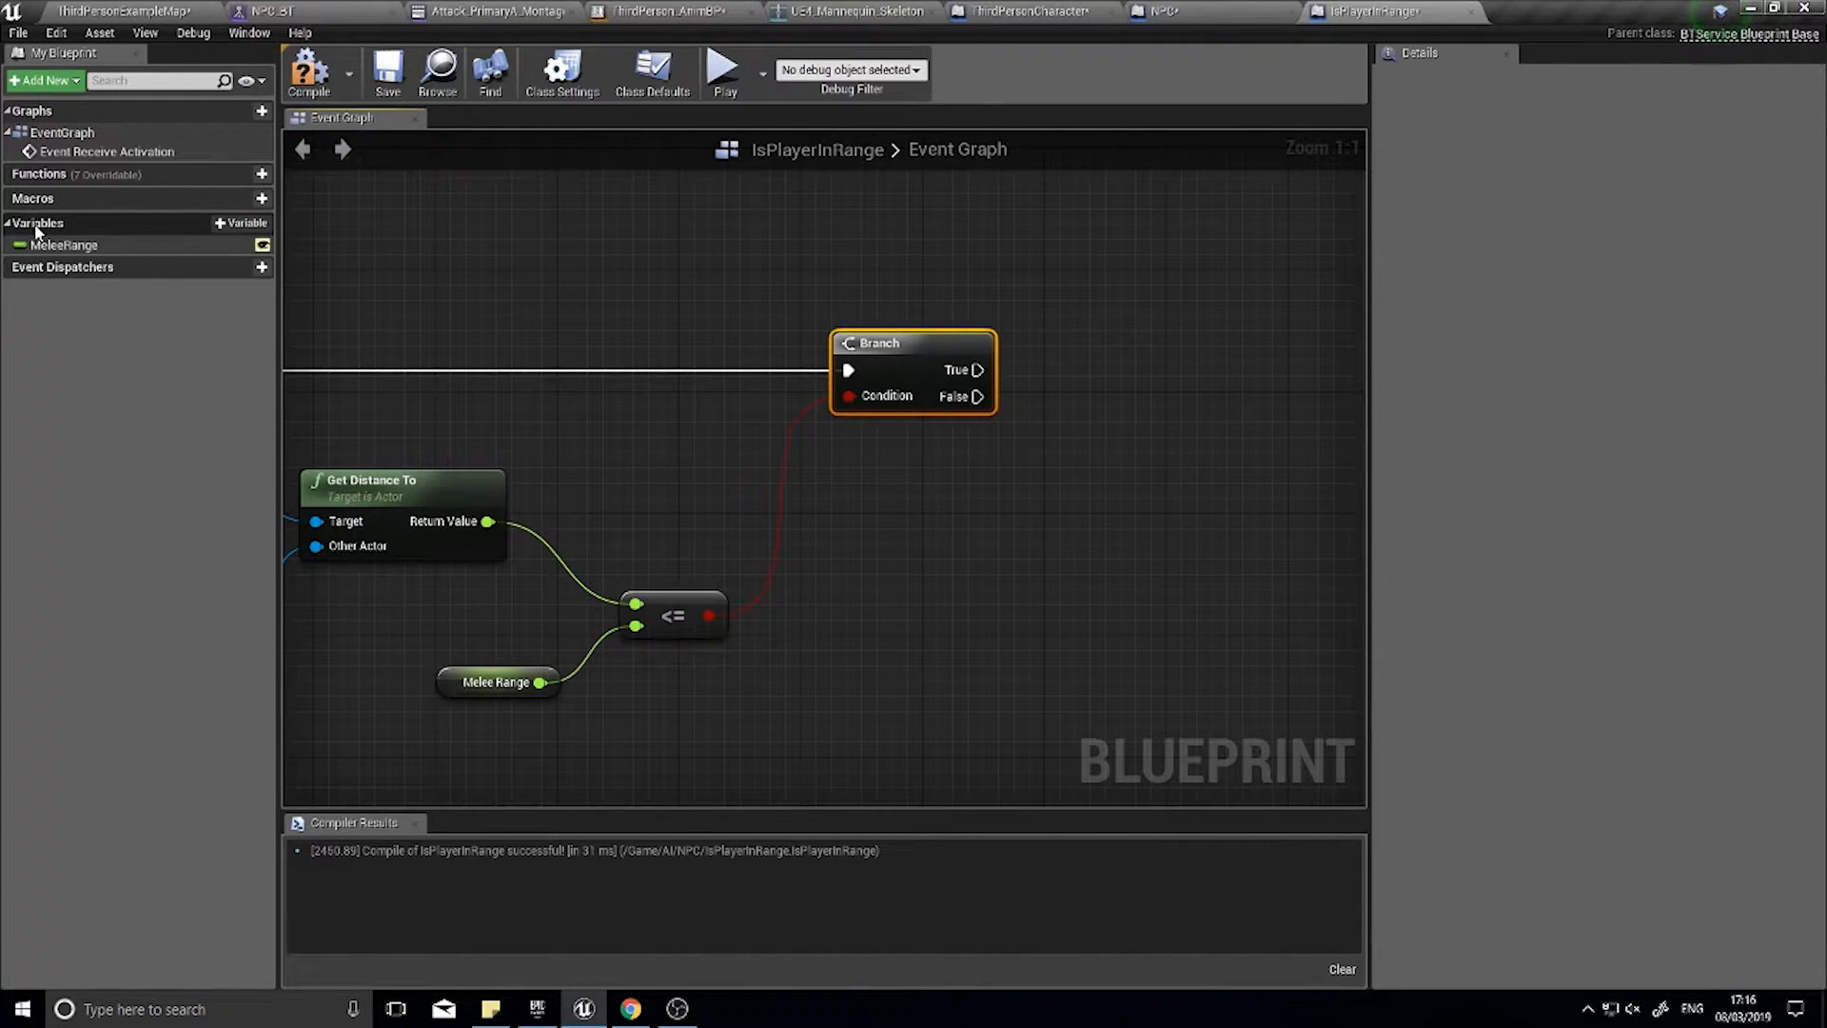
# - Create an instance-editable Blackboard Key Selector variable BB_IsInRange and place it in the graph
pyautogui.click(240, 223)
pyautogui.write('BB_IsInRange')
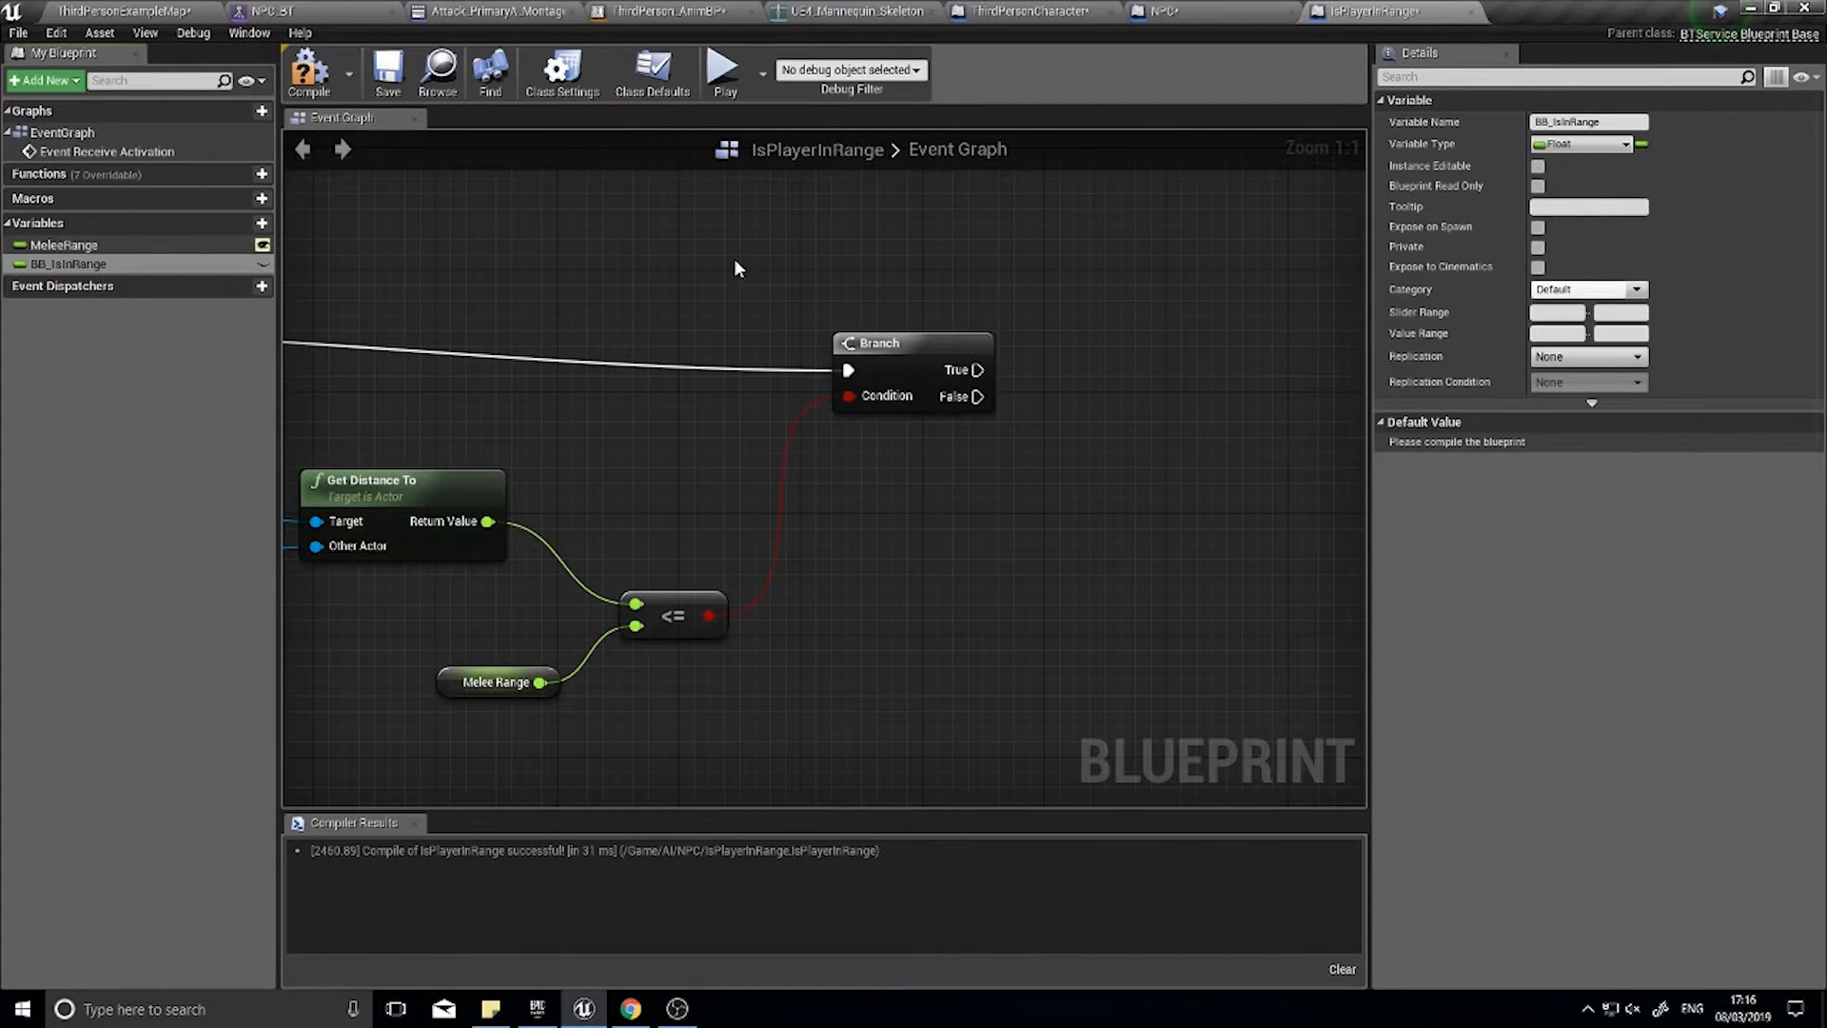
pyautogui.click(1580, 143)
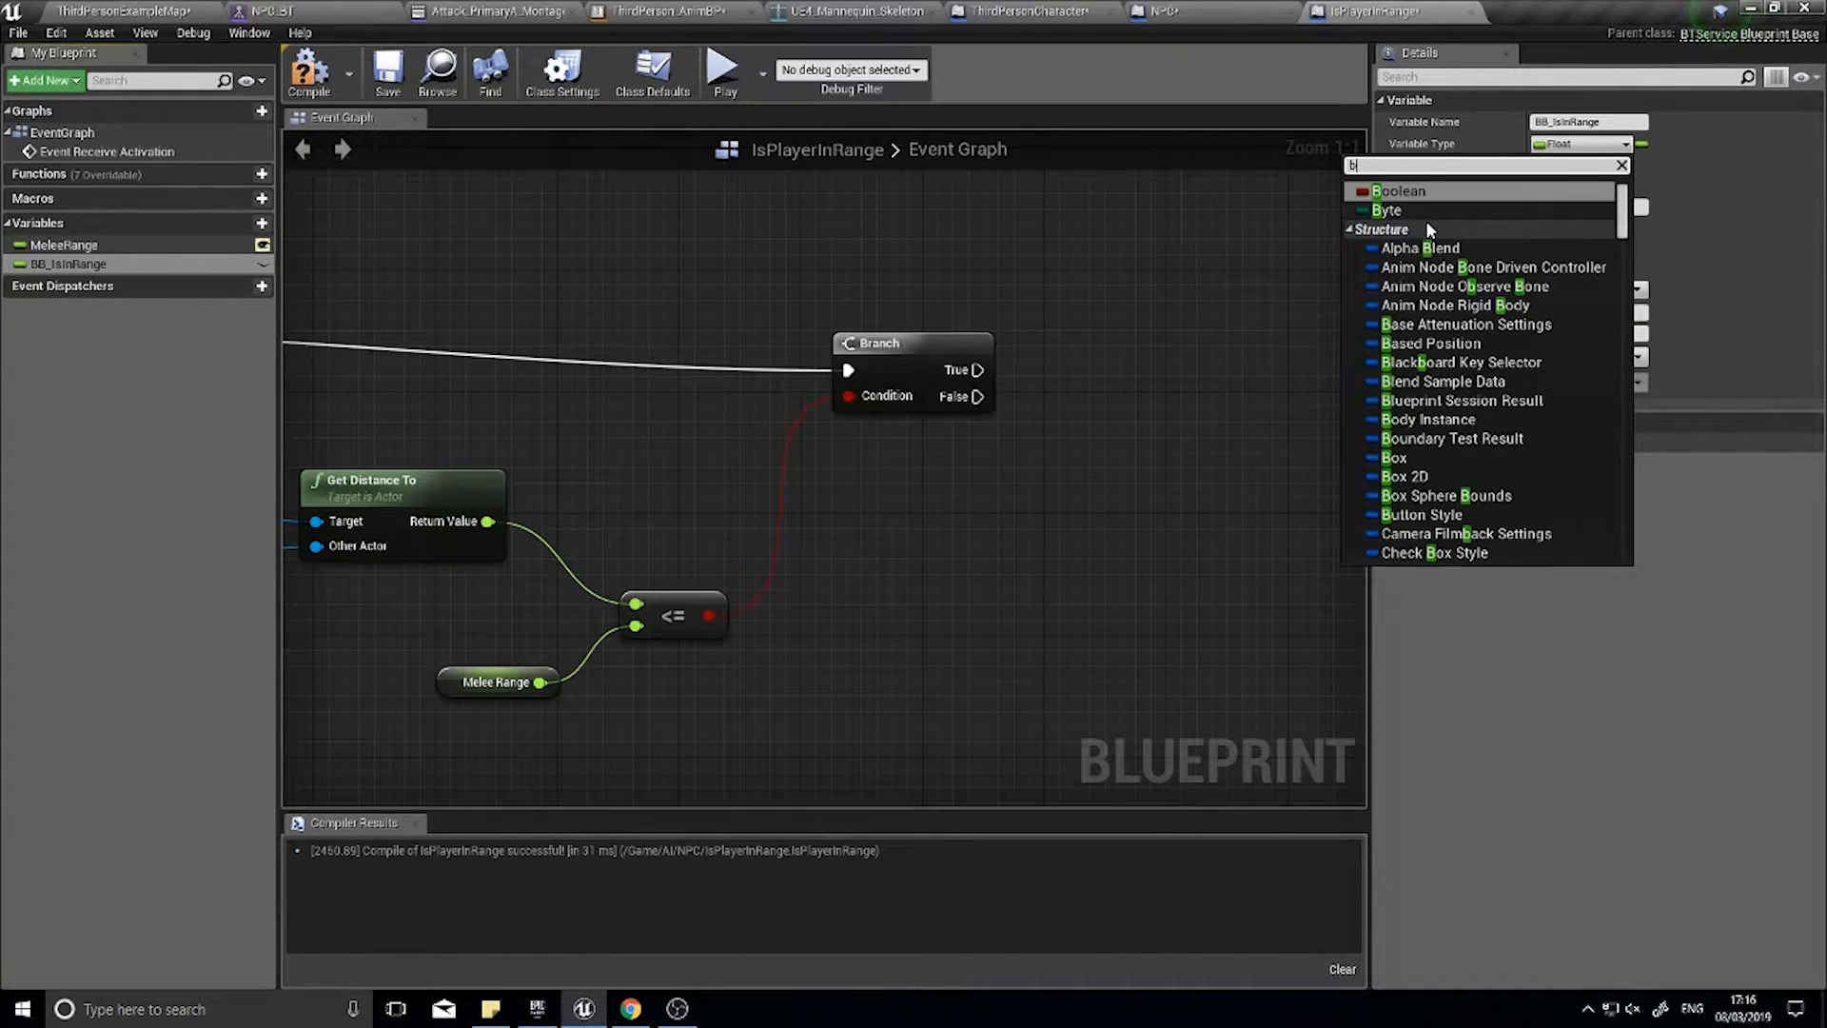
pyautogui.write('lackboard')
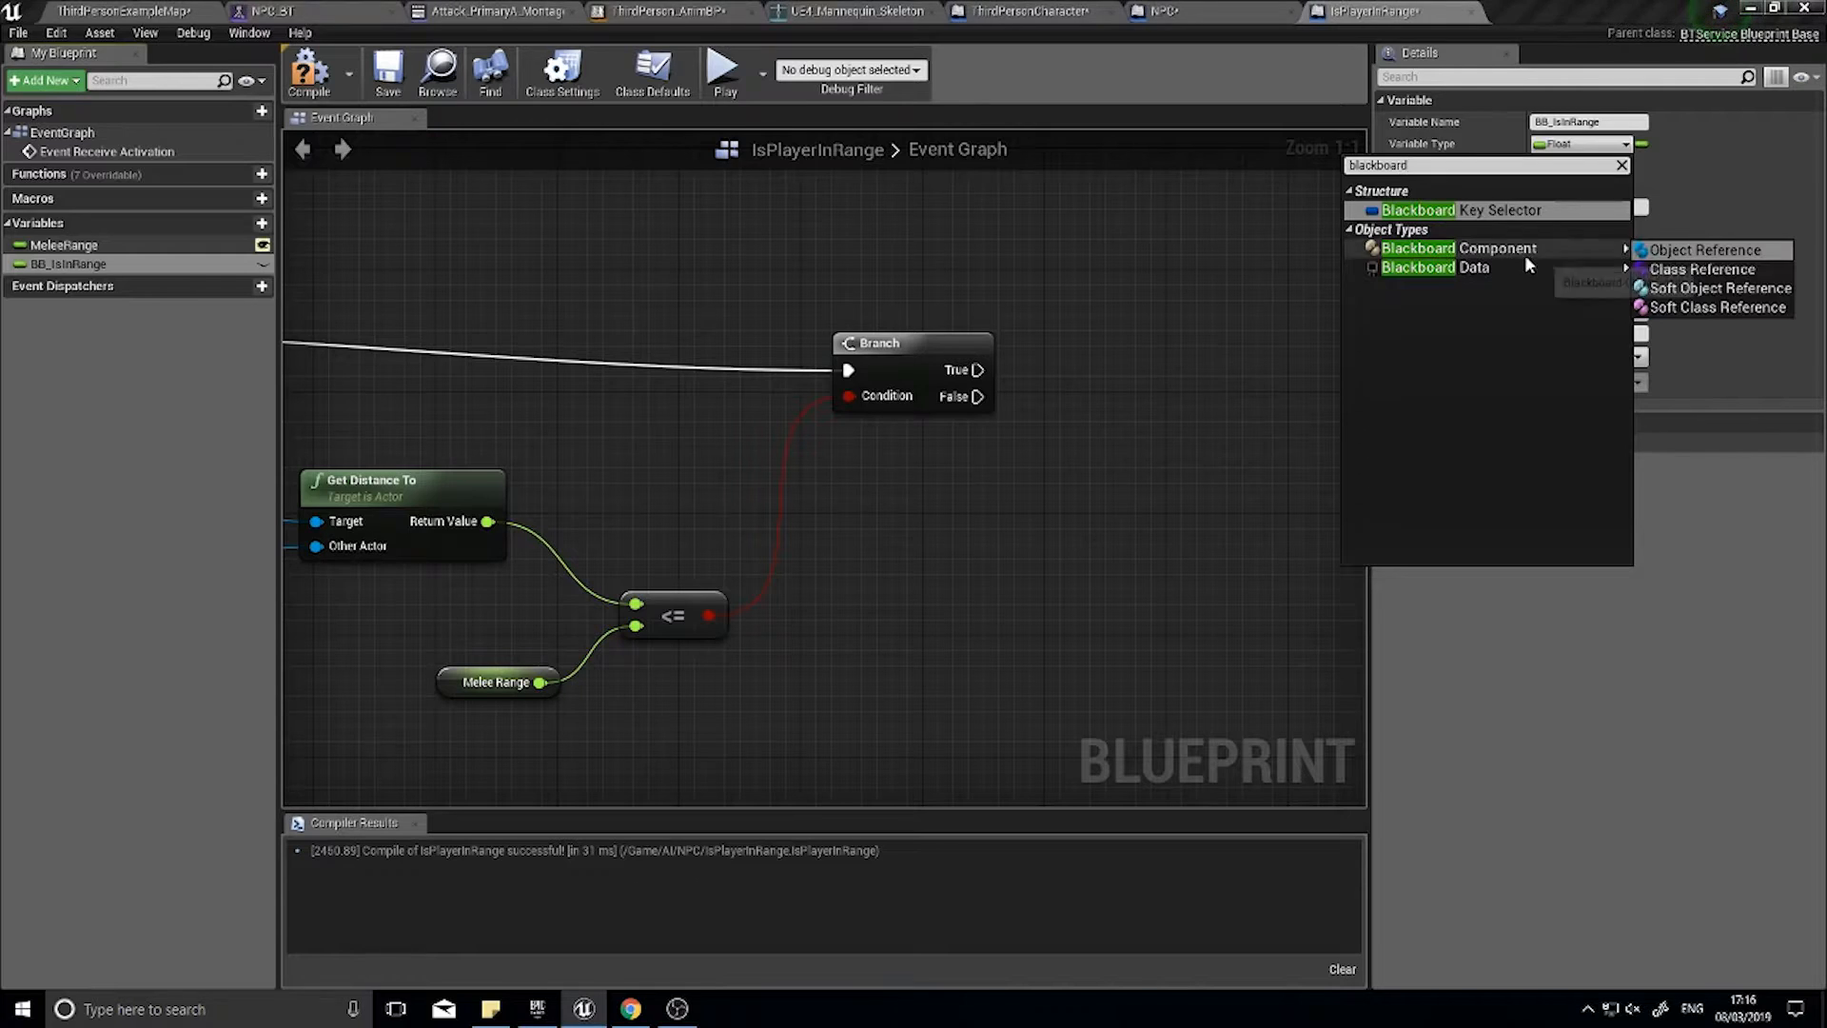
pyautogui.click(1463, 210)
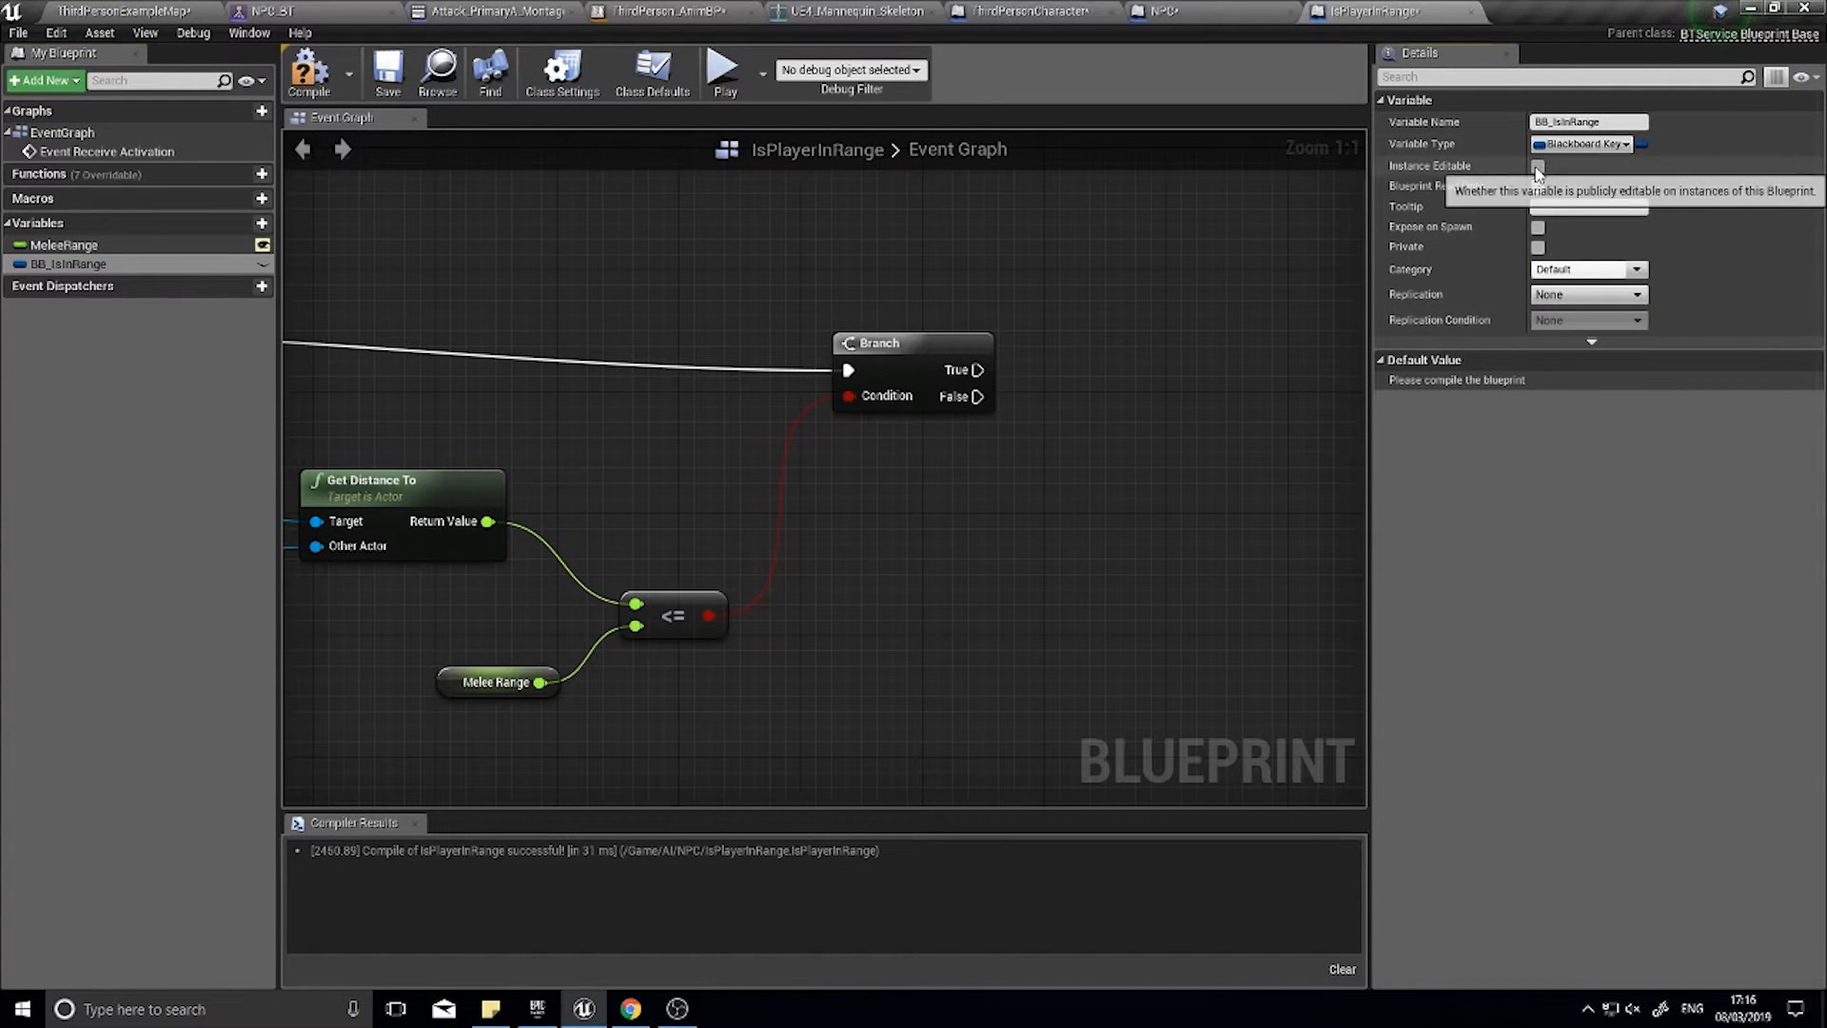
pyautogui.click(1538, 166)
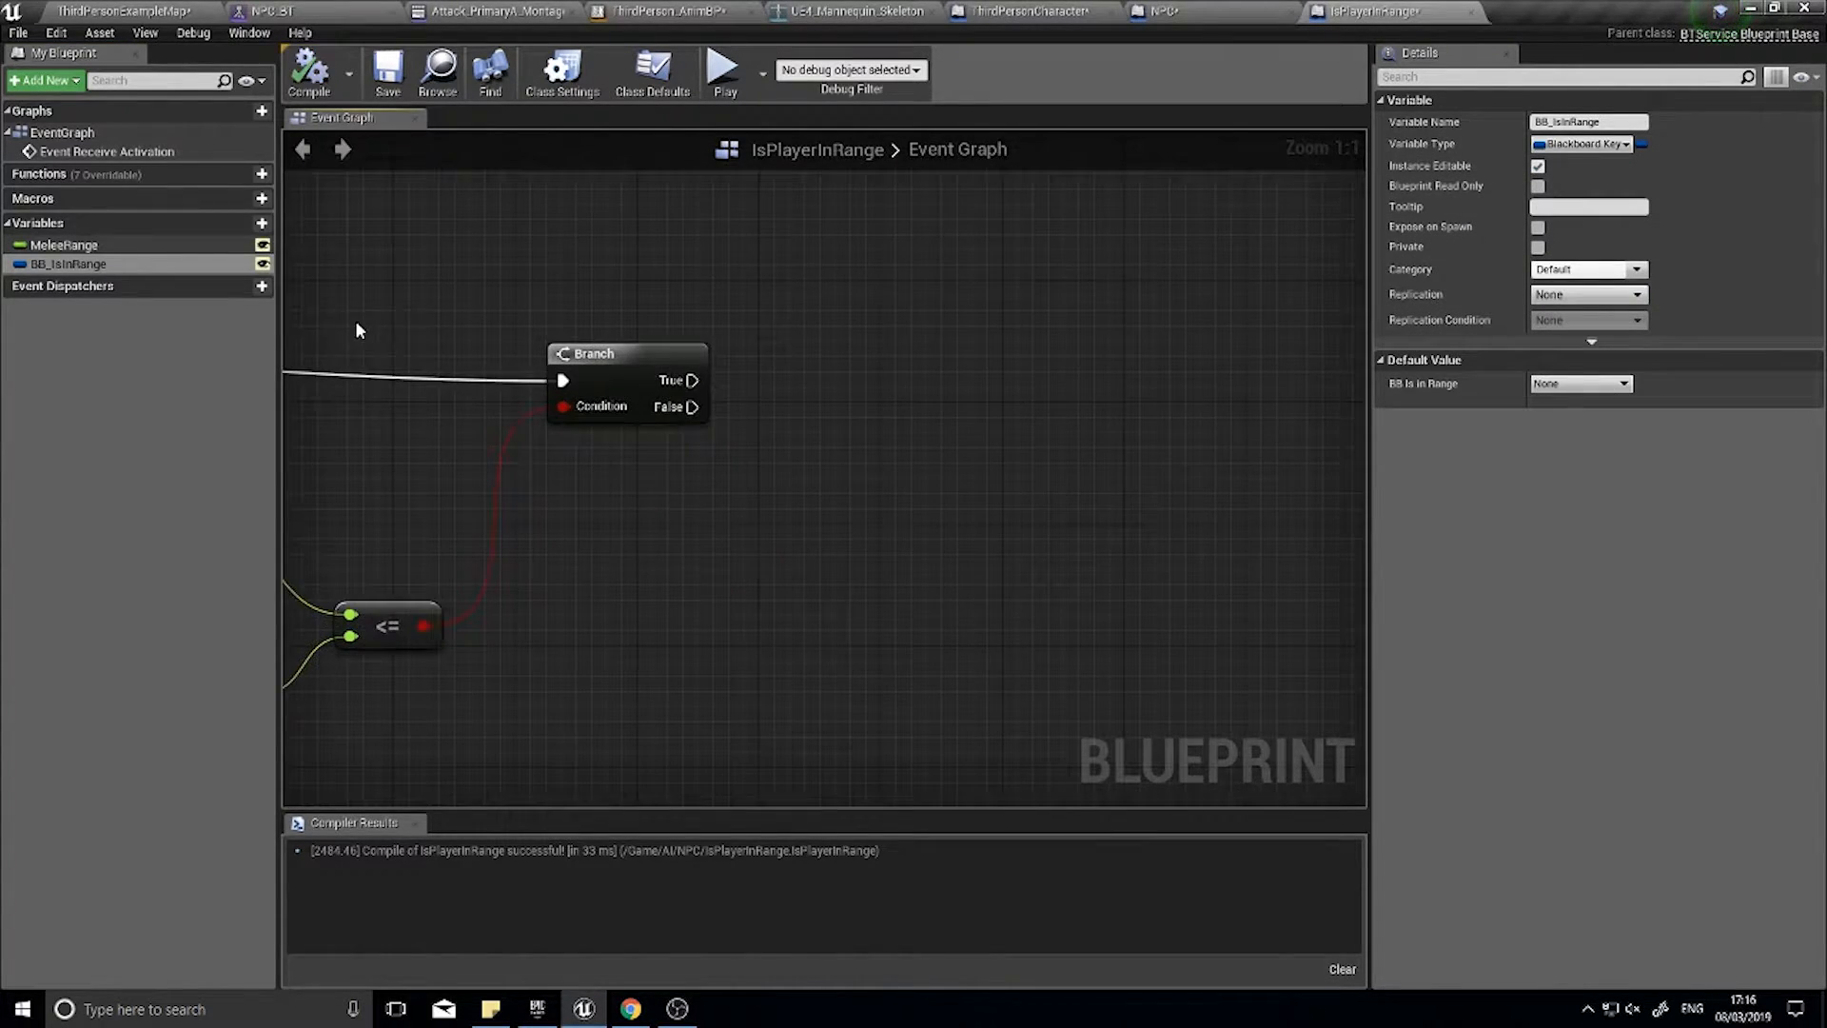
pyautogui.click(69, 263)
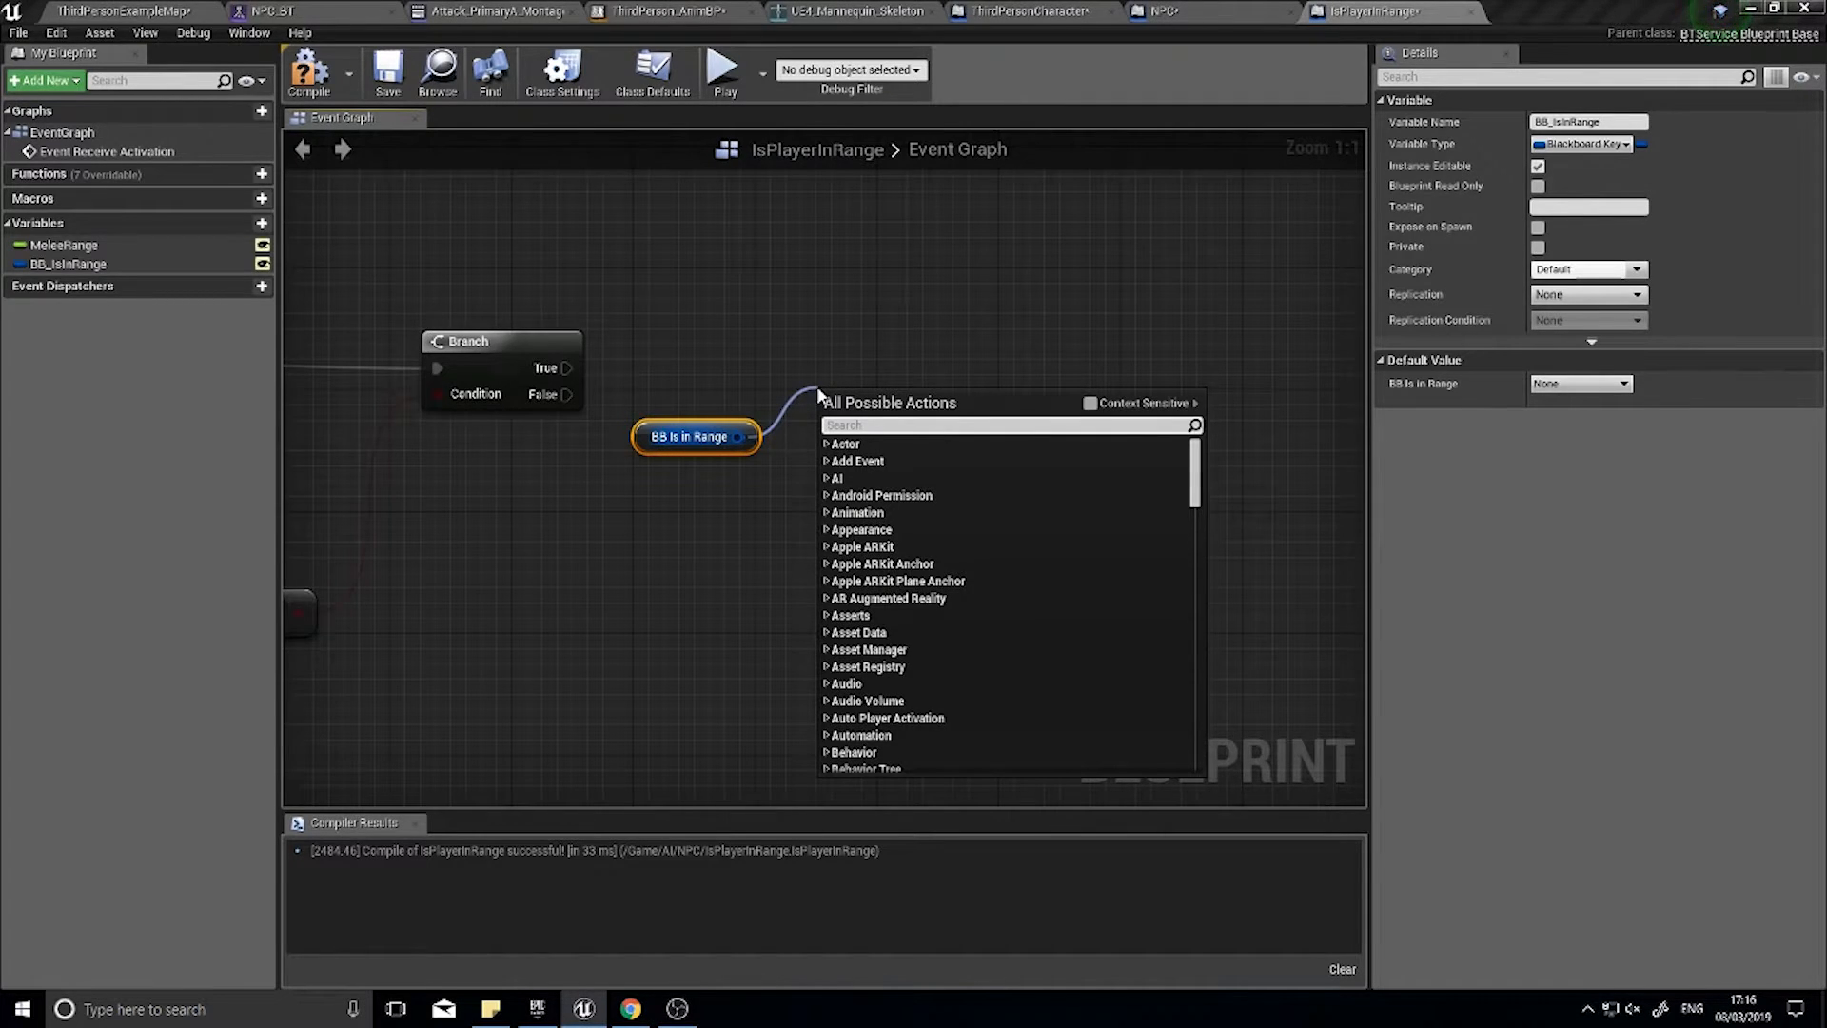
# - Set the range result into BB_IsInRange via Set Blackboard Value as Bool and compile the service
pyautogui.write('set value as boo')
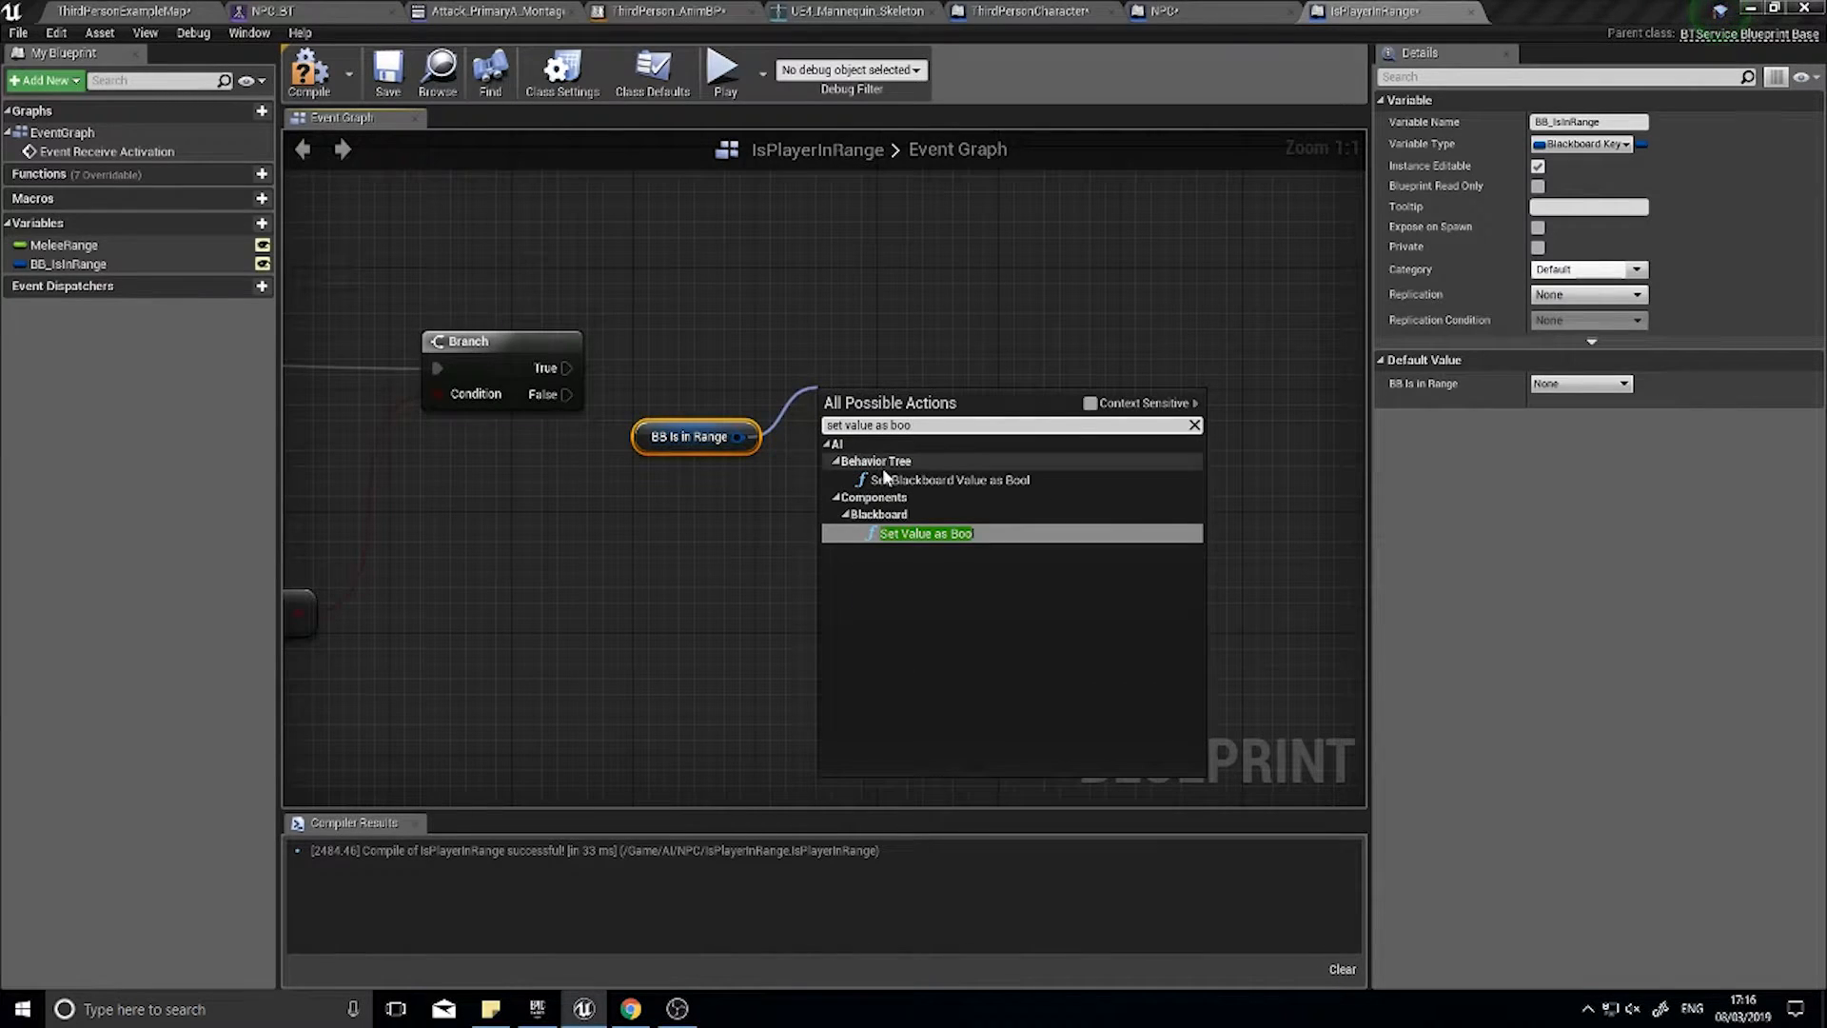
pyautogui.moveTo(1090, 412)
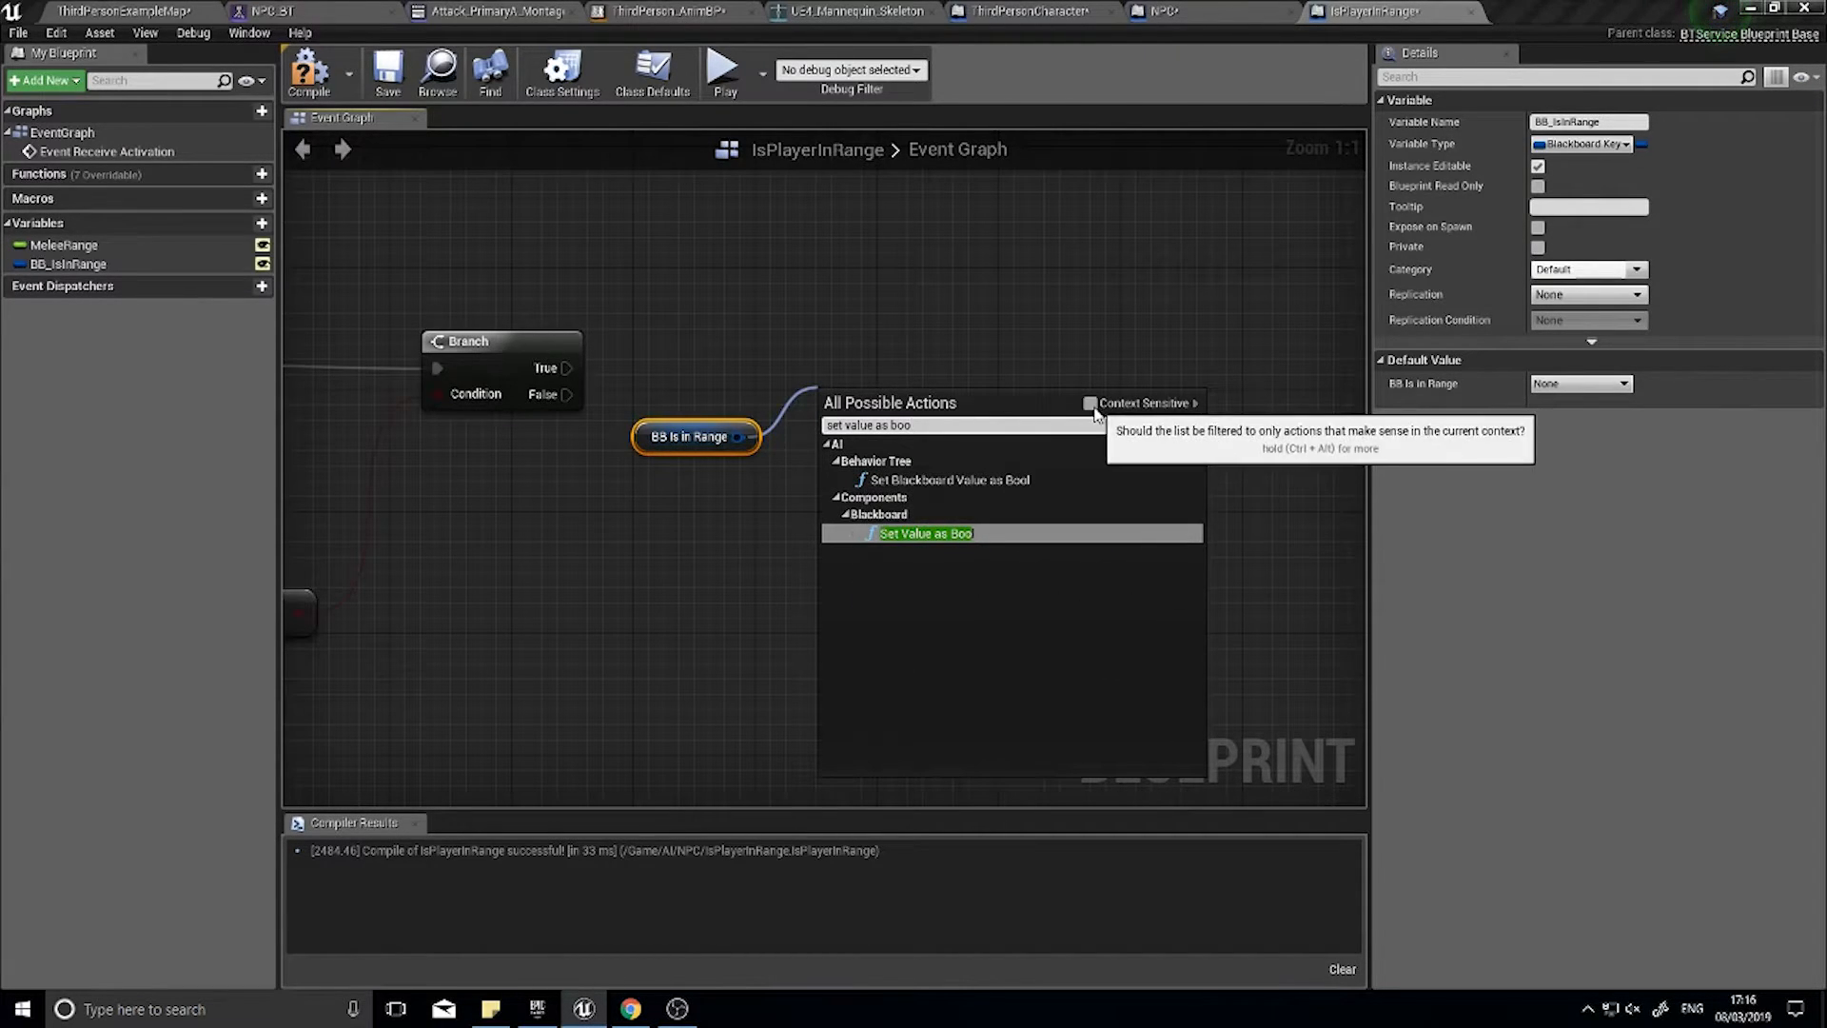
pyautogui.click(1089, 412)
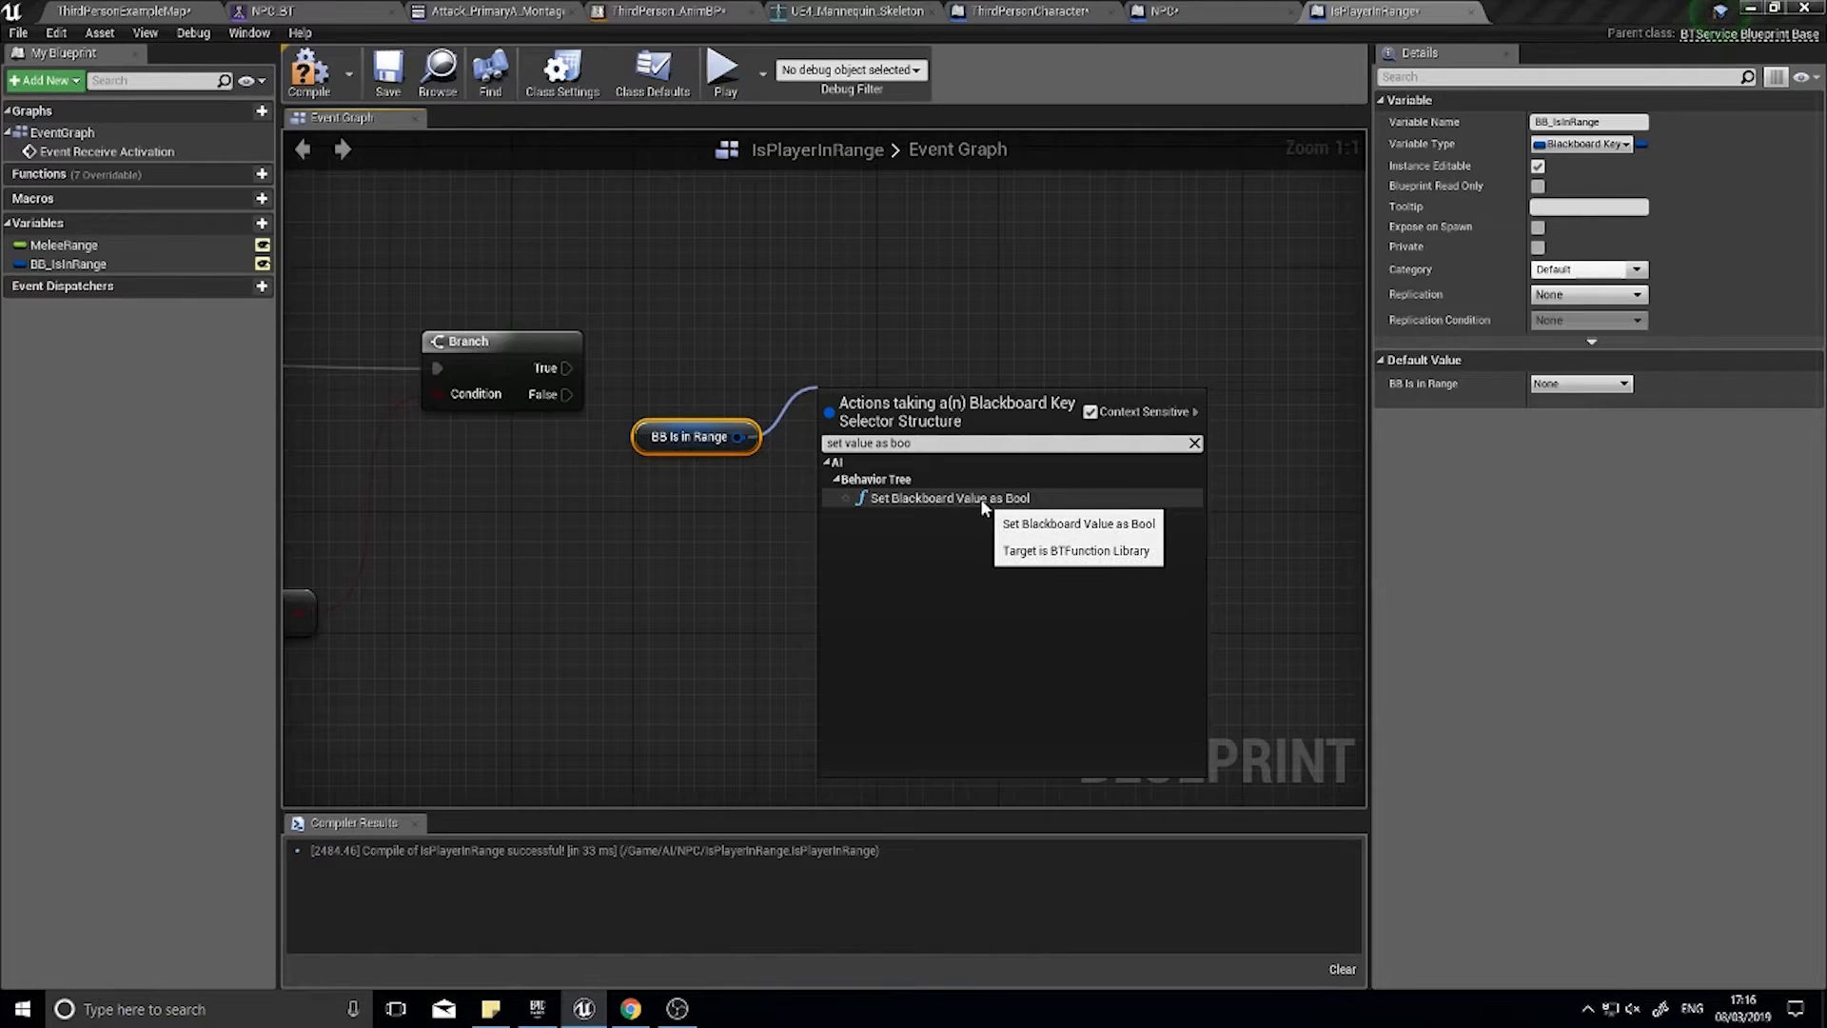
pyautogui.click(949, 497)
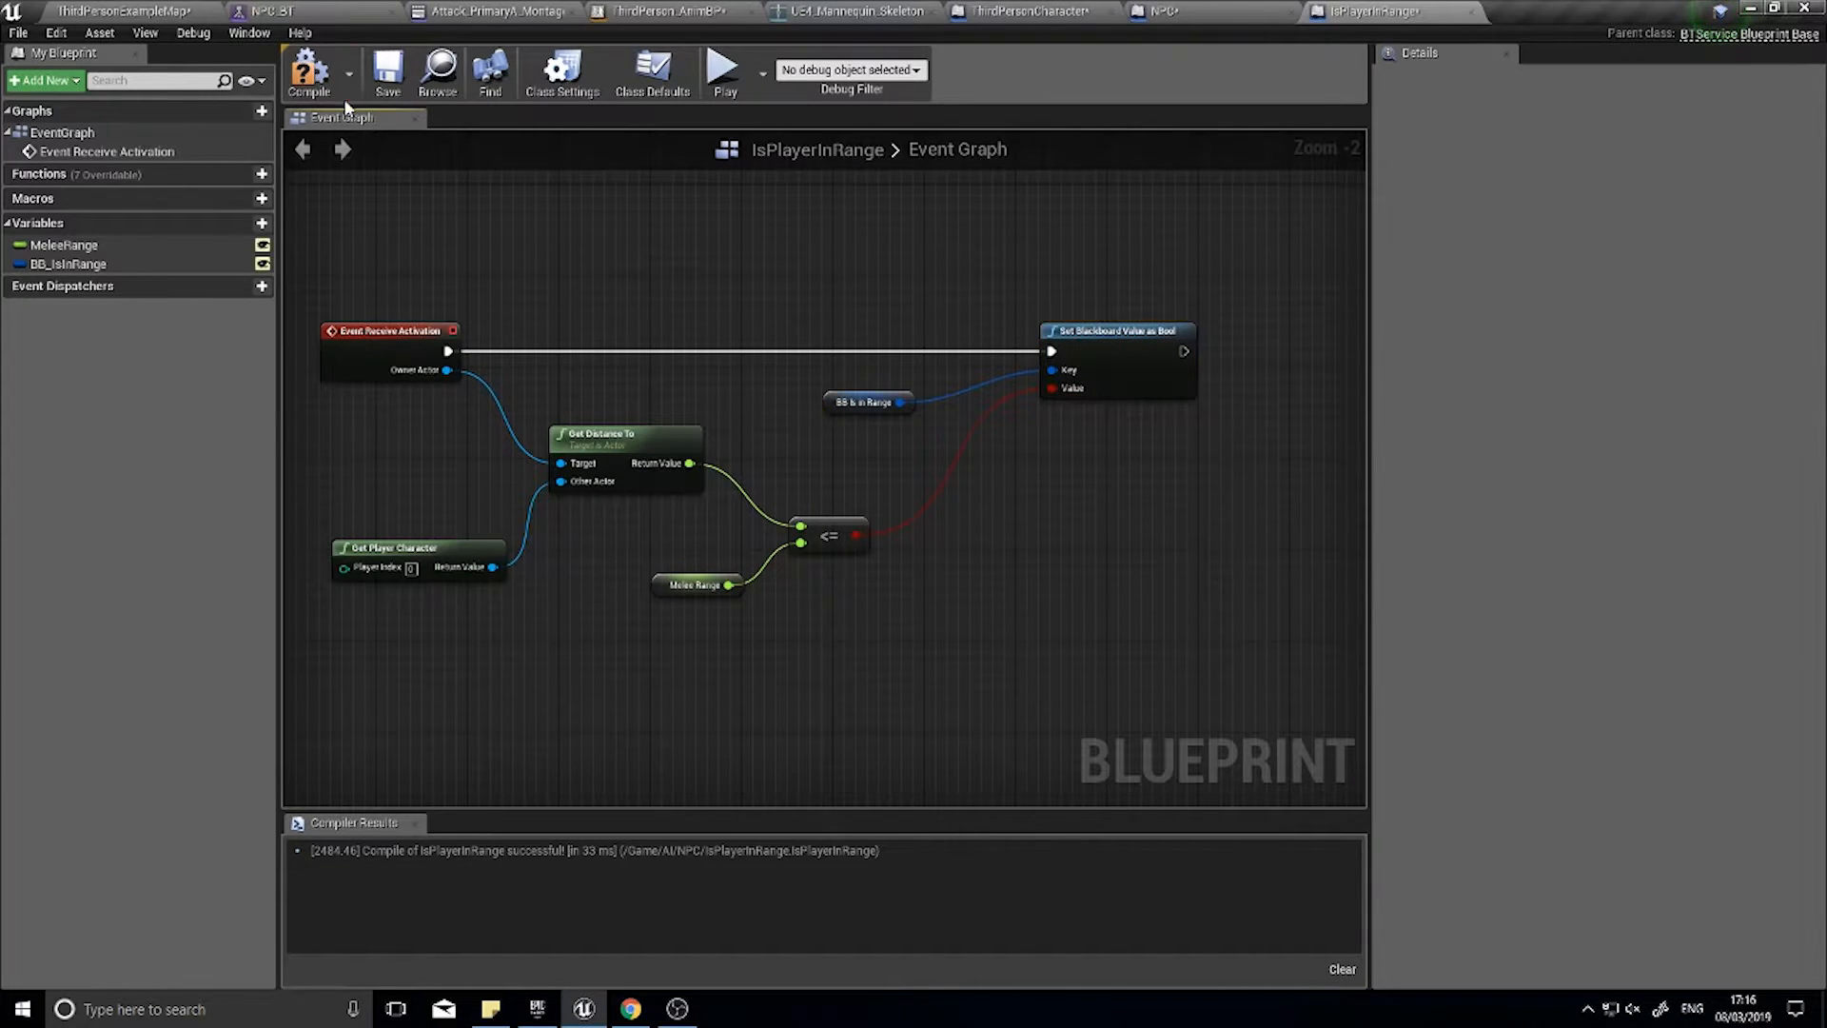
pyautogui.click(309, 72)
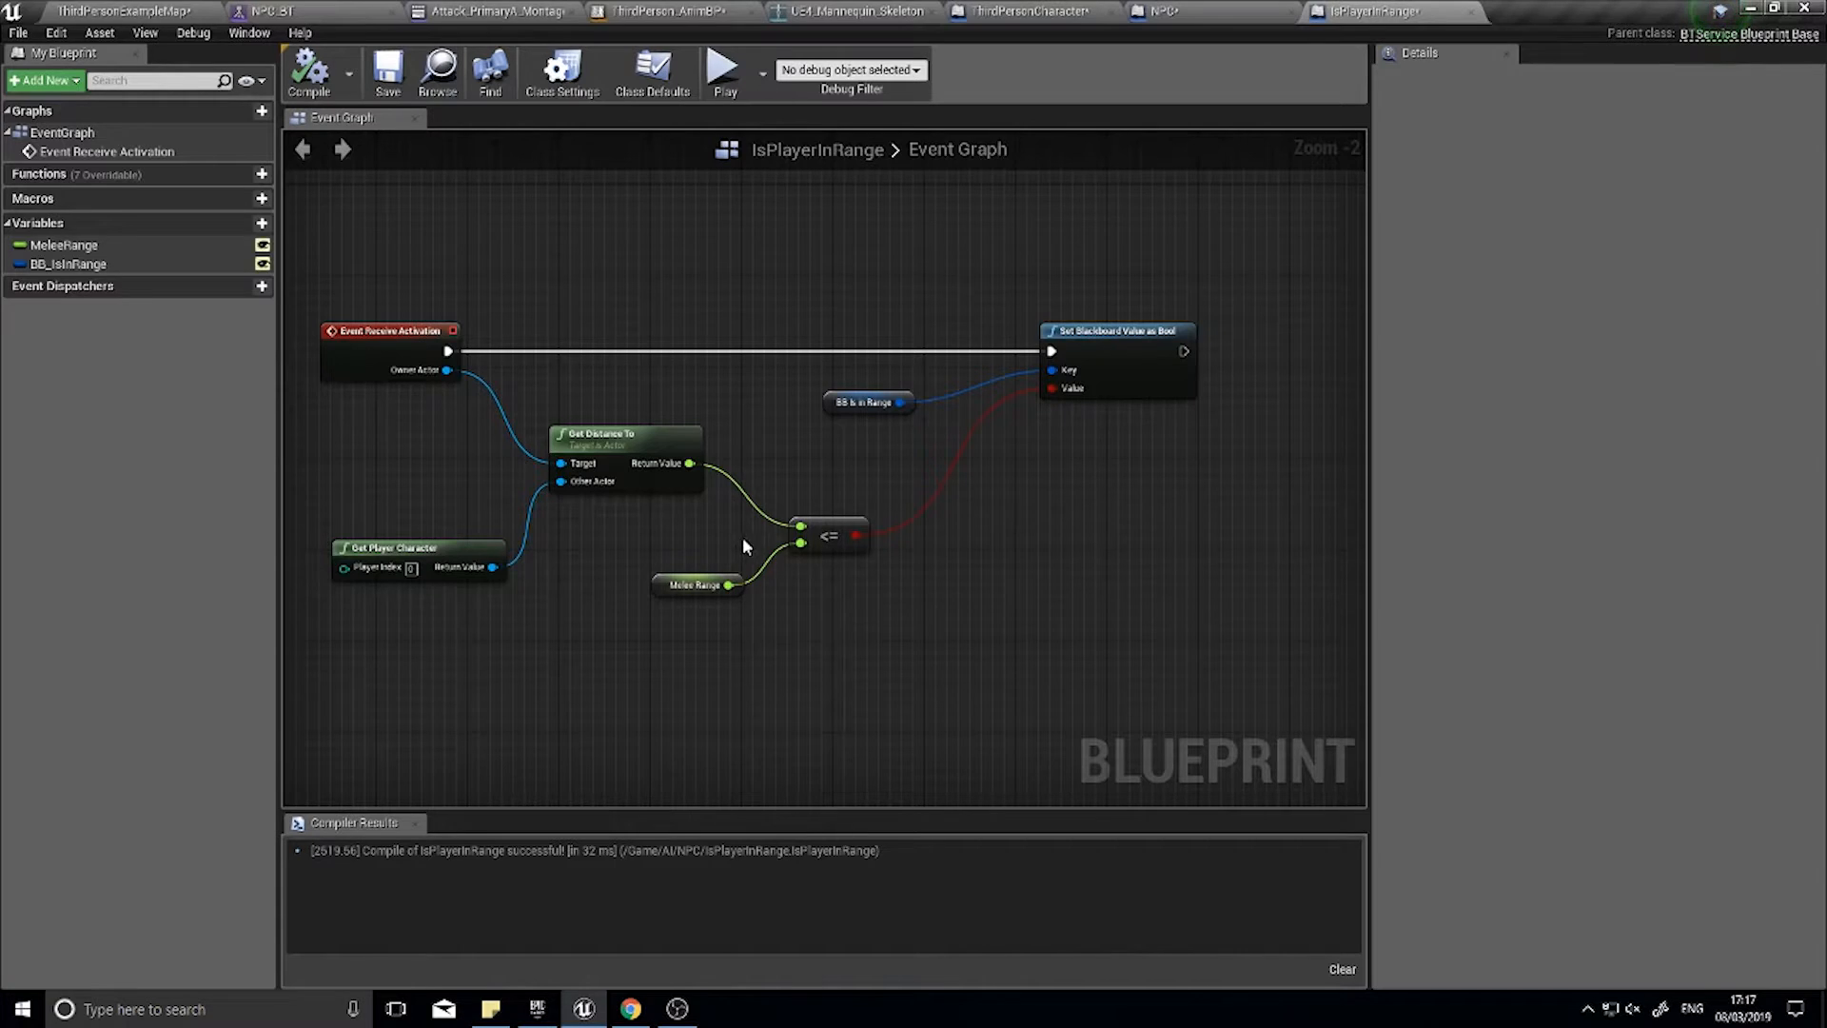
pyautogui.click(269, 11)
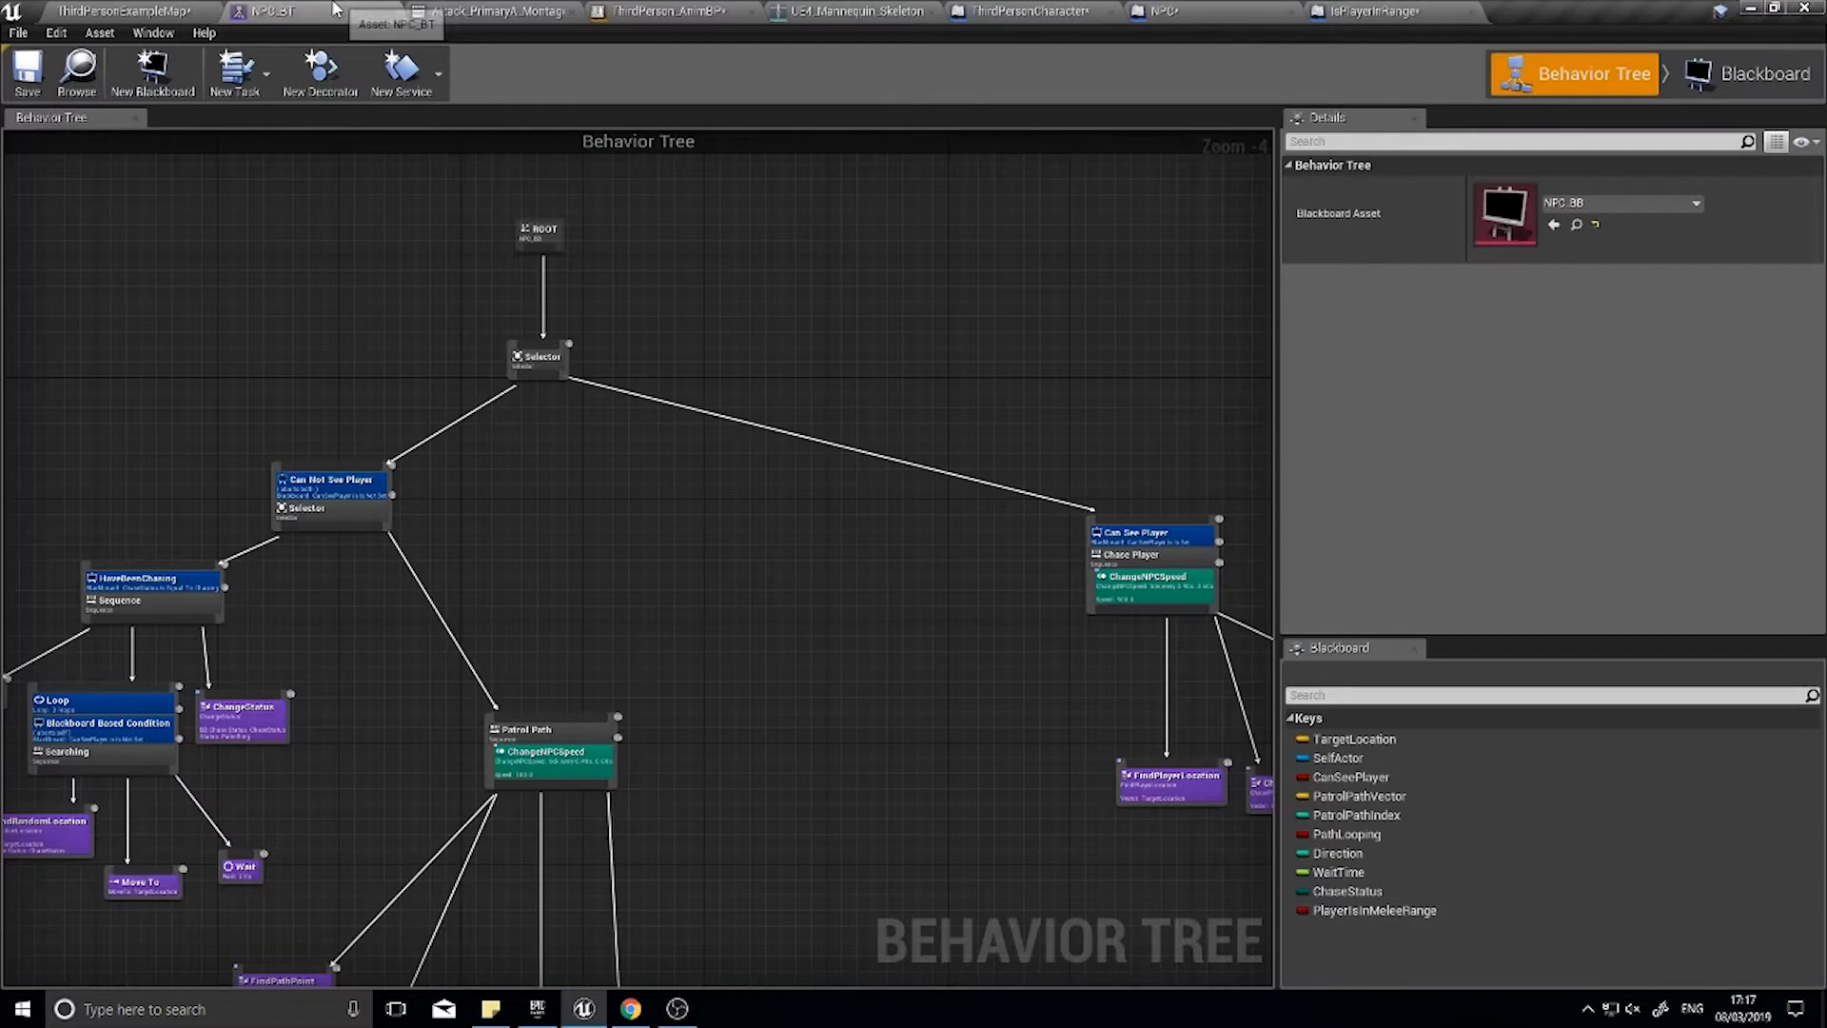
pyautogui.moveTo(590, 373)
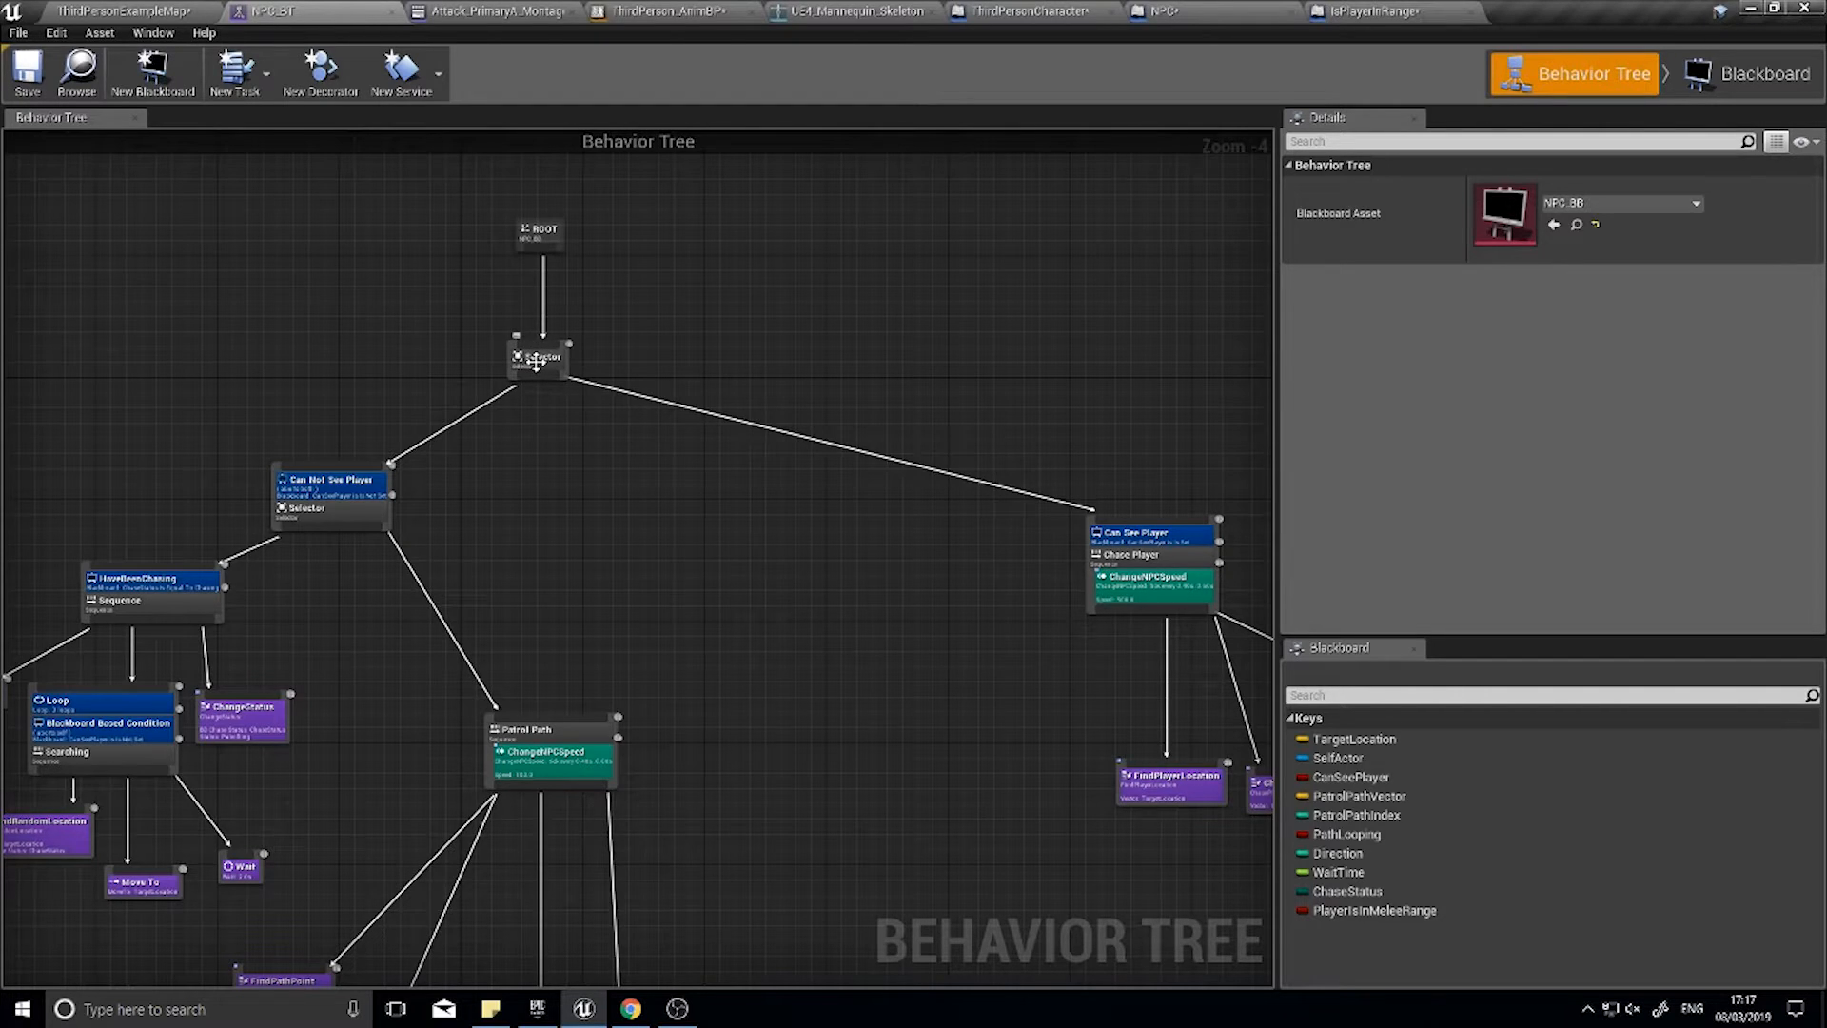
# - Add the Is Player in Range service to the root Selector and check its Melee Range of 500
pyautogui.rightClick(536, 358)
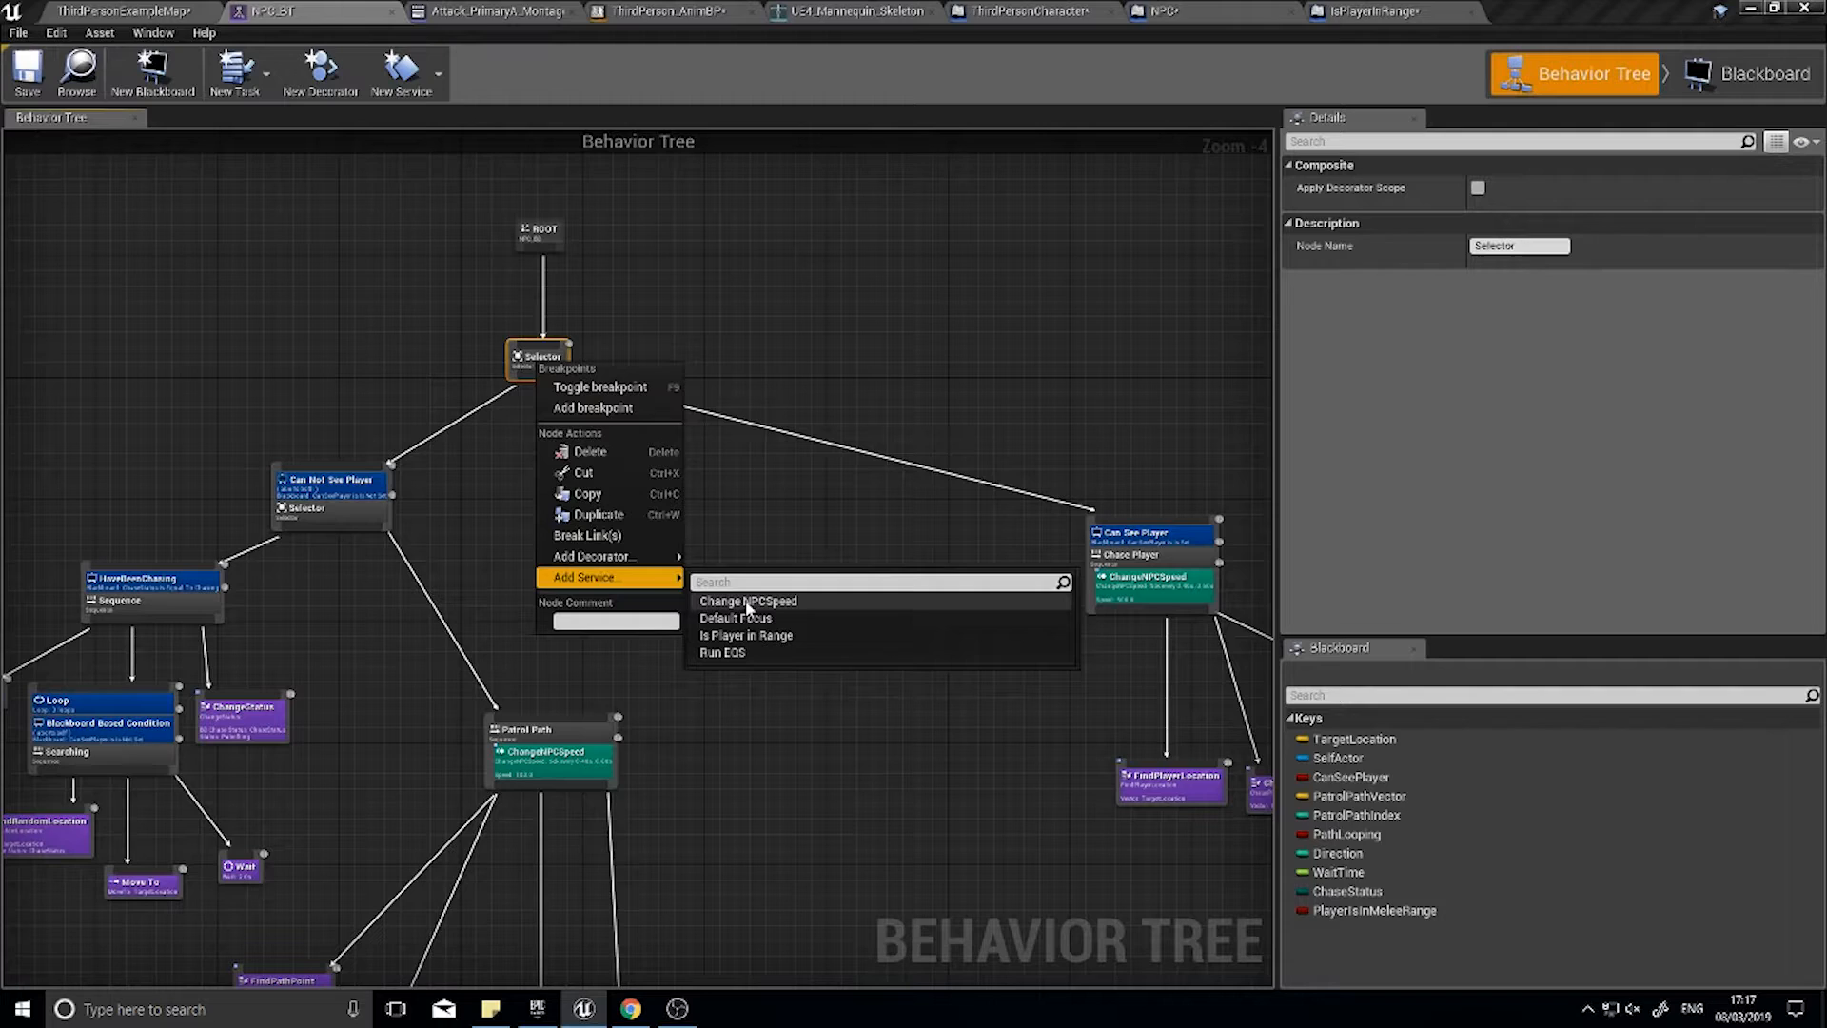
pyautogui.moveTo(746, 653)
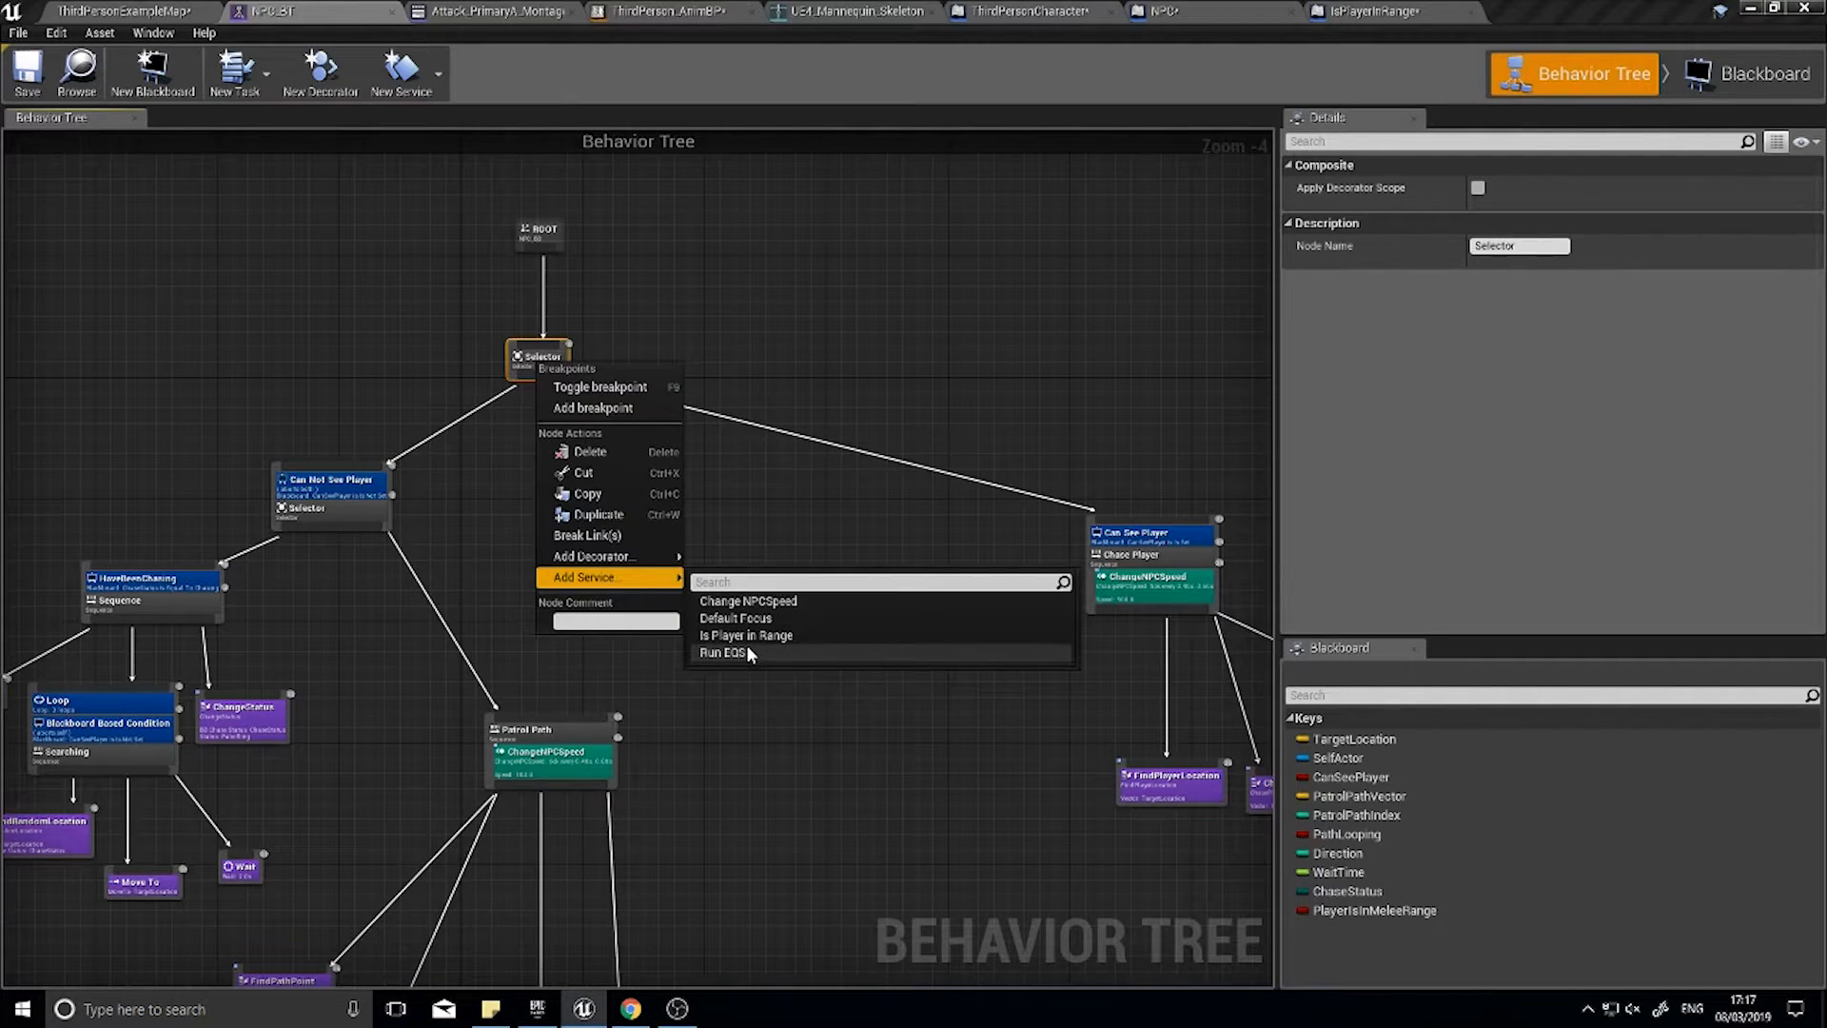
pyautogui.click(746, 635)
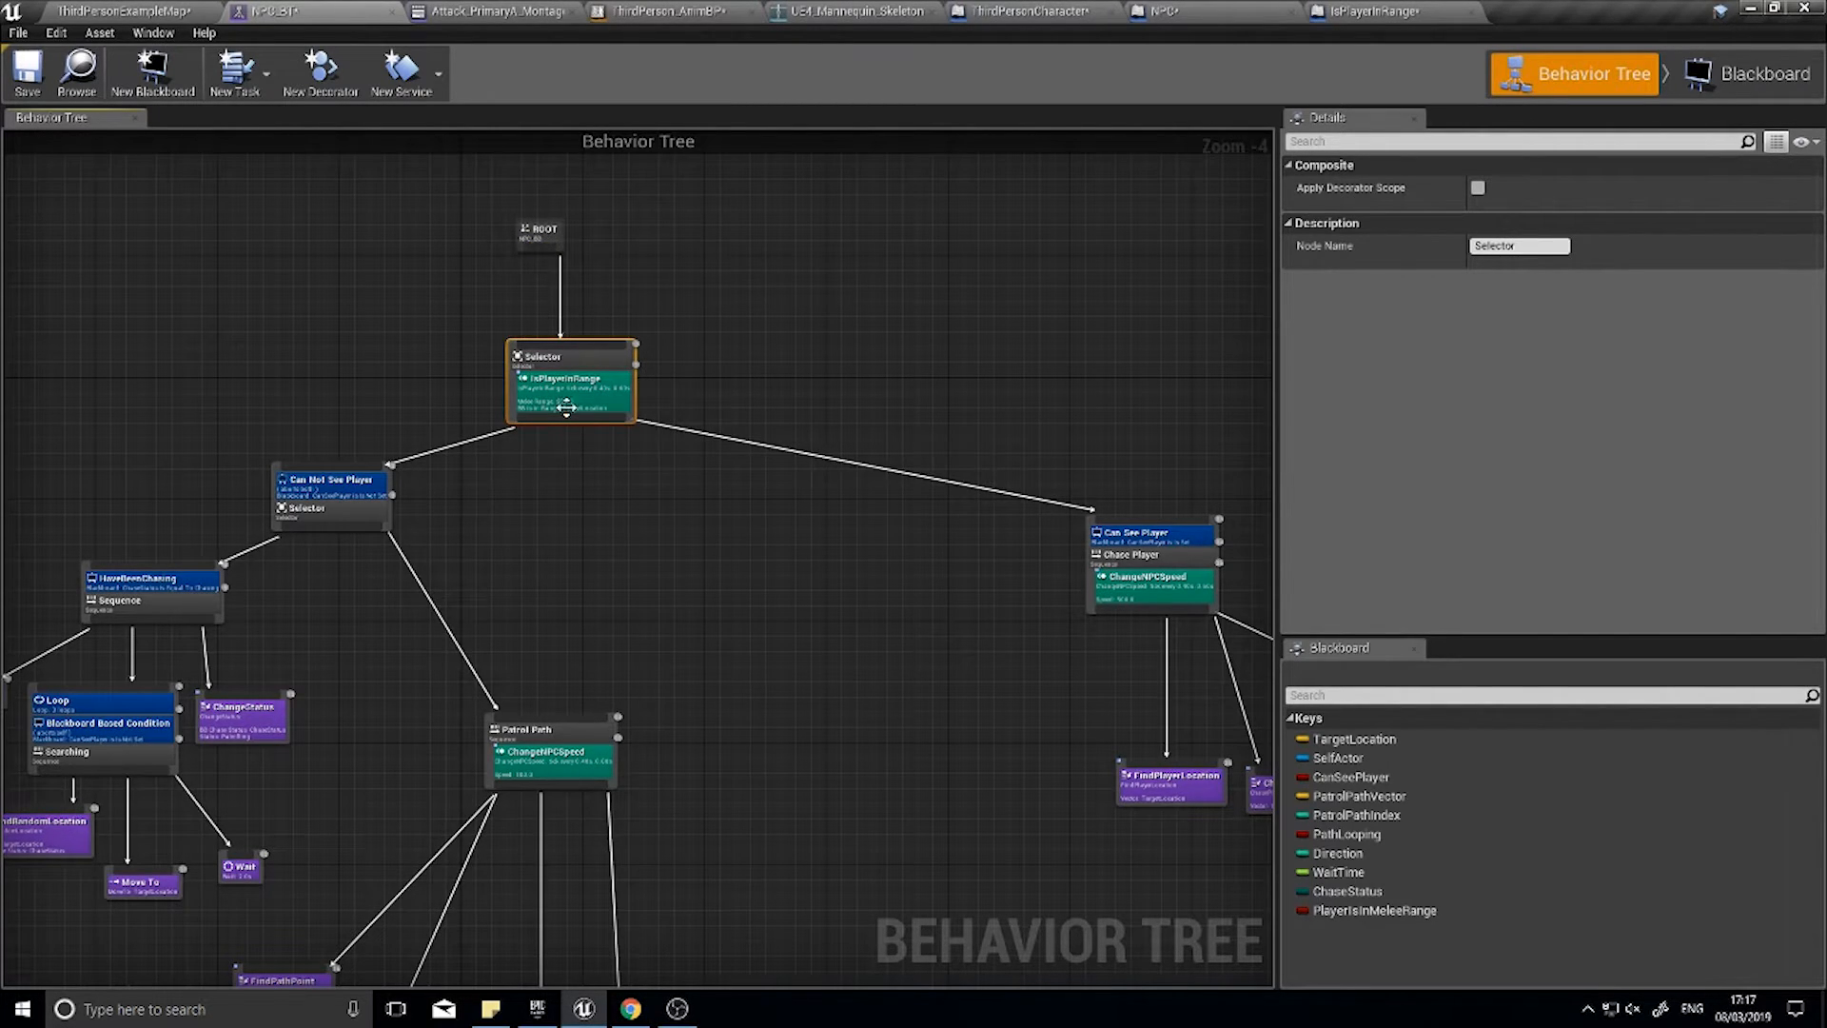
pyautogui.click(567, 377)
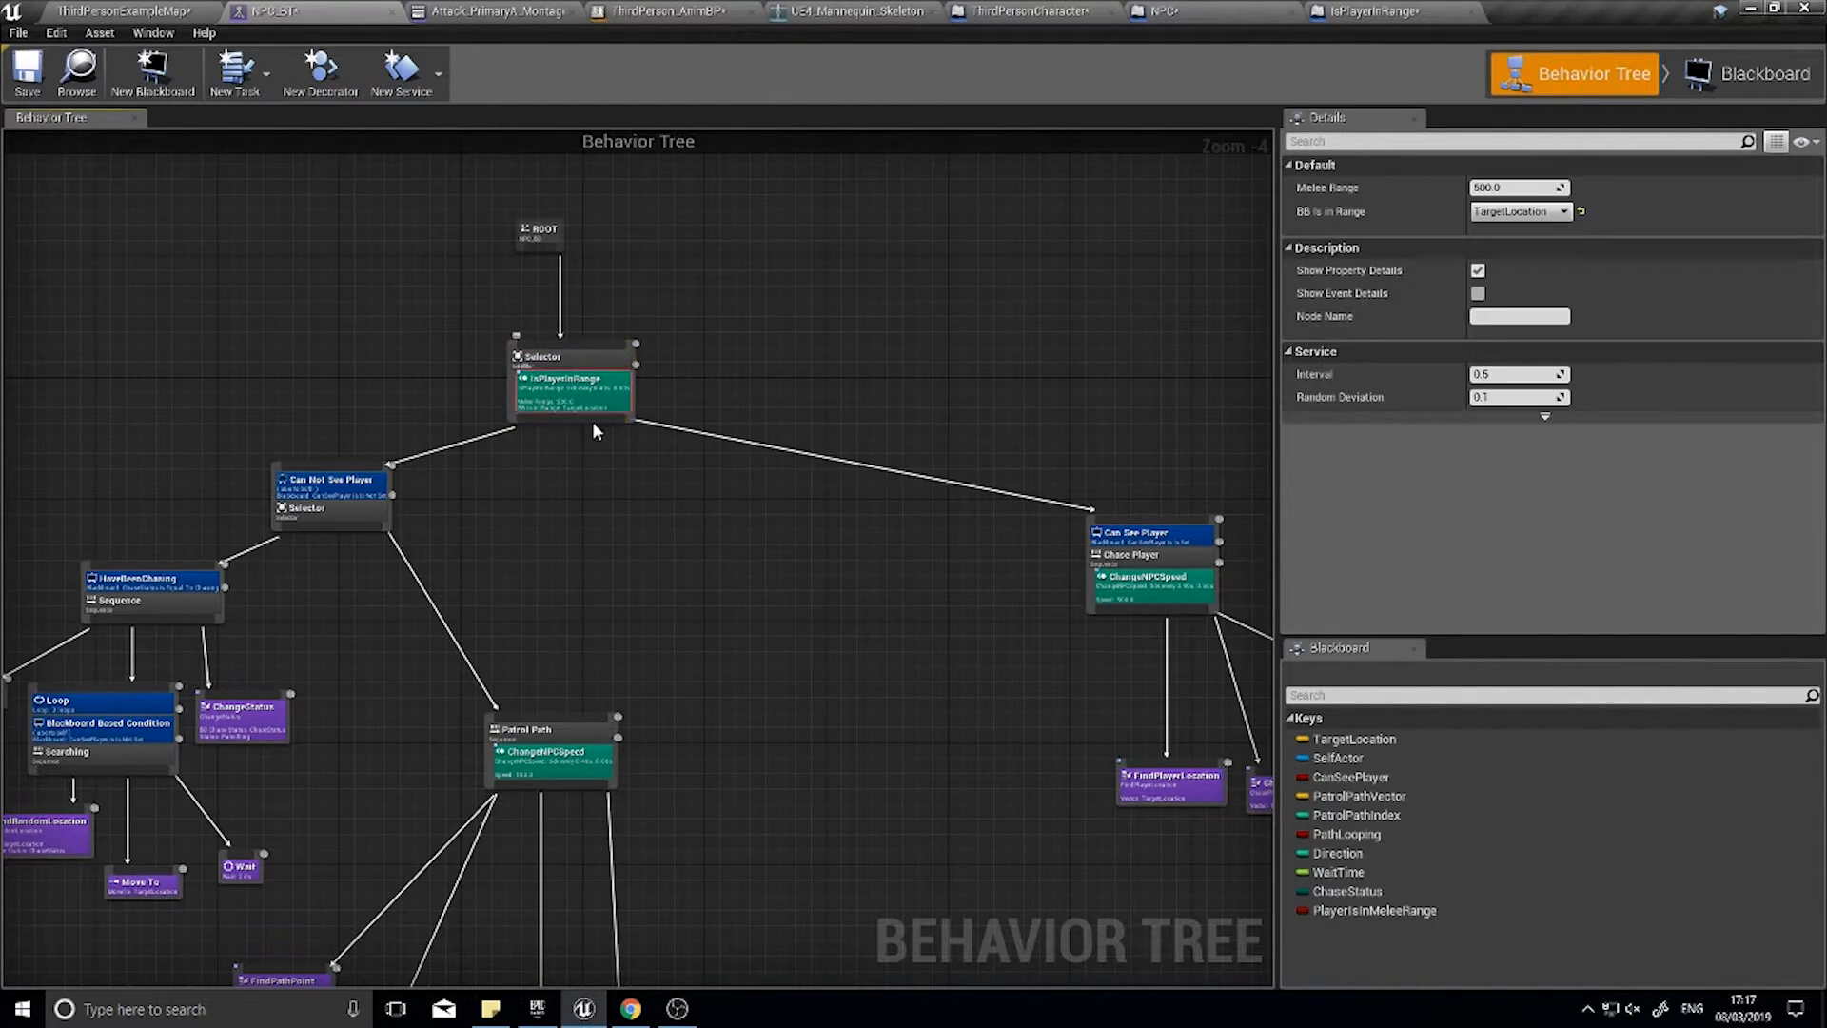
pyautogui.scroll(3)
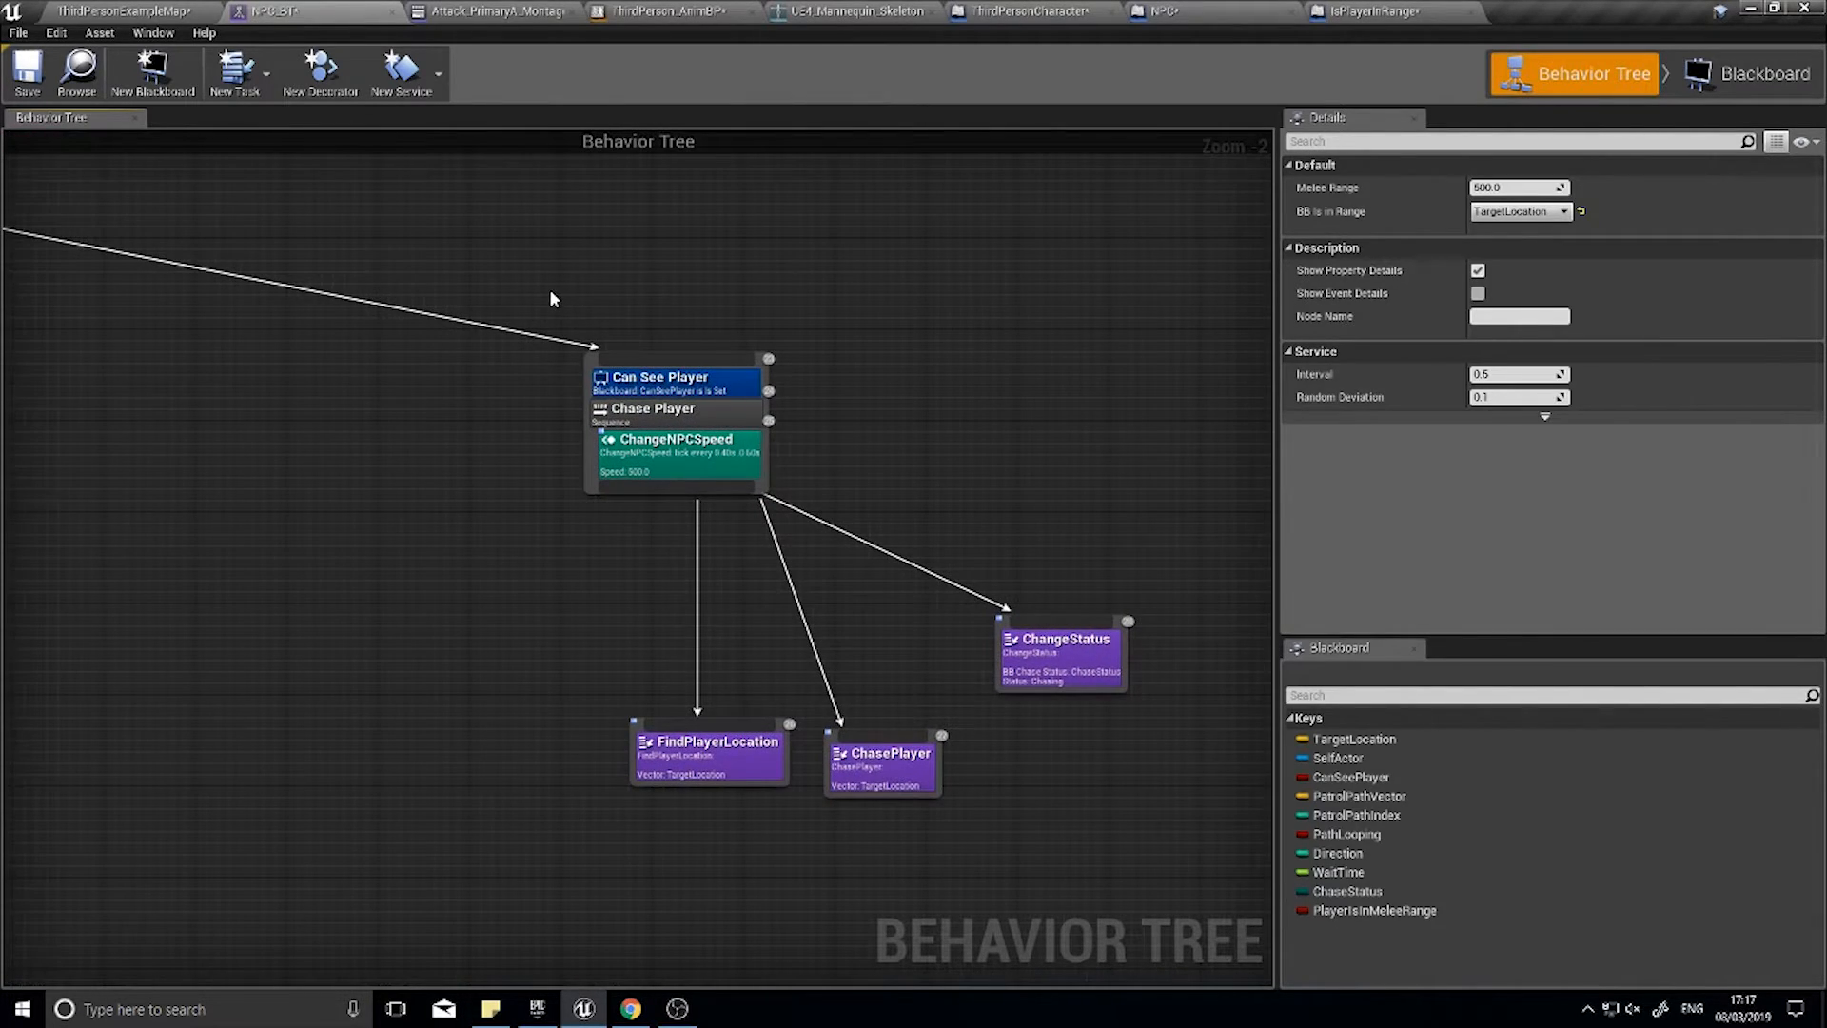
pyautogui.click(891, 417)
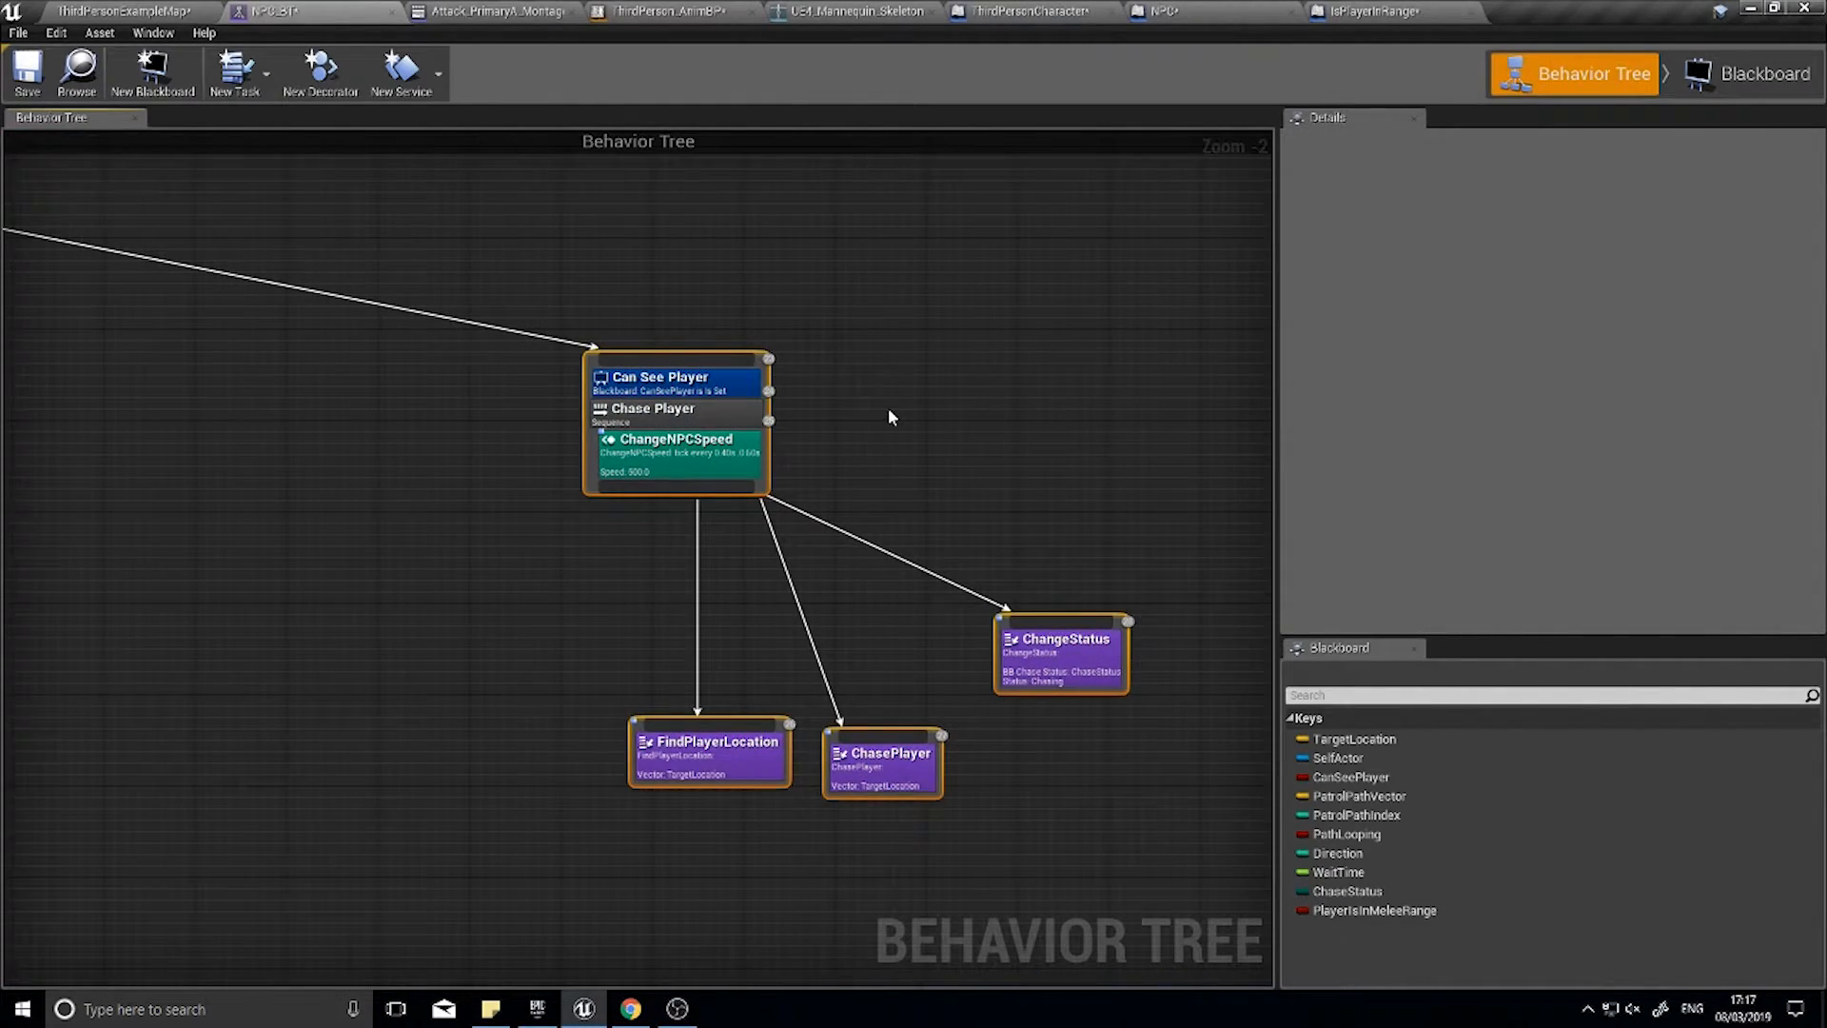
pyautogui.moveTo(675, 413)
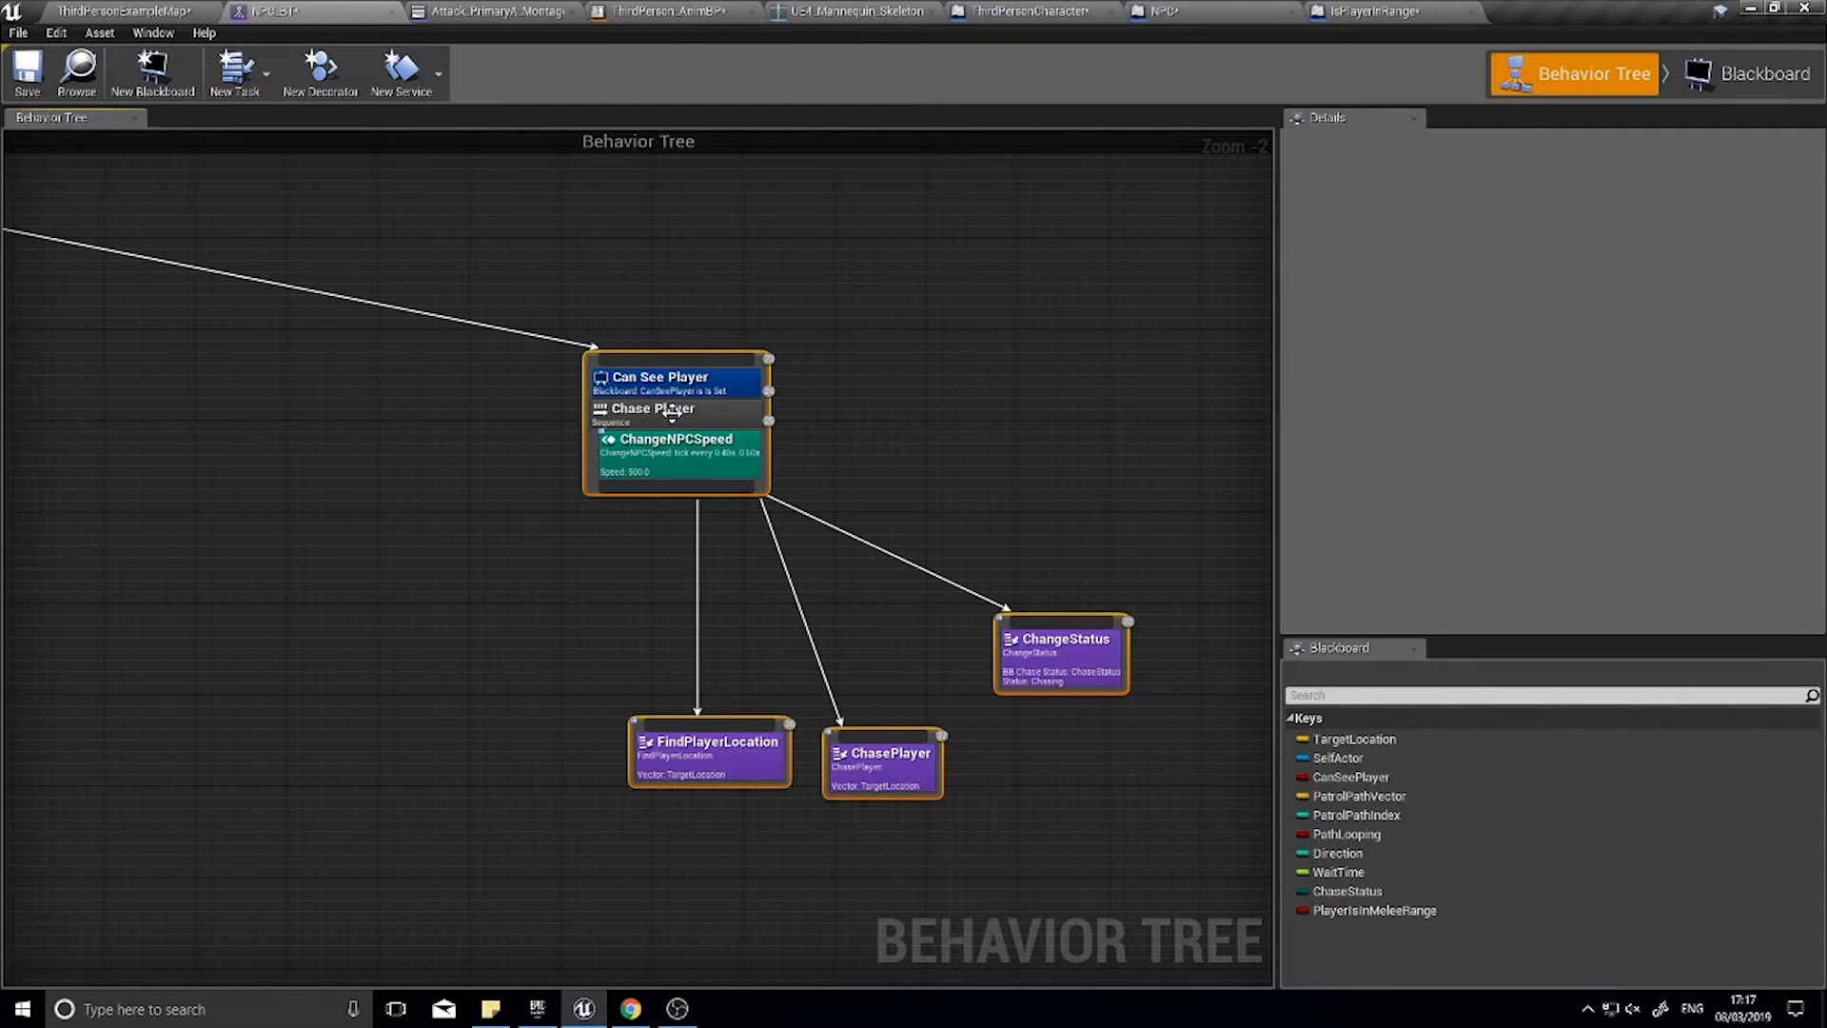
pyautogui.moveTo(1345, 82)
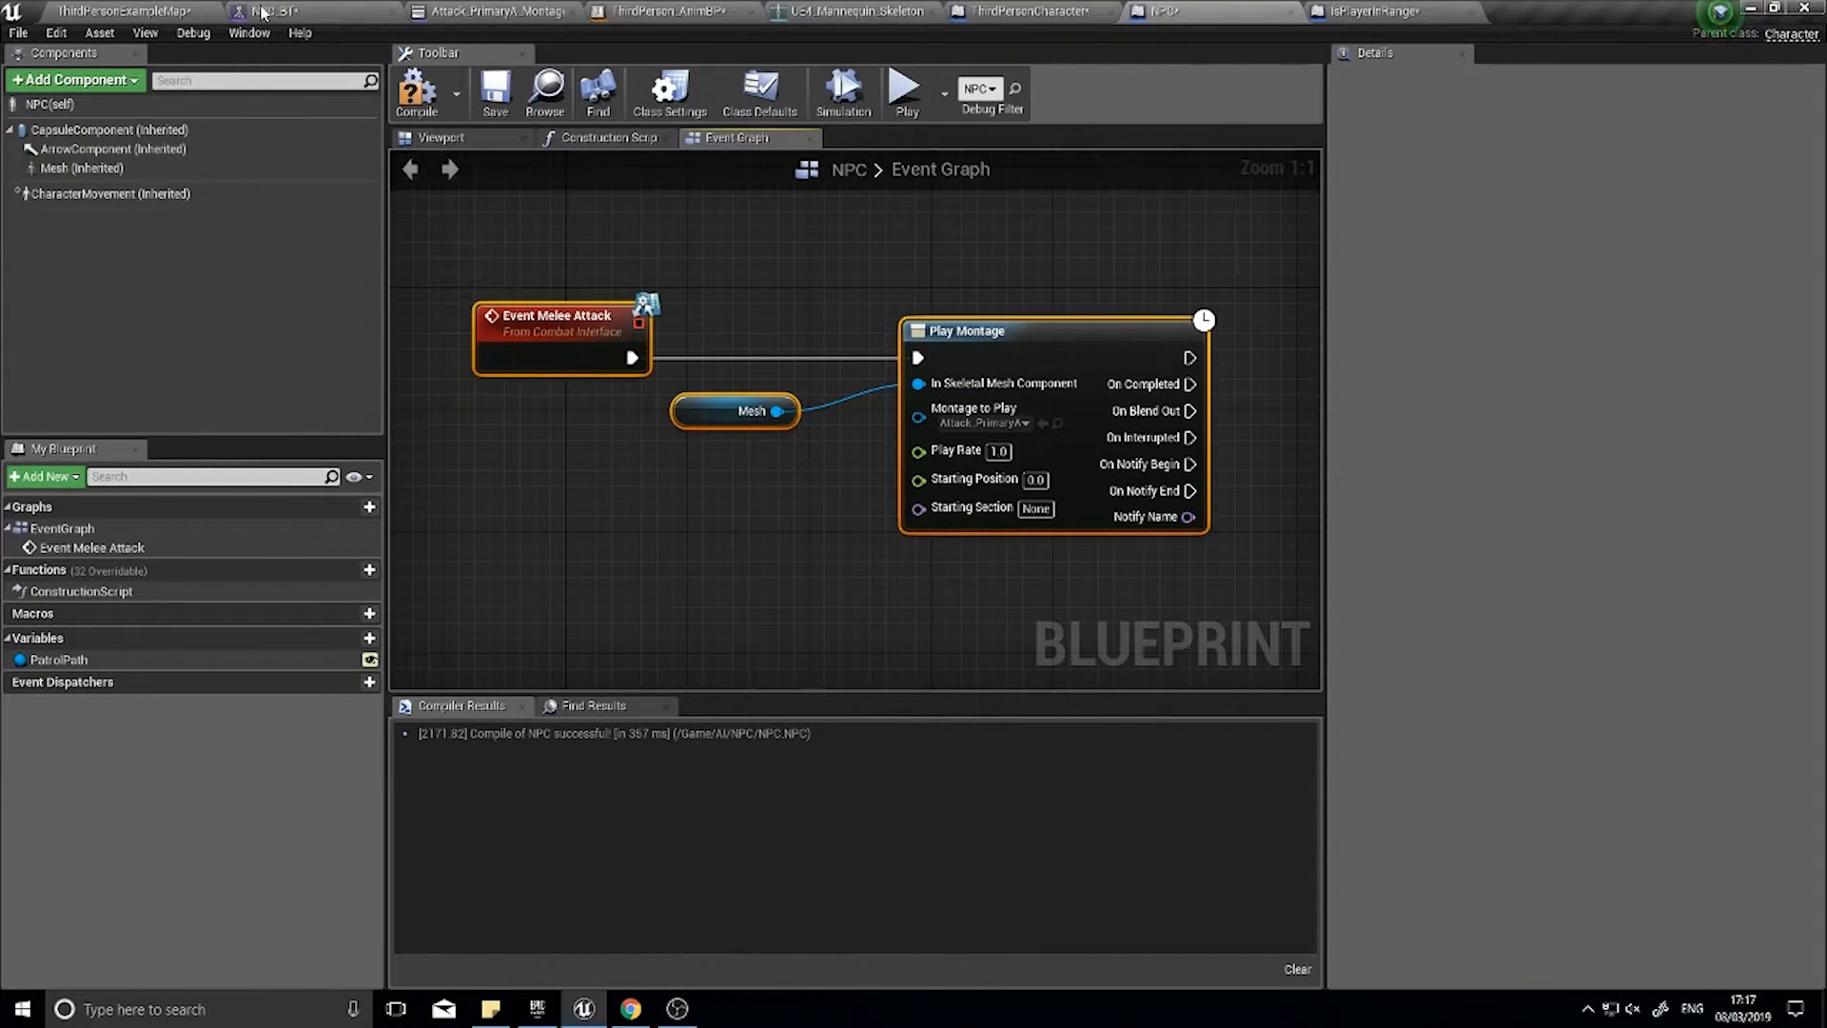
# - Create a new task from BTTask_BlueprintBase and open the new MeleeAttack blueprint for editing
pyautogui.click(272, 11)
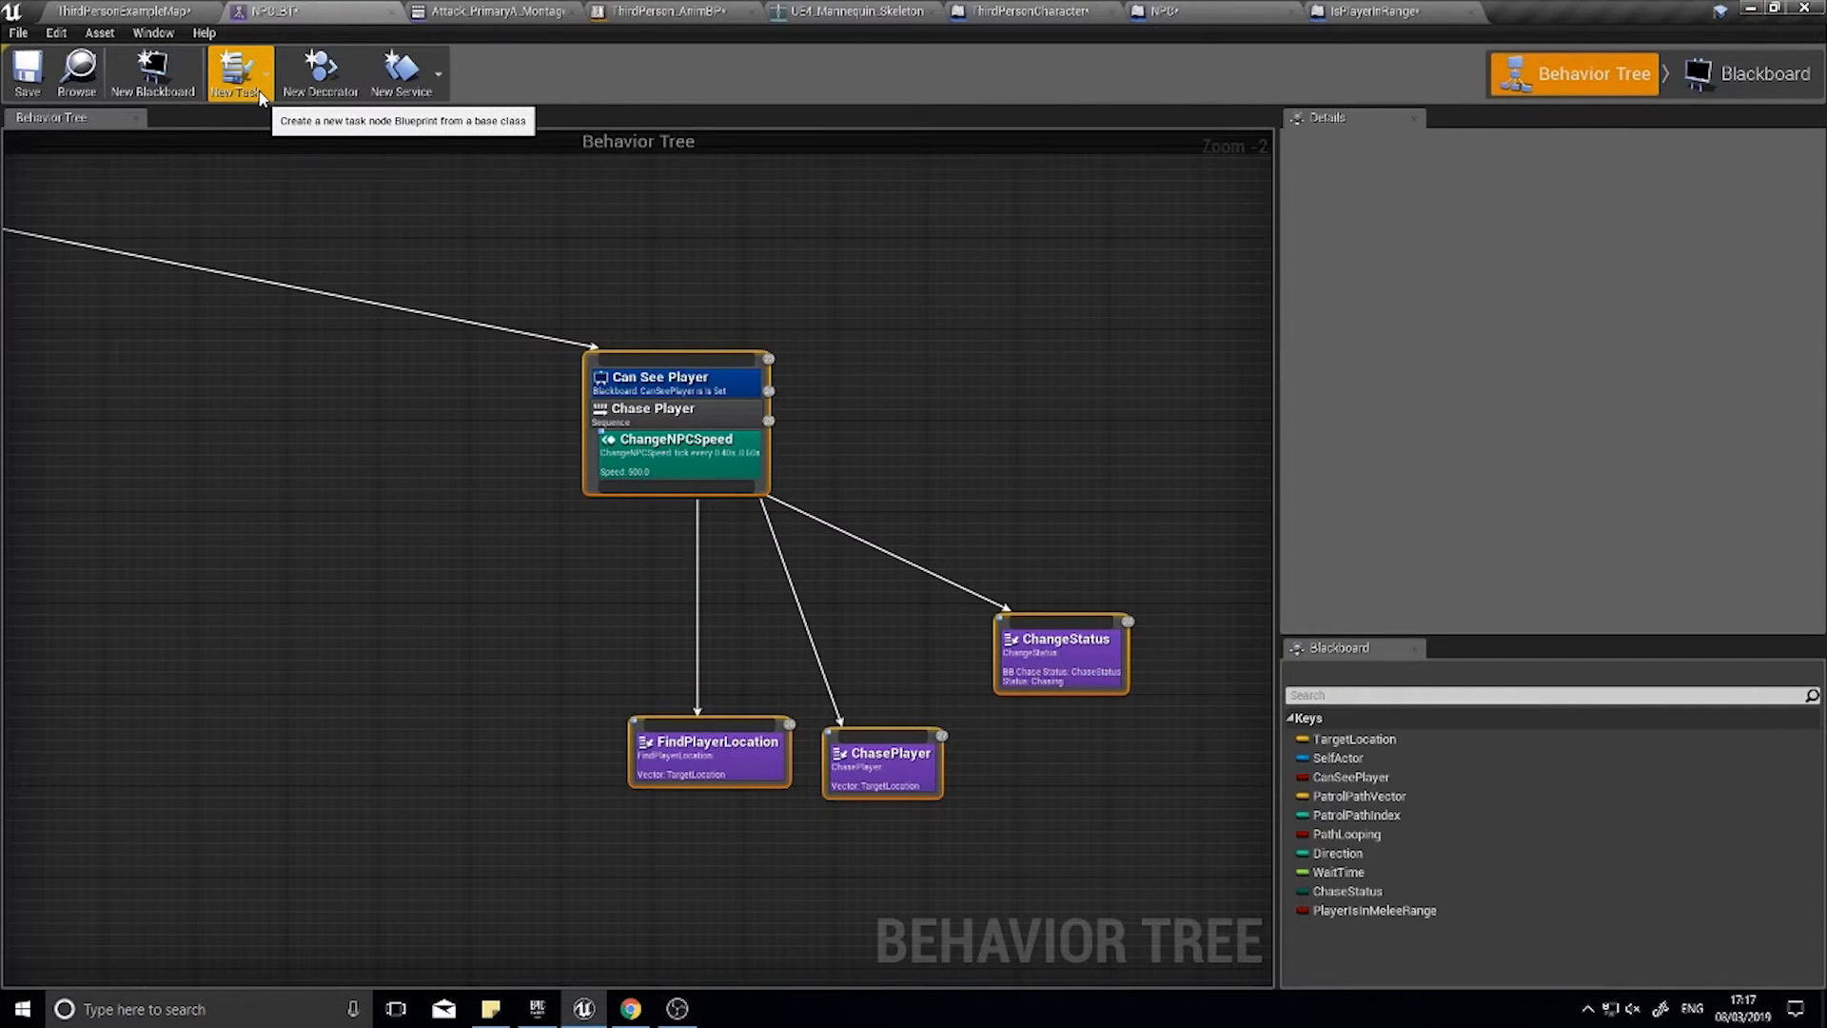
pyautogui.click(240, 73)
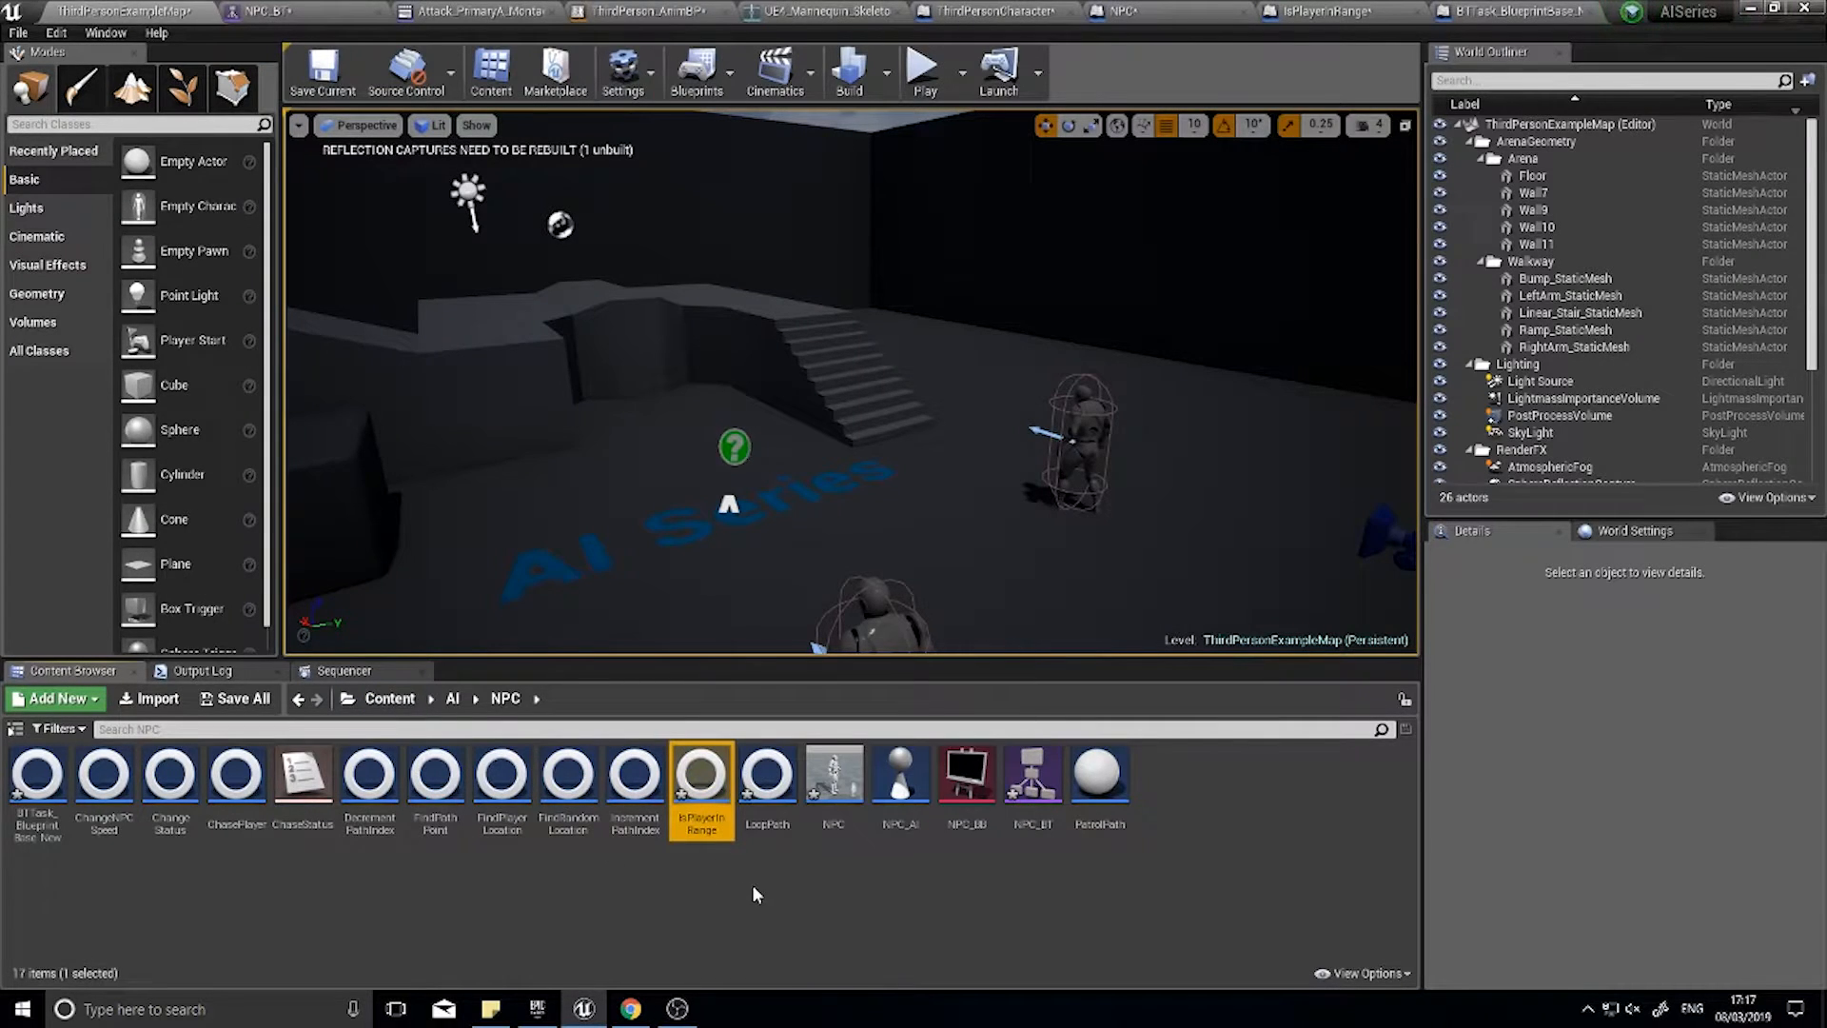
pyautogui.click(34, 772)
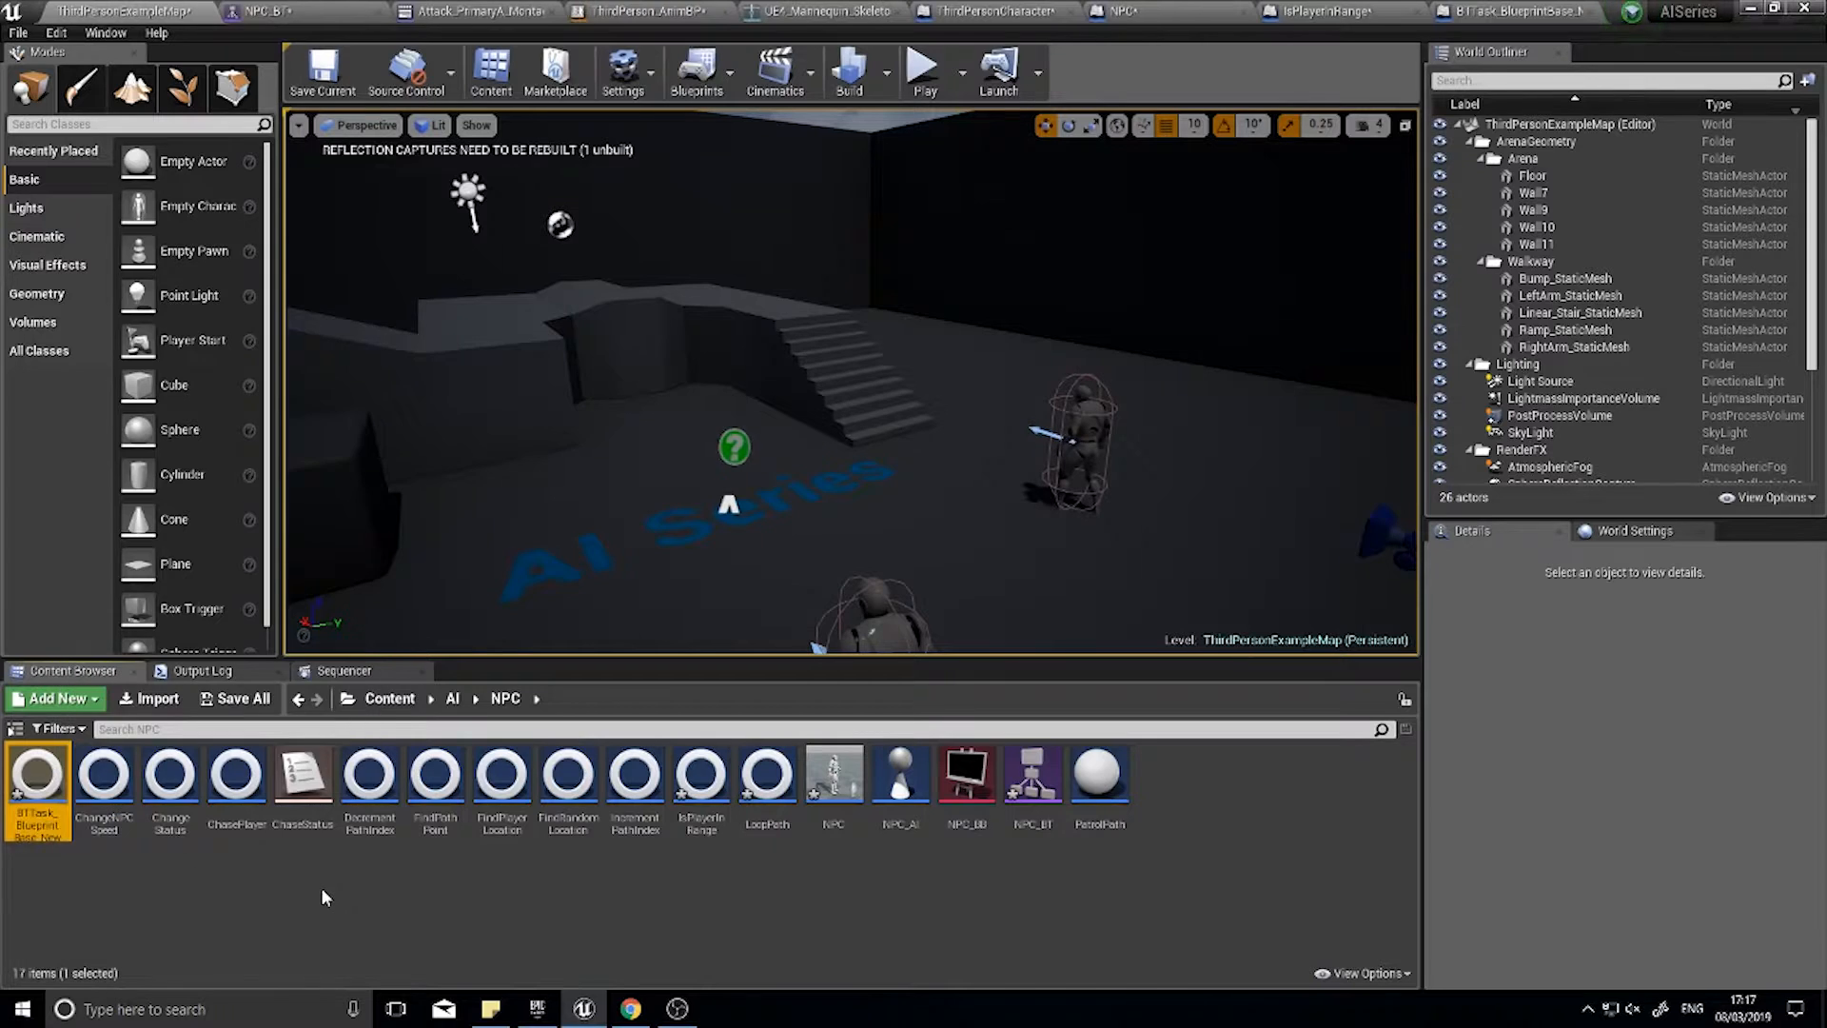
pyautogui.doubleClick(38, 824)
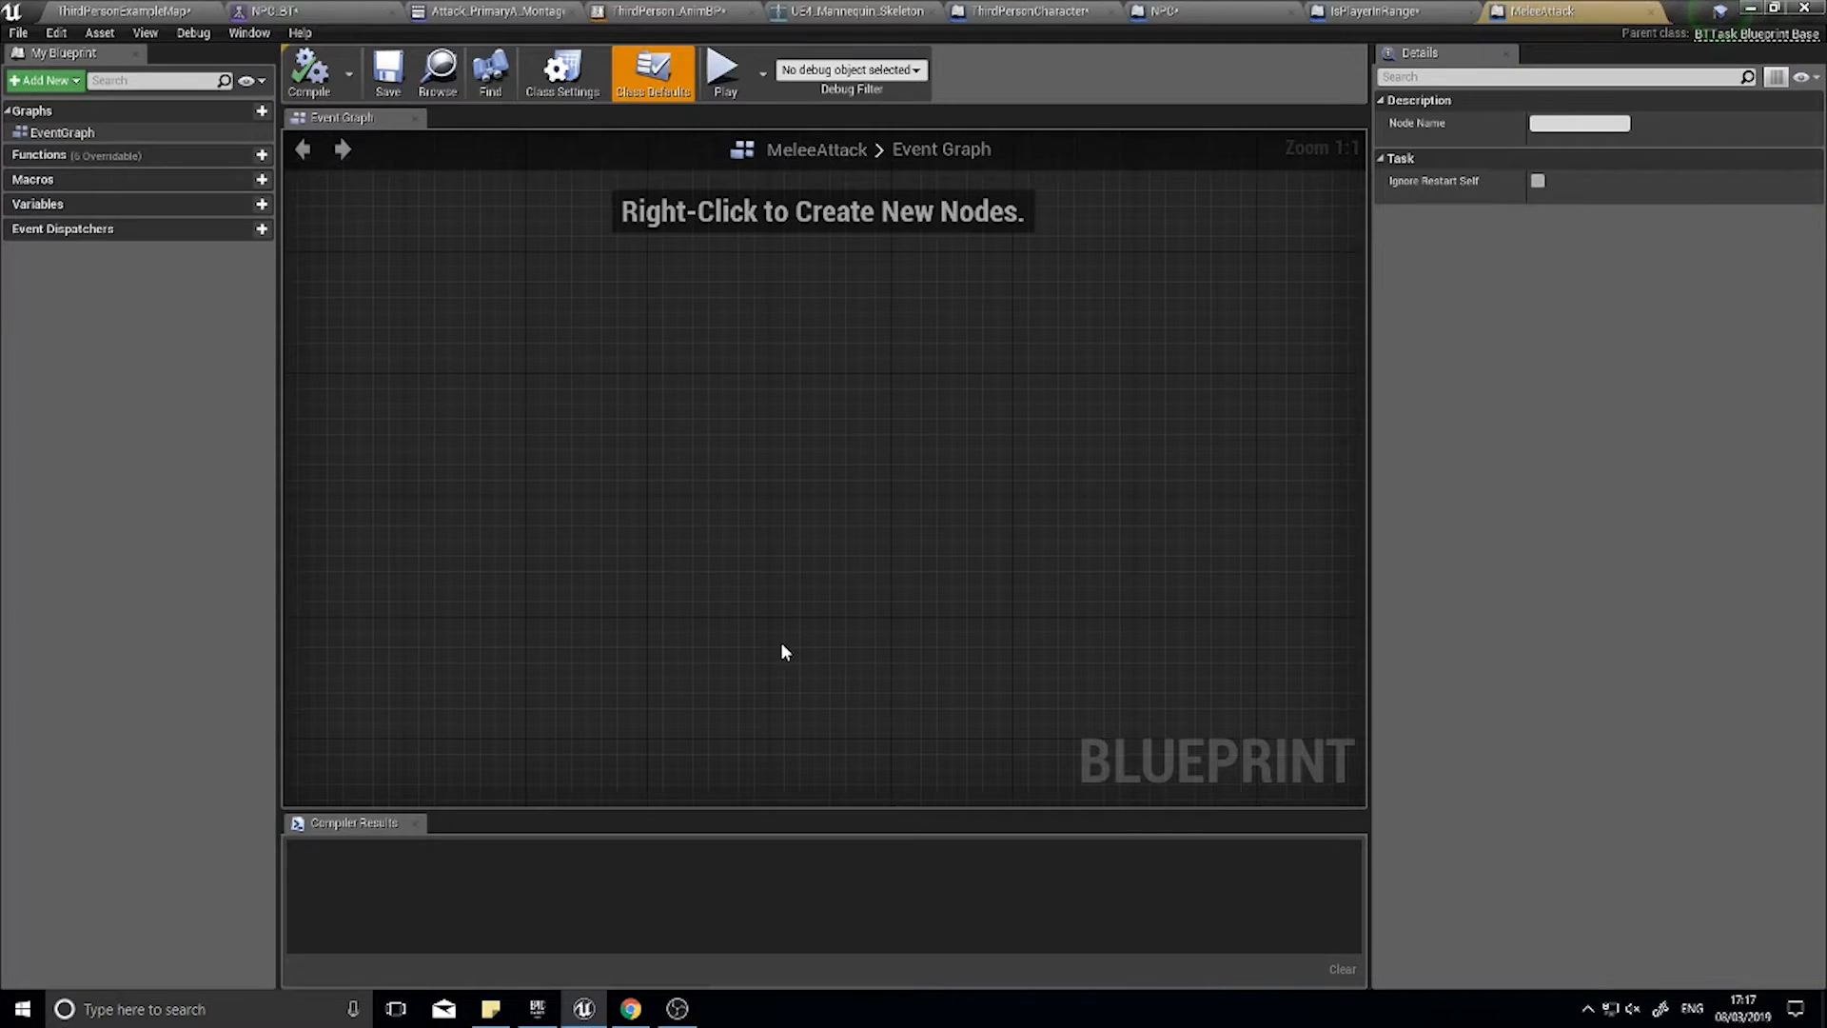
# - Add an Event Receive Execute AI node to MeleeAttack's graph, checking the NPC blueprint along the way
pyautogui.rightClick(781, 651)
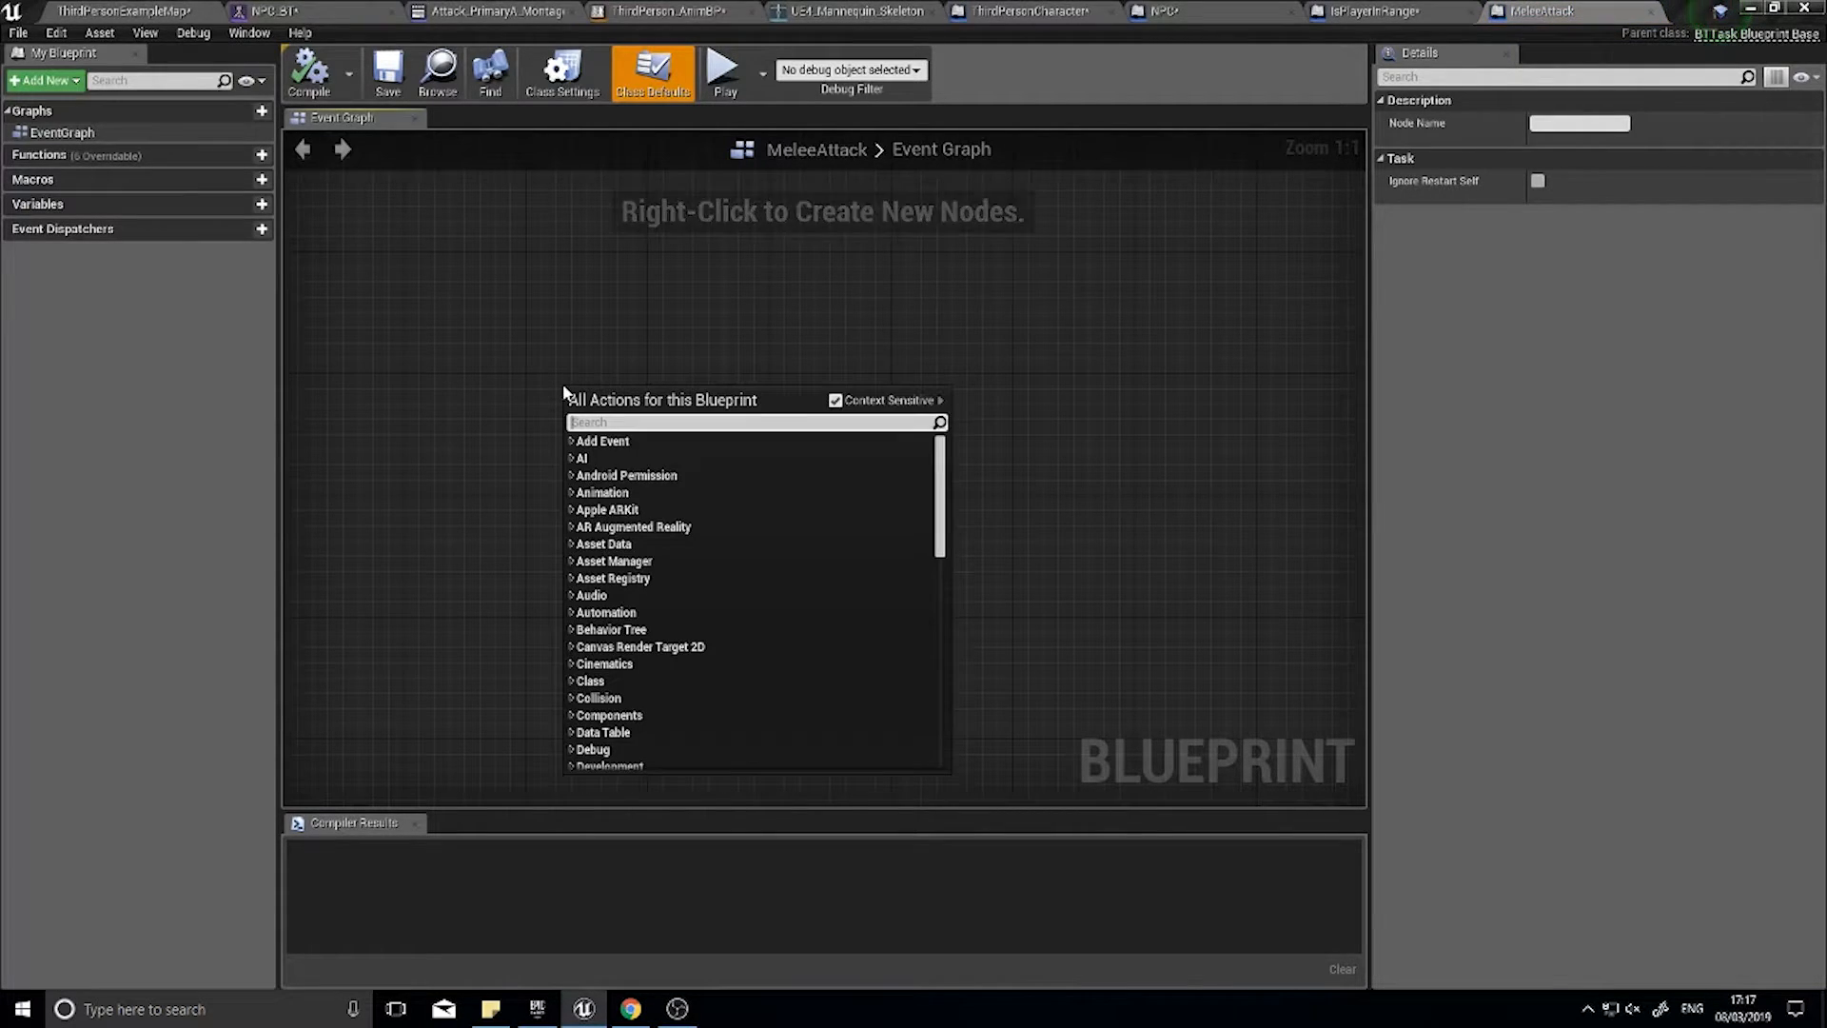
pyautogui.write('e')
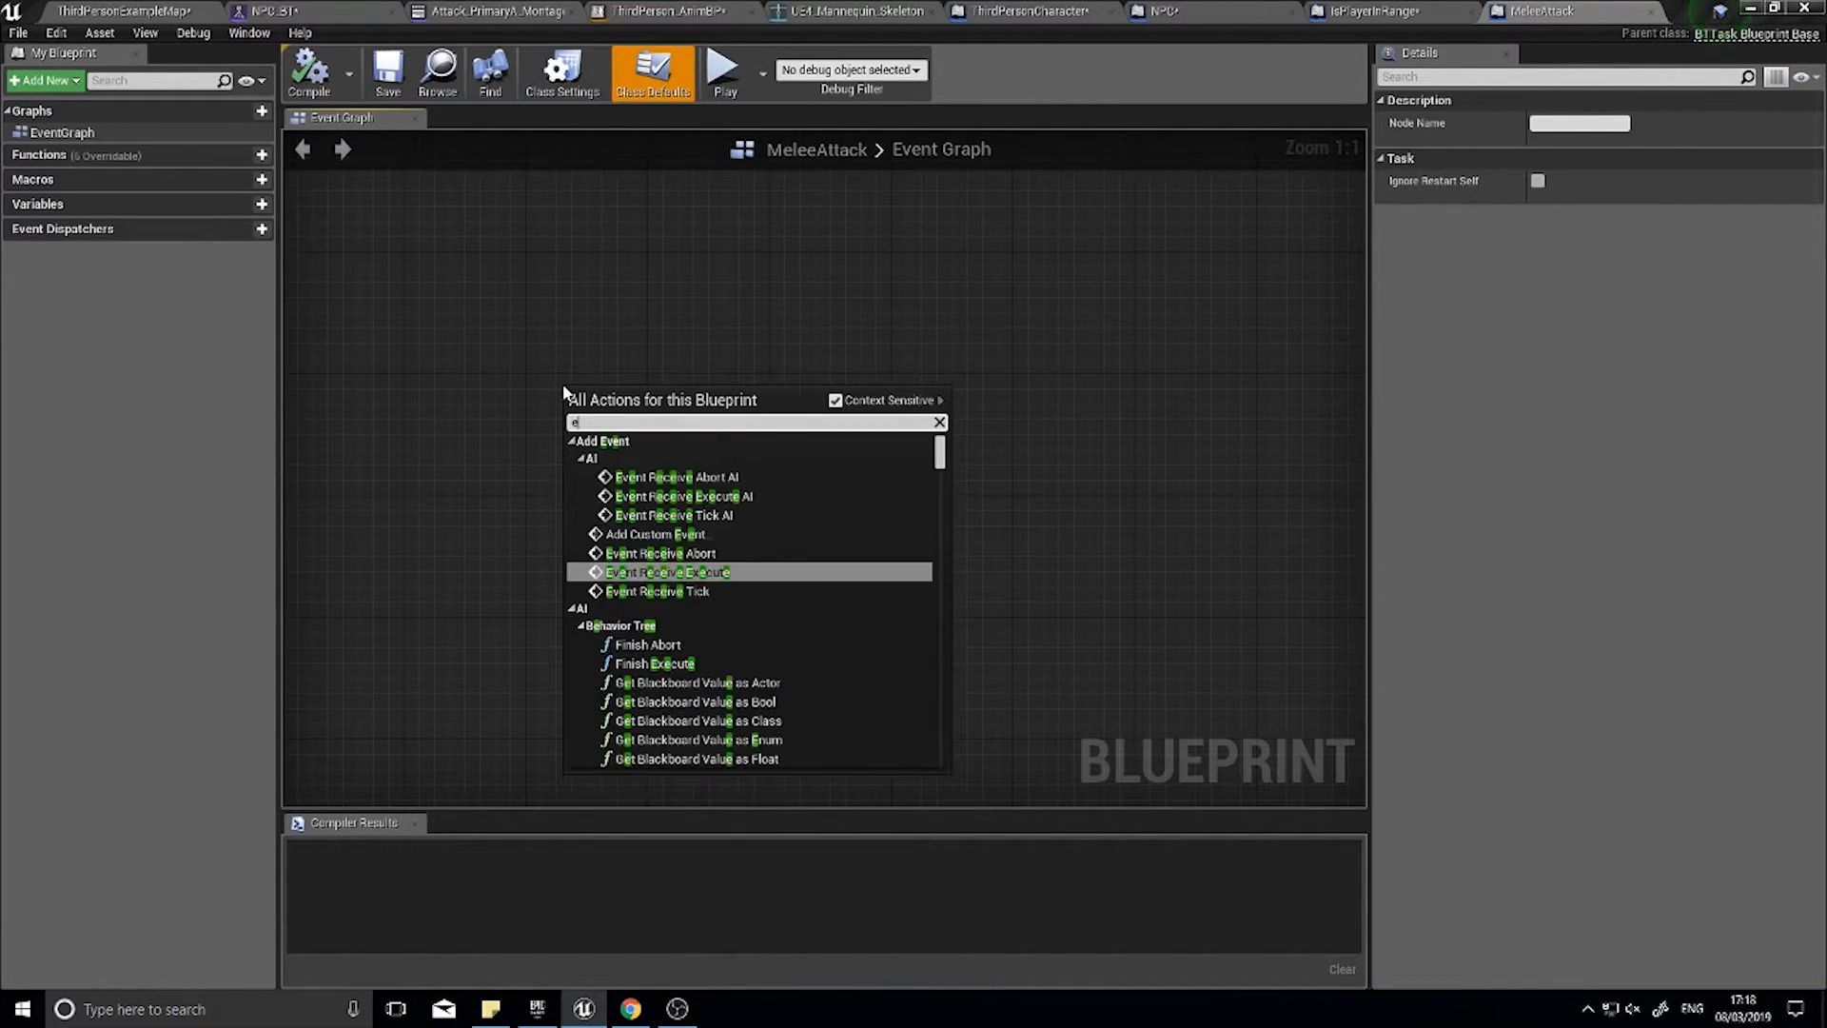
pyautogui.write('xecute')
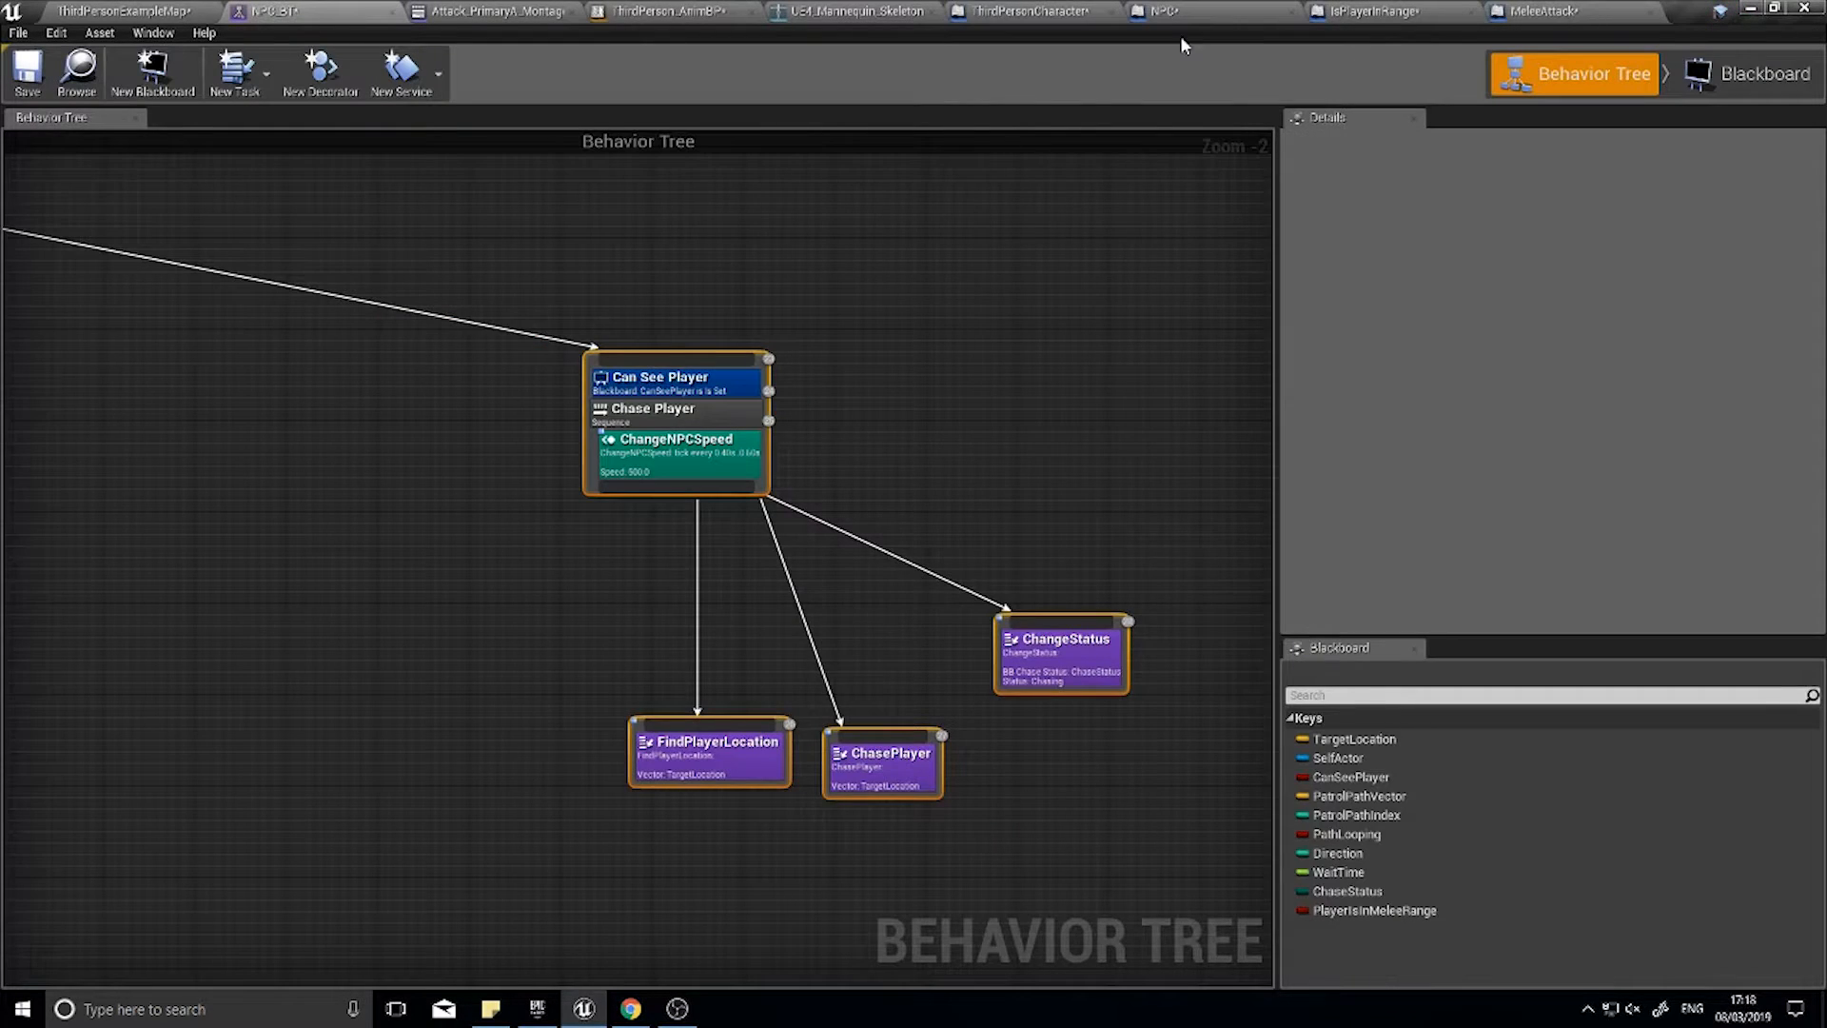
pyautogui.click(1545, 12)
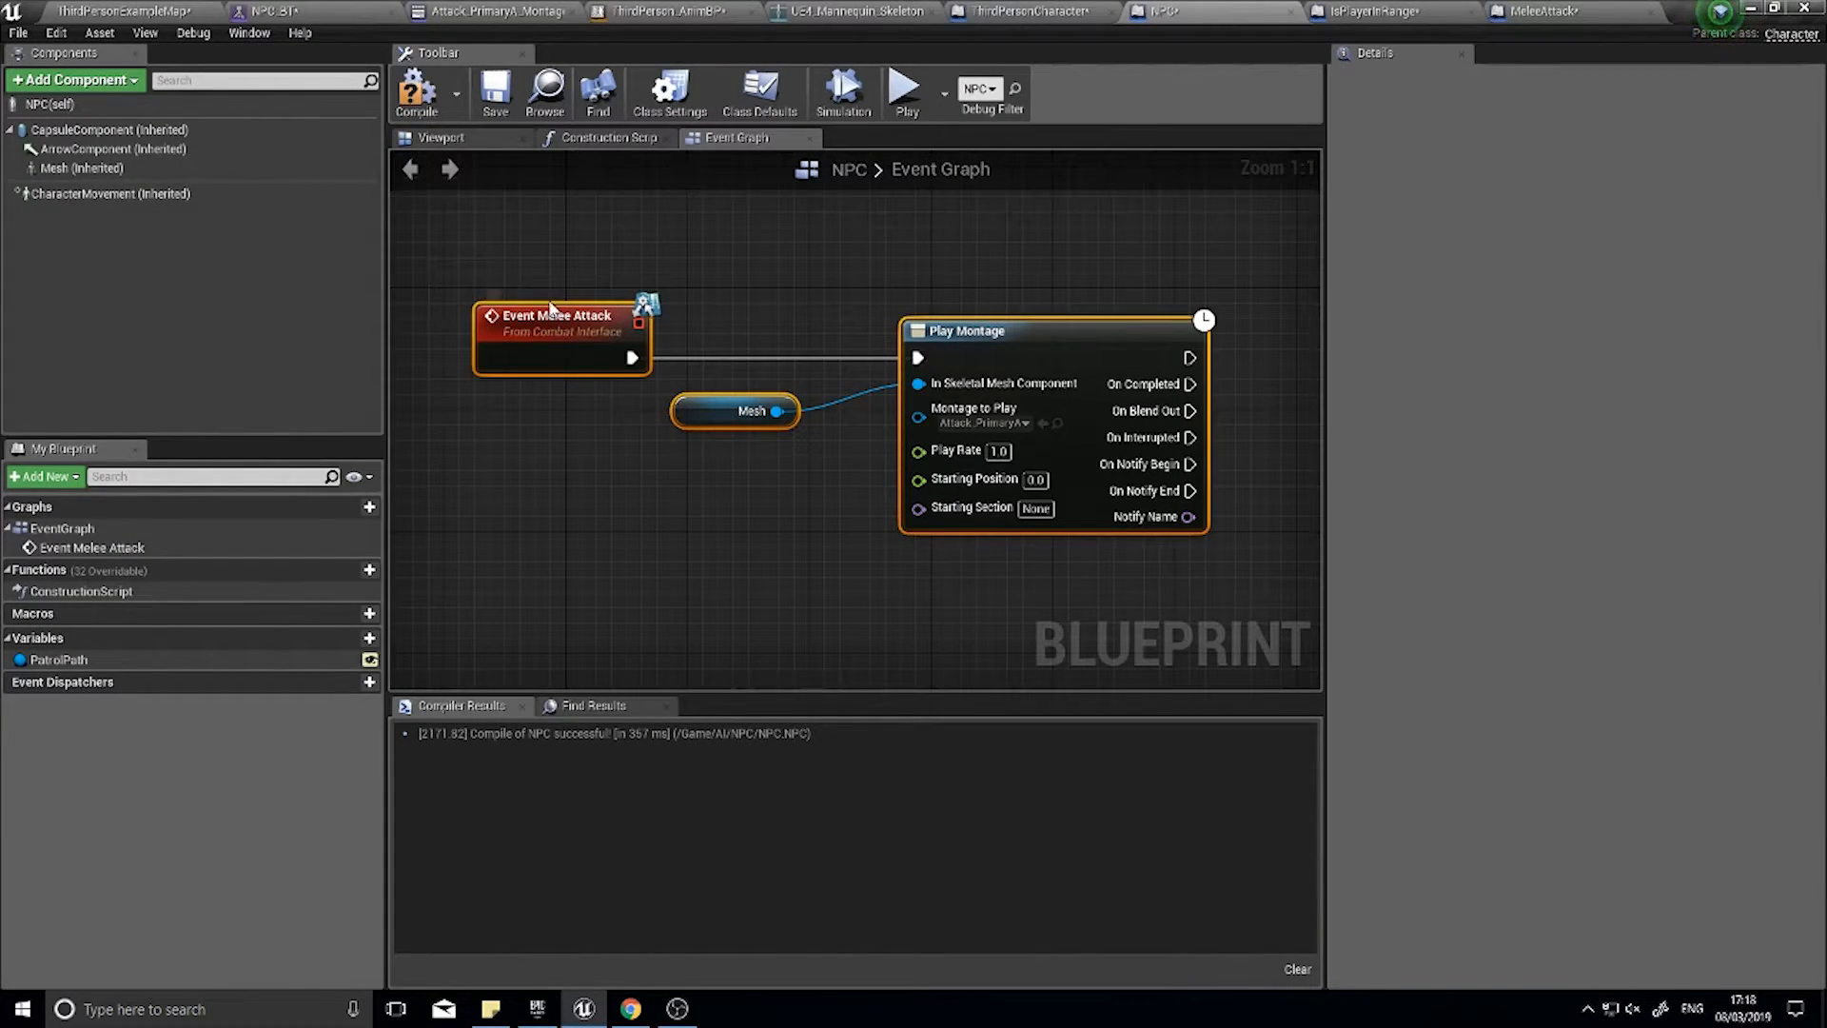
pyautogui.click(1530, 12)
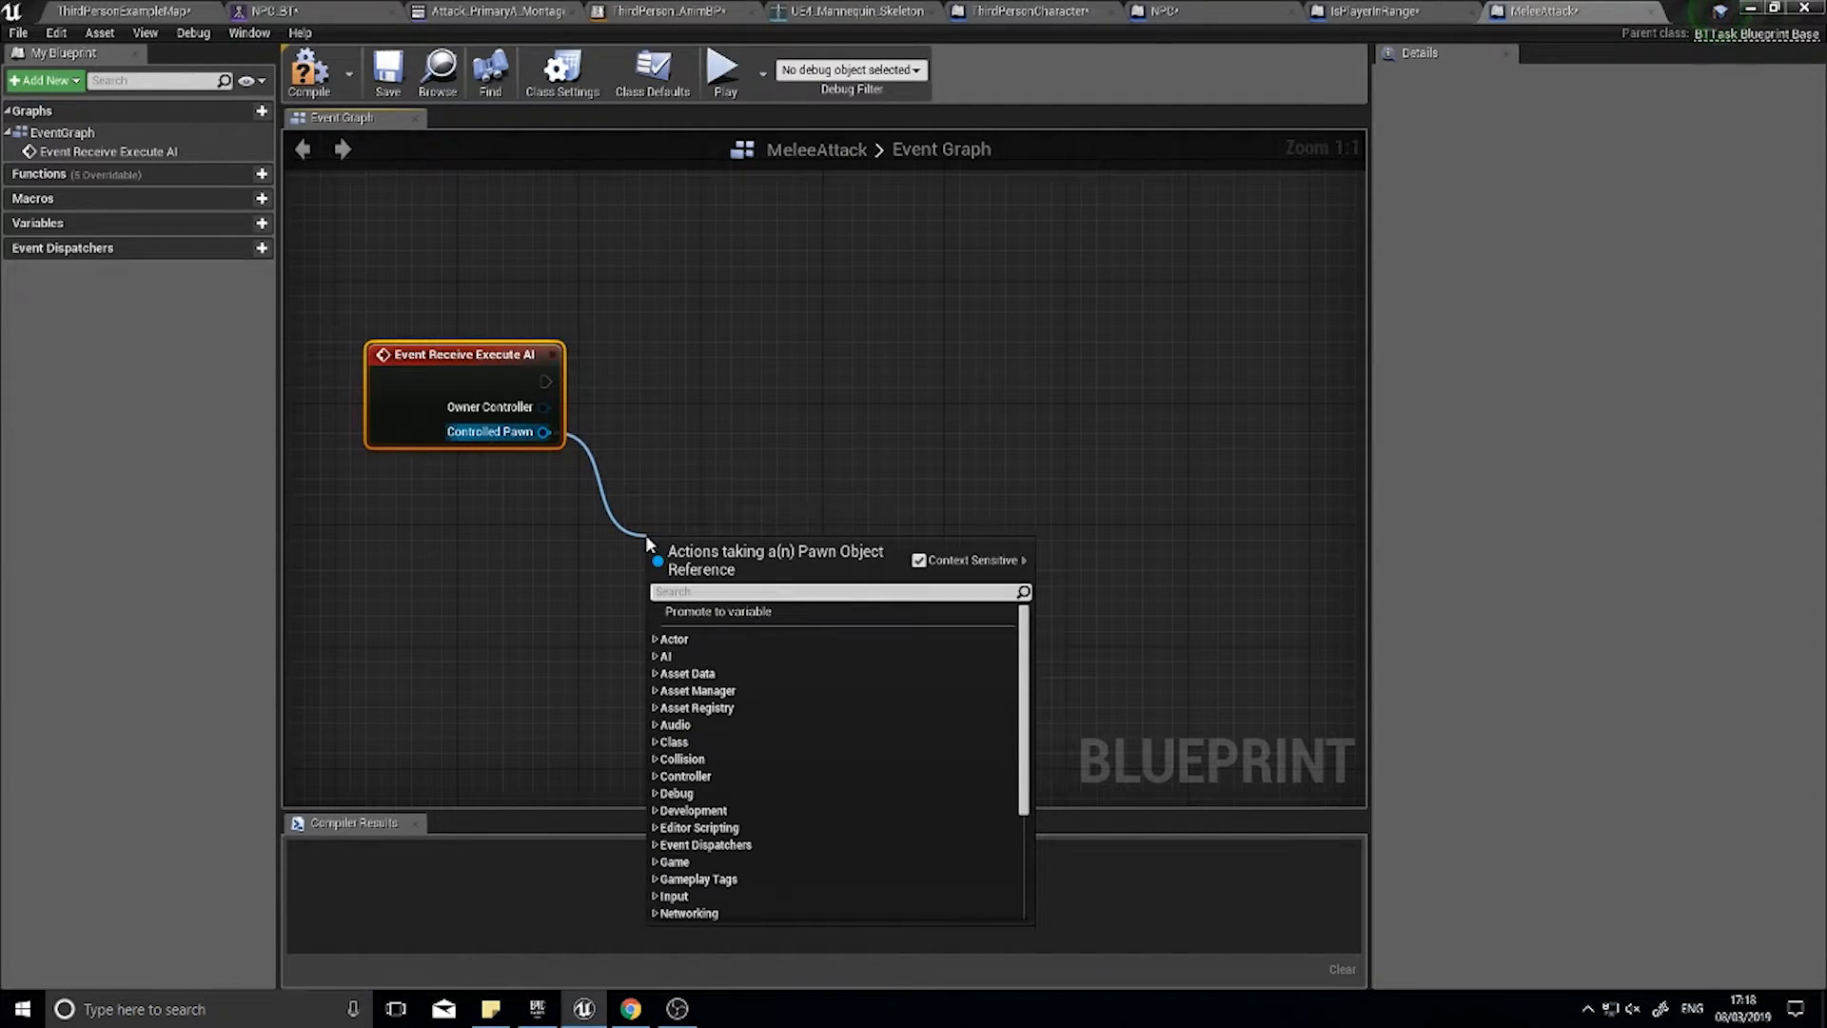
# - Add a Does Implement Interface node testing the Controlled Pawn against CombatInterface
pyautogui.write('does i')
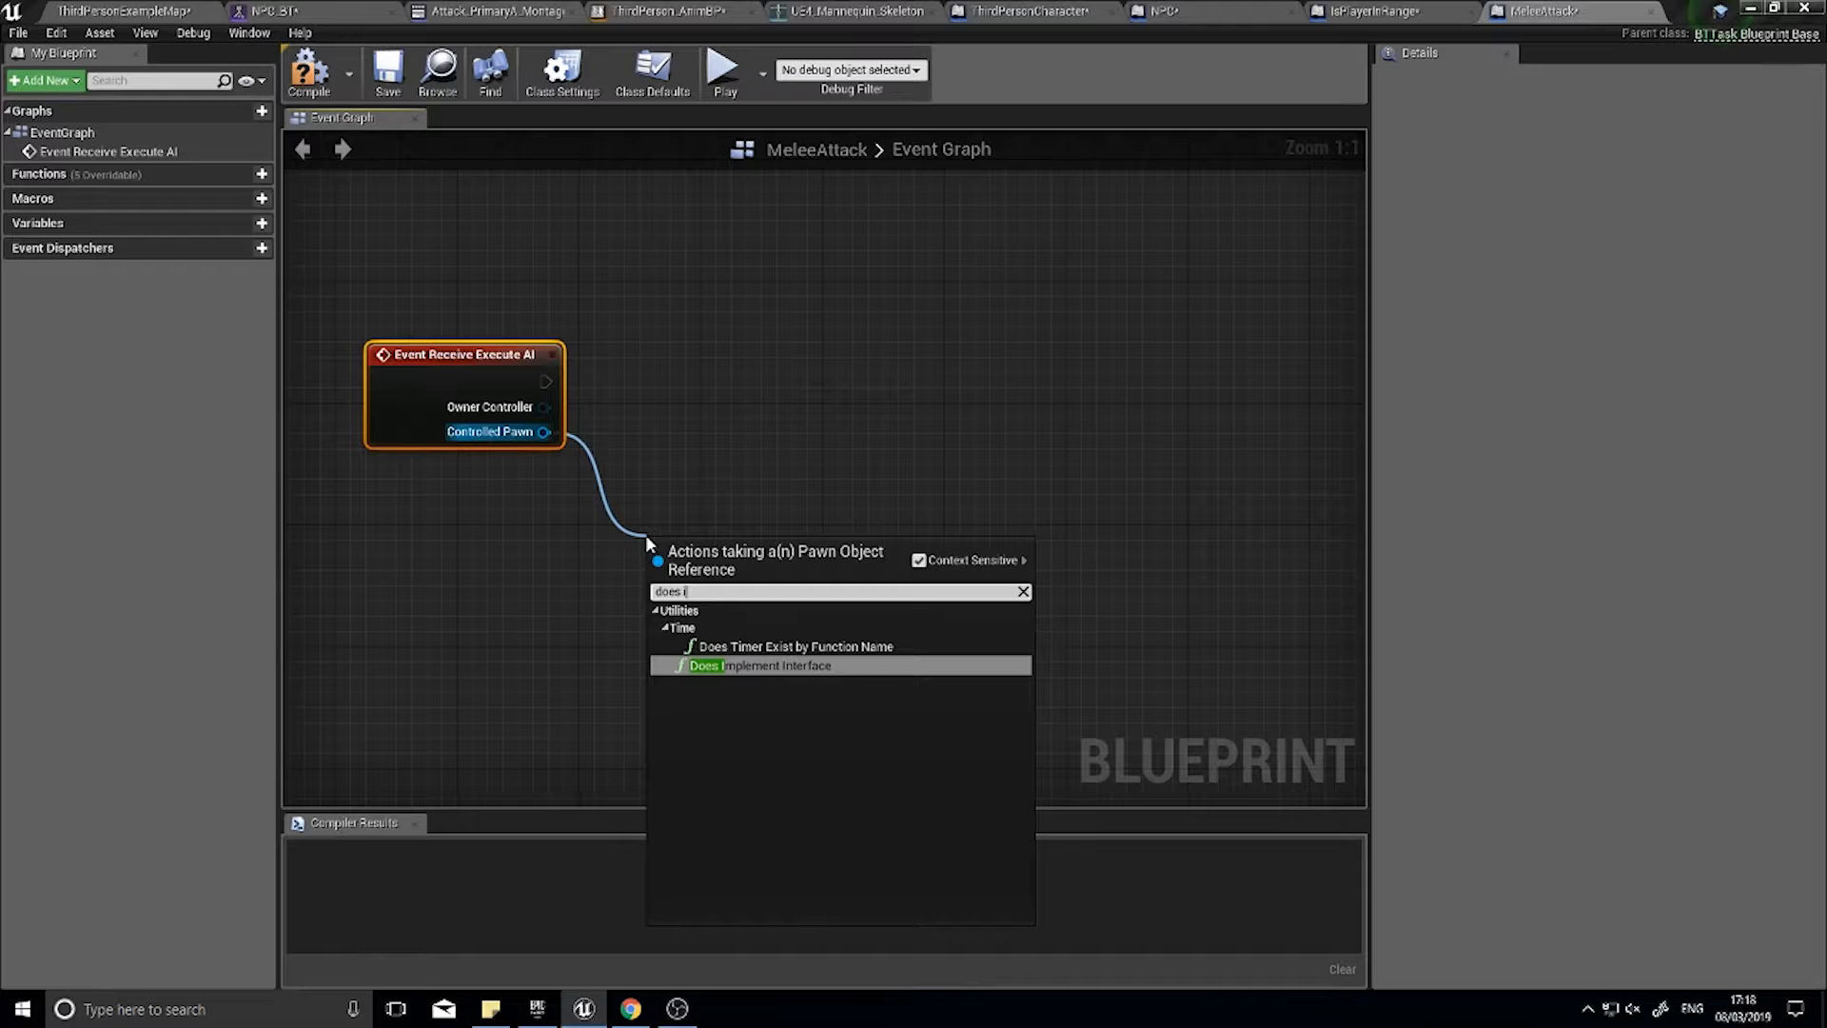
pyautogui.moveTo(791, 670)
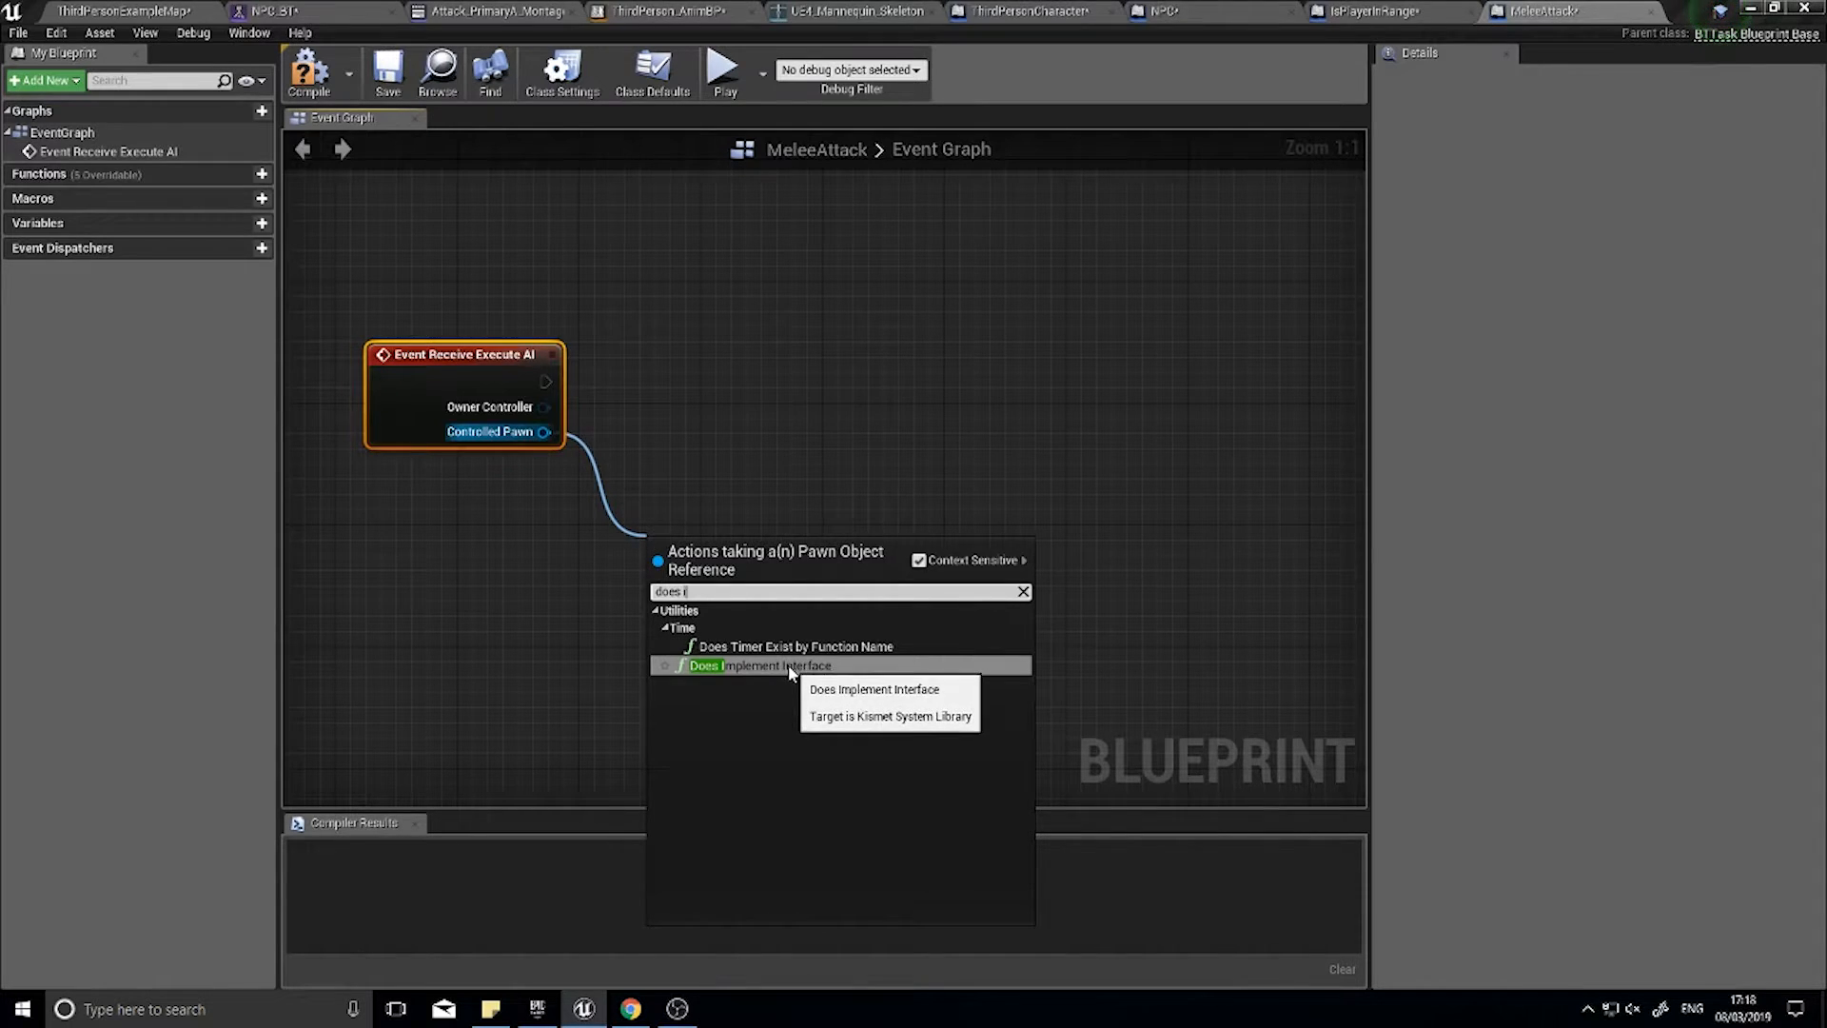
pyautogui.click(761, 666)
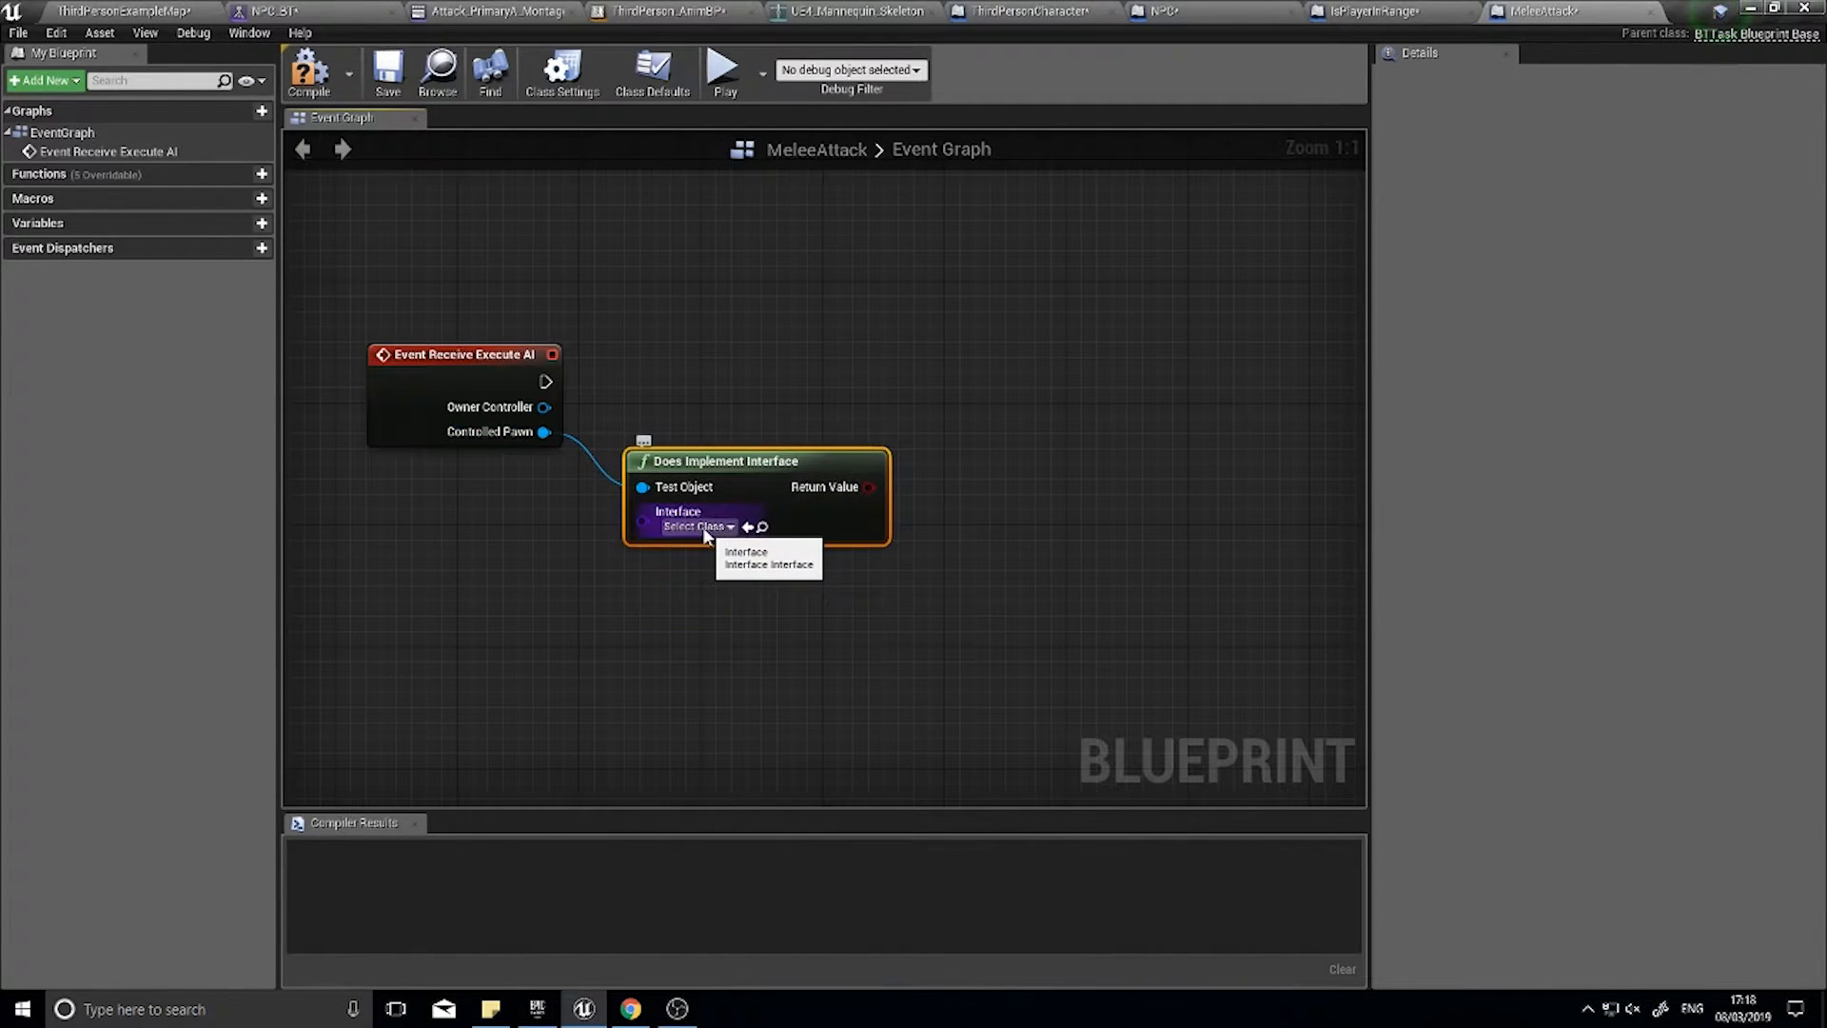
pyautogui.click(696, 525)
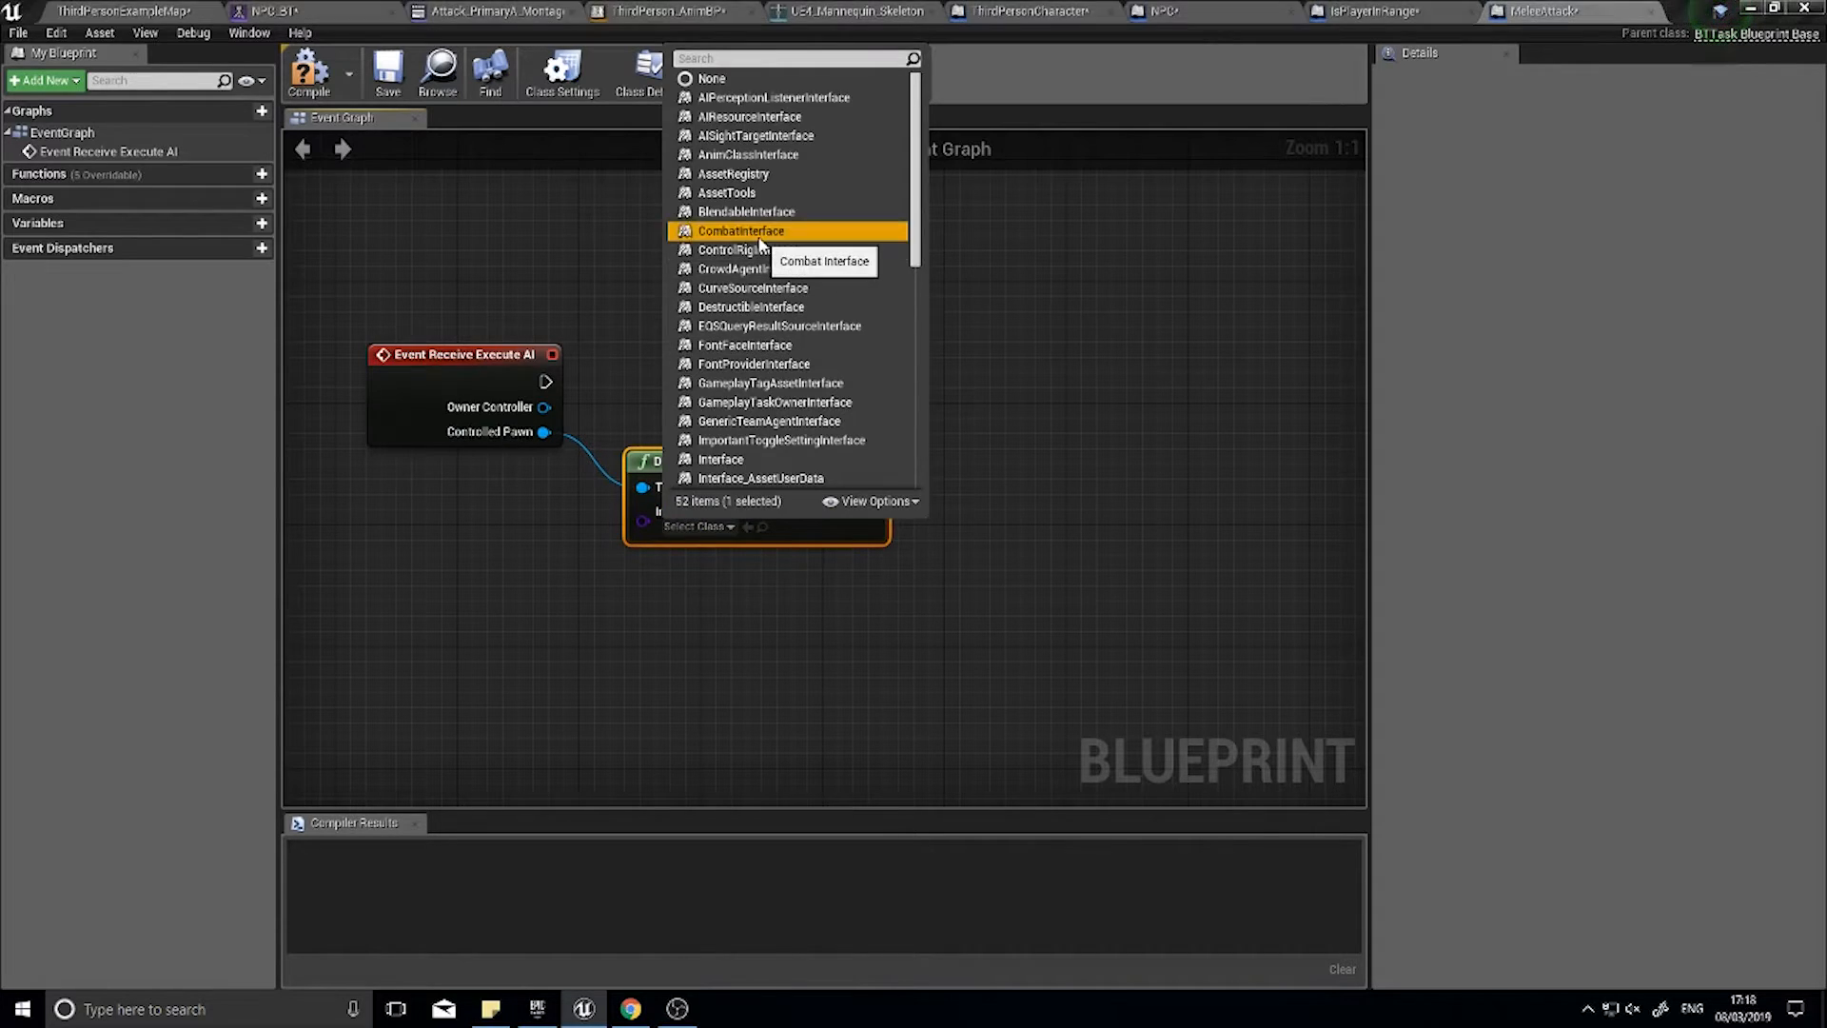
pyautogui.click(741, 230)
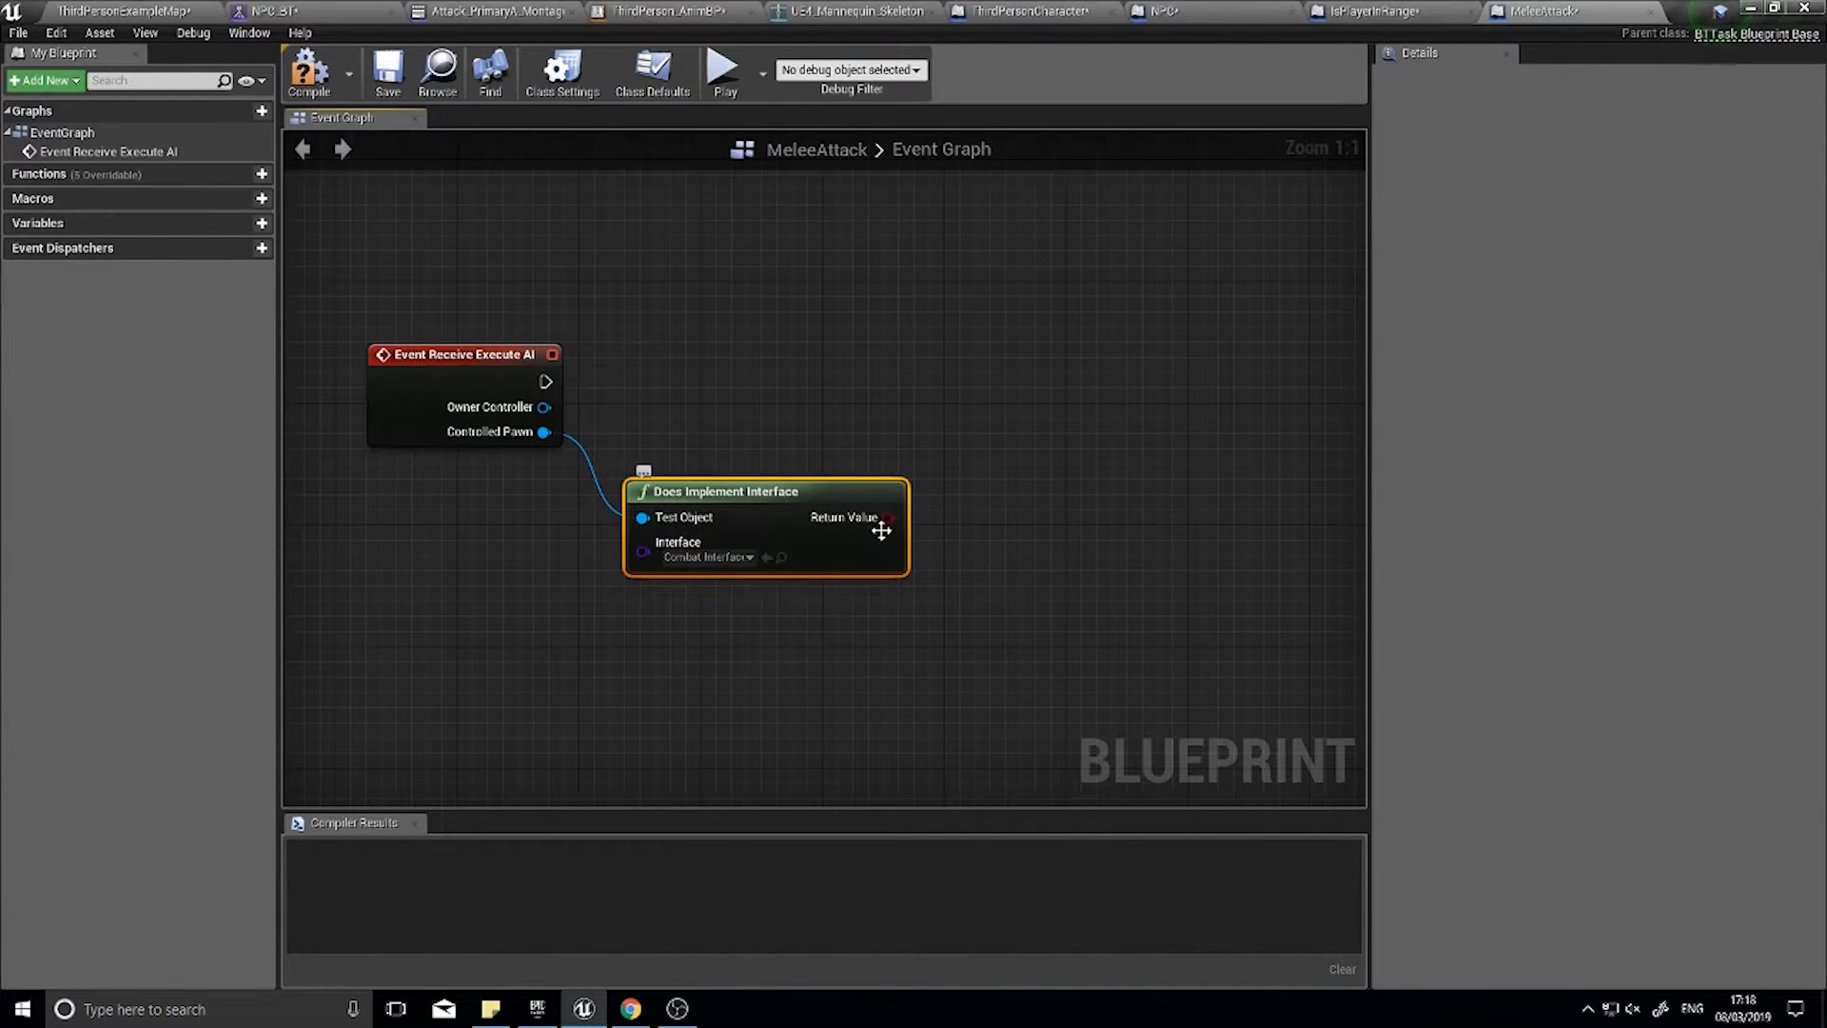
pyautogui.moveTo(897, 538)
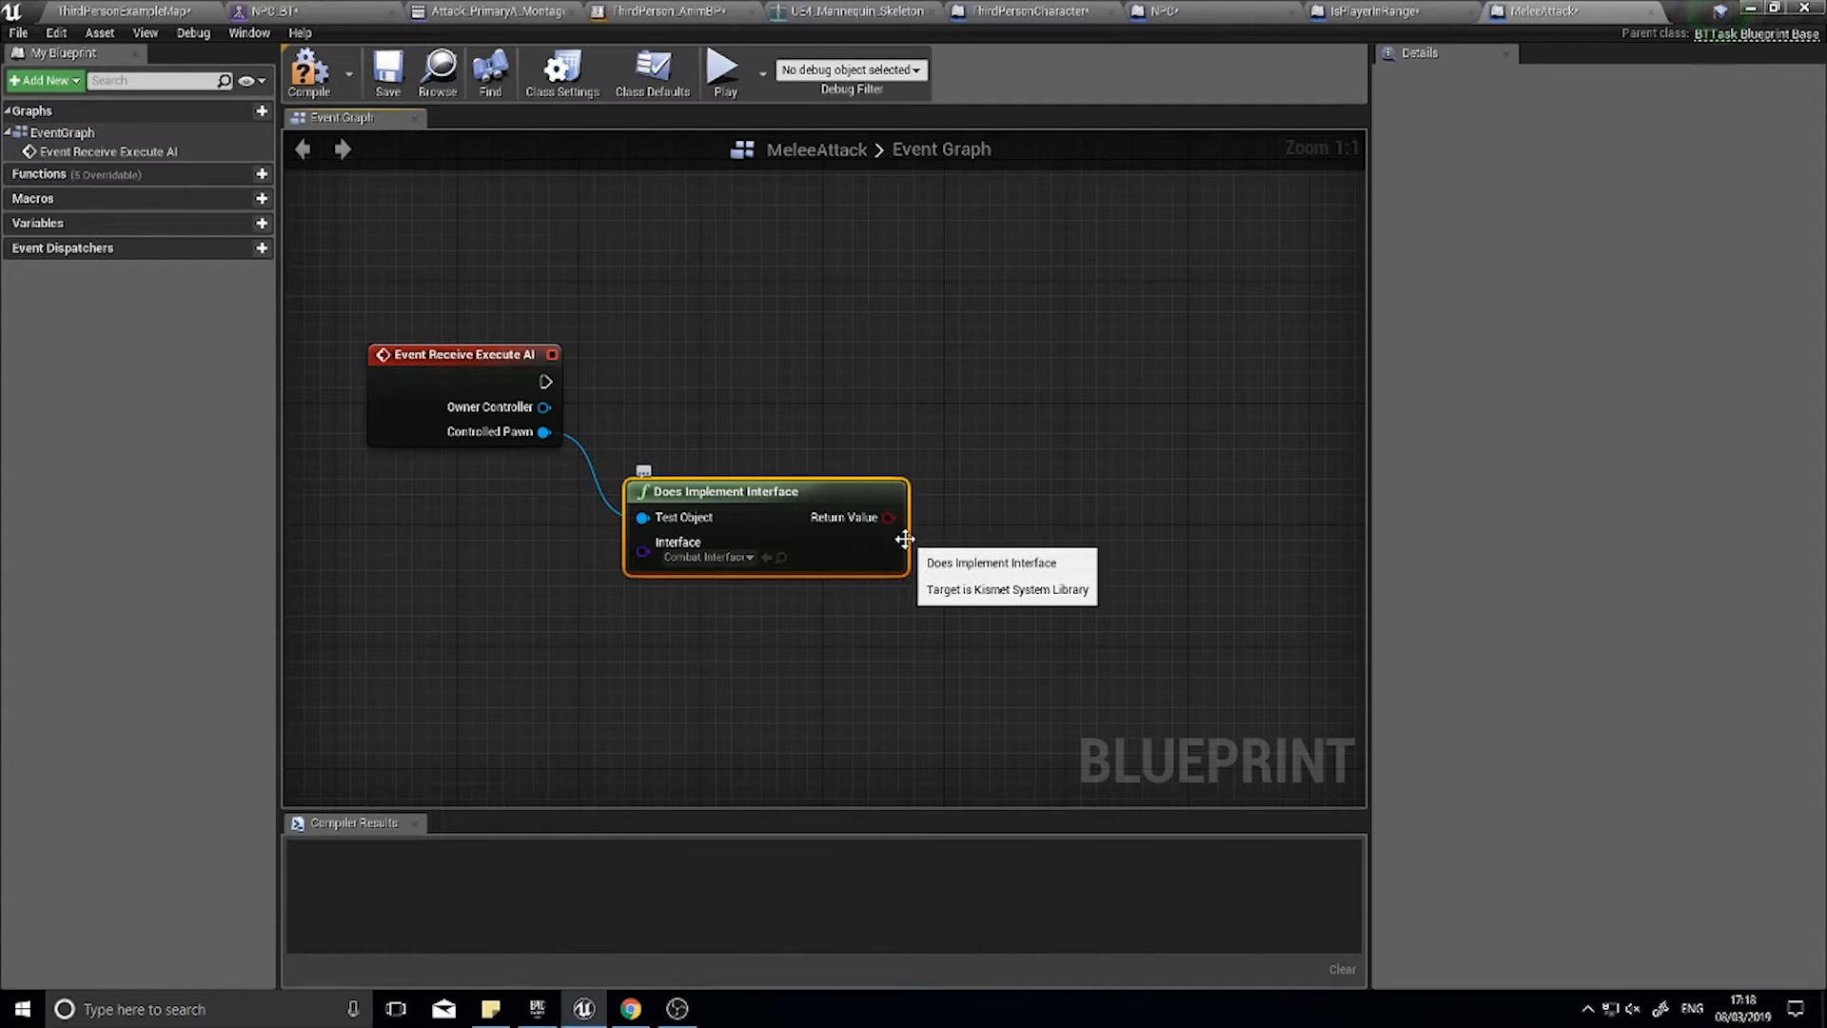
pyautogui.moveTo(889, 517)
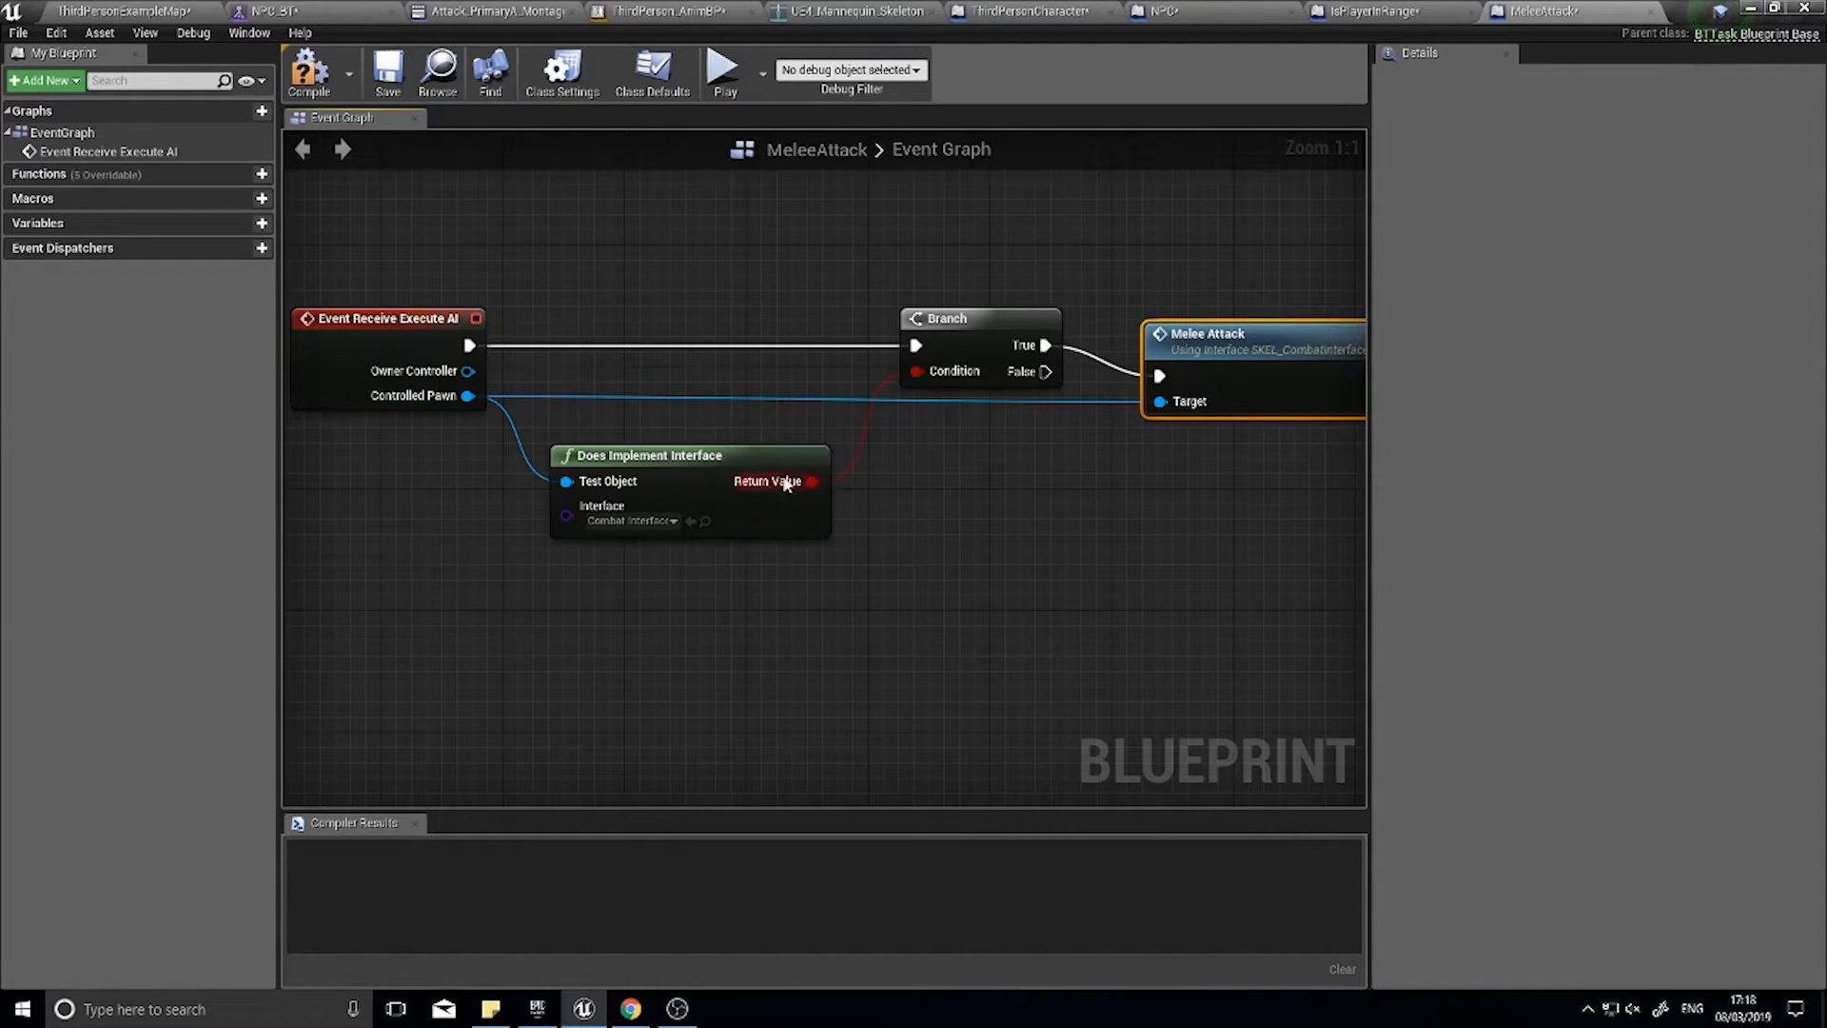
pyautogui.moveTo(812, 481)
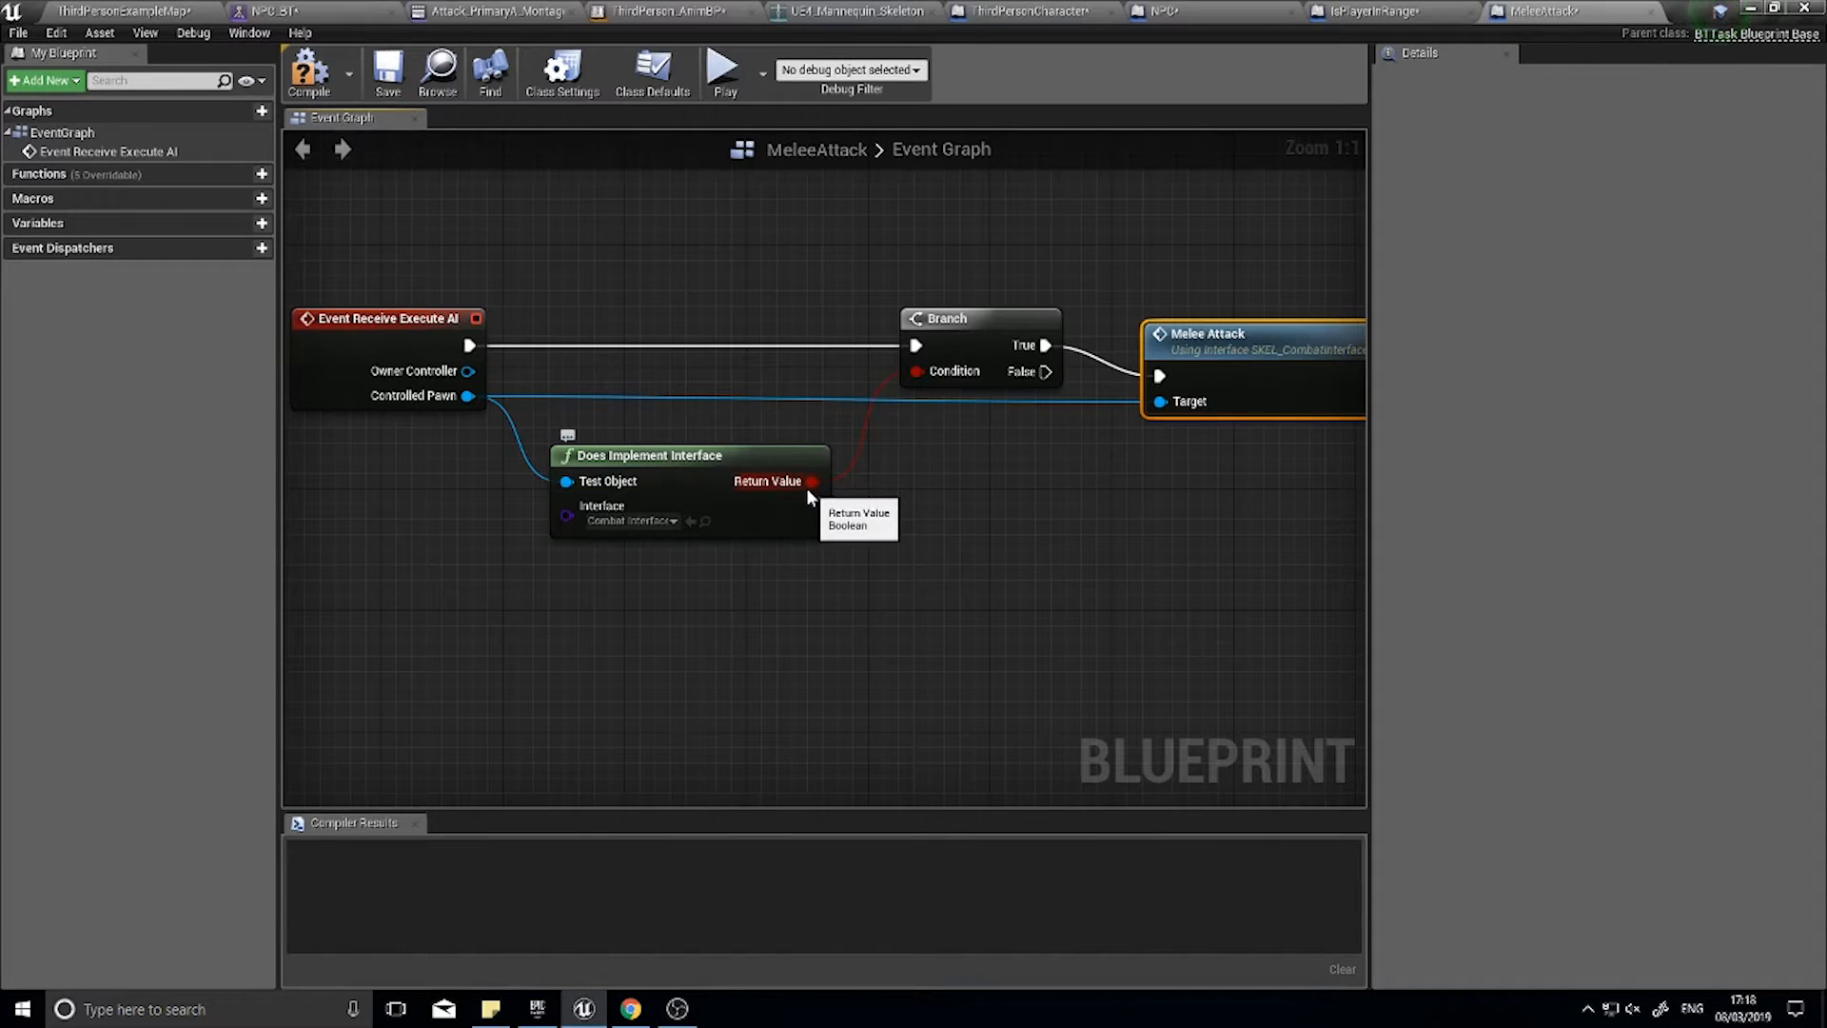
pyautogui.moveTo(1269, 361)
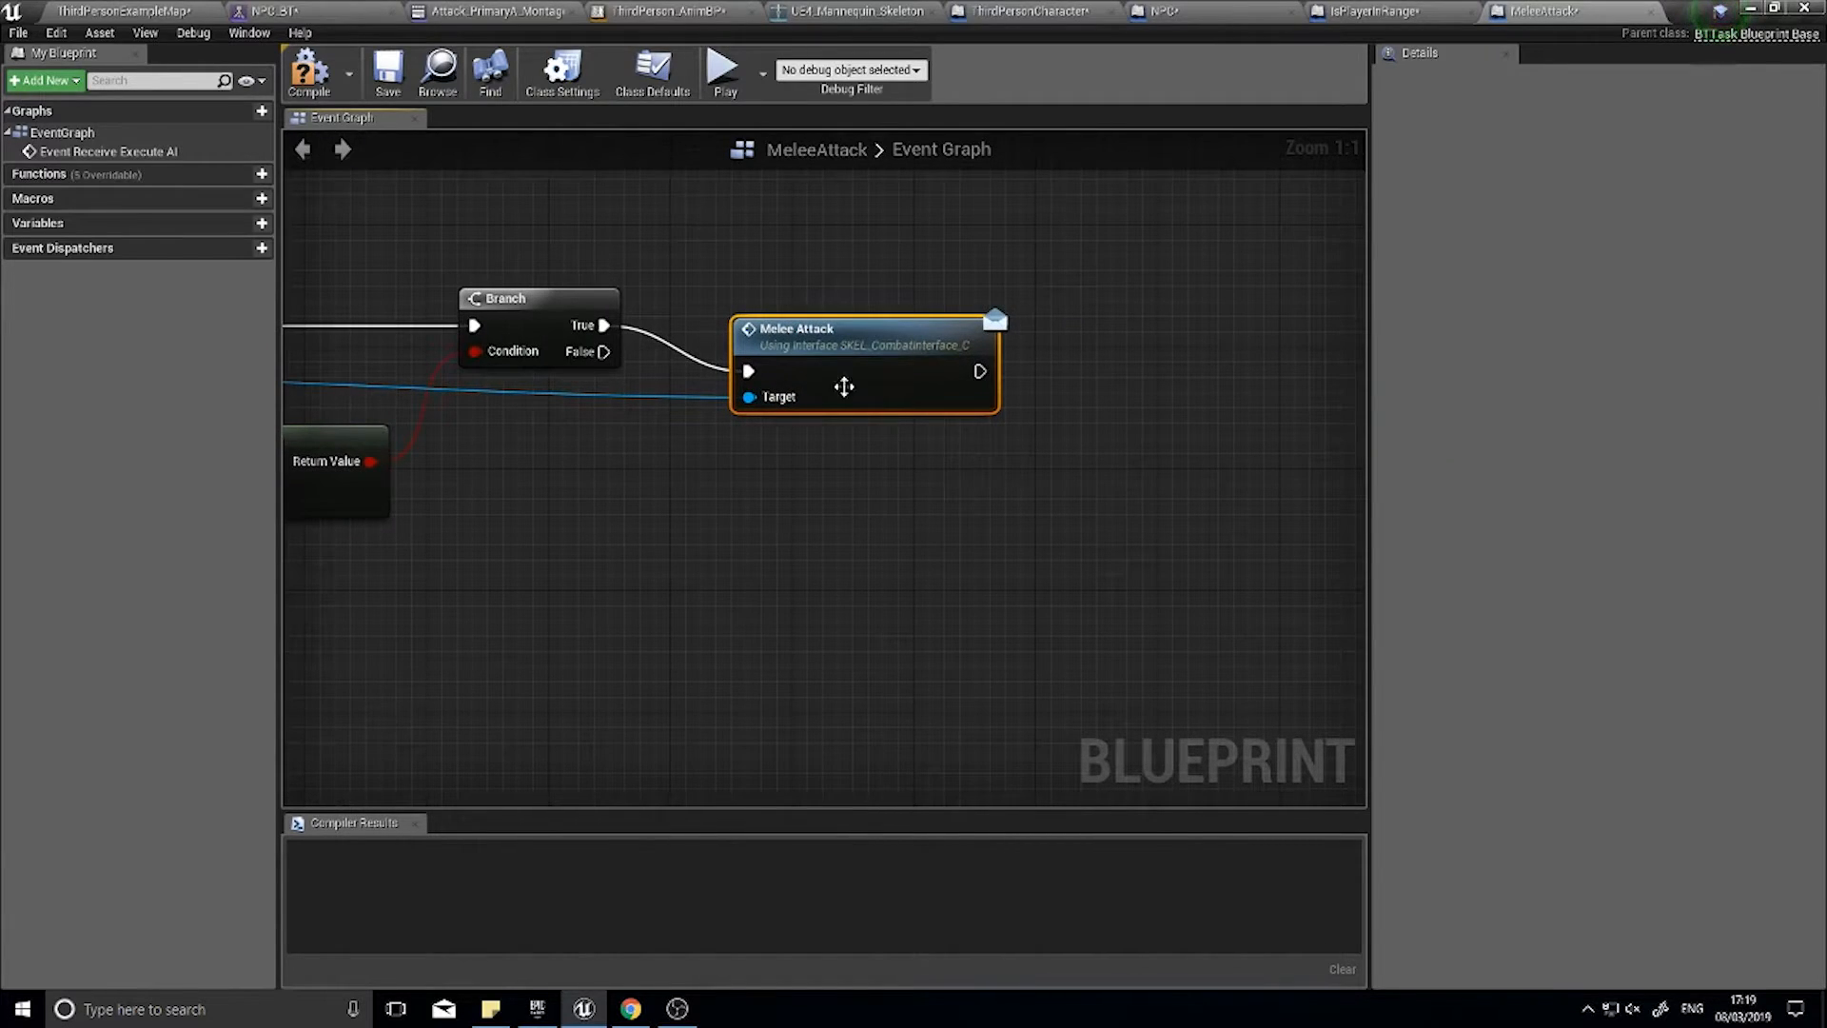
pyautogui.moveTo(978, 371)
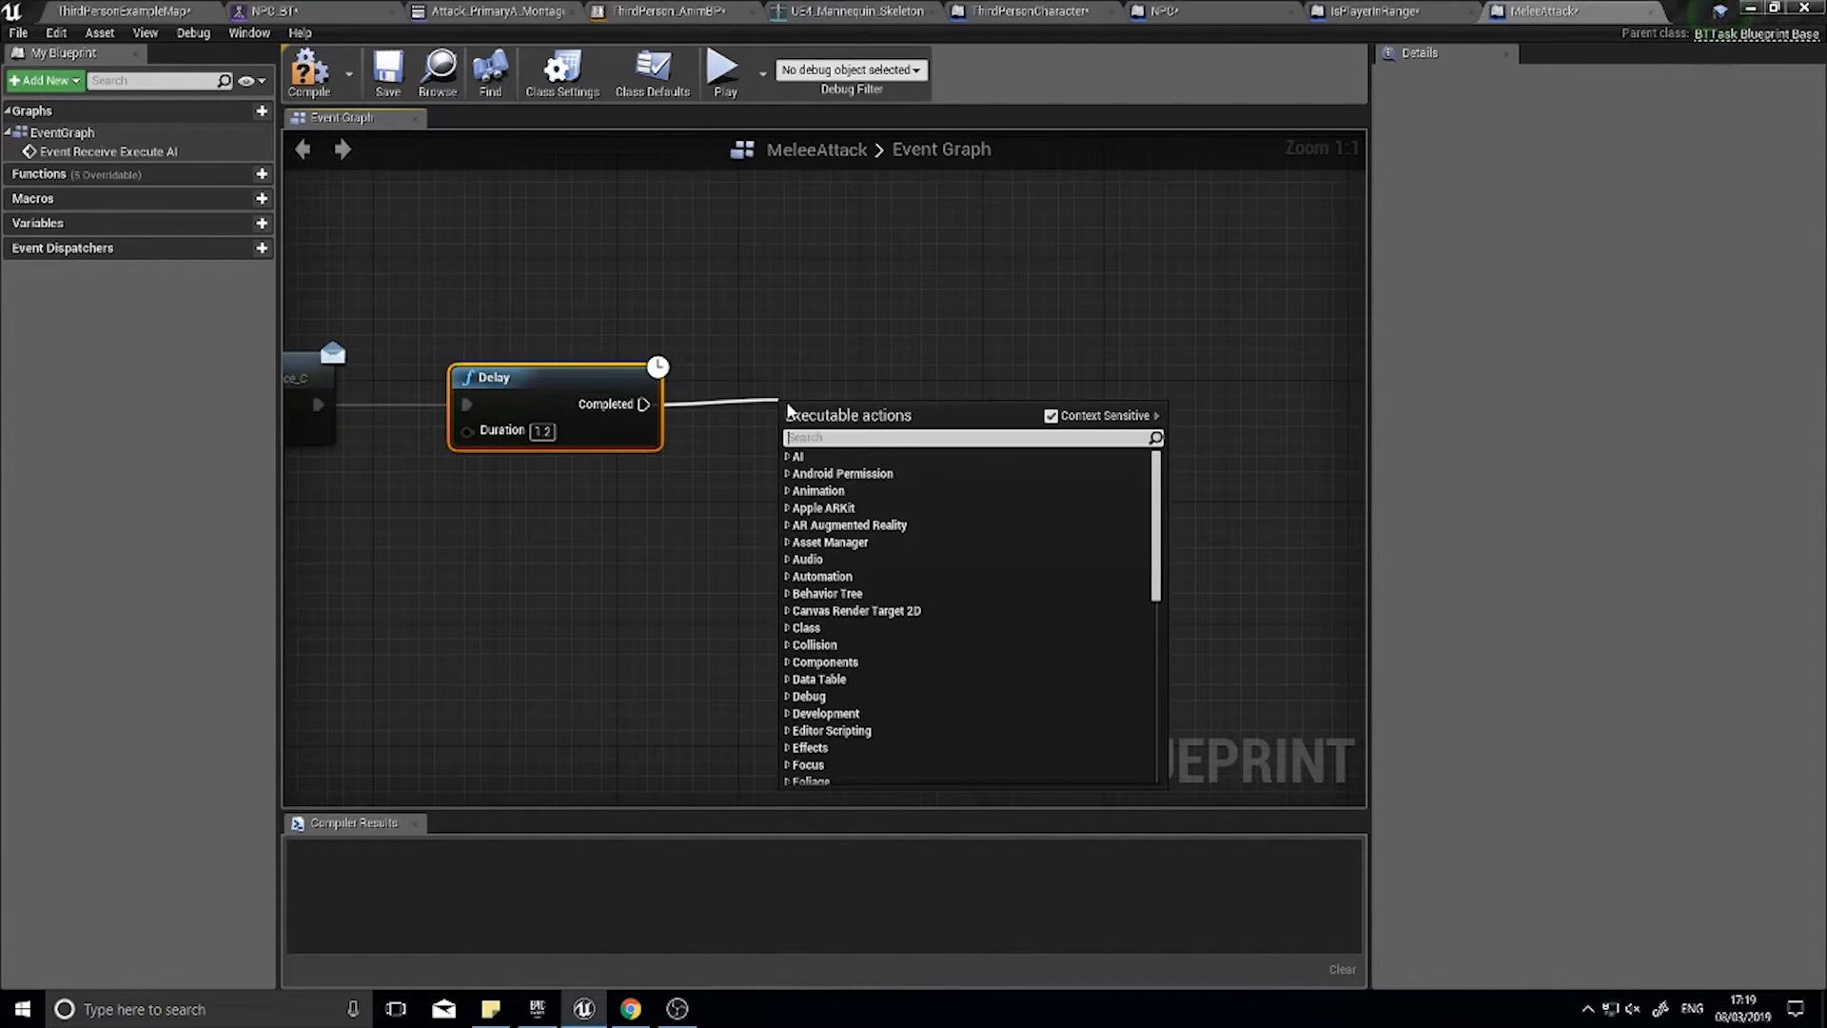
# - Add a Finish Execute node after the delay, marked as successful
pyautogui.write('finish')
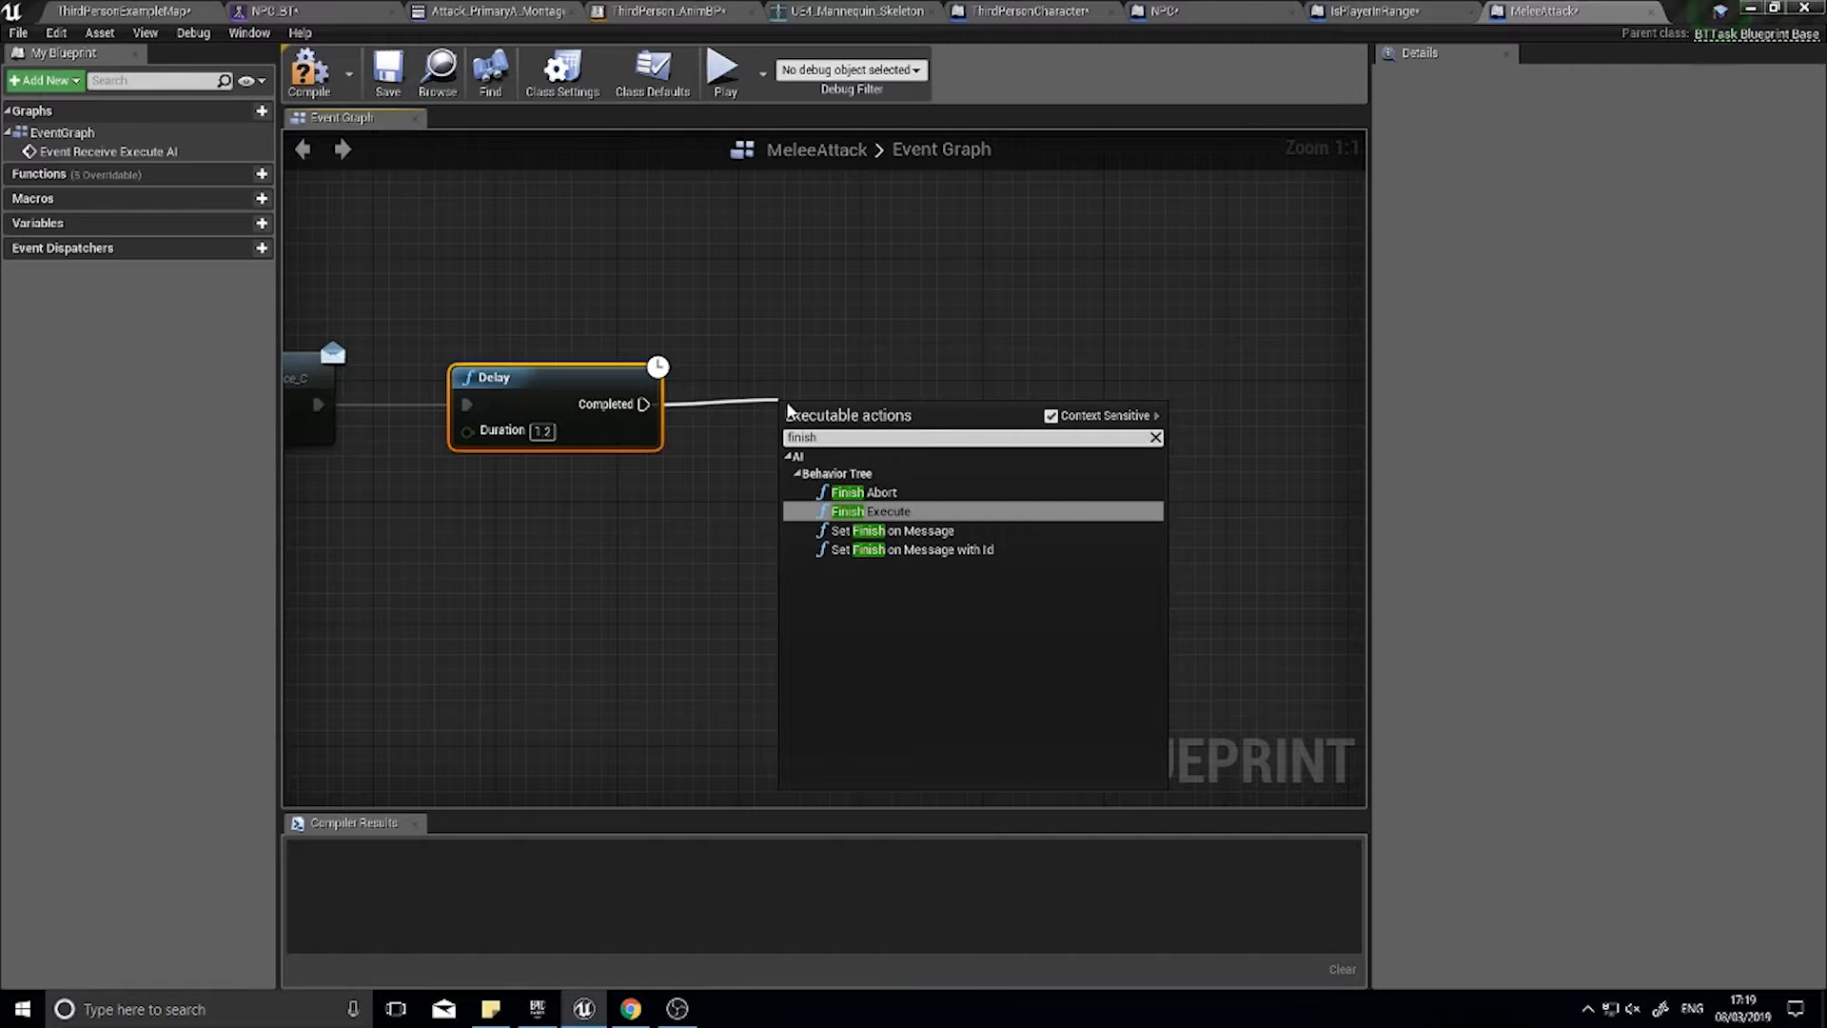
pyautogui.click(870, 510)
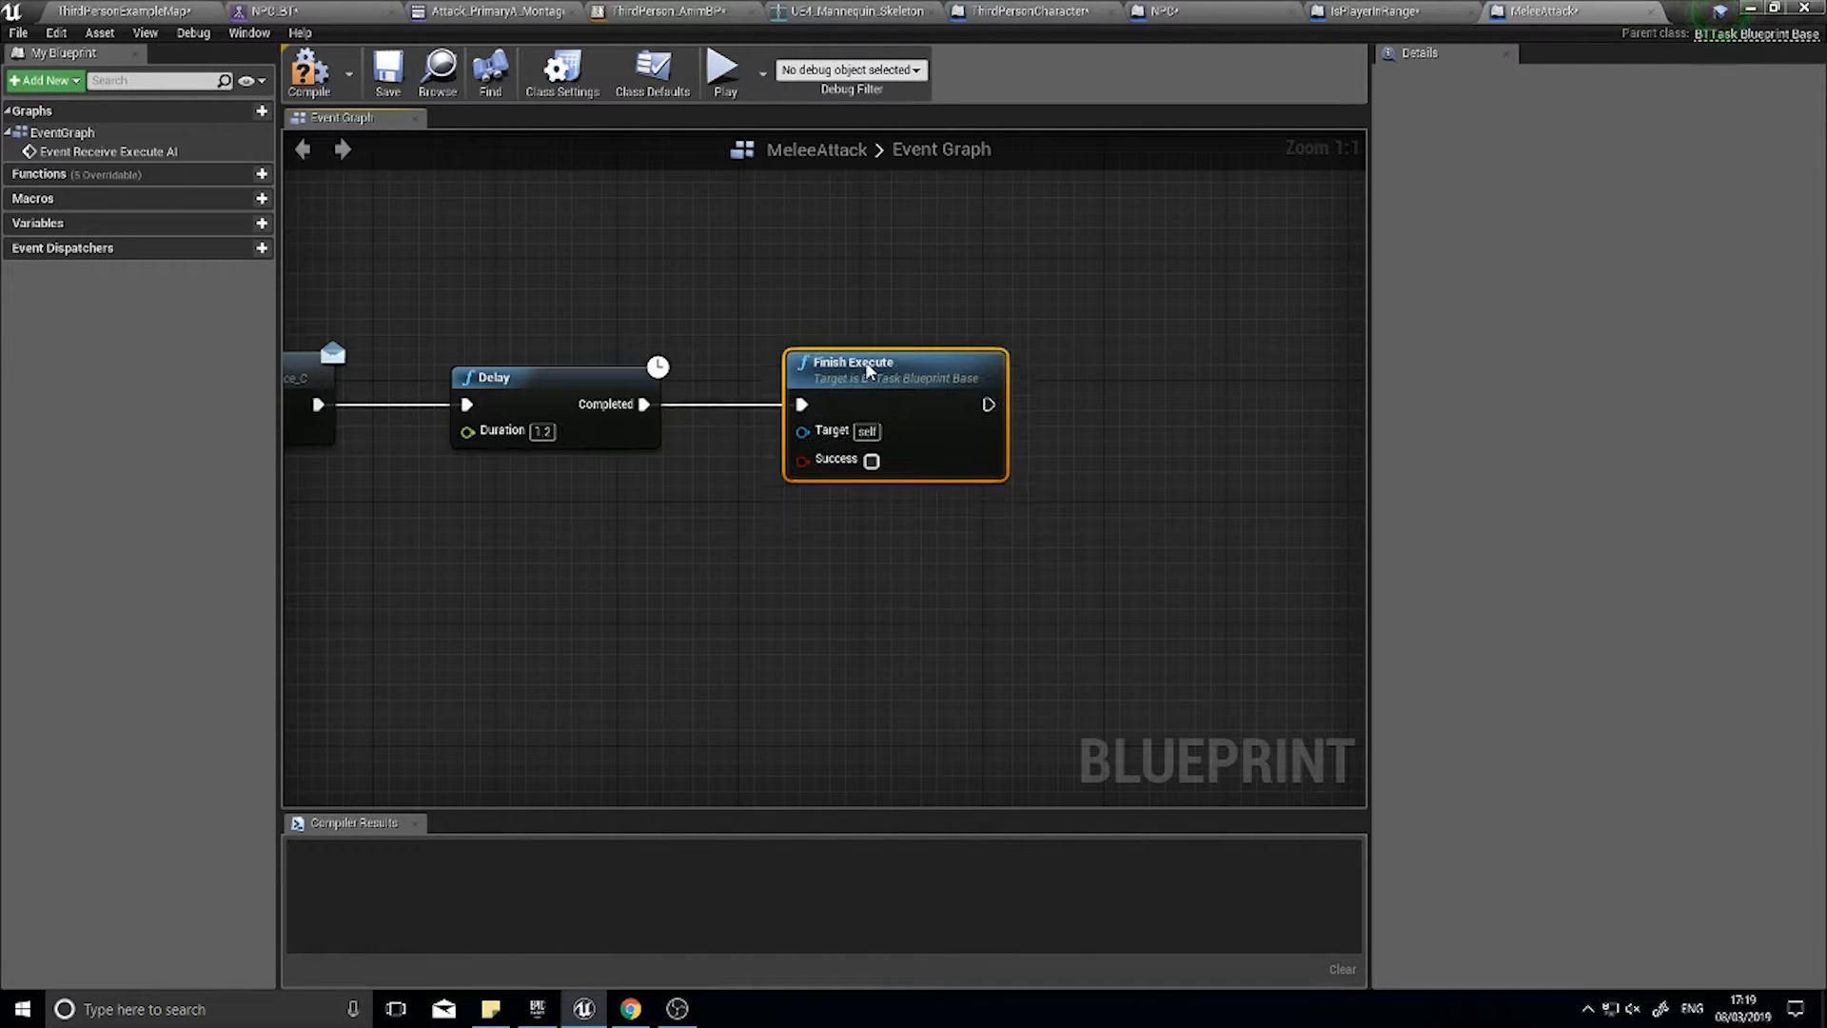
pyautogui.click(869, 458)
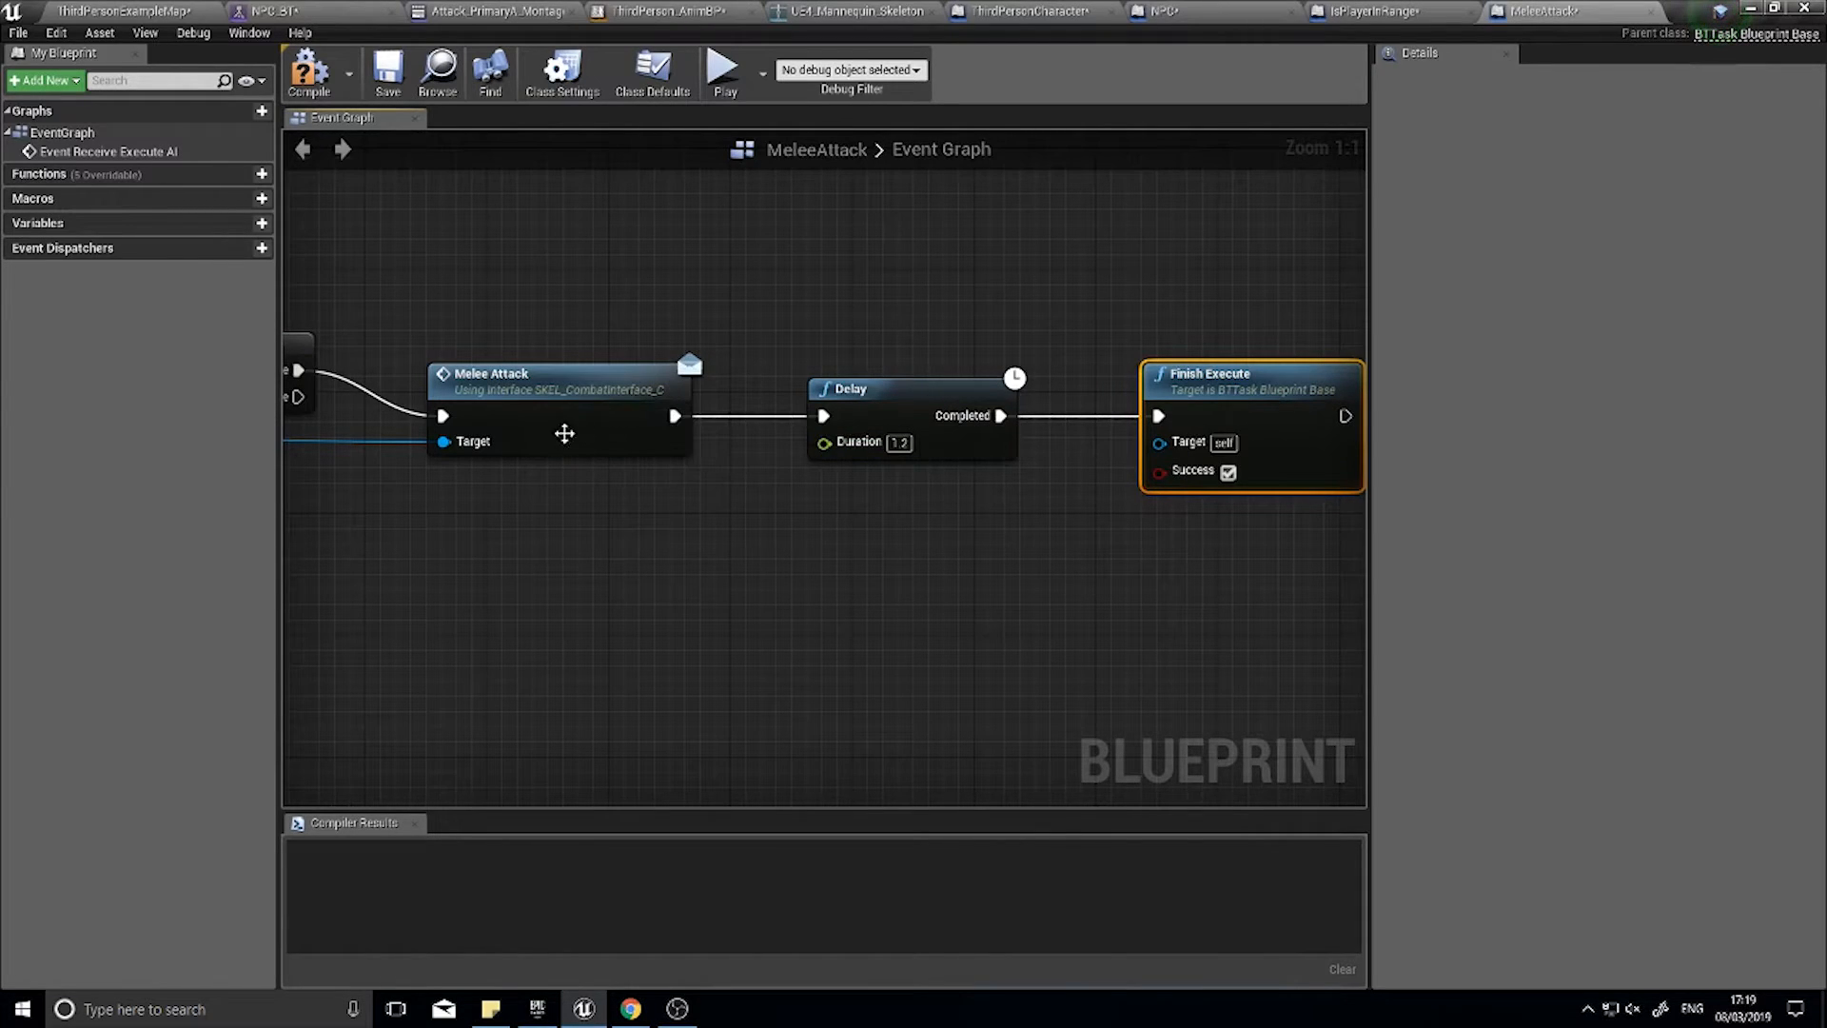
pyautogui.click(559, 418)
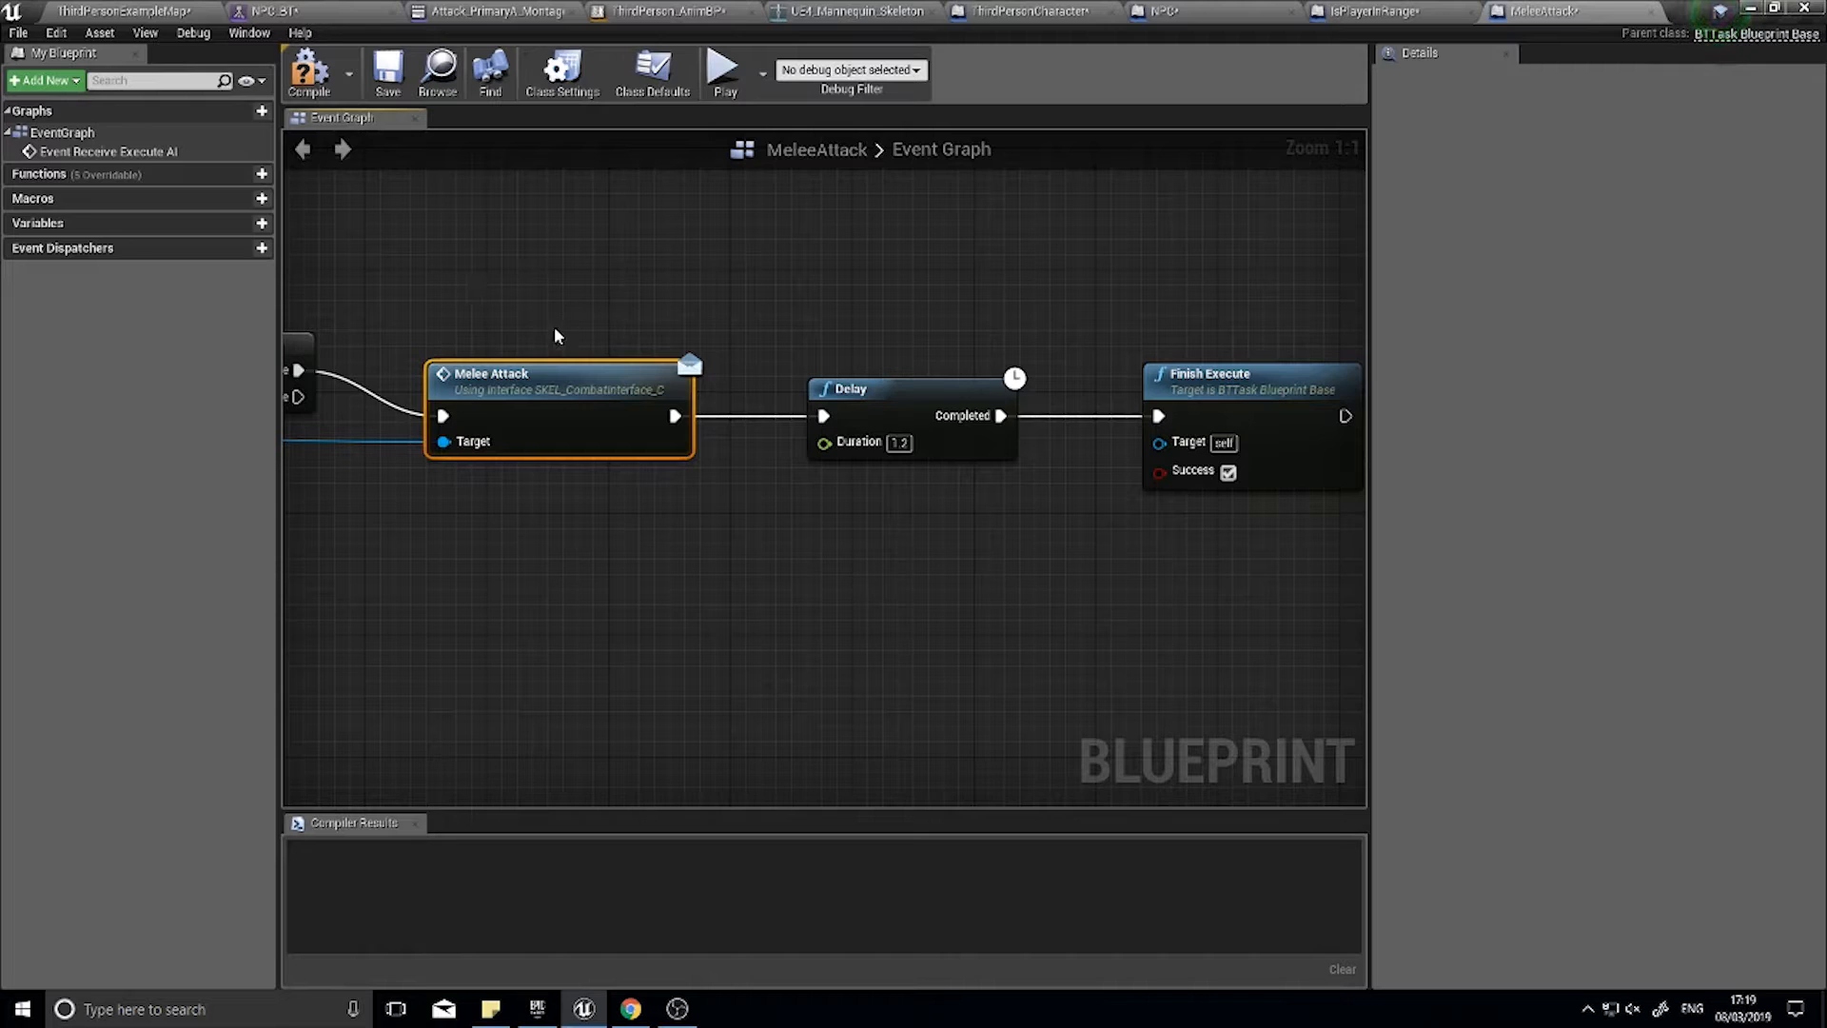
# - Compile and save the MeleeAttack task blueprint
pyautogui.click(308, 73)
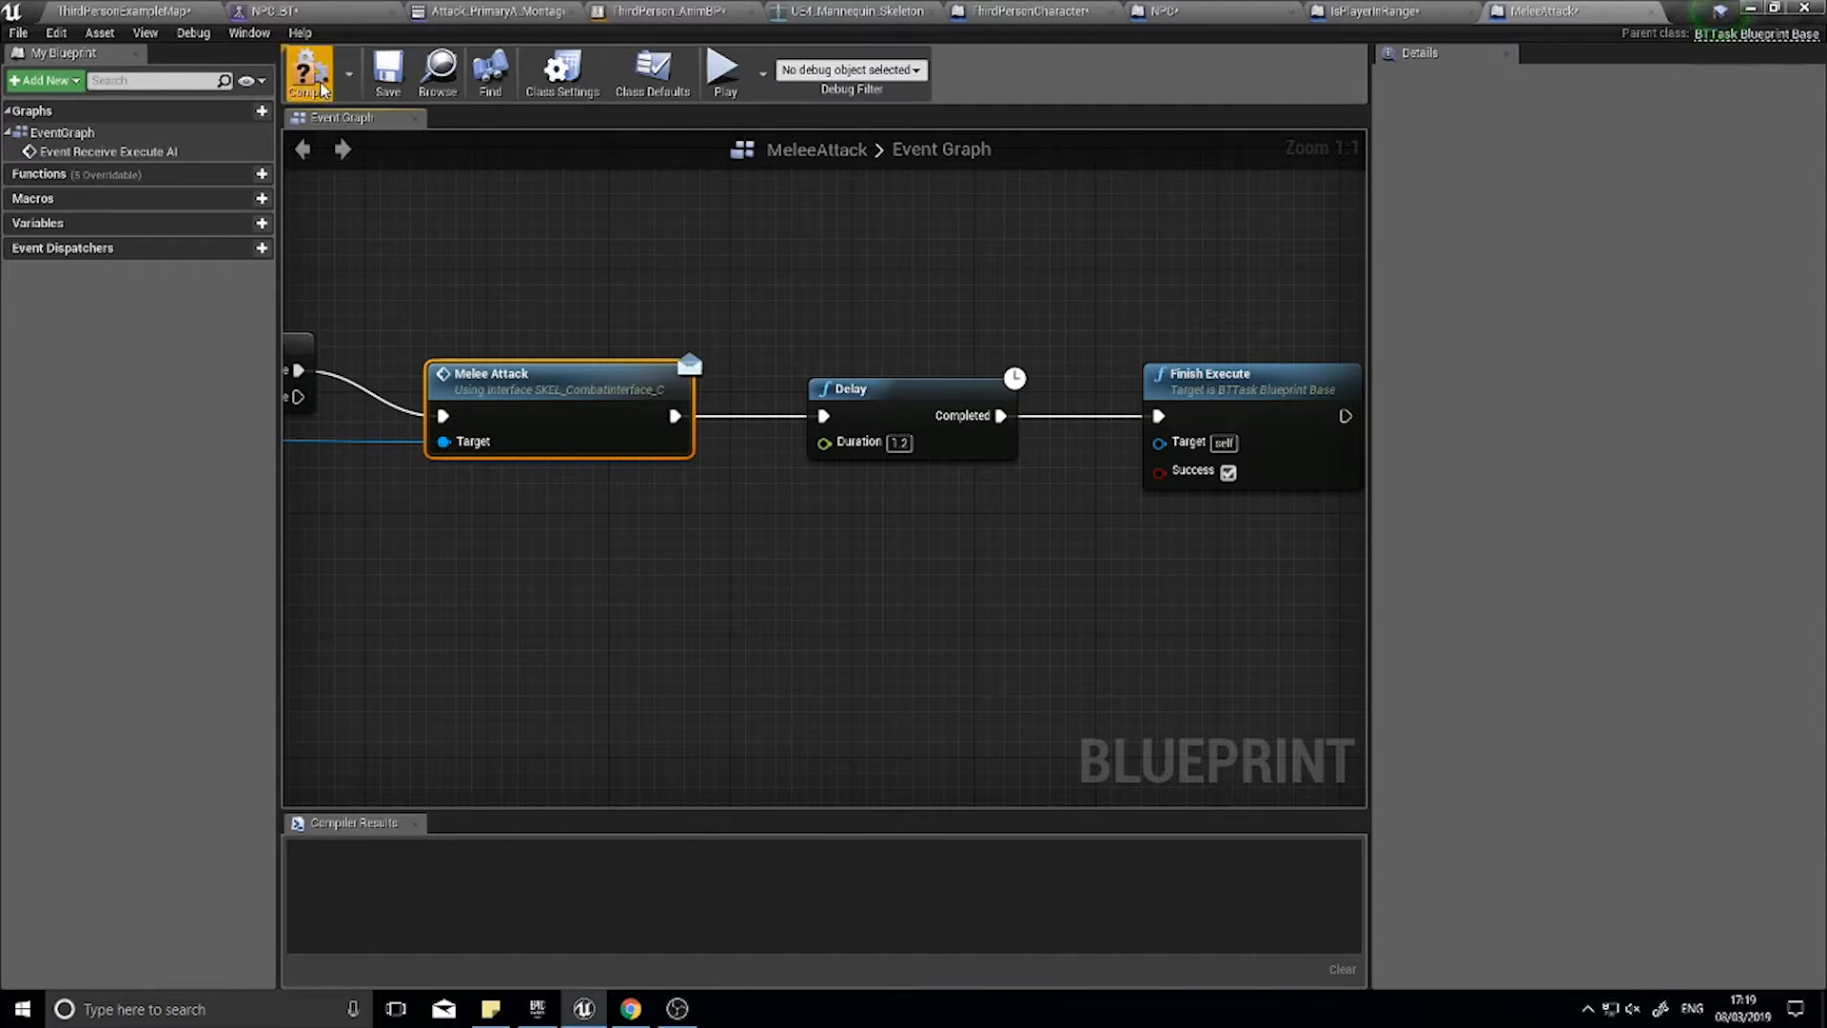
pyautogui.click(308, 70)
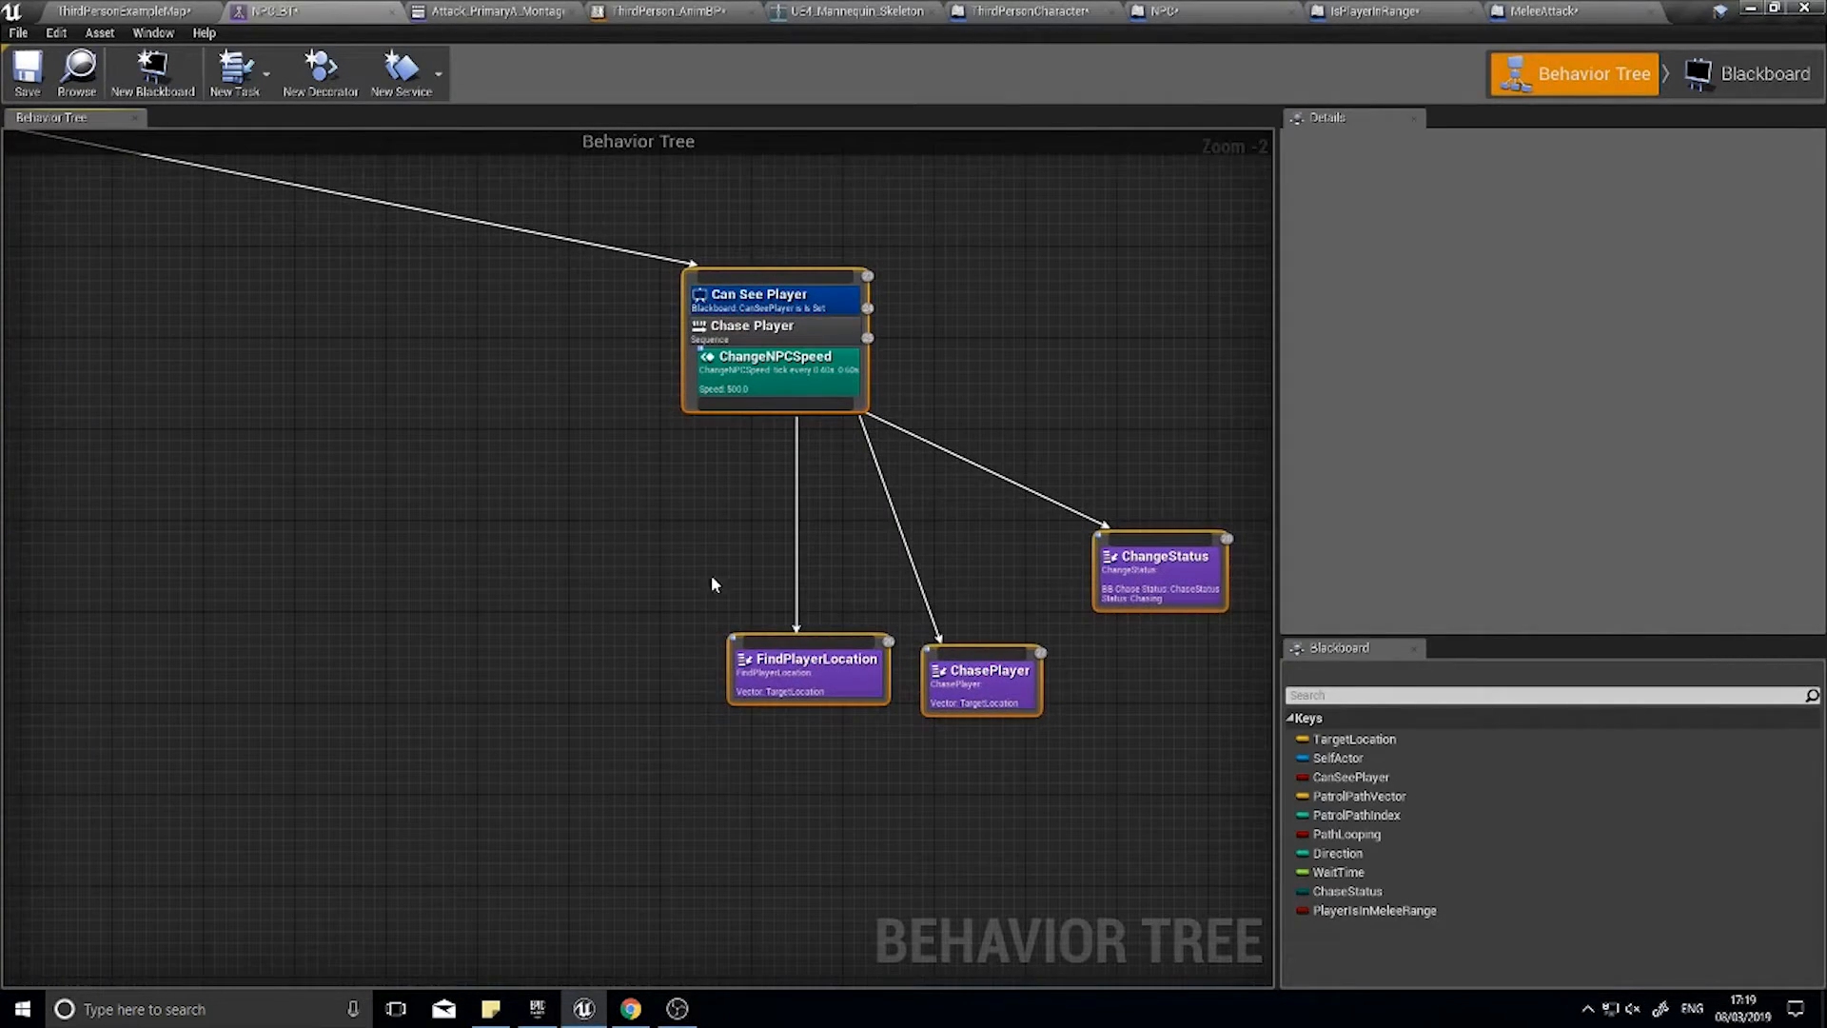
pyautogui.moveTo(856, 658)
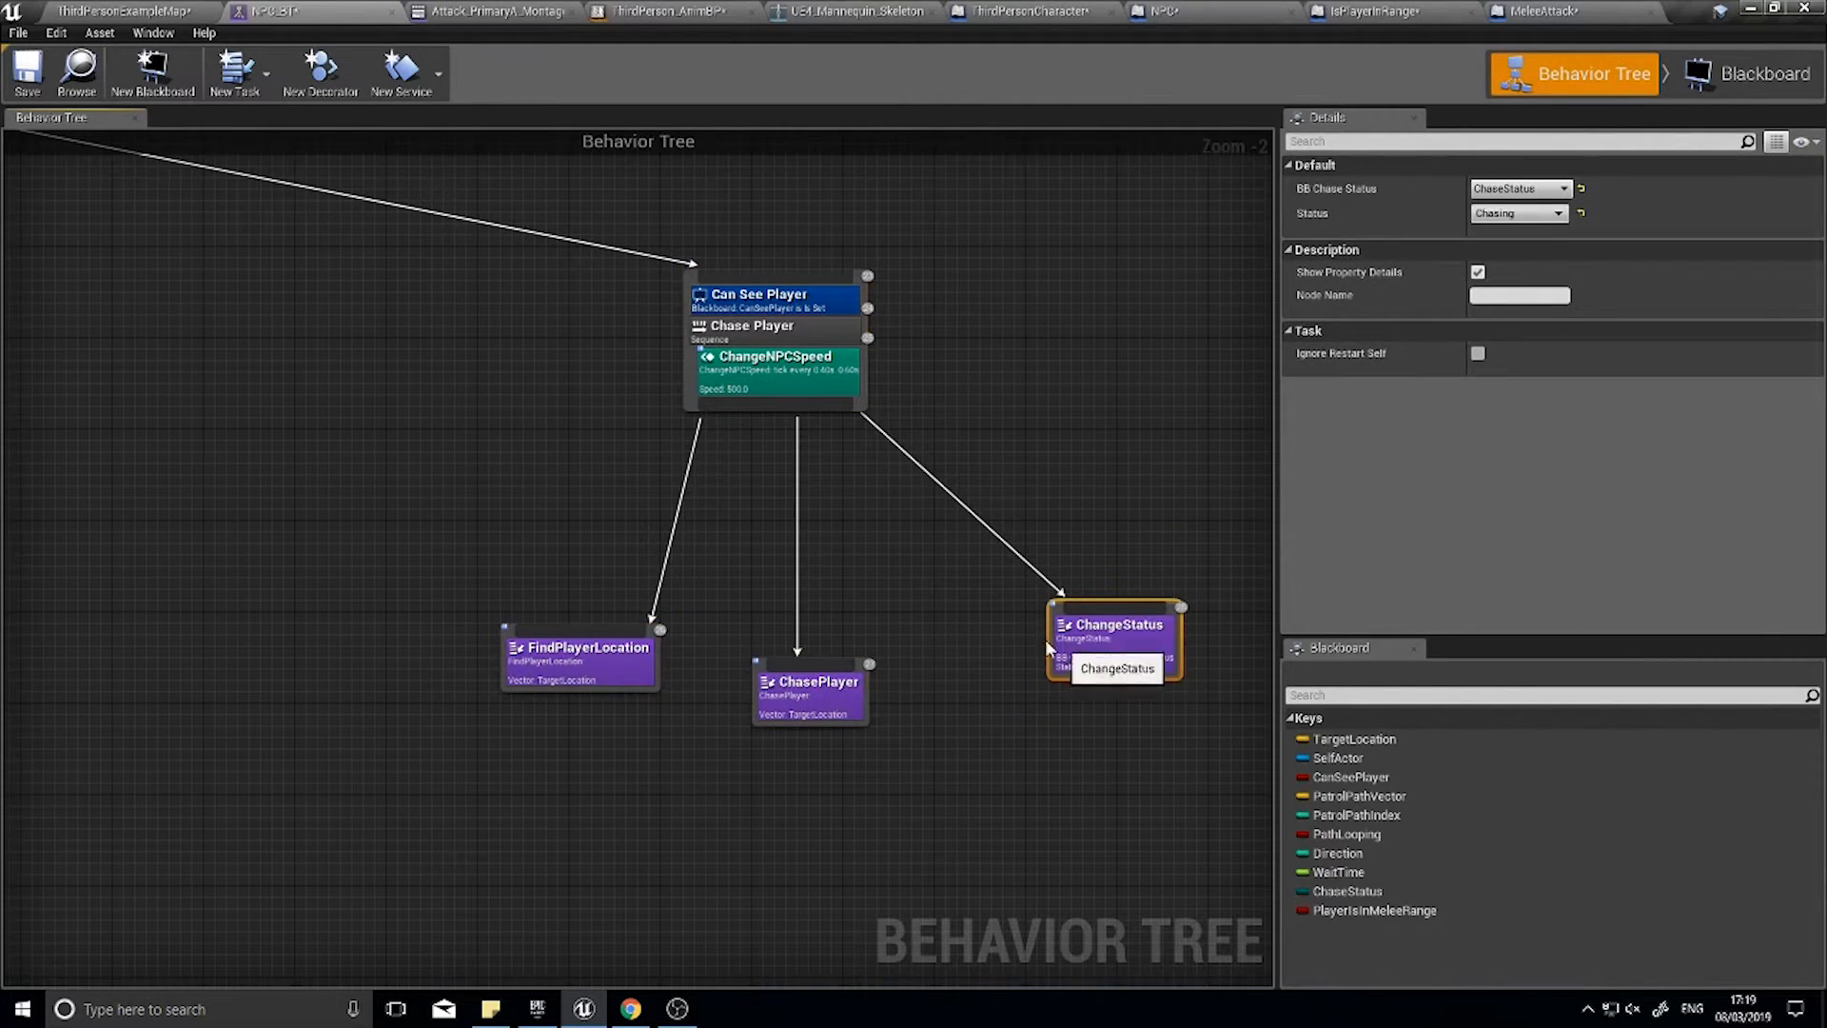
# - Insert a Simple Parallel under Chase Player and hook ChasePlayer to its main task pin
pyautogui.click(574, 647)
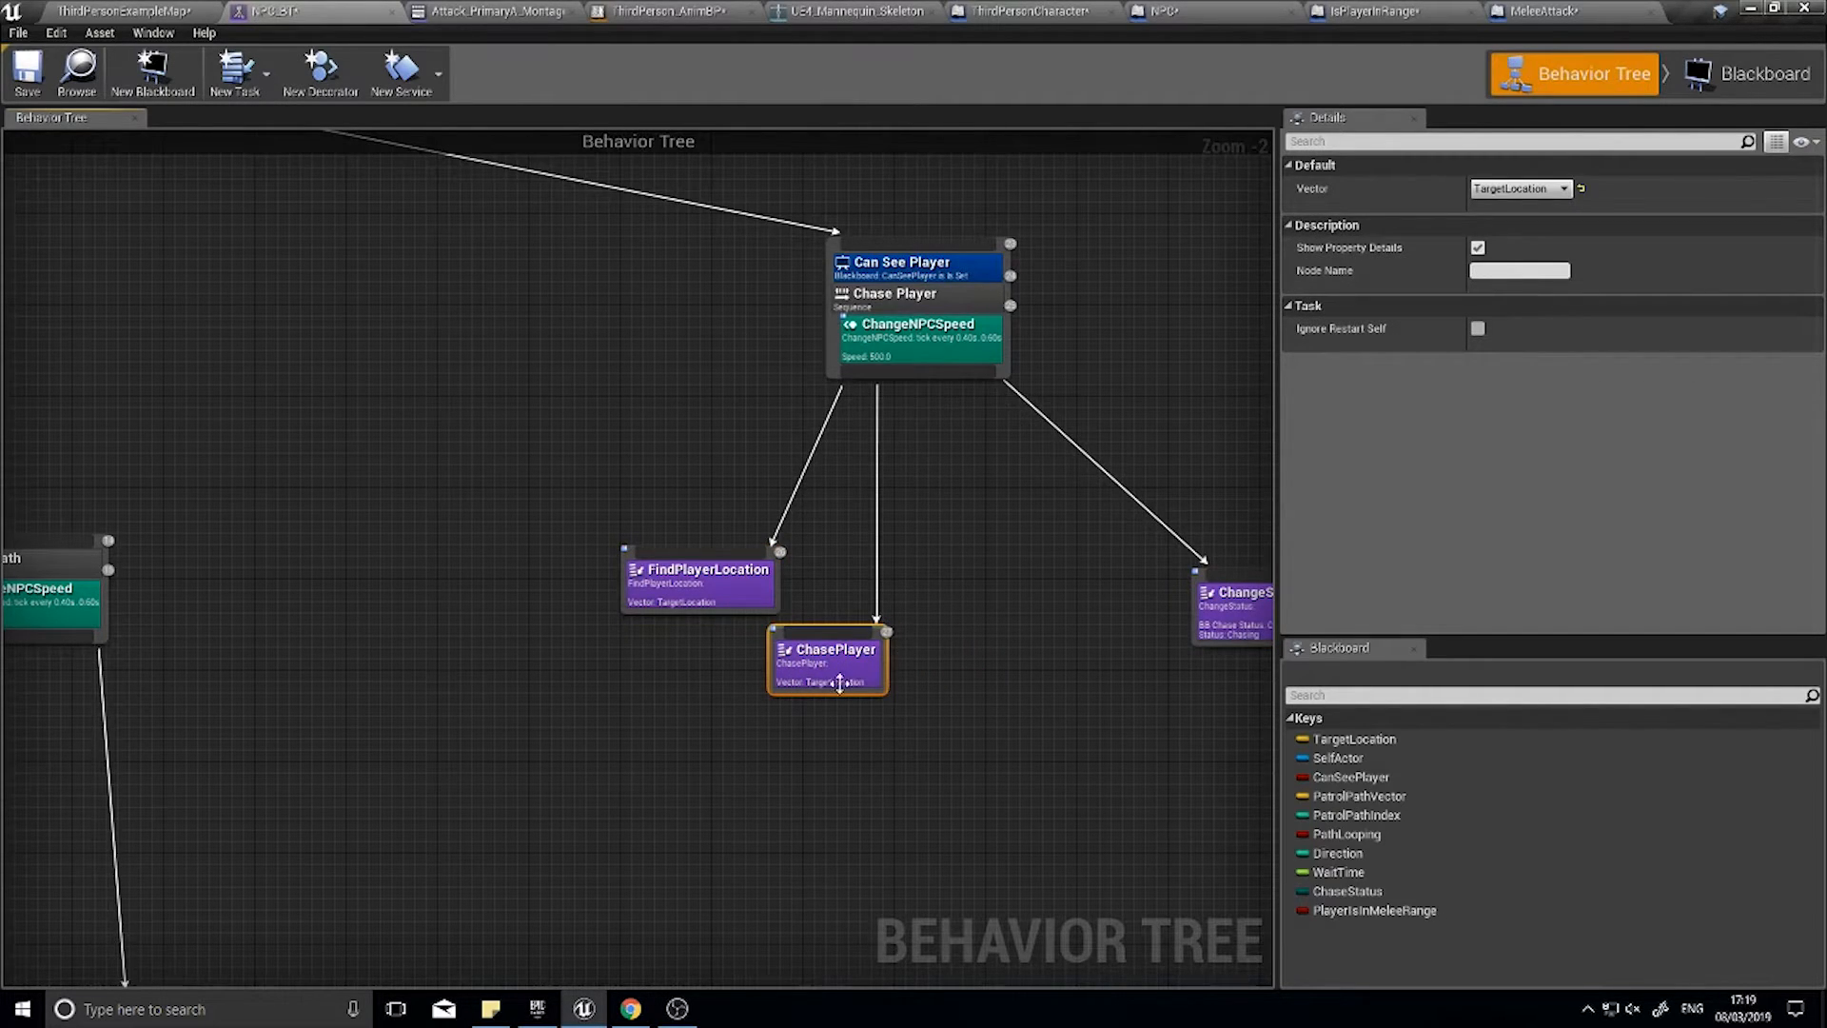
pyautogui.moveTo(883, 682)
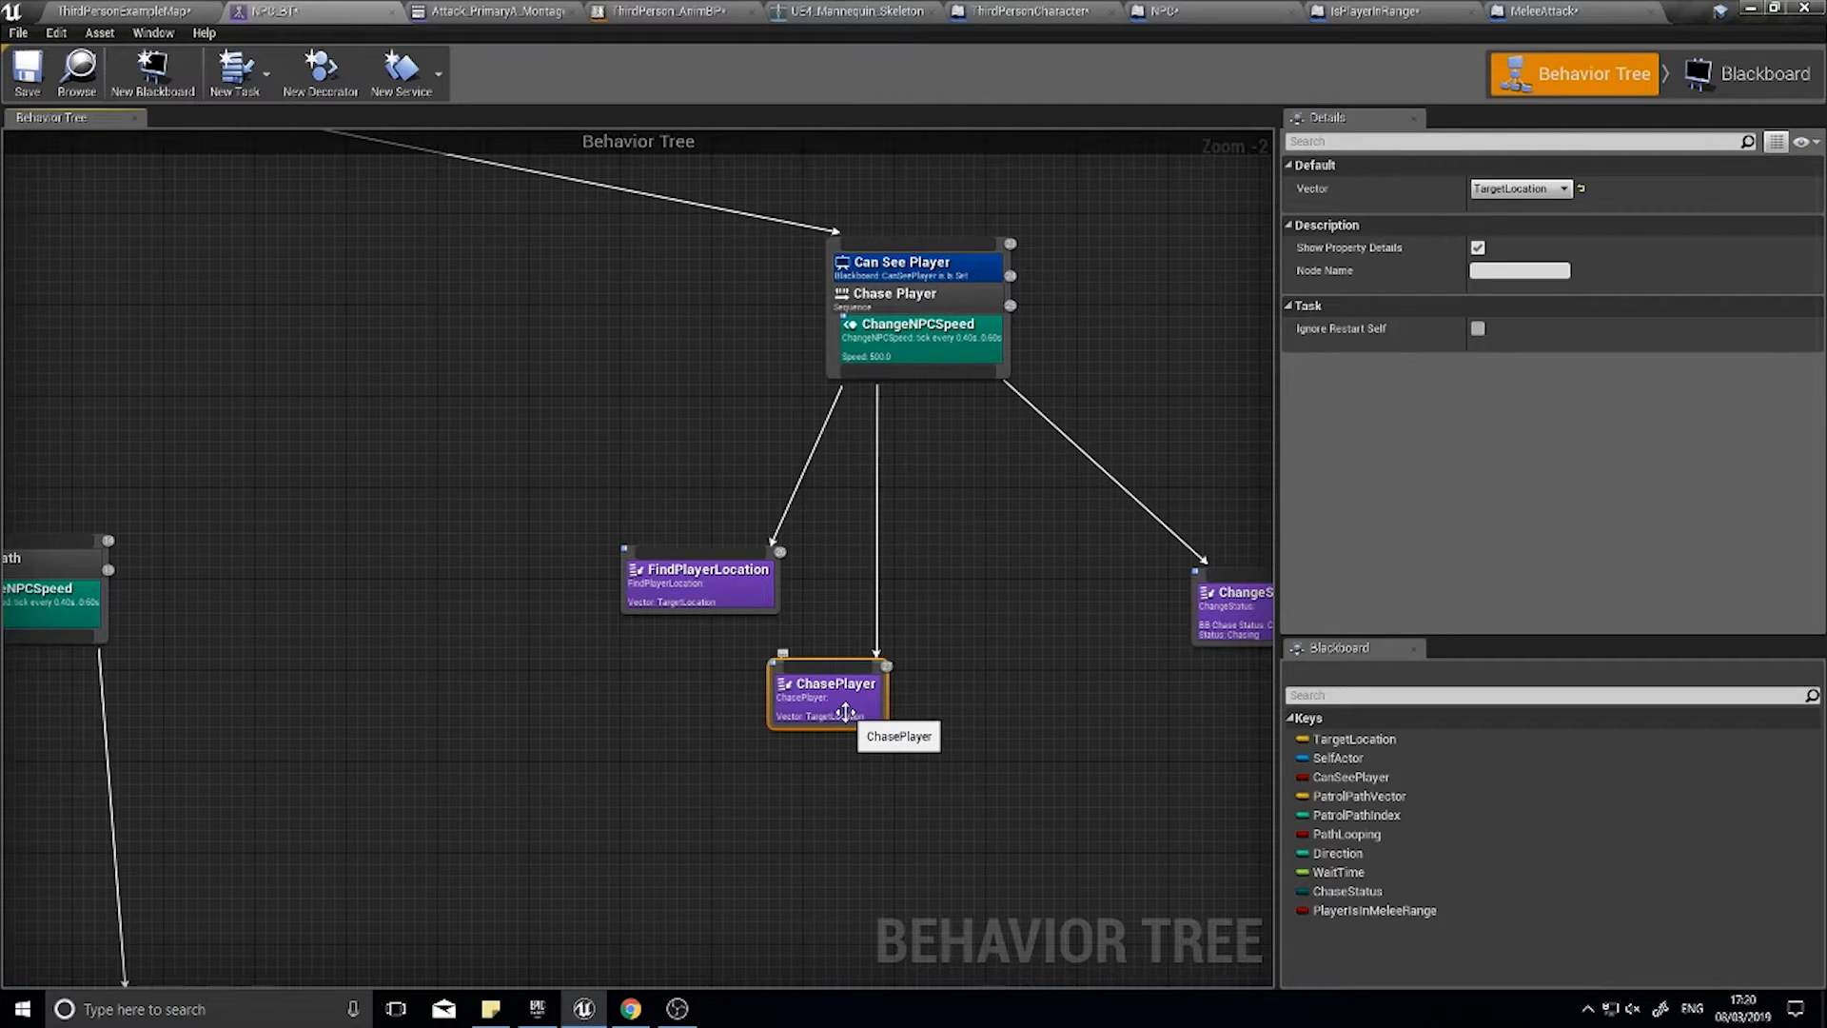
pyautogui.moveTo(862, 697)
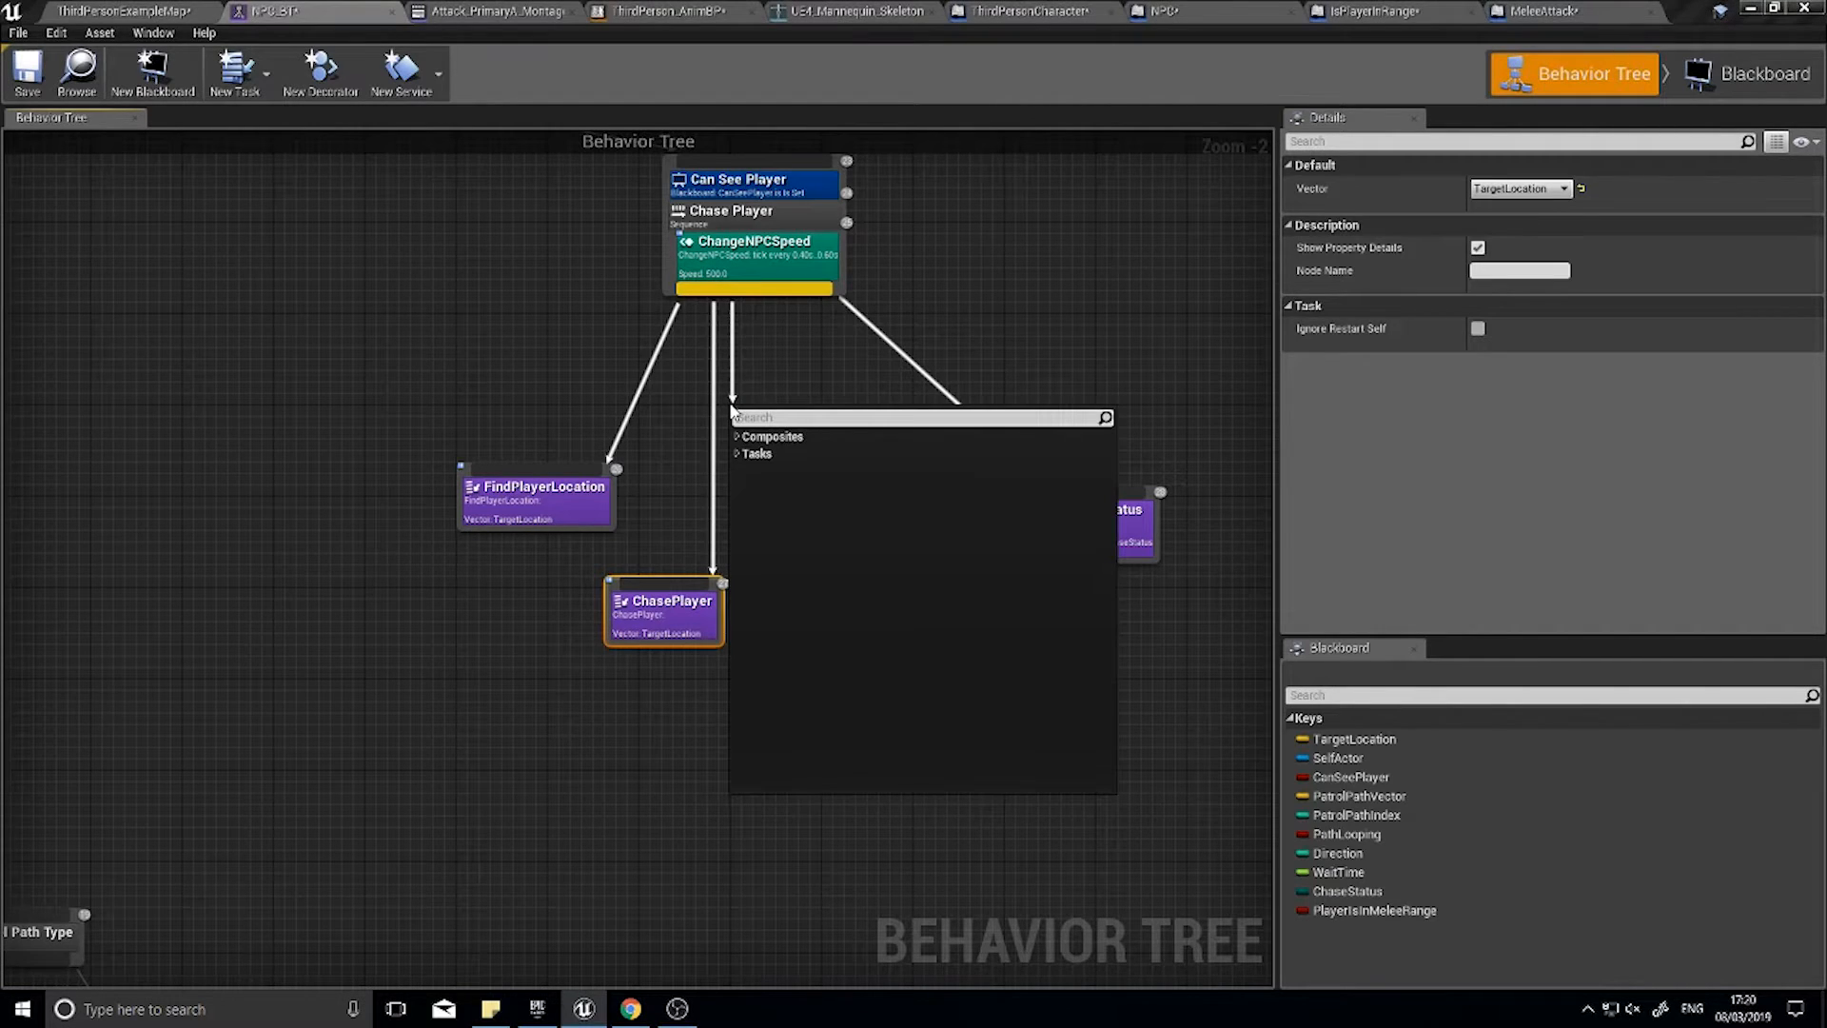
pyautogui.click(771, 436)
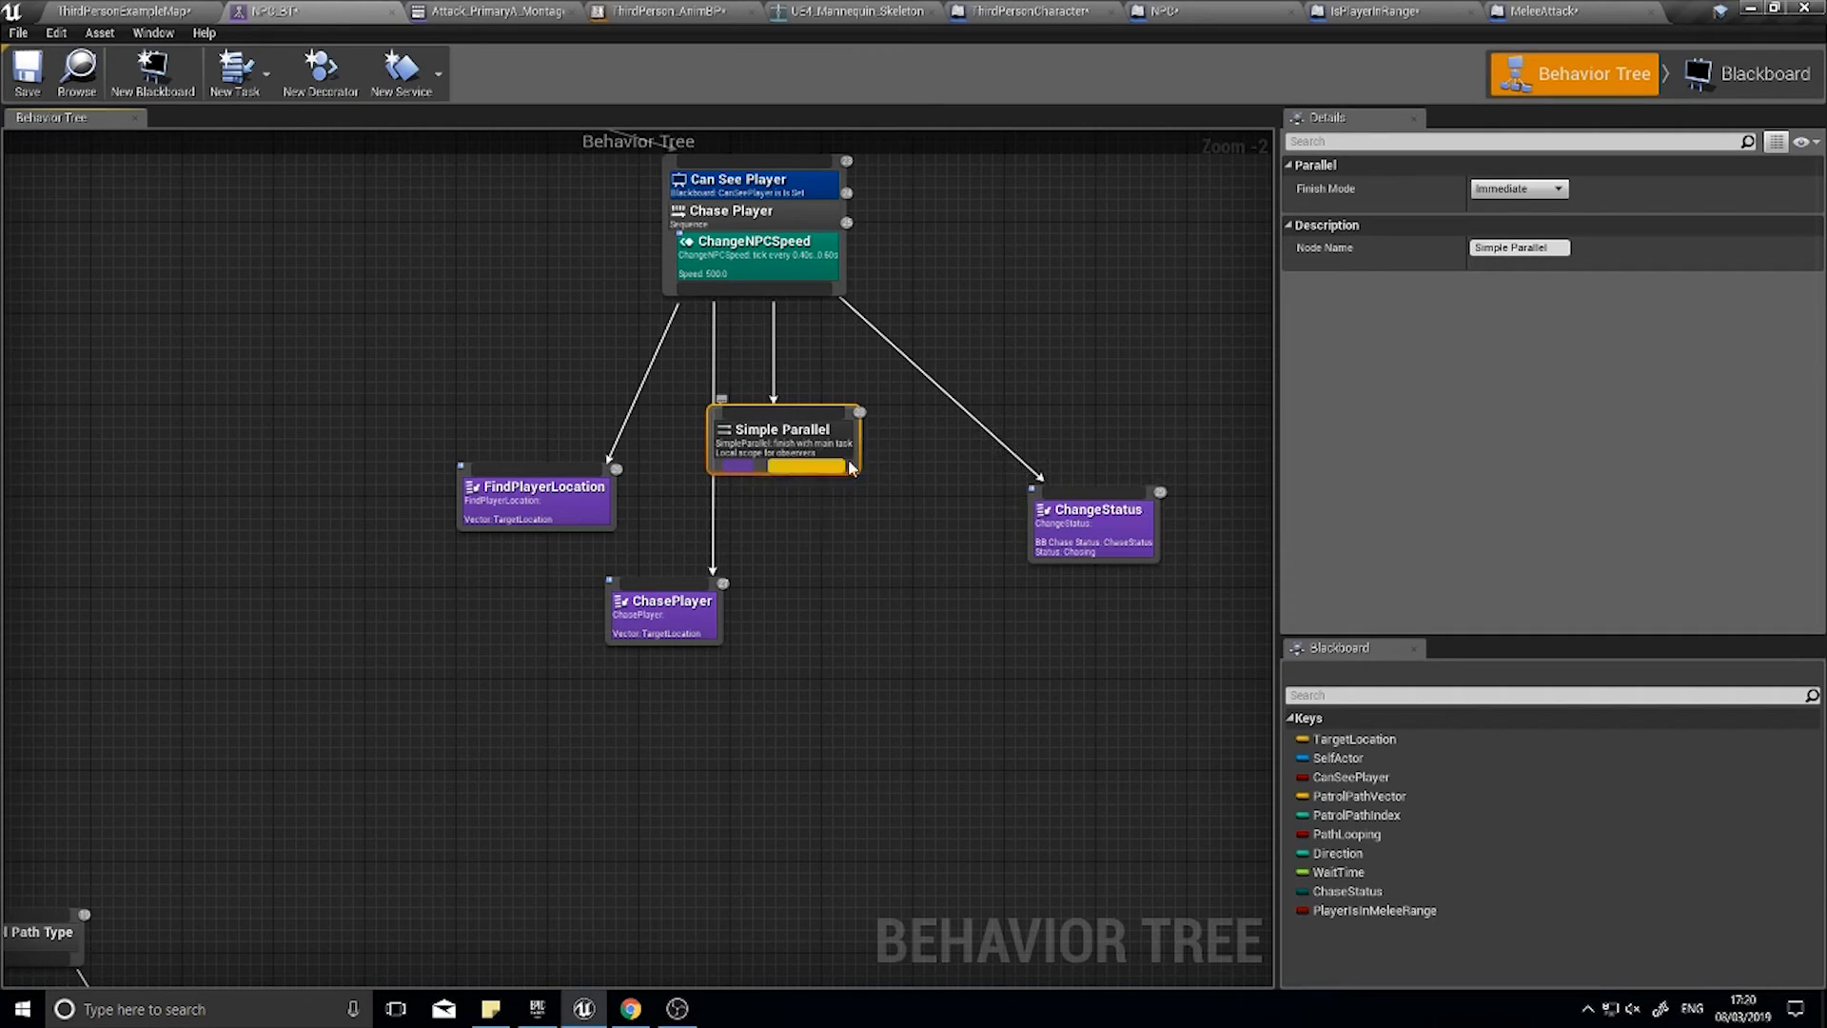
pyautogui.moveTo(769, 472)
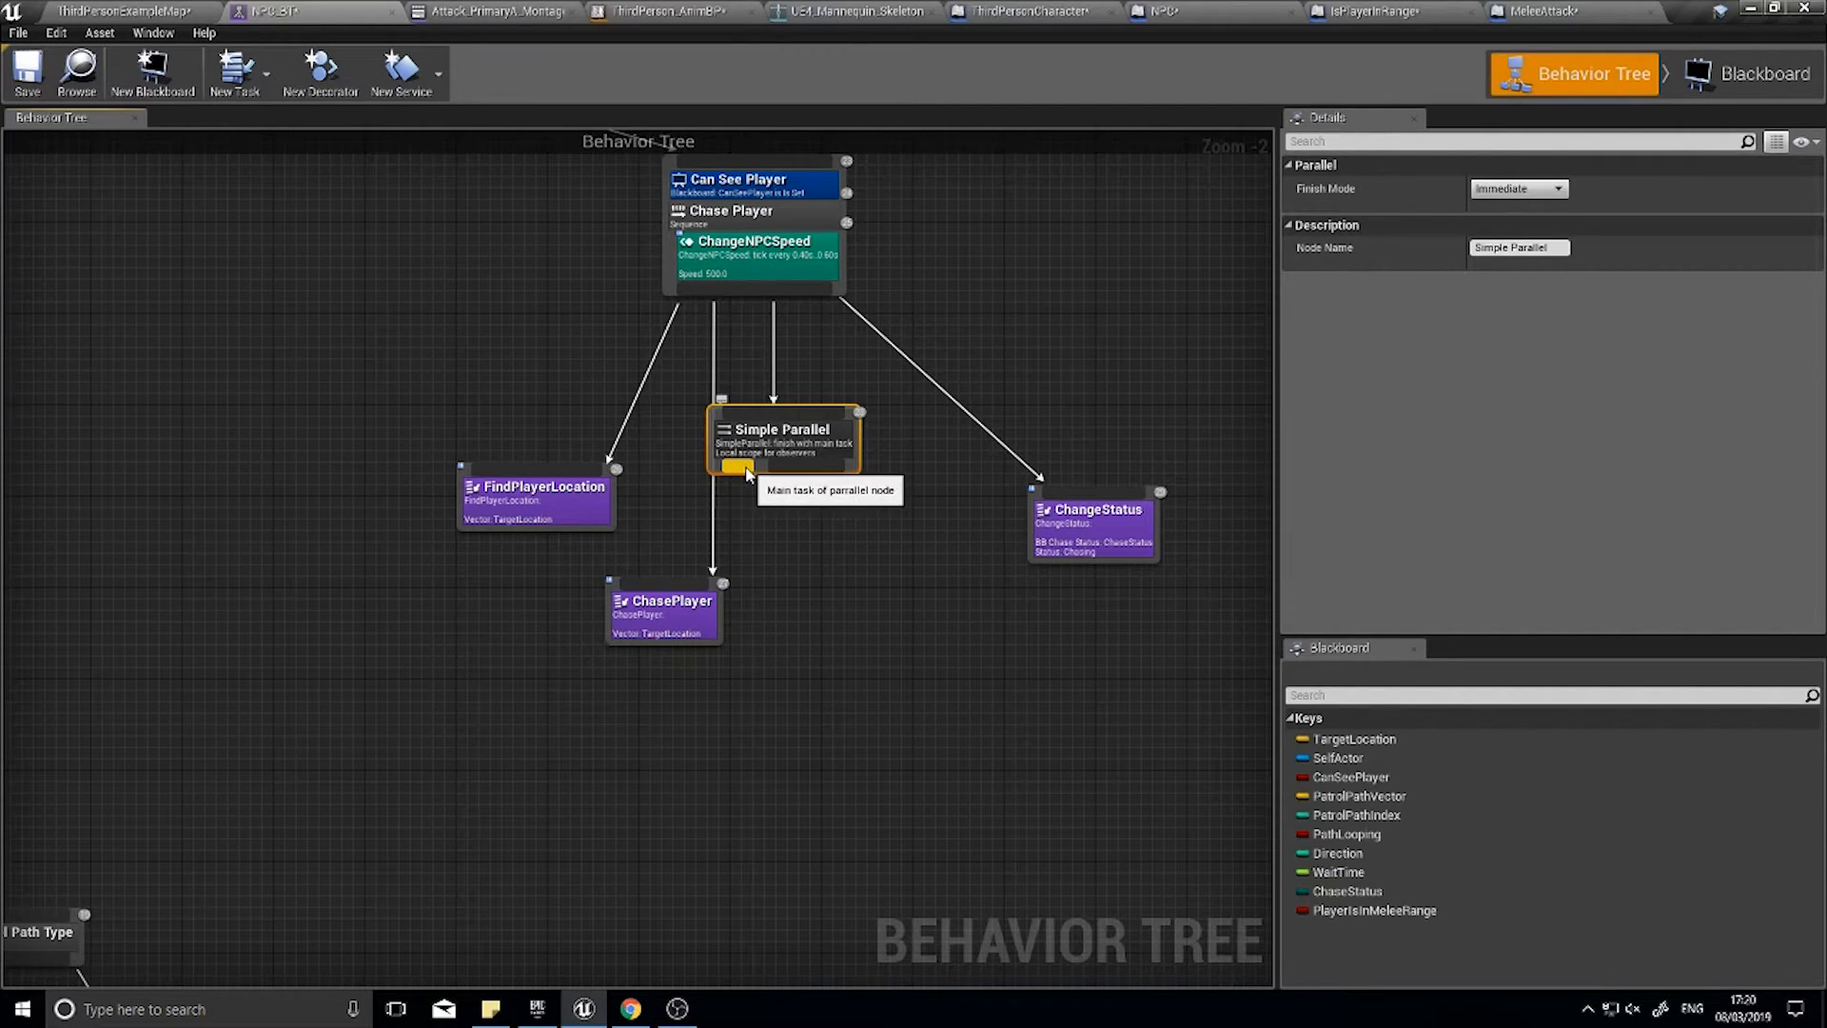
pyautogui.moveTo(795, 472)
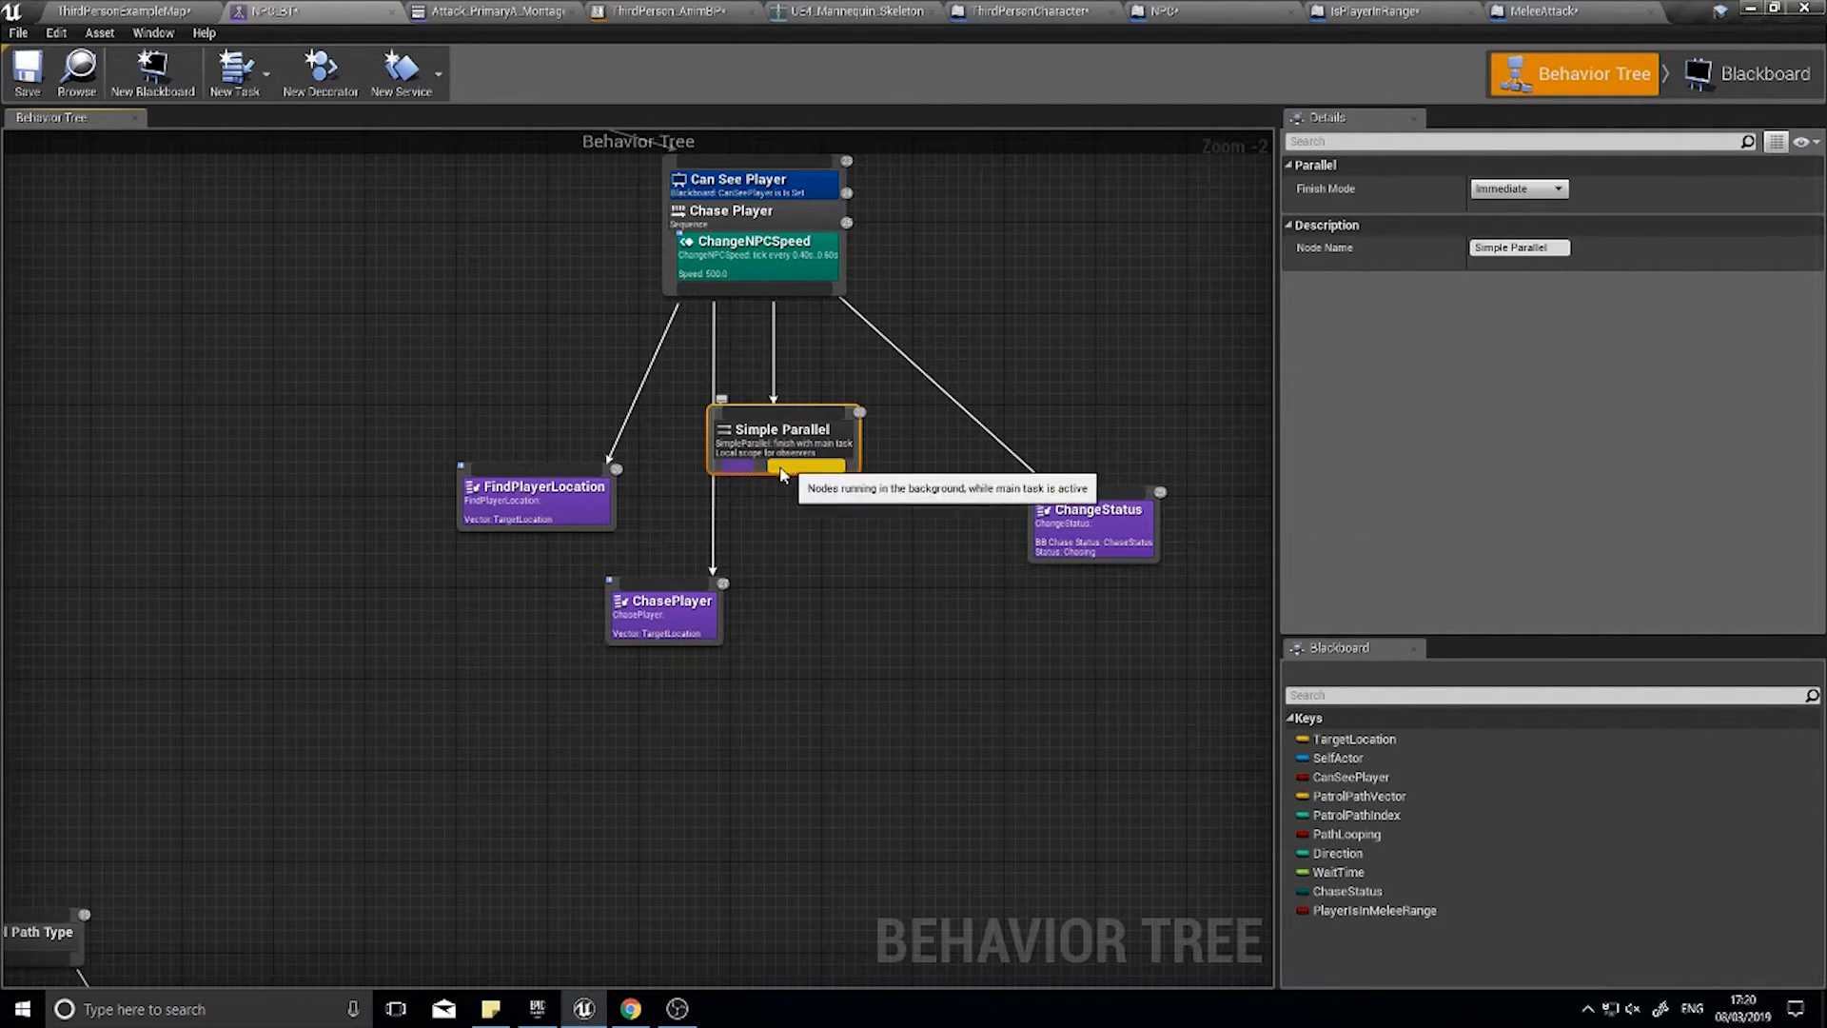
pyautogui.moveTo(742, 470)
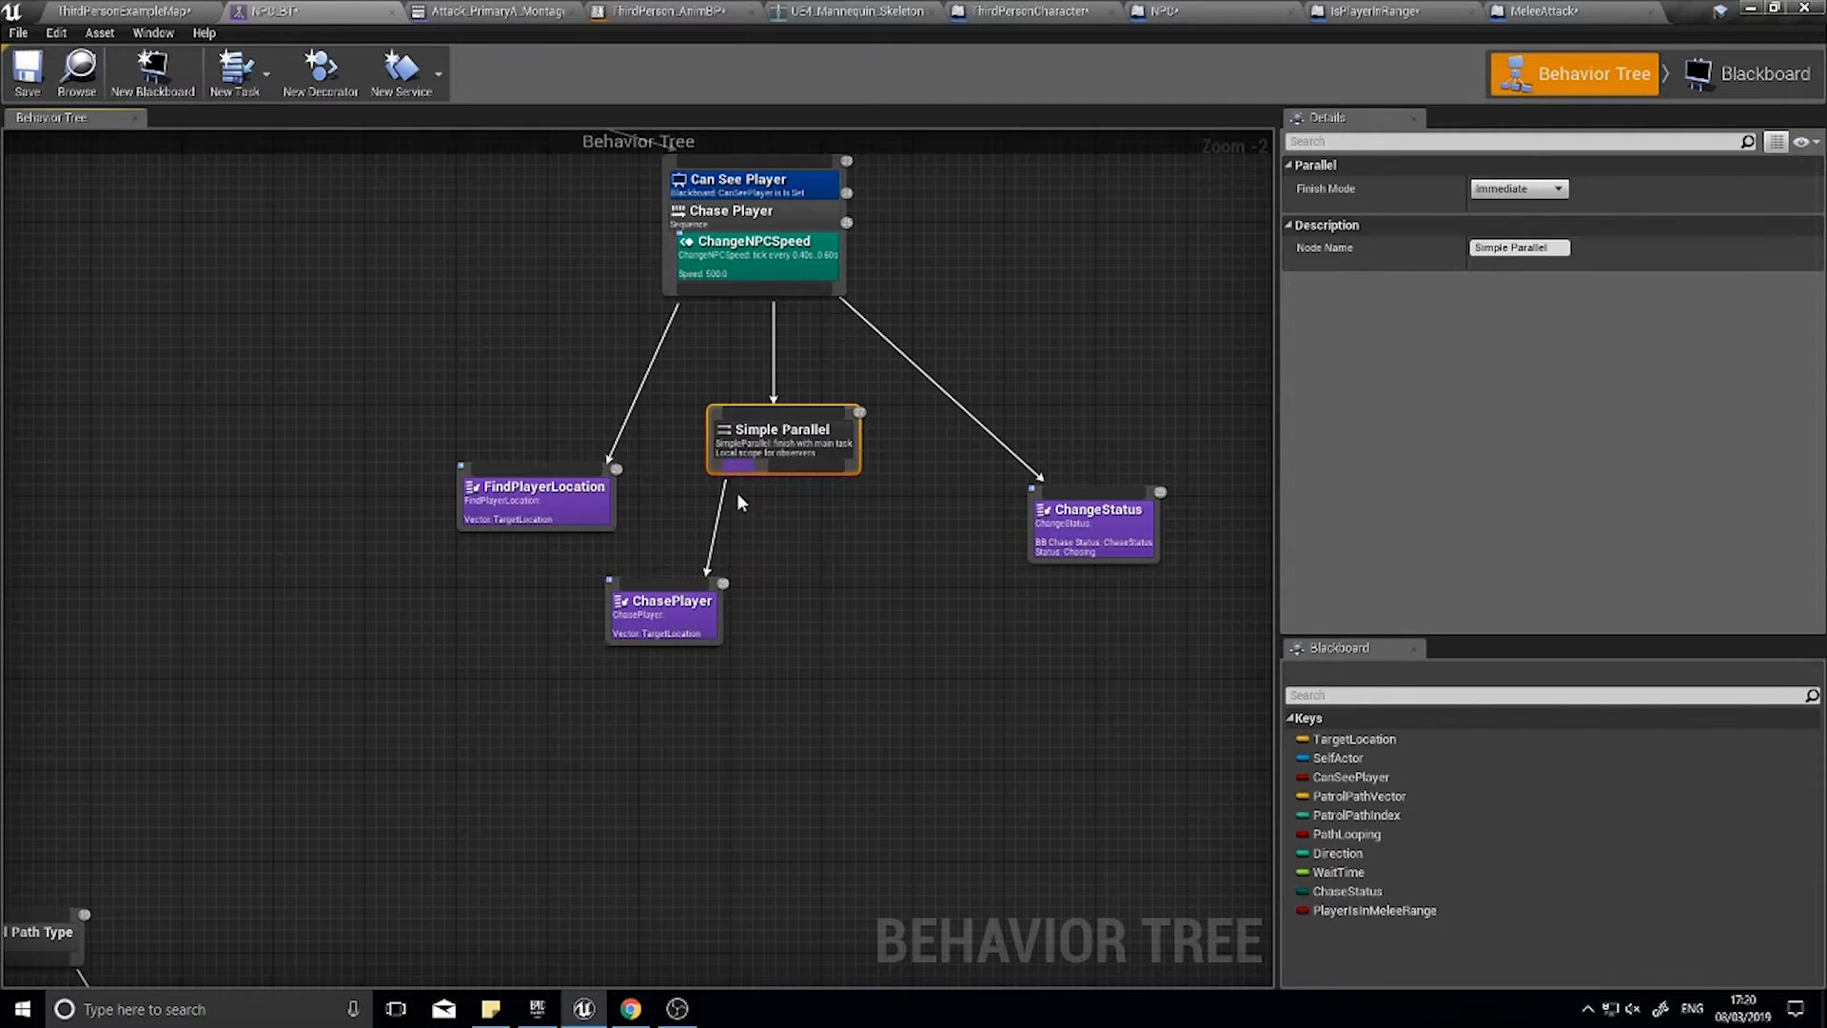
pyautogui.click(674, 611)
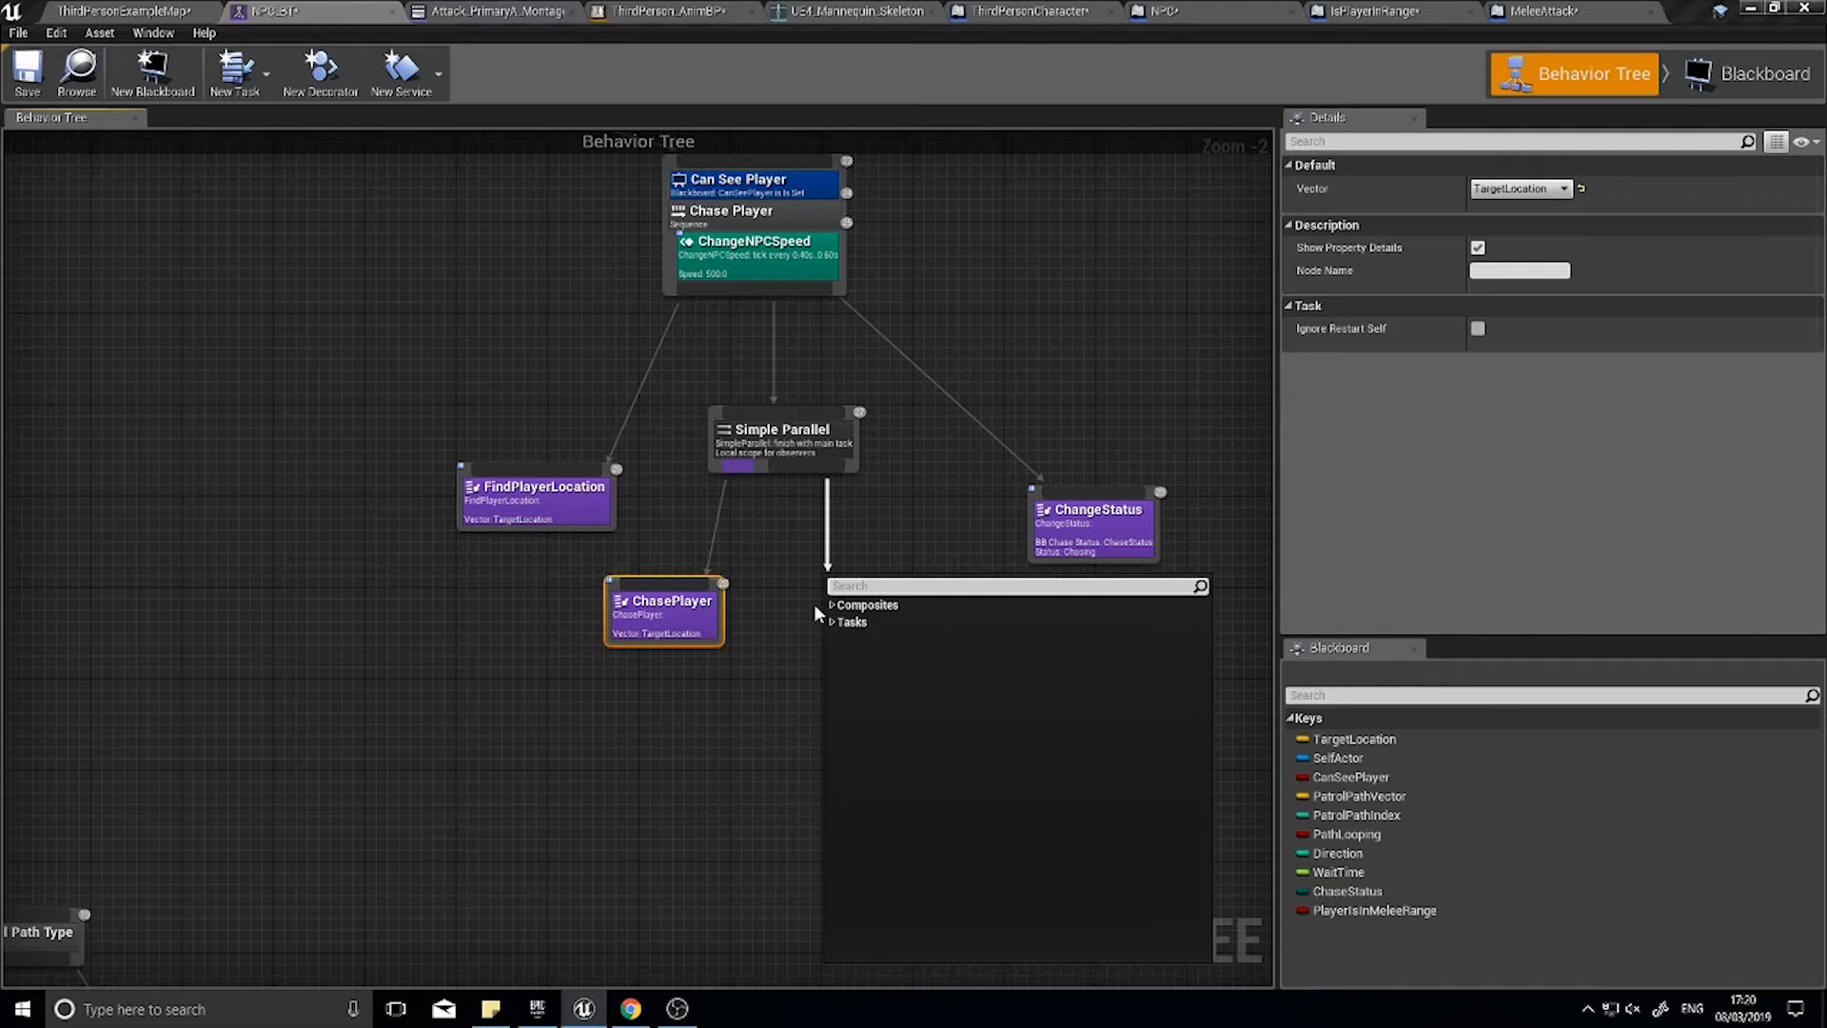
# - Add the Melee Attack task as the Simple Parallel's background branch
pyautogui.click(851, 620)
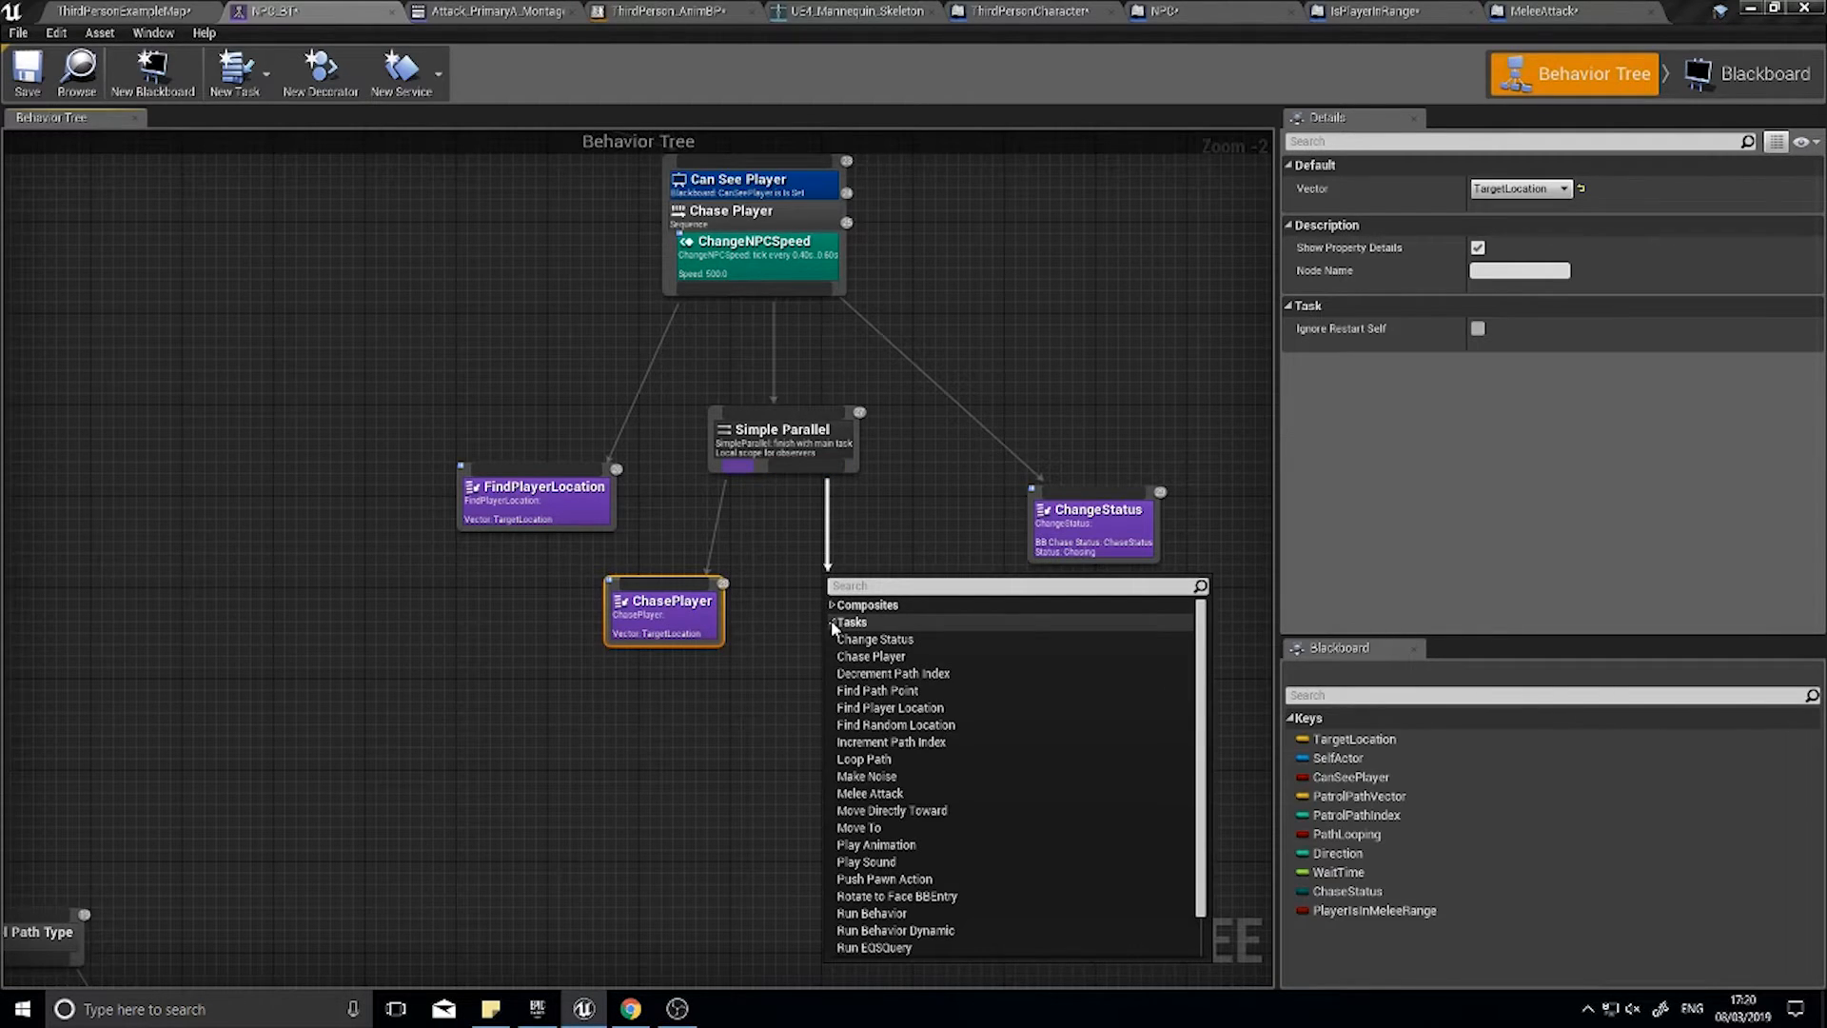
pyautogui.moveTo(860, 828)
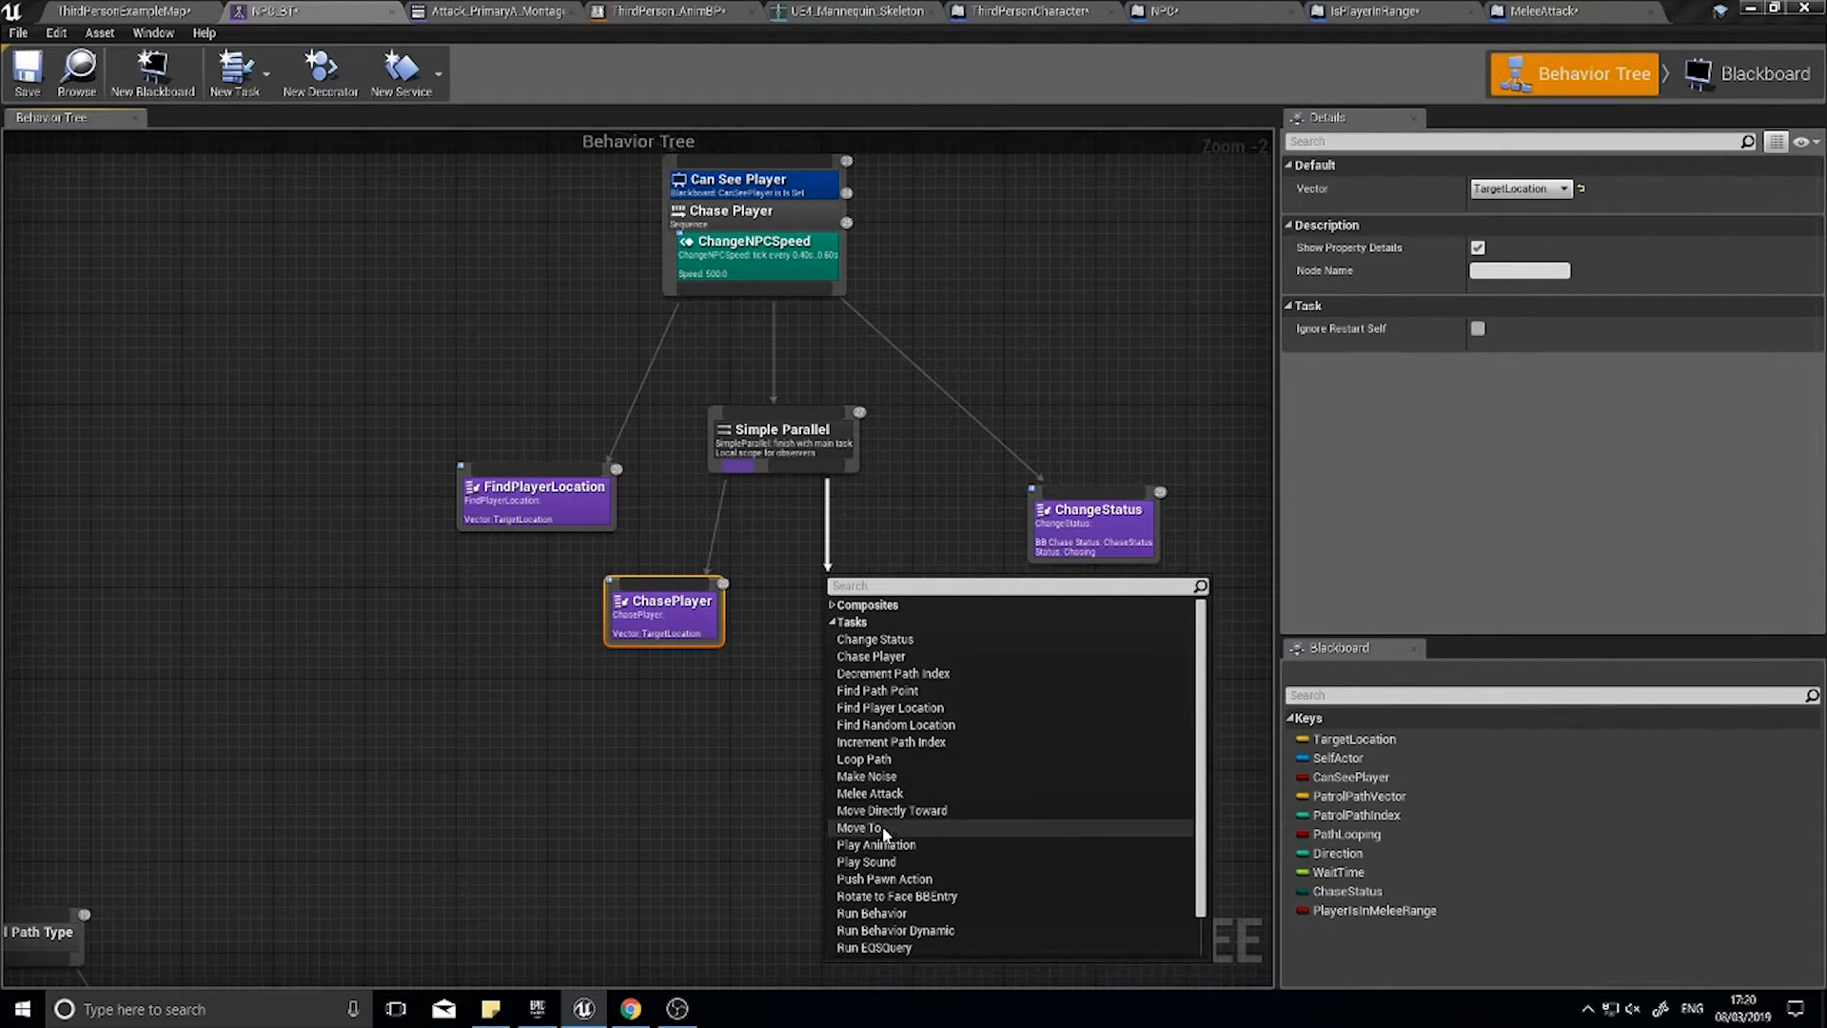
pyautogui.click(869, 792)
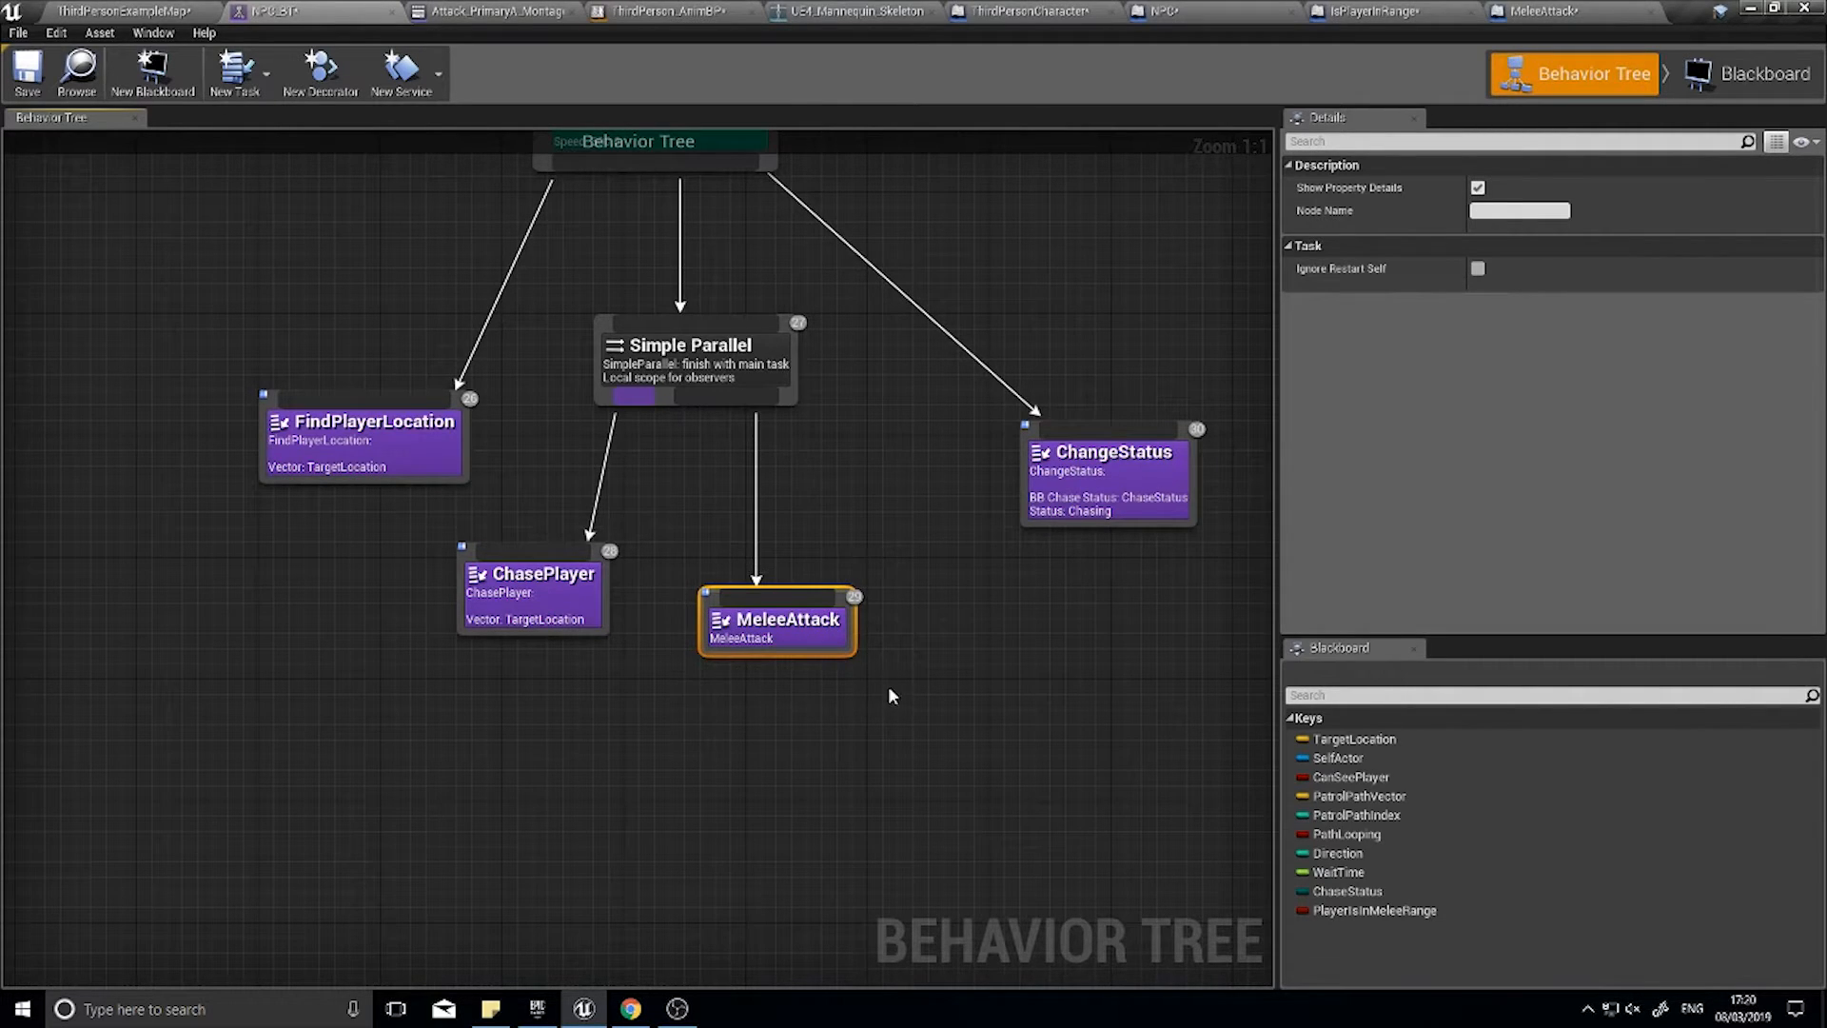
pyautogui.moveTo(816, 470)
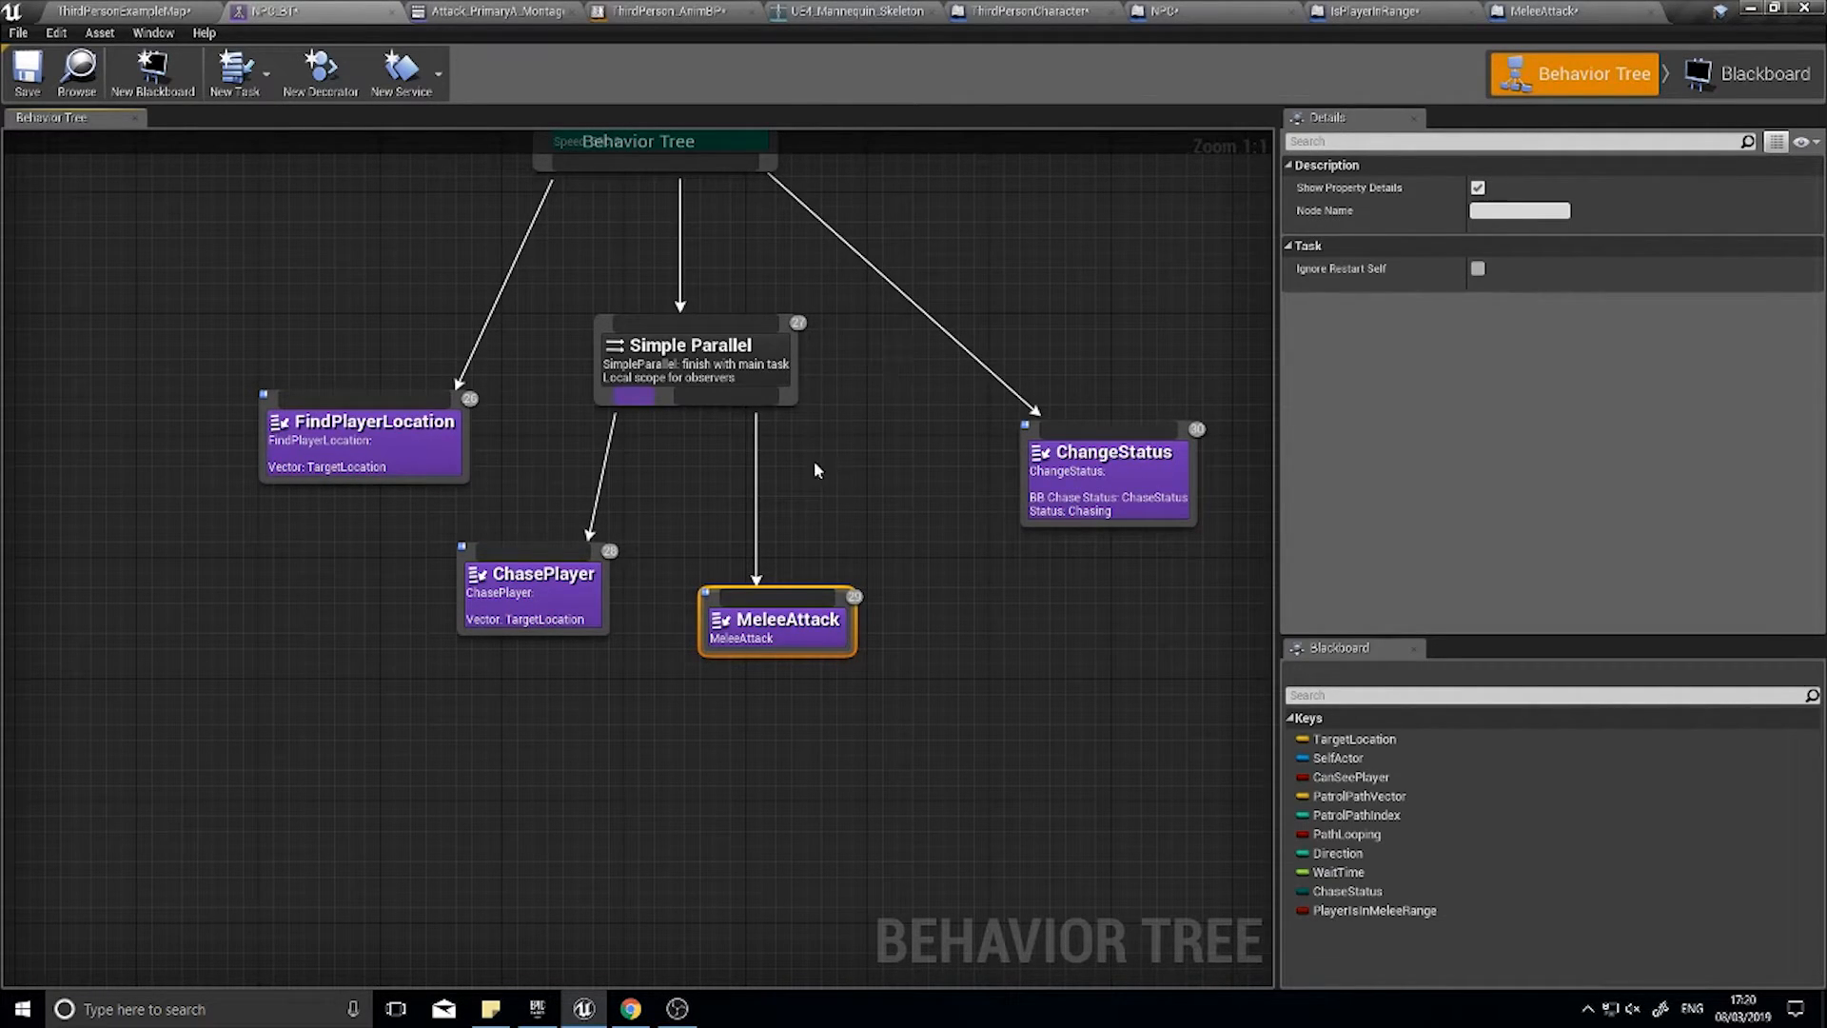
pyautogui.moveTo(816, 614)
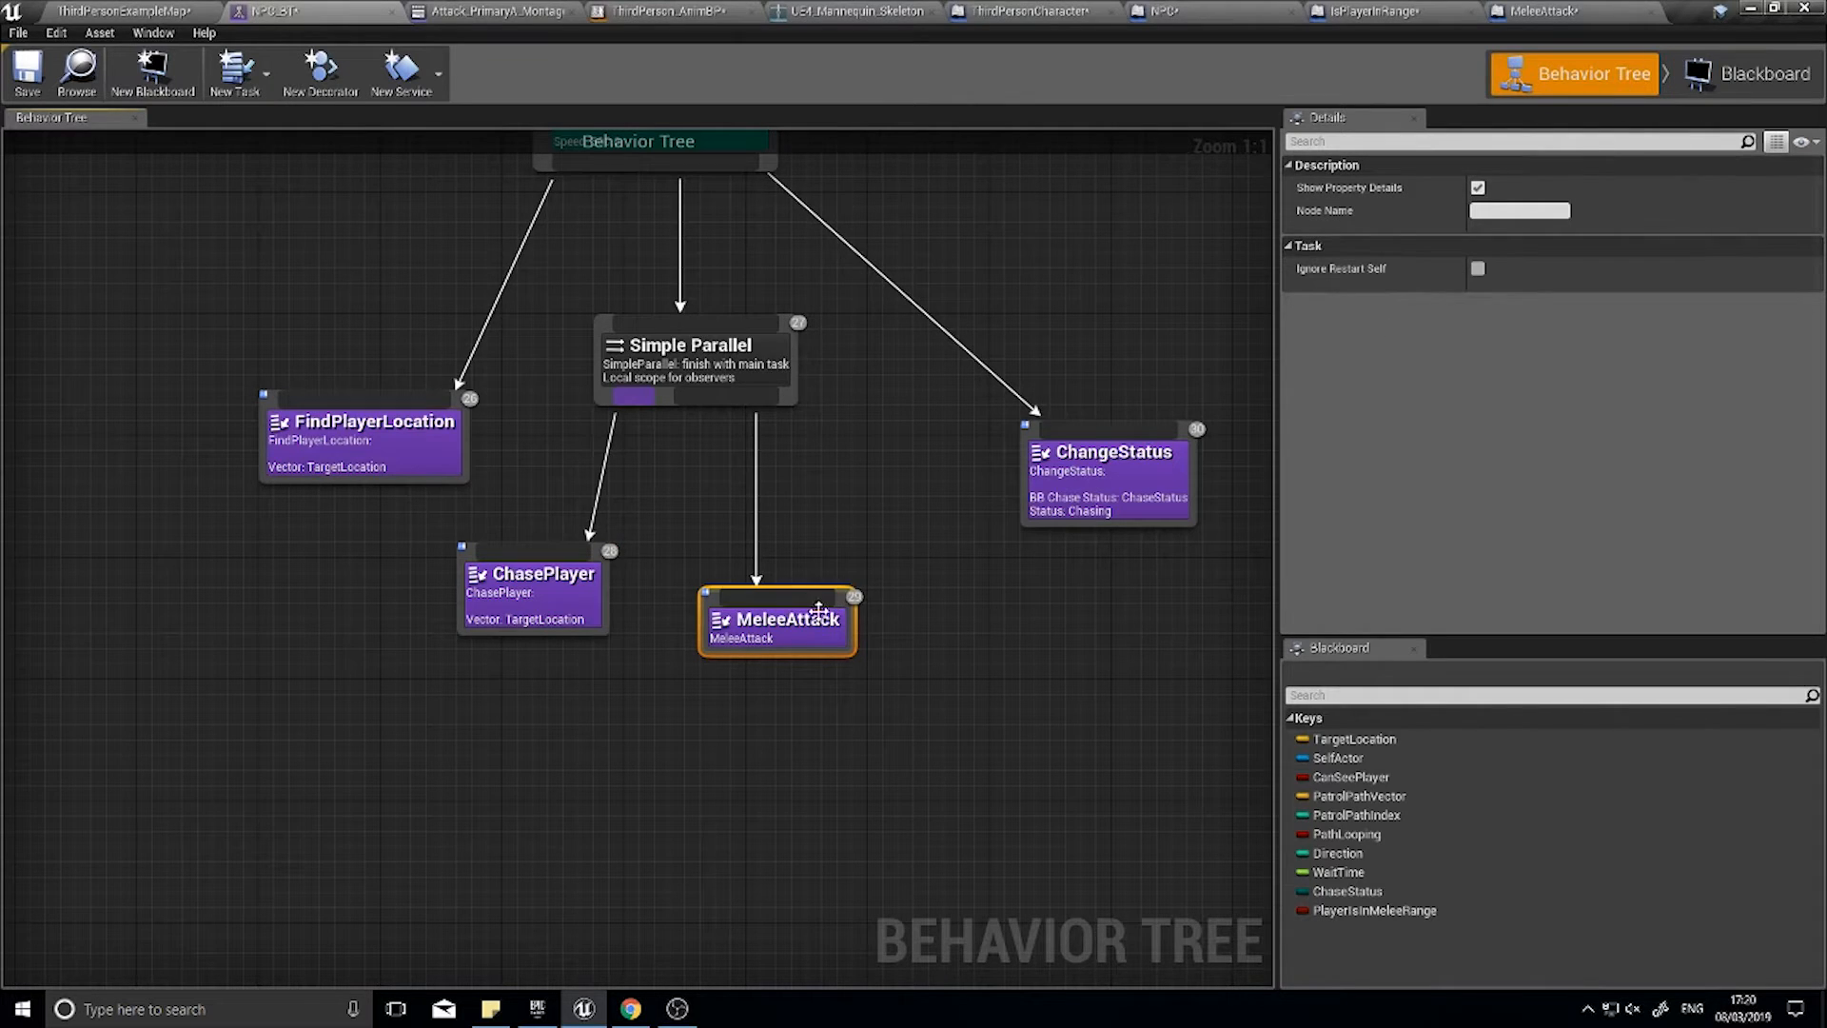
# - Add a Blackboard decorator on MeleeAttack keyed to PlayerIsInMeleeRange
pyautogui.rightClick(777, 619)
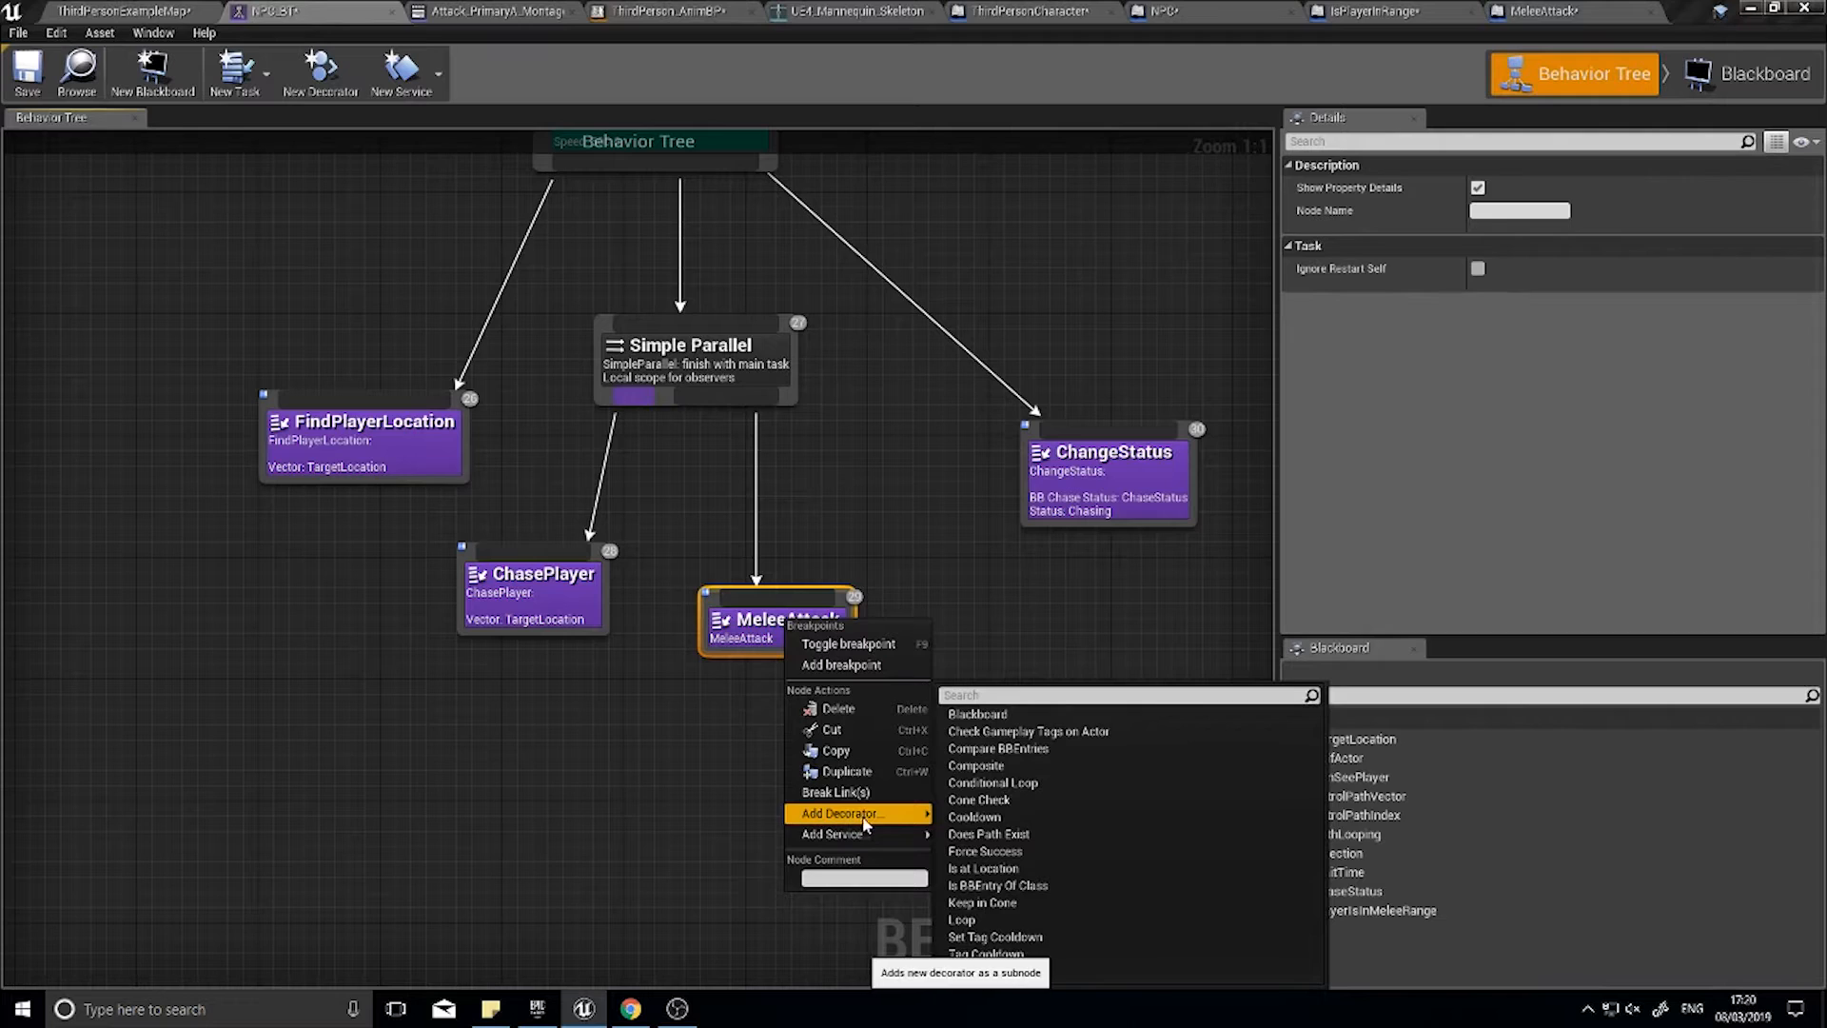
pyautogui.click(978, 713)
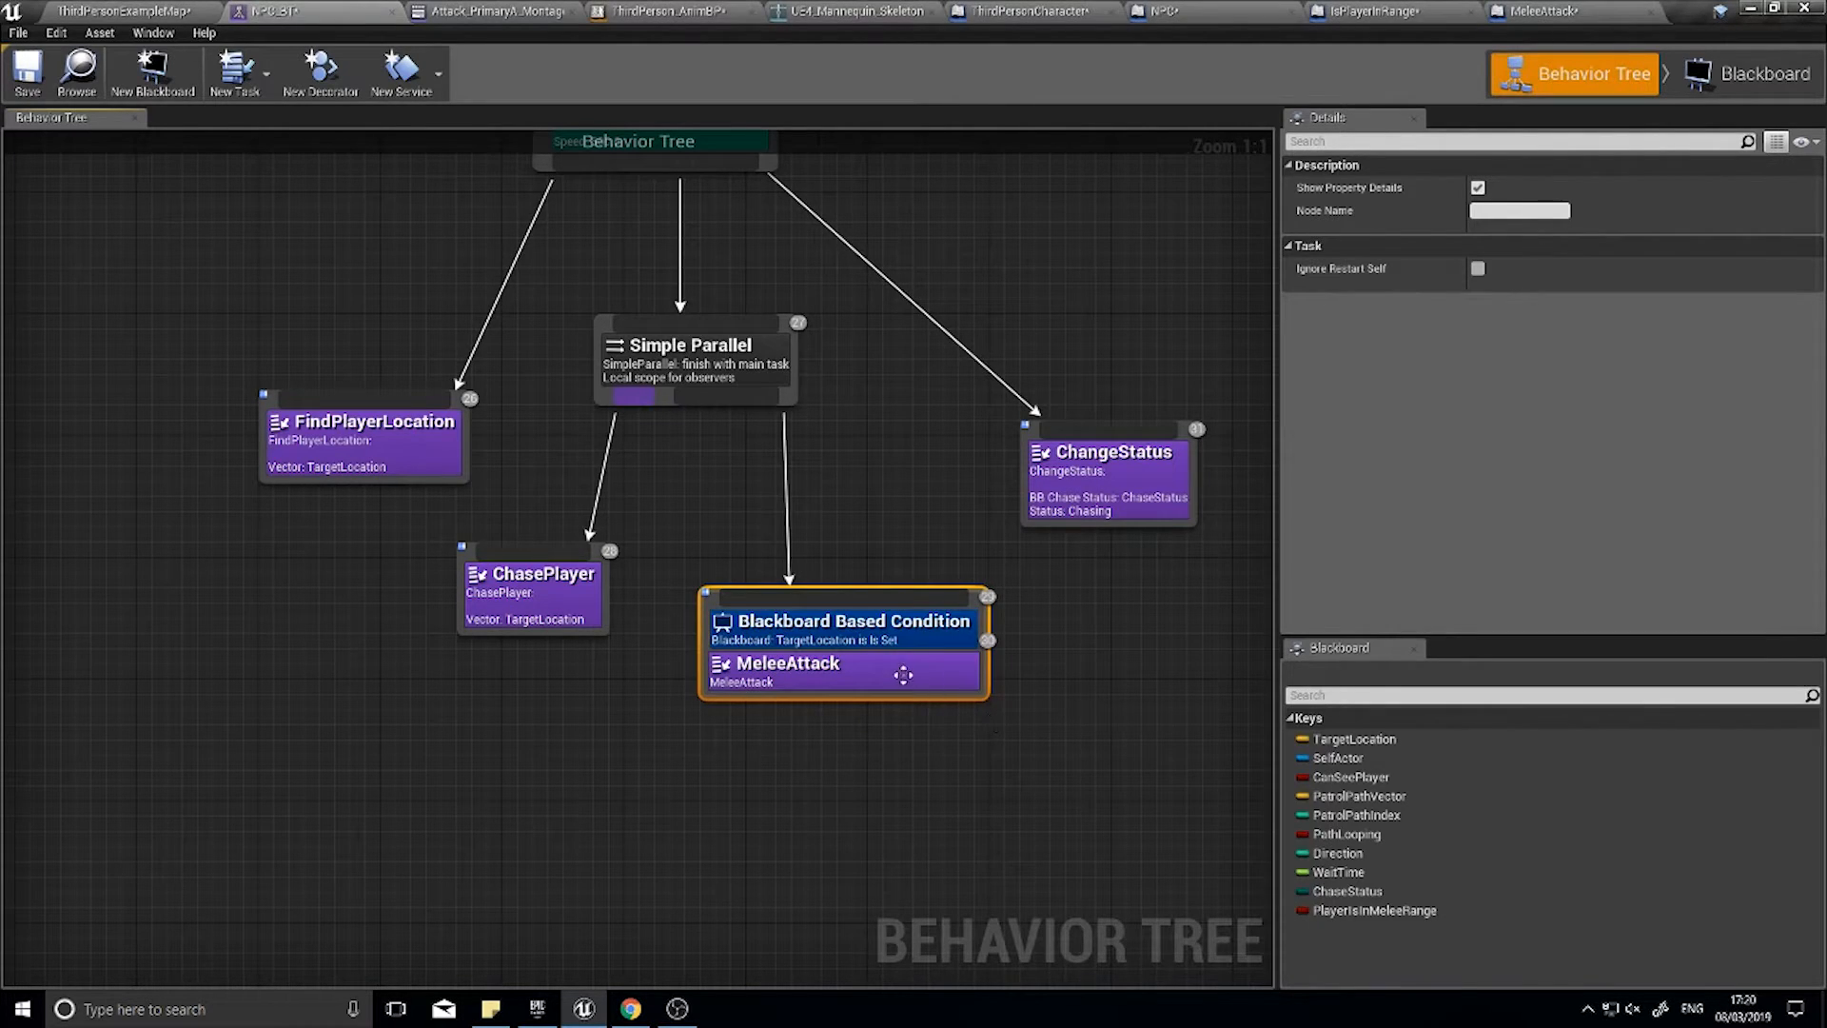
pyautogui.click(841, 620)
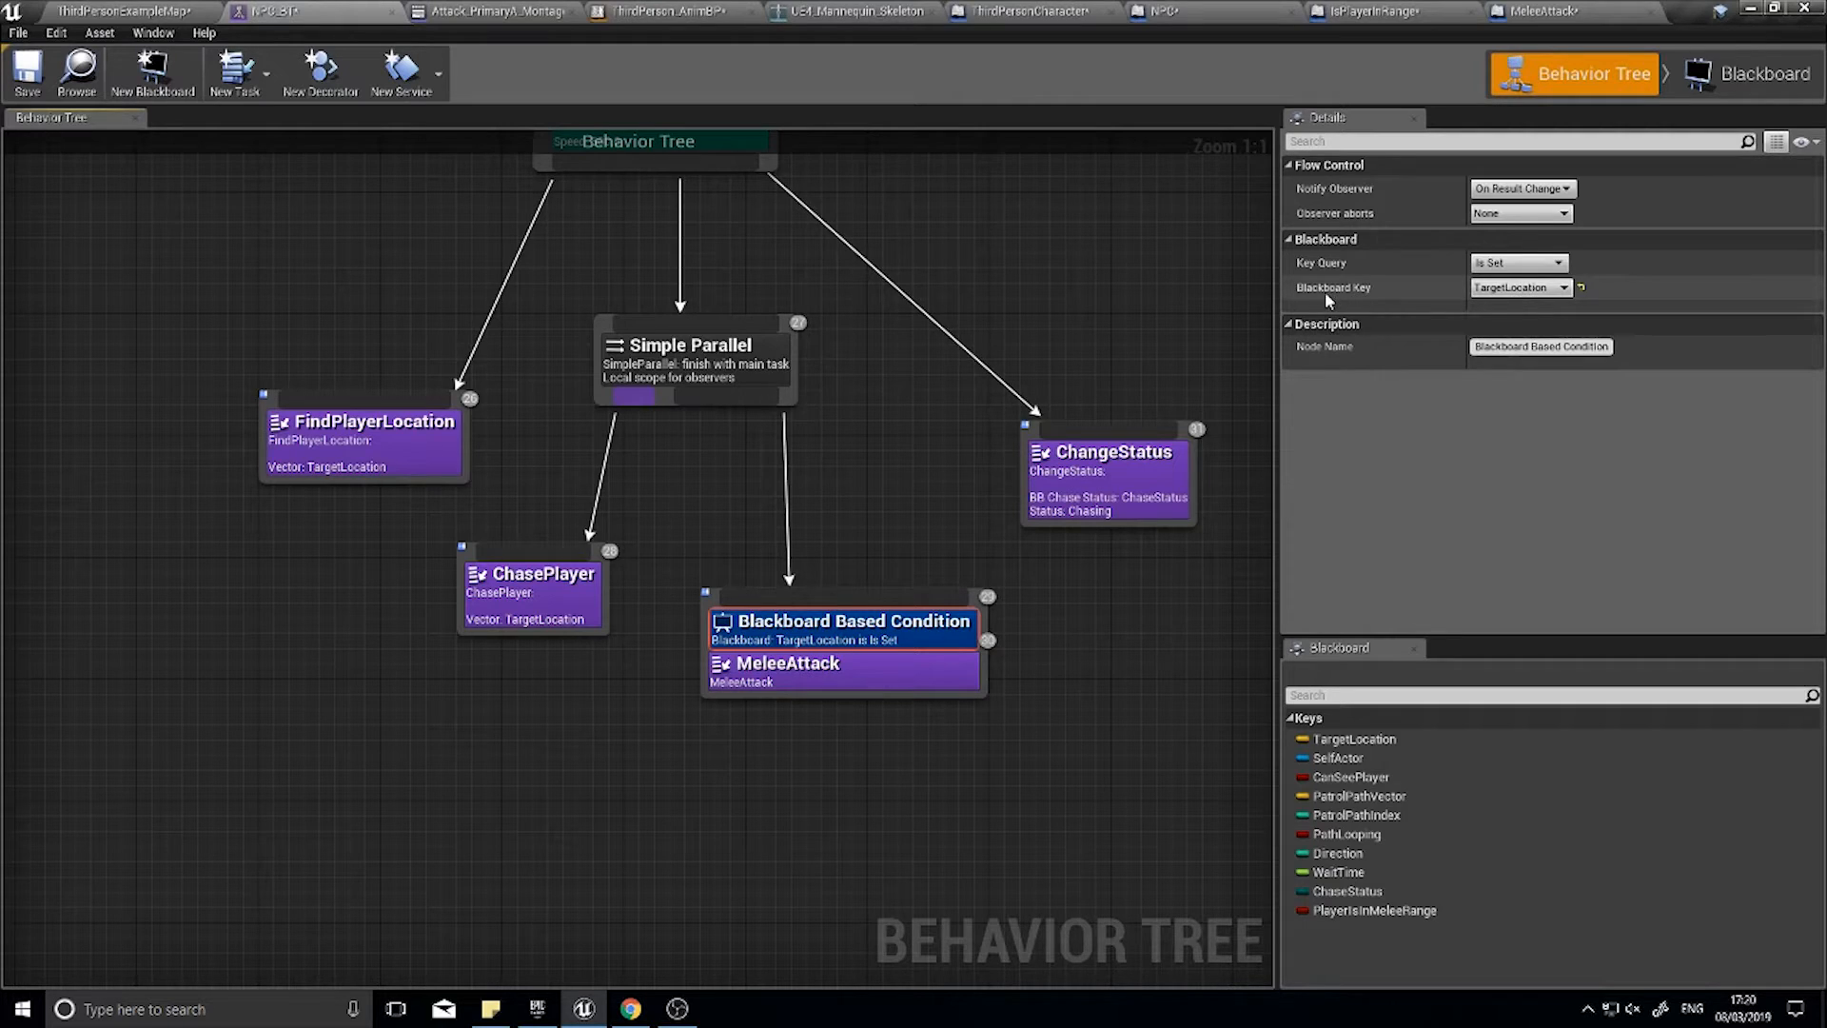
pyautogui.click(1518, 287)
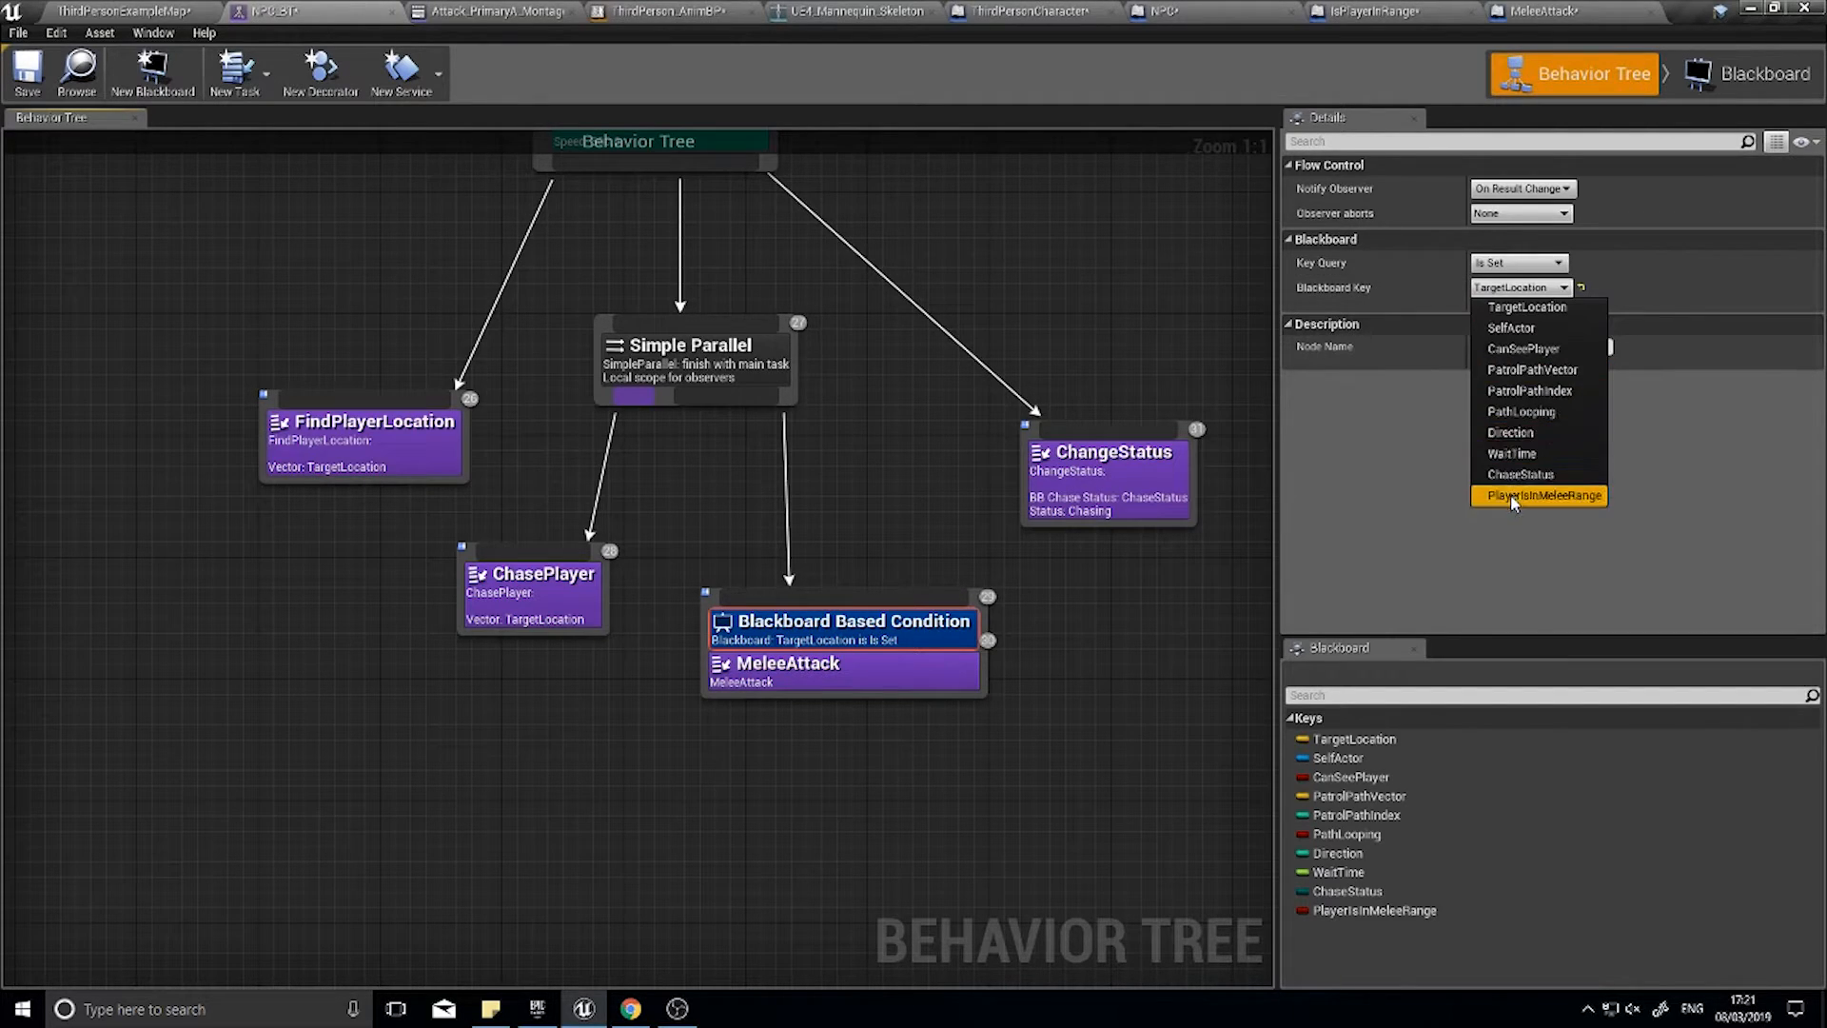
pyautogui.click(1539, 494)
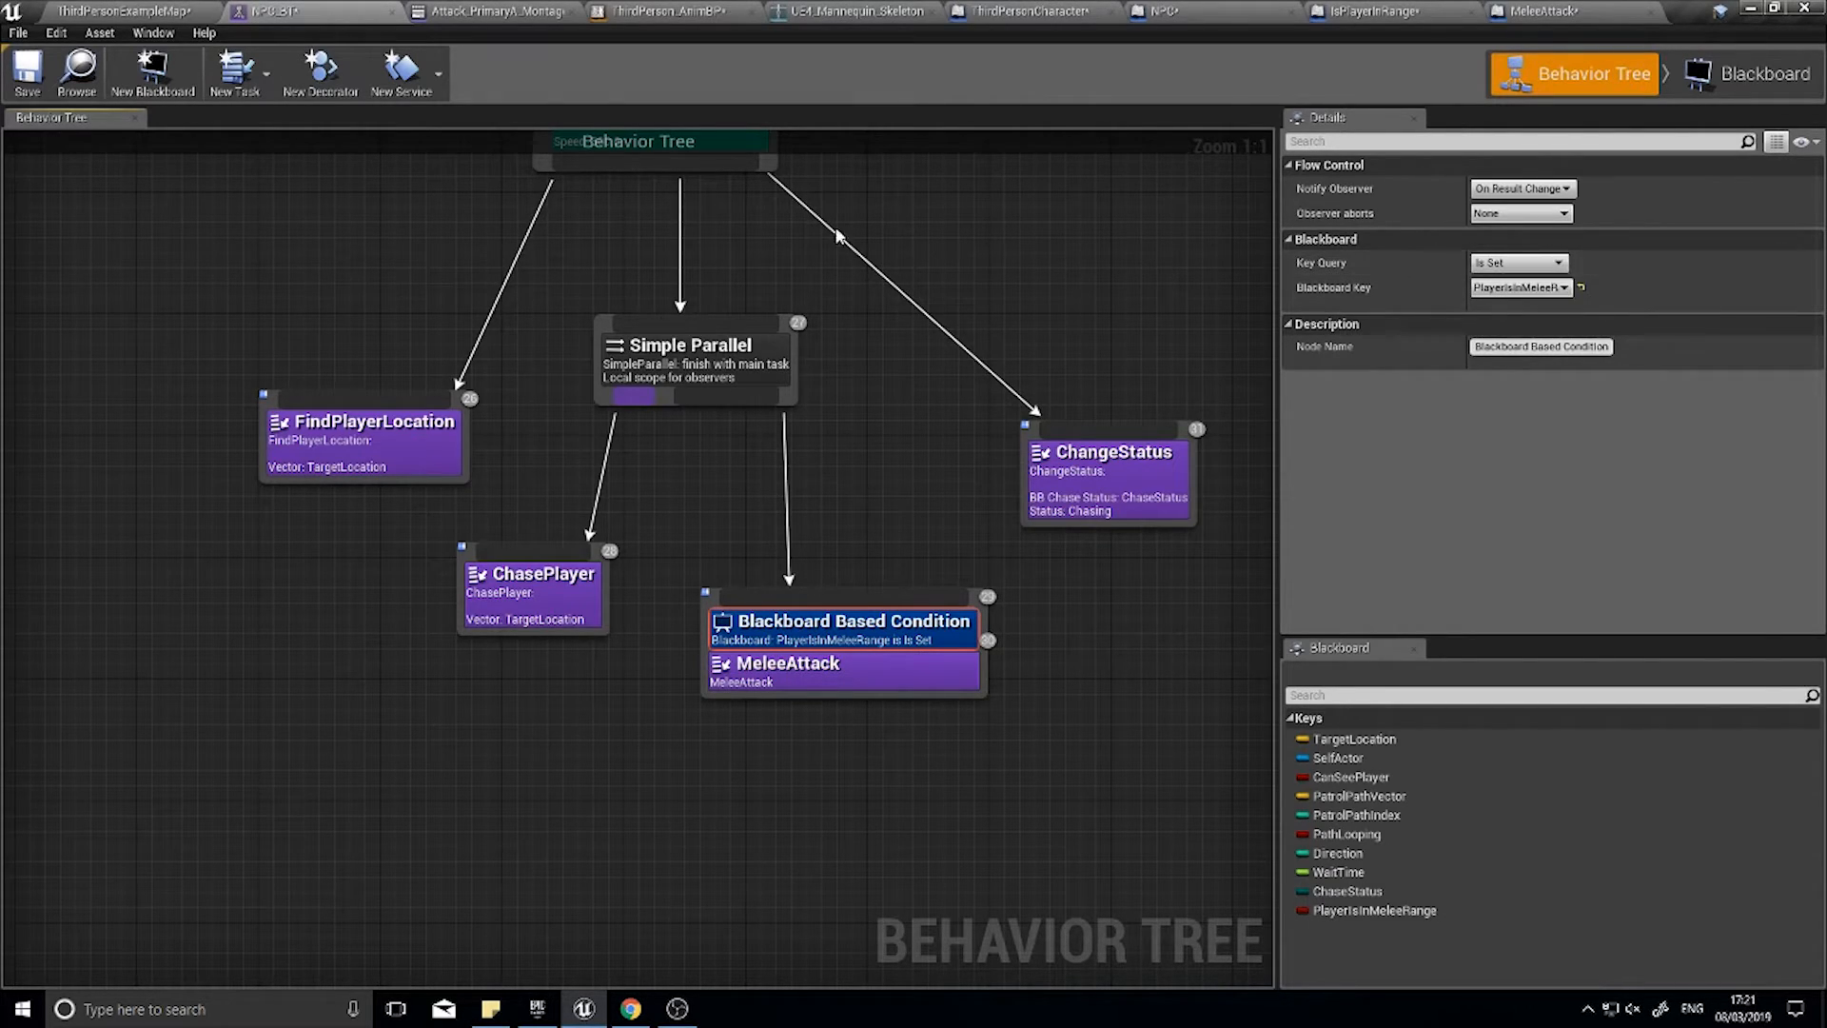
pyautogui.moveTo(550, 579)
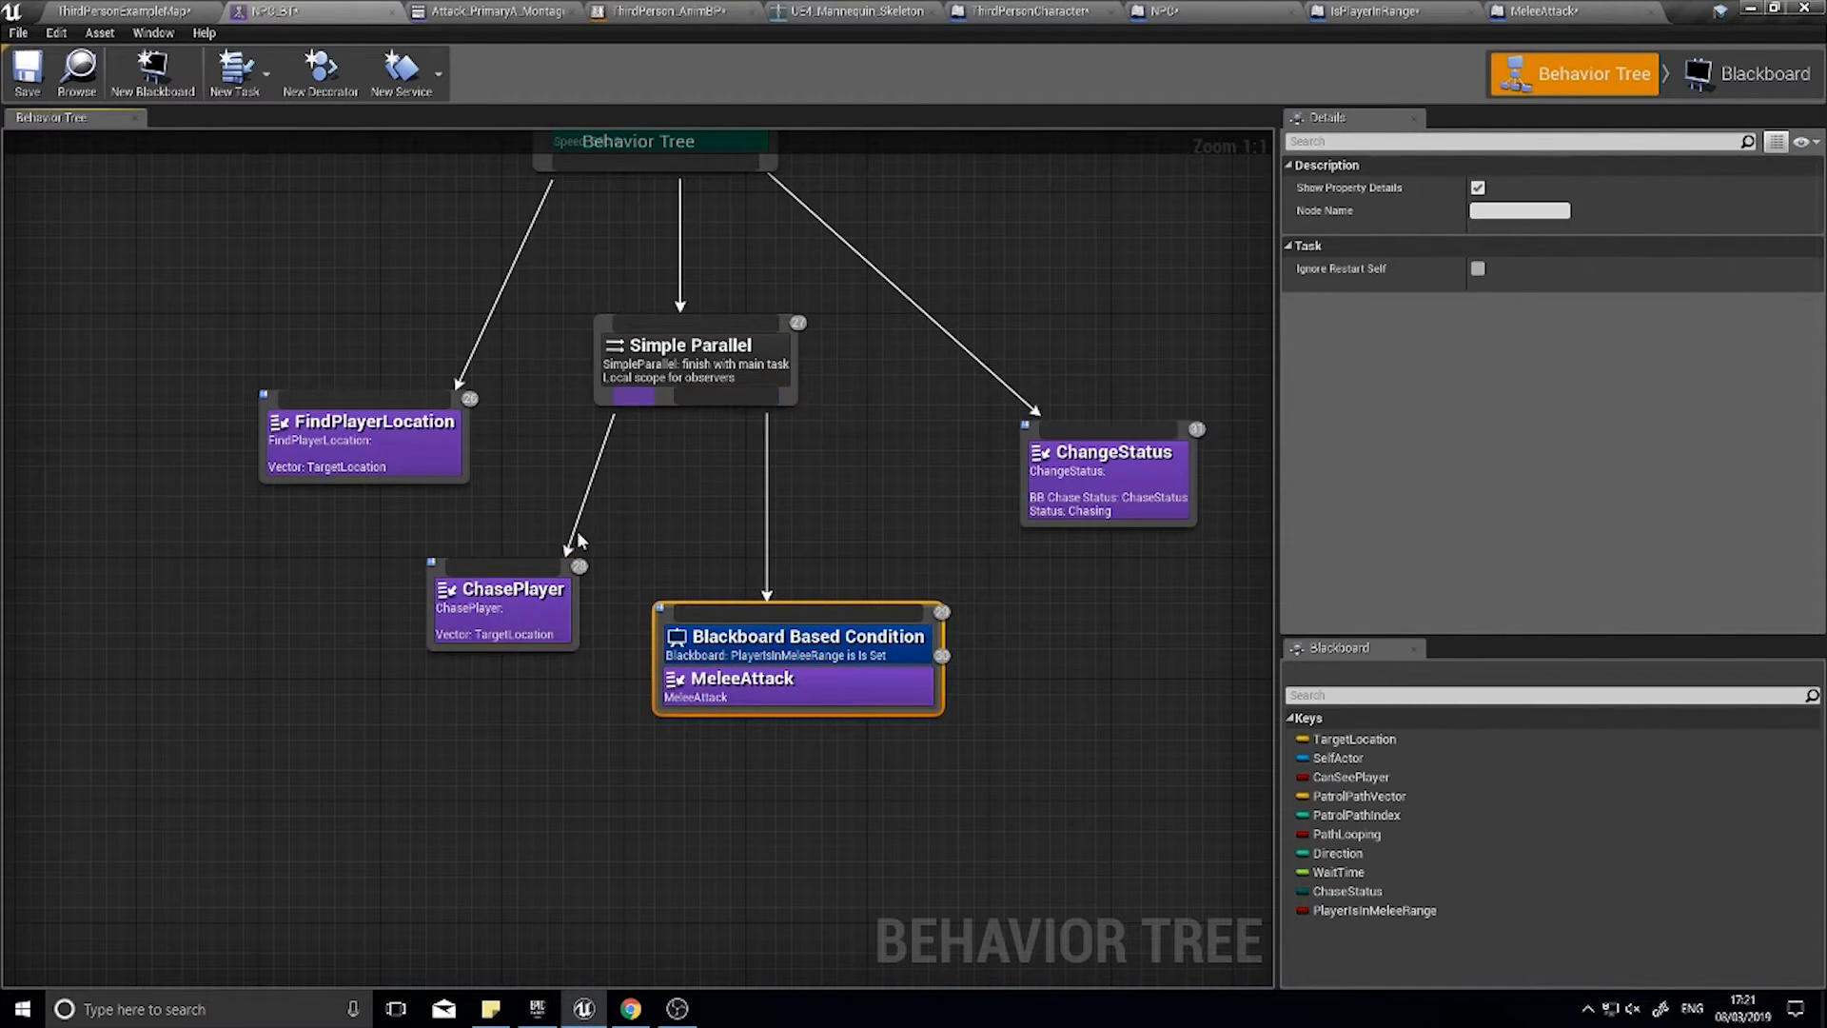
pyautogui.moveTo(767, 424)
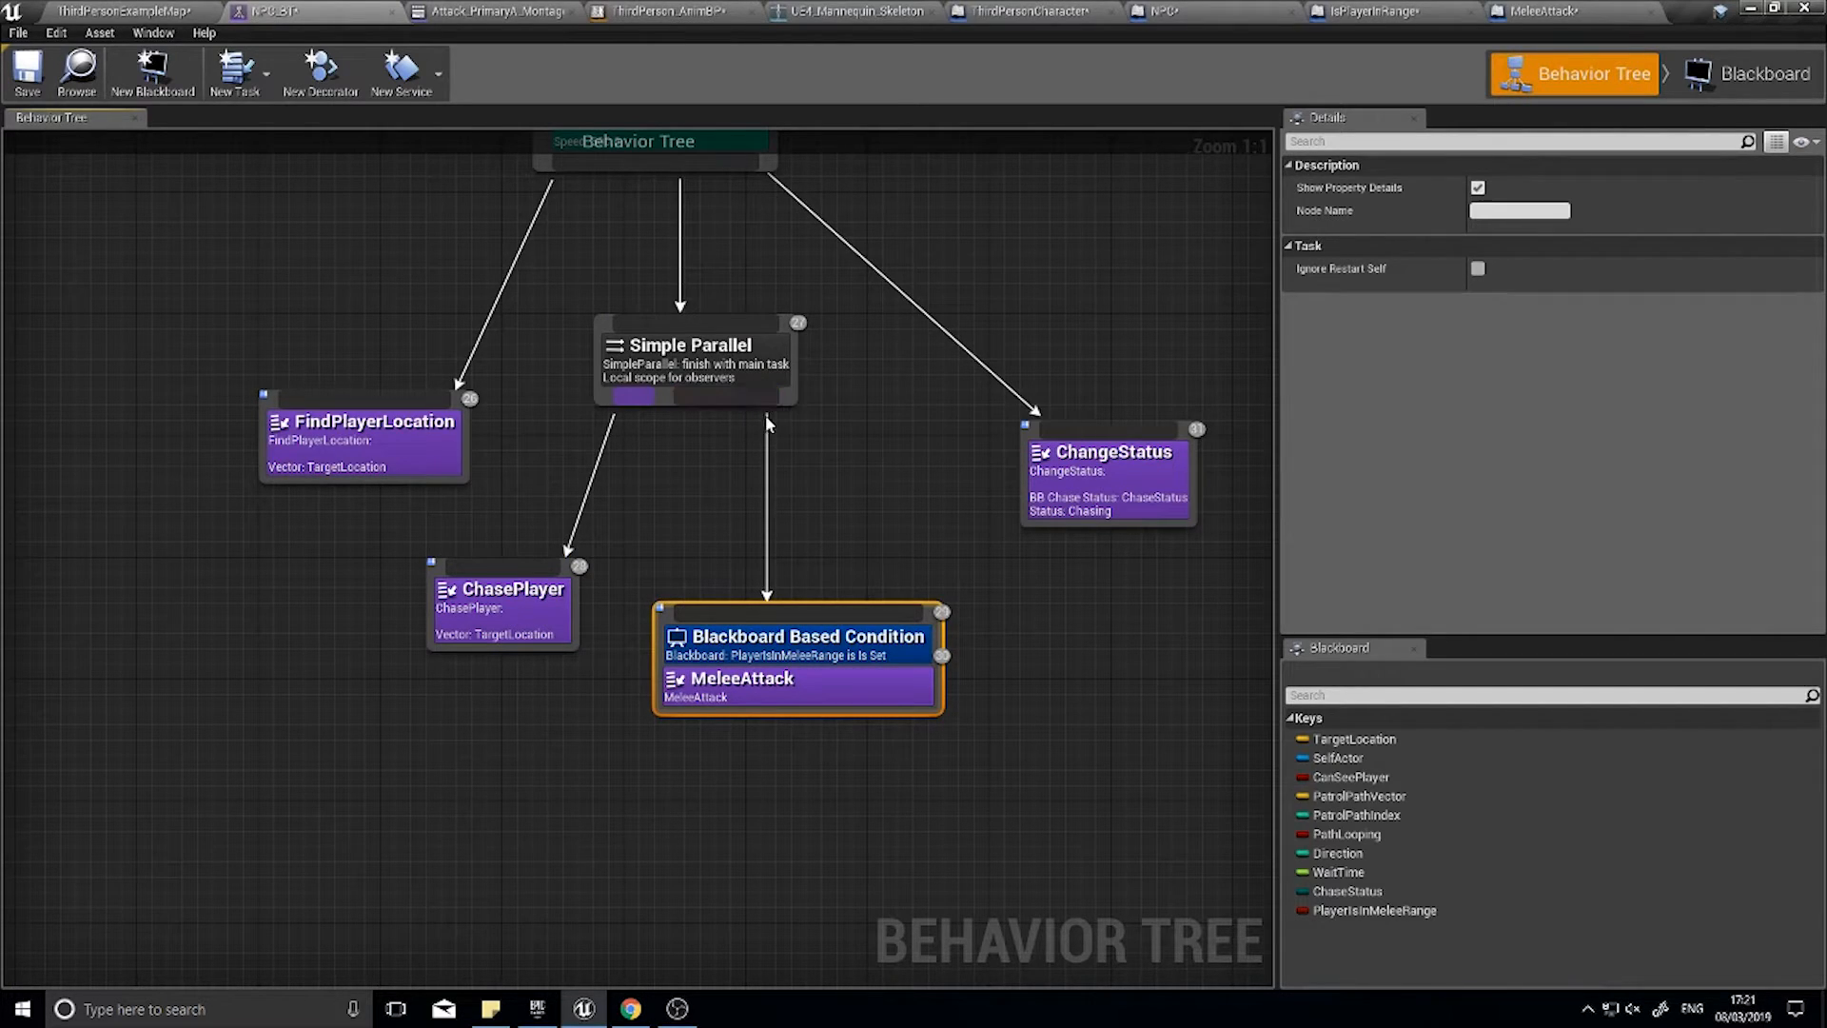
pyautogui.moveTo(759, 383)
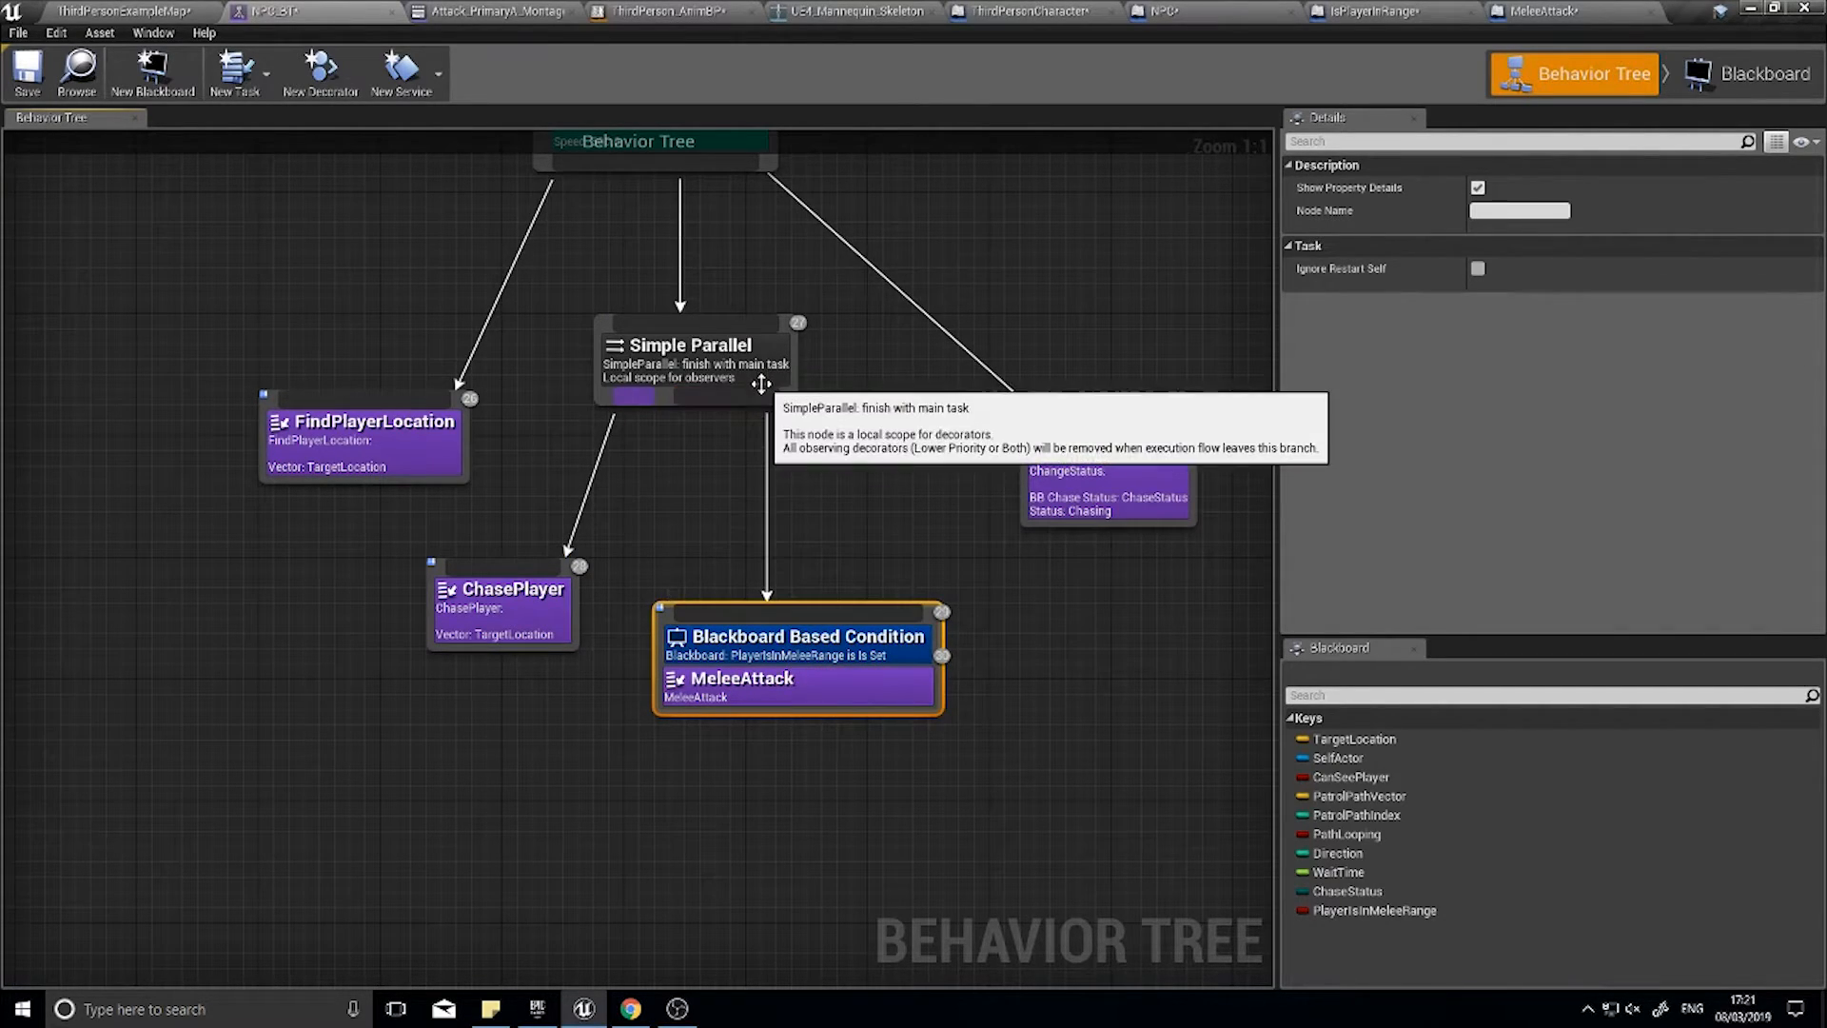
pyautogui.moveTo(717, 422)
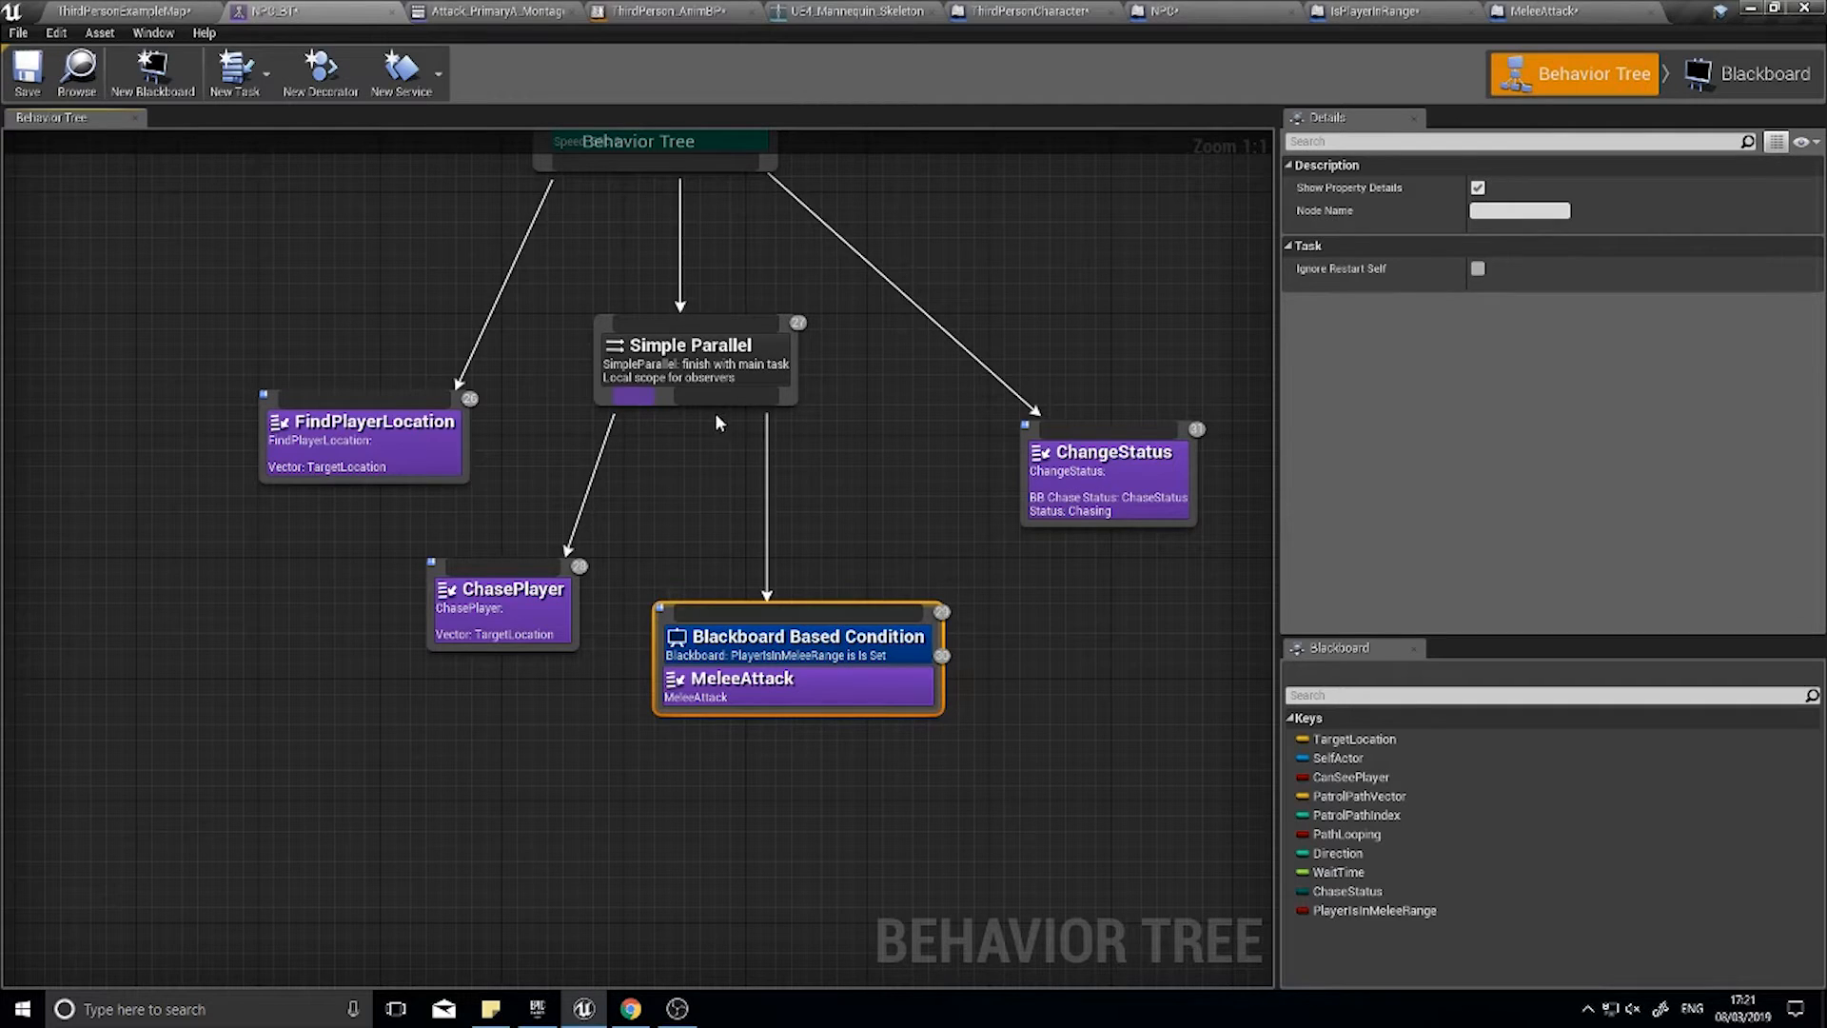
# - Review the Simple Parallel, ChasePlayer and conditional MeleeAttack nodes' settings without changes
pyautogui.click(695, 357)
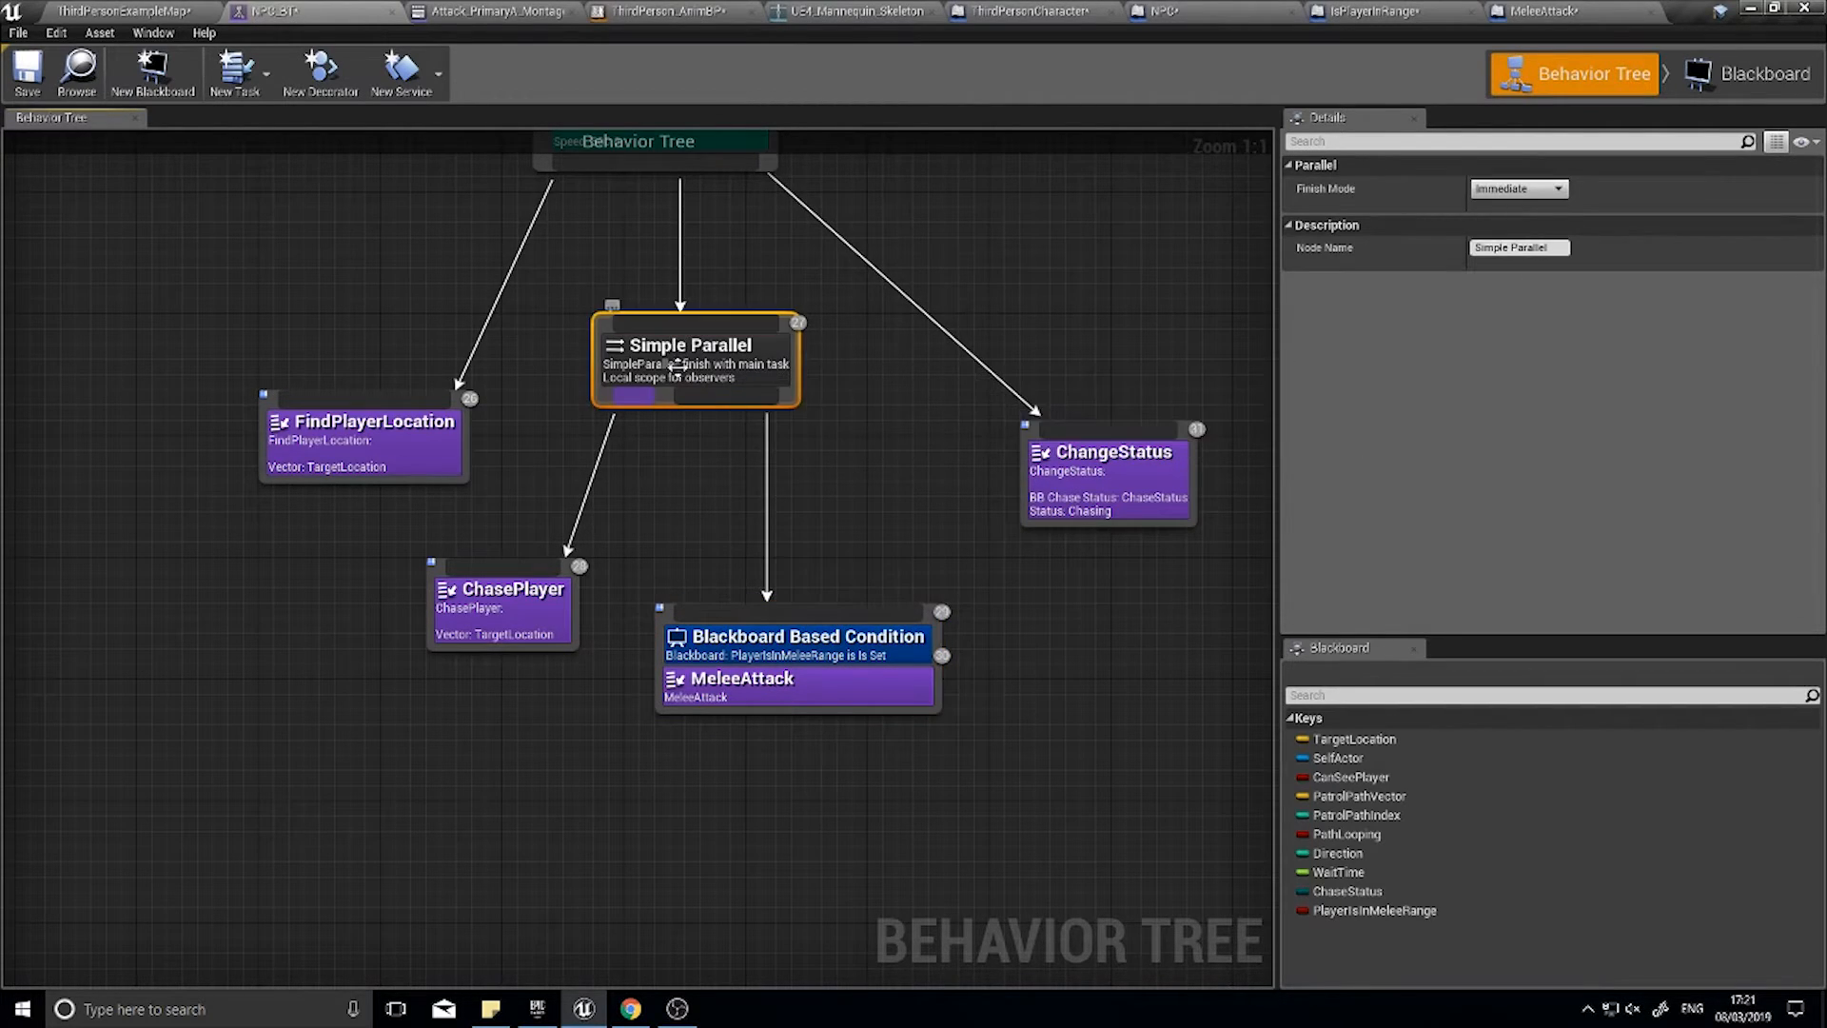
pyautogui.moveTo(729, 371)
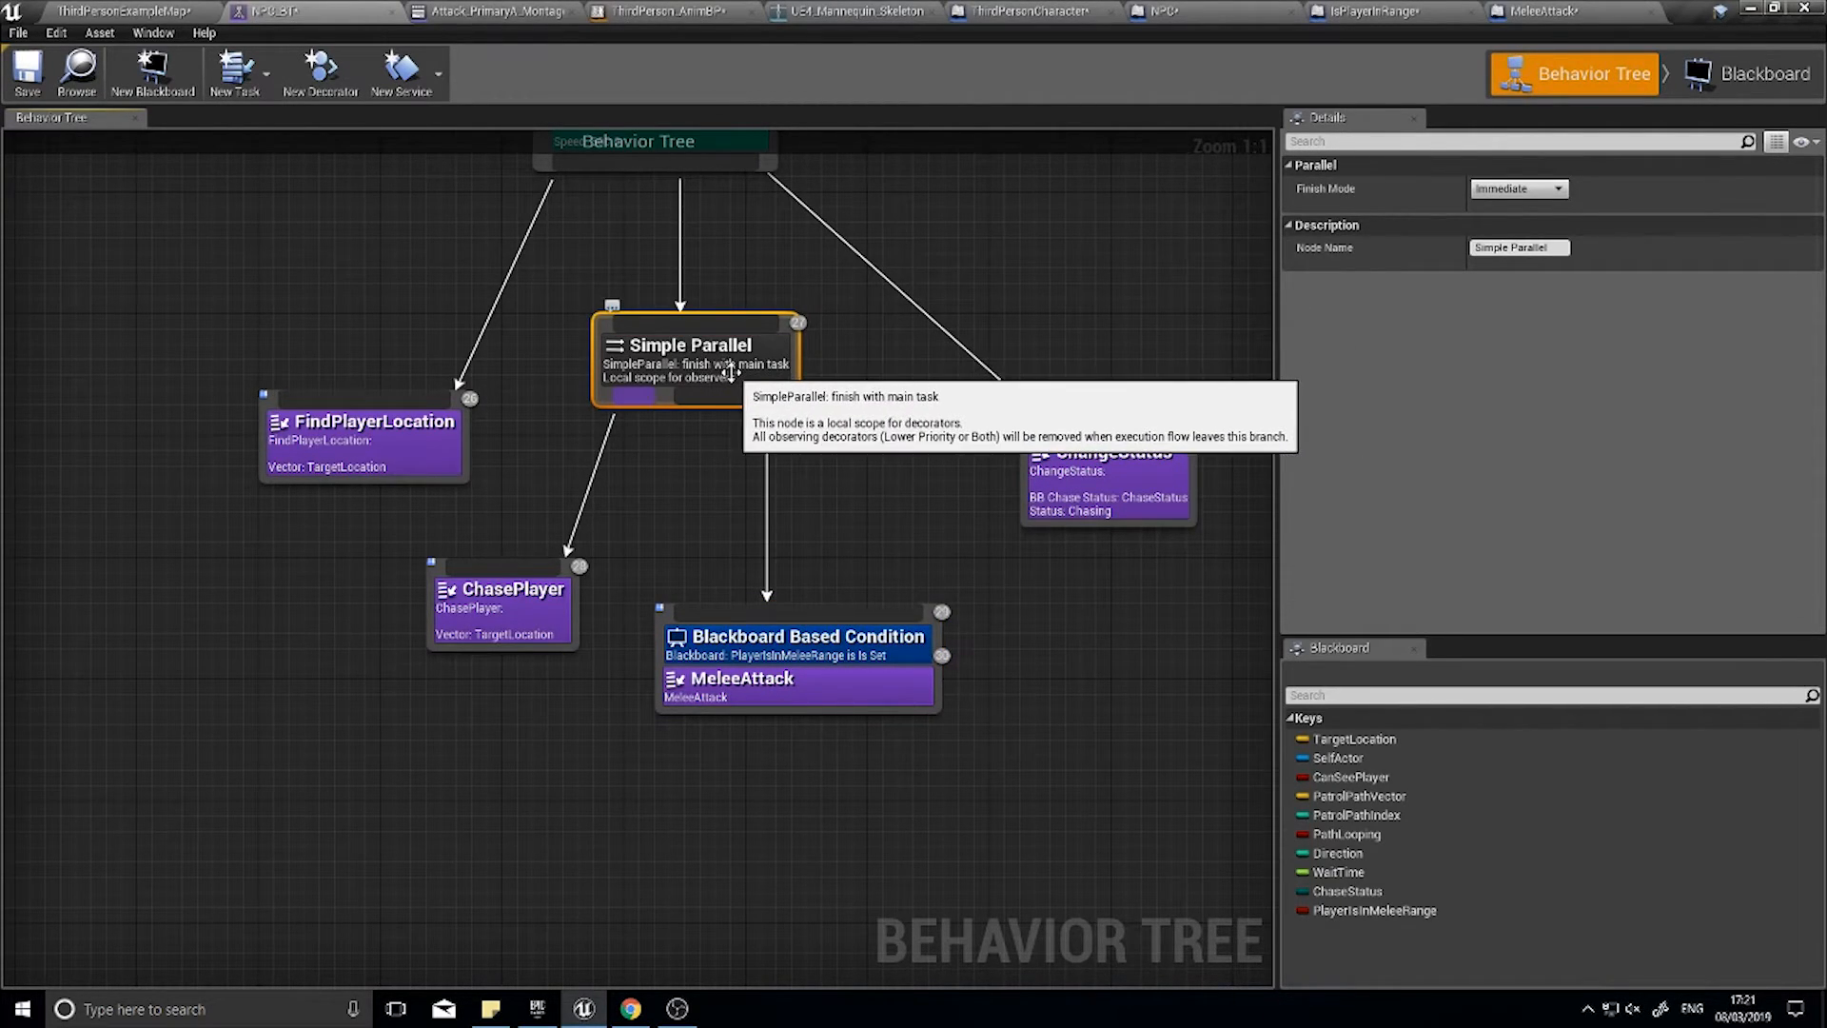
pyautogui.moveTo(731, 371)
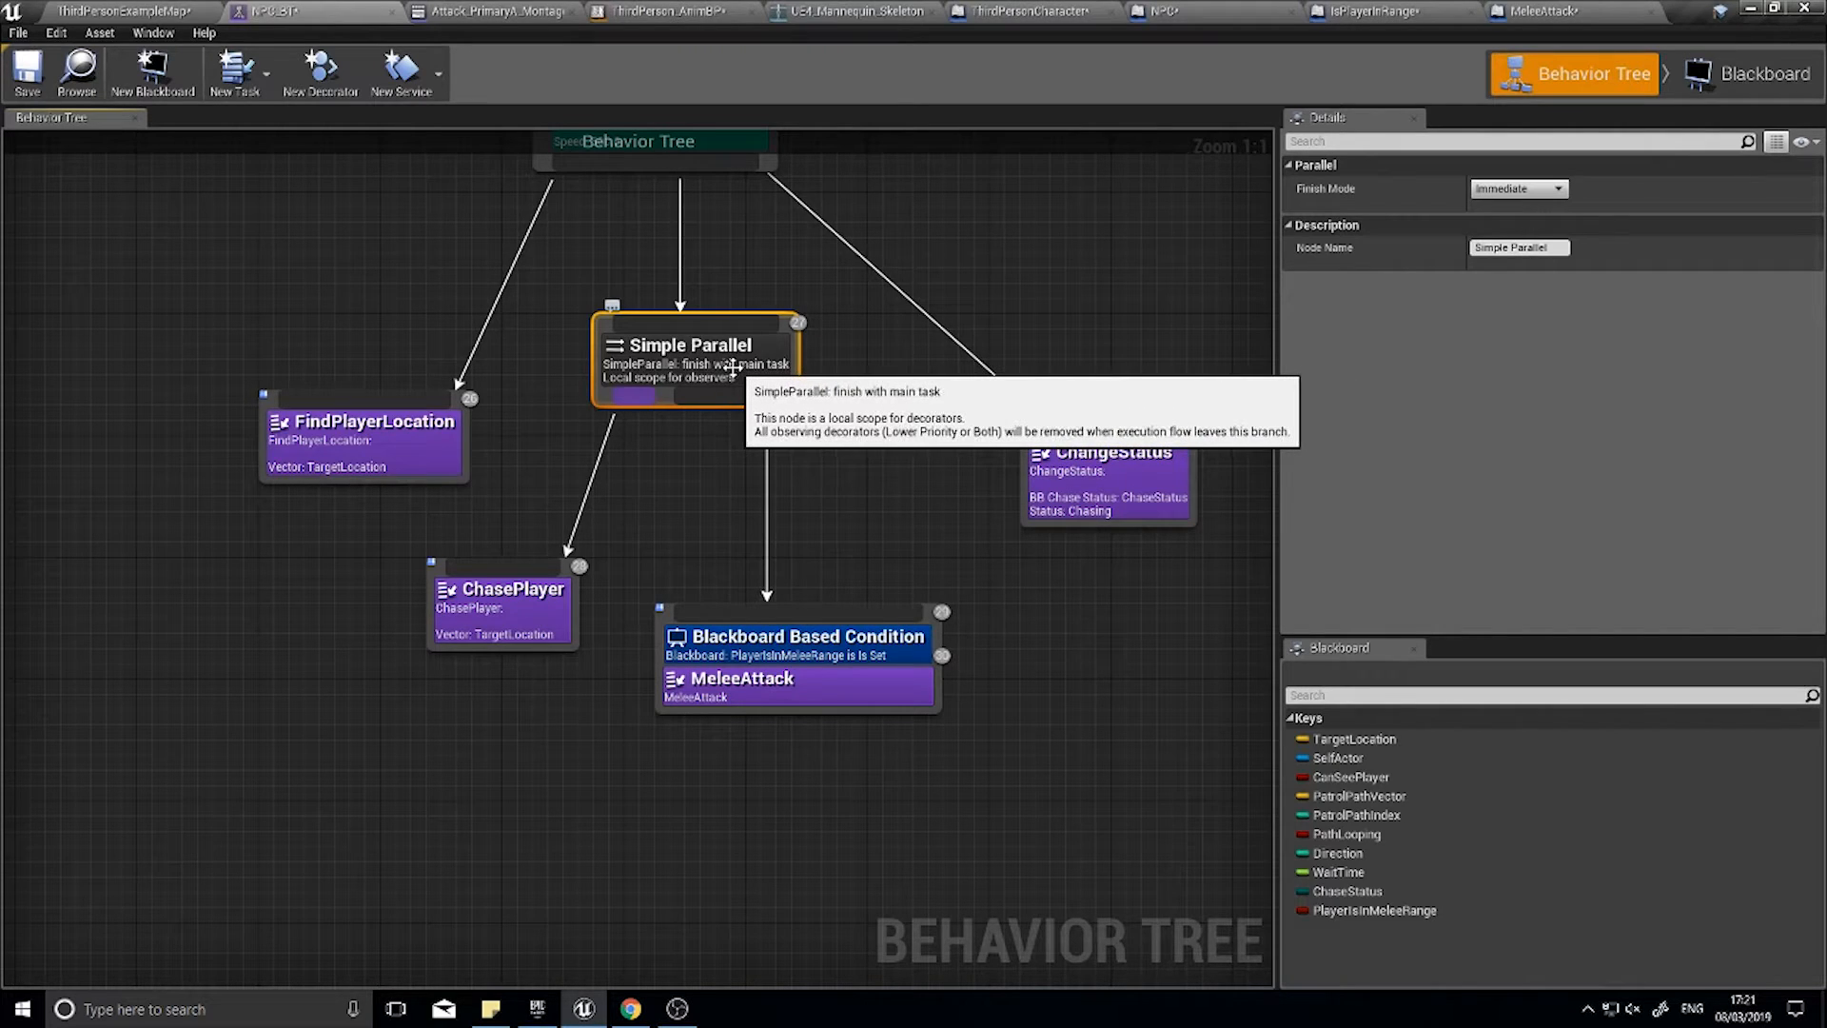
pyautogui.moveTo(748, 353)
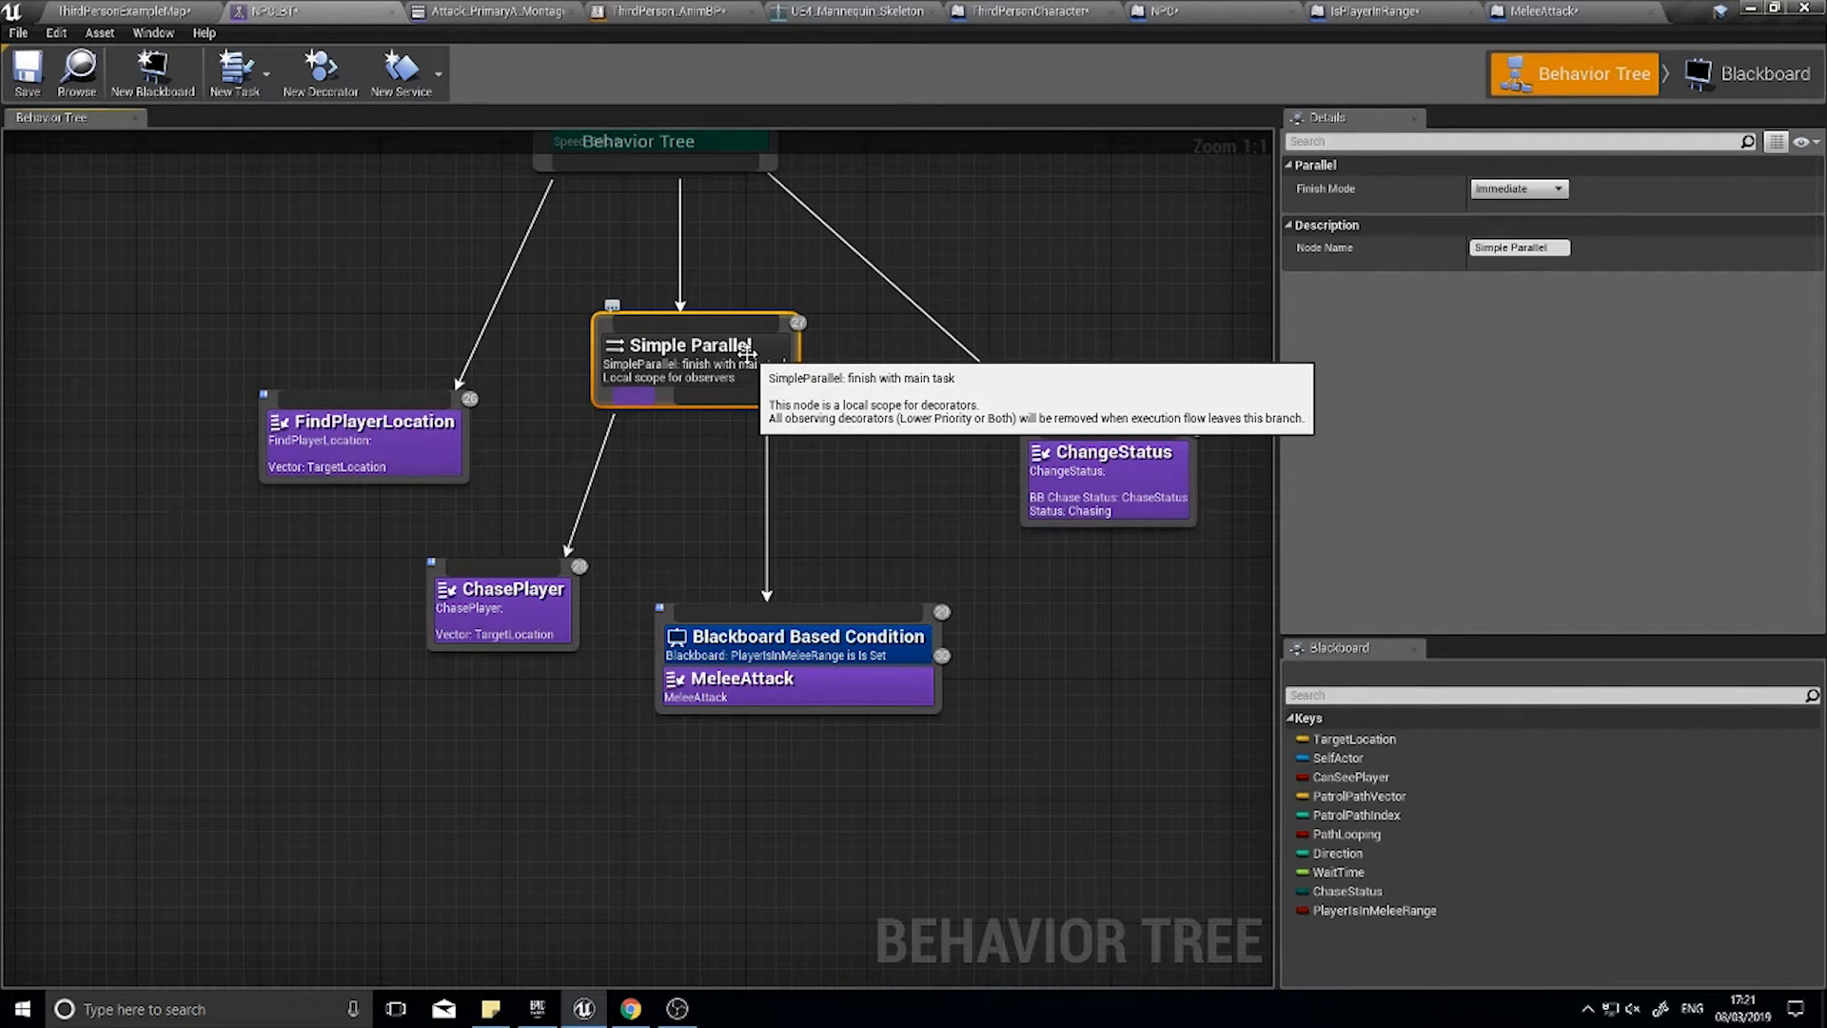
pyautogui.click(511, 588)
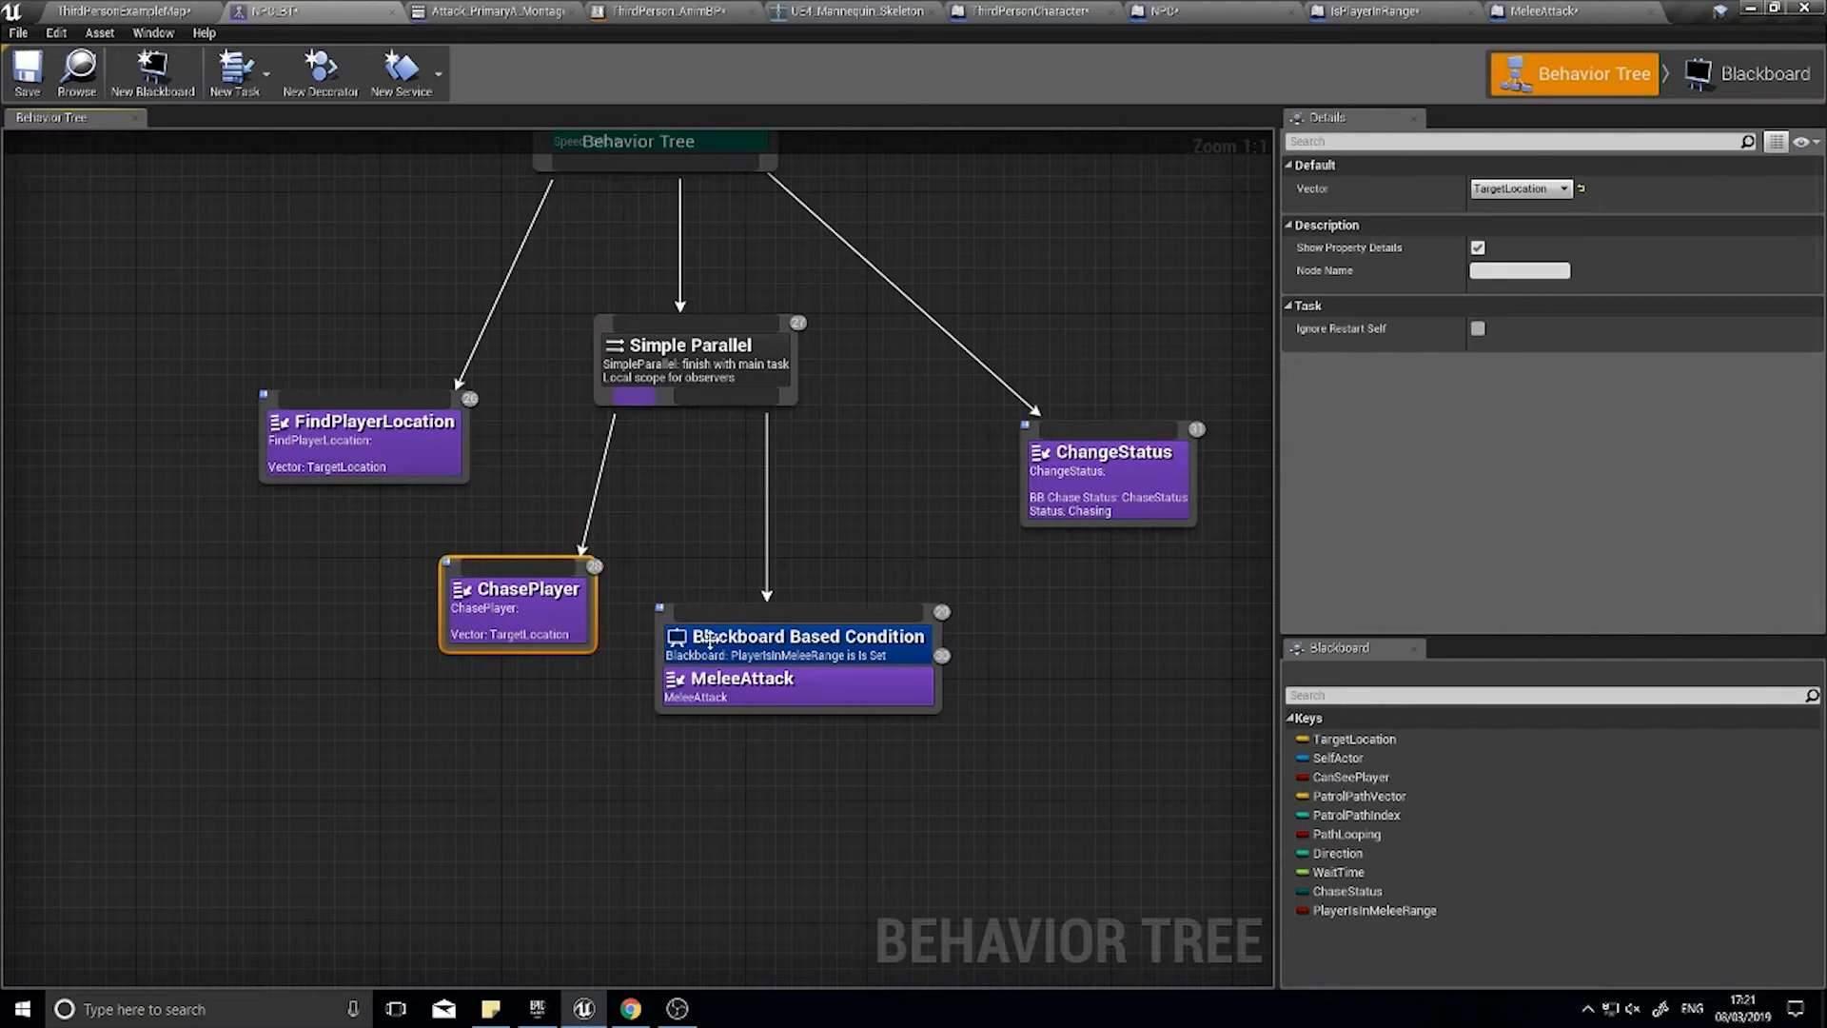
pyautogui.click(687, 345)
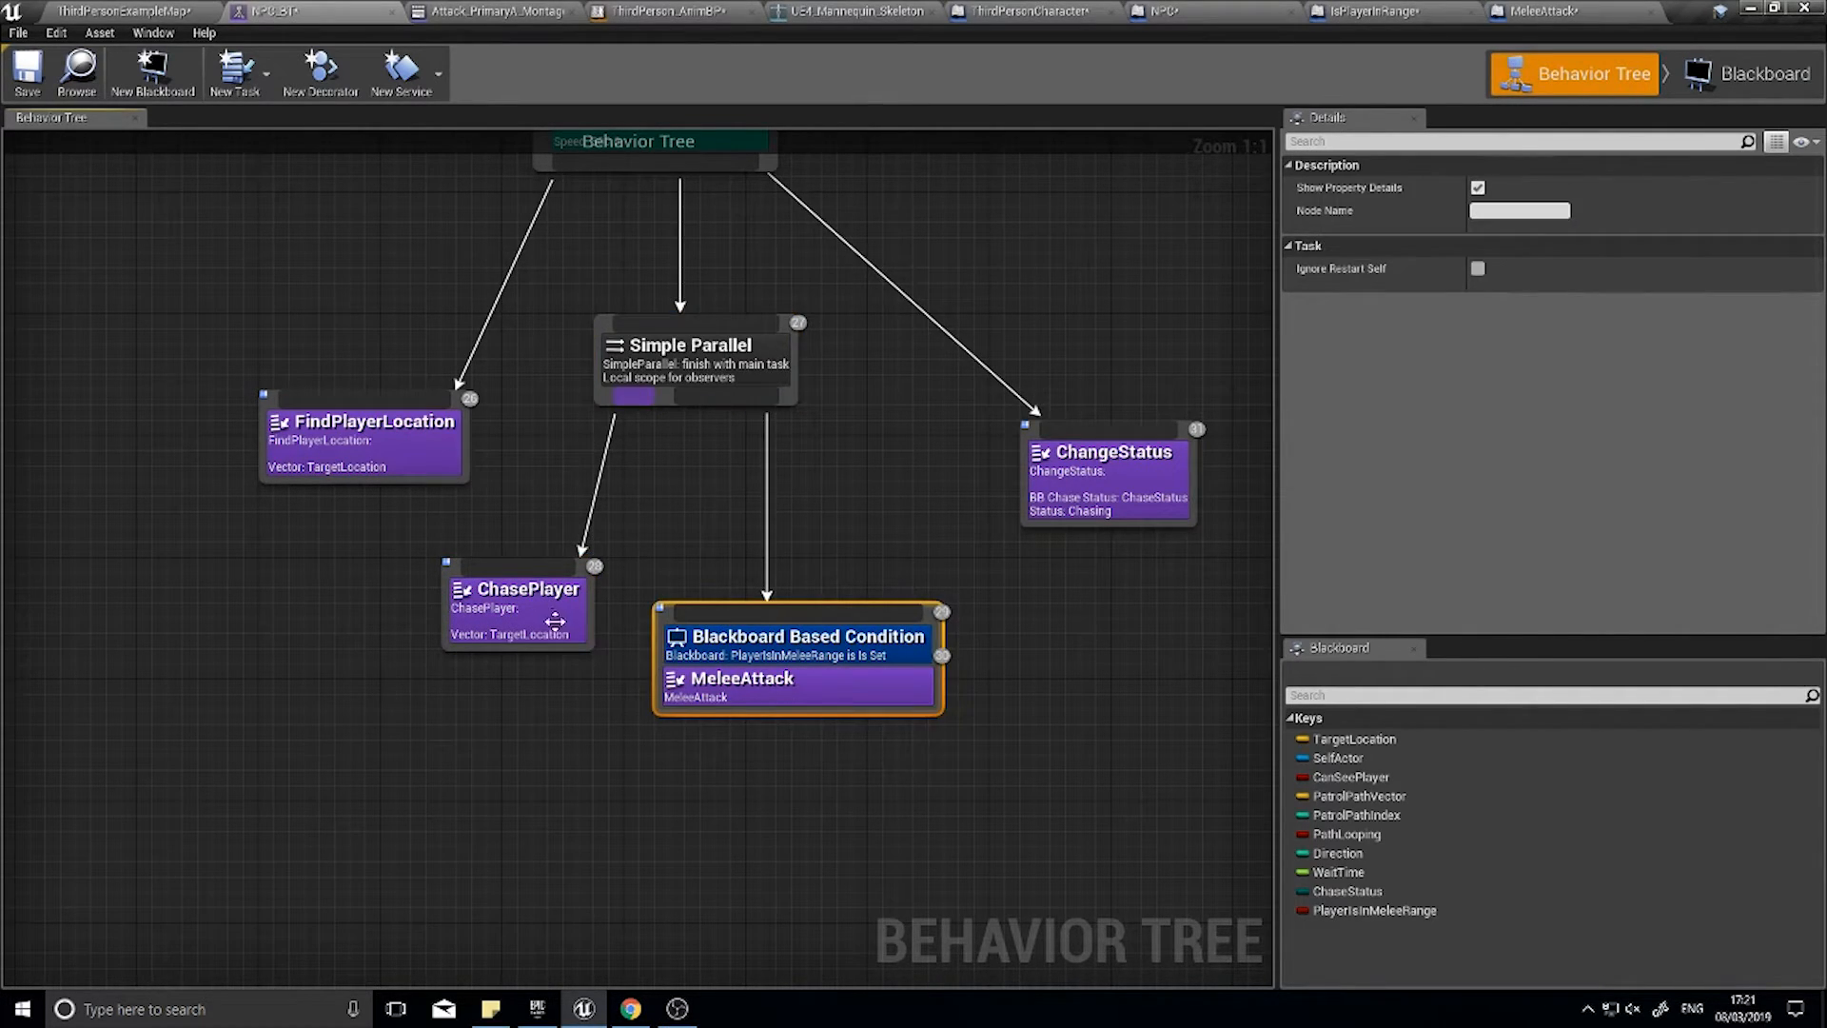
pyautogui.click(516, 604)
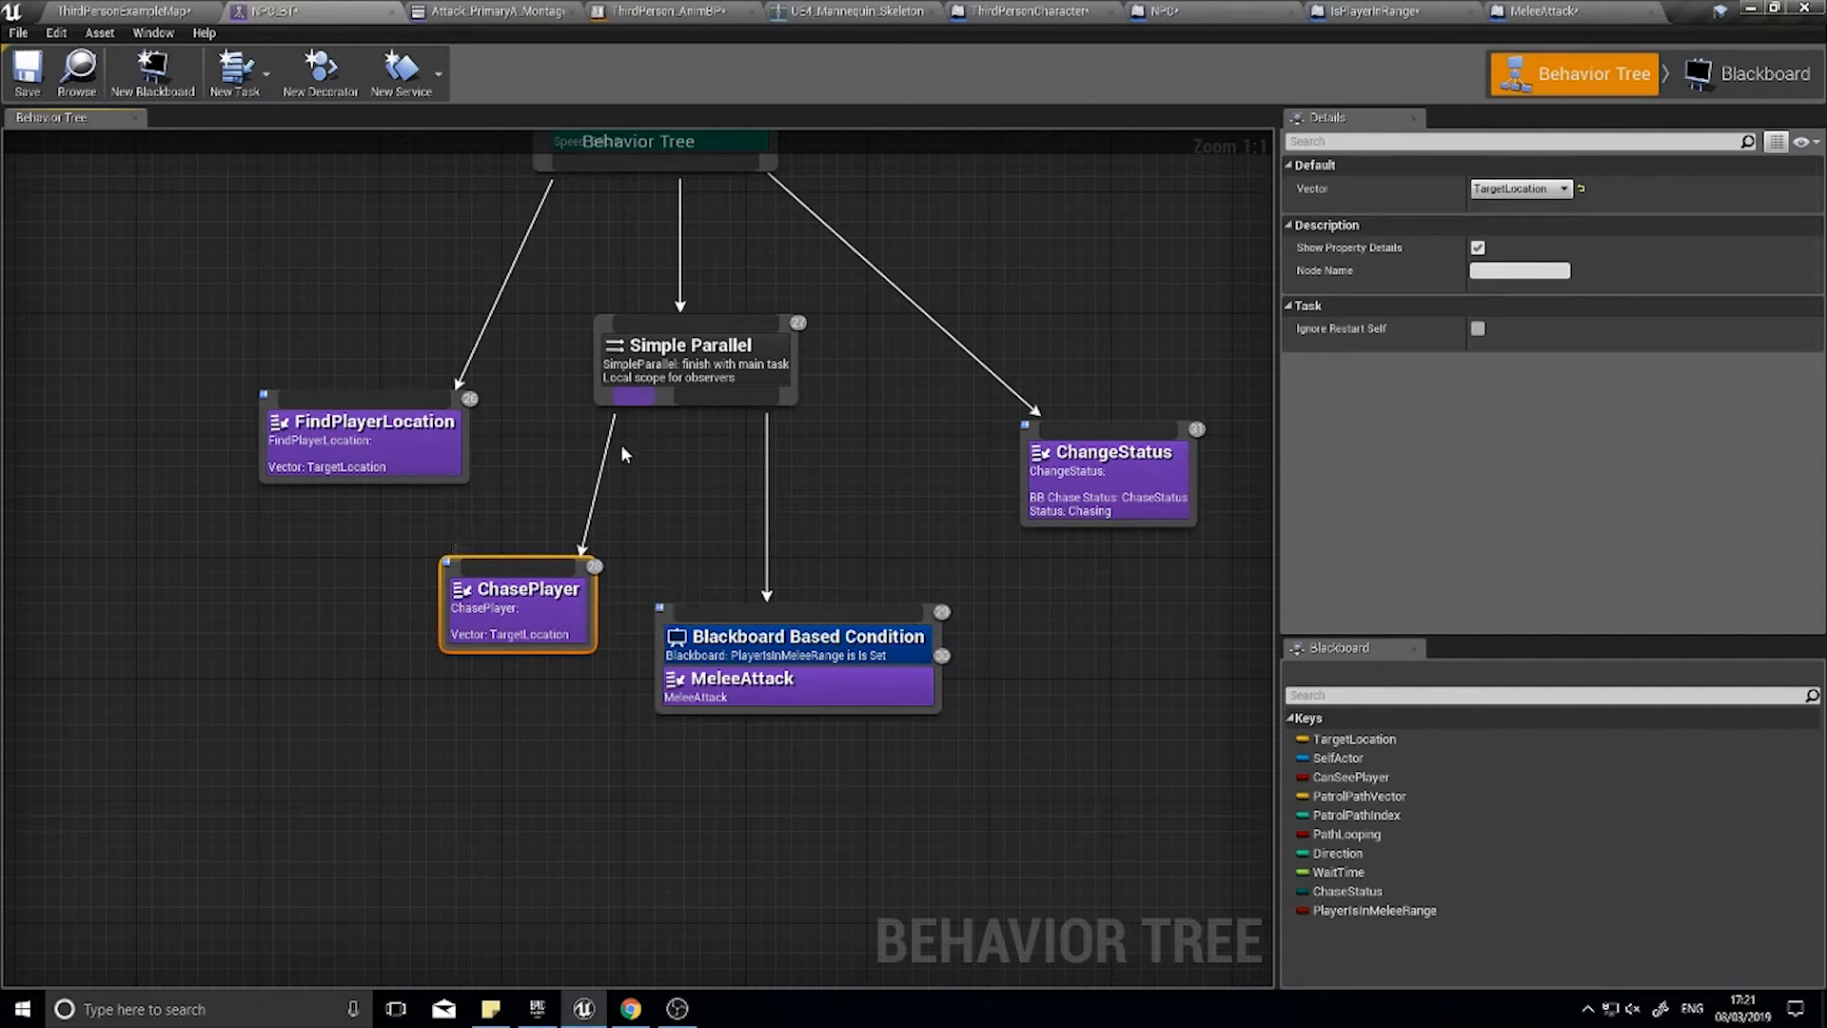
pyautogui.moveTo(569, 571)
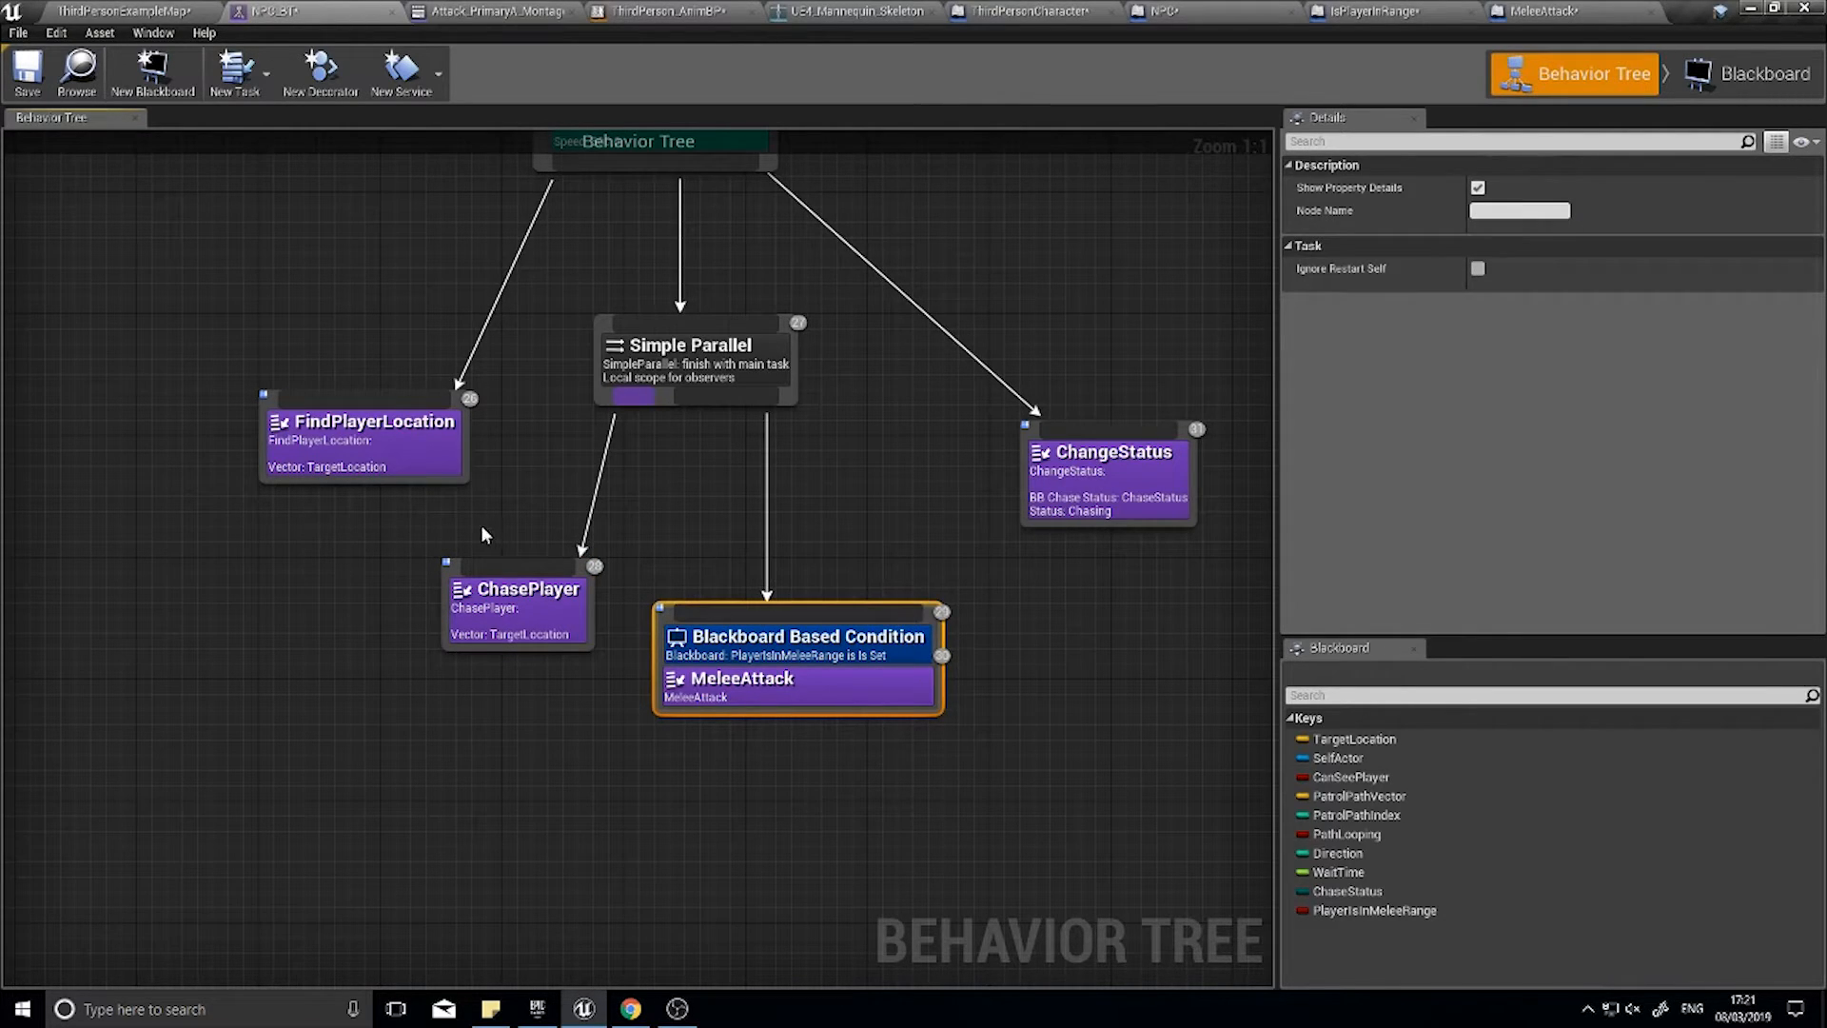
pyautogui.click(692, 360)
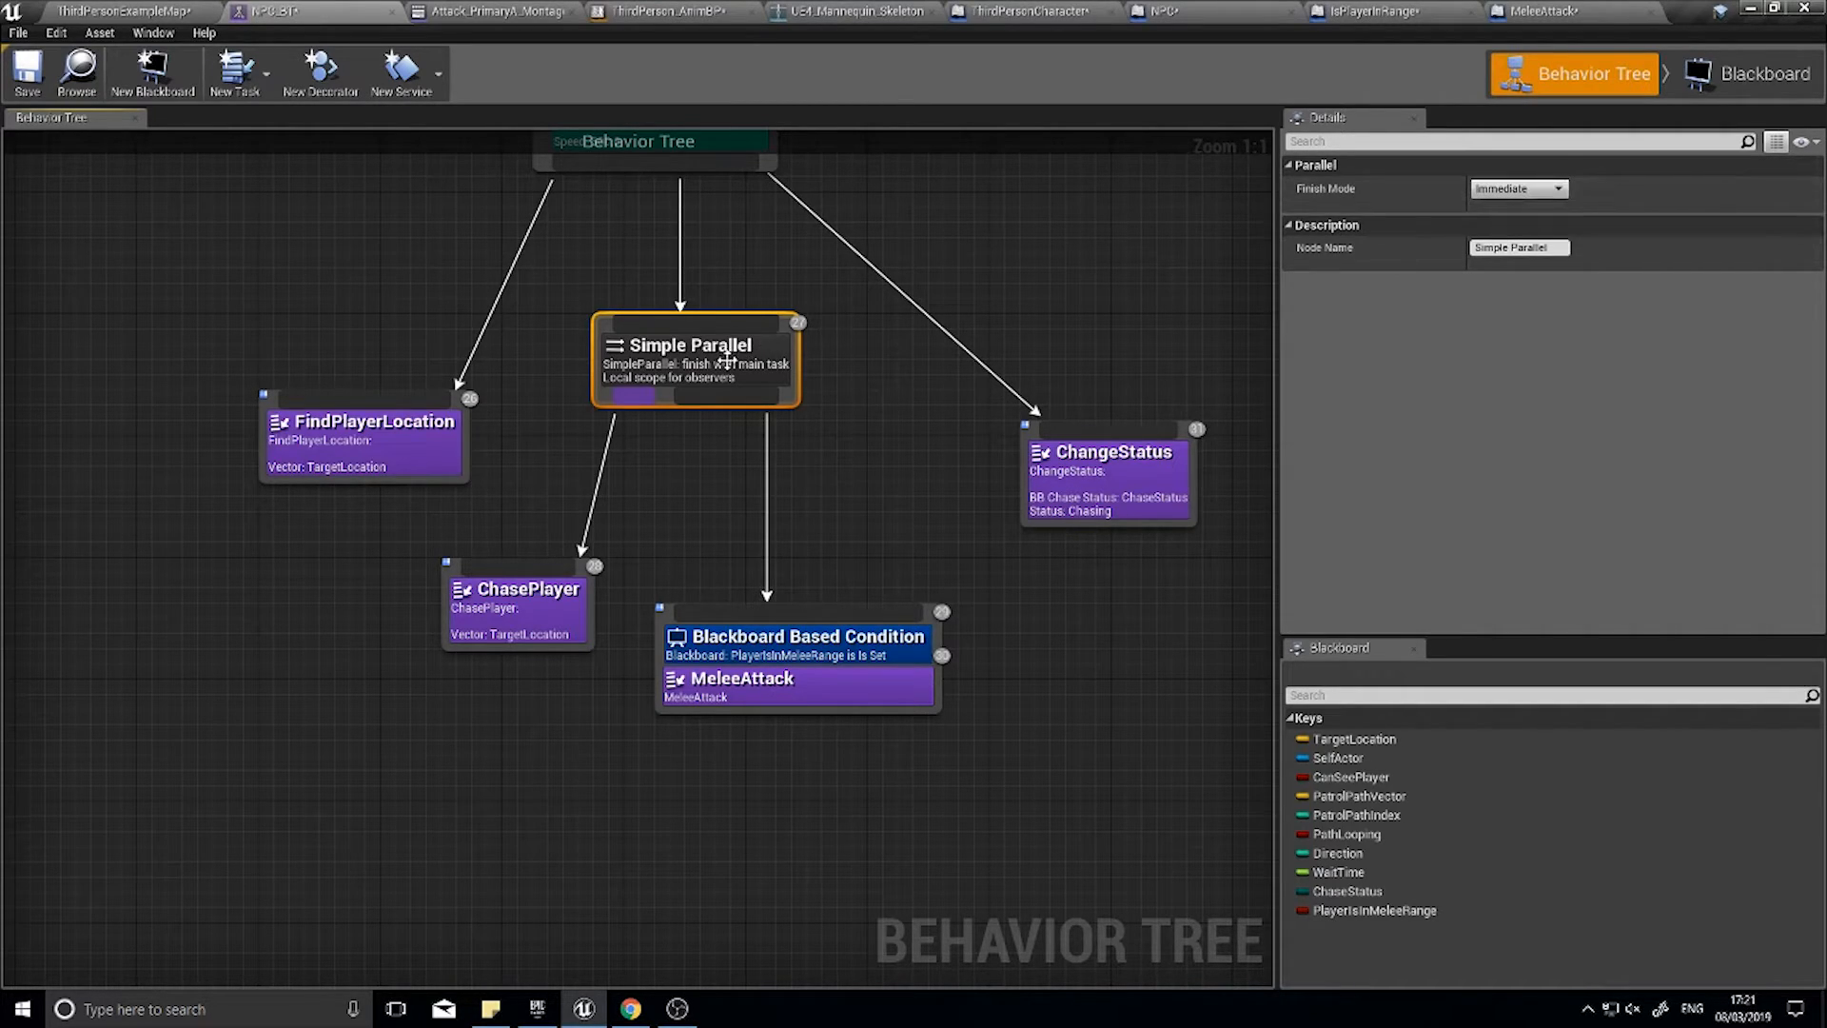
pyautogui.moveTo(1555, 188)
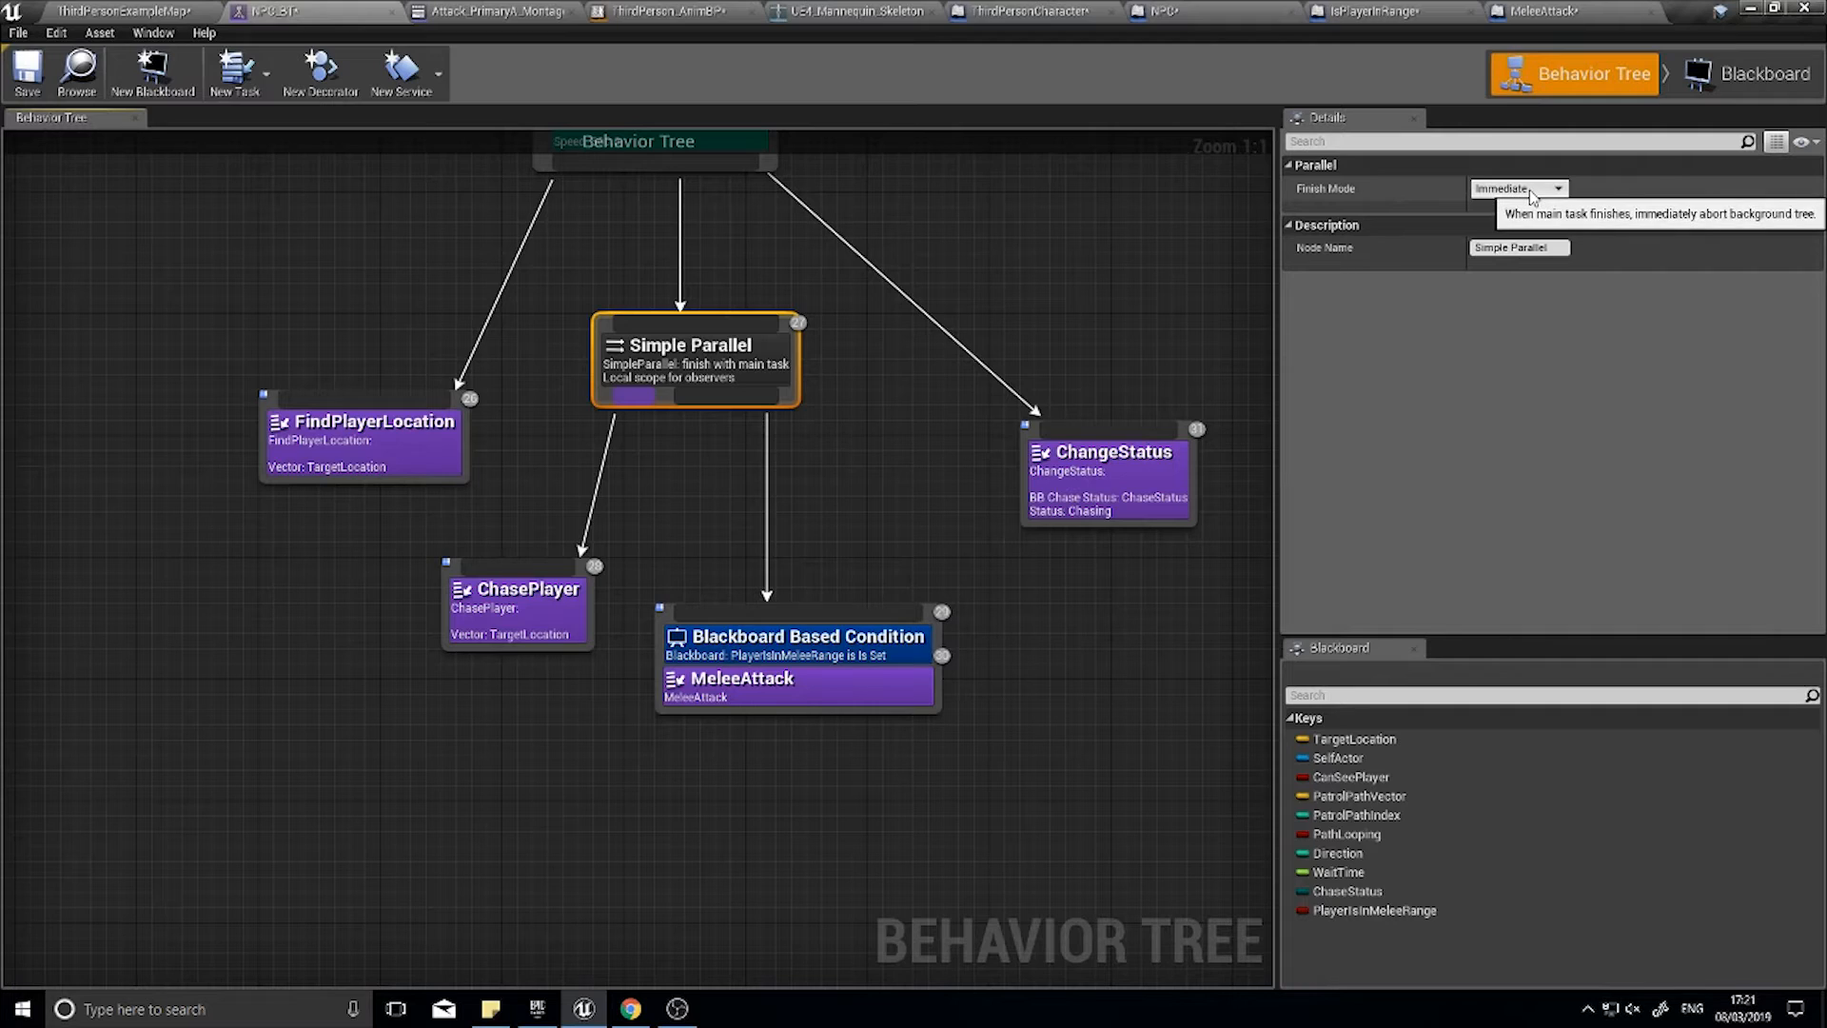
# - Change the Simple Parallel's Finish Mode from Immediate to Delayed
pyautogui.click(1557, 188)
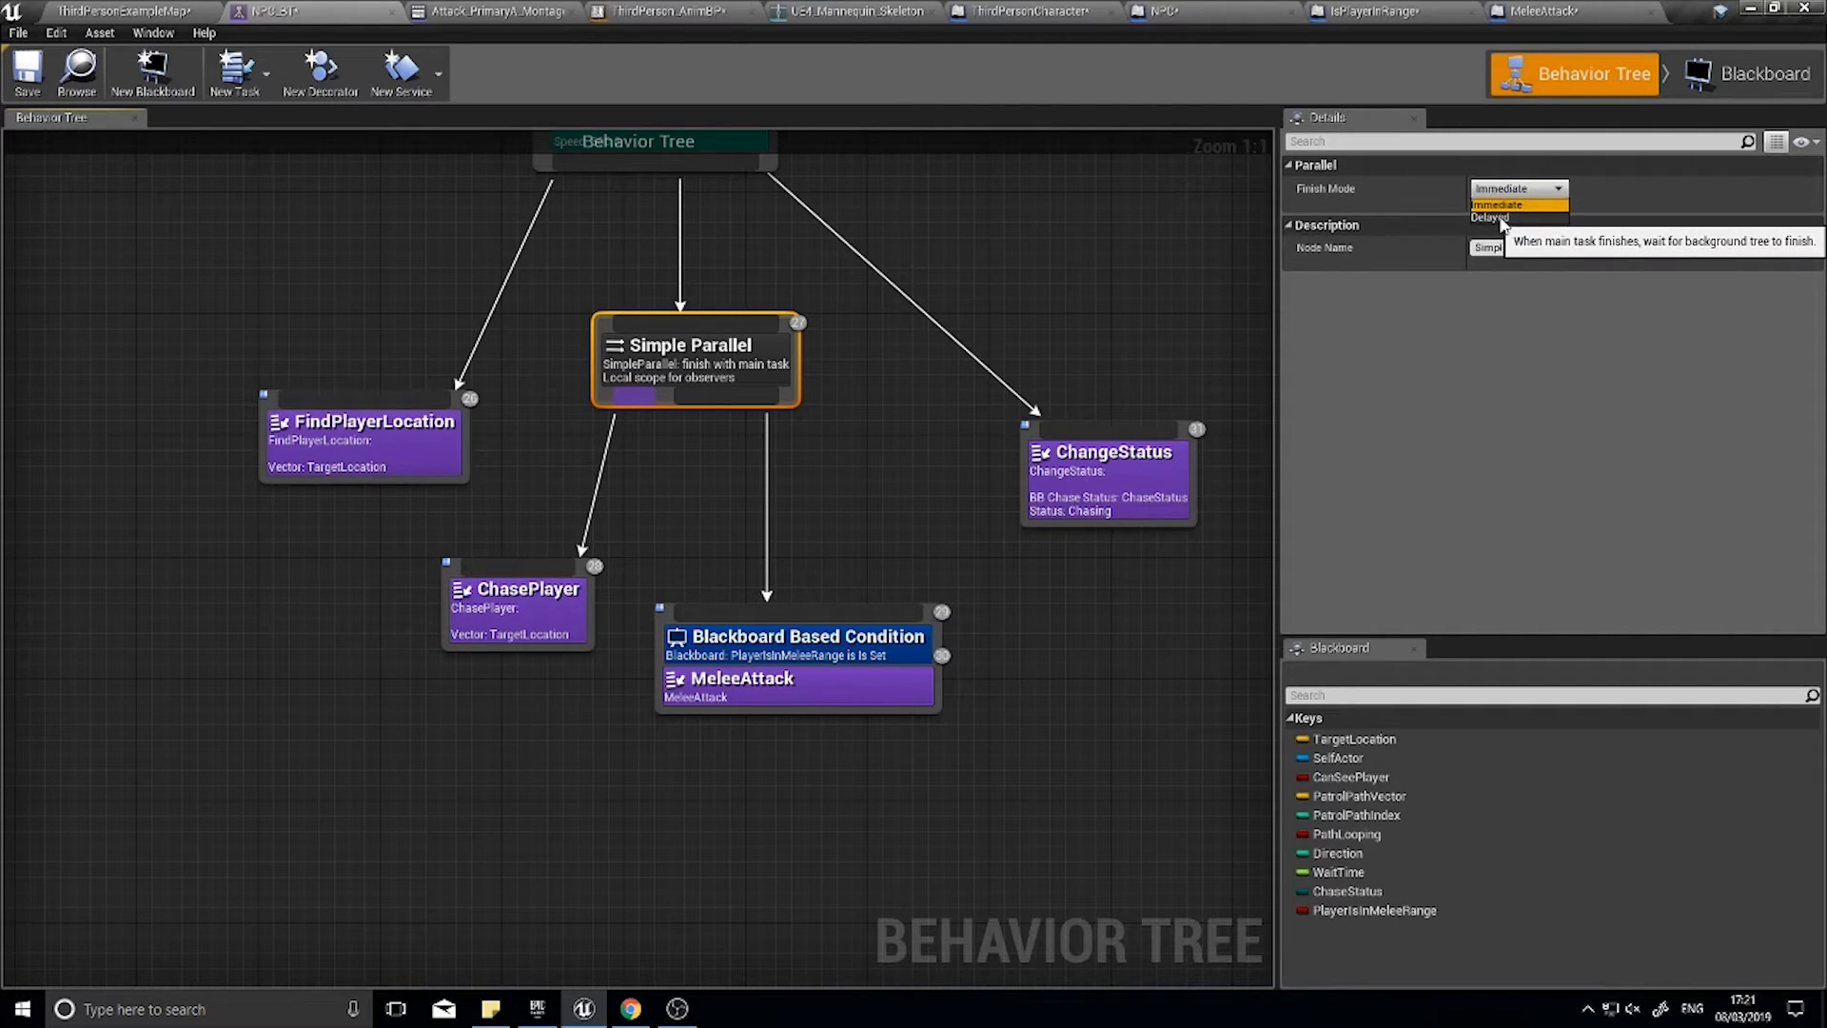
pyautogui.moveTo(1503, 218)
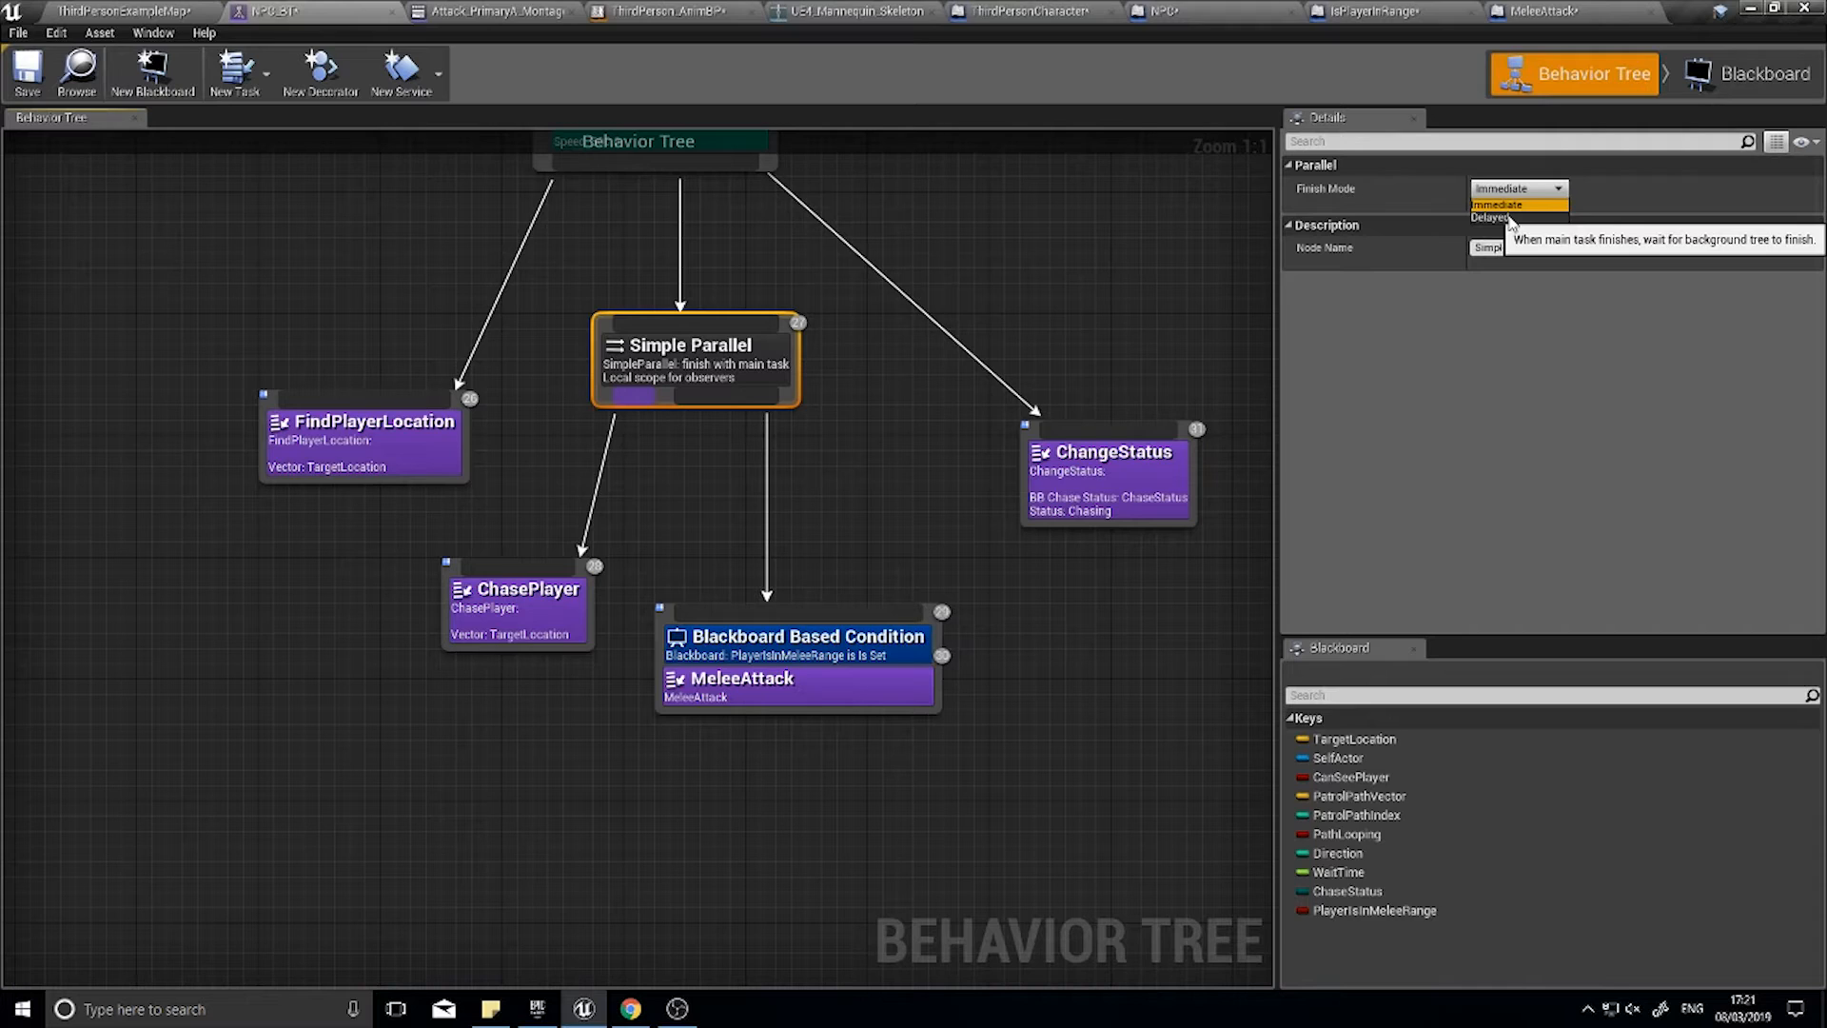
pyautogui.click(1496, 217)
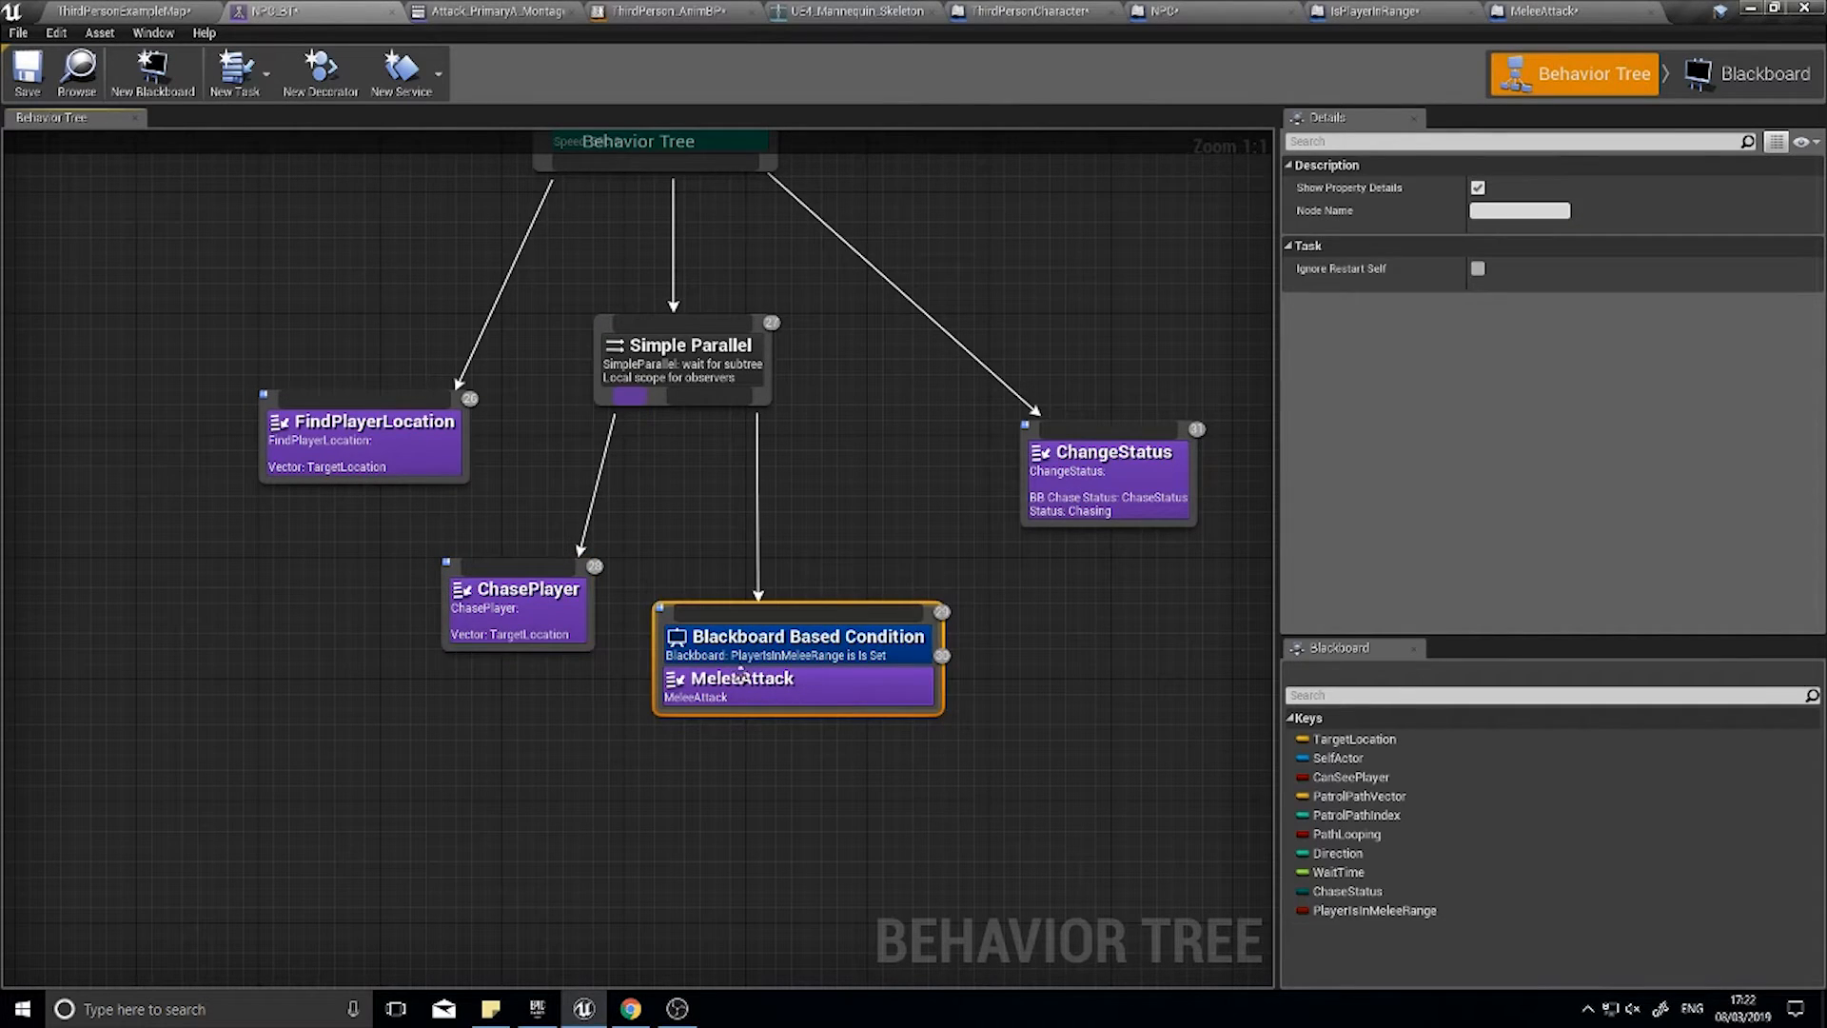
pyautogui.moveTo(681, 476)
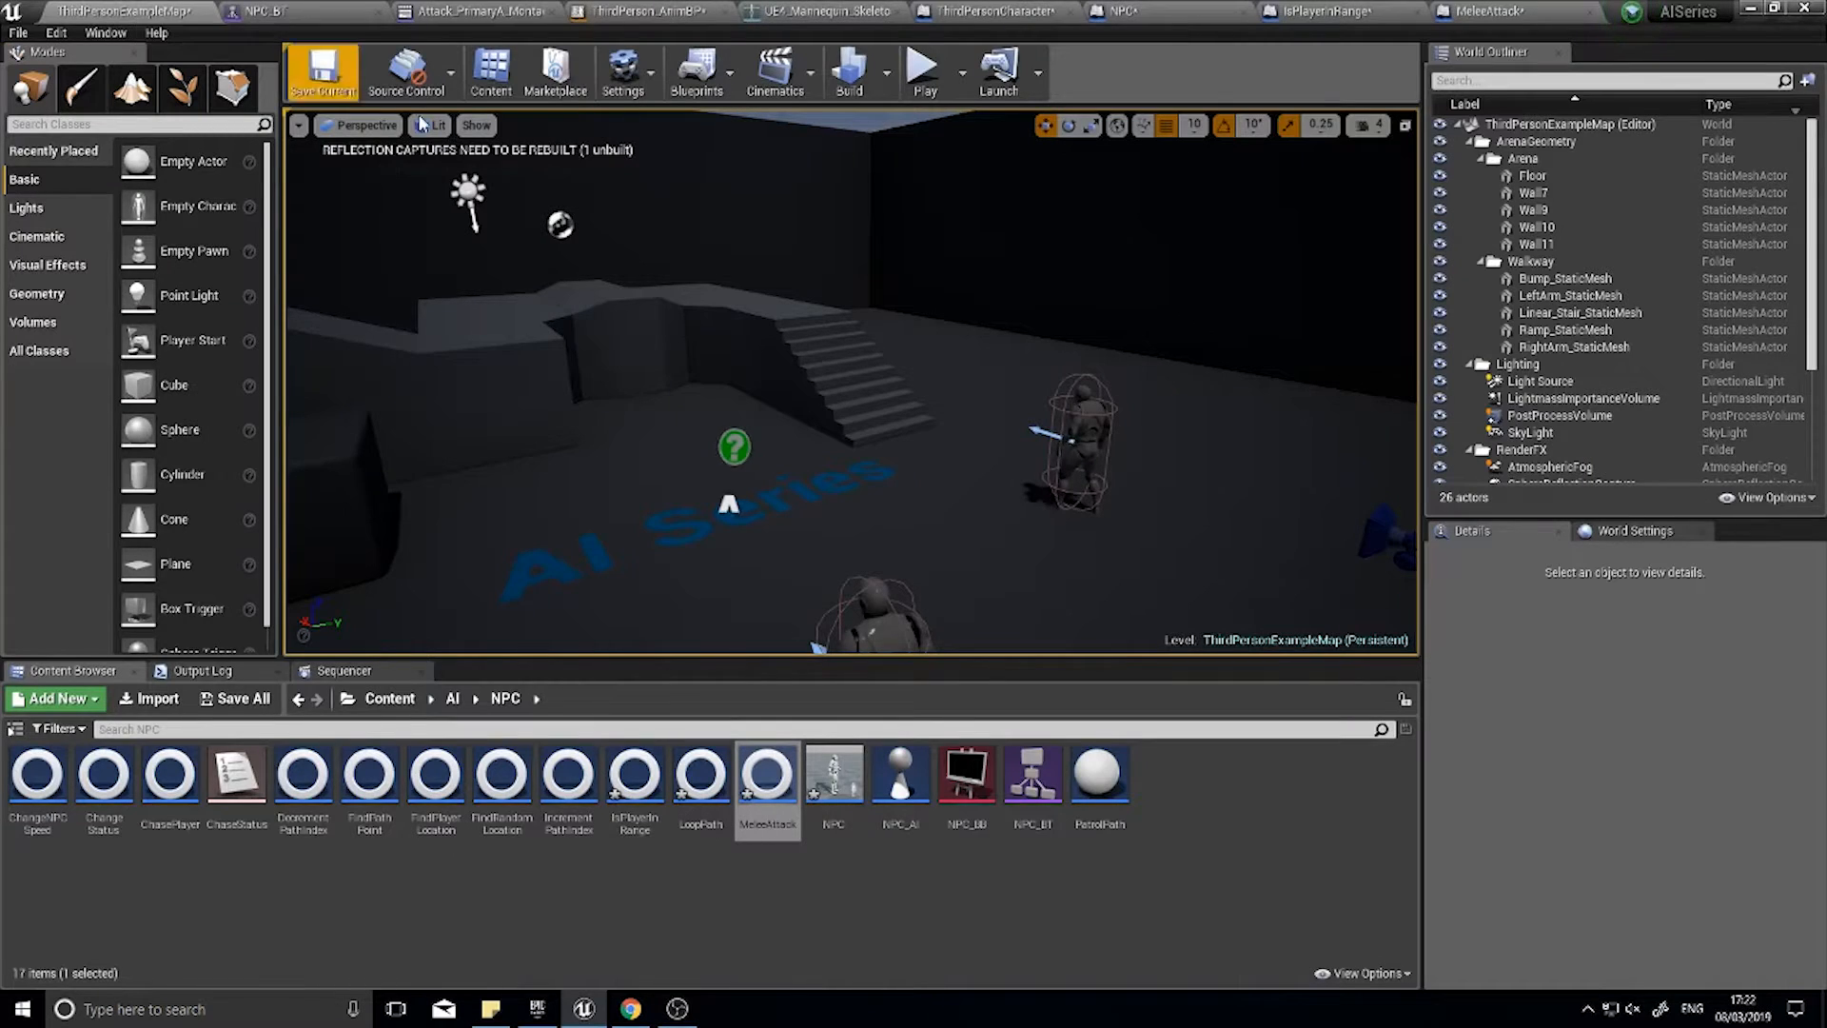
pyautogui.moveTo(925, 72)
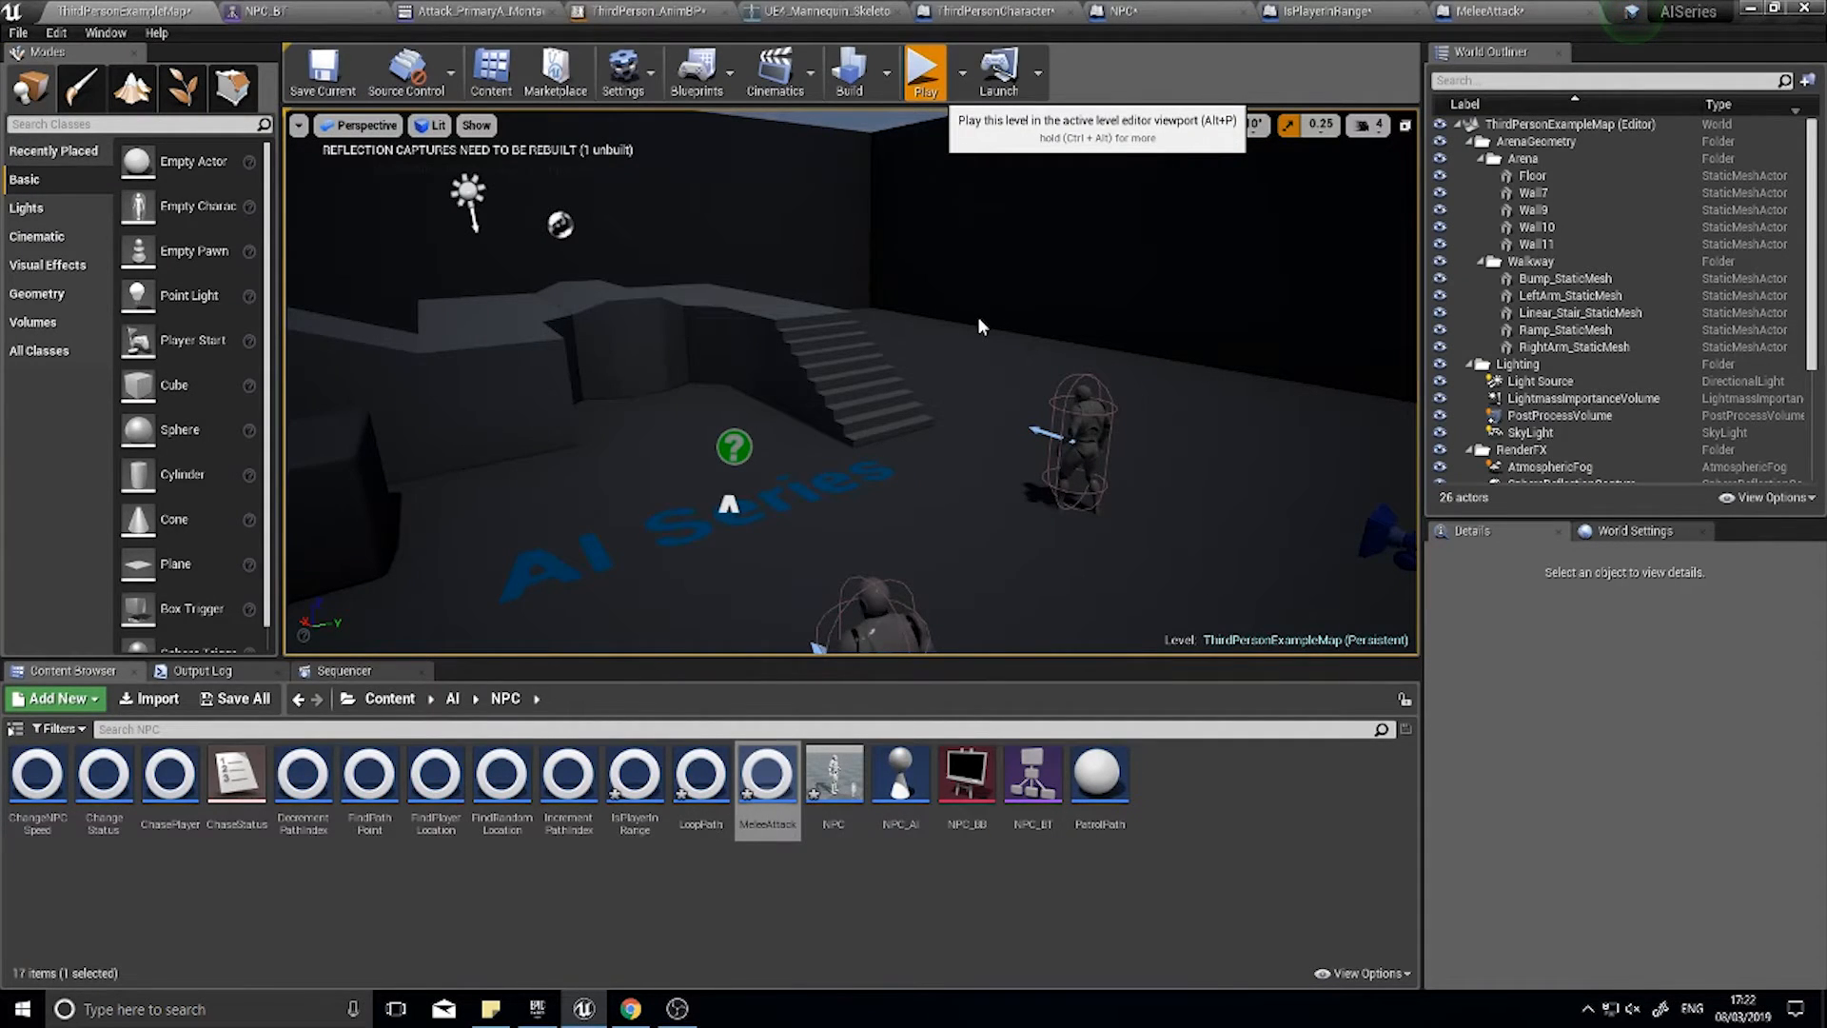
# - Run a play-in-editor test of the NPC chasing, then stop the session
pyautogui.click(925, 70)
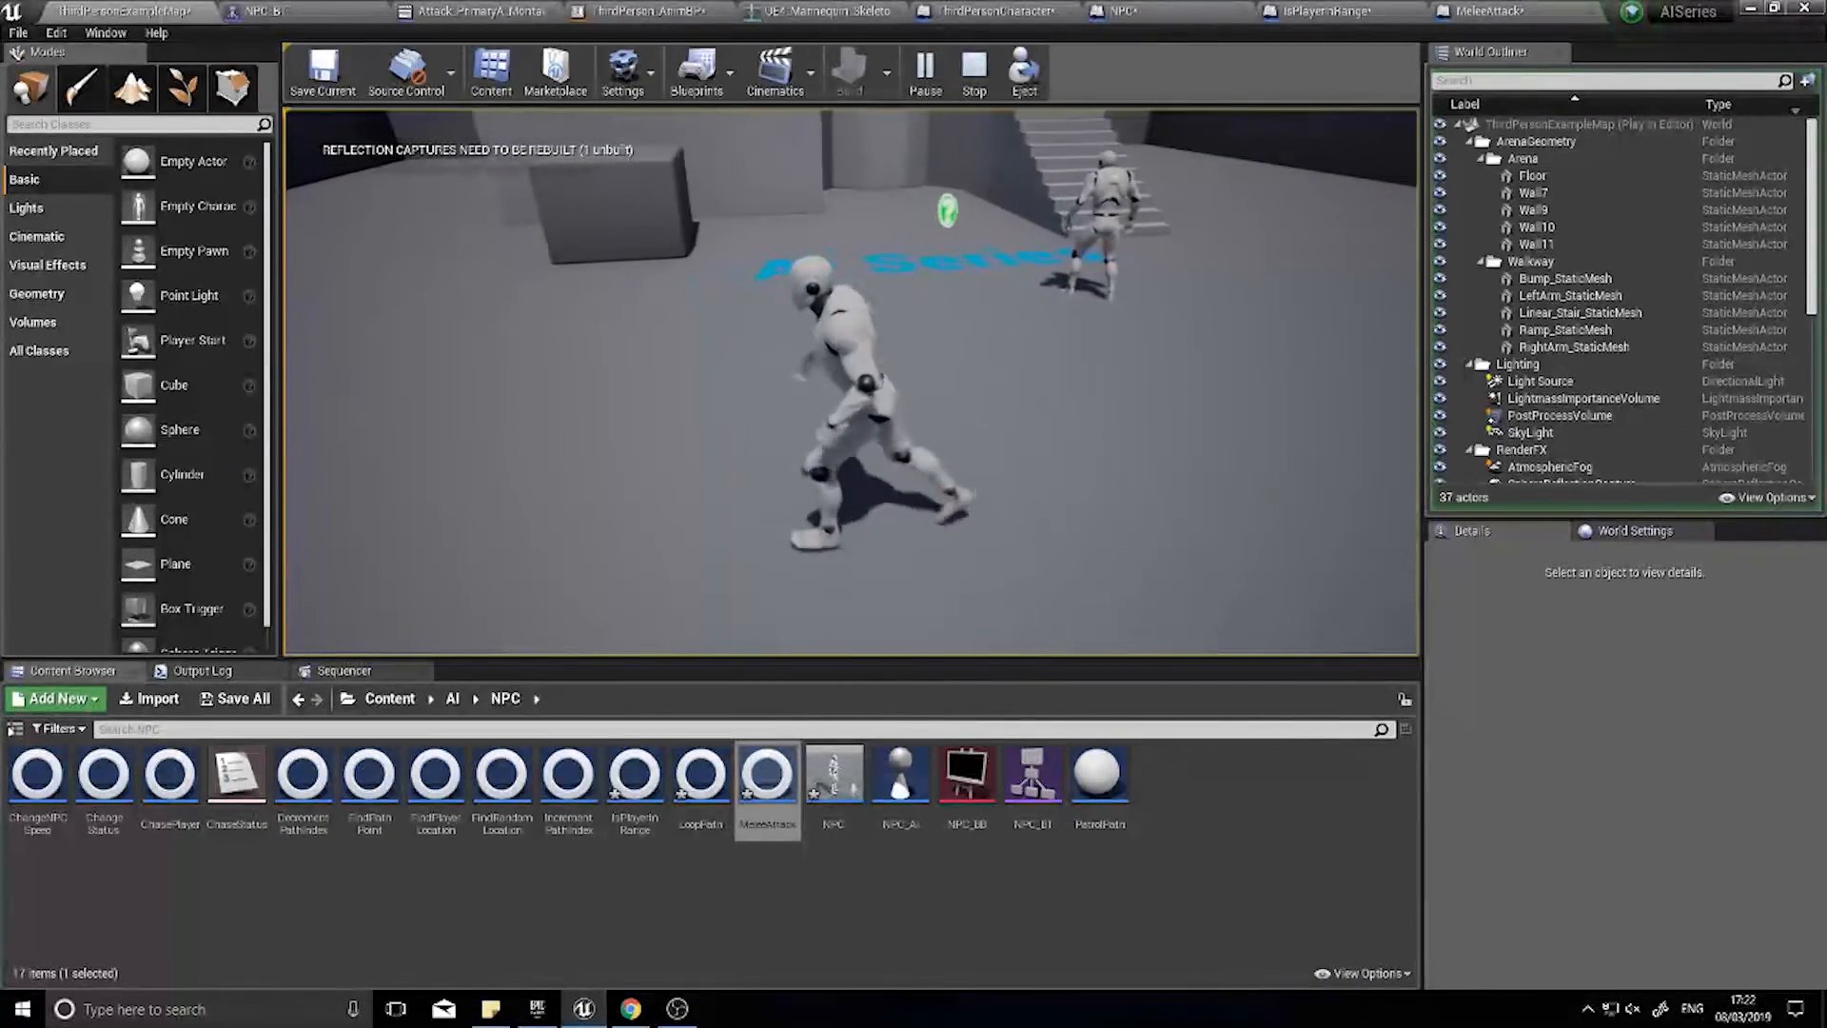
pyautogui.click(973, 72)
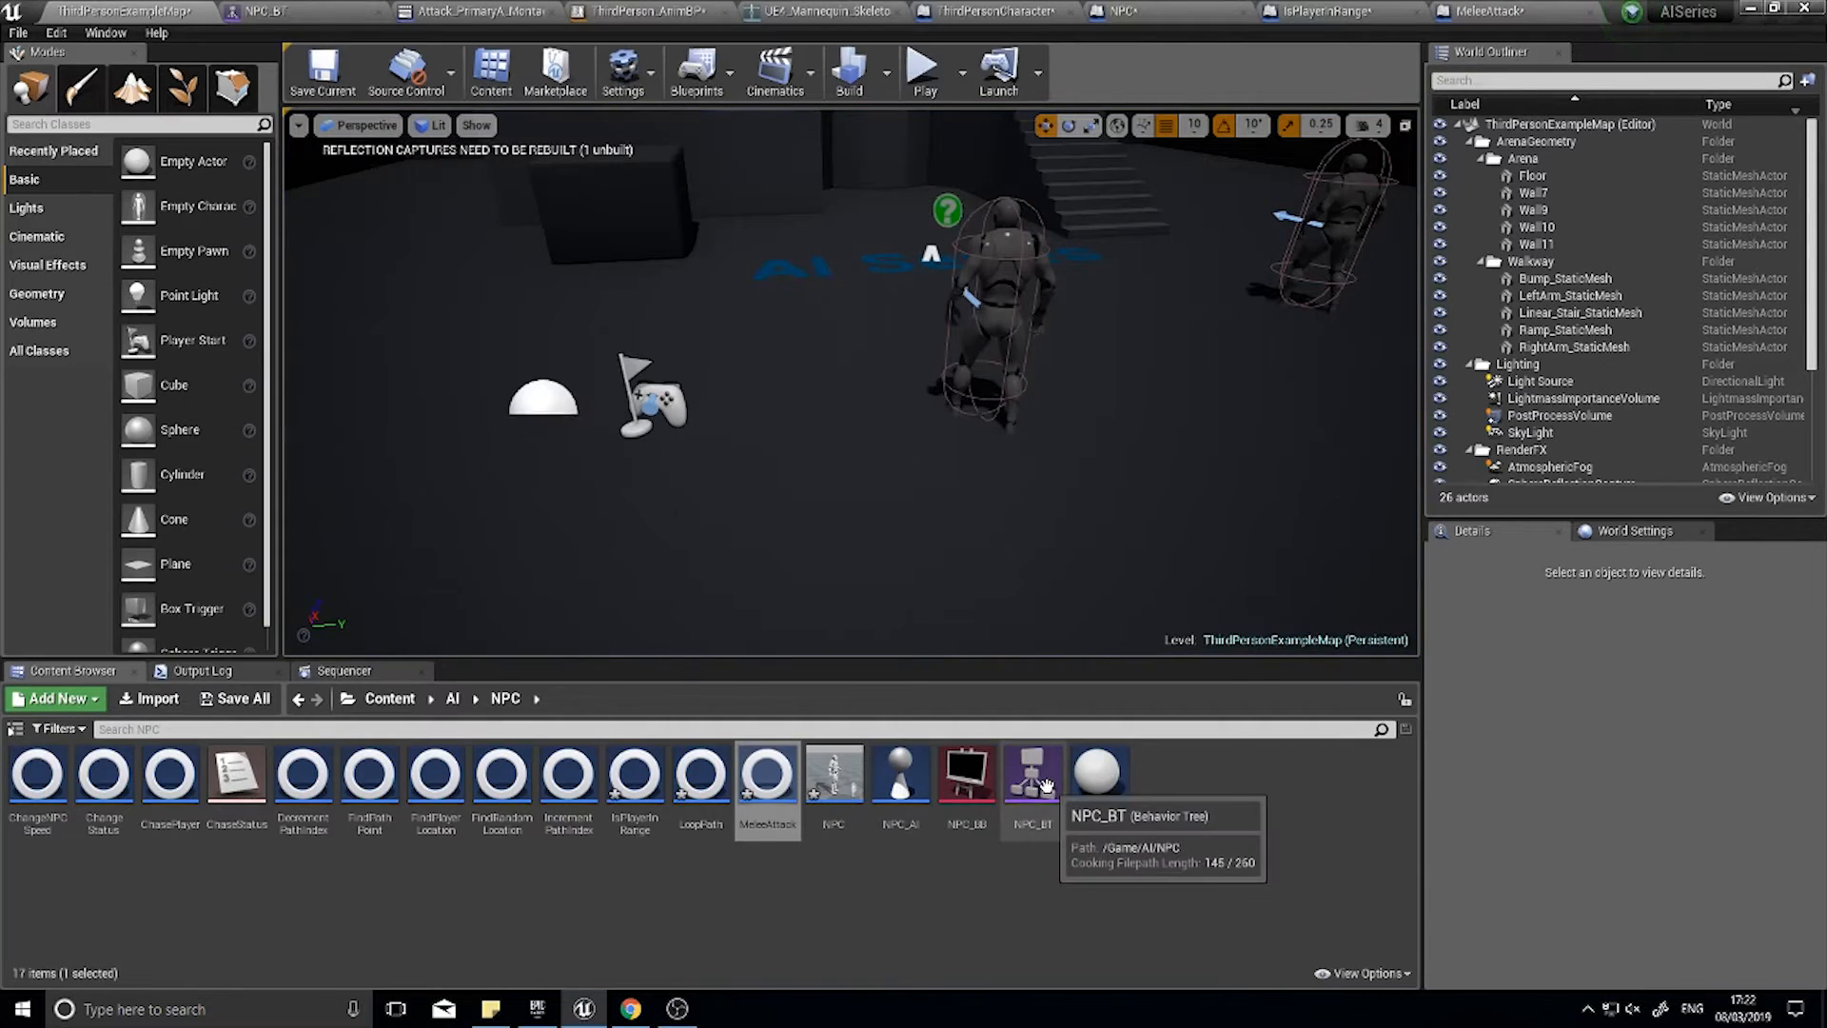
# - In NPC_BT, set the IsPlayerInRange service's BB Is in Range key to PlayerIsInMeleeRange
pyautogui.doubleClick(1031, 770)
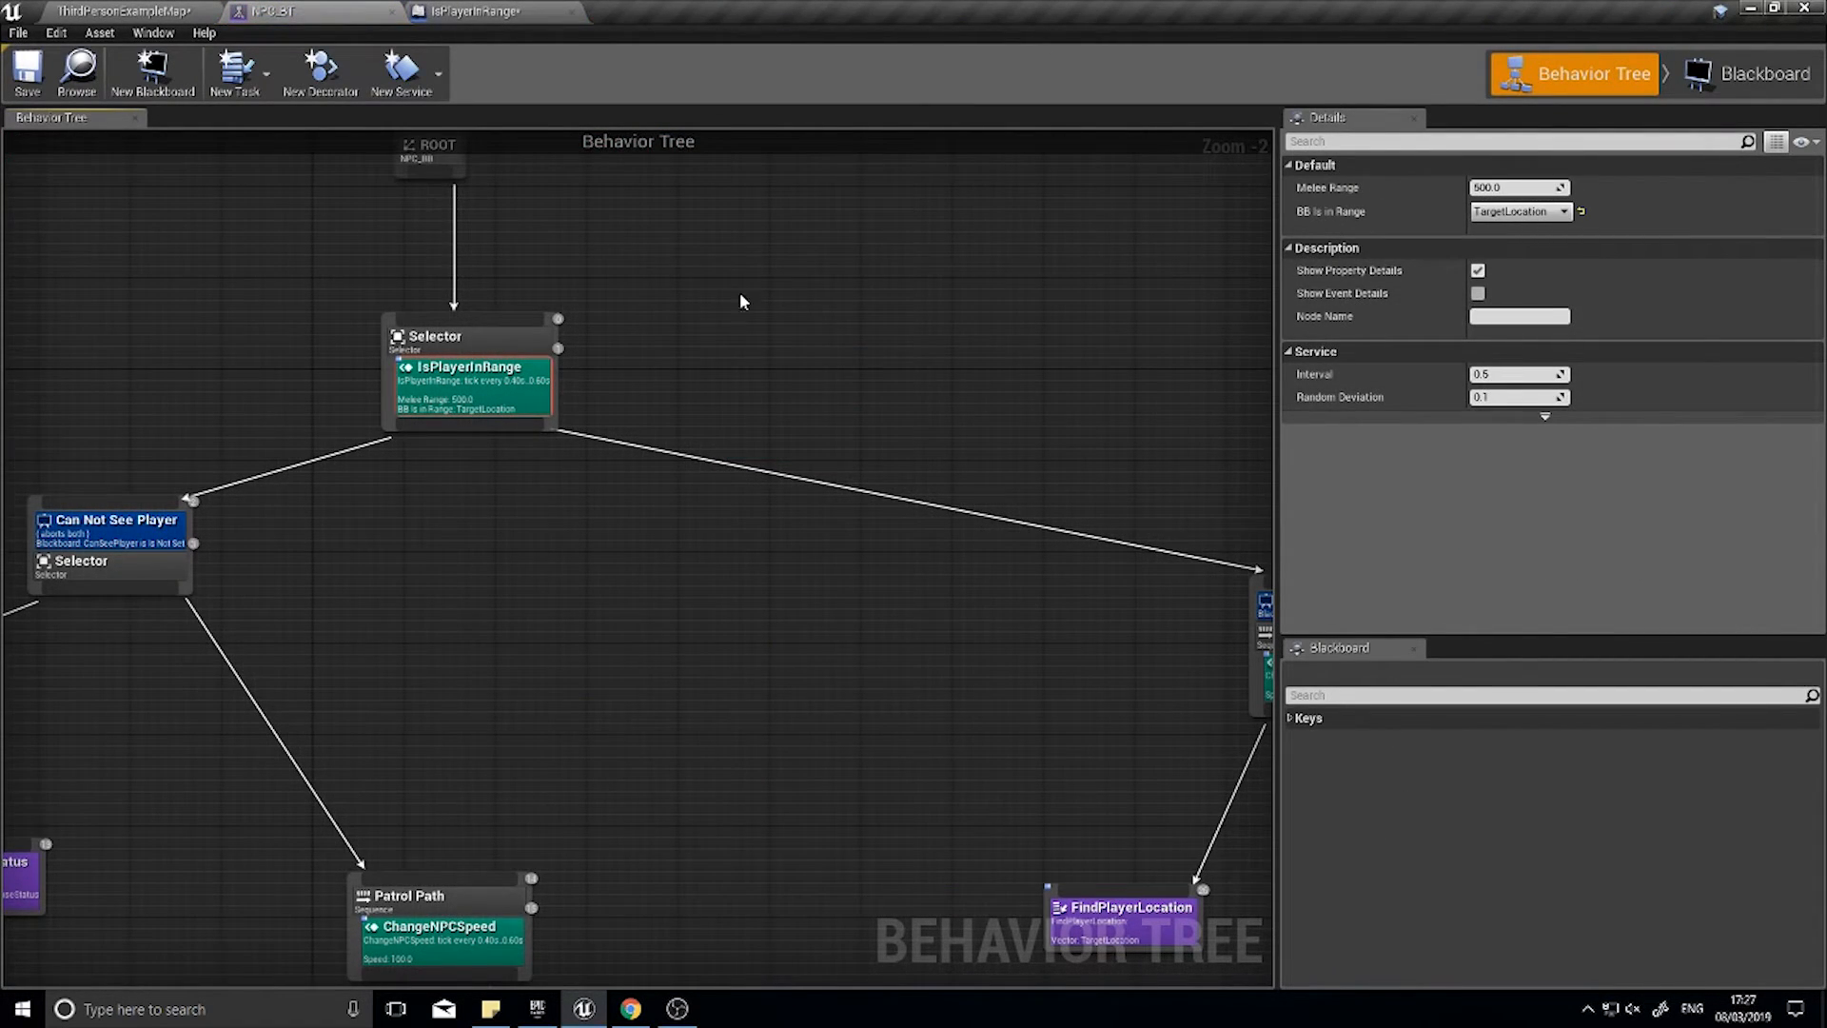
pyautogui.moveTo(674, 342)
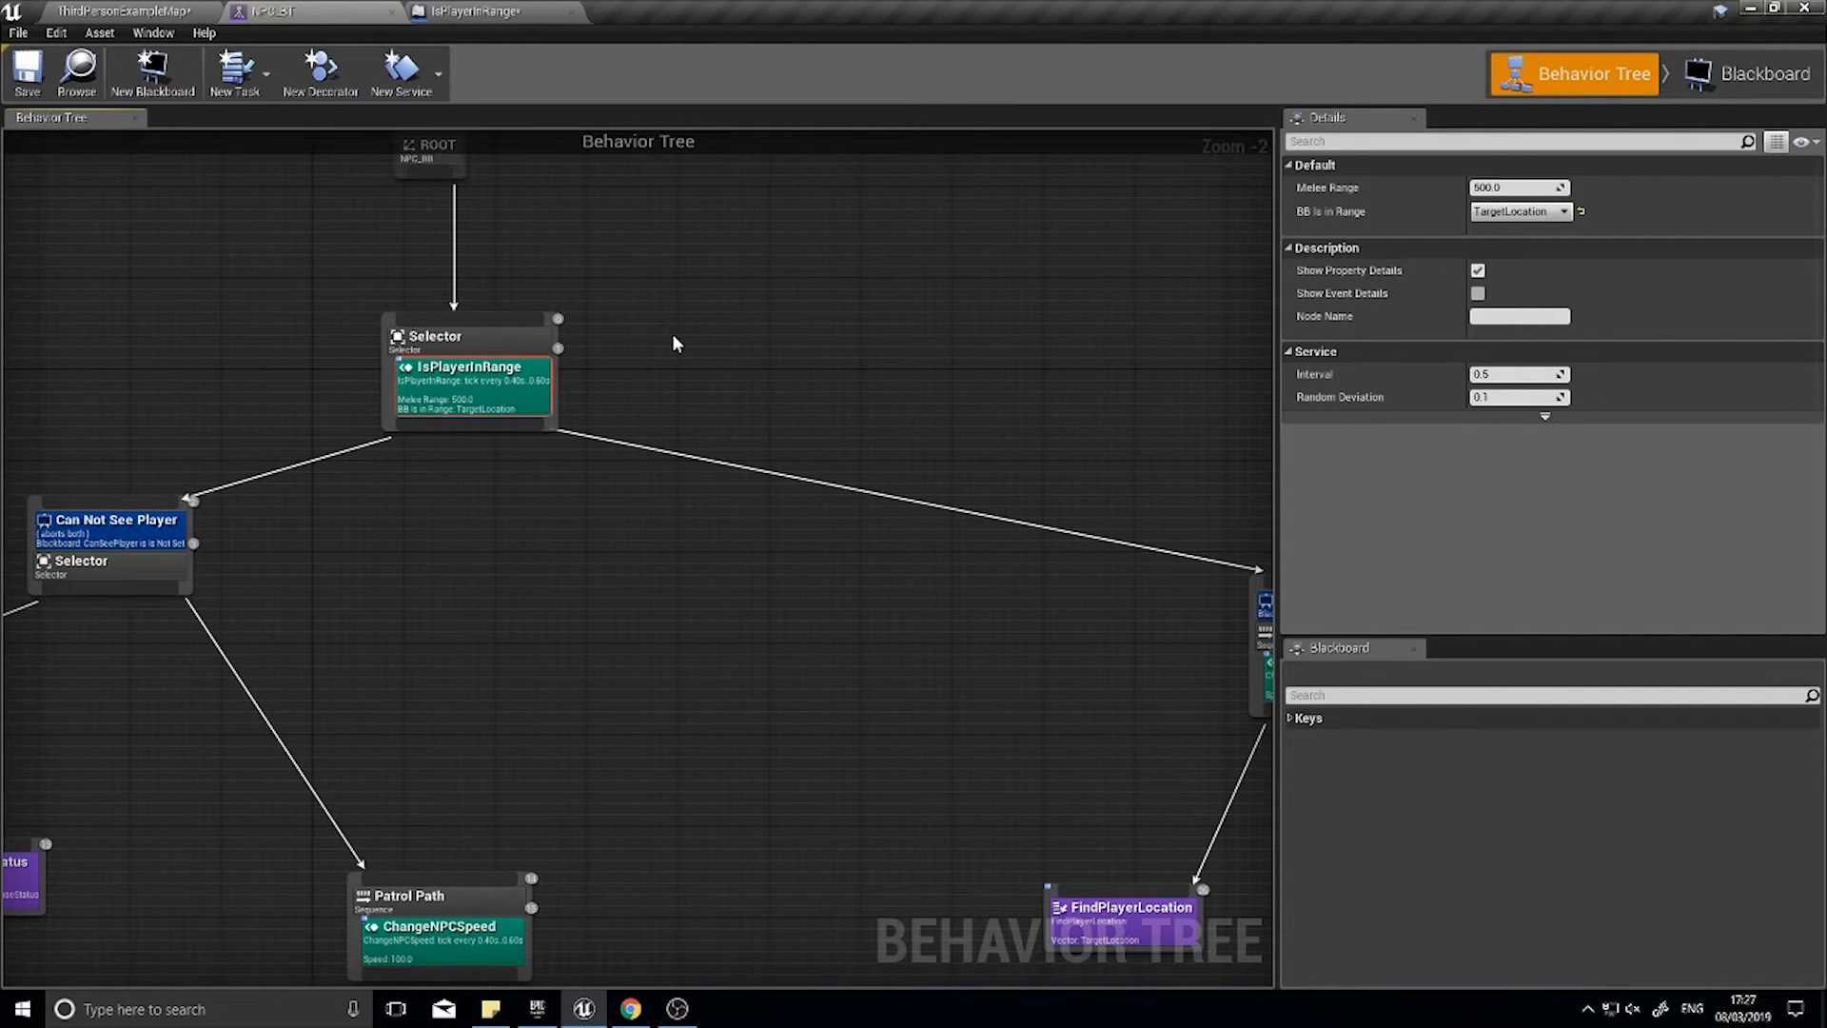
pyautogui.moveTo(472, 385)
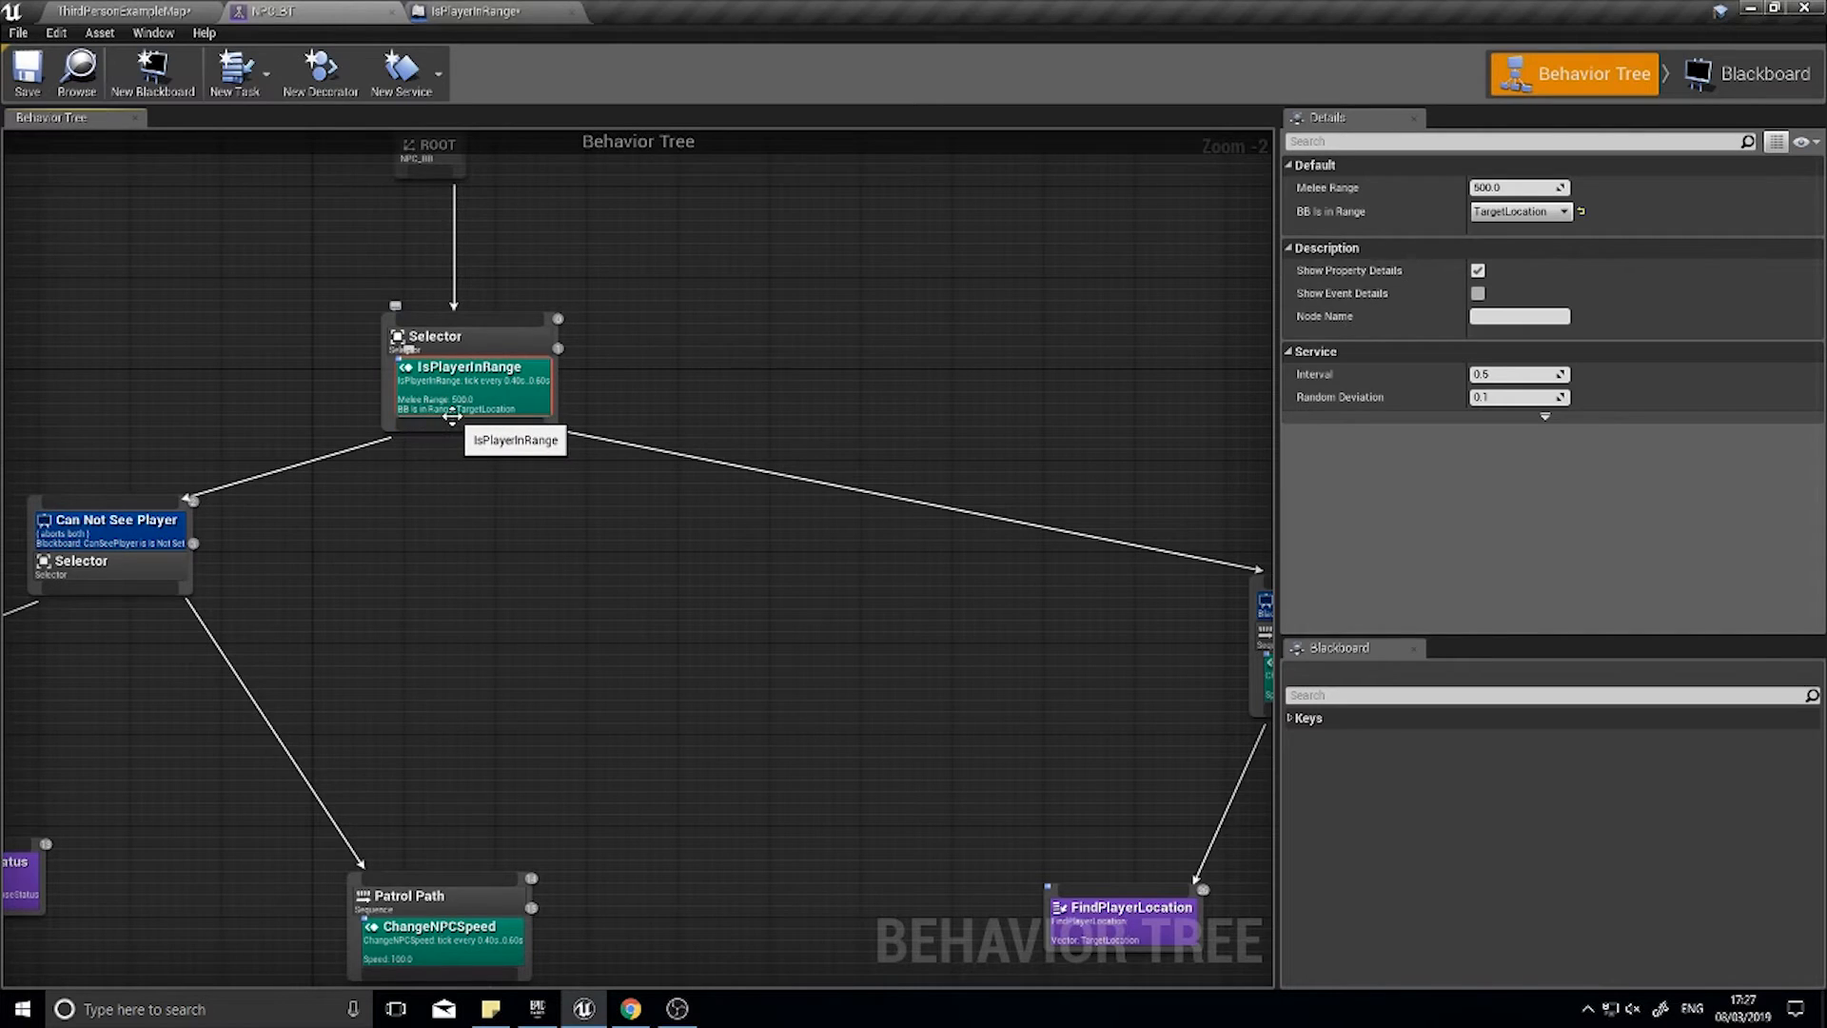
pyautogui.moveTo(1391, 221)
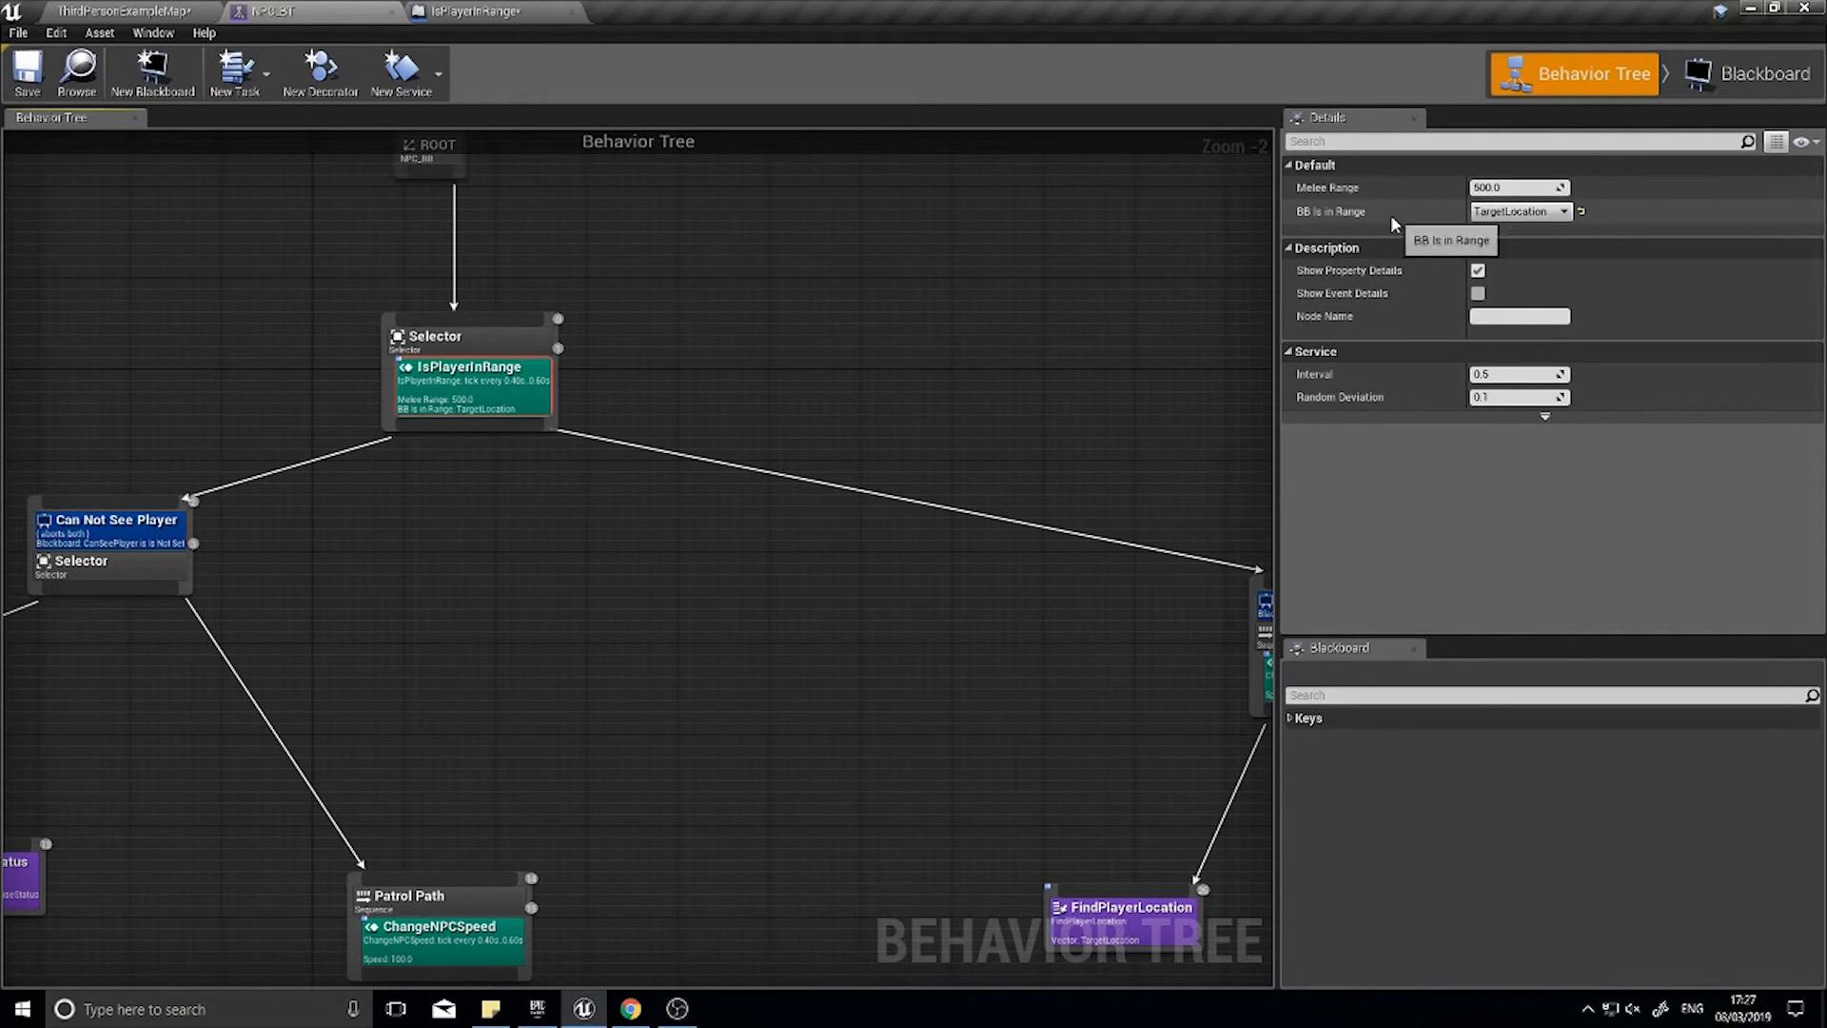
pyautogui.moveTo(1515, 217)
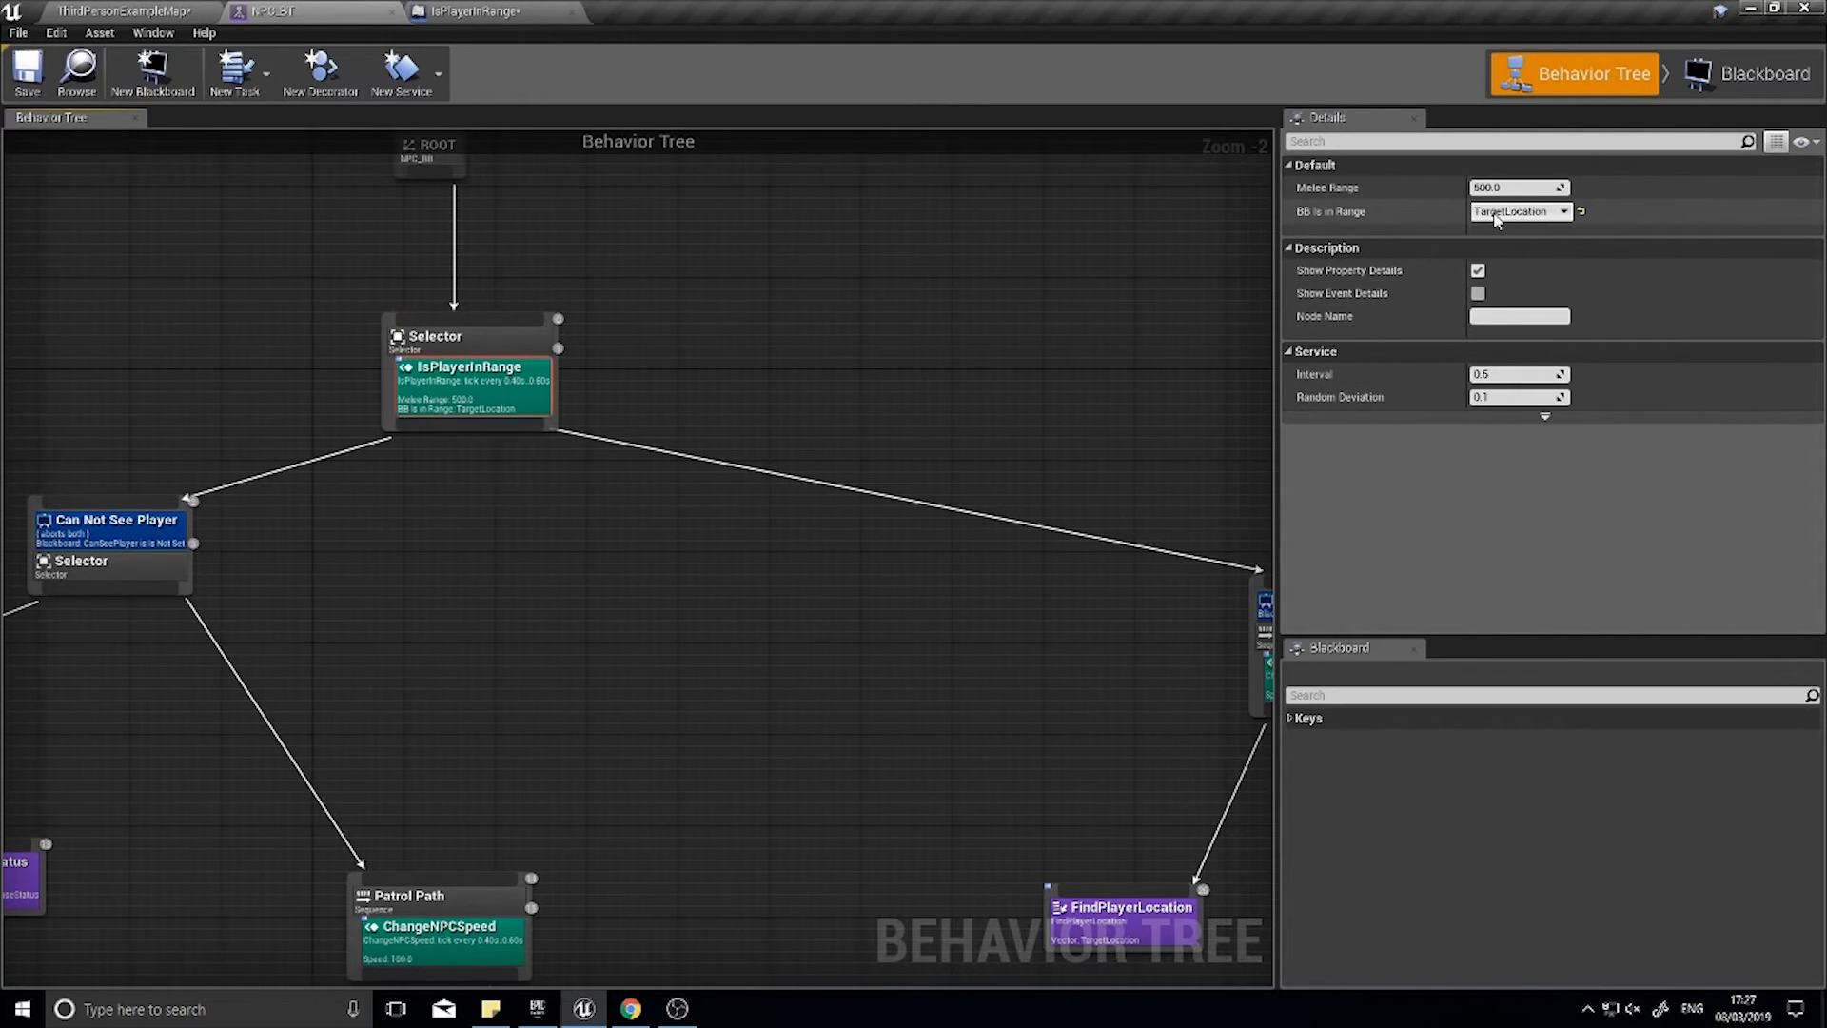
pyautogui.click(1518, 211)
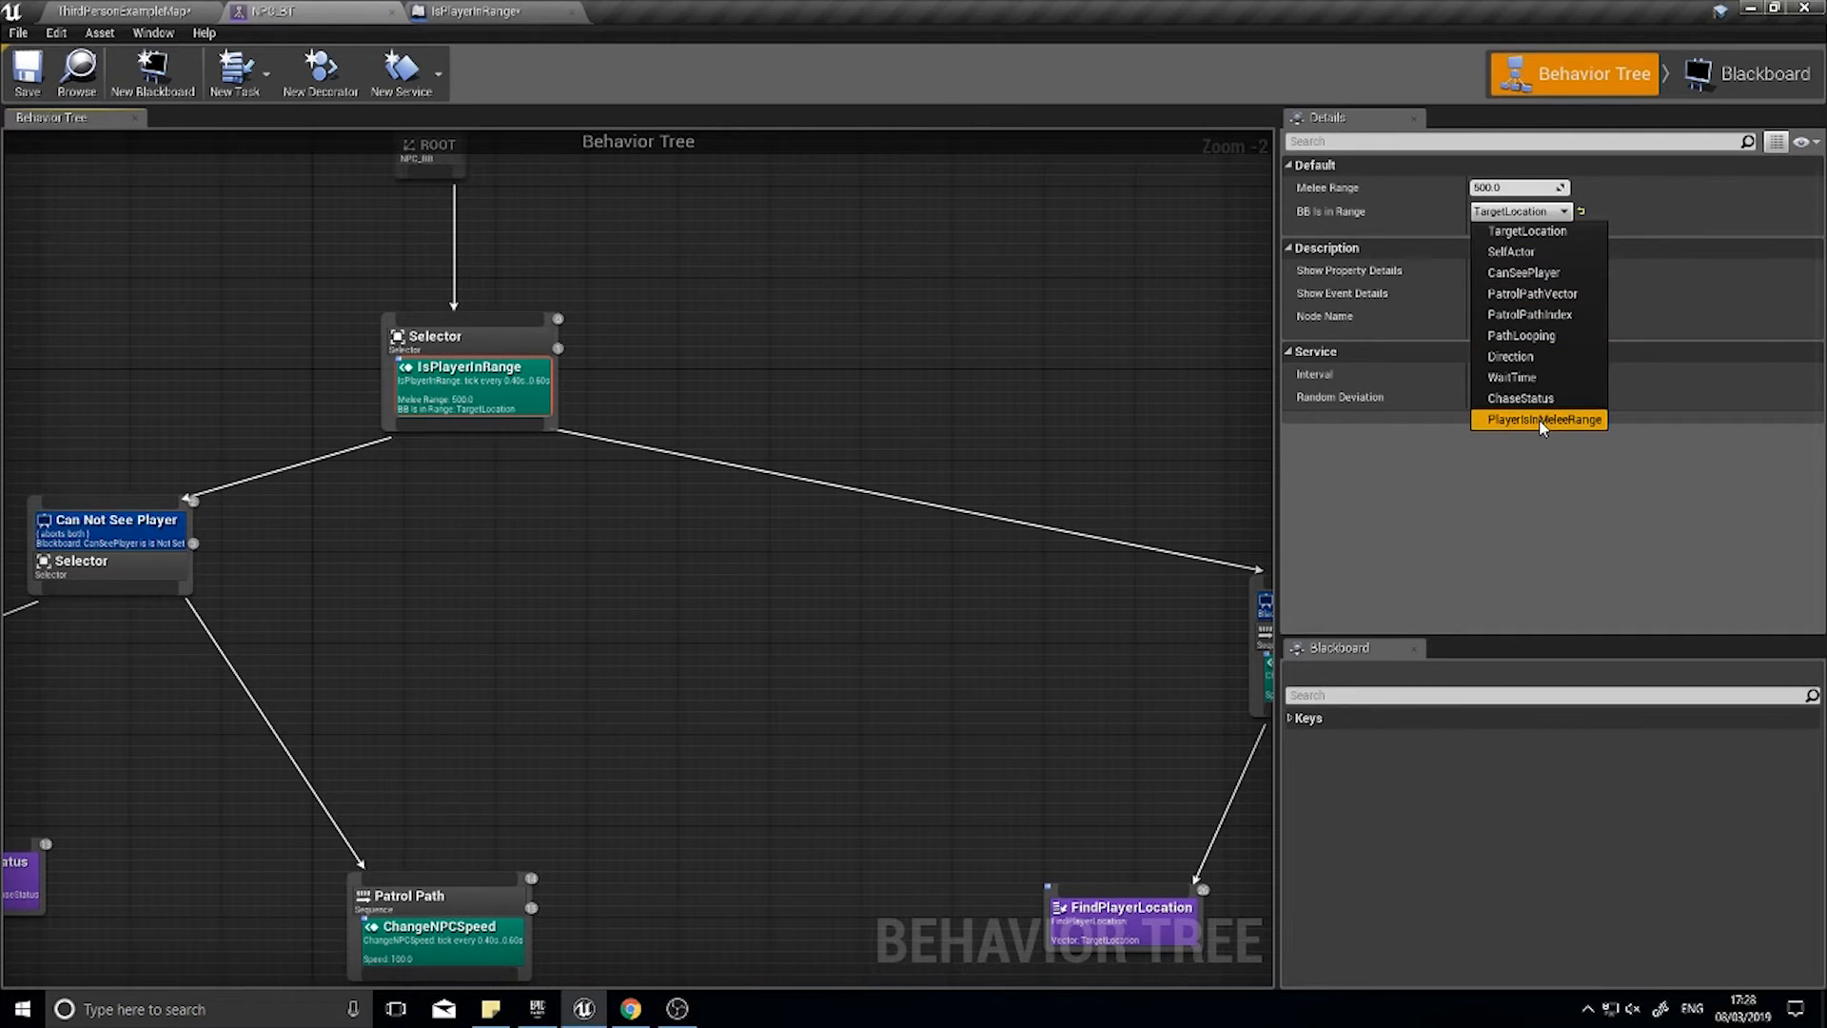
pyautogui.click(1538, 419)
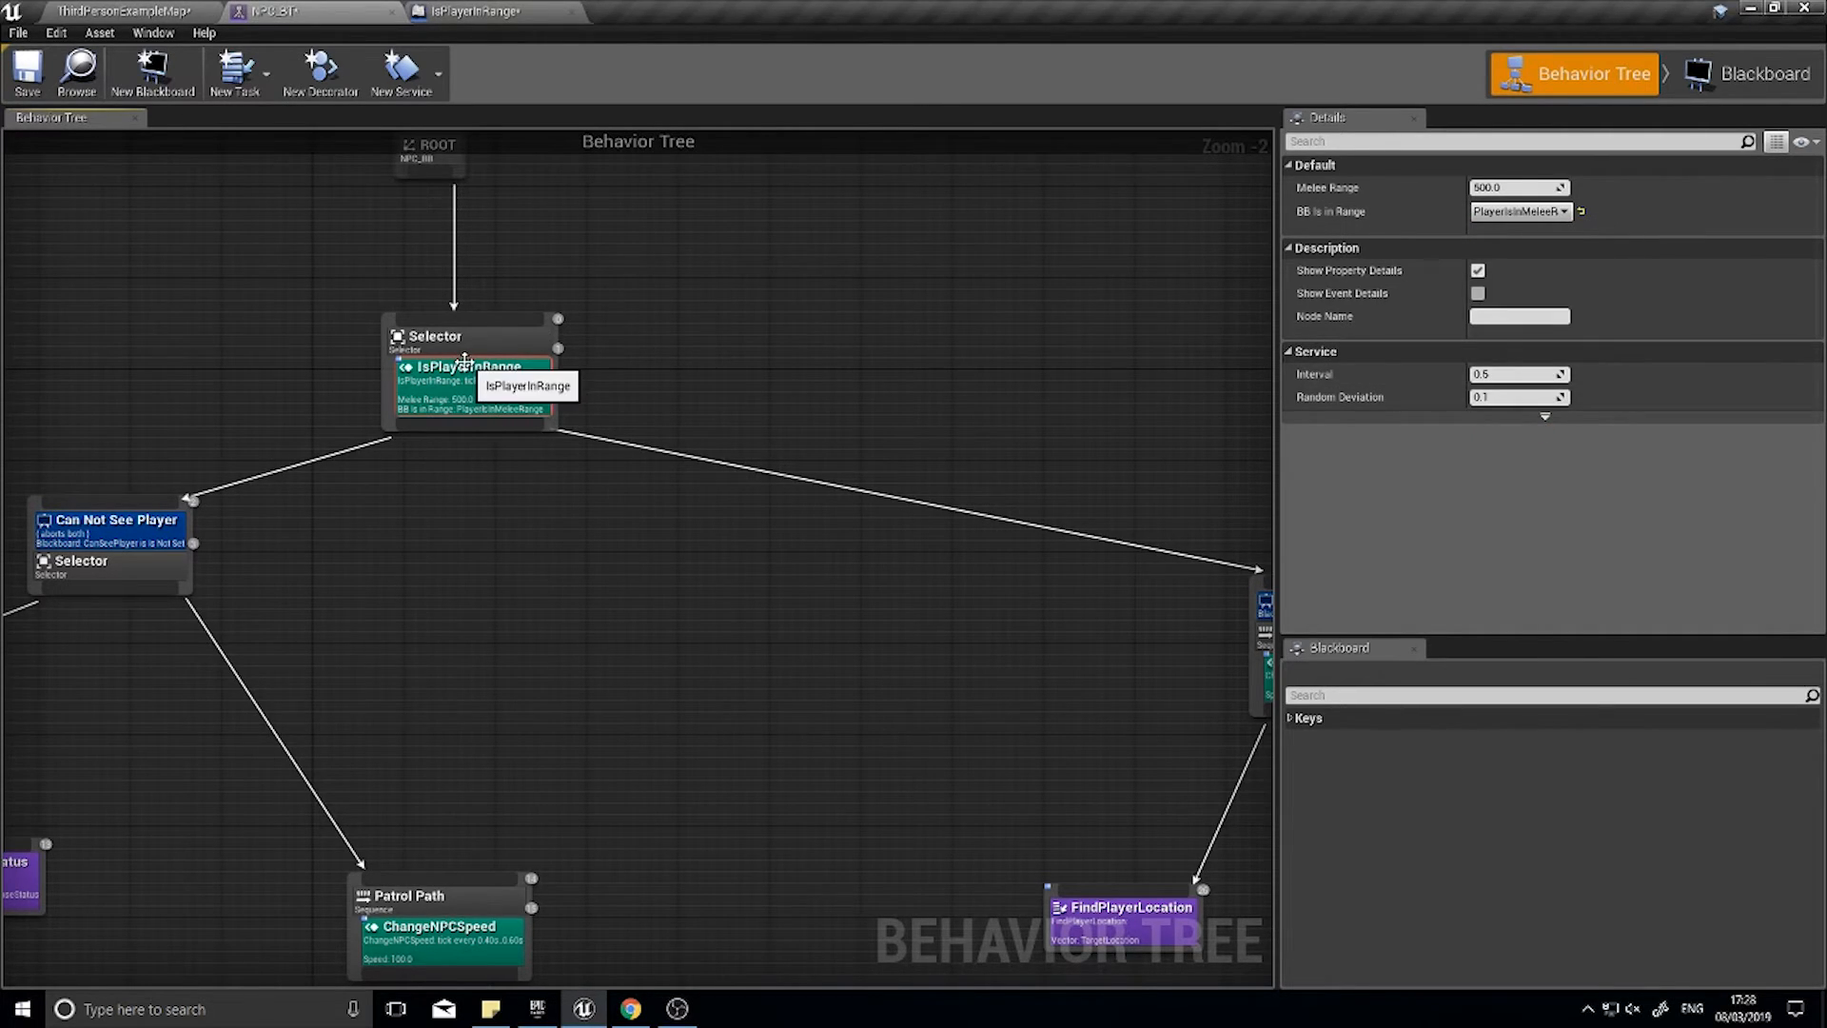
pyautogui.click(466, 12)
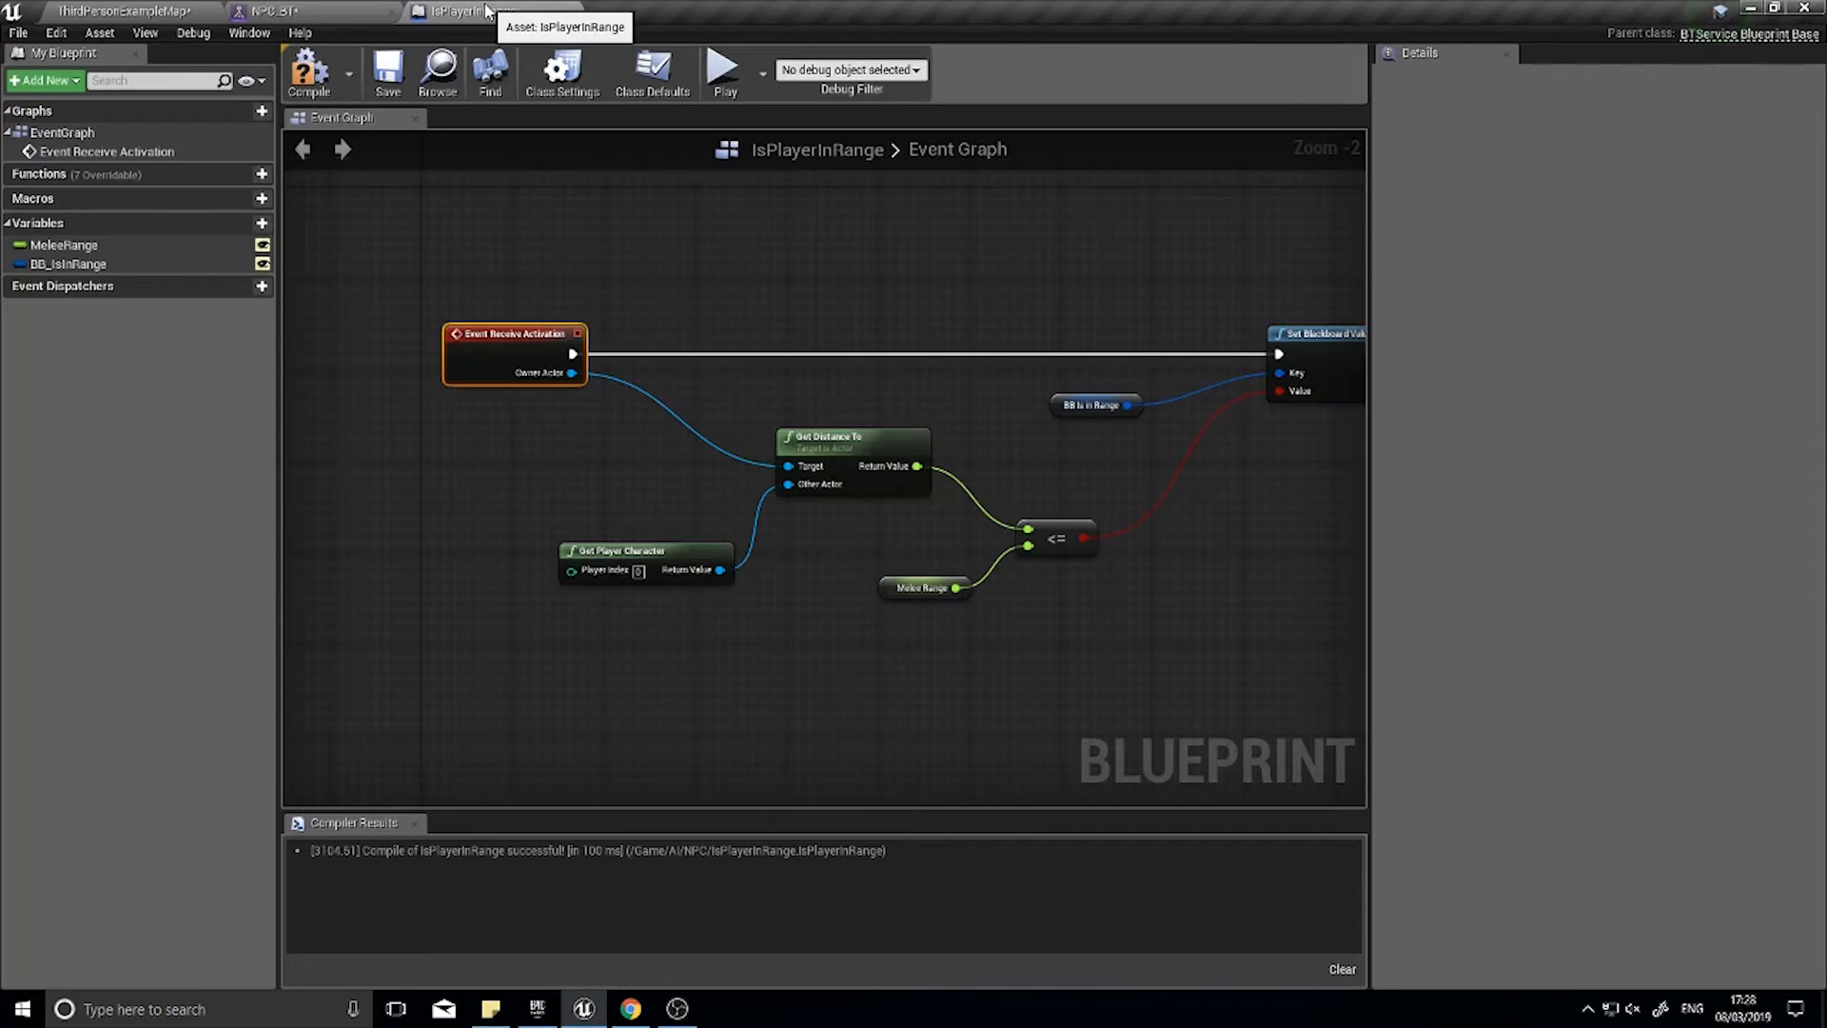
pyautogui.moveTo(571, 373)
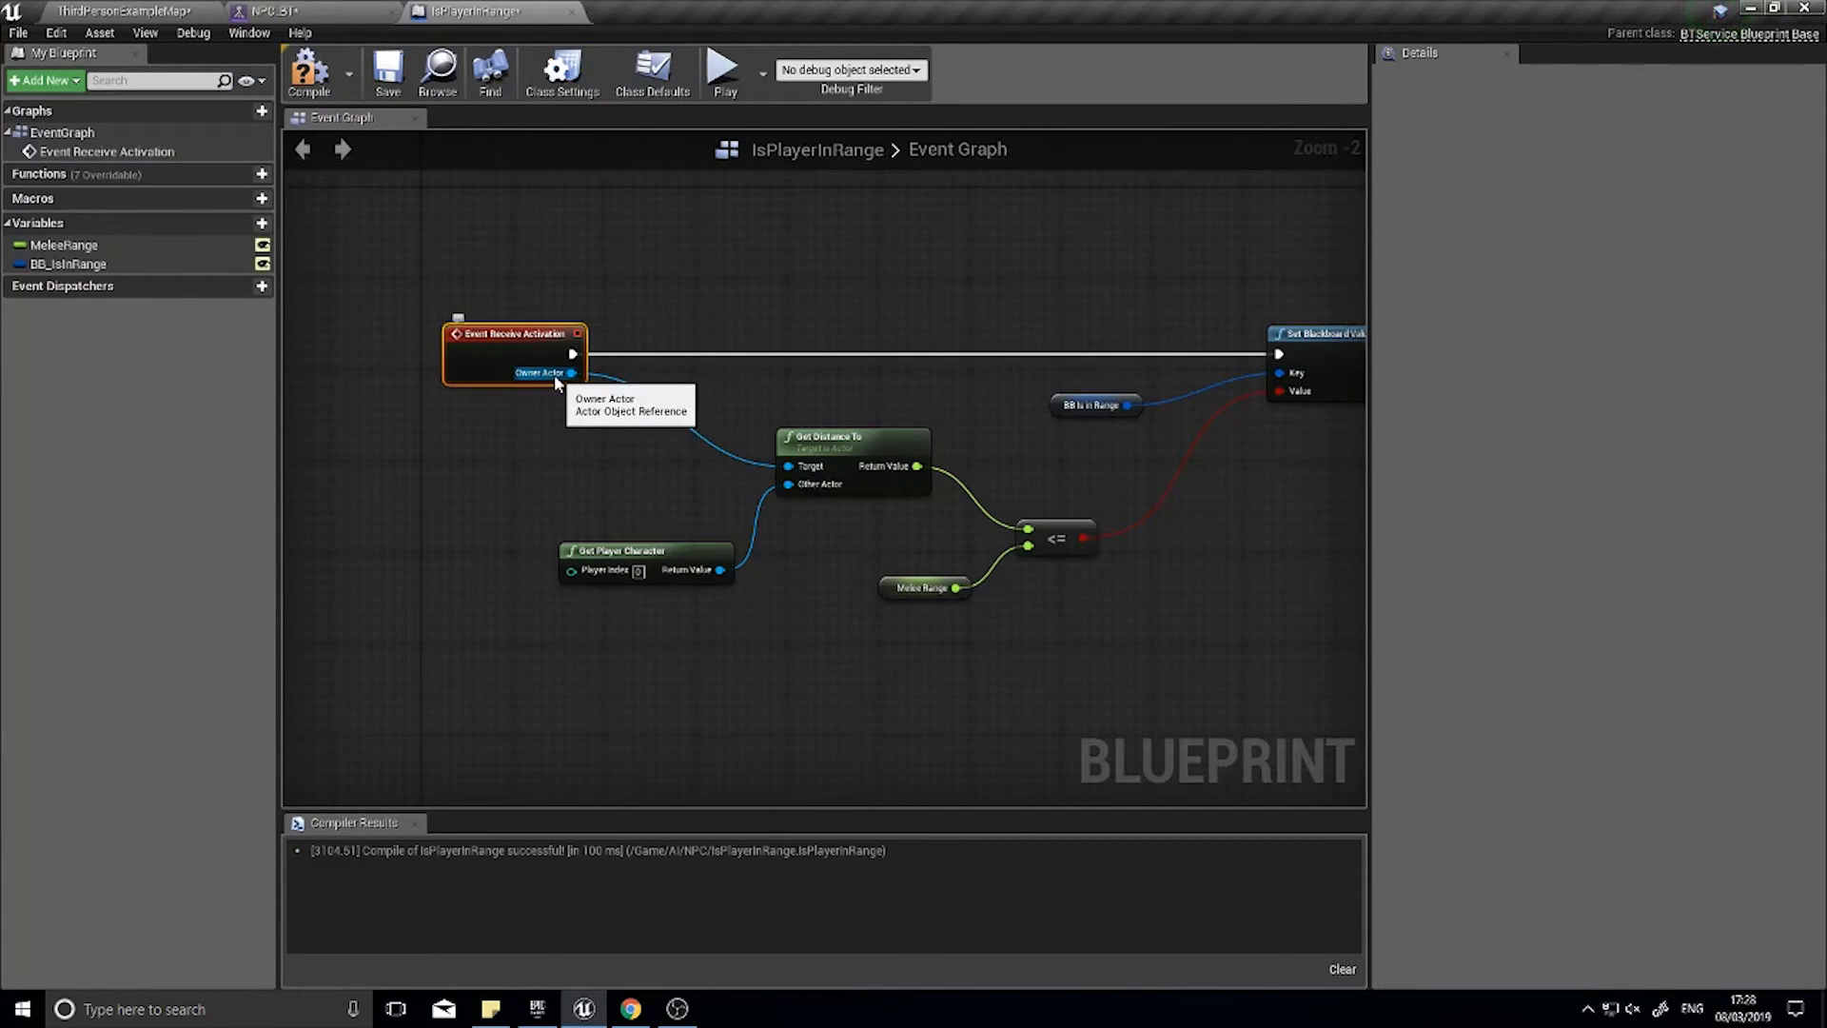
pyautogui.moveTo(616, 396)
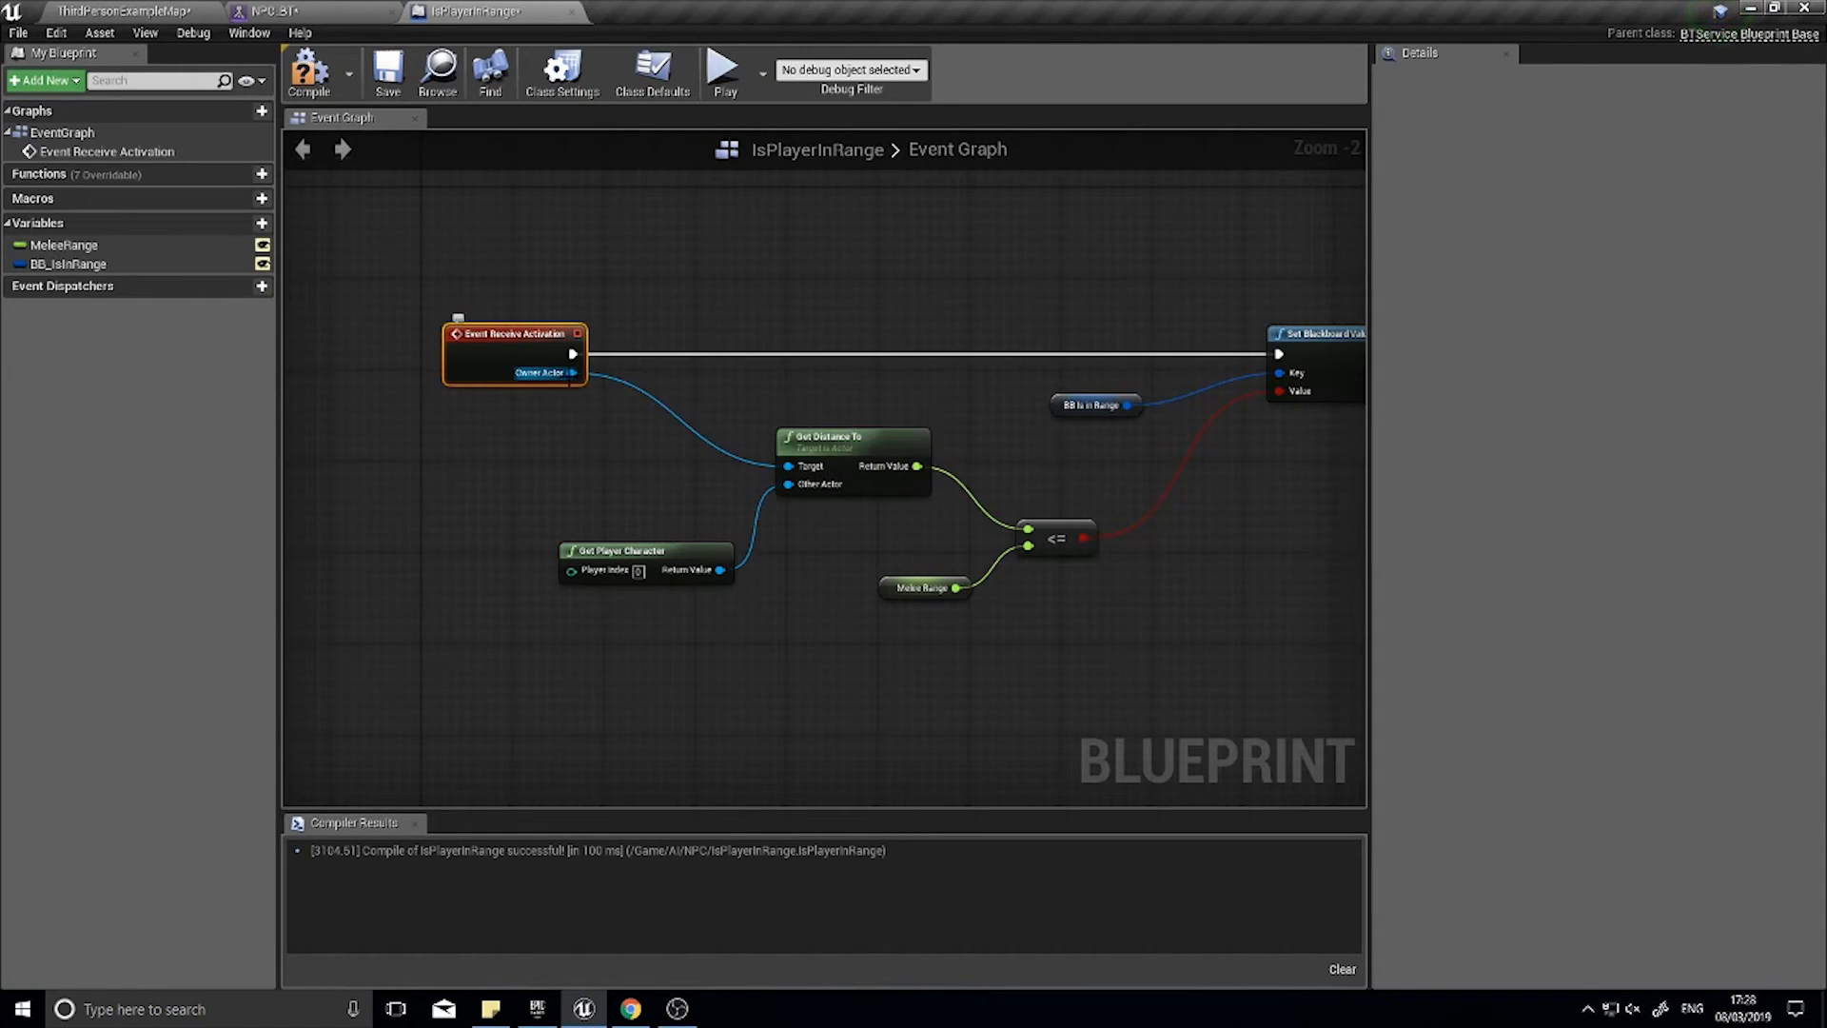
pyautogui.moveTo(512, 350)
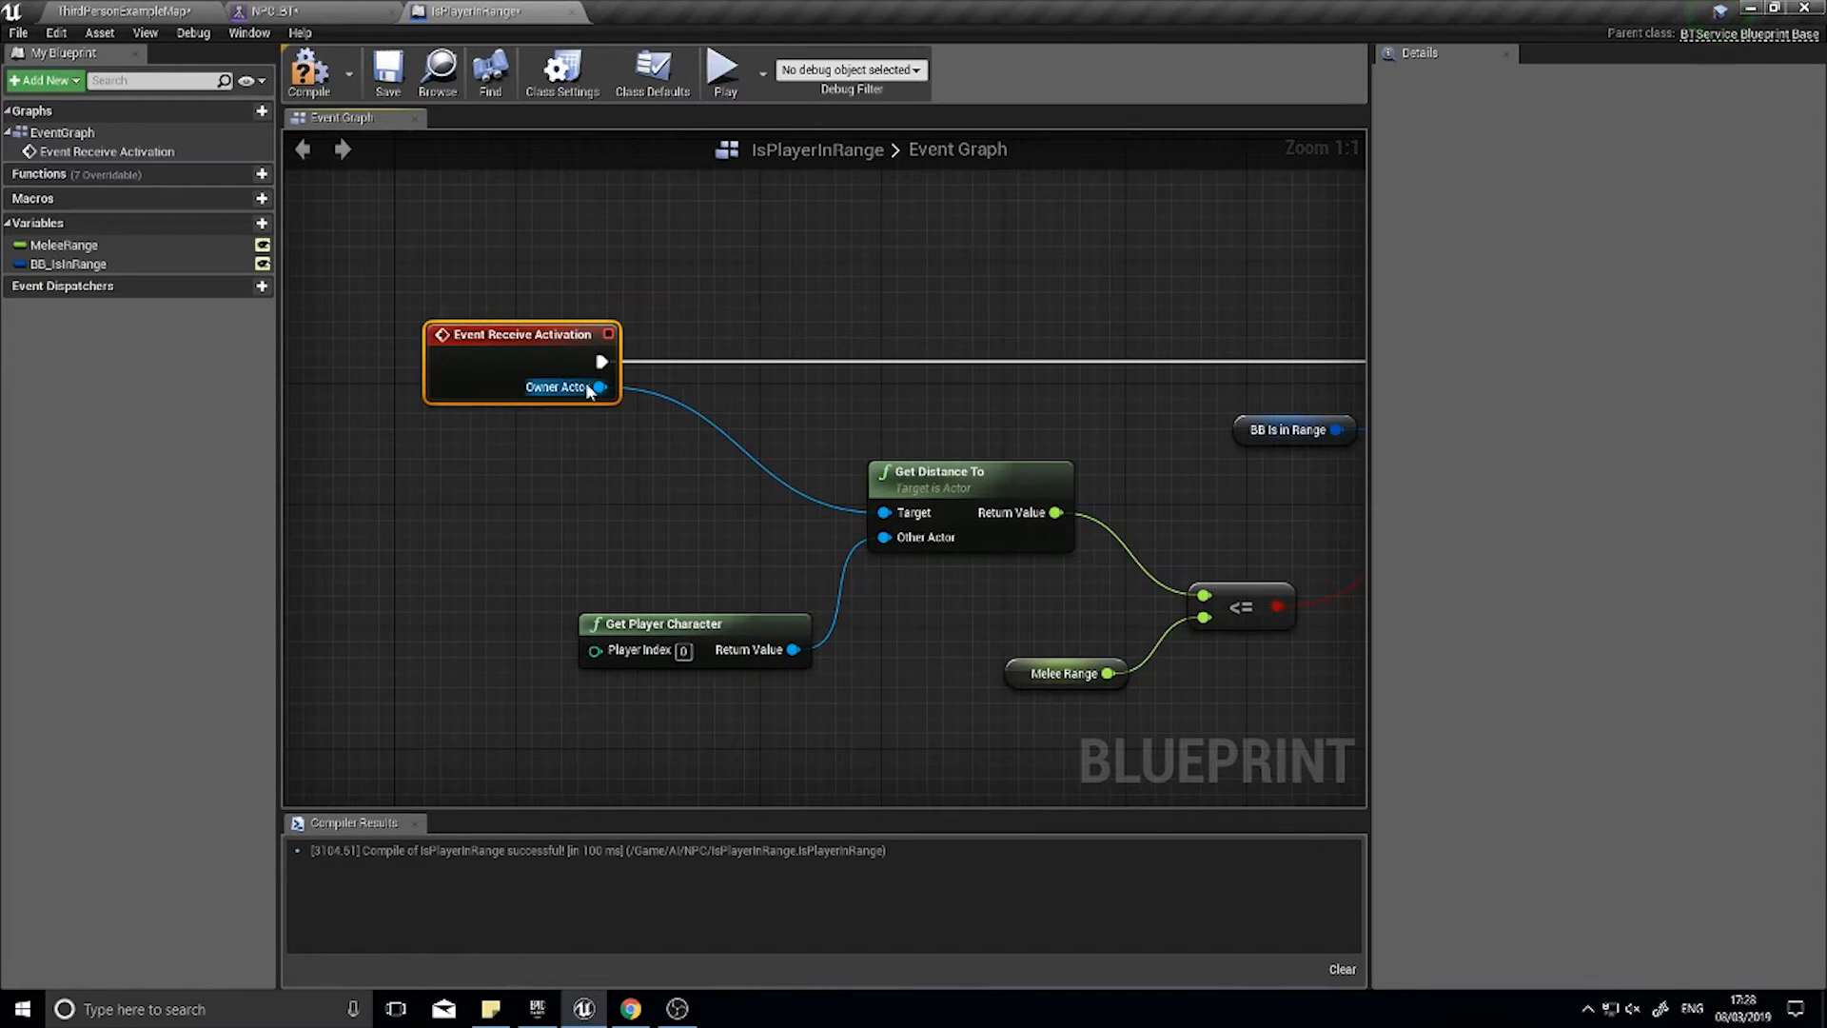
pyautogui.moveTo(543, 395)
pyautogui.write('activat')
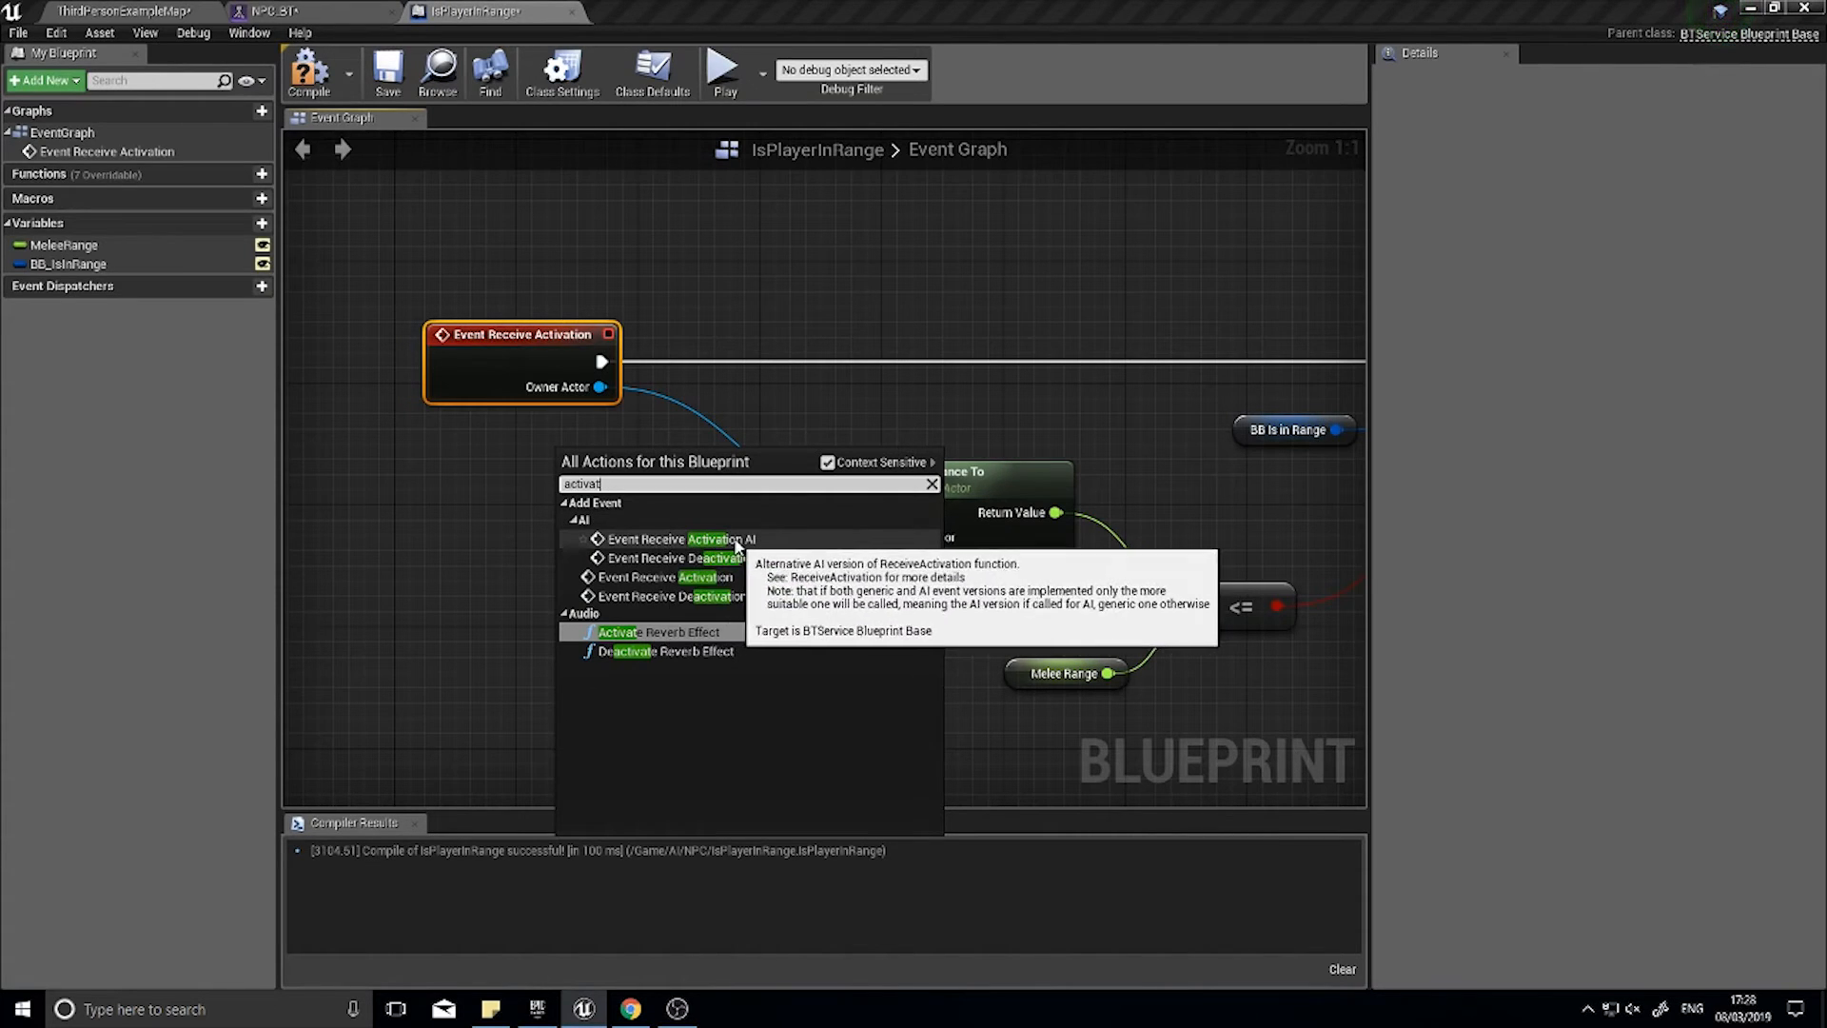
# - Replace the service's start event with Event Receive Activation AI and return to NPC_BT
pyautogui.click(681, 539)
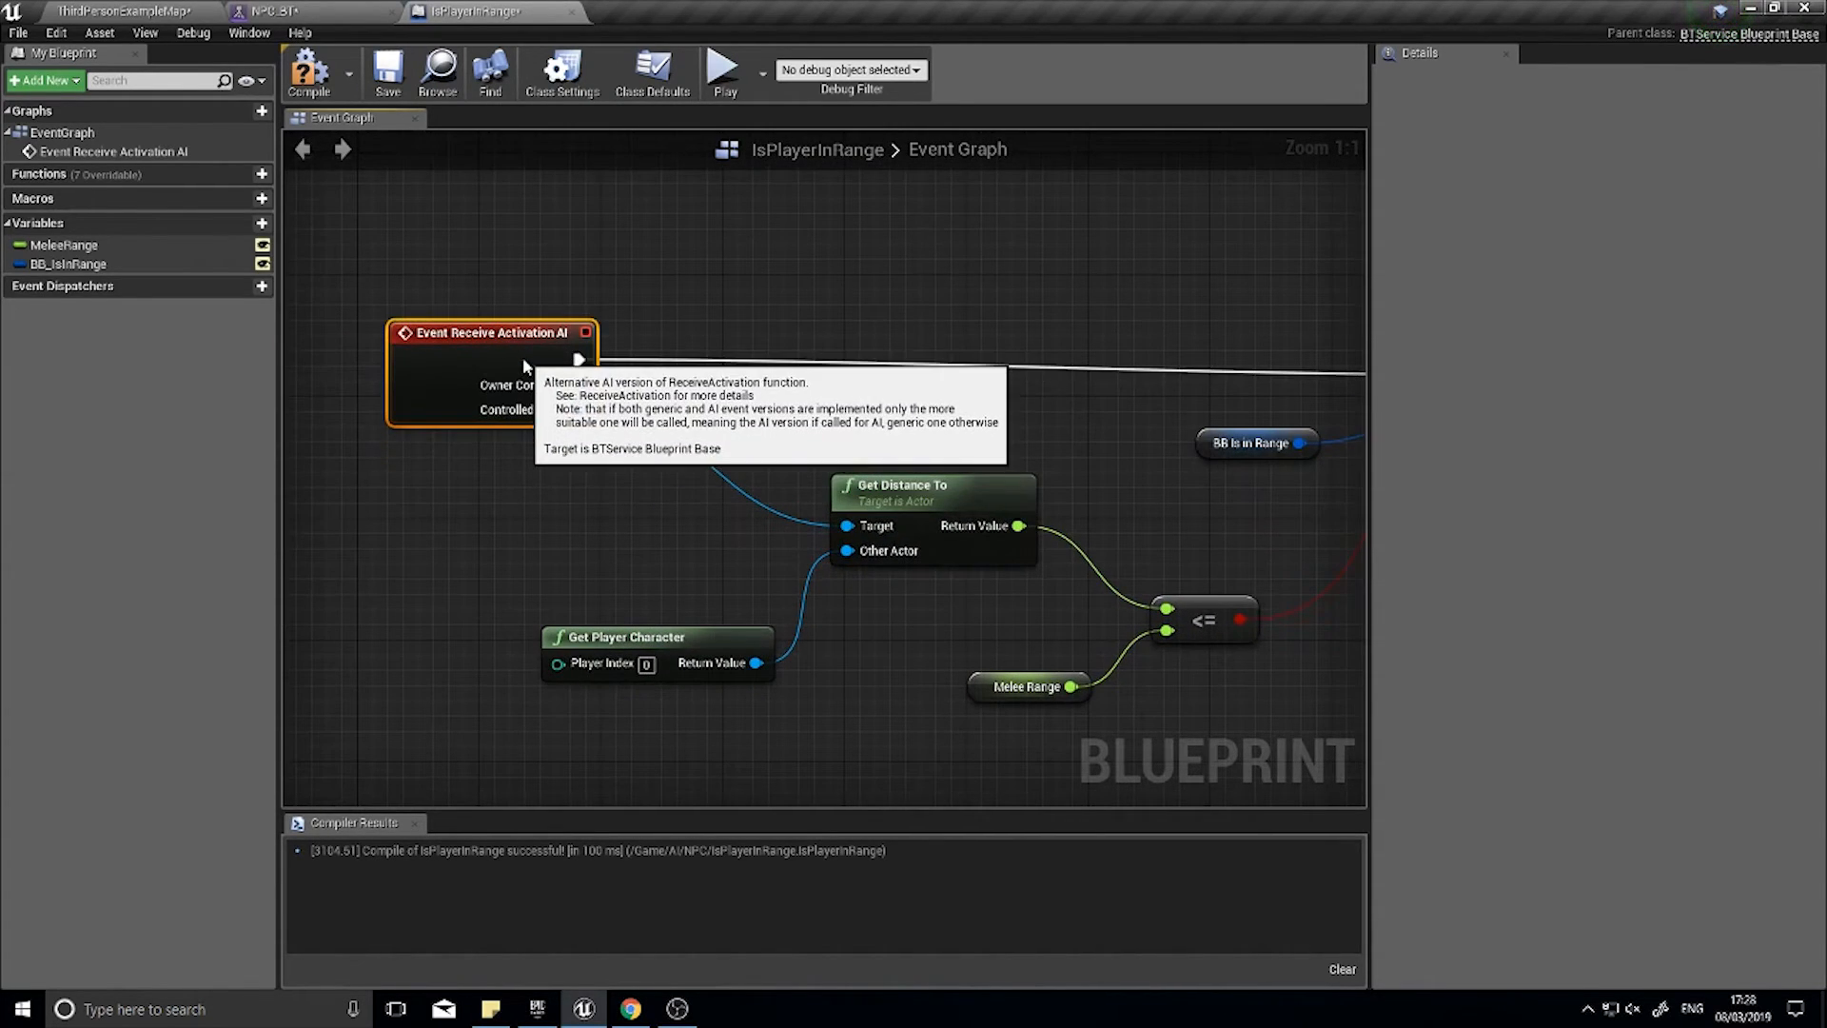
pyautogui.click(280, 11)
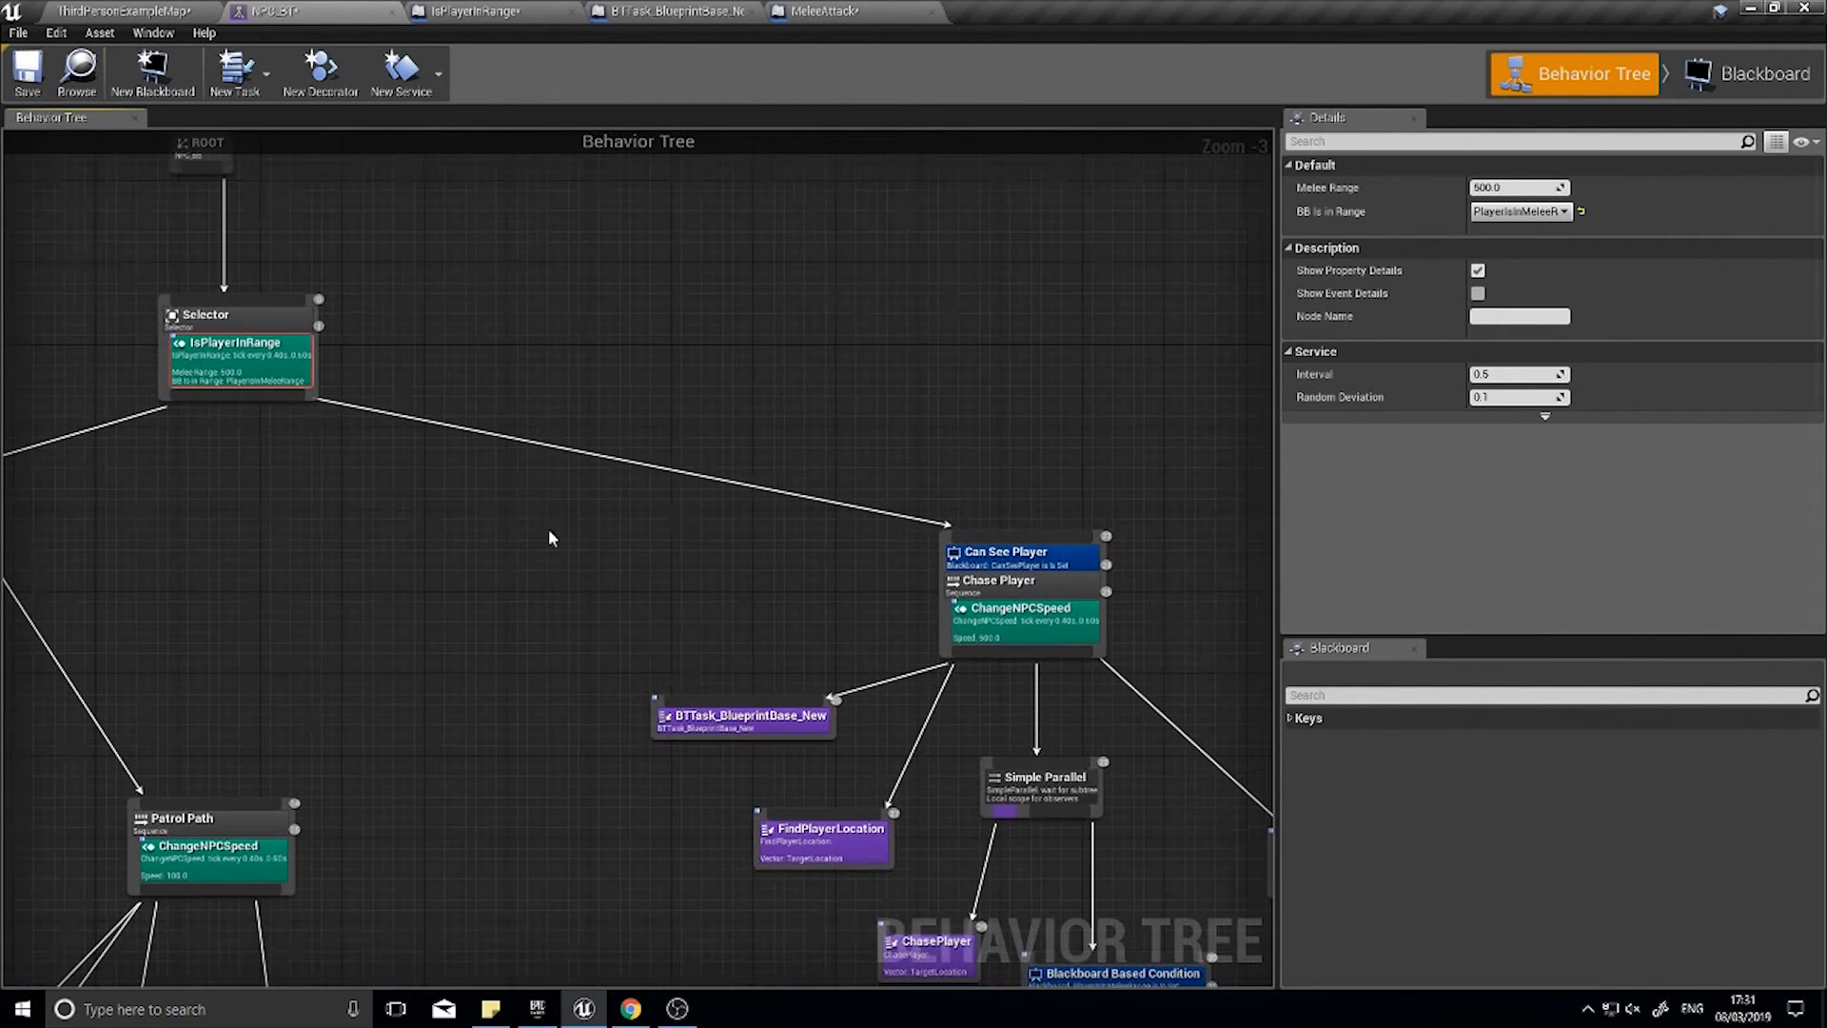
pyautogui.moveTo(246, 356)
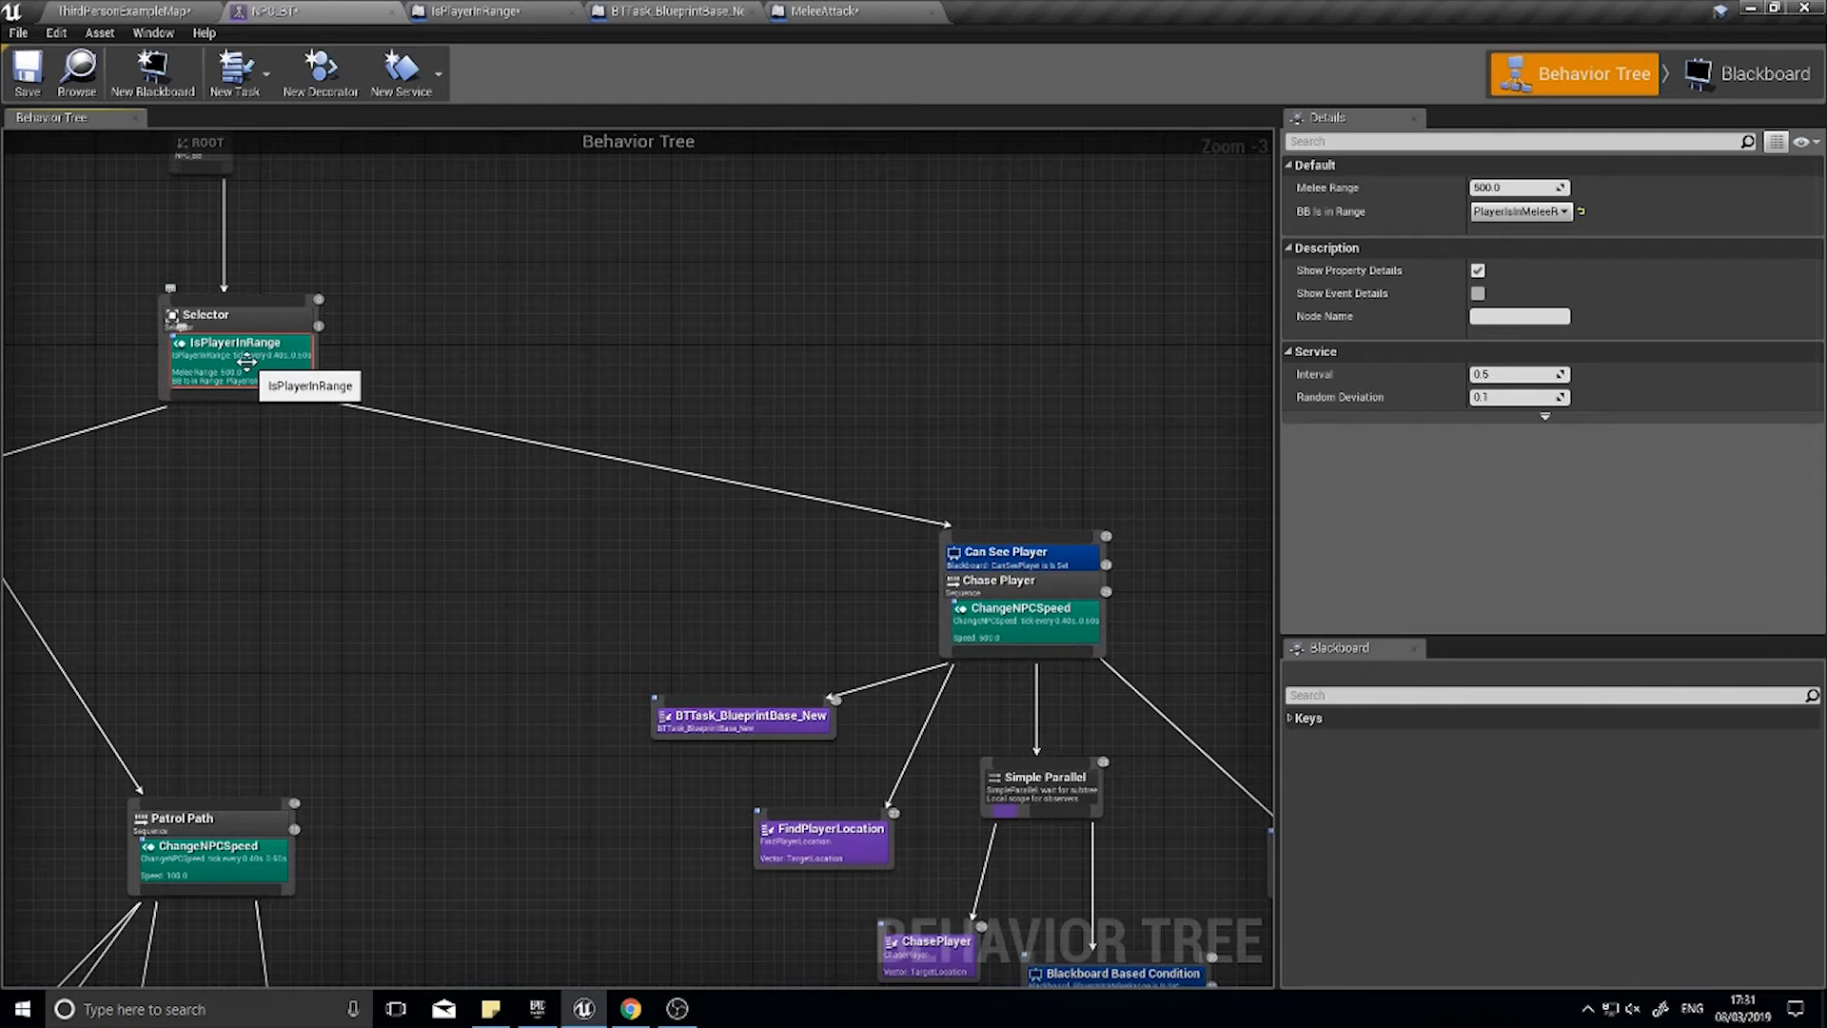
pyautogui.moveTo(945, 582)
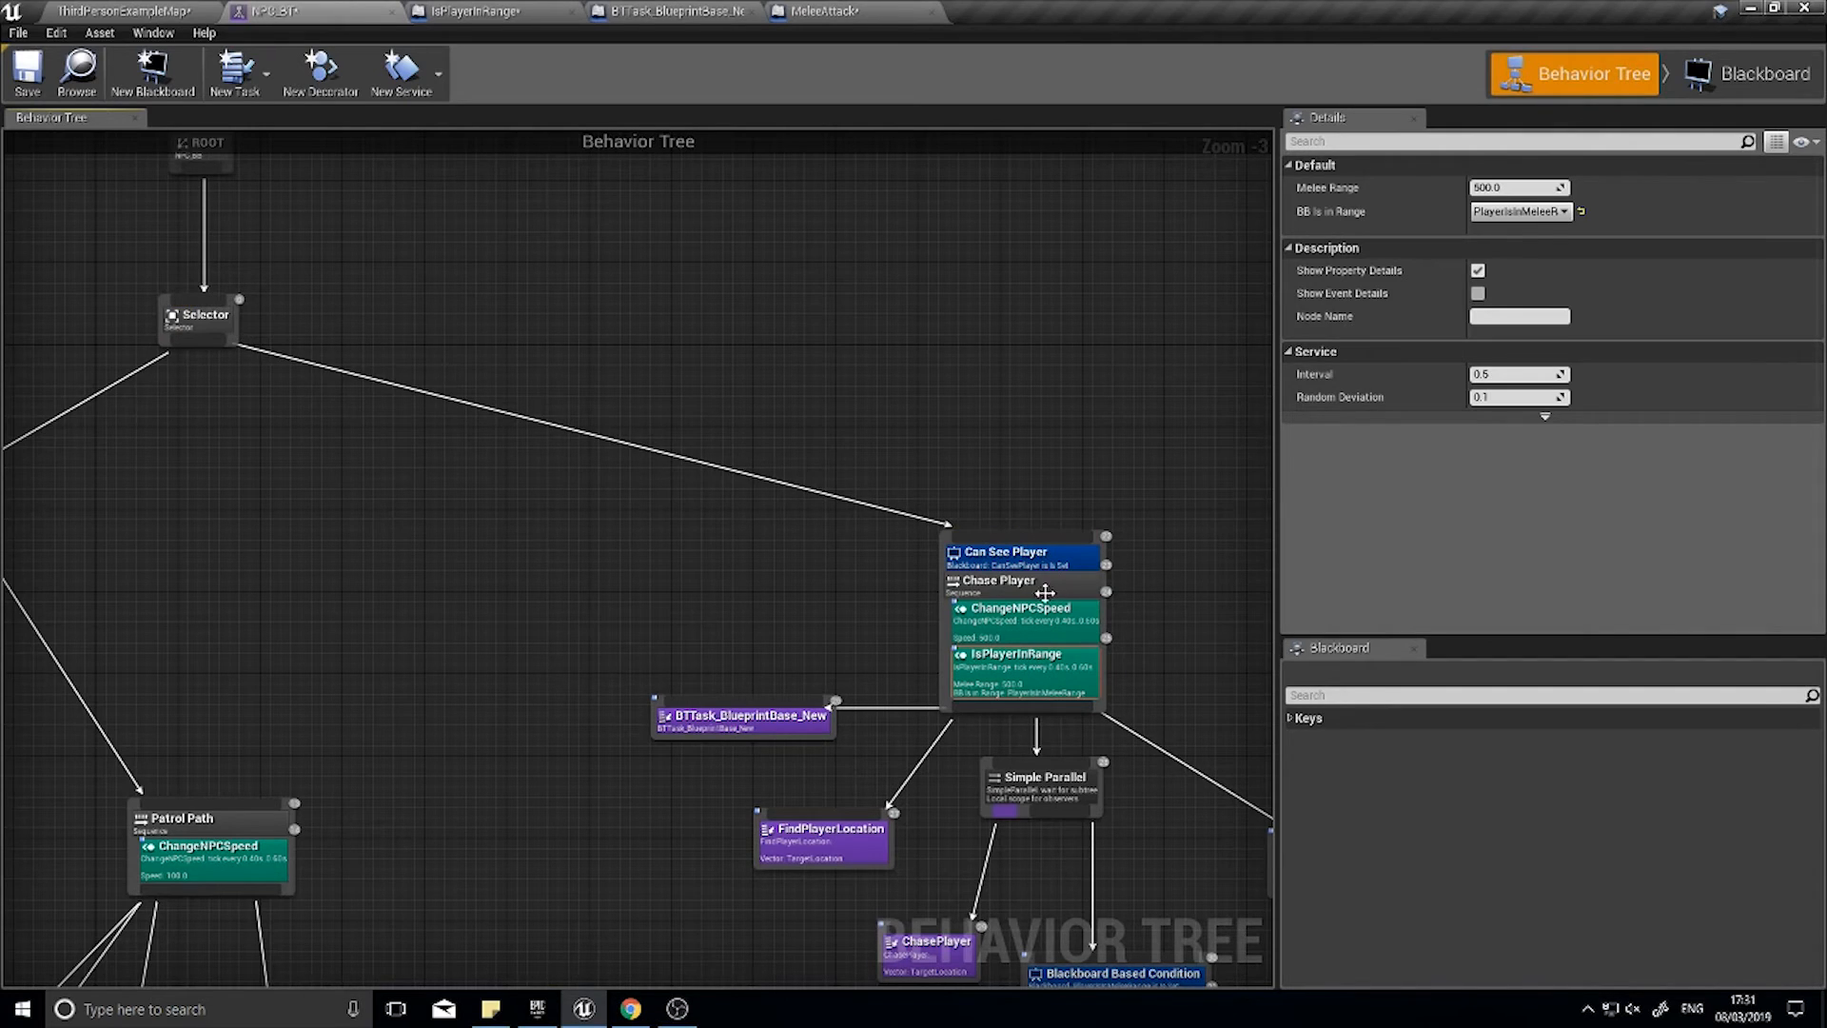
pyautogui.moveTo(1020, 607)
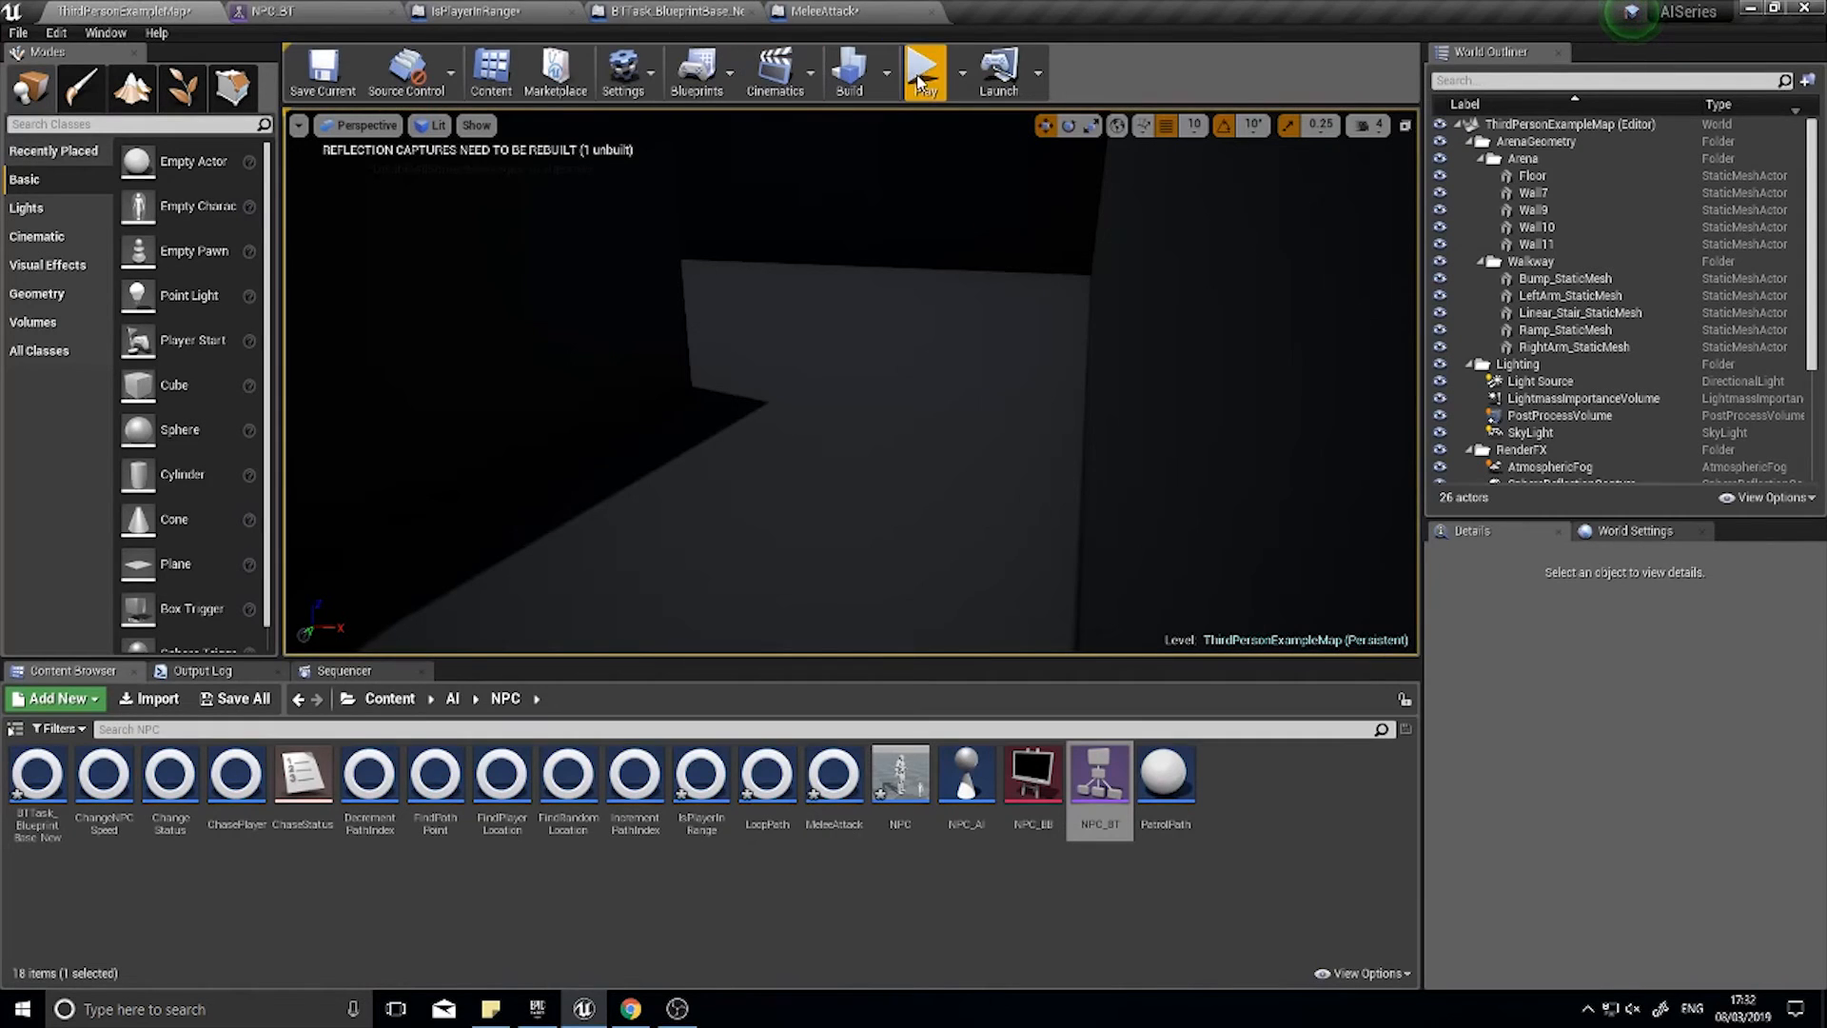
# - Start a Play In Editor session to verify the NPC chases the player character
pyautogui.click(925, 70)
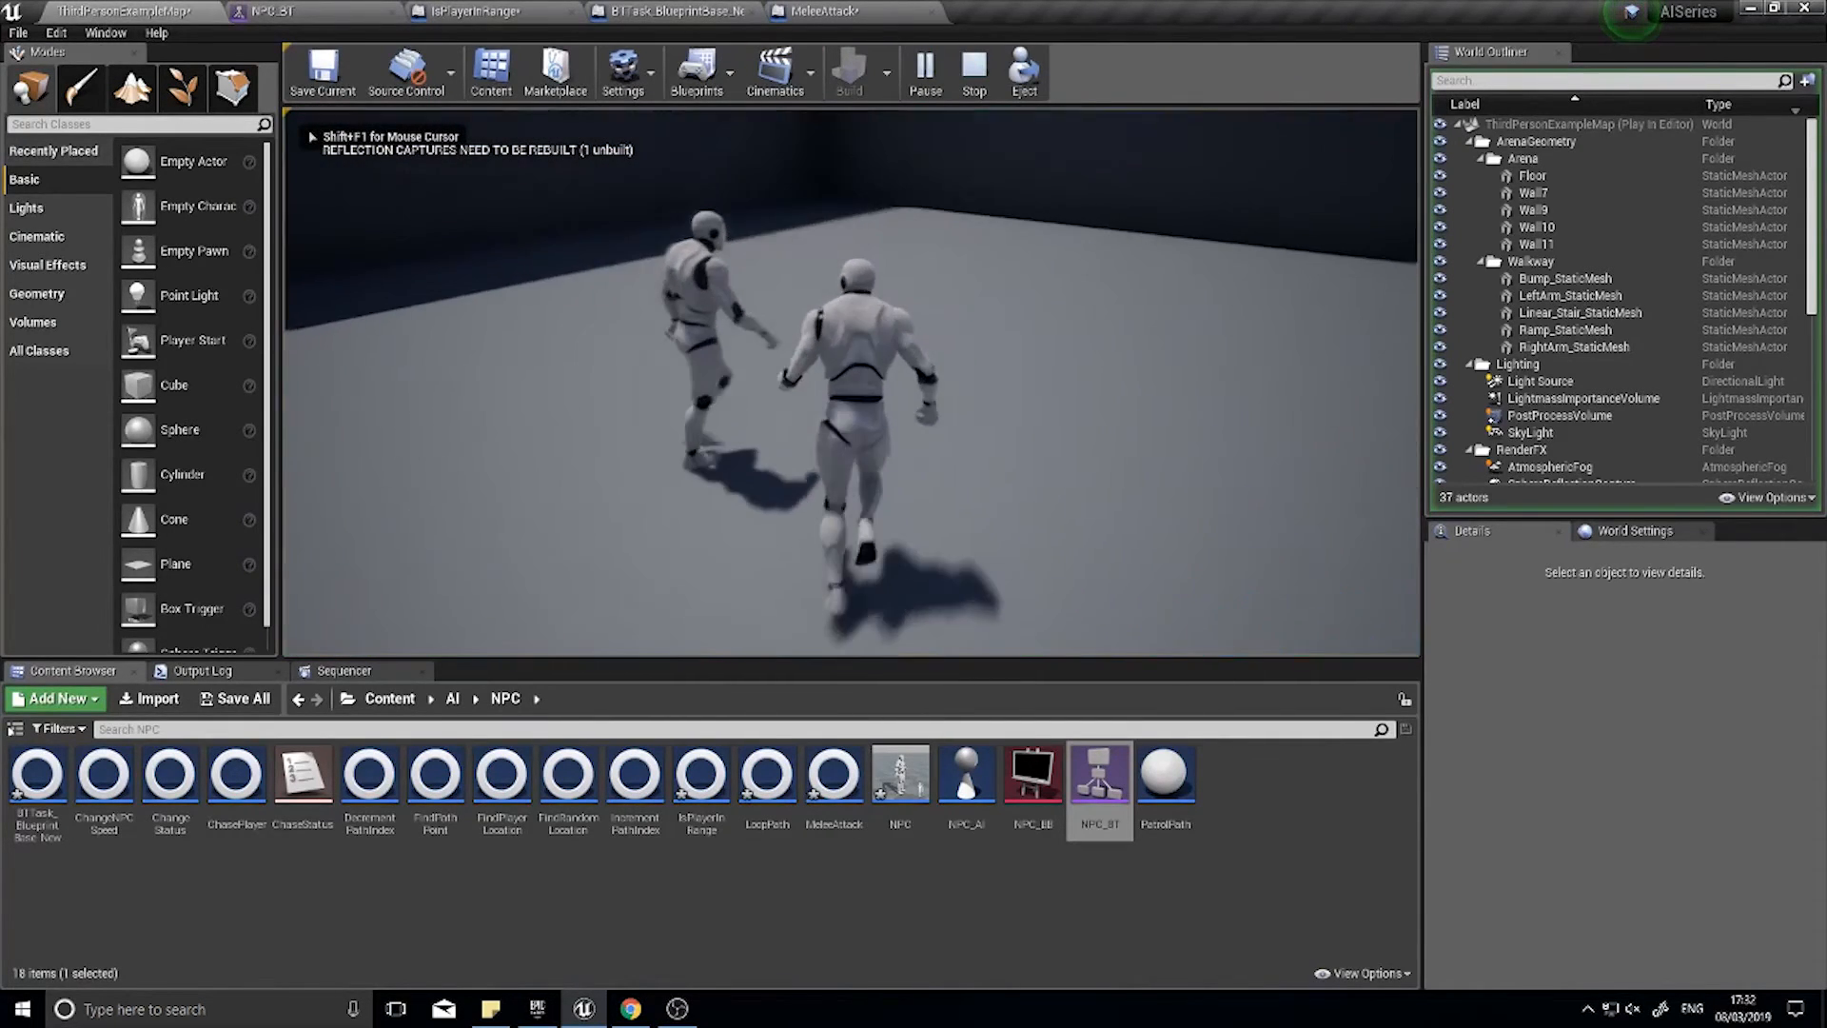